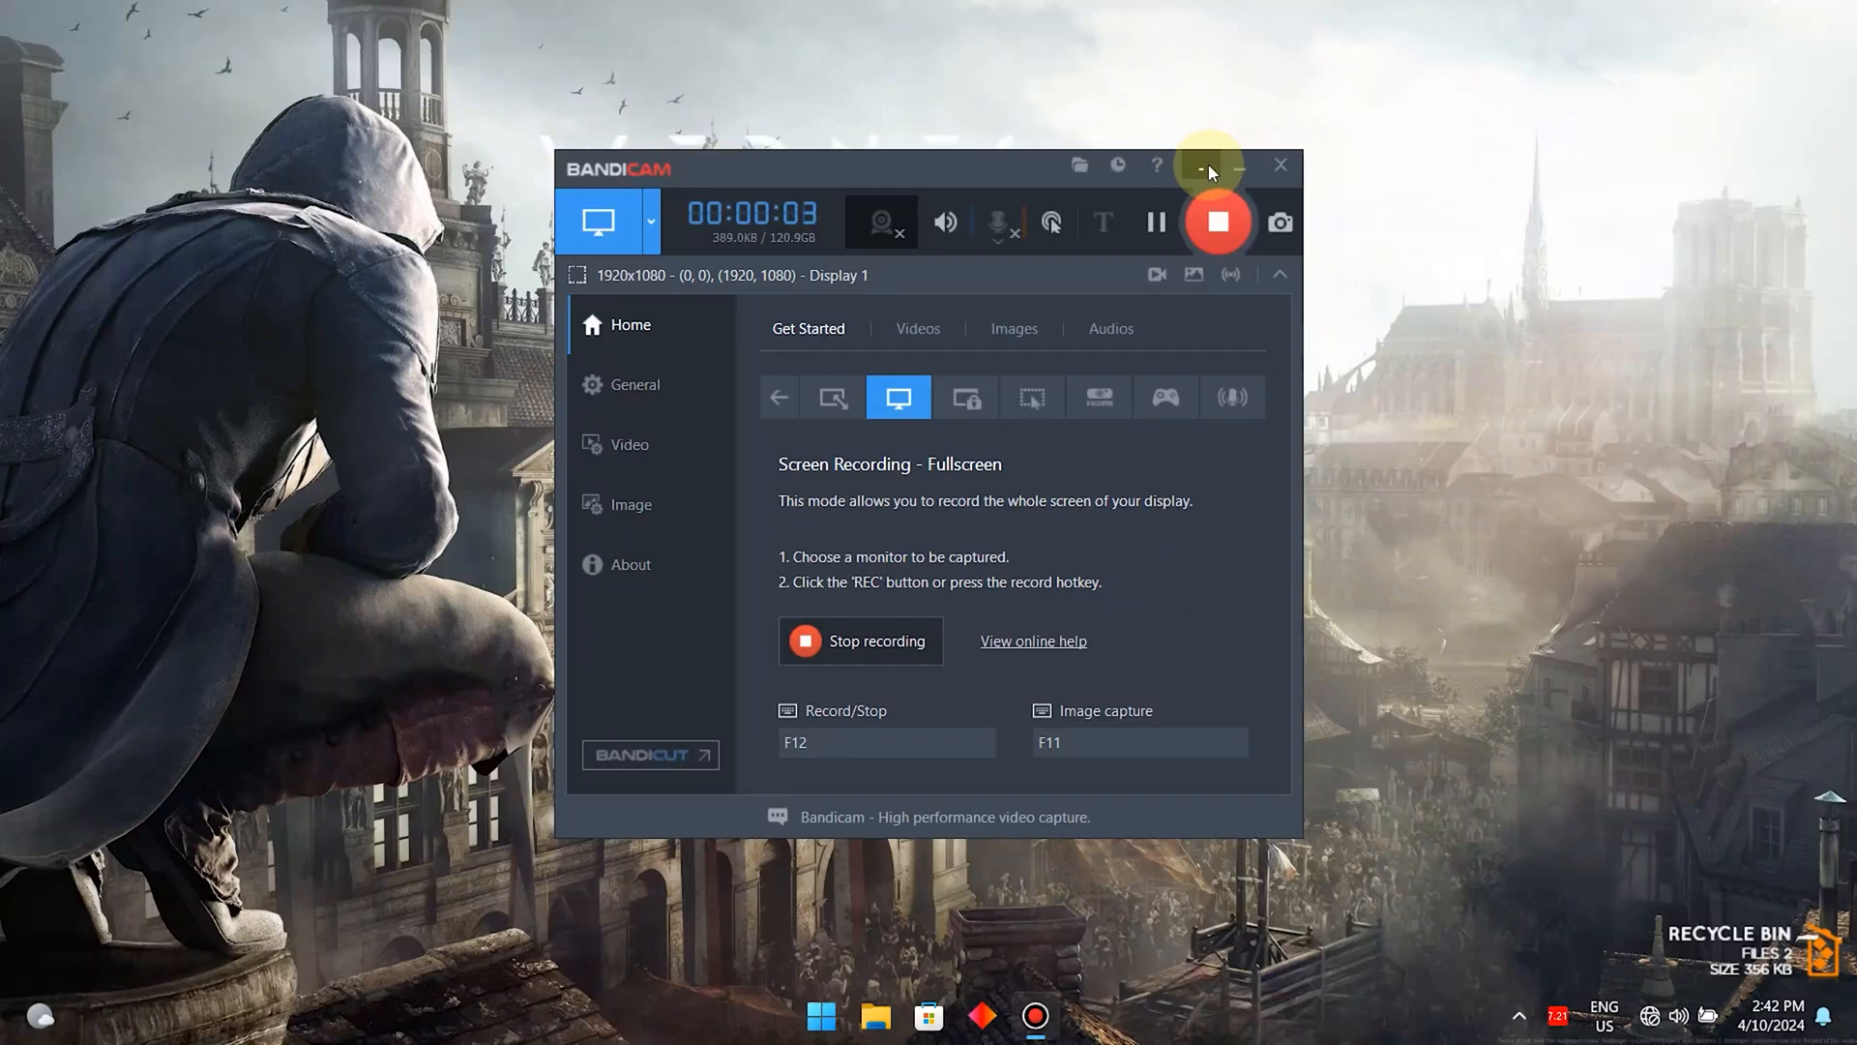
Minimize Bandicam while it keeps recording and dismiss the Windows Security notification.
left_click(1201, 165)
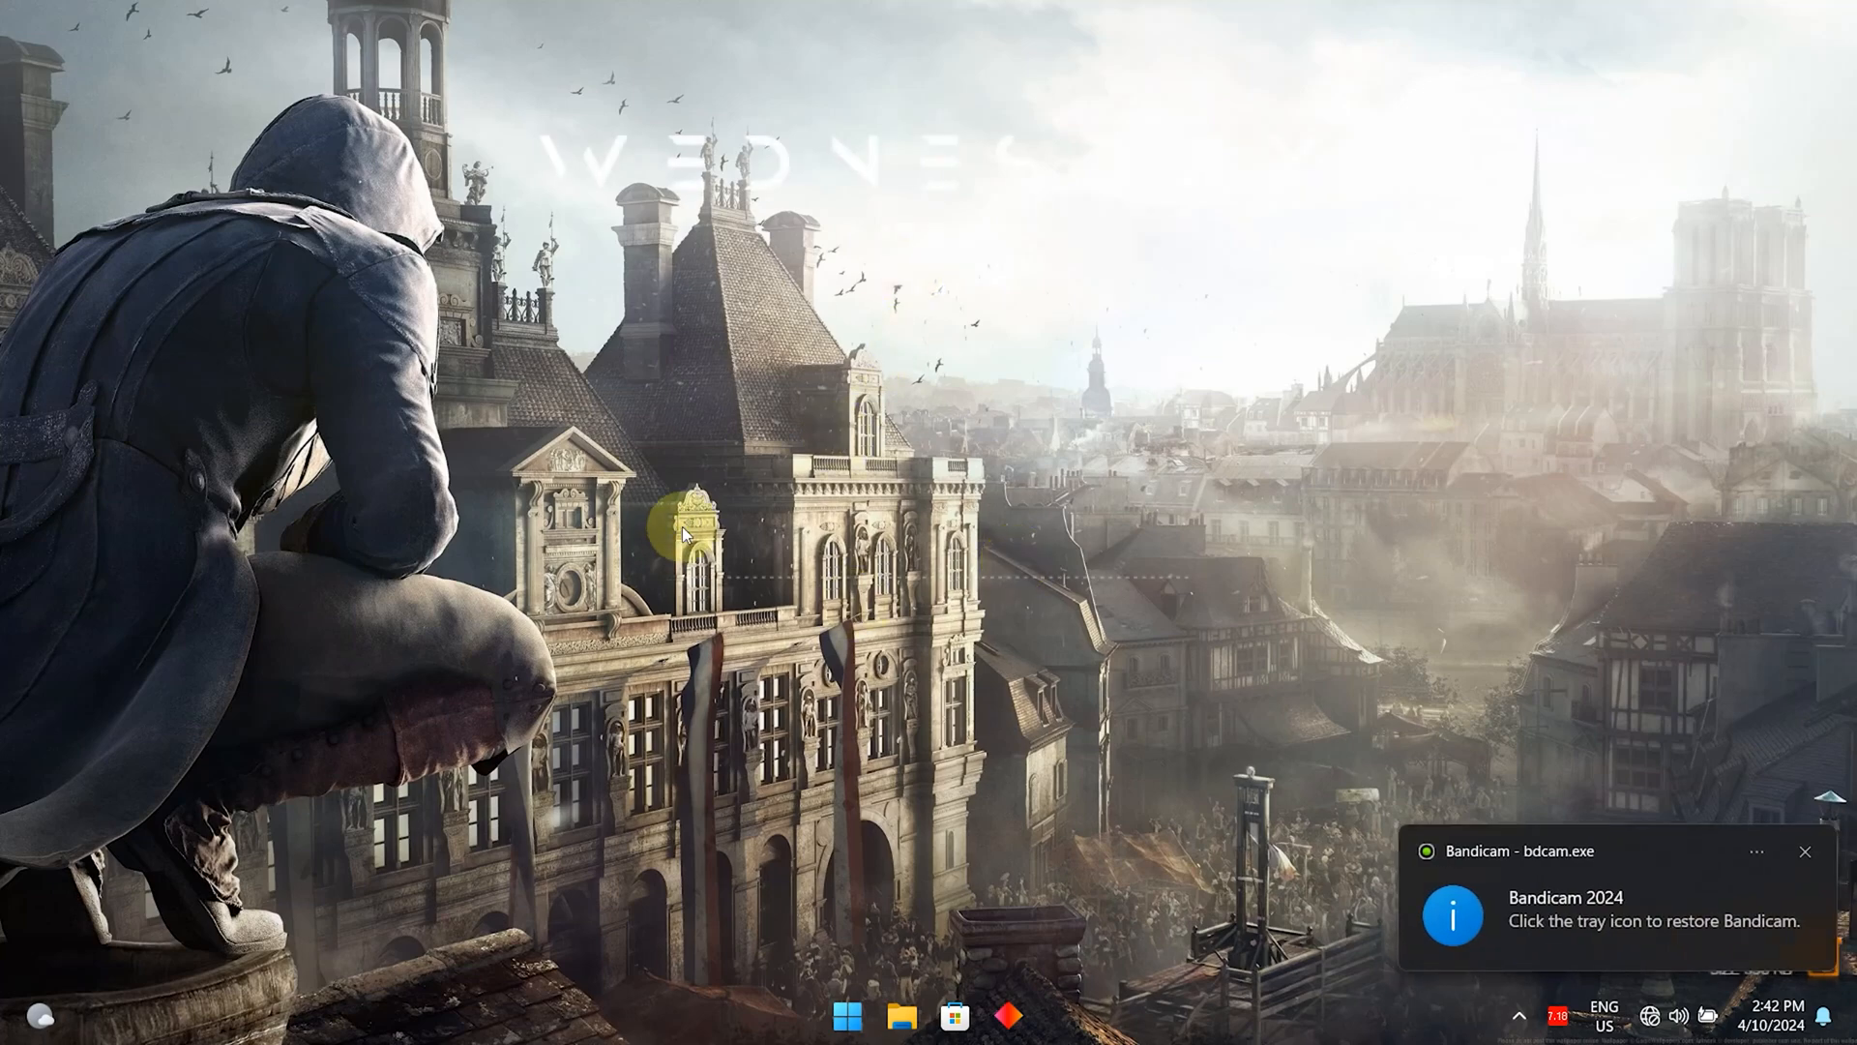
right_click(681, 529)
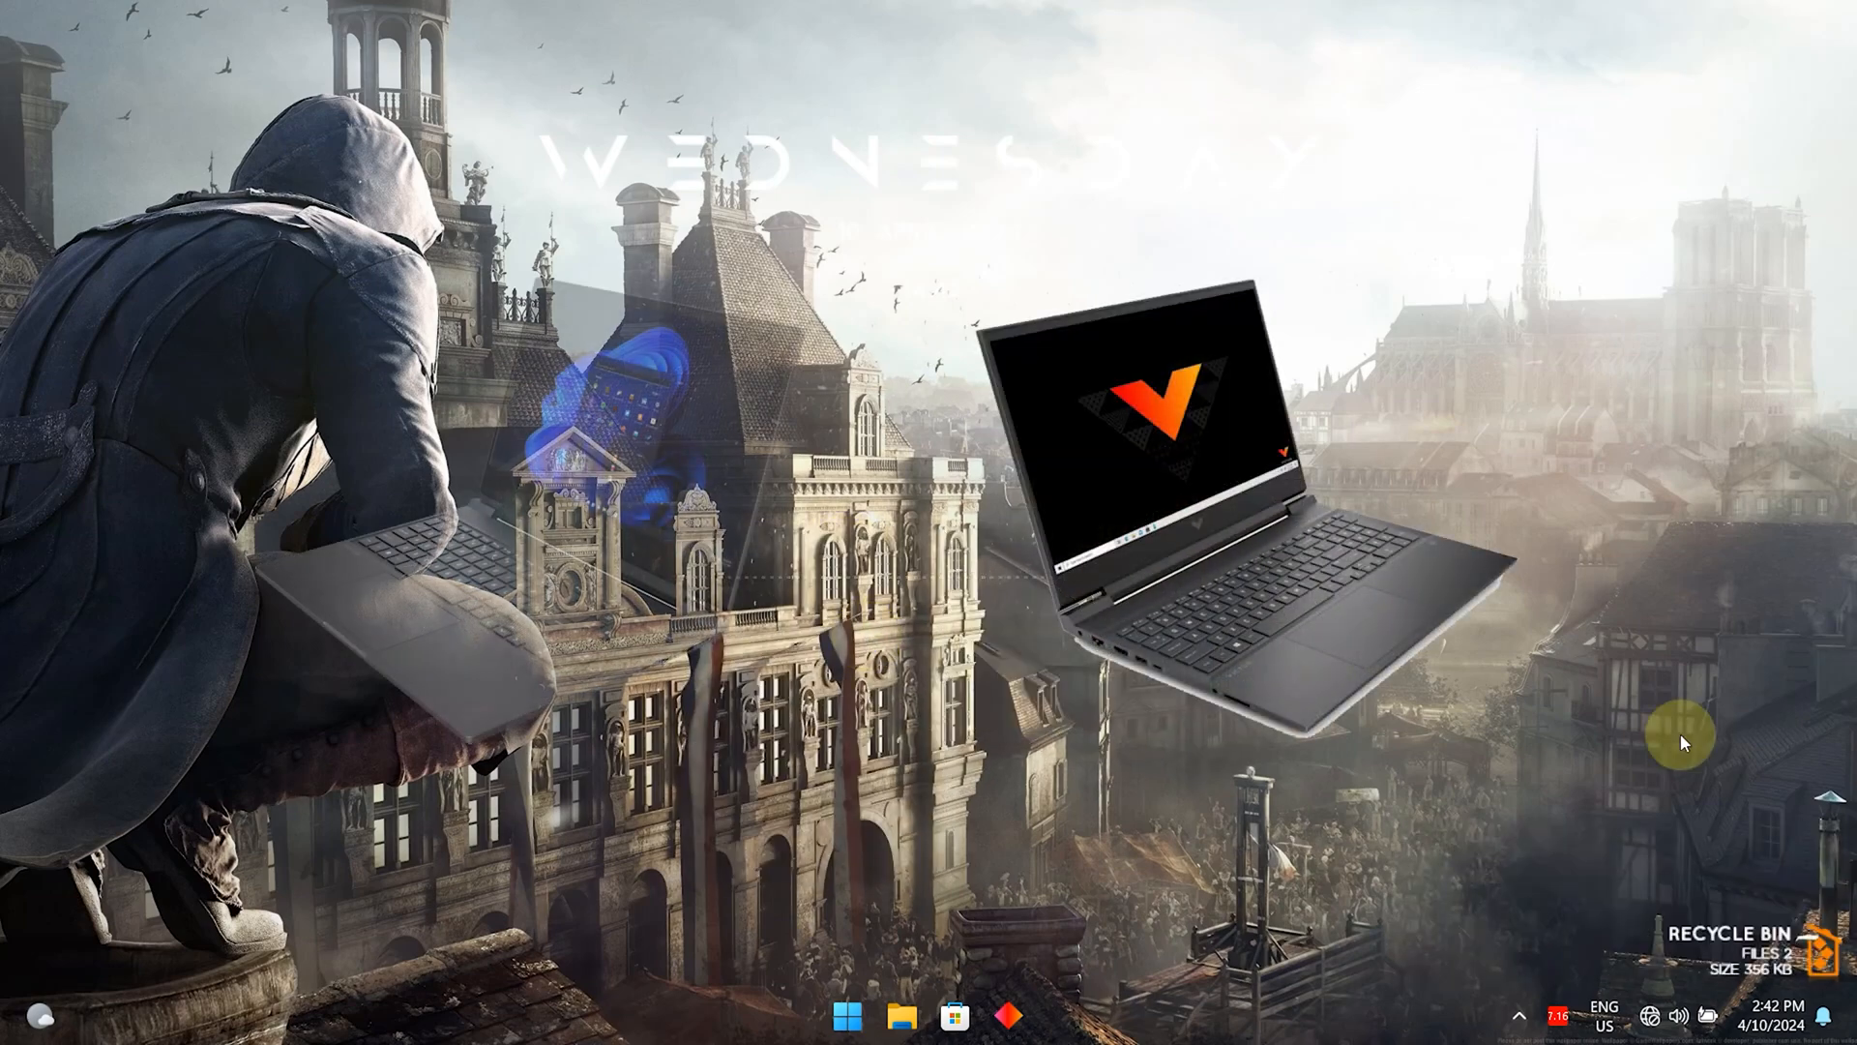
left_click(1769, 1022)
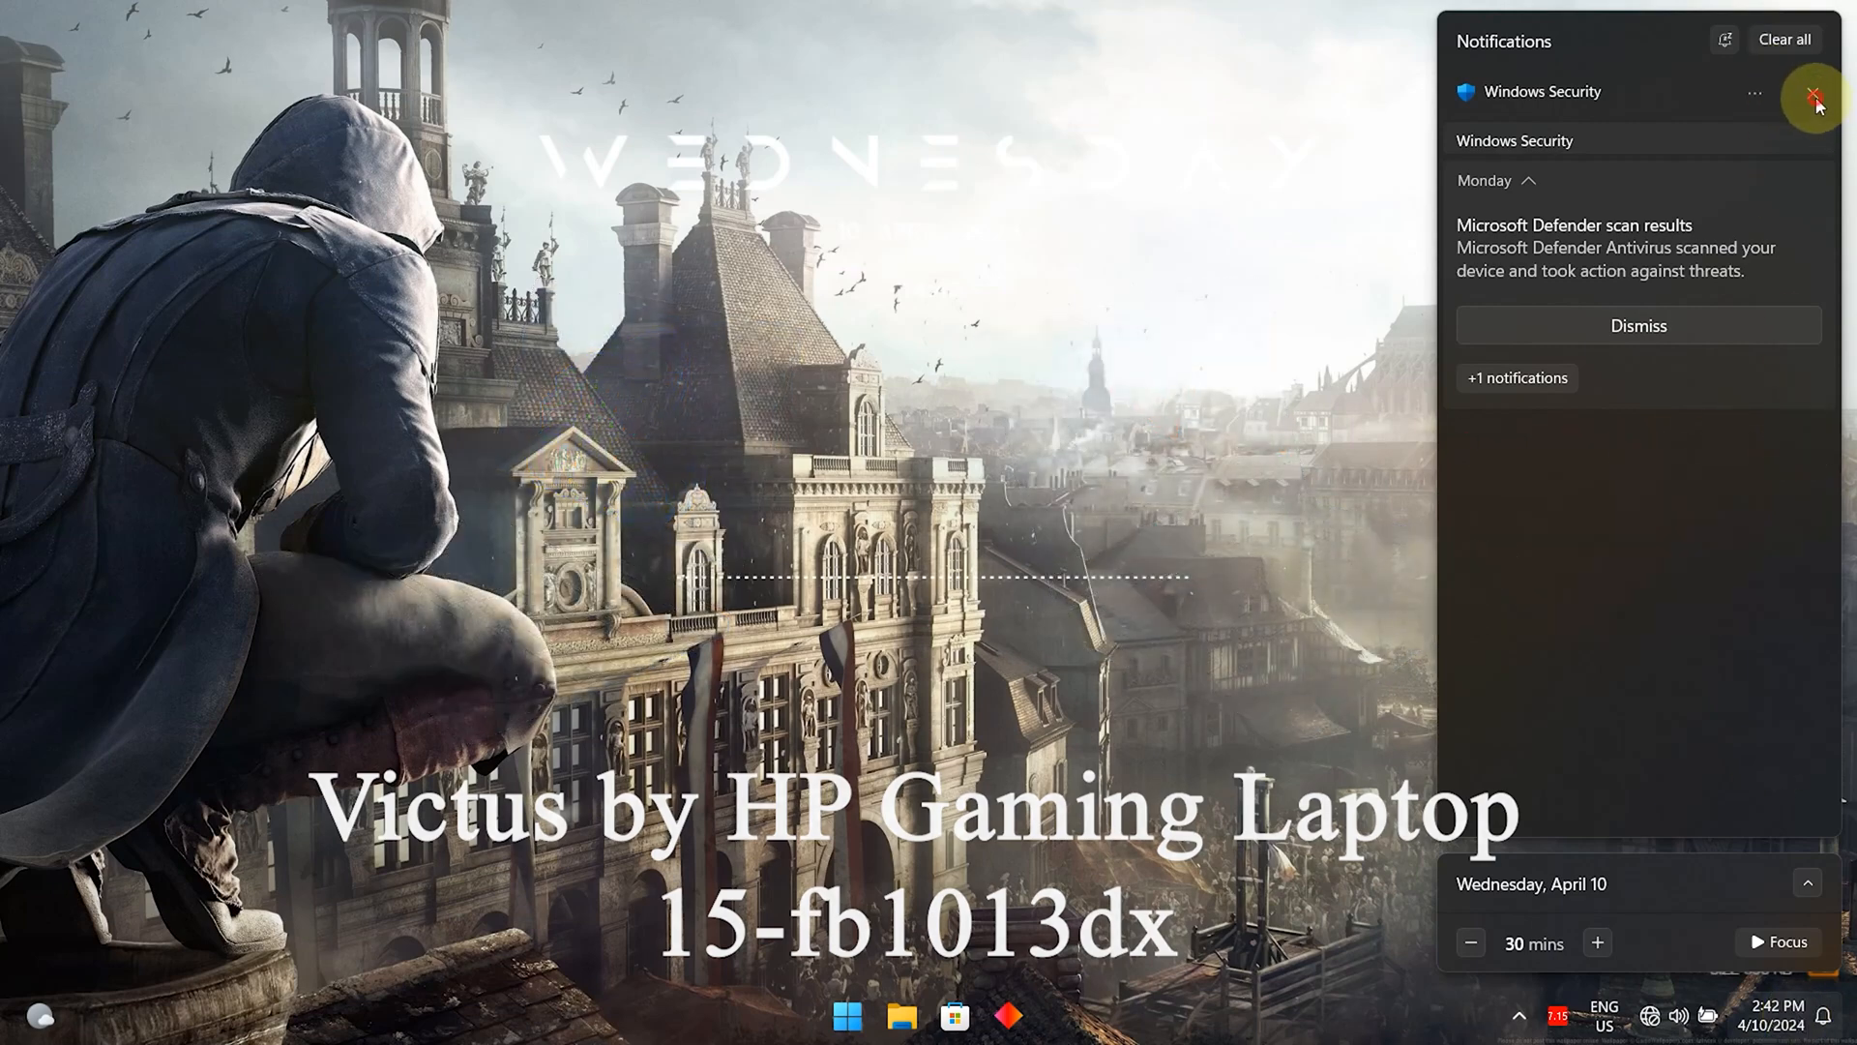
left_click(1816, 94)
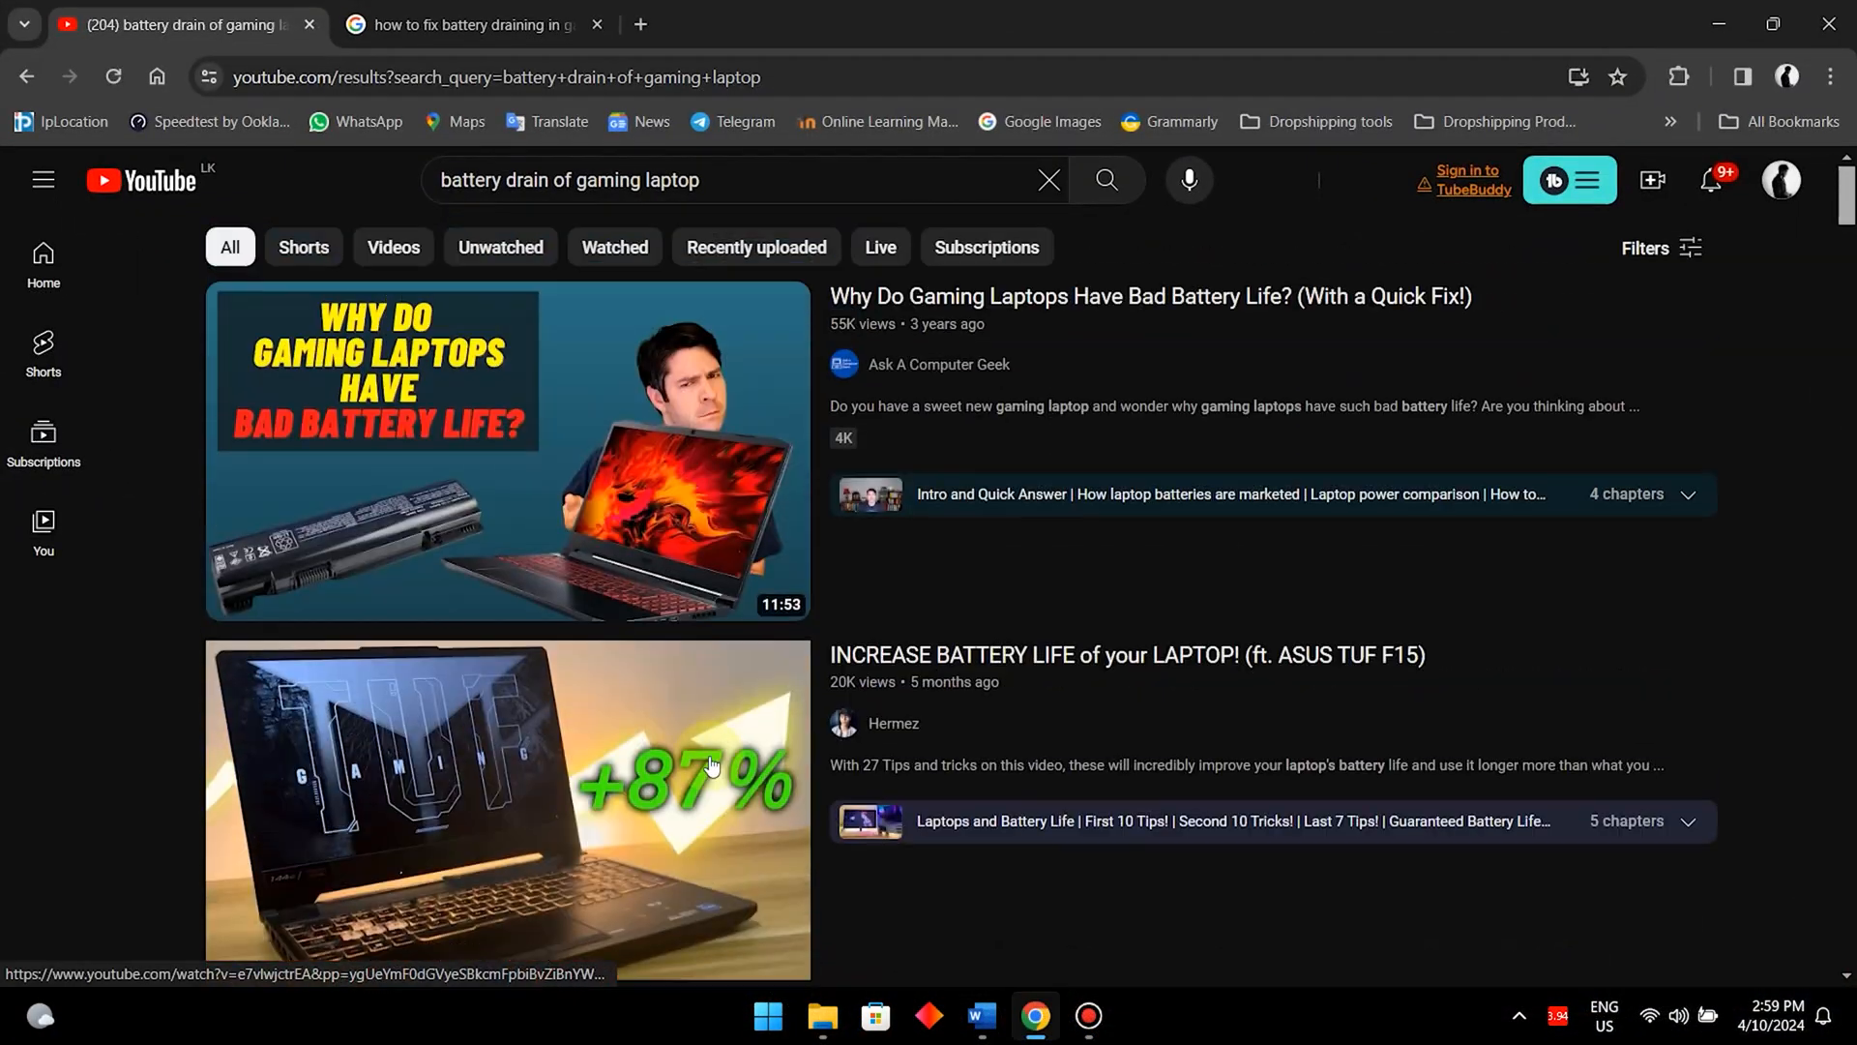
Scroll the YouTube battery-drain results, then switch to the Google battery-draining search.
scroll("down", 3)
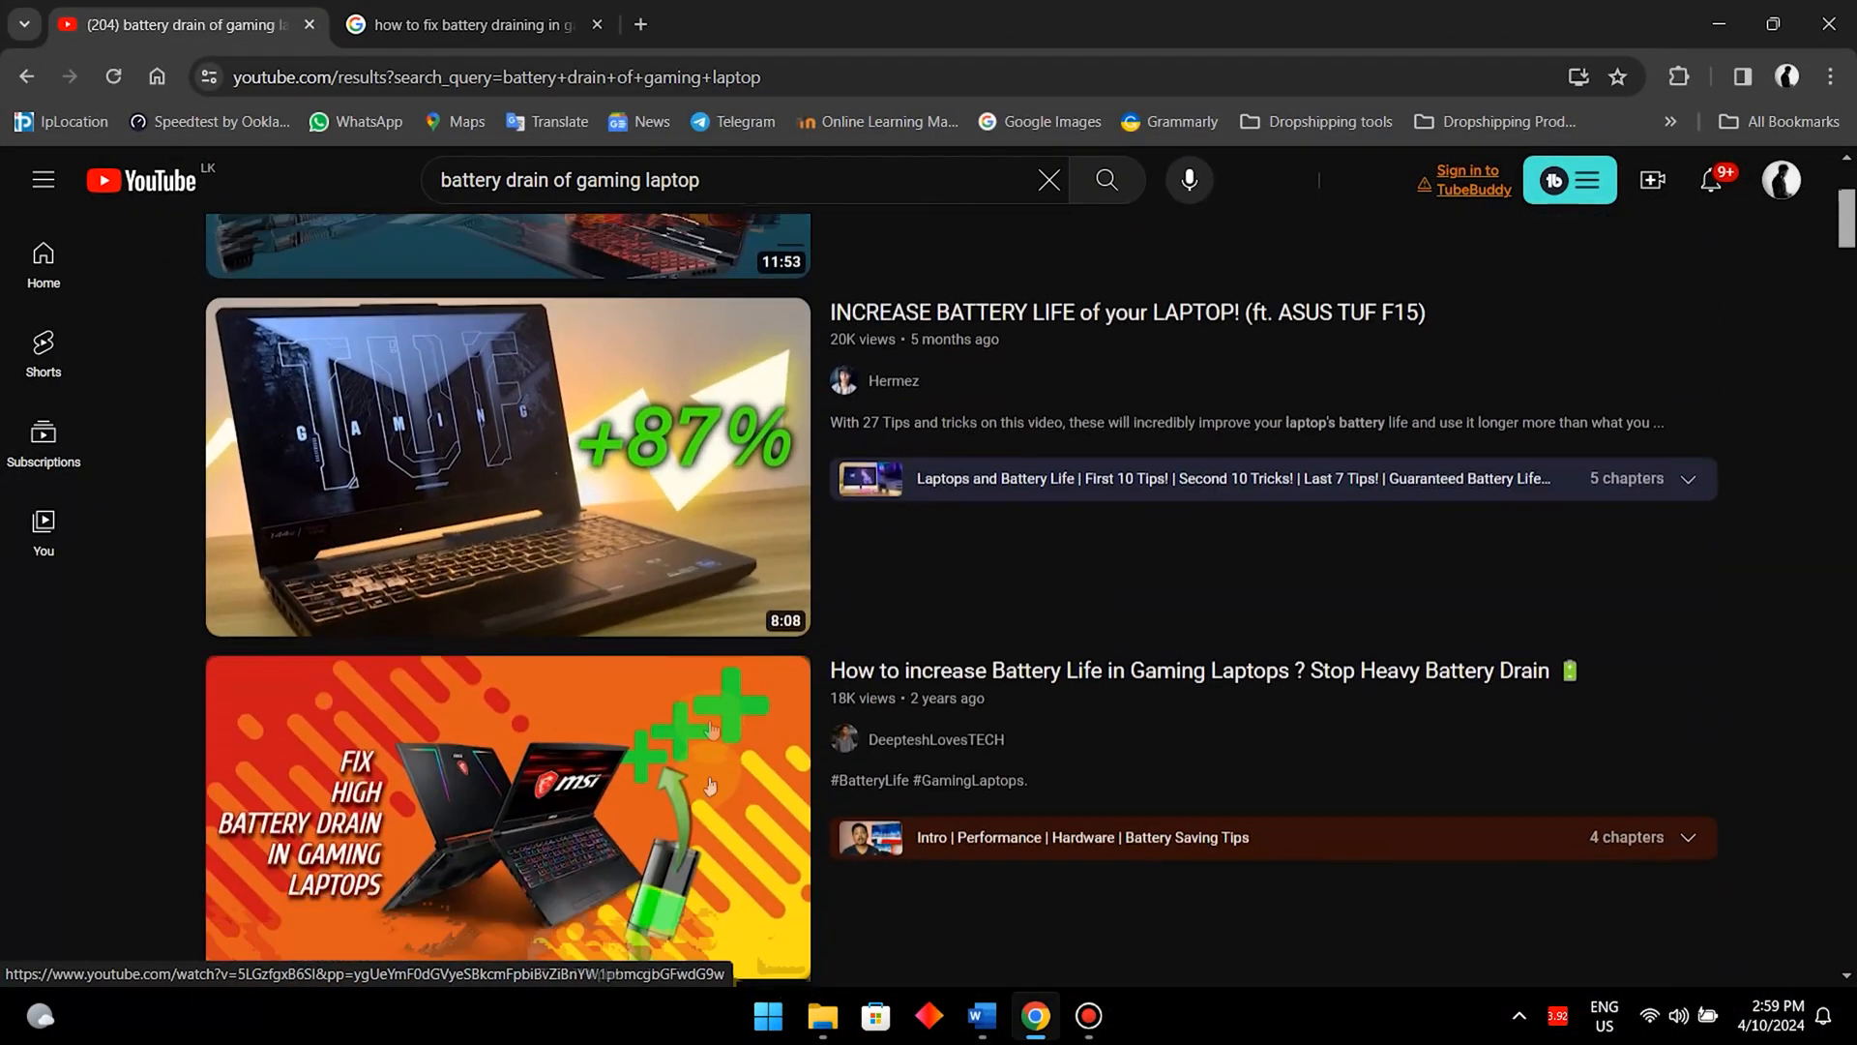
scroll("down", 3)
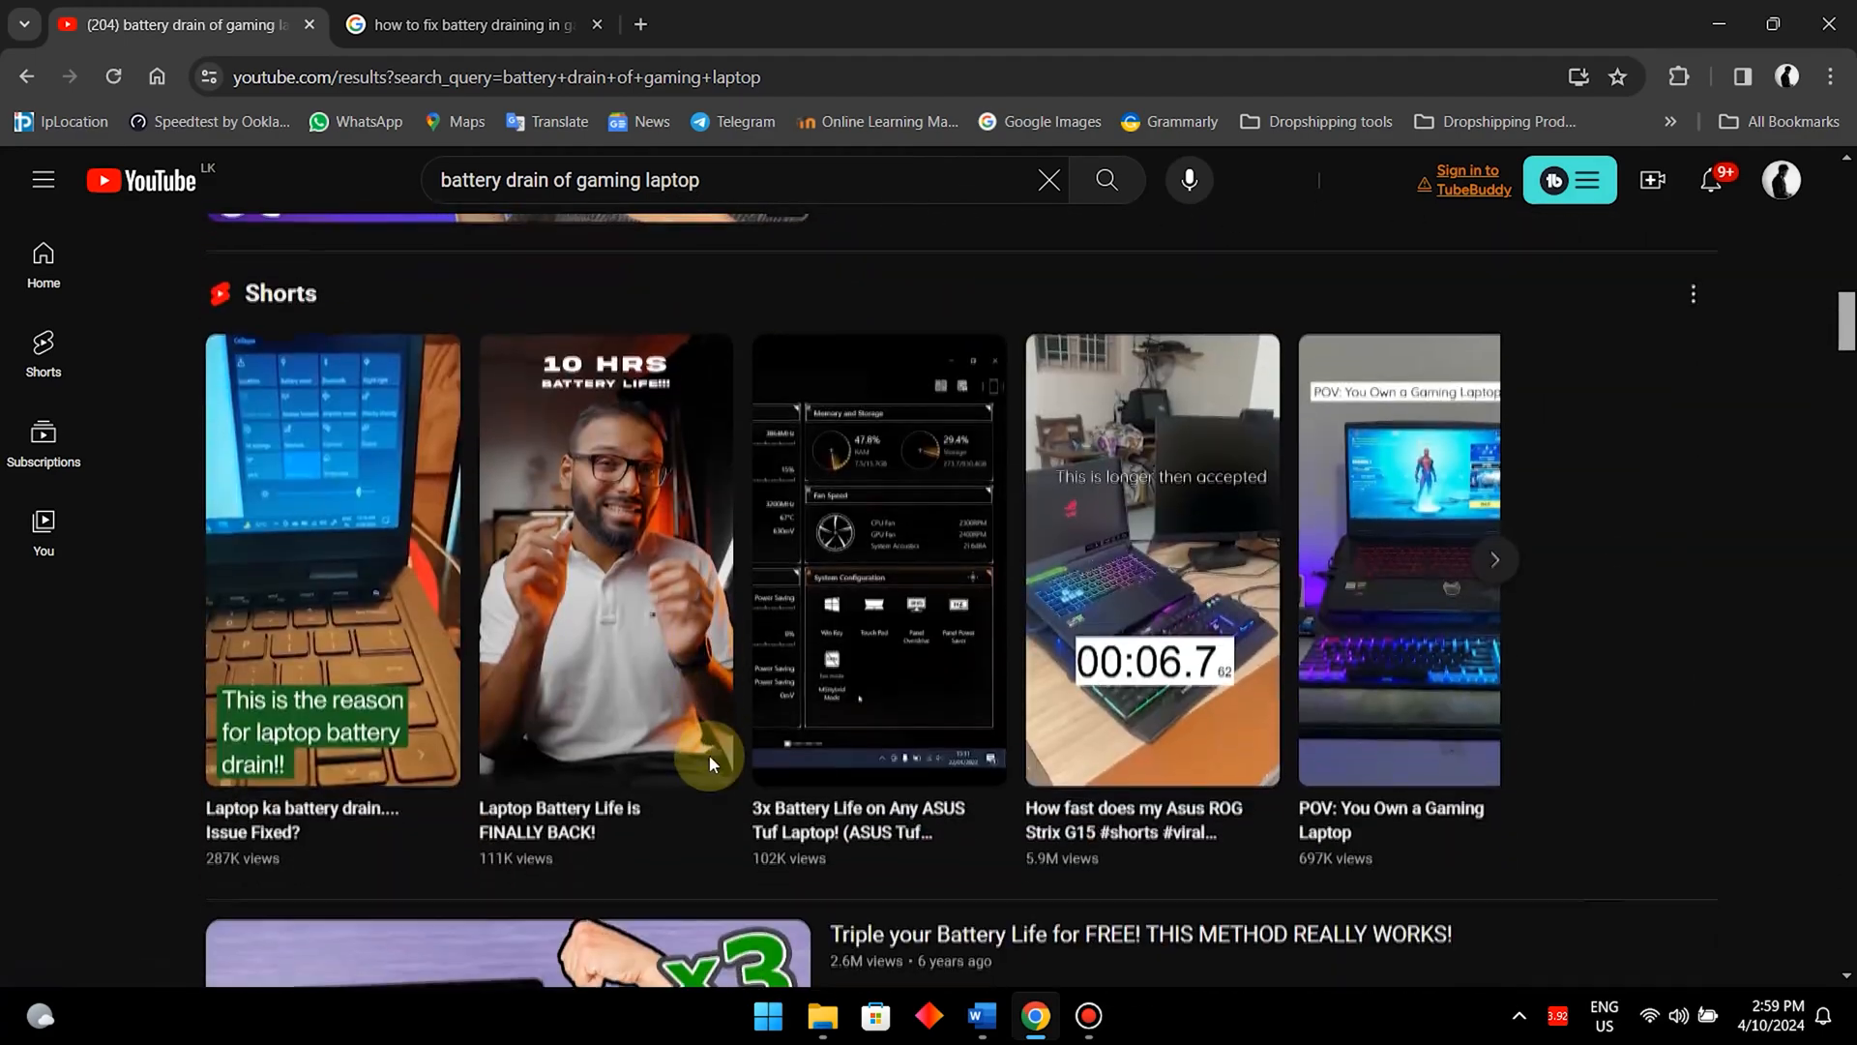
scroll("down", 3)
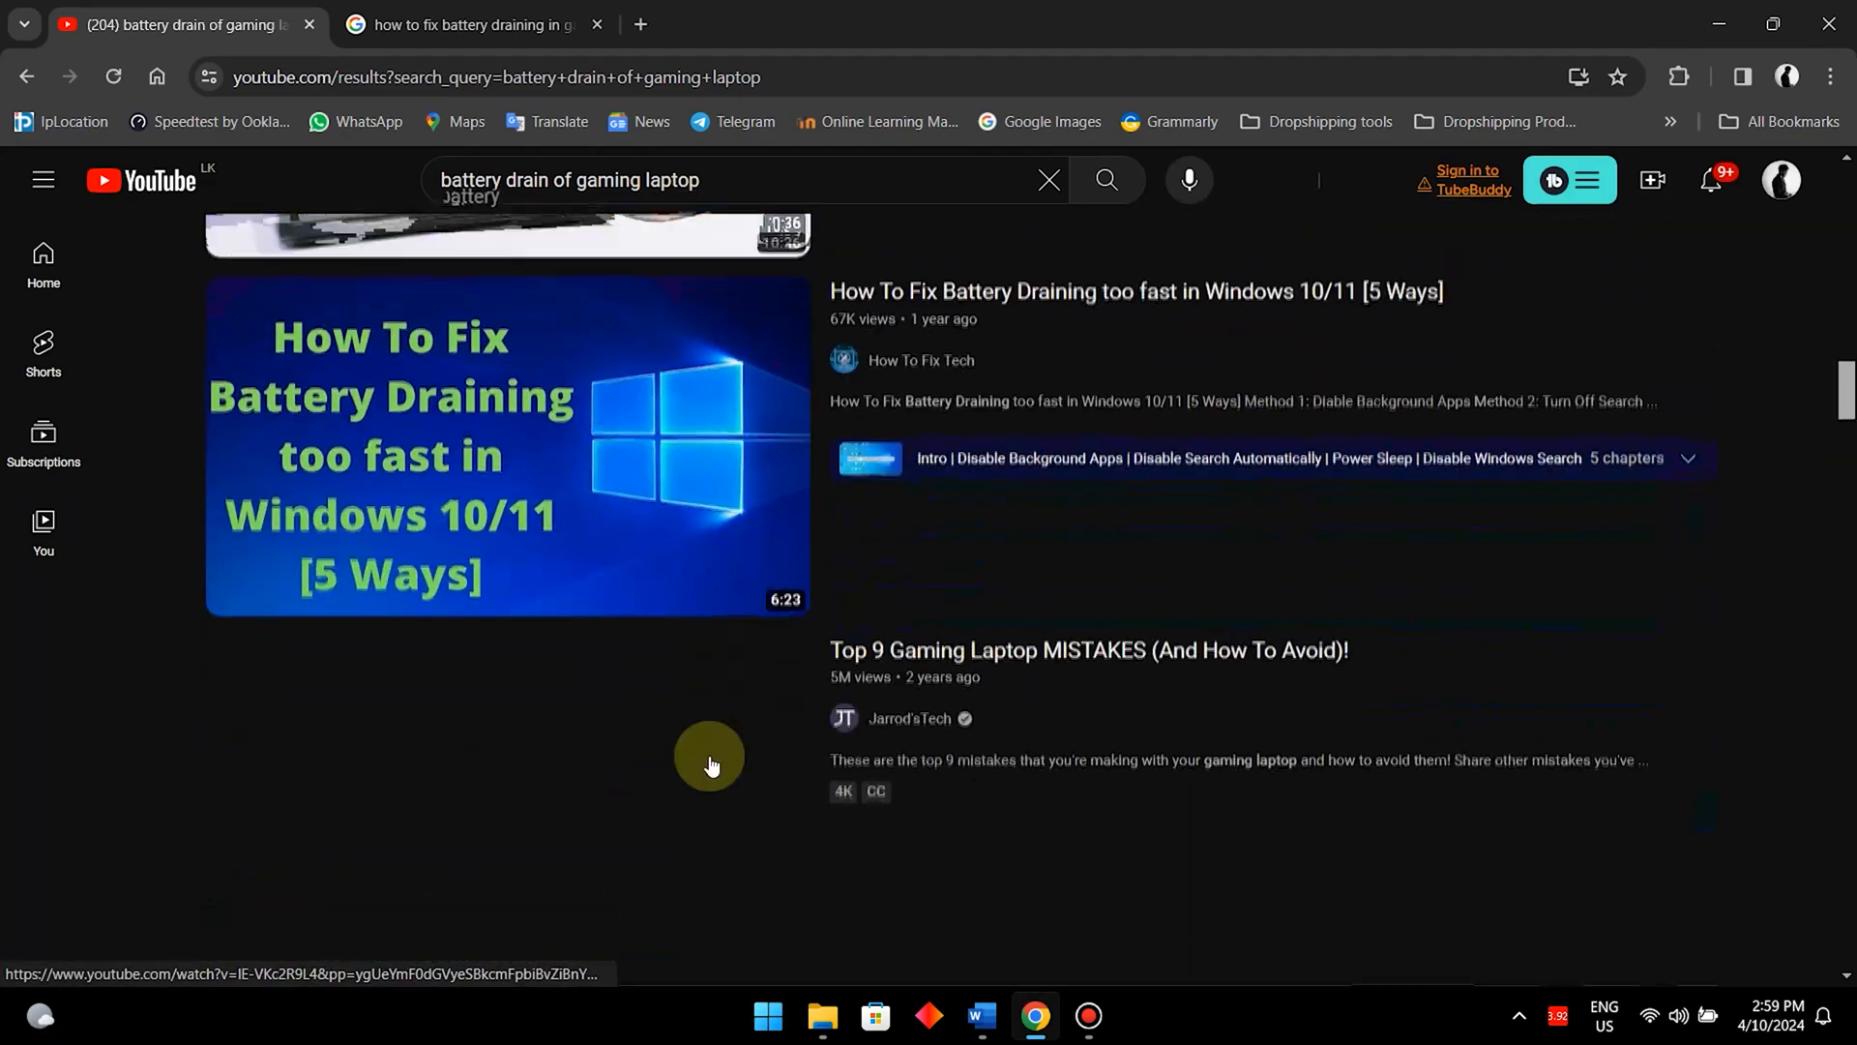
scroll("down", 3)
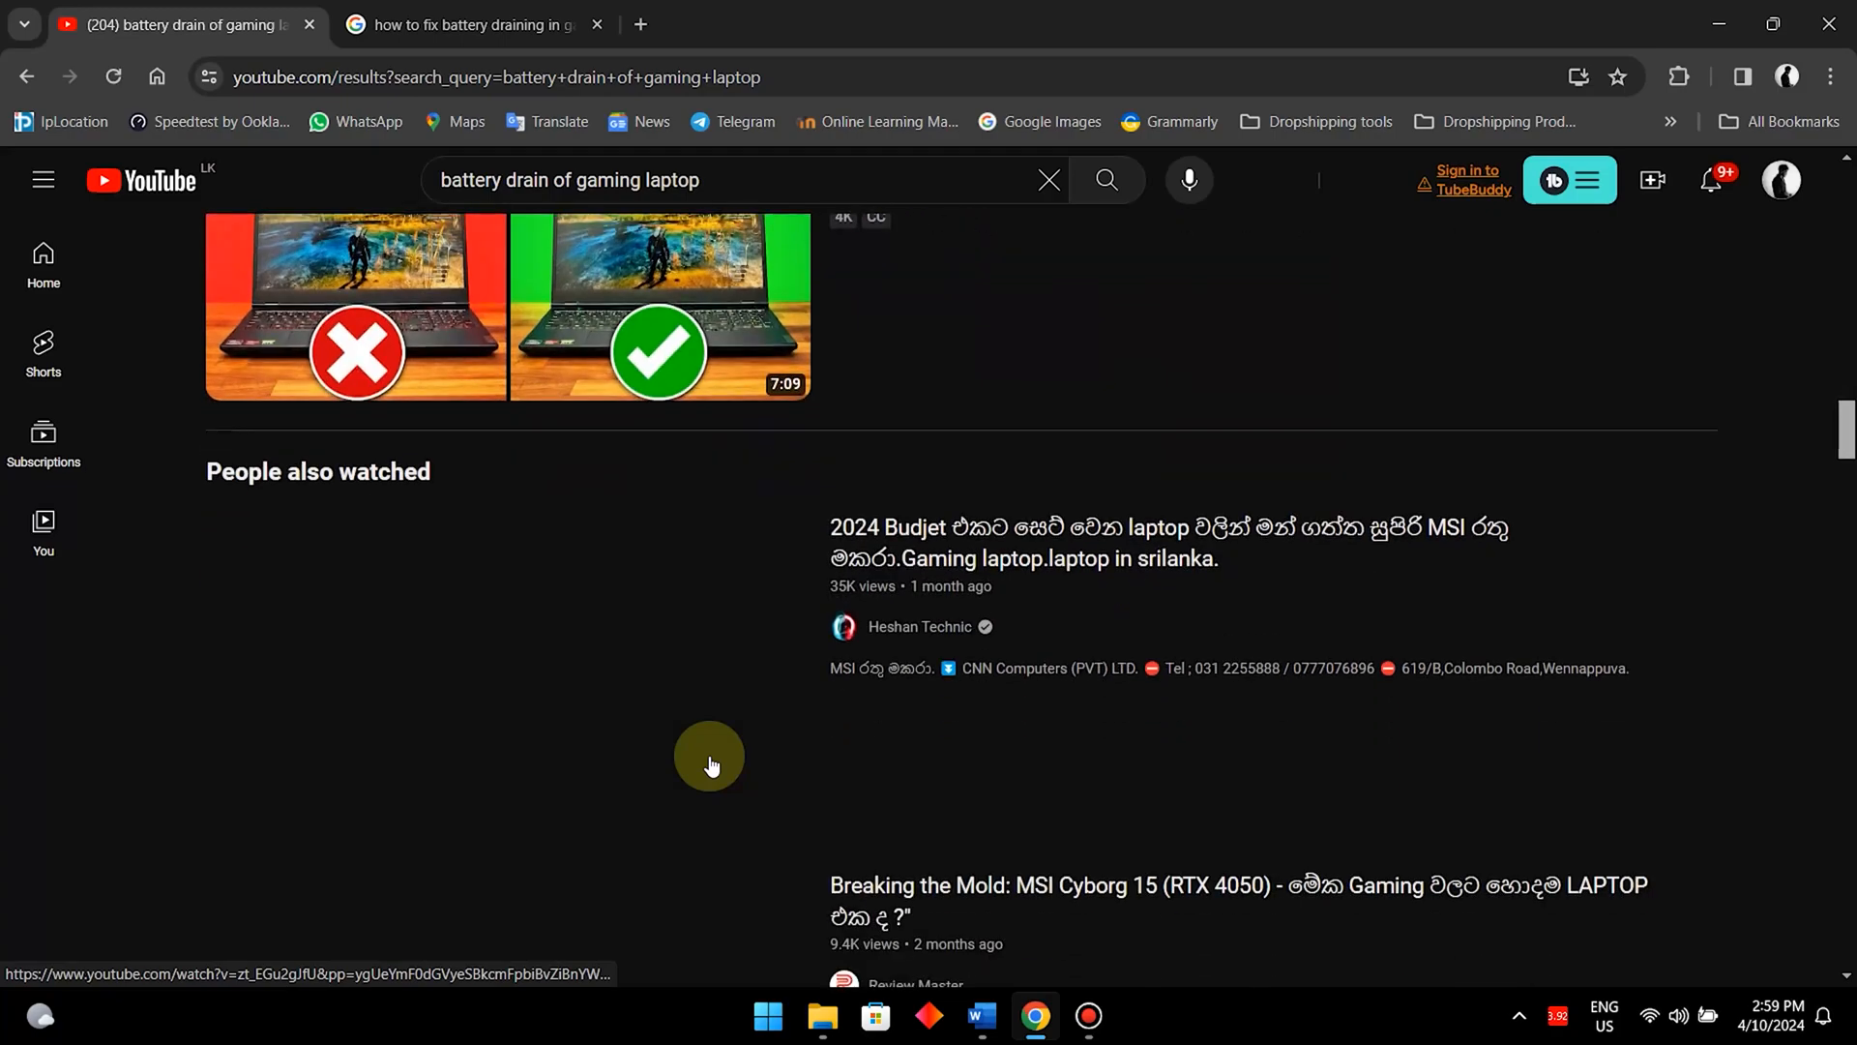
left_click(470, 23)
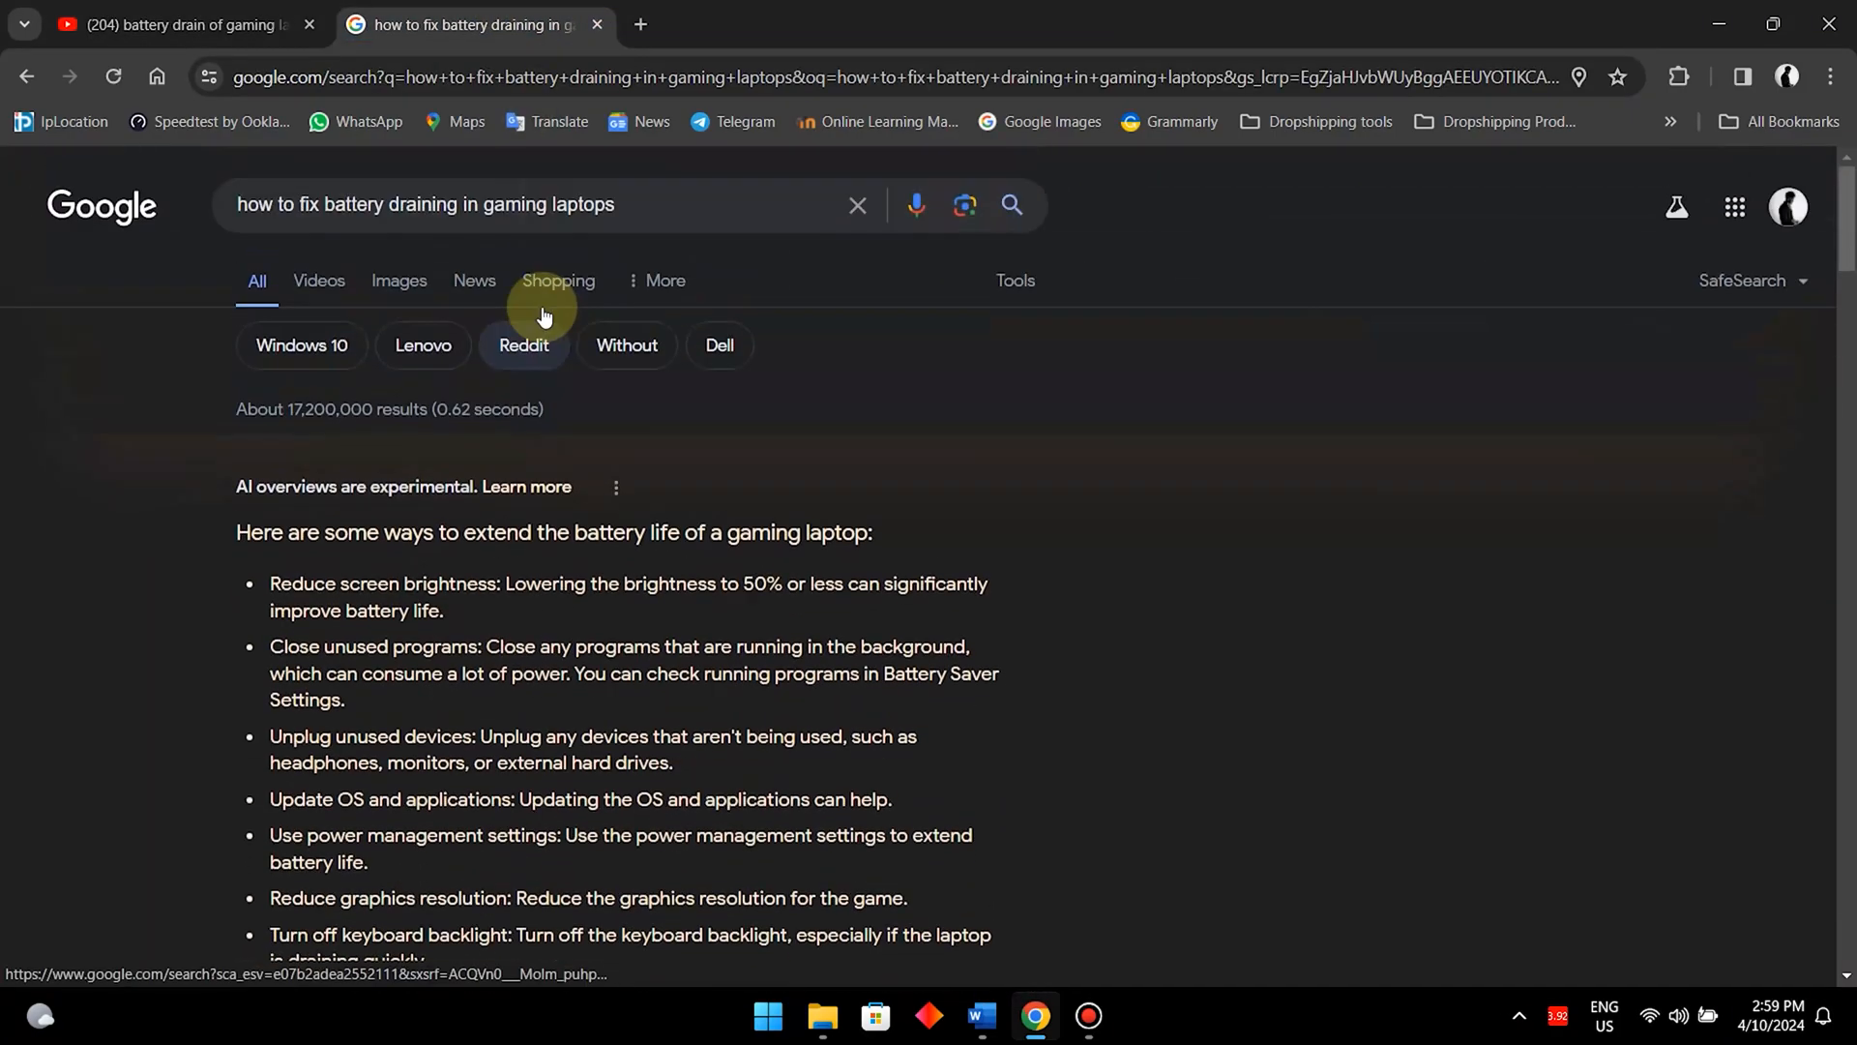
mouse_move(257, 523)
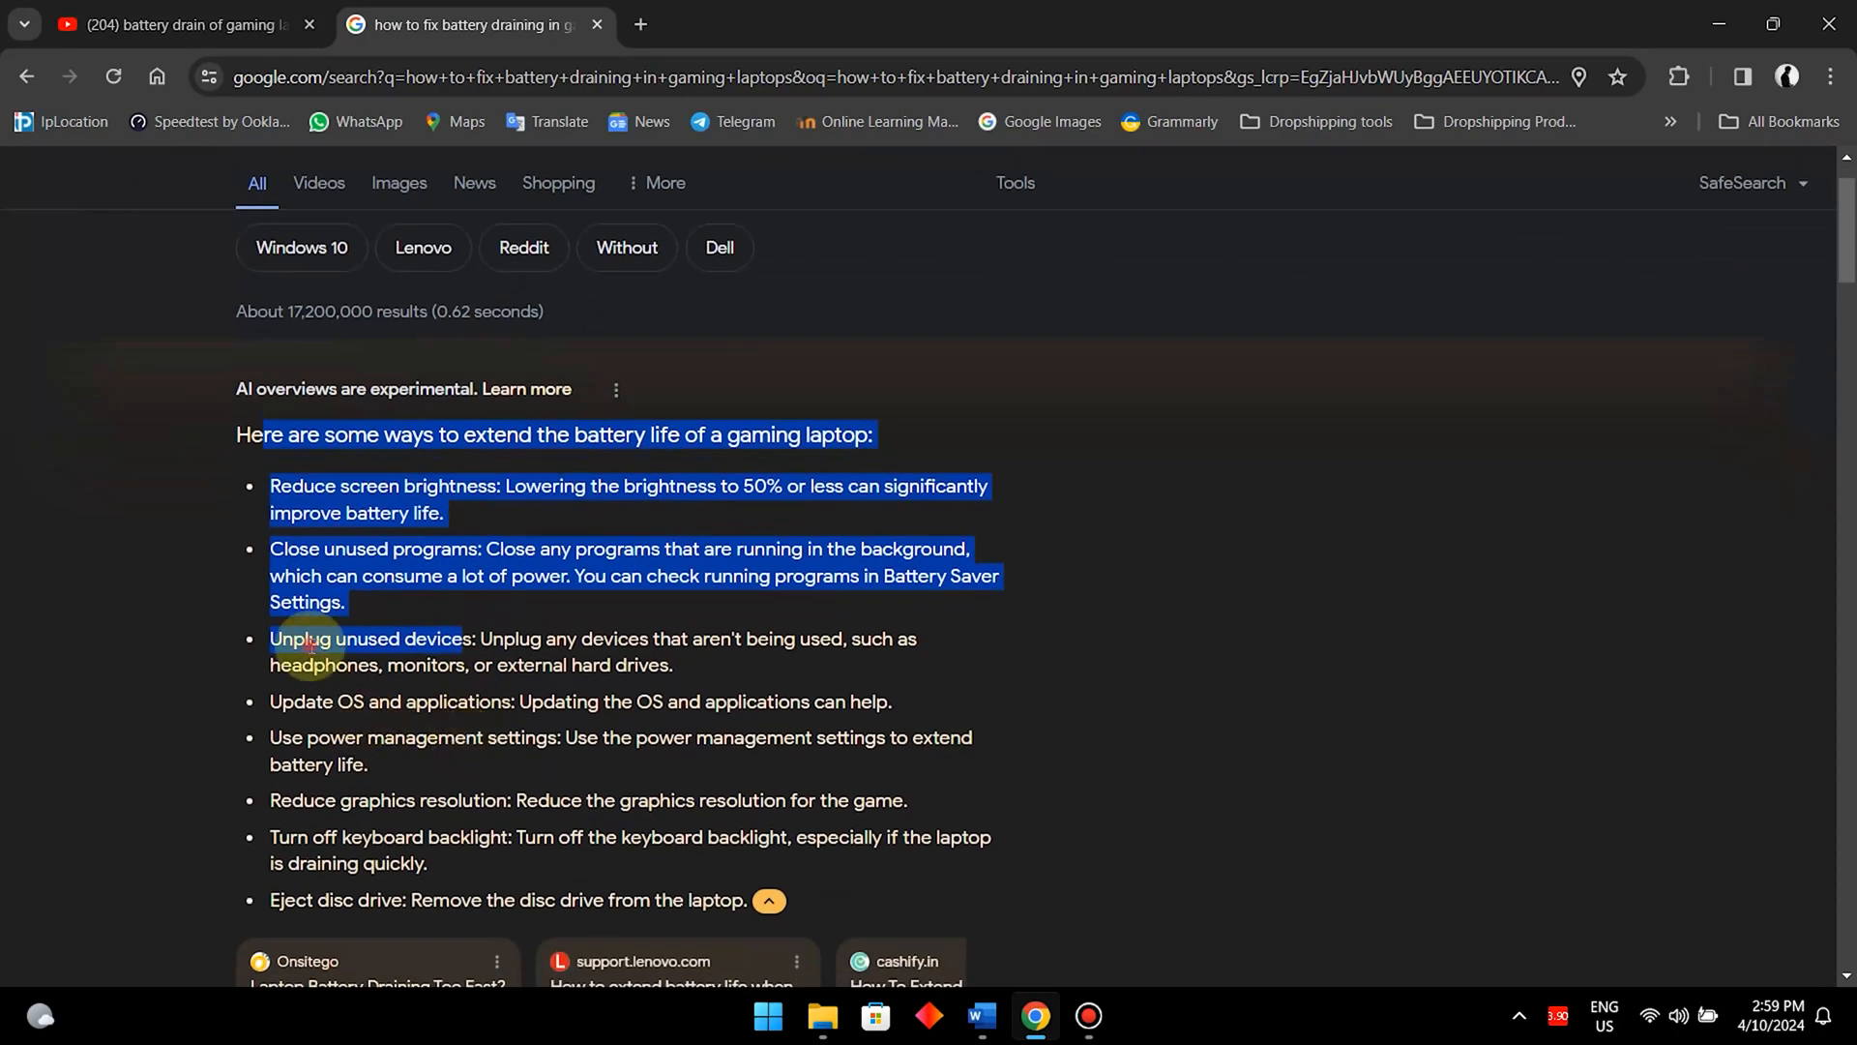
Scroll Google's results and expand 'Is 2 hours of battery life good for a gaming laptop?'.
scroll("down", 3)
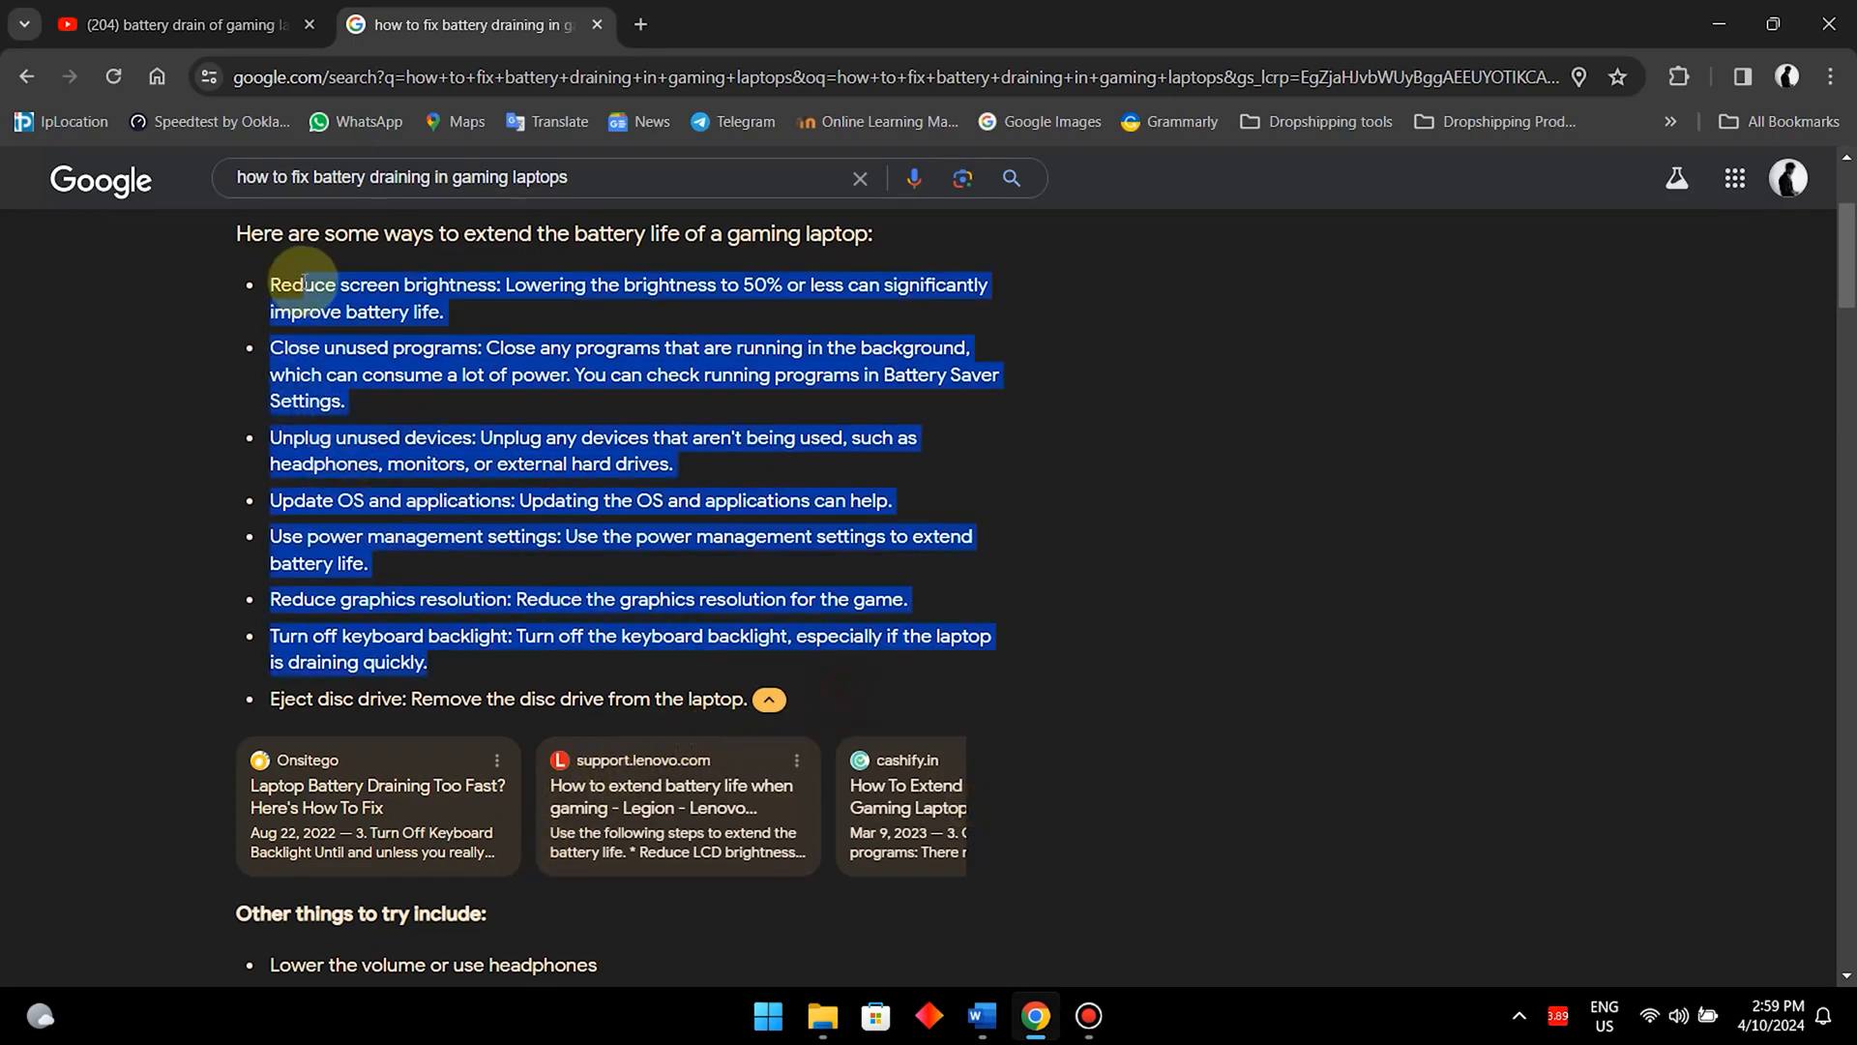
scroll("down", 3)
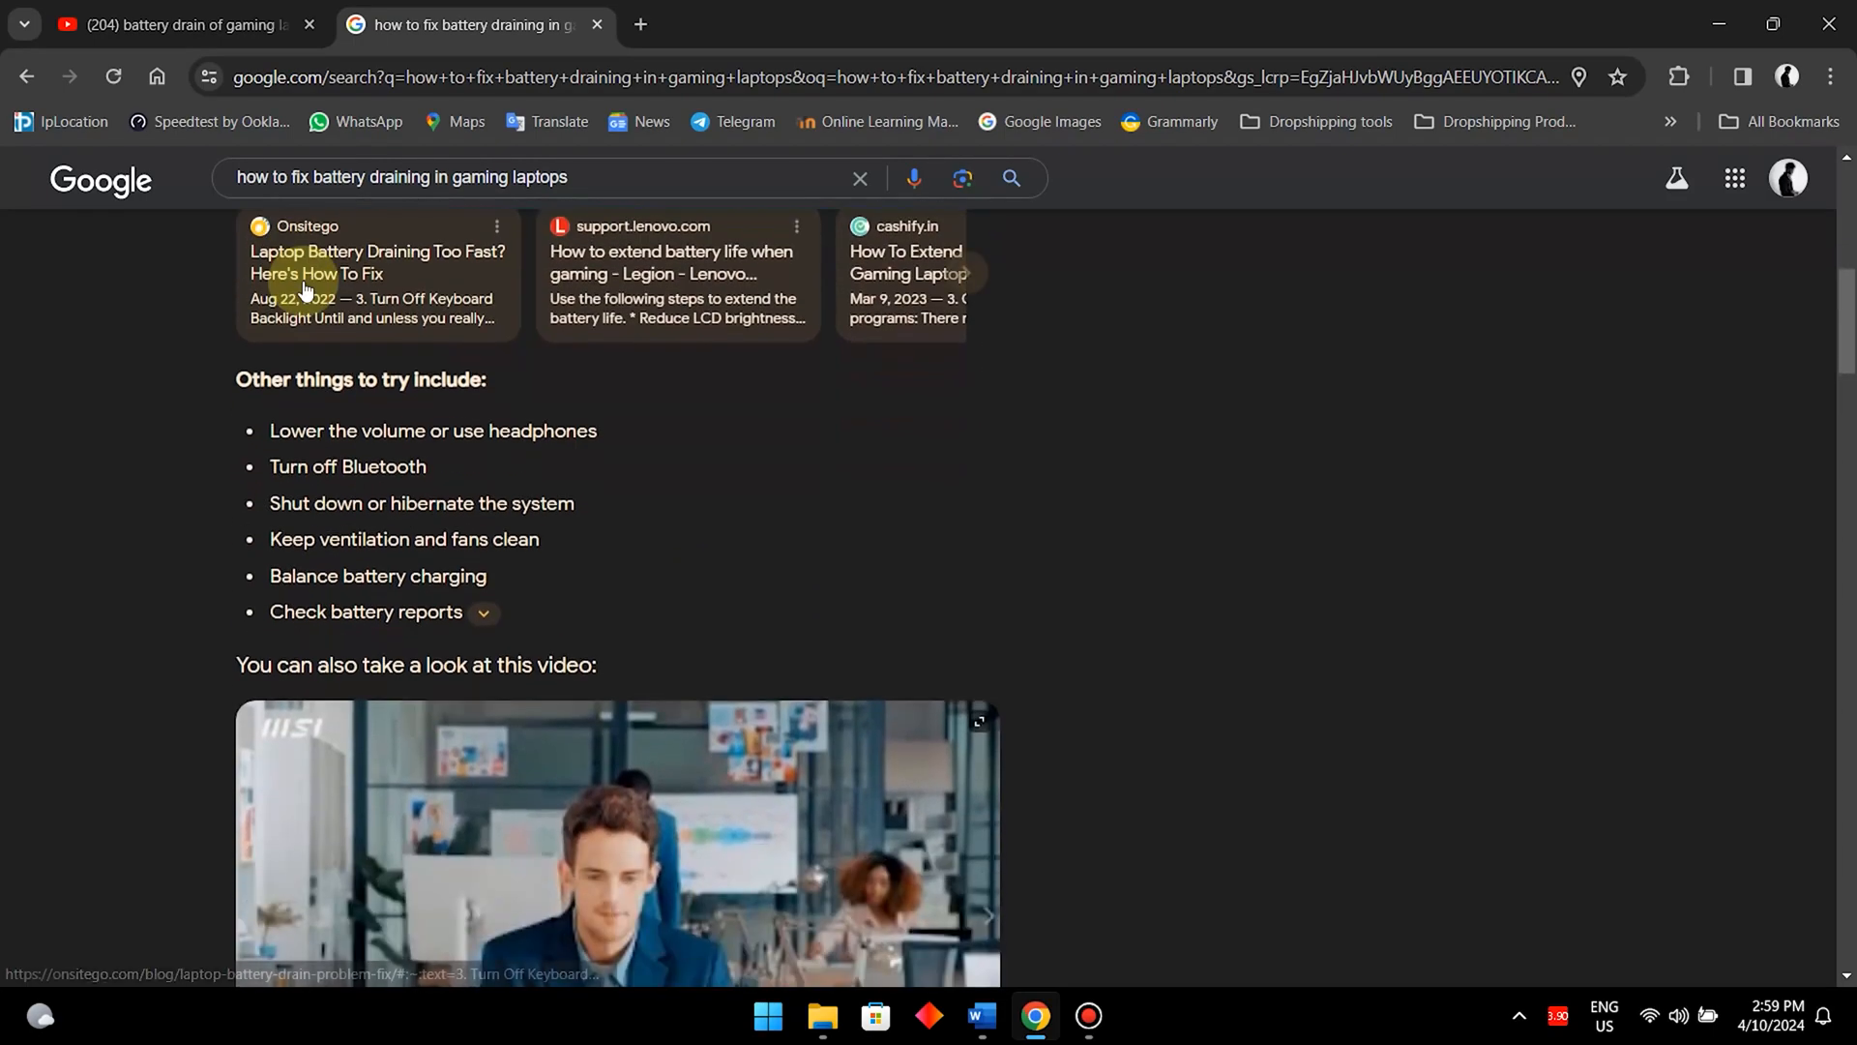
scroll("down", 3)
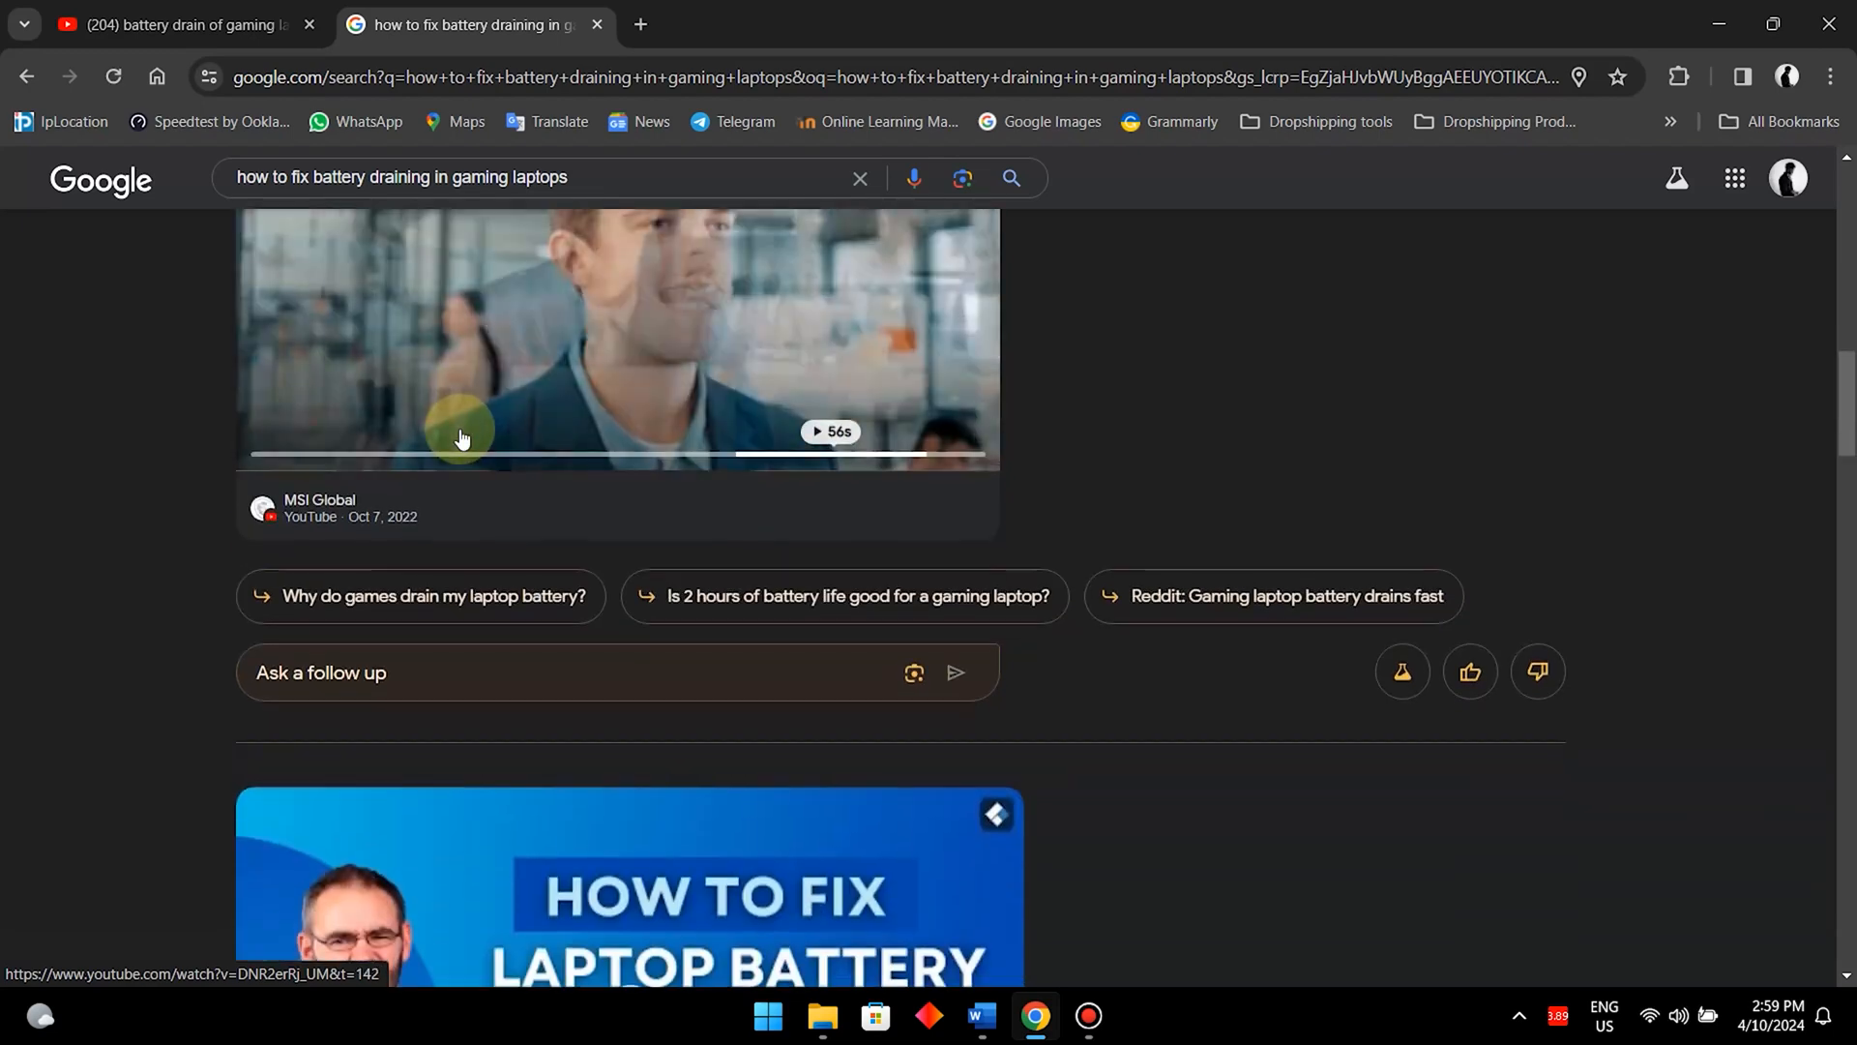
scroll("down", 3)
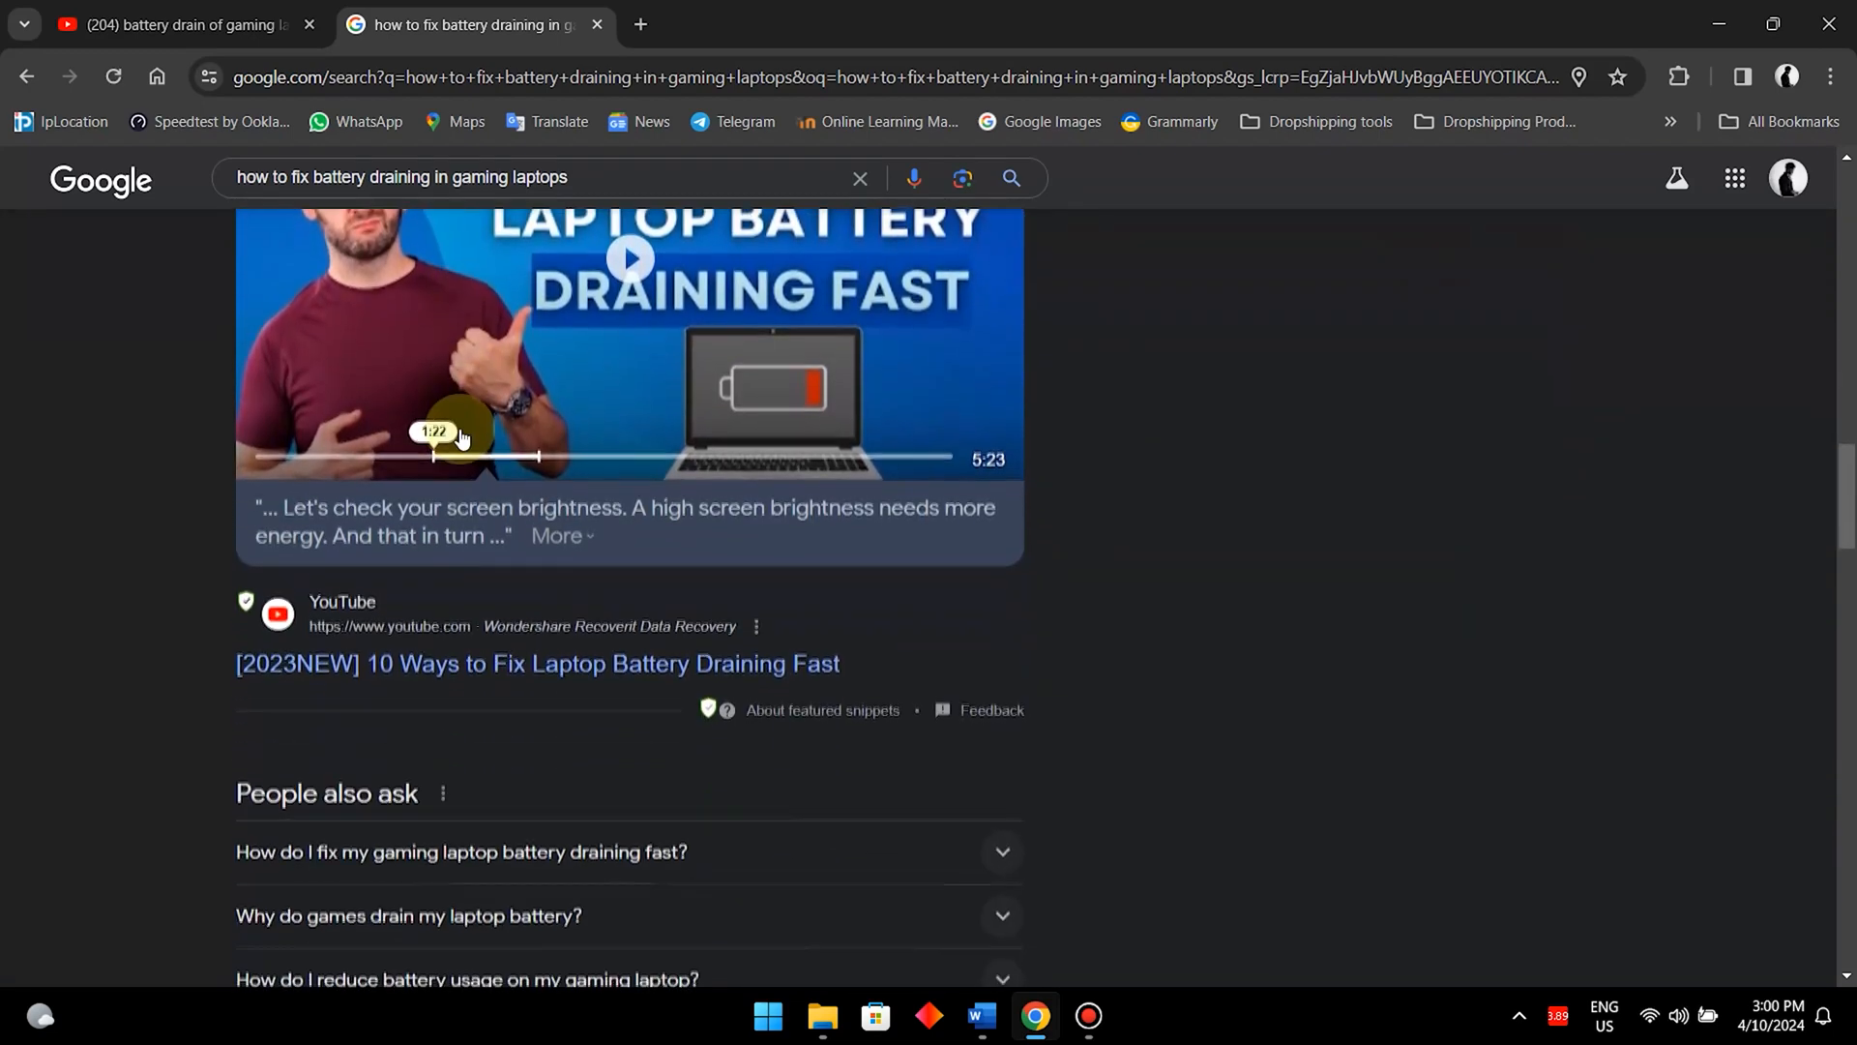
scroll("down", 3)
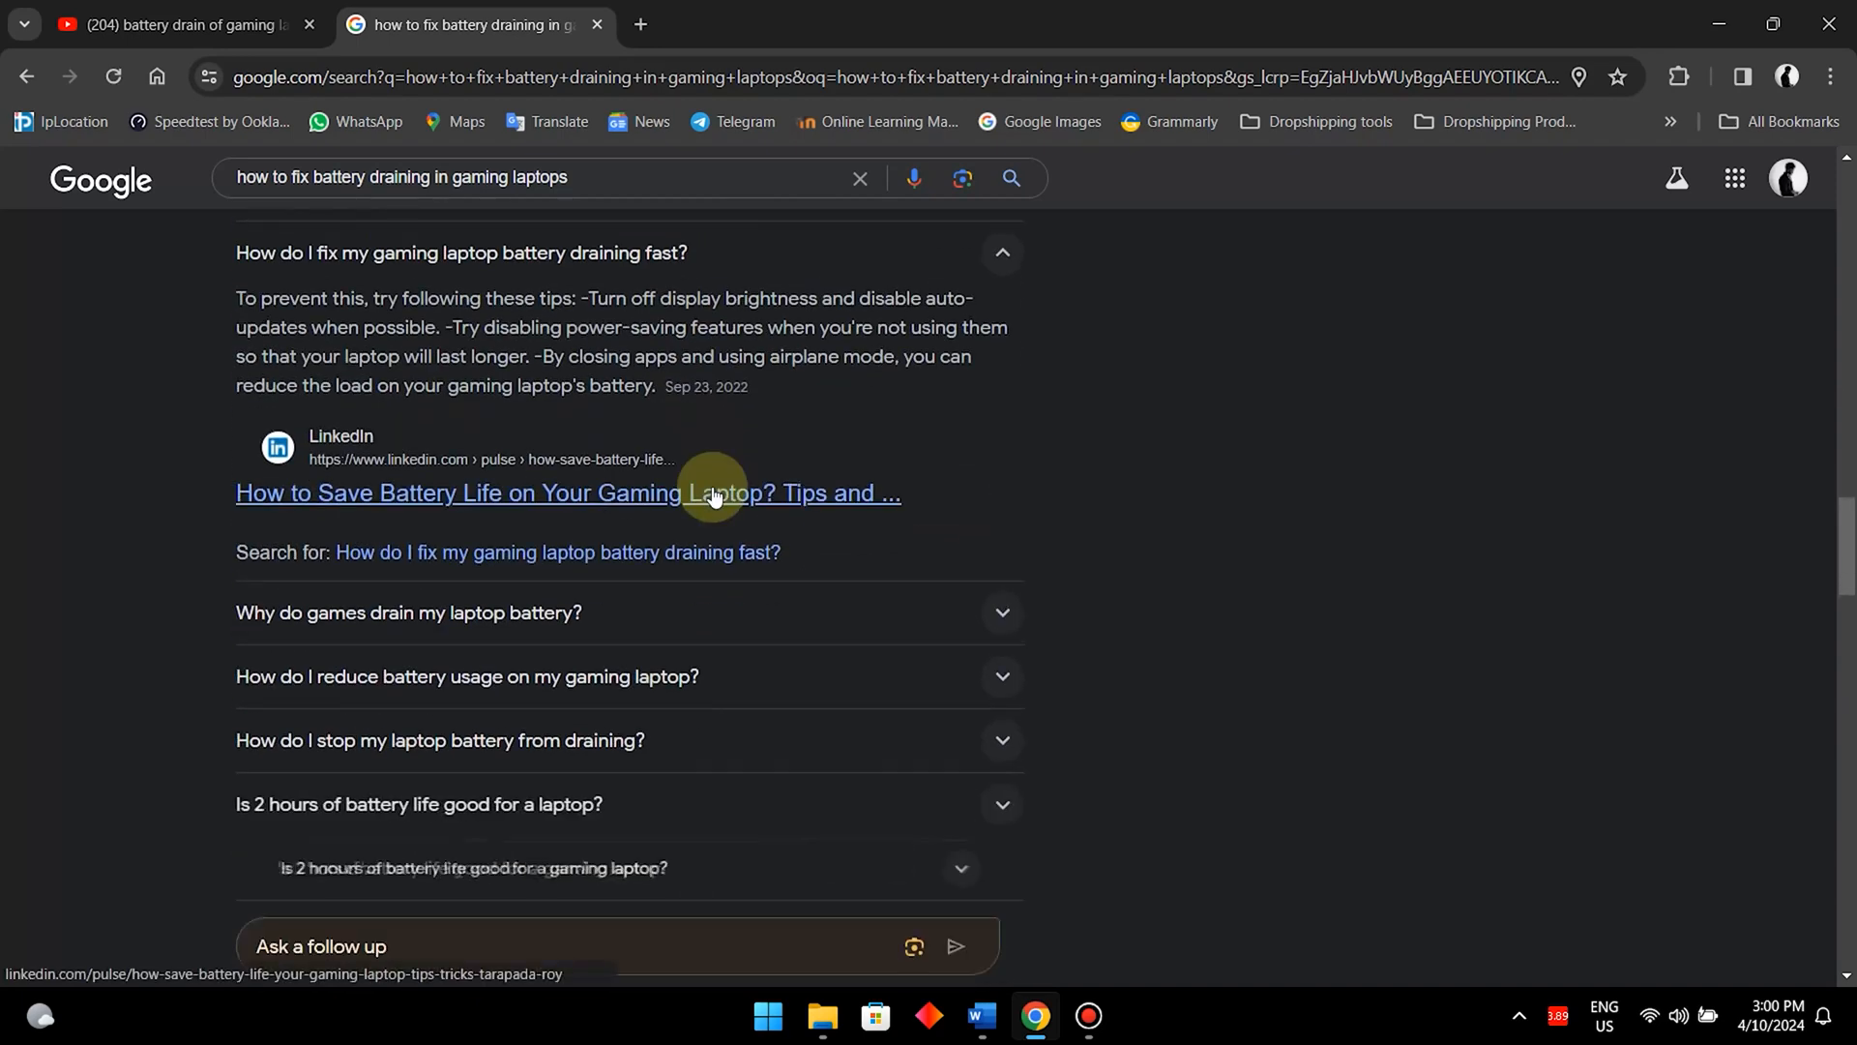
scroll("down", 3)
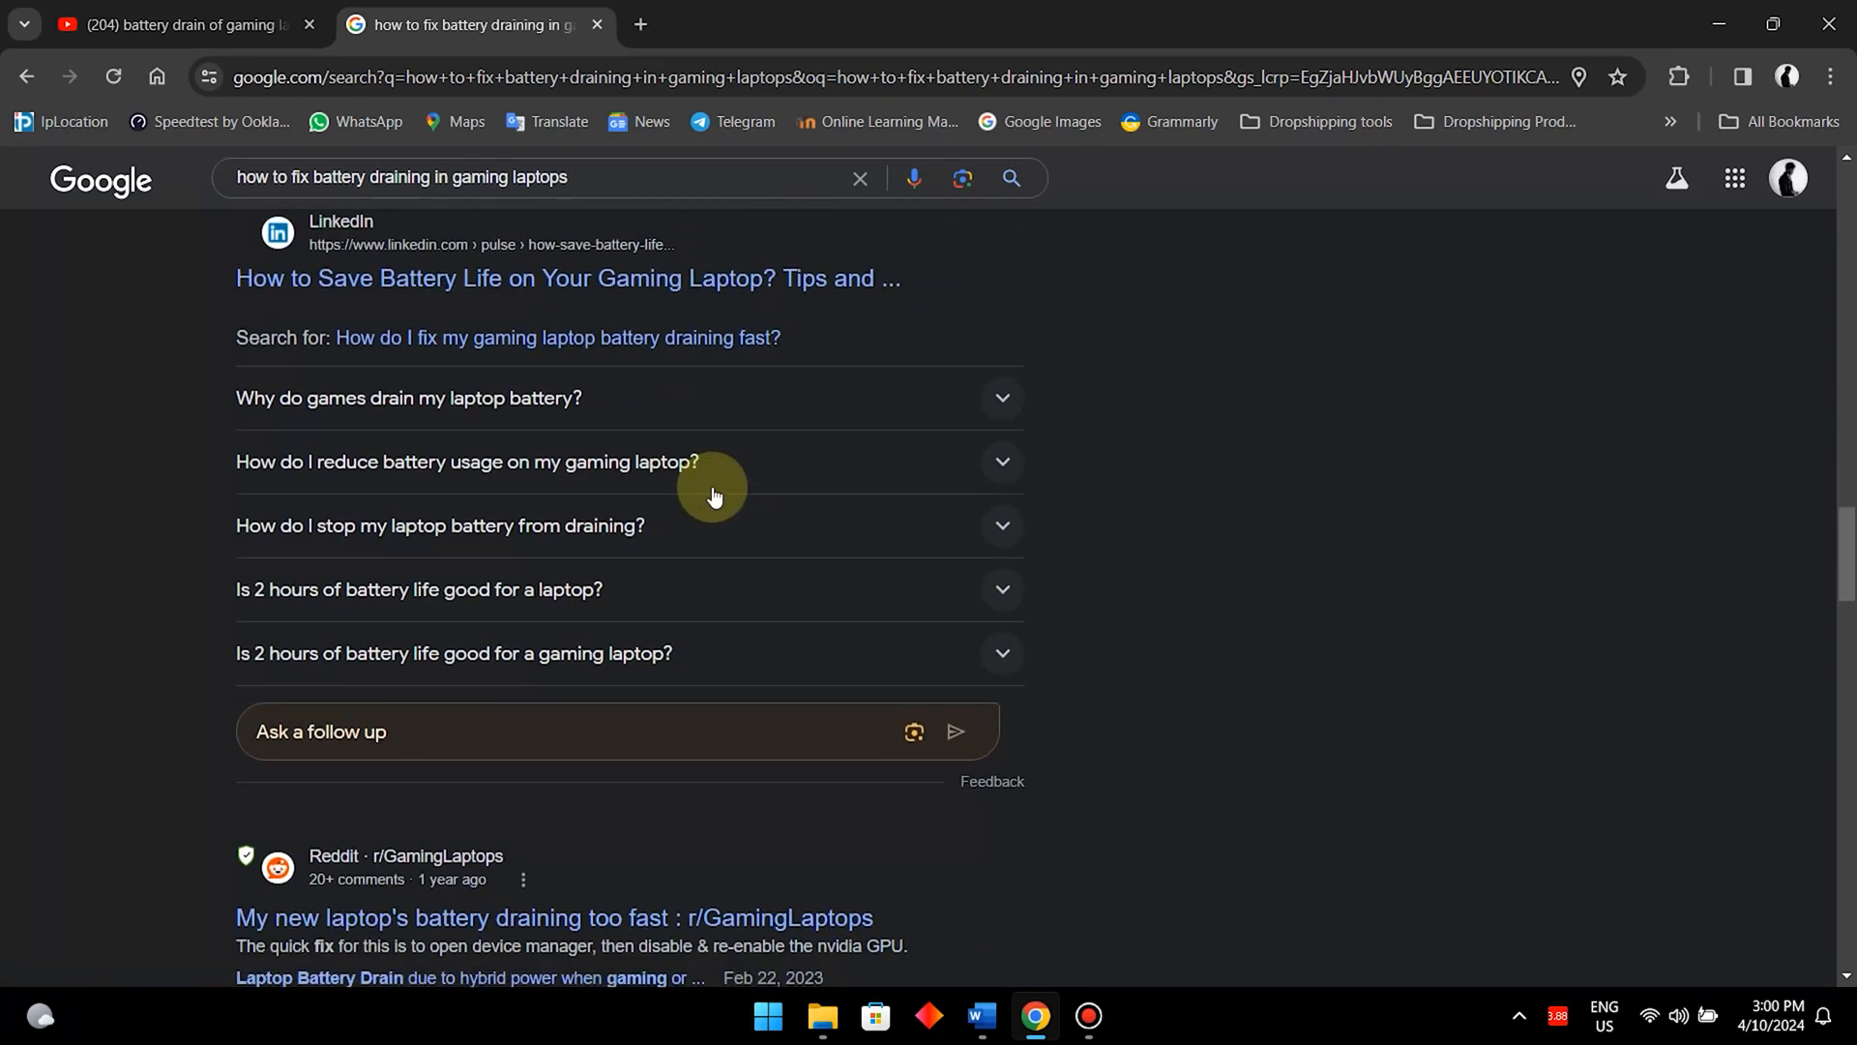
mouse_move(547, 671)
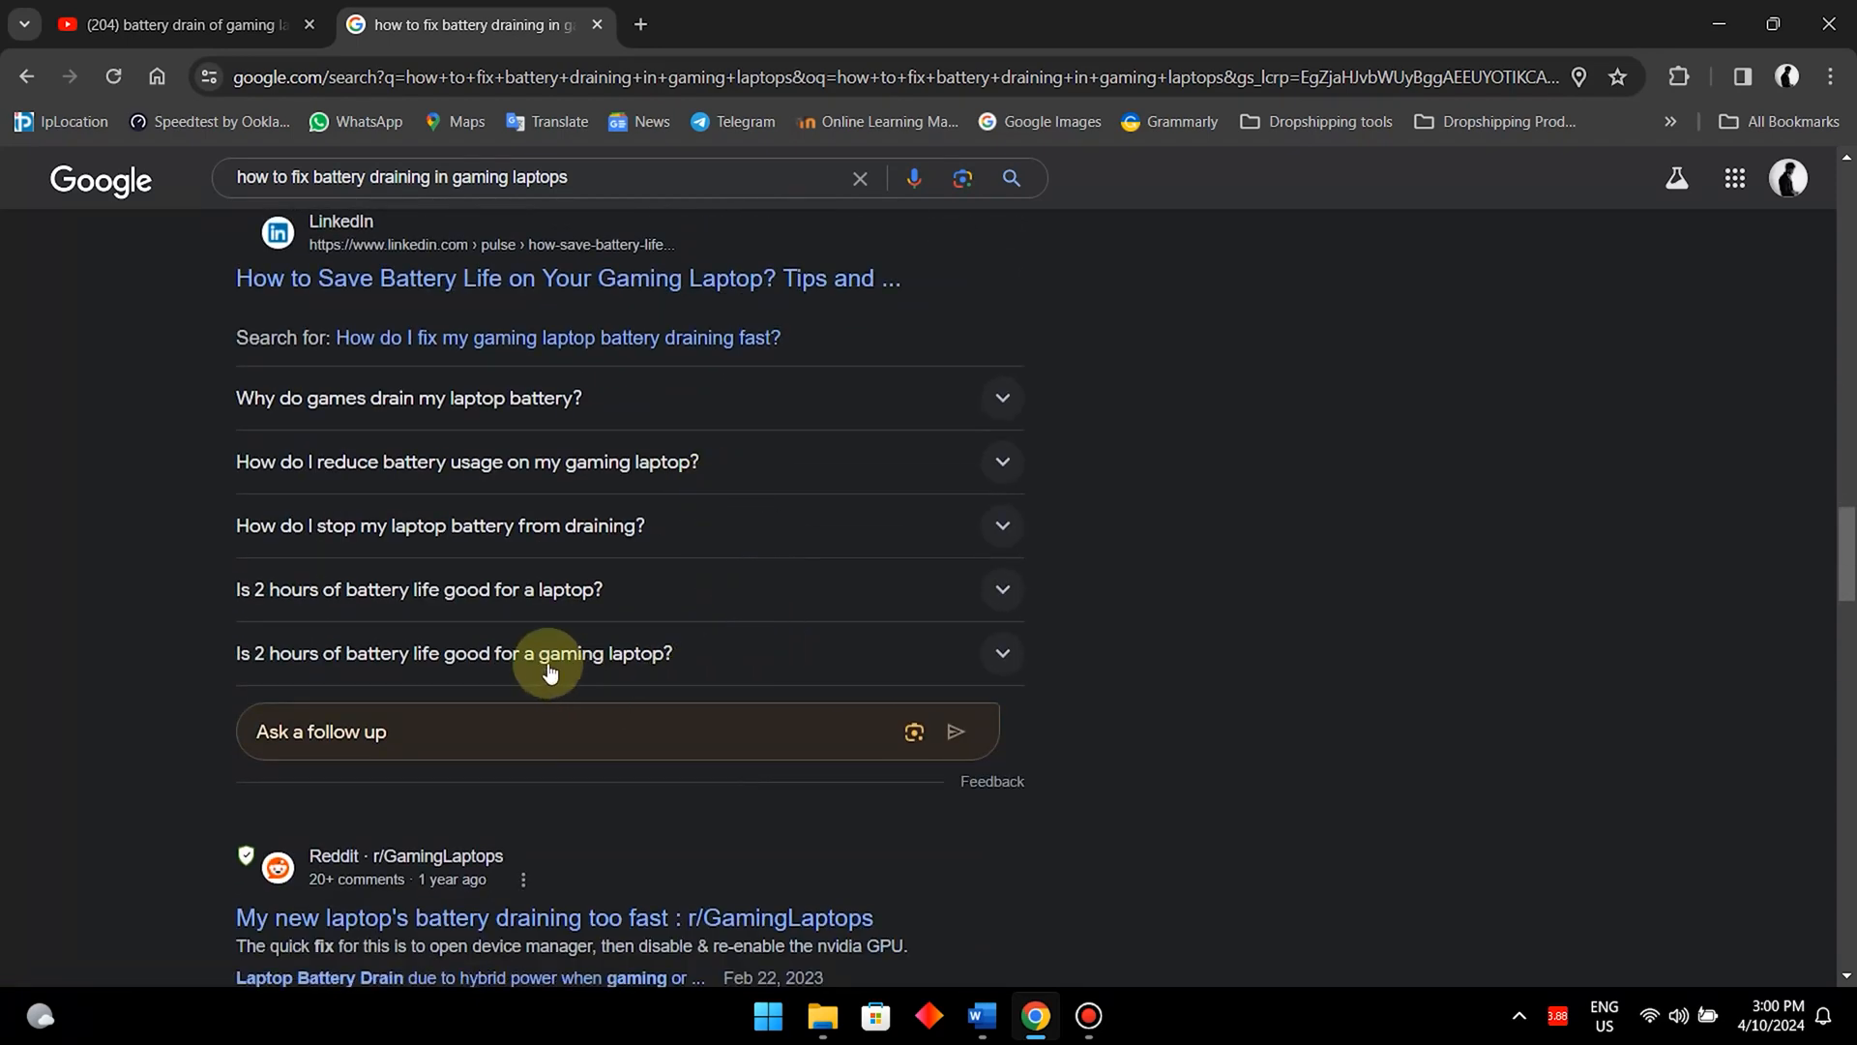
left_click(454, 653)
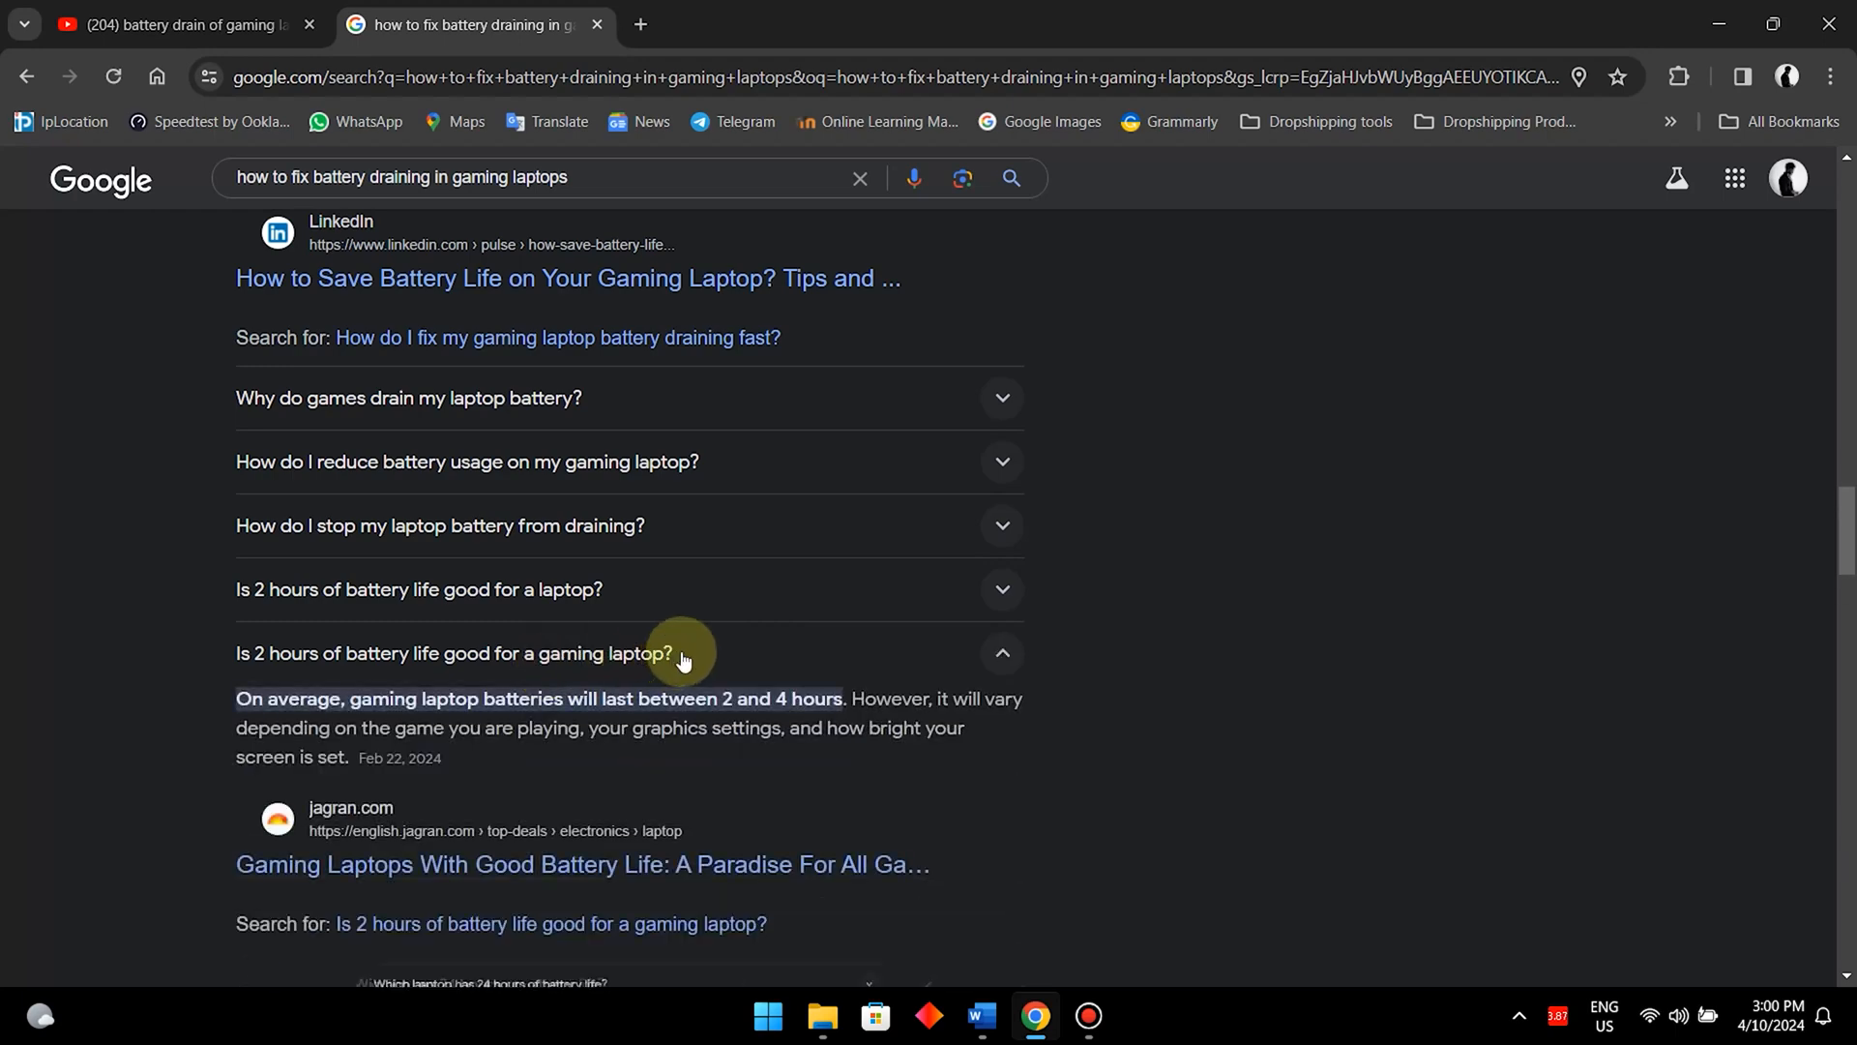
scroll("down", 3)
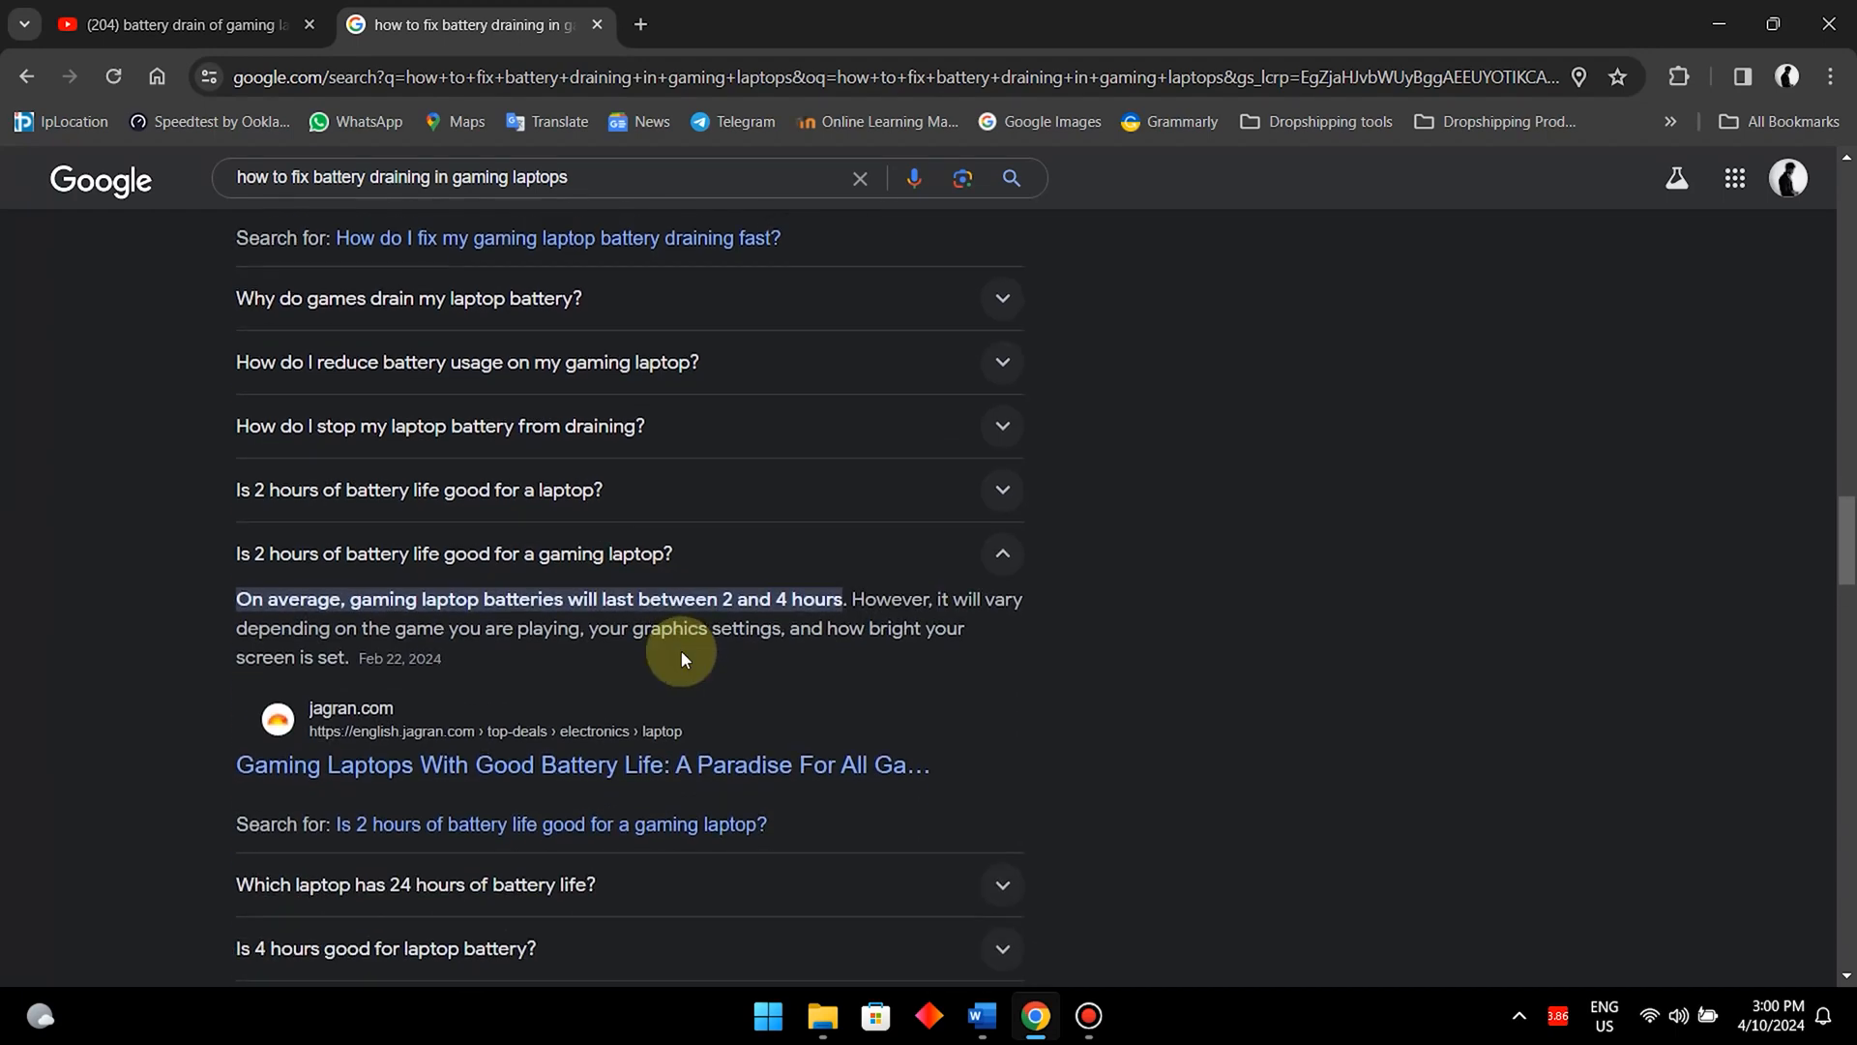
scroll("down", 3)
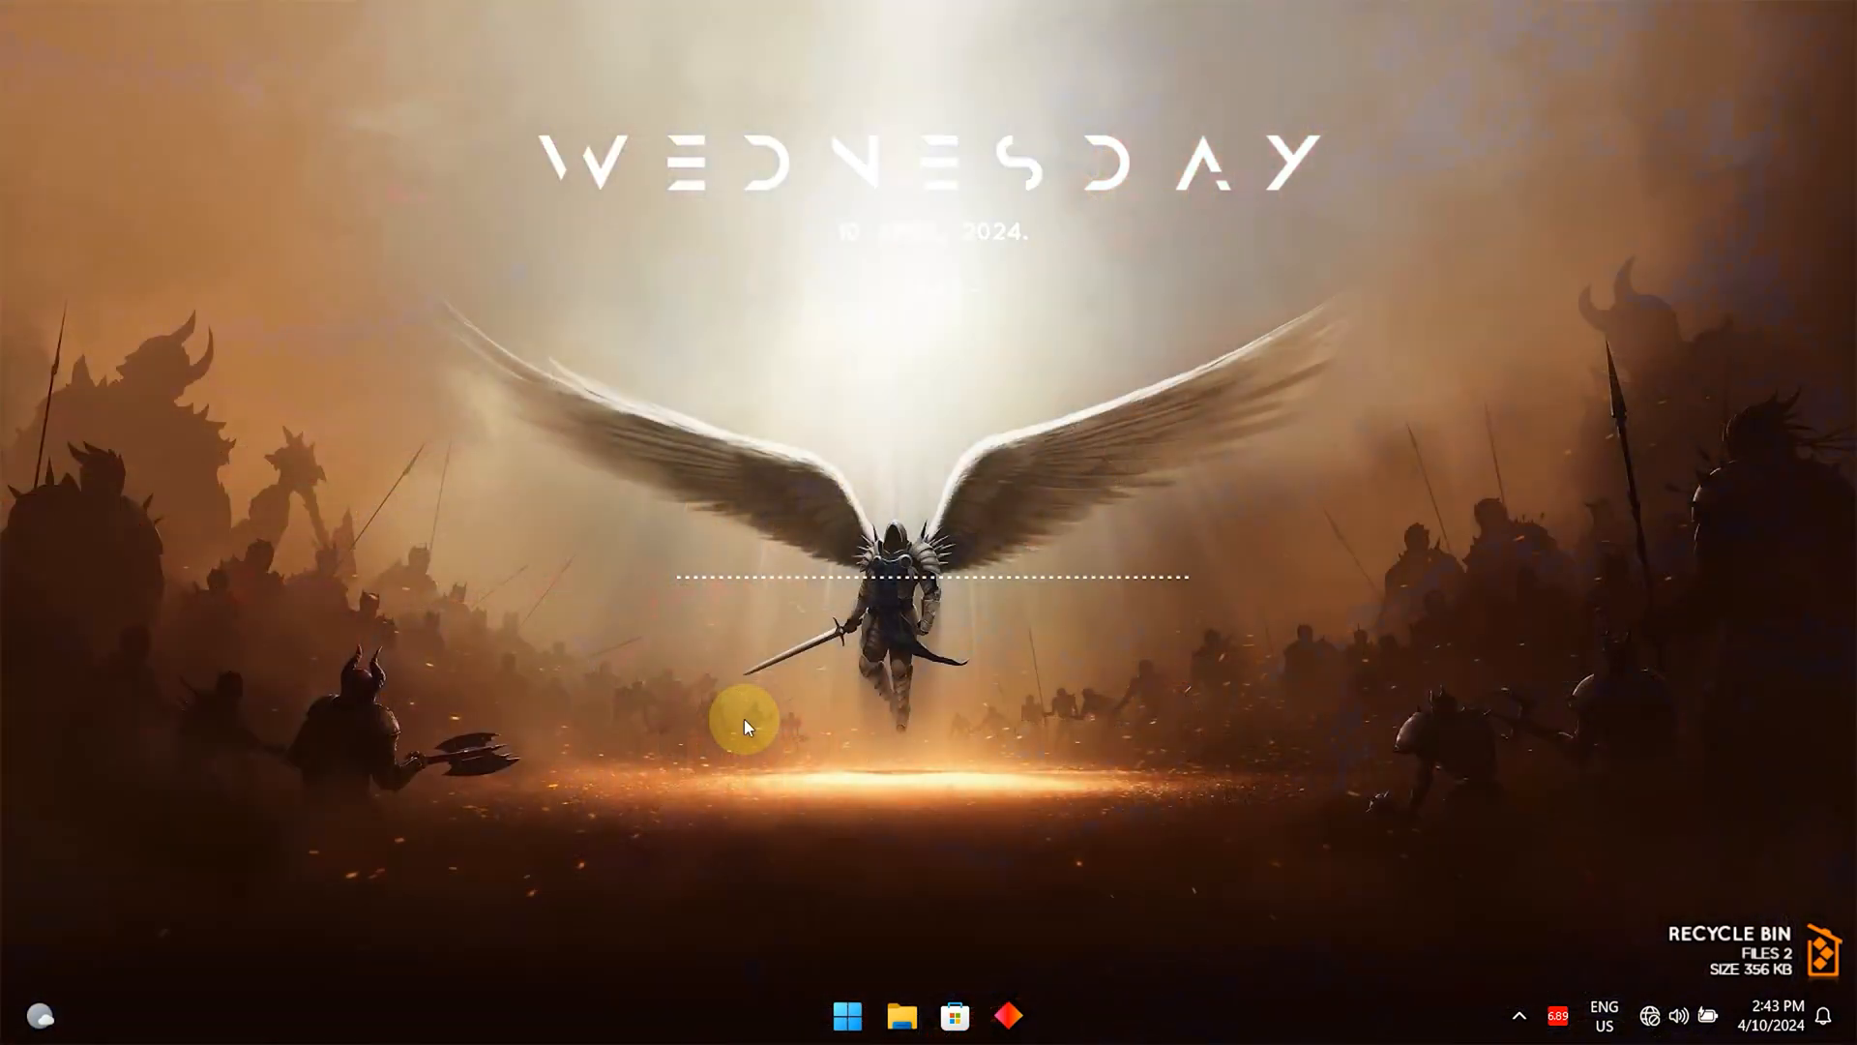
mouse_move(998, 850)
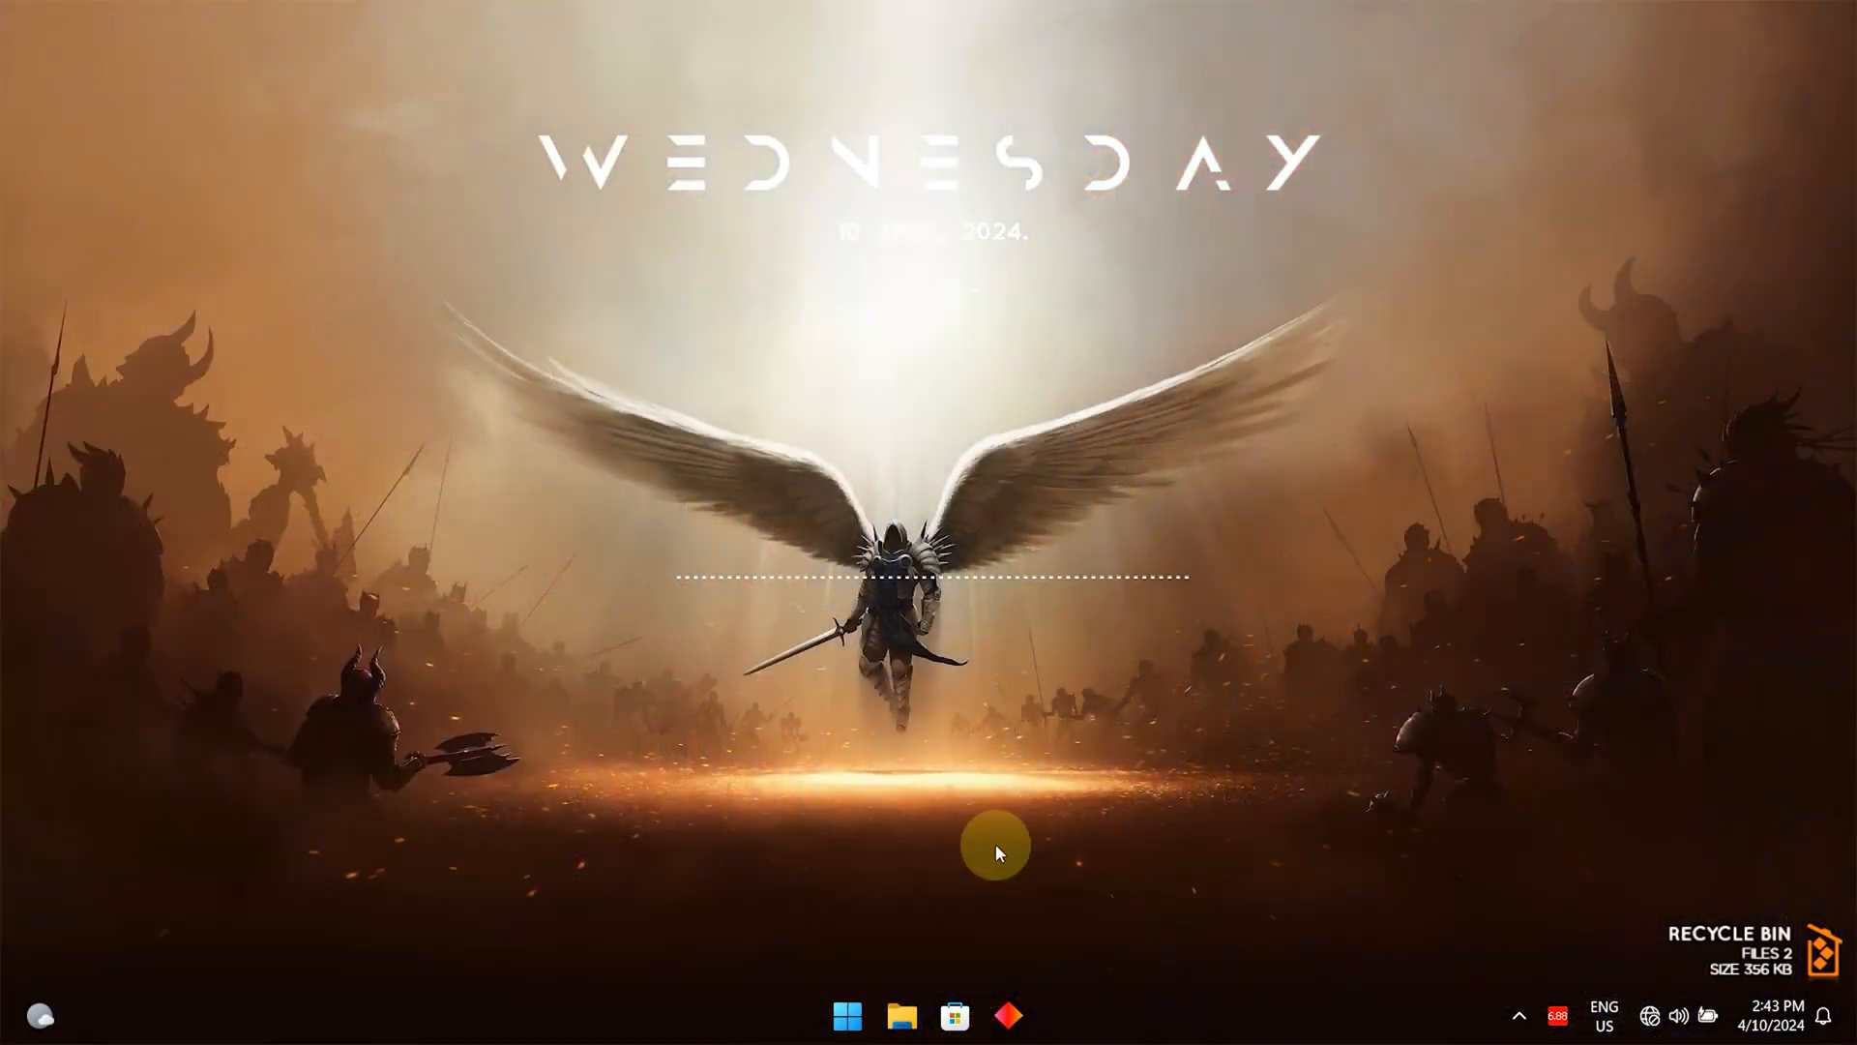
mouse_move(1564, 411)
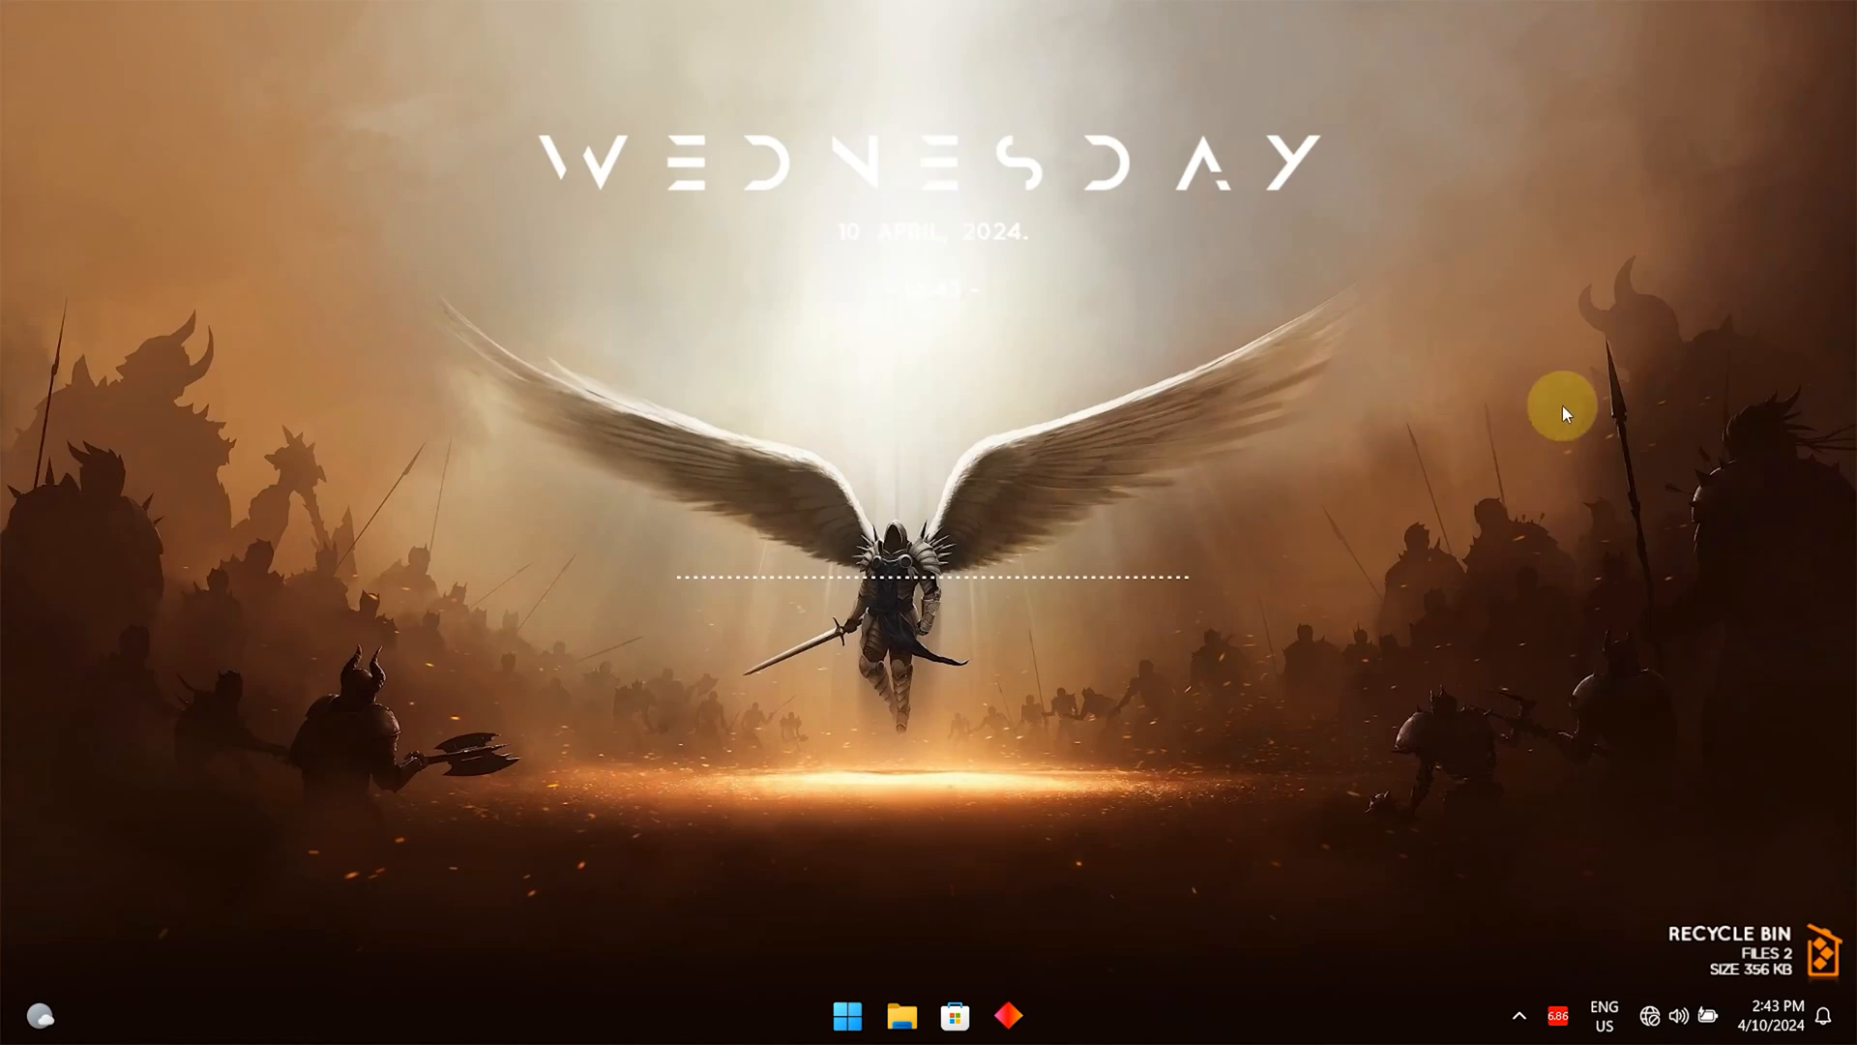
mouse_move(1684, 186)
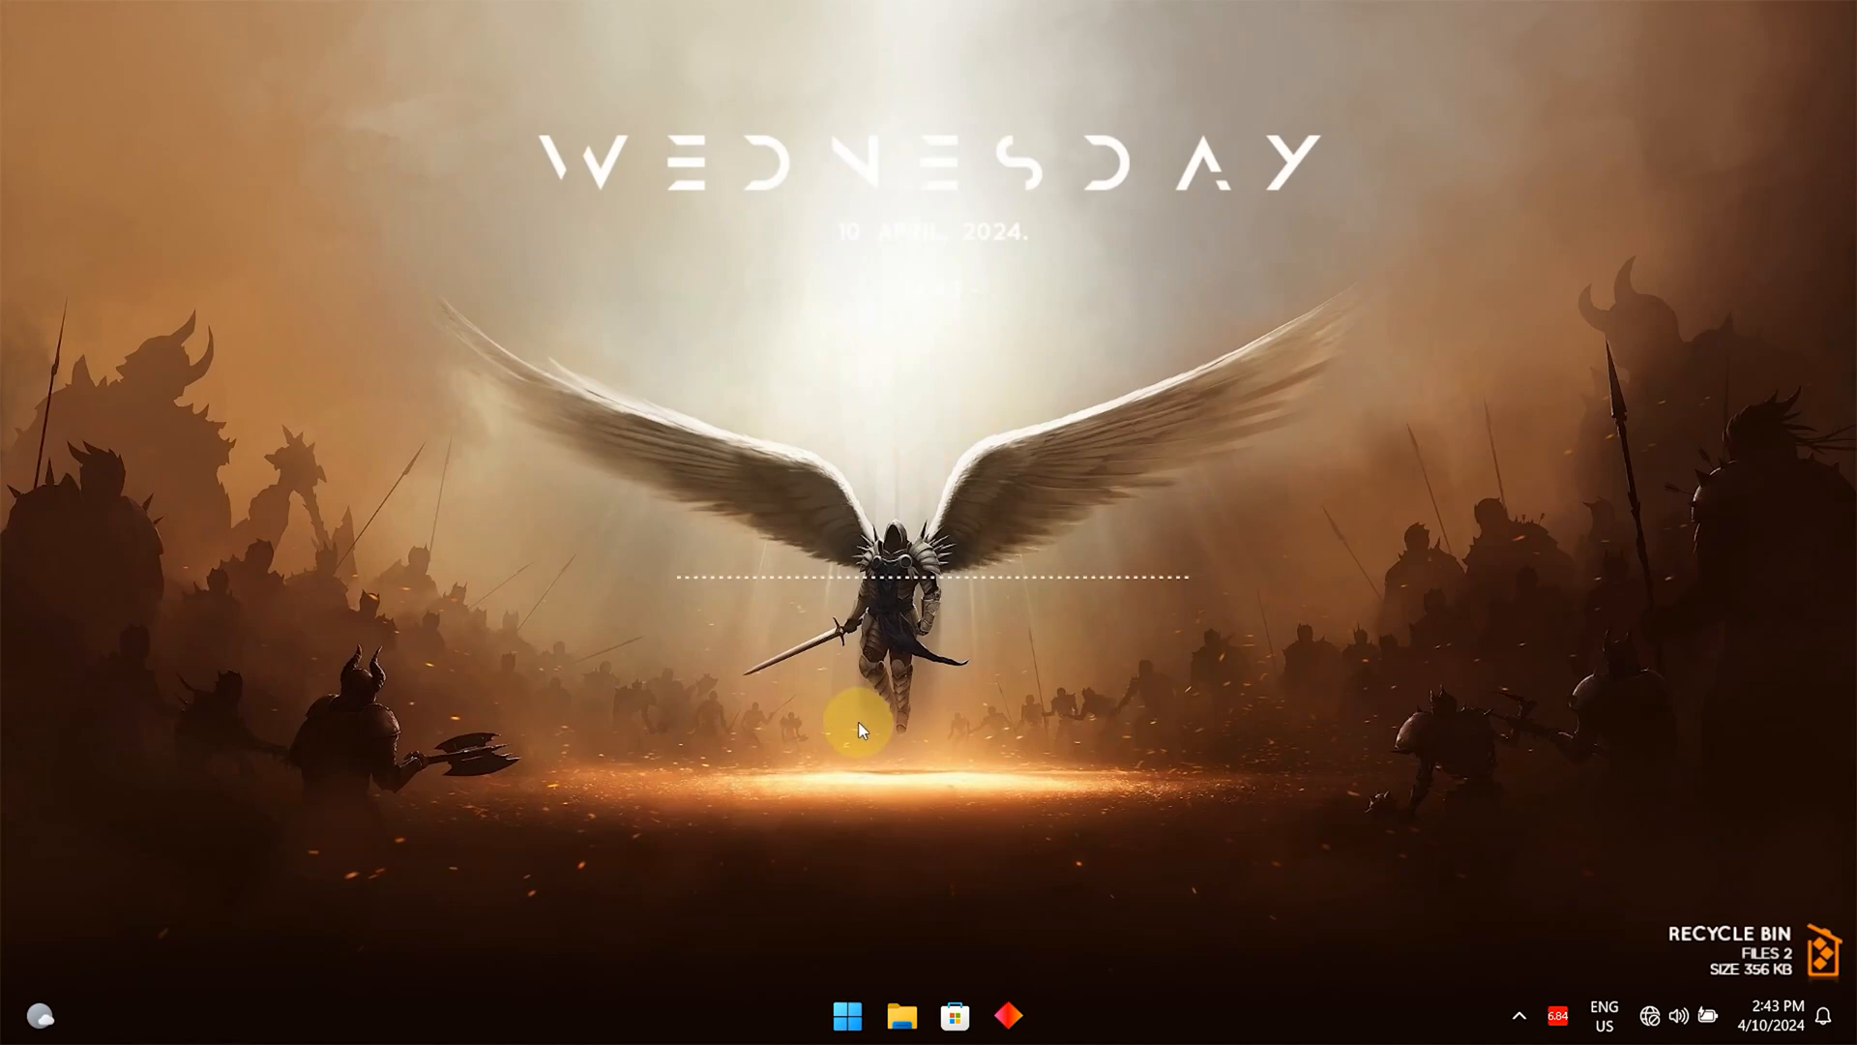
Advance the wallpaper, open AMD Adrenalin from the desktop menu, then refresh the desktop.
right_click(861, 728)
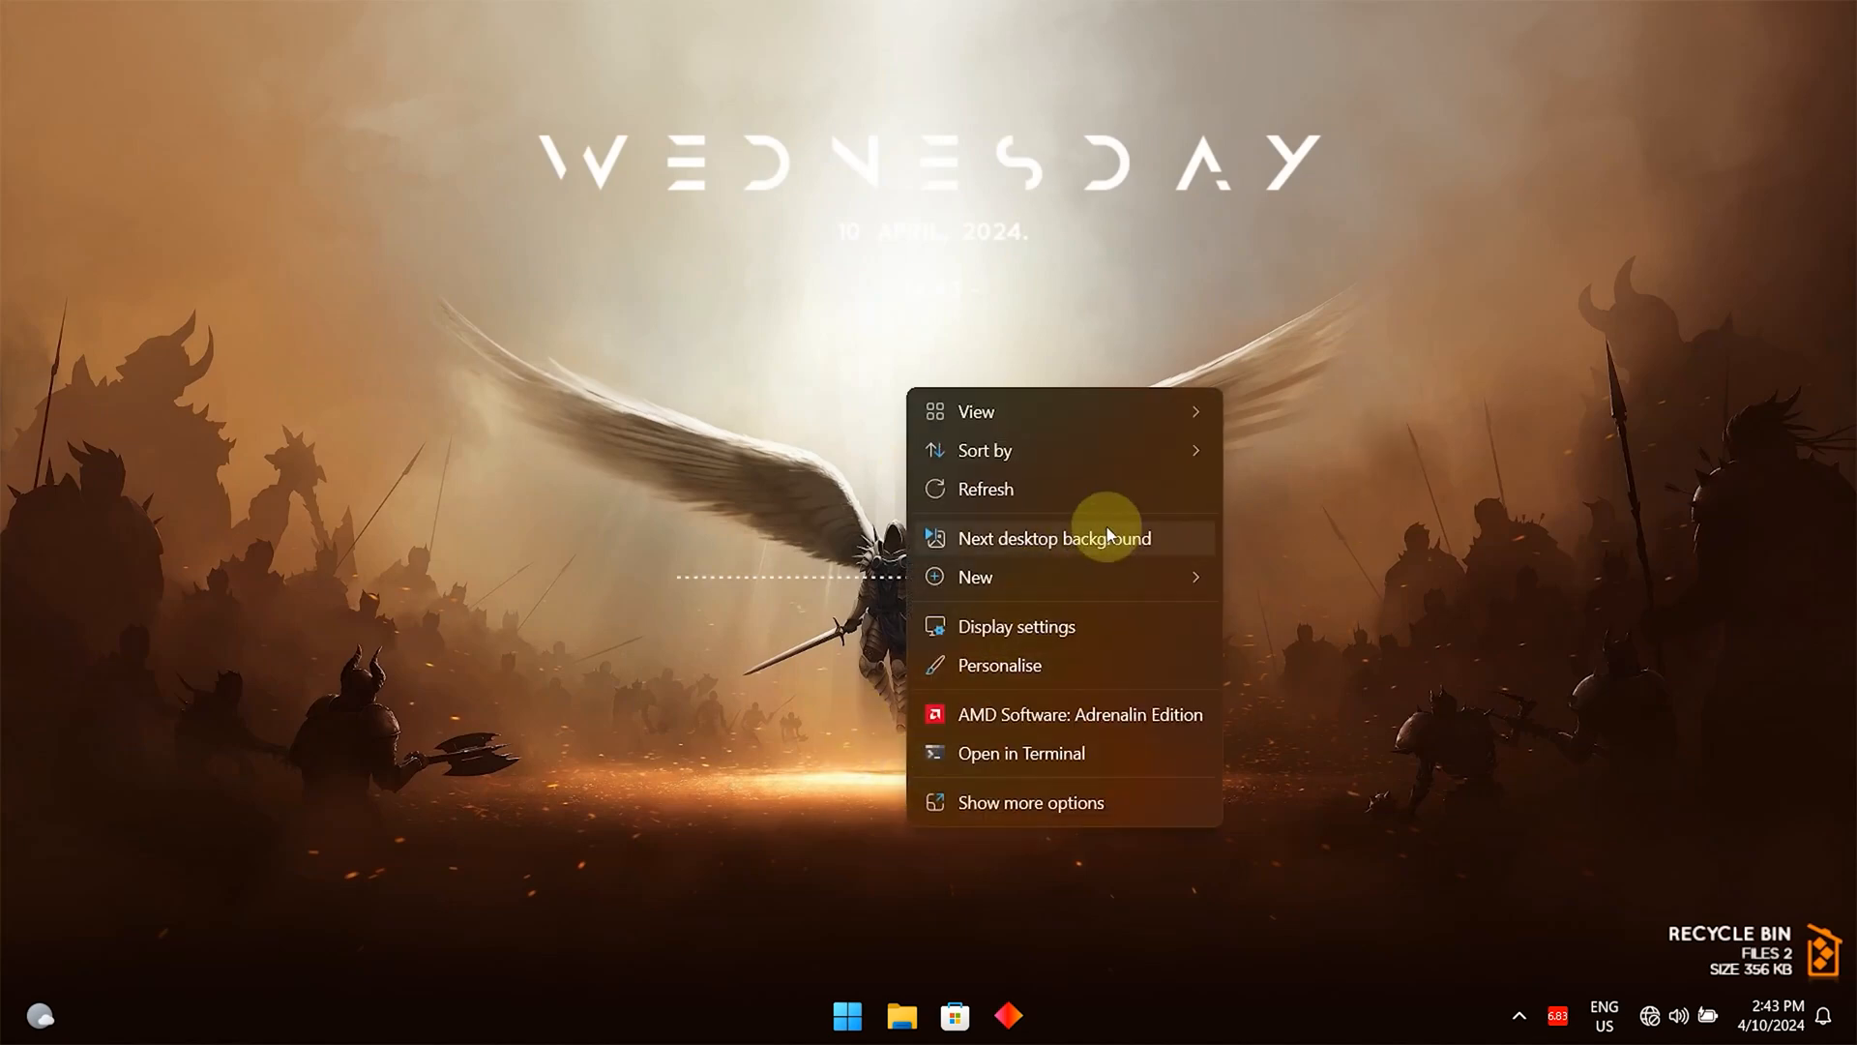
left_click(1052, 538)
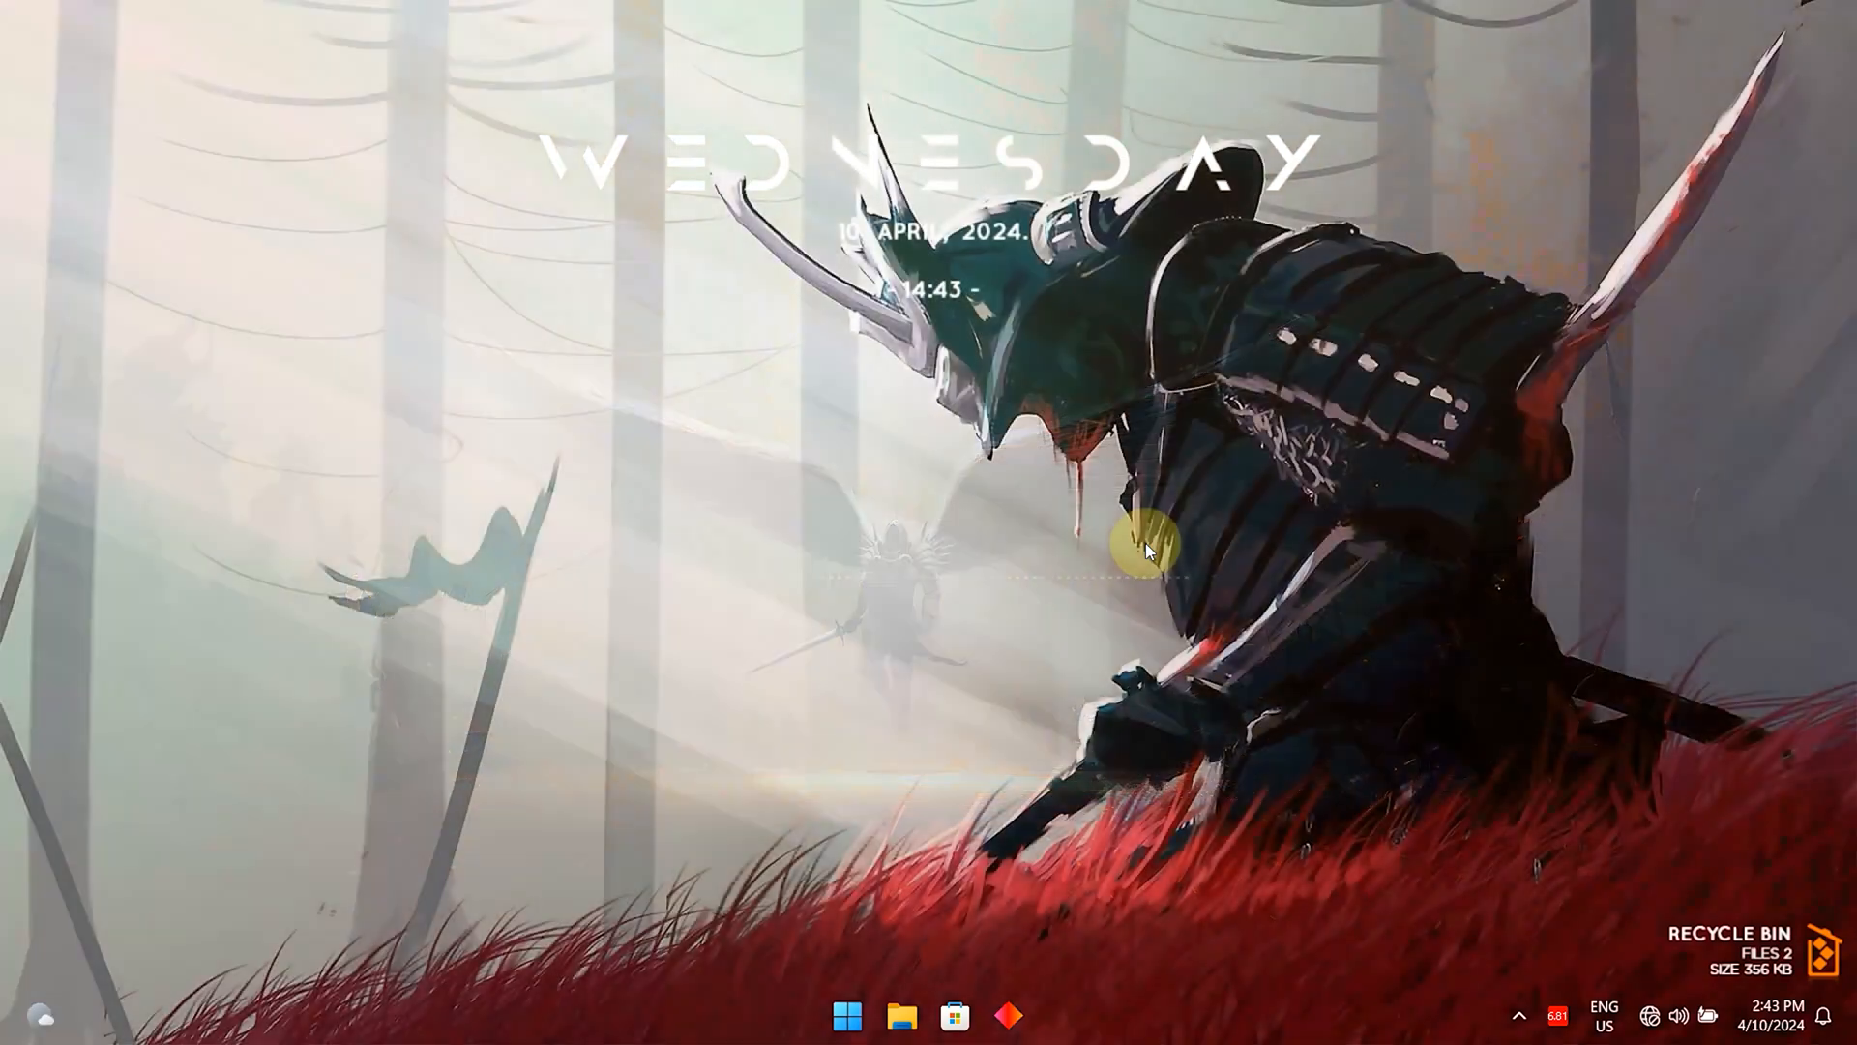
mouse_move(1756, 83)
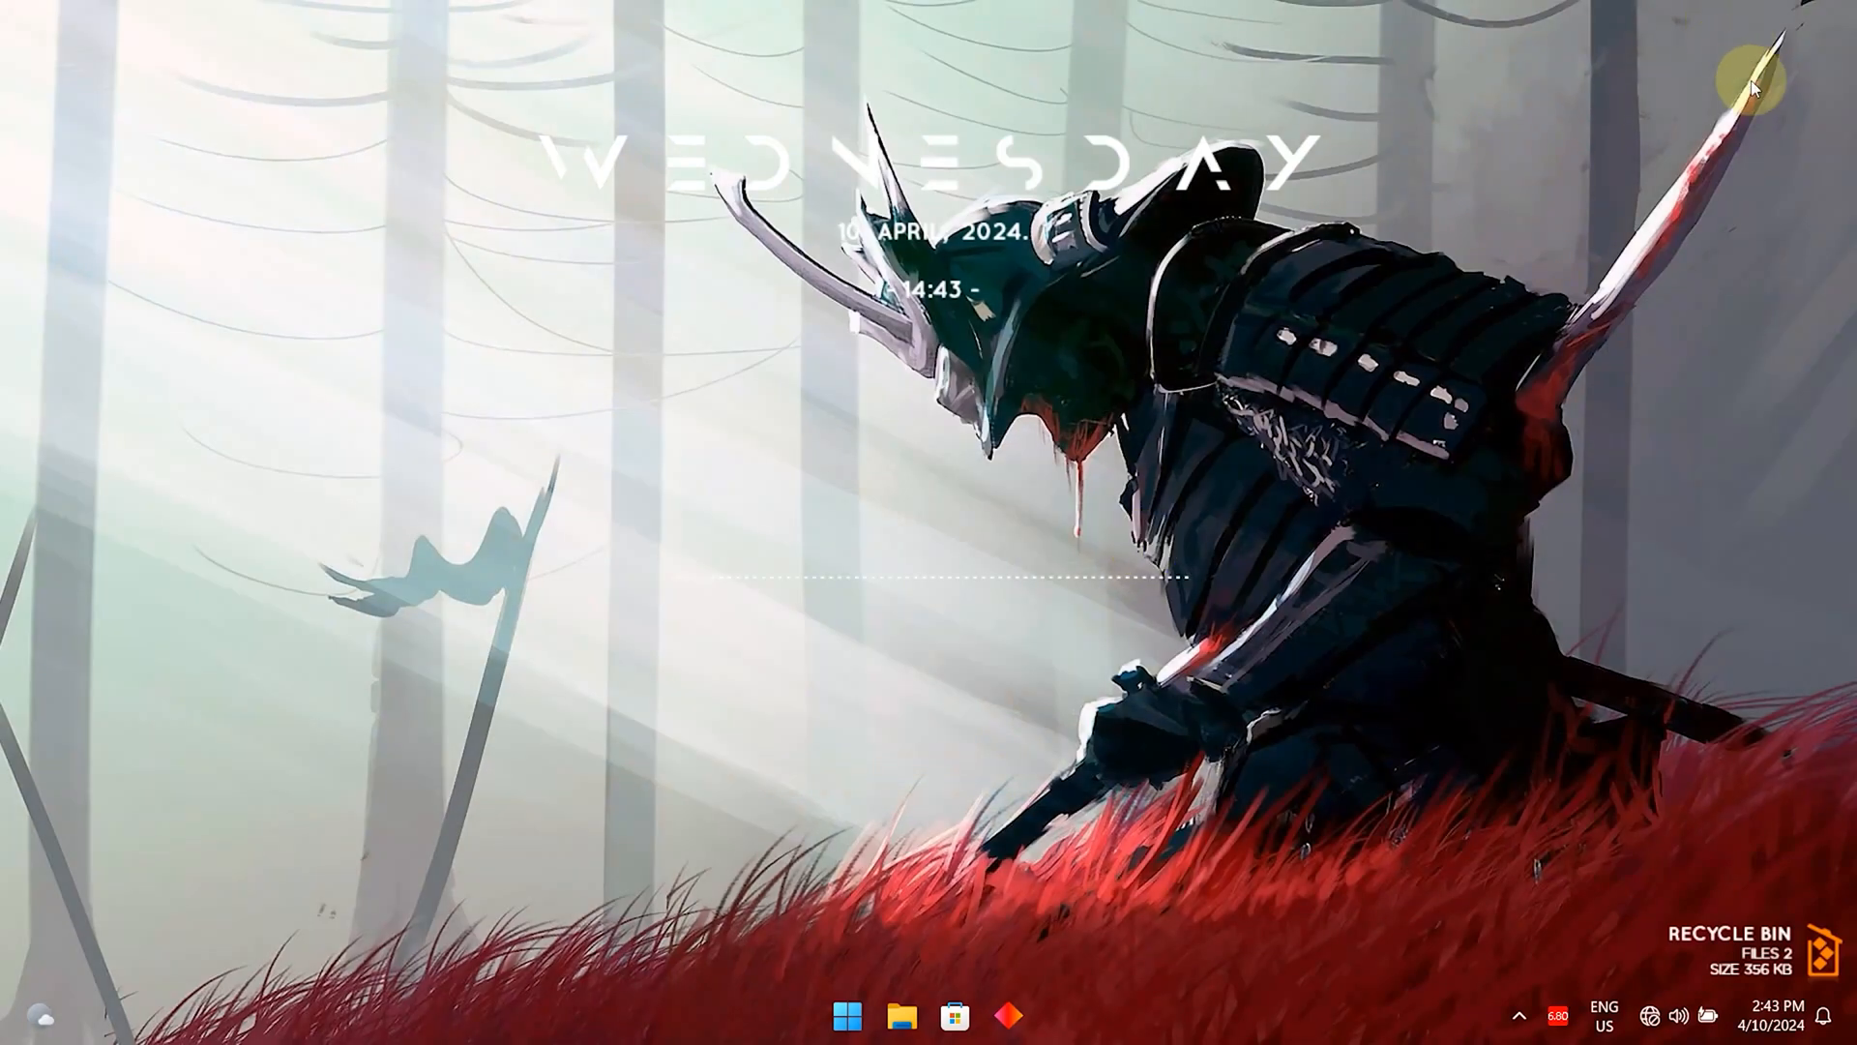
mouse_move(1056, 706)
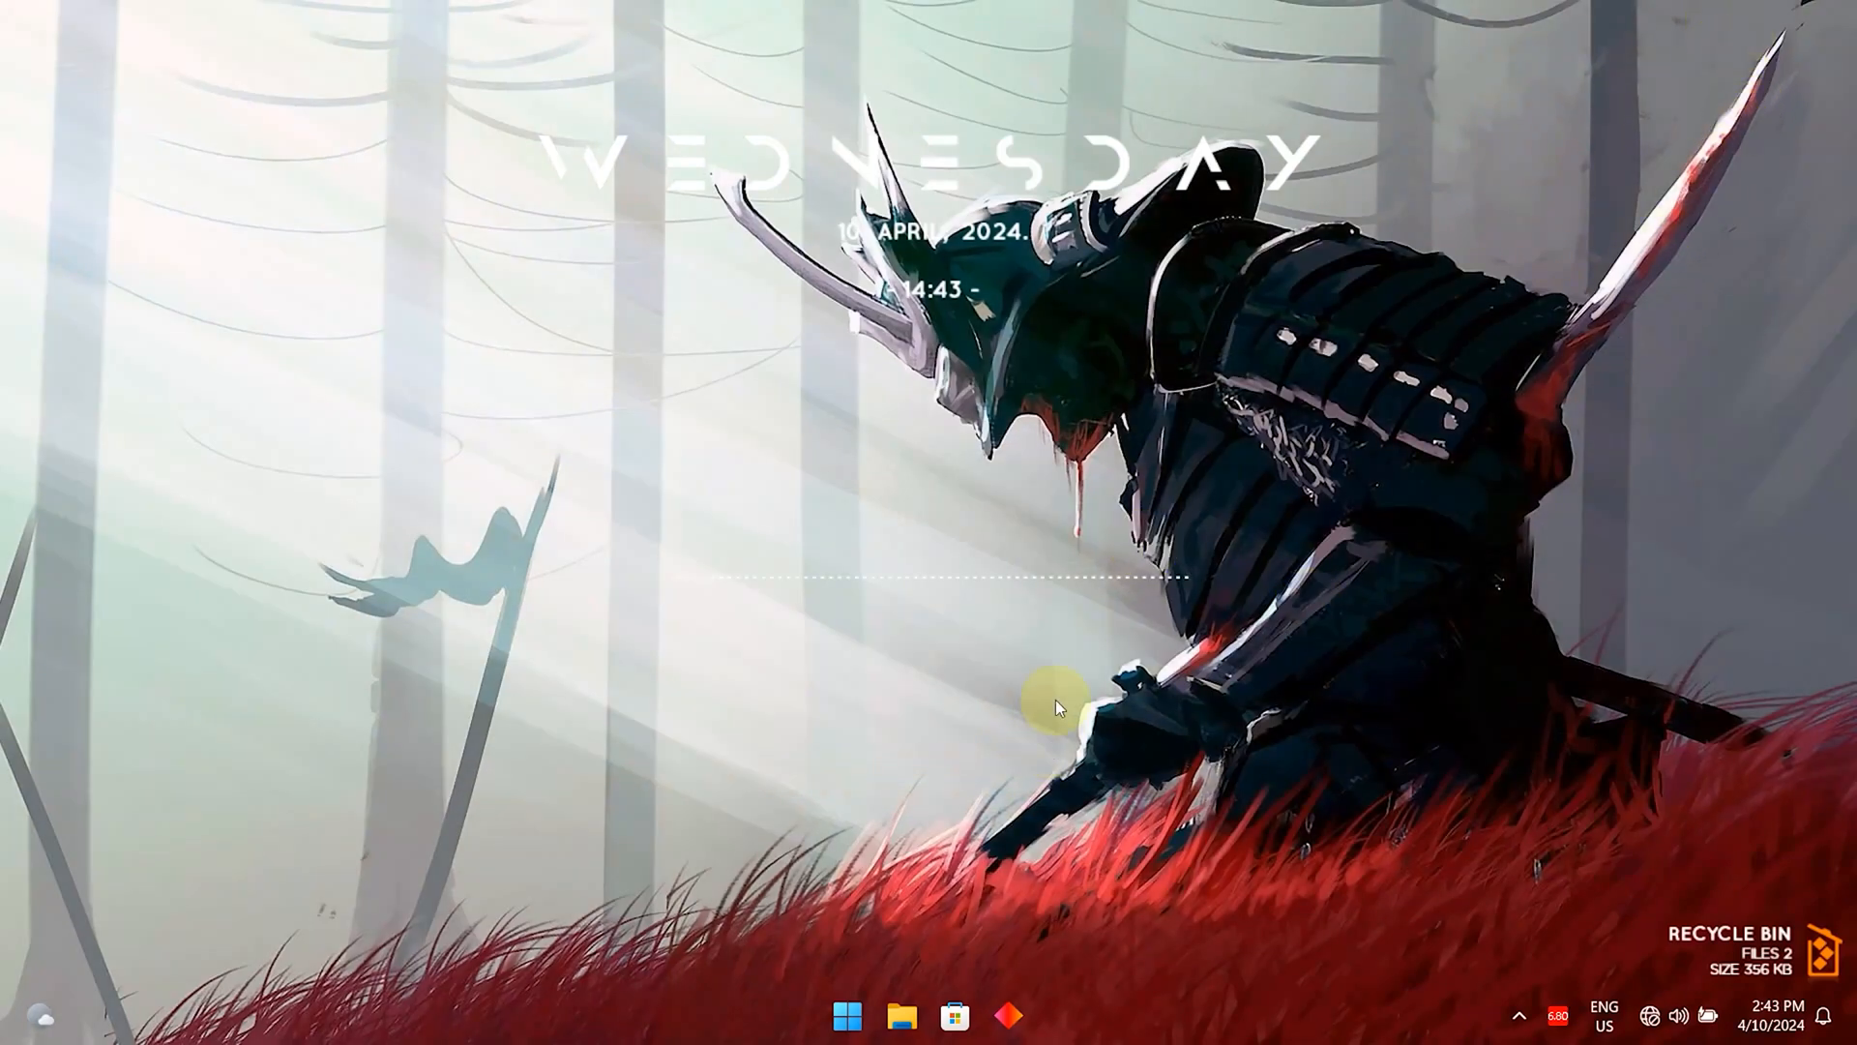
mouse_move(426, 592)
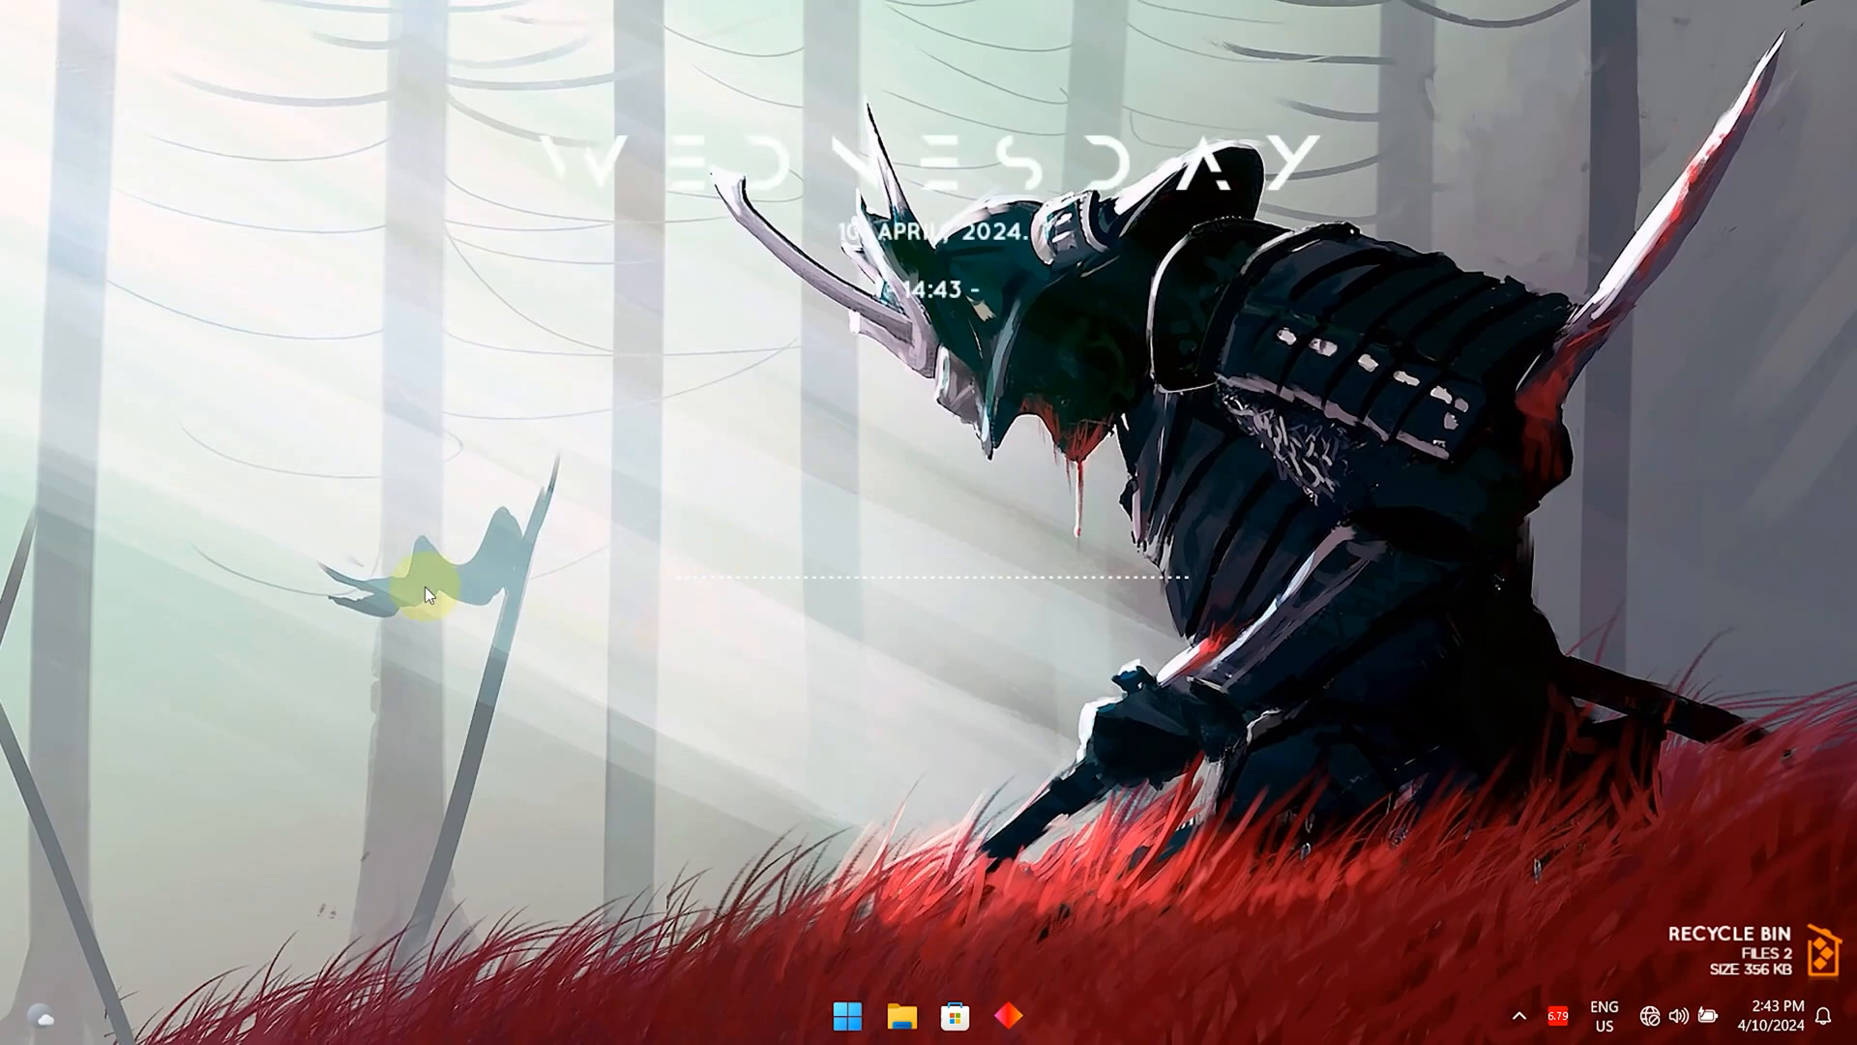
mouse_move(759, 756)
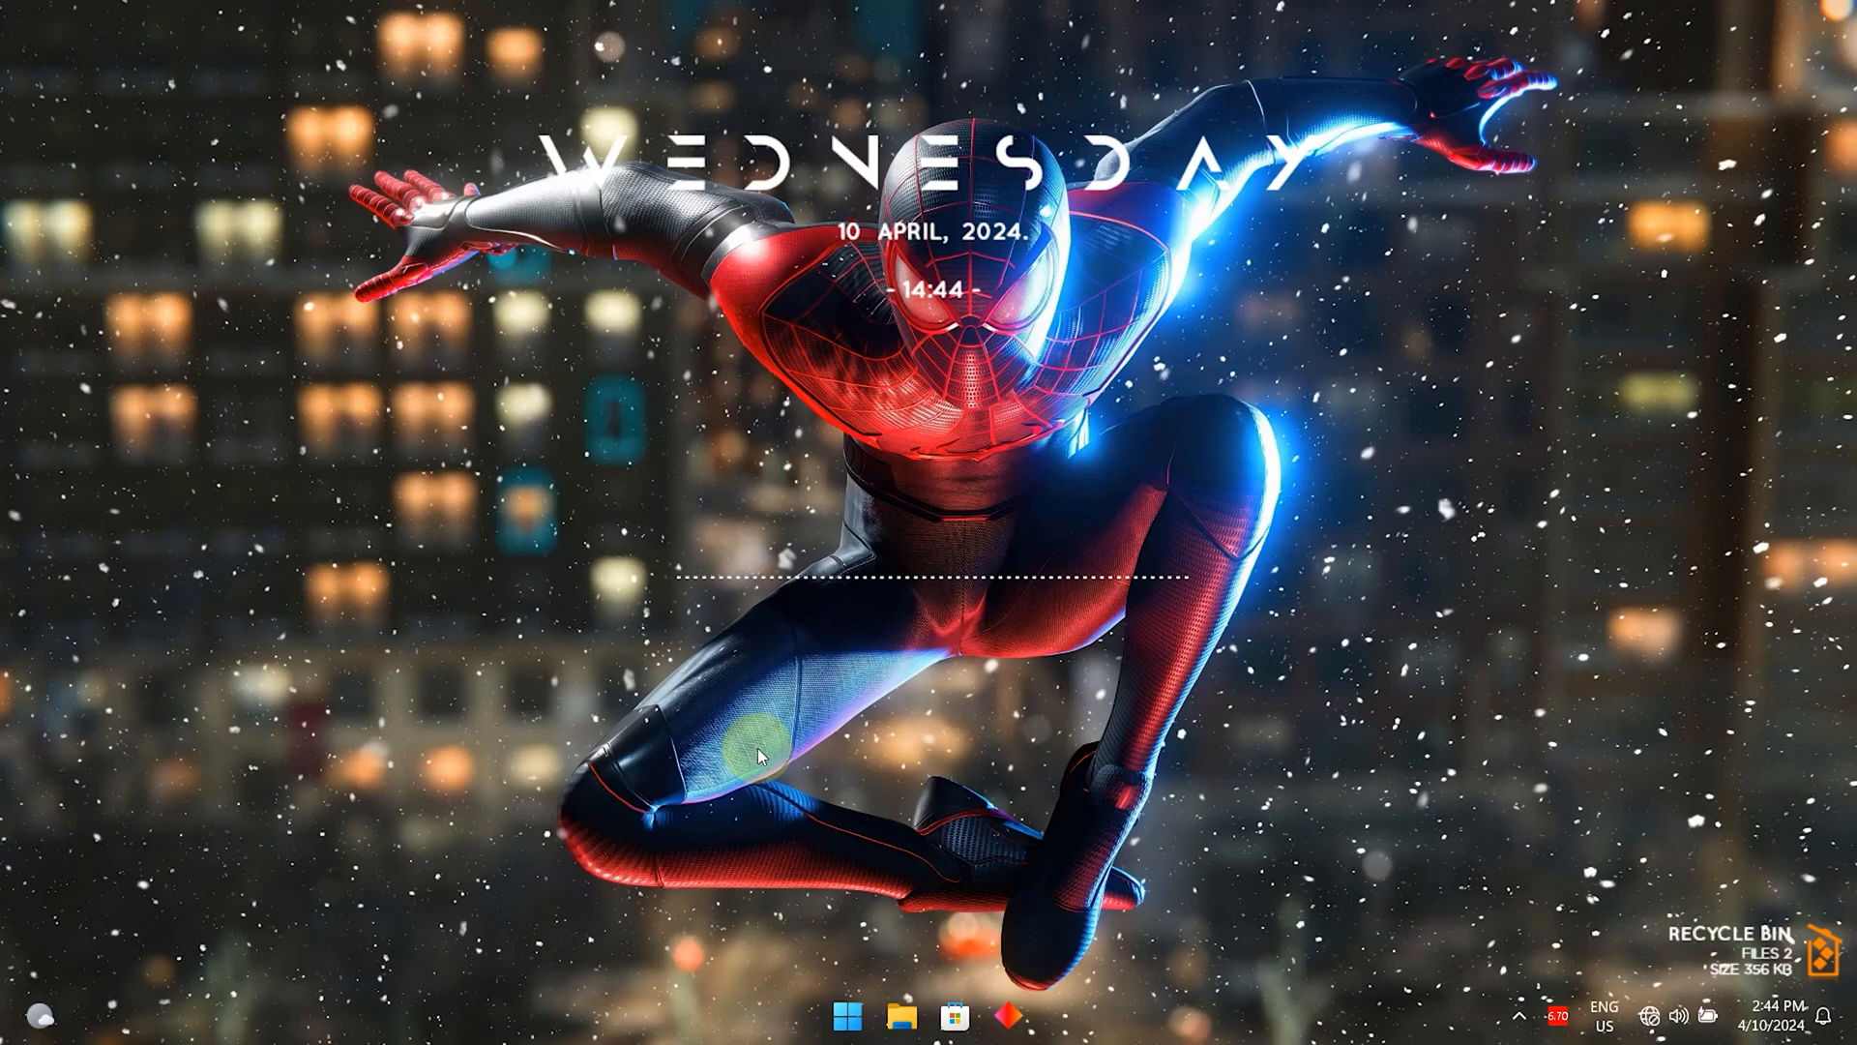
mouse_move(1054, 941)
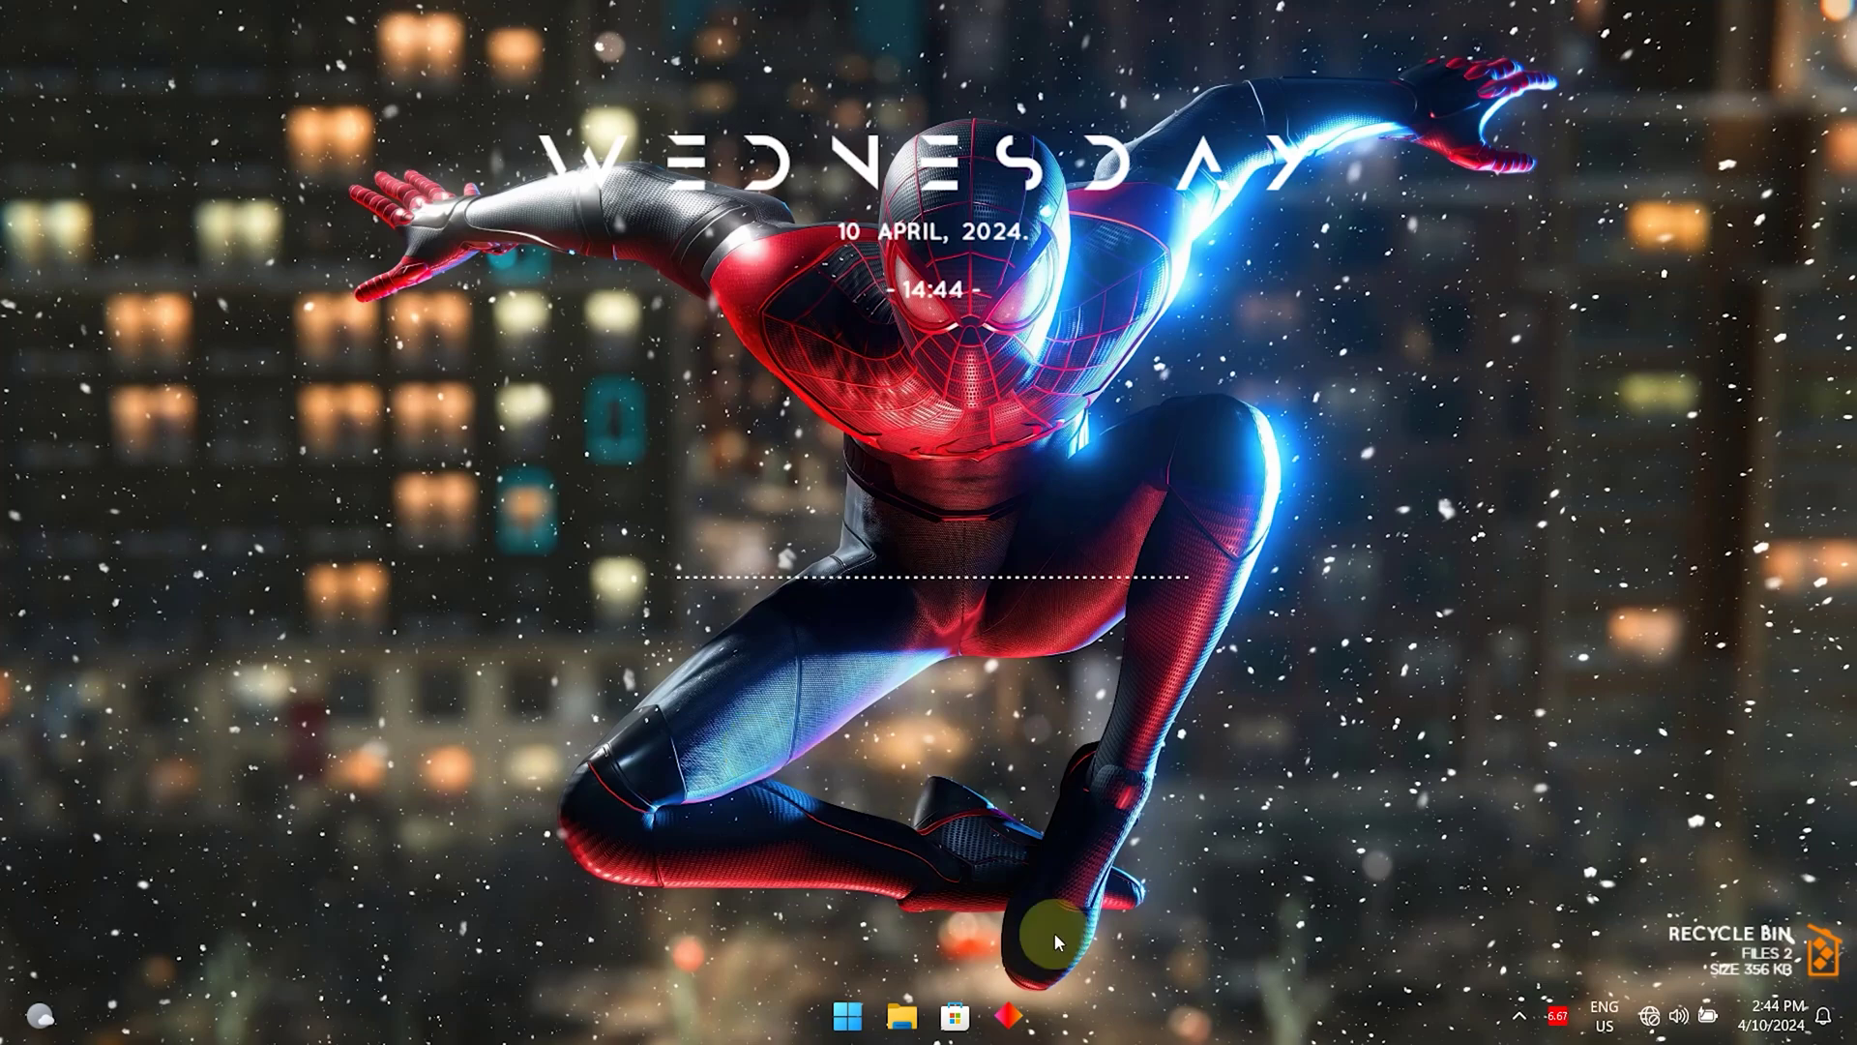
right_click(1055, 939)
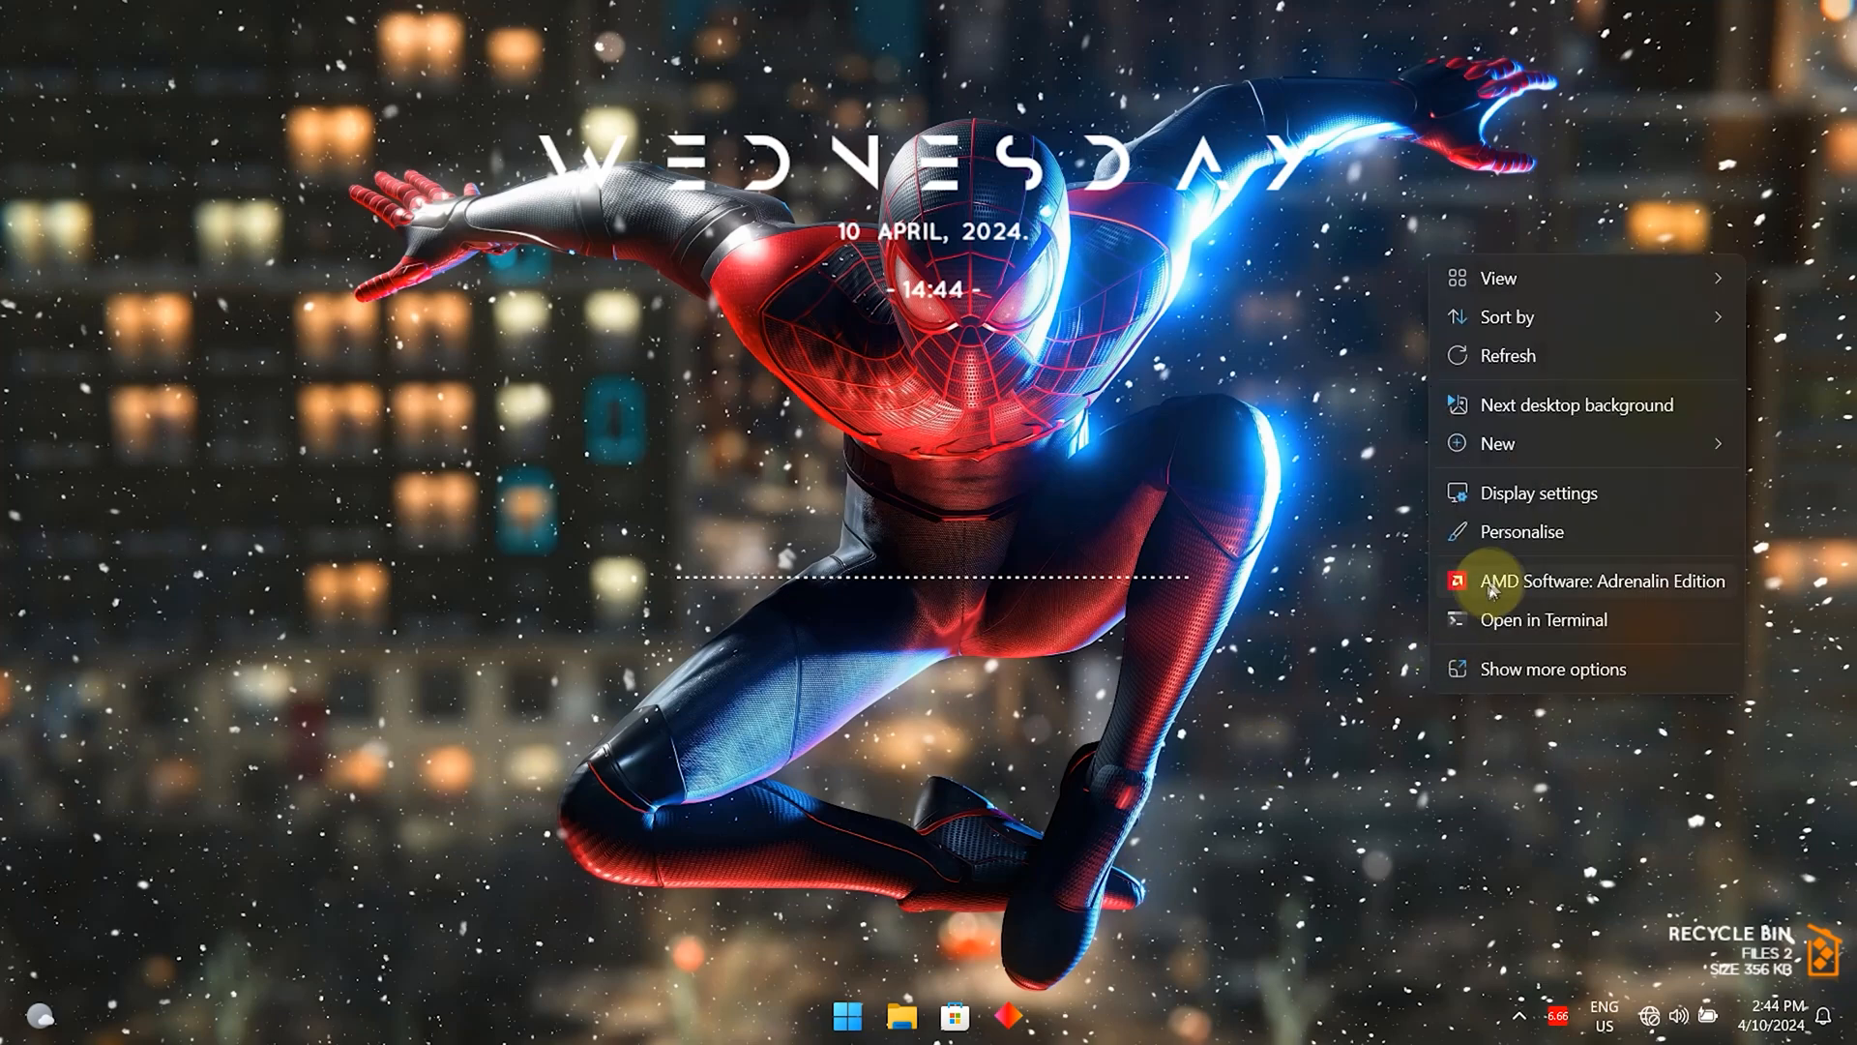
left_click(1709, 424)
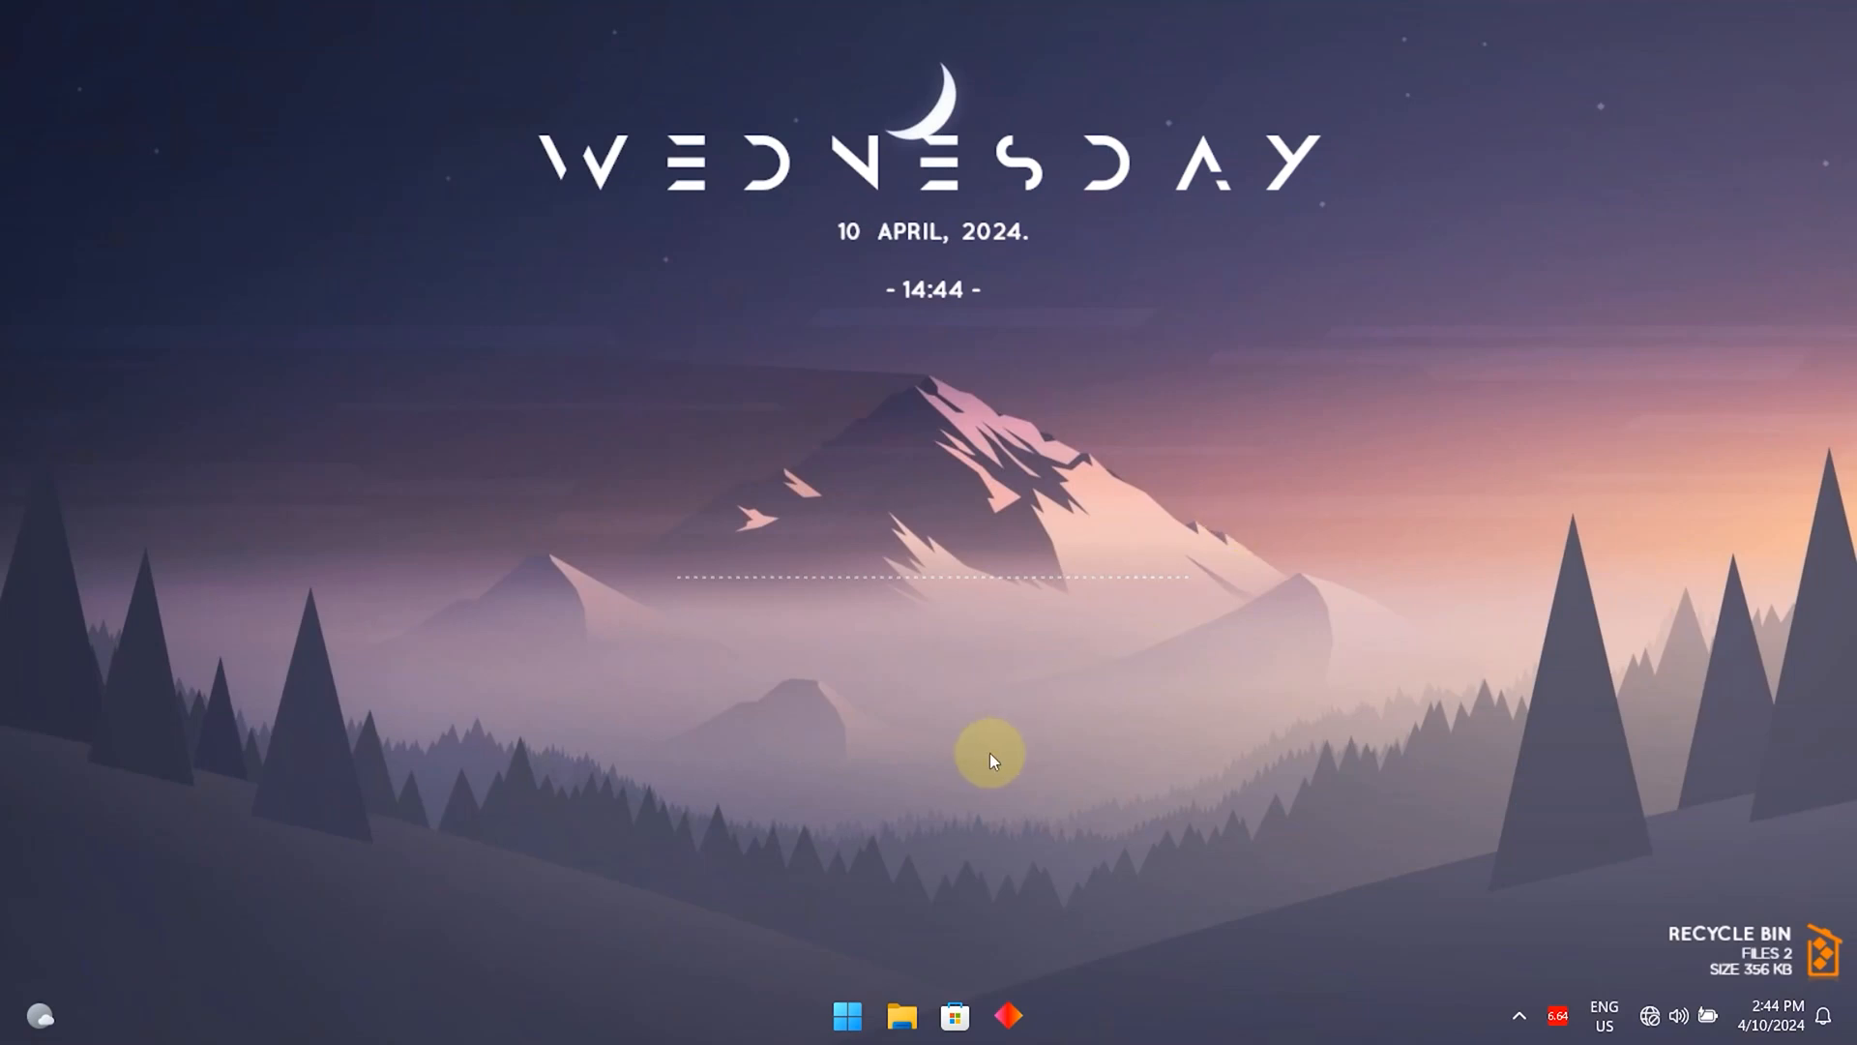
mouse_move(758, 391)
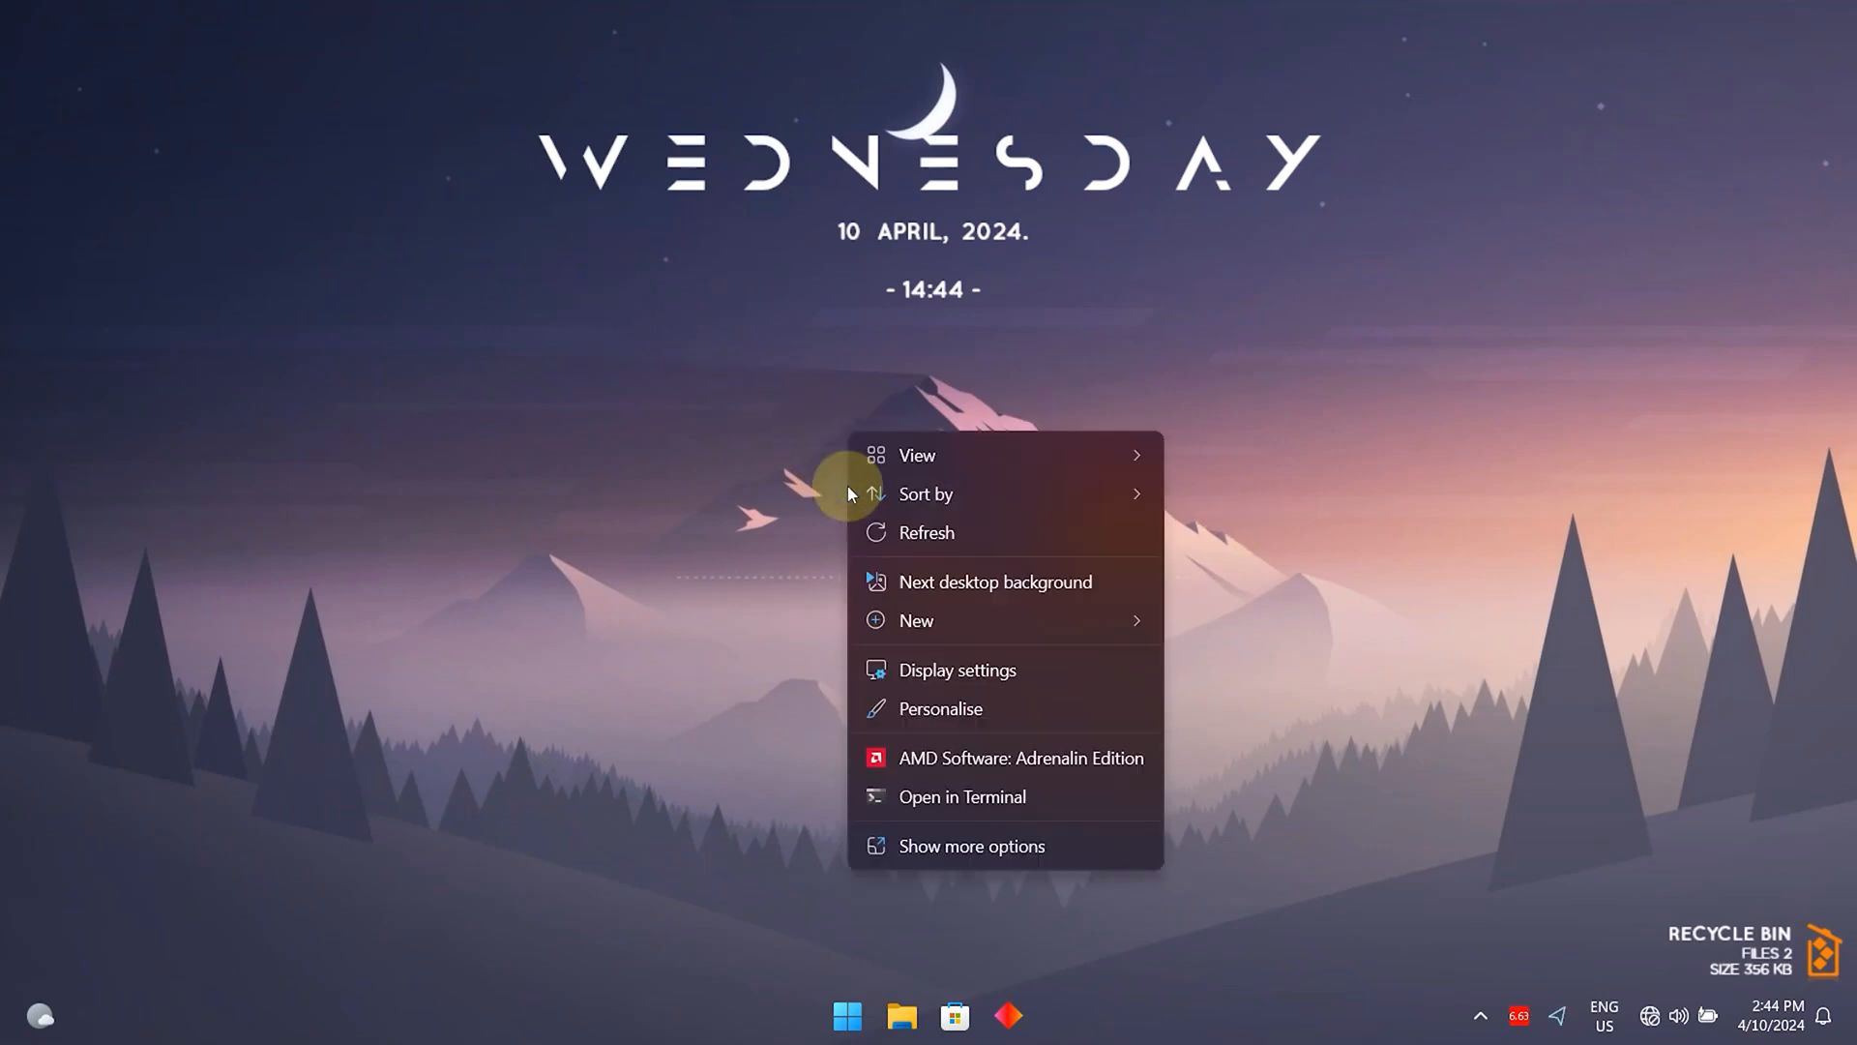
left_click(659, 679)
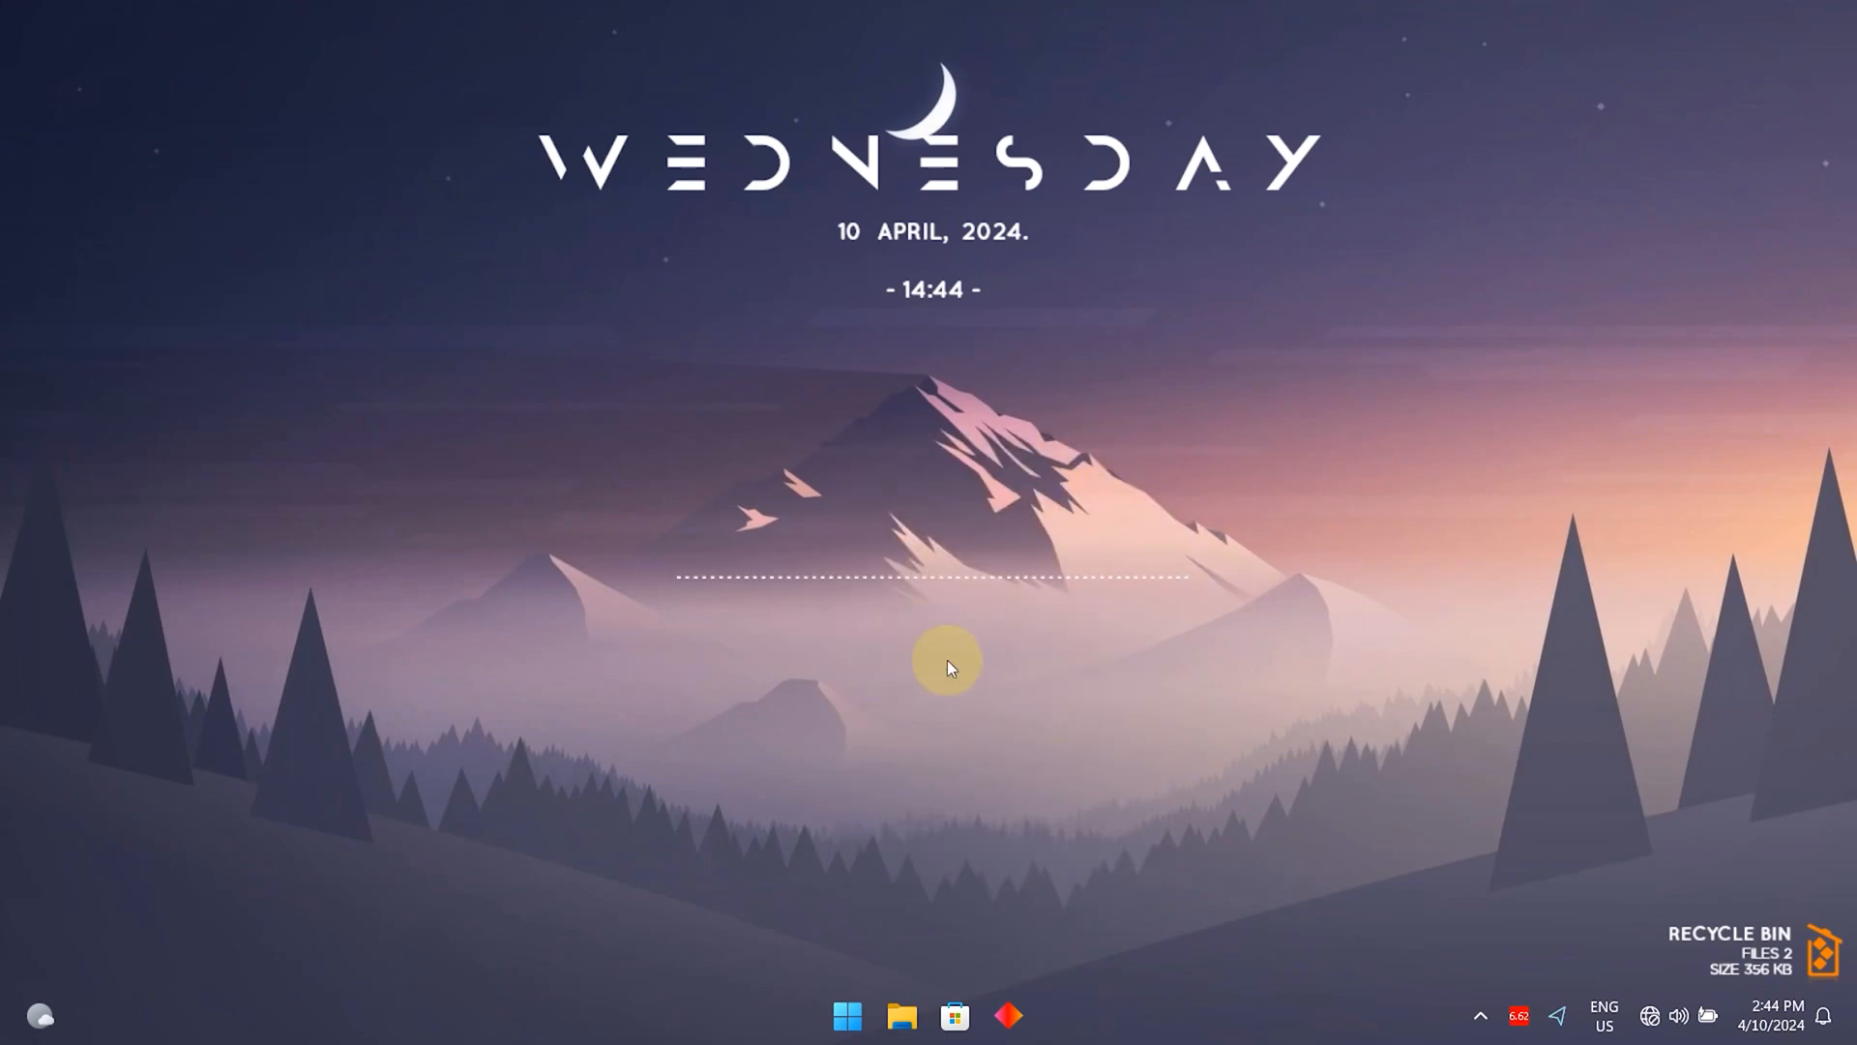
Advance the desktop background past the mountain scene to the next wallpaper.
right_click(946, 661)
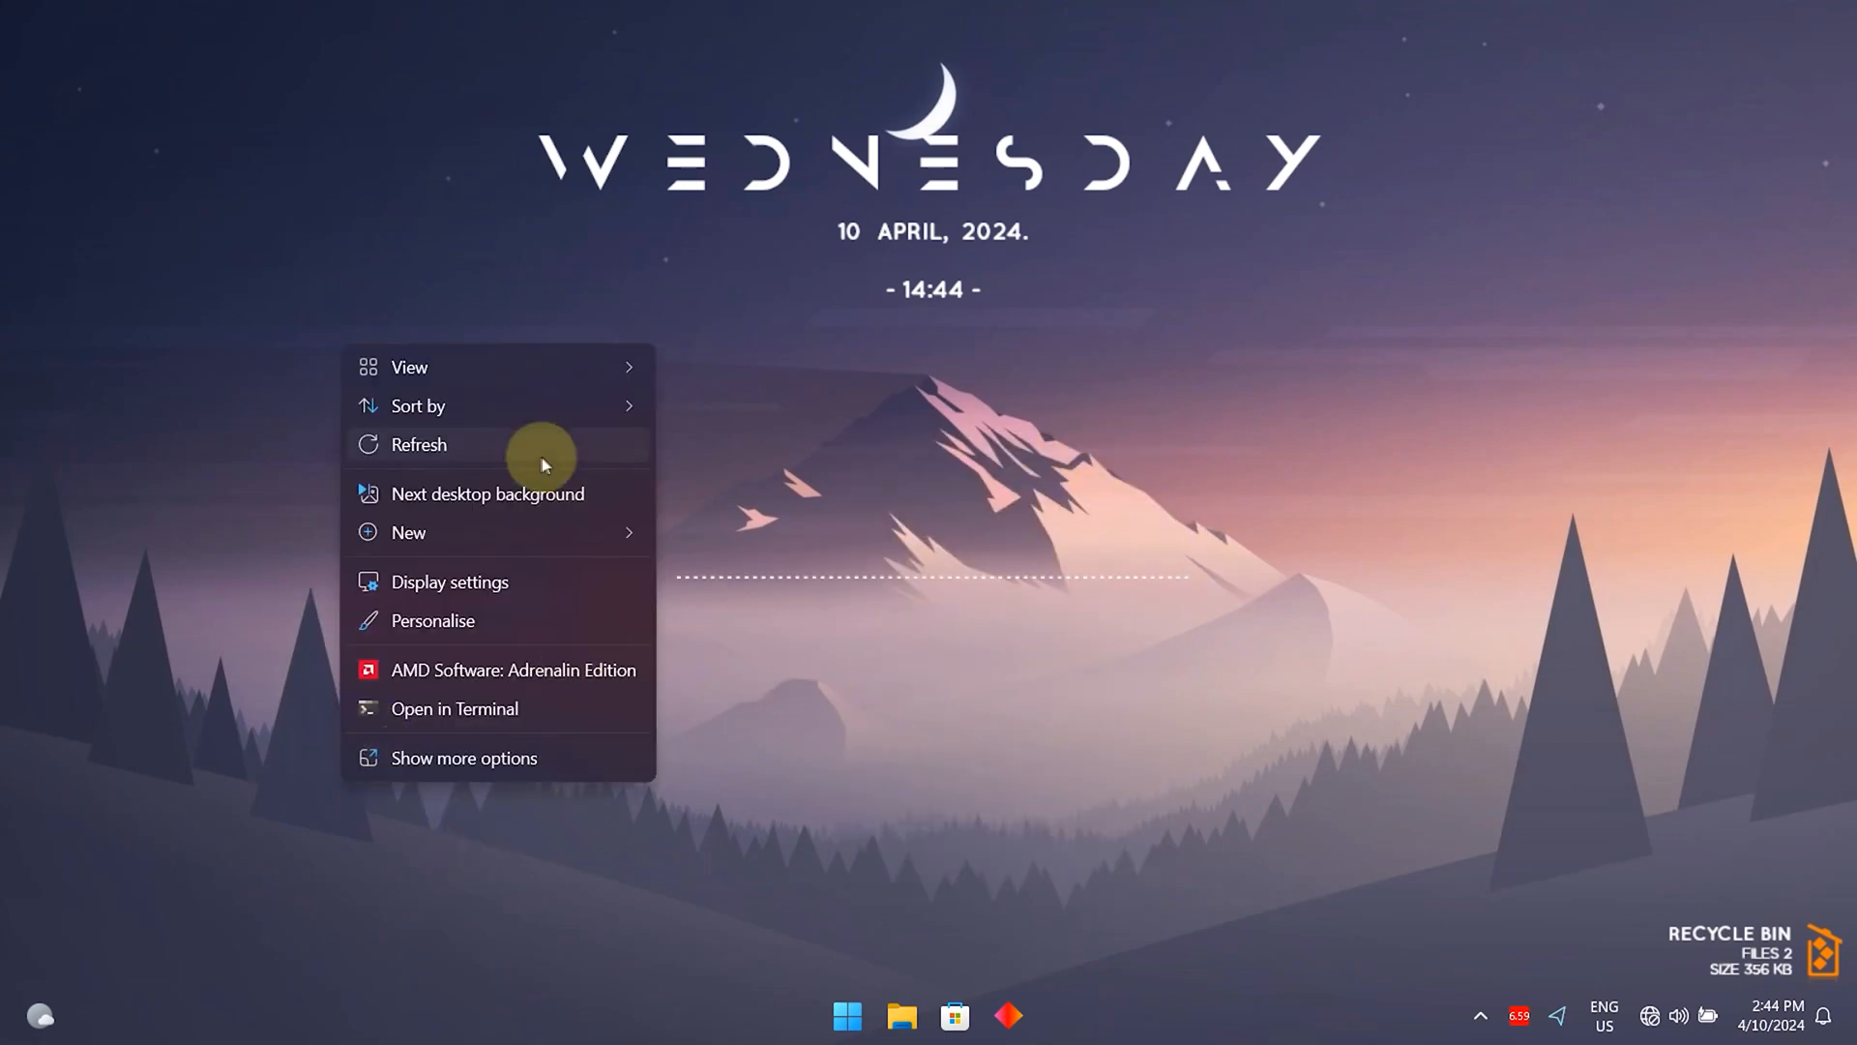
left_click(487, 494)
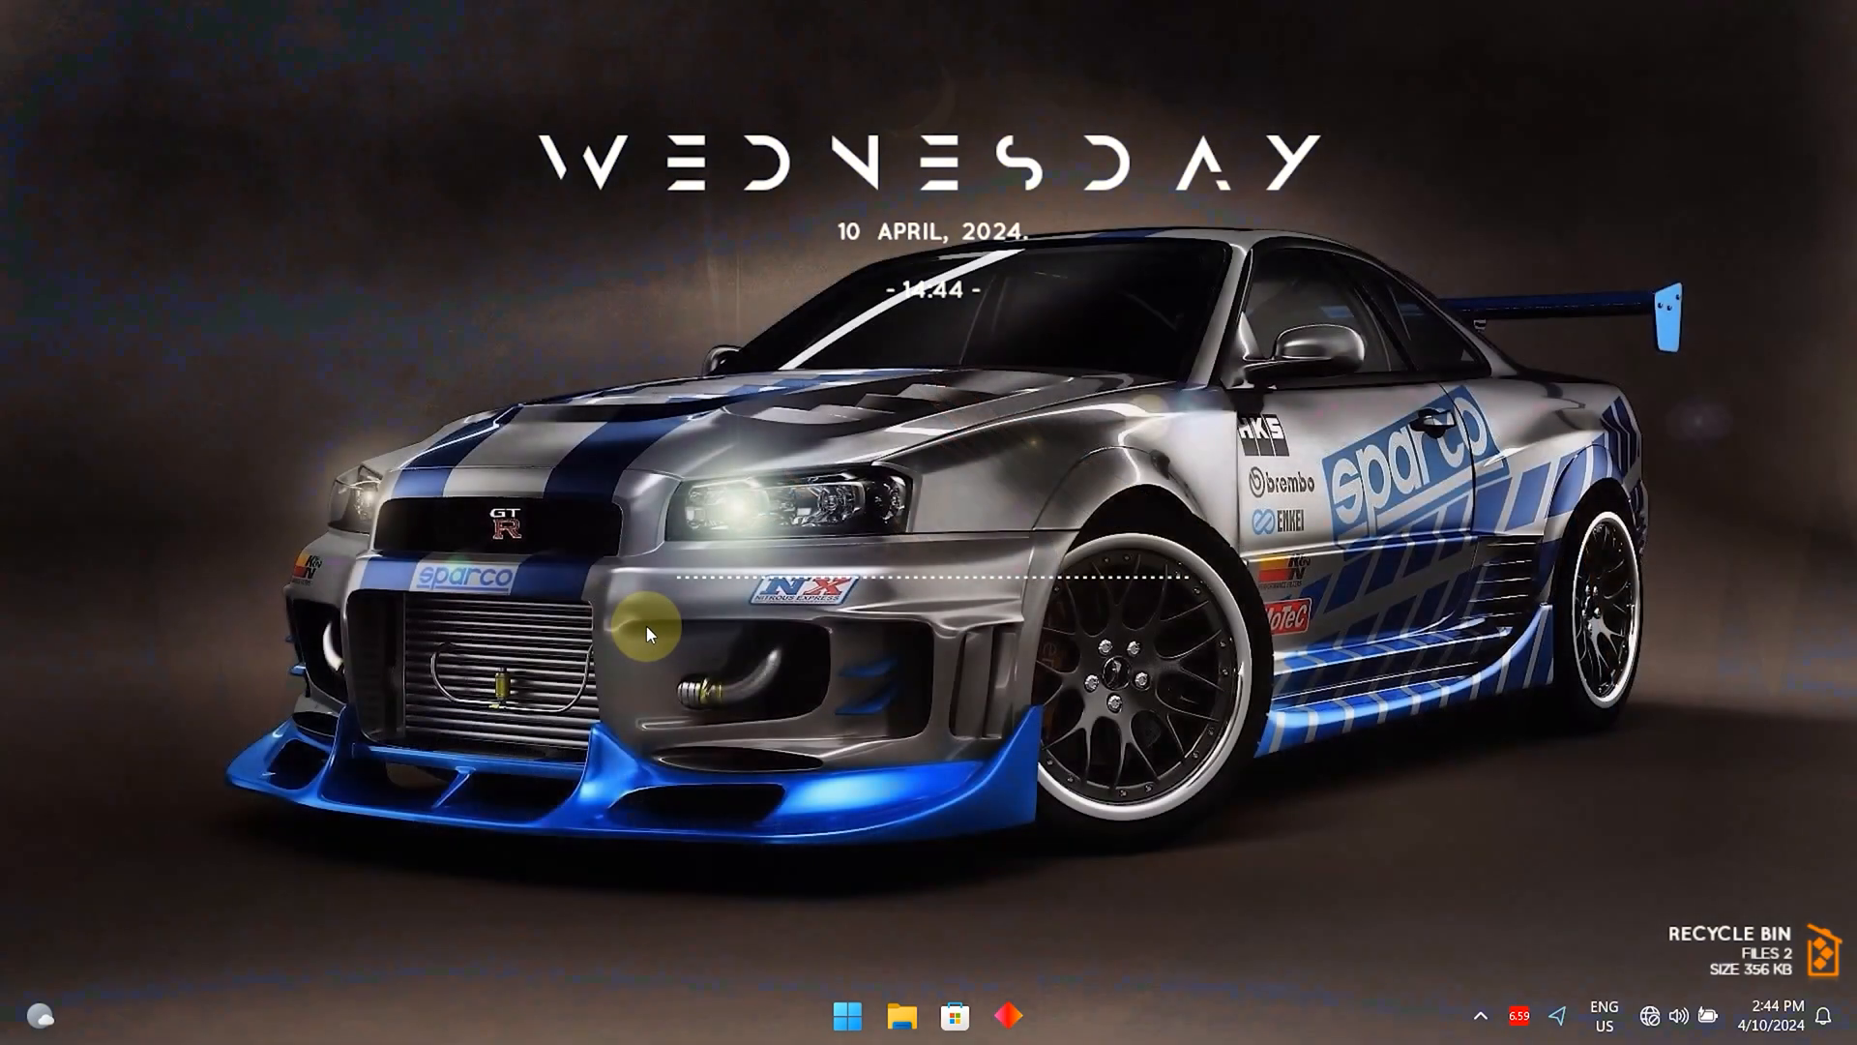
mouse_move(664, 902)
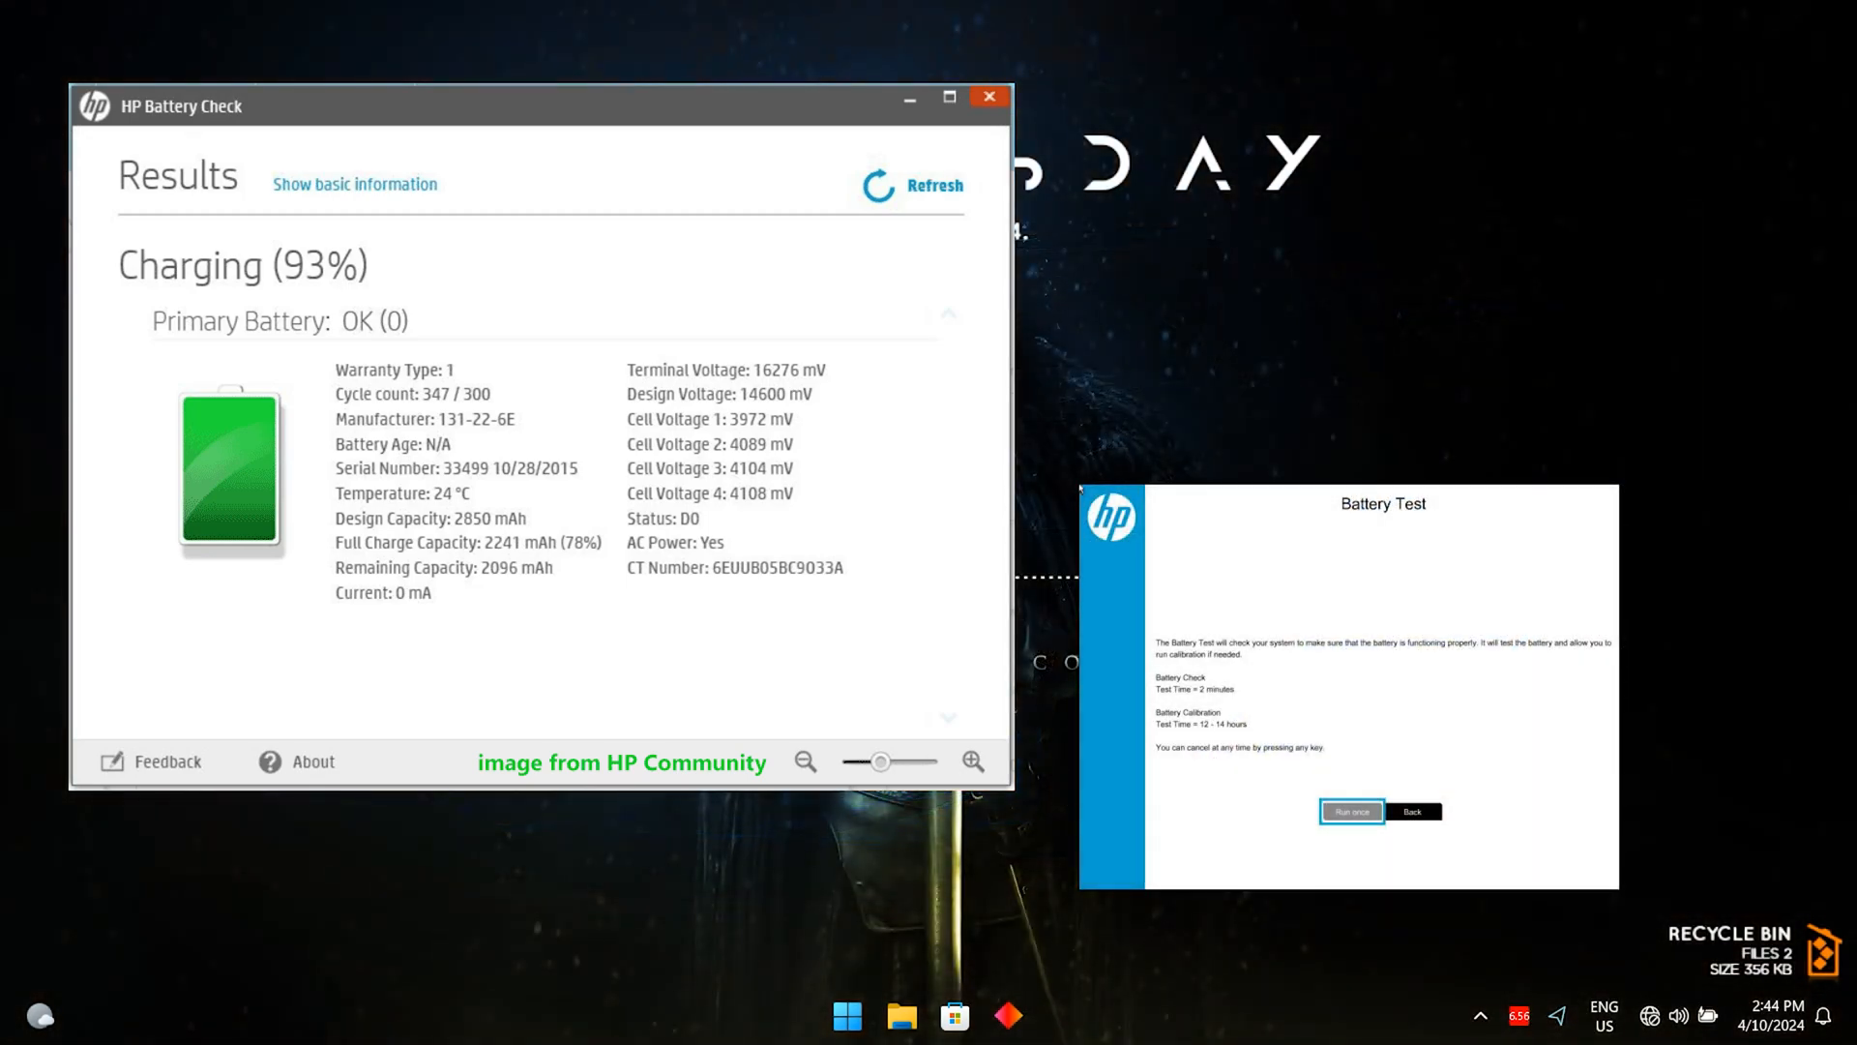
left_click(1707, 1015)
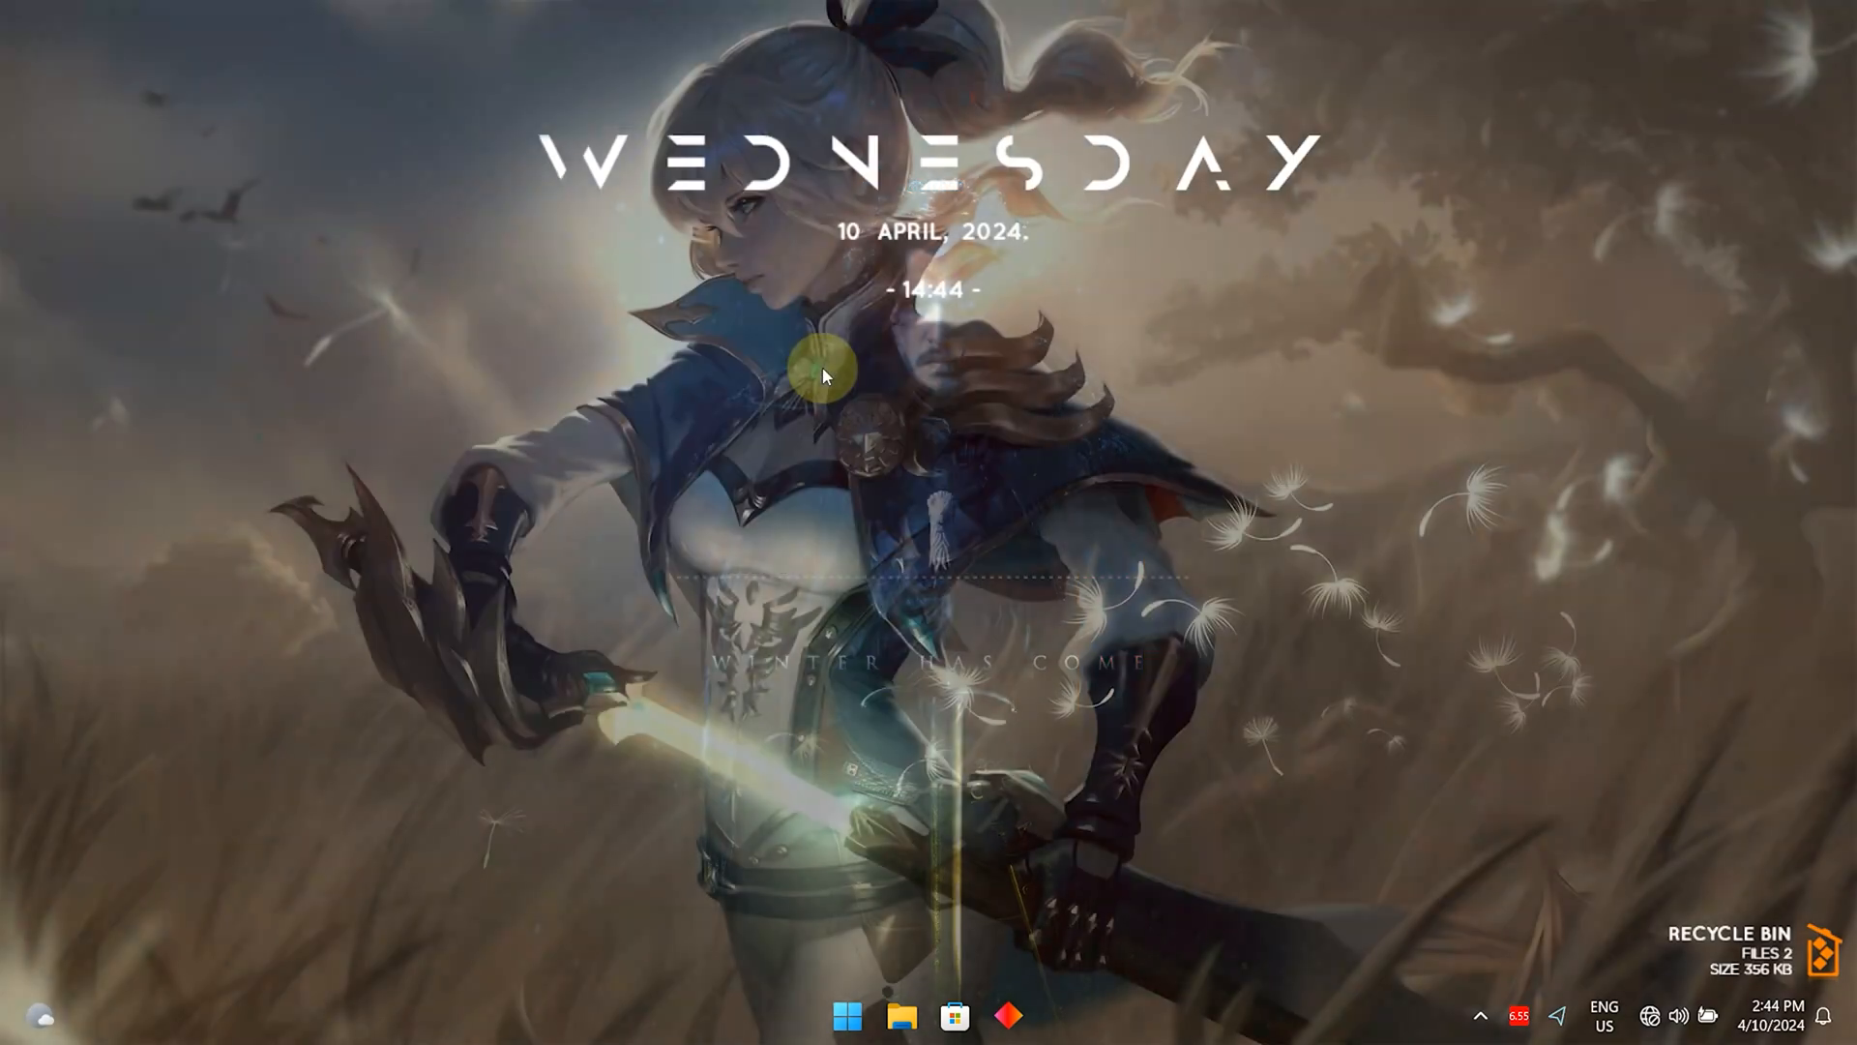
Advance the desktop background four times from the purple mountain landscape.
left_click(954, 1015)
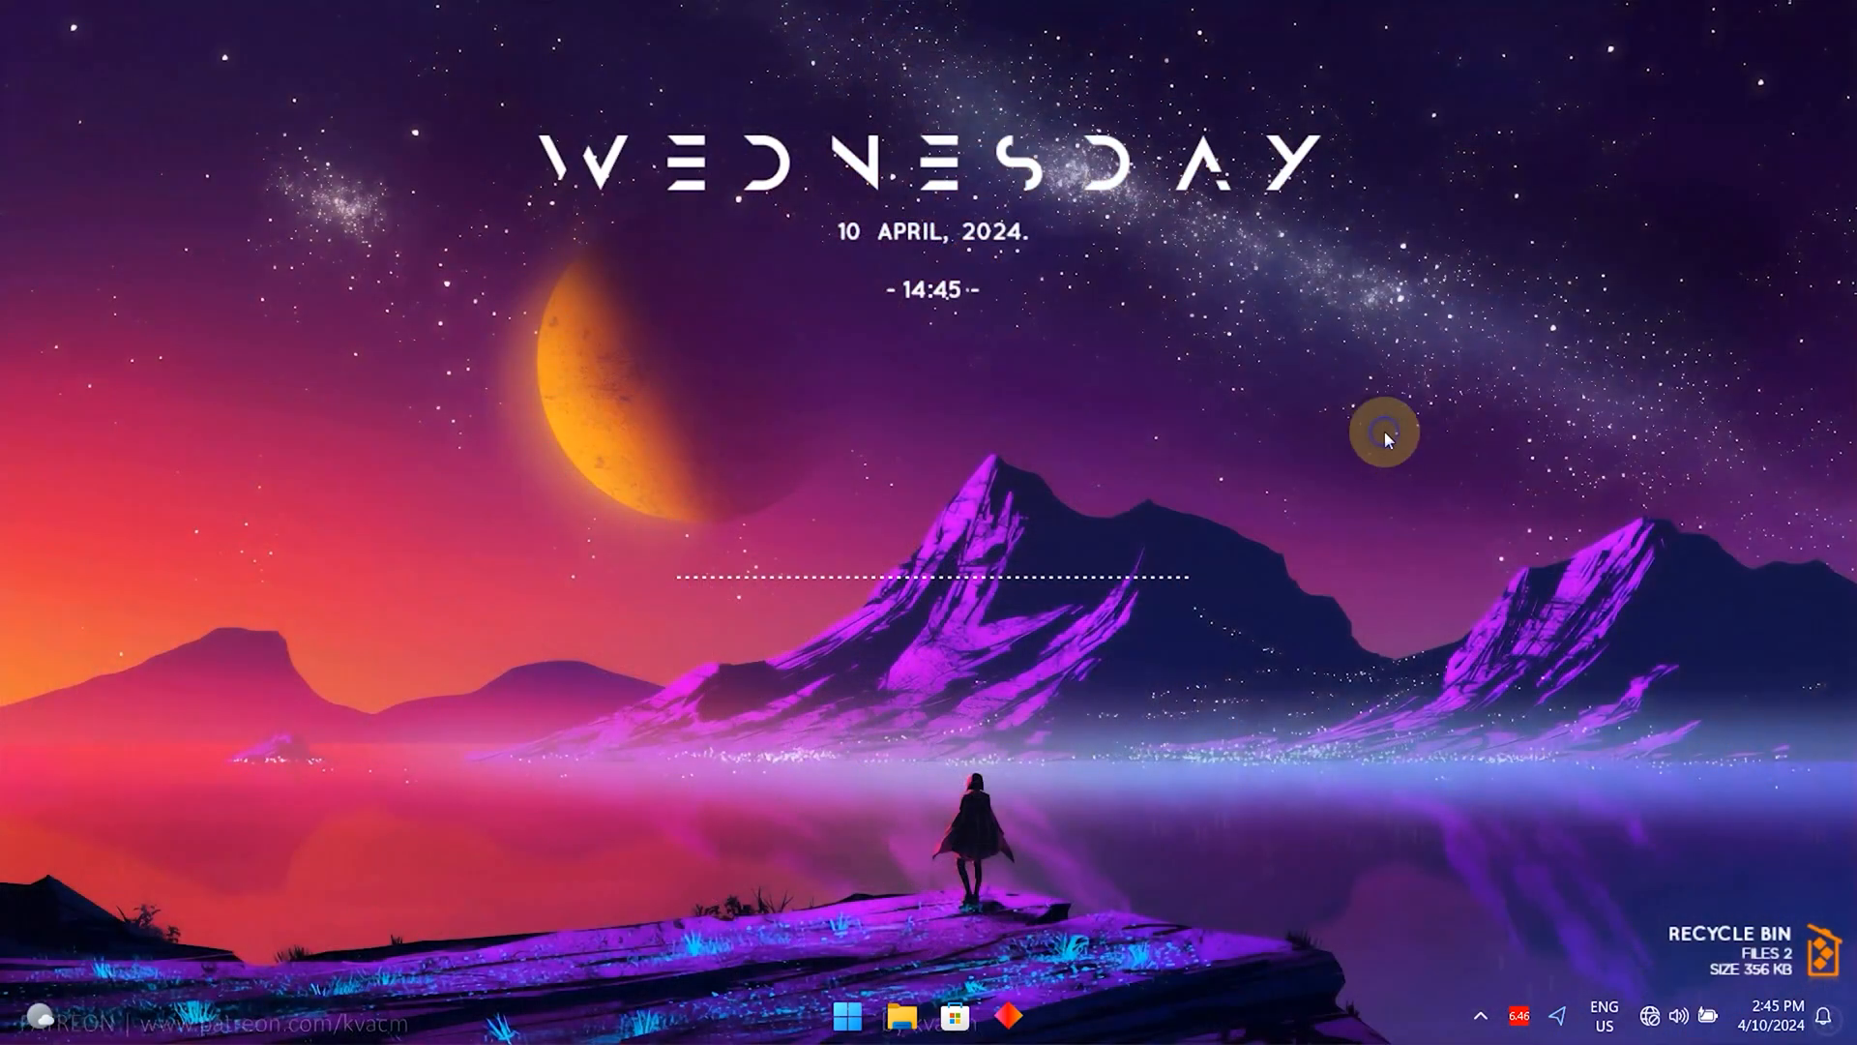
right_click(1384, 431)
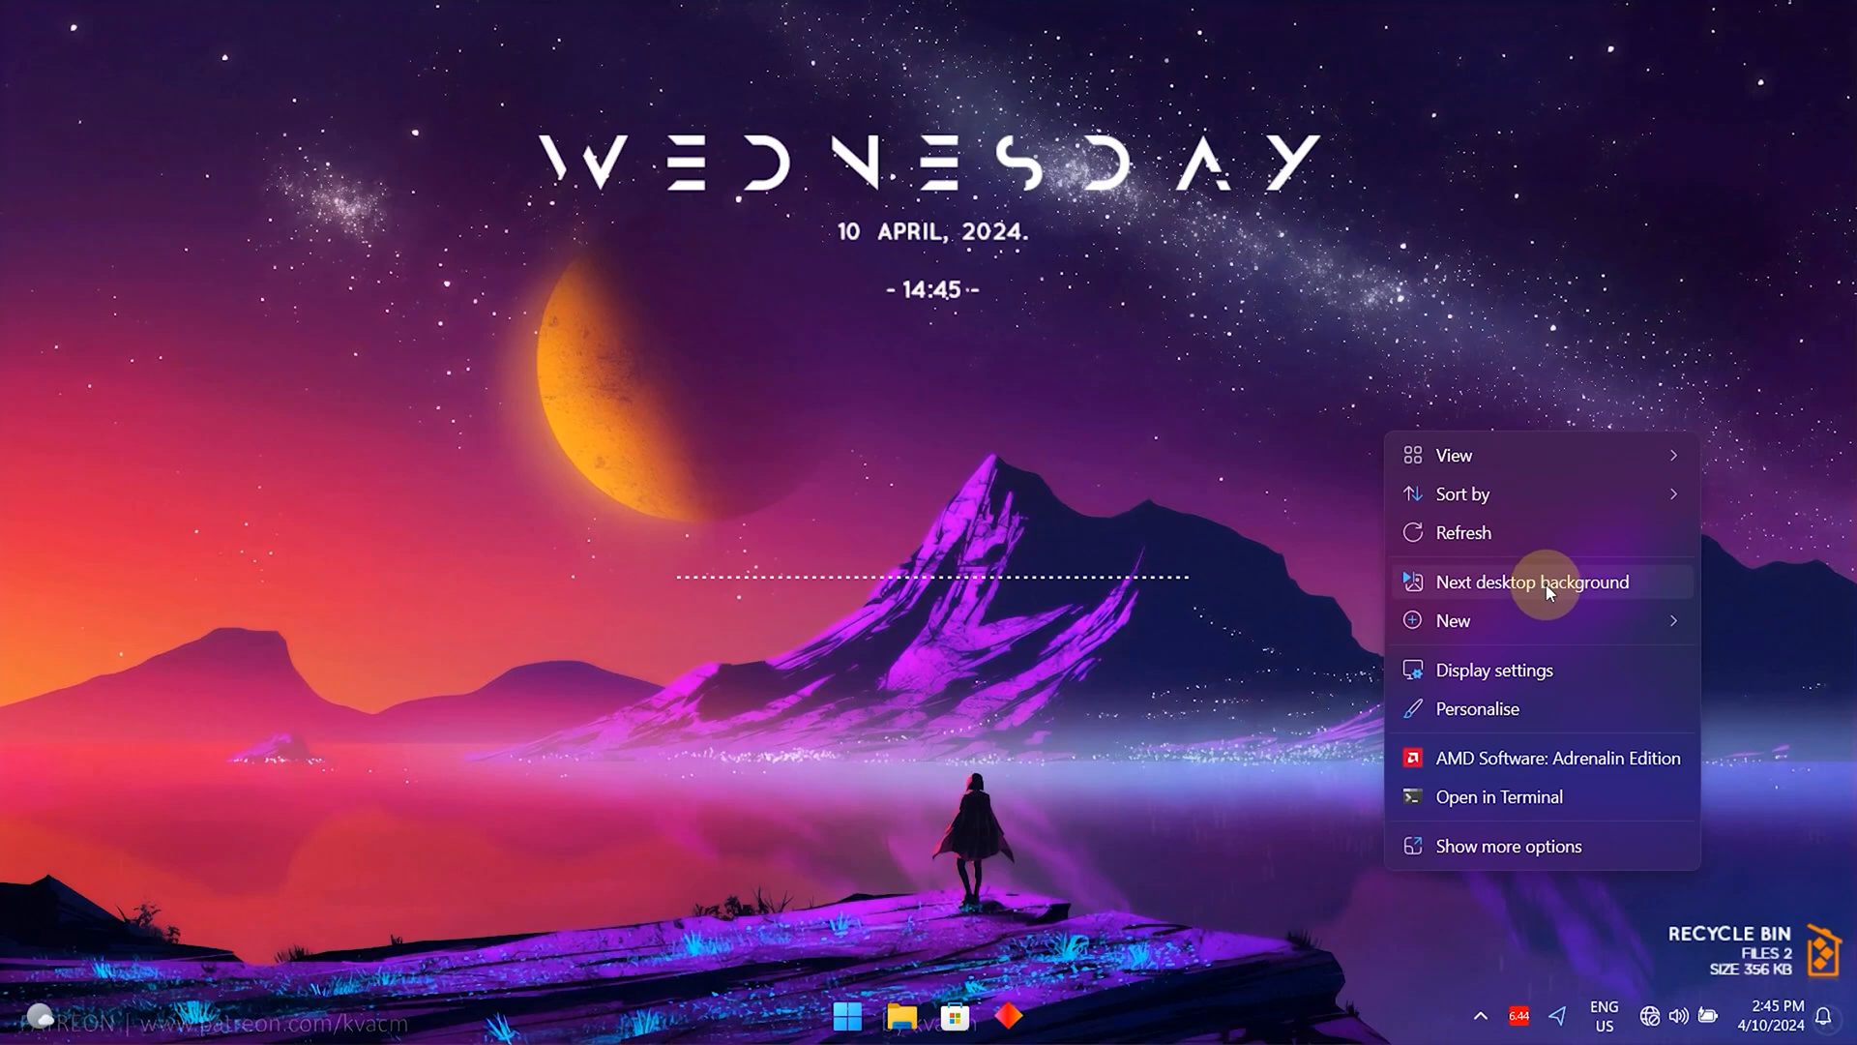
left_click(1532, 581)
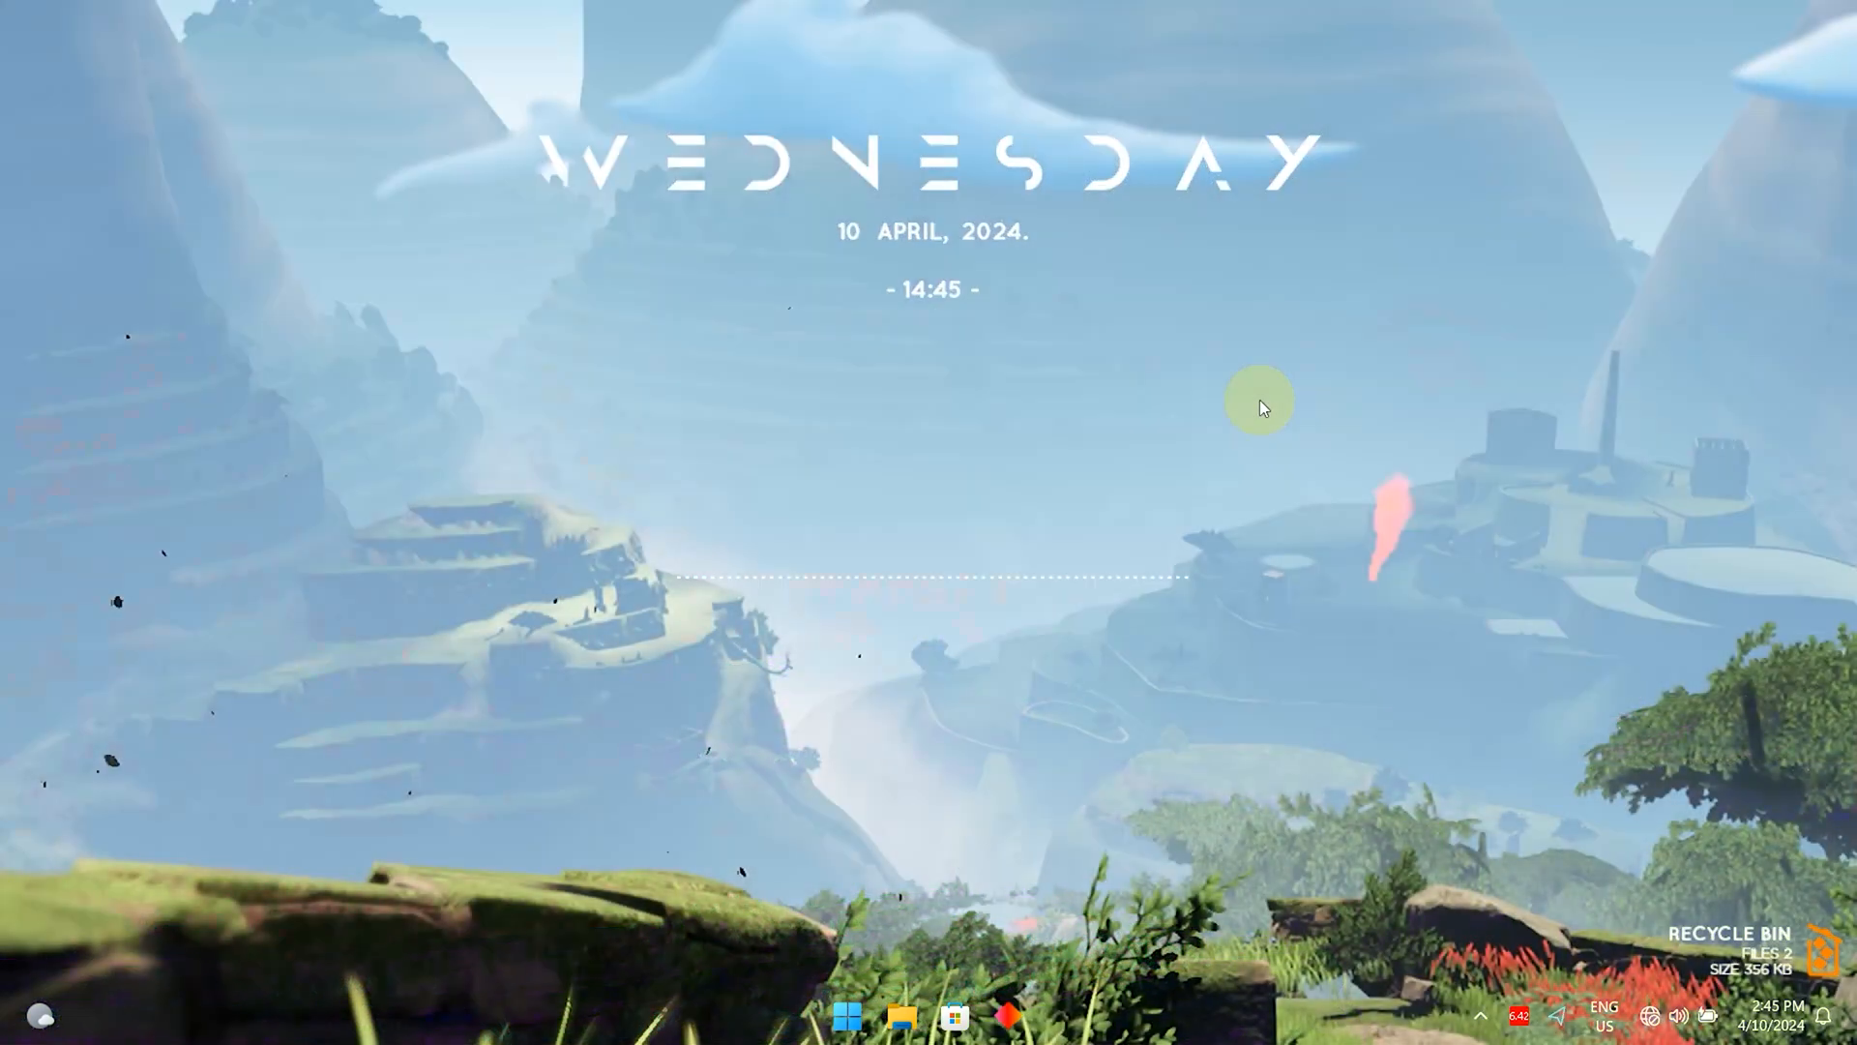
mouse_move(1333, 522)
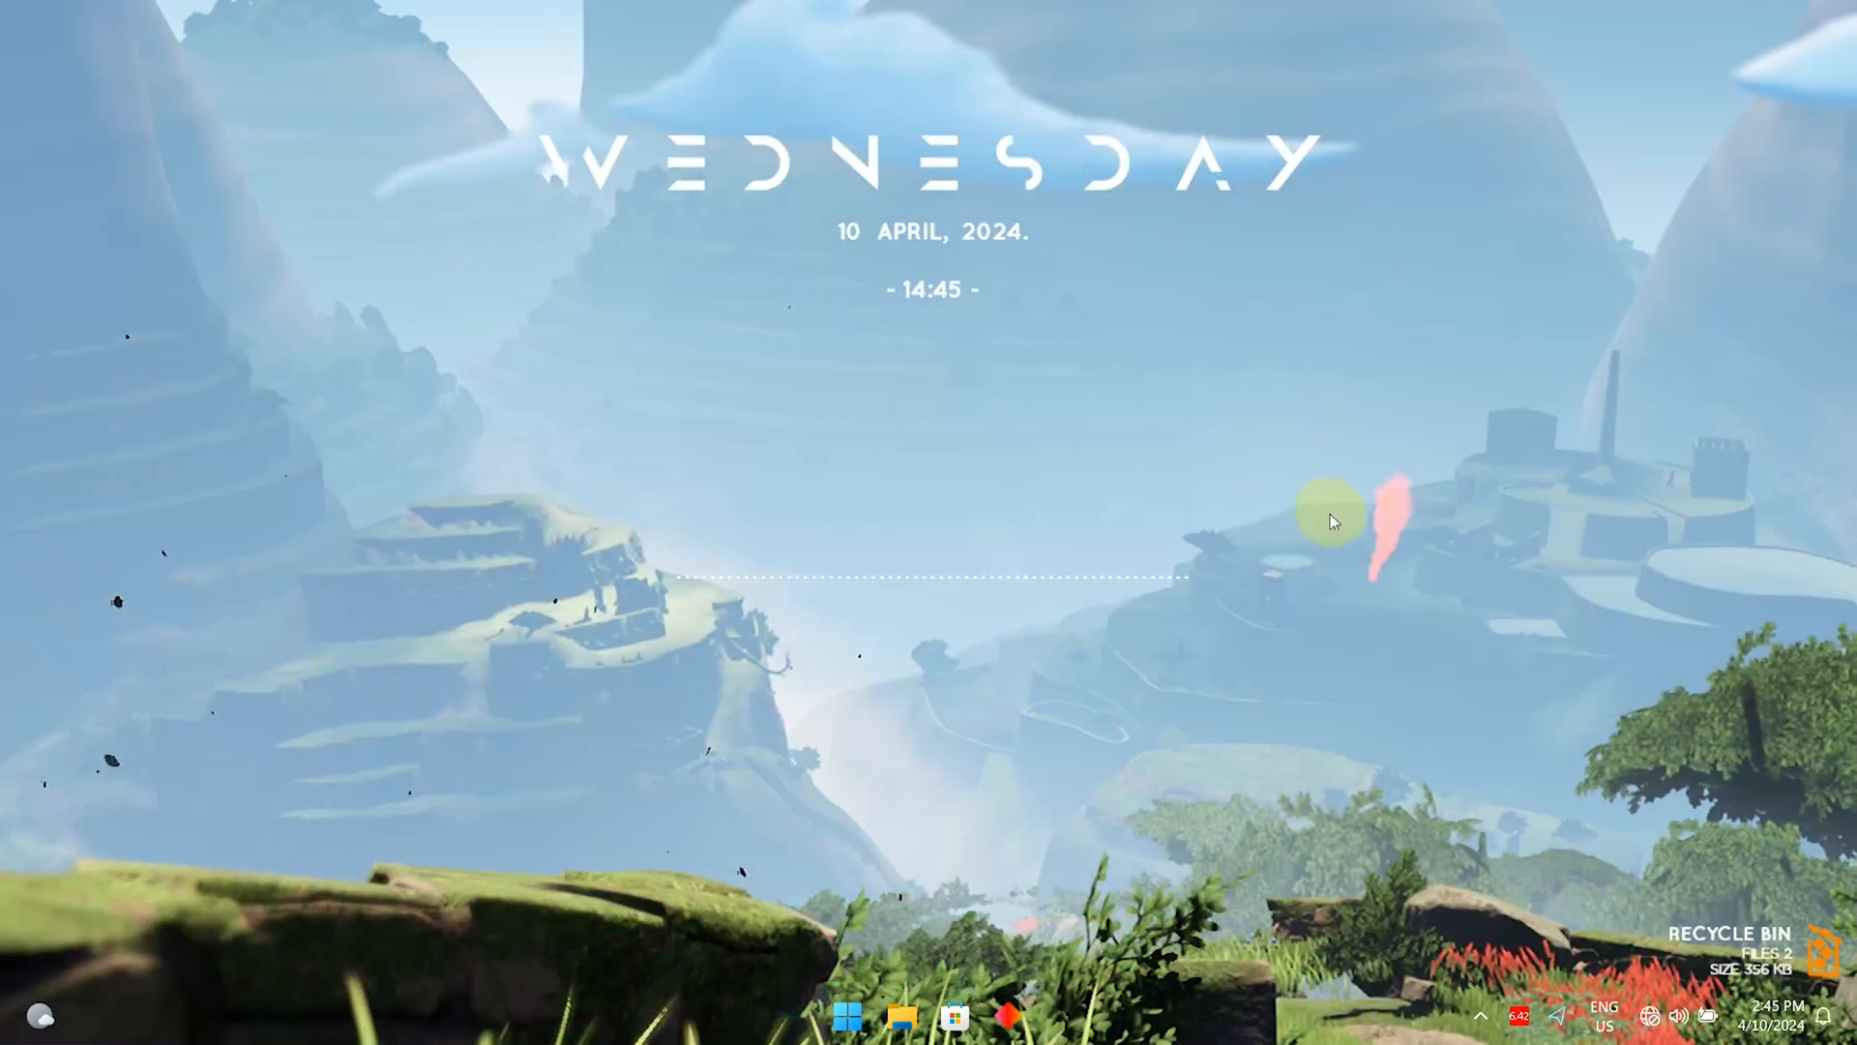
mouse_move(1244, 829)
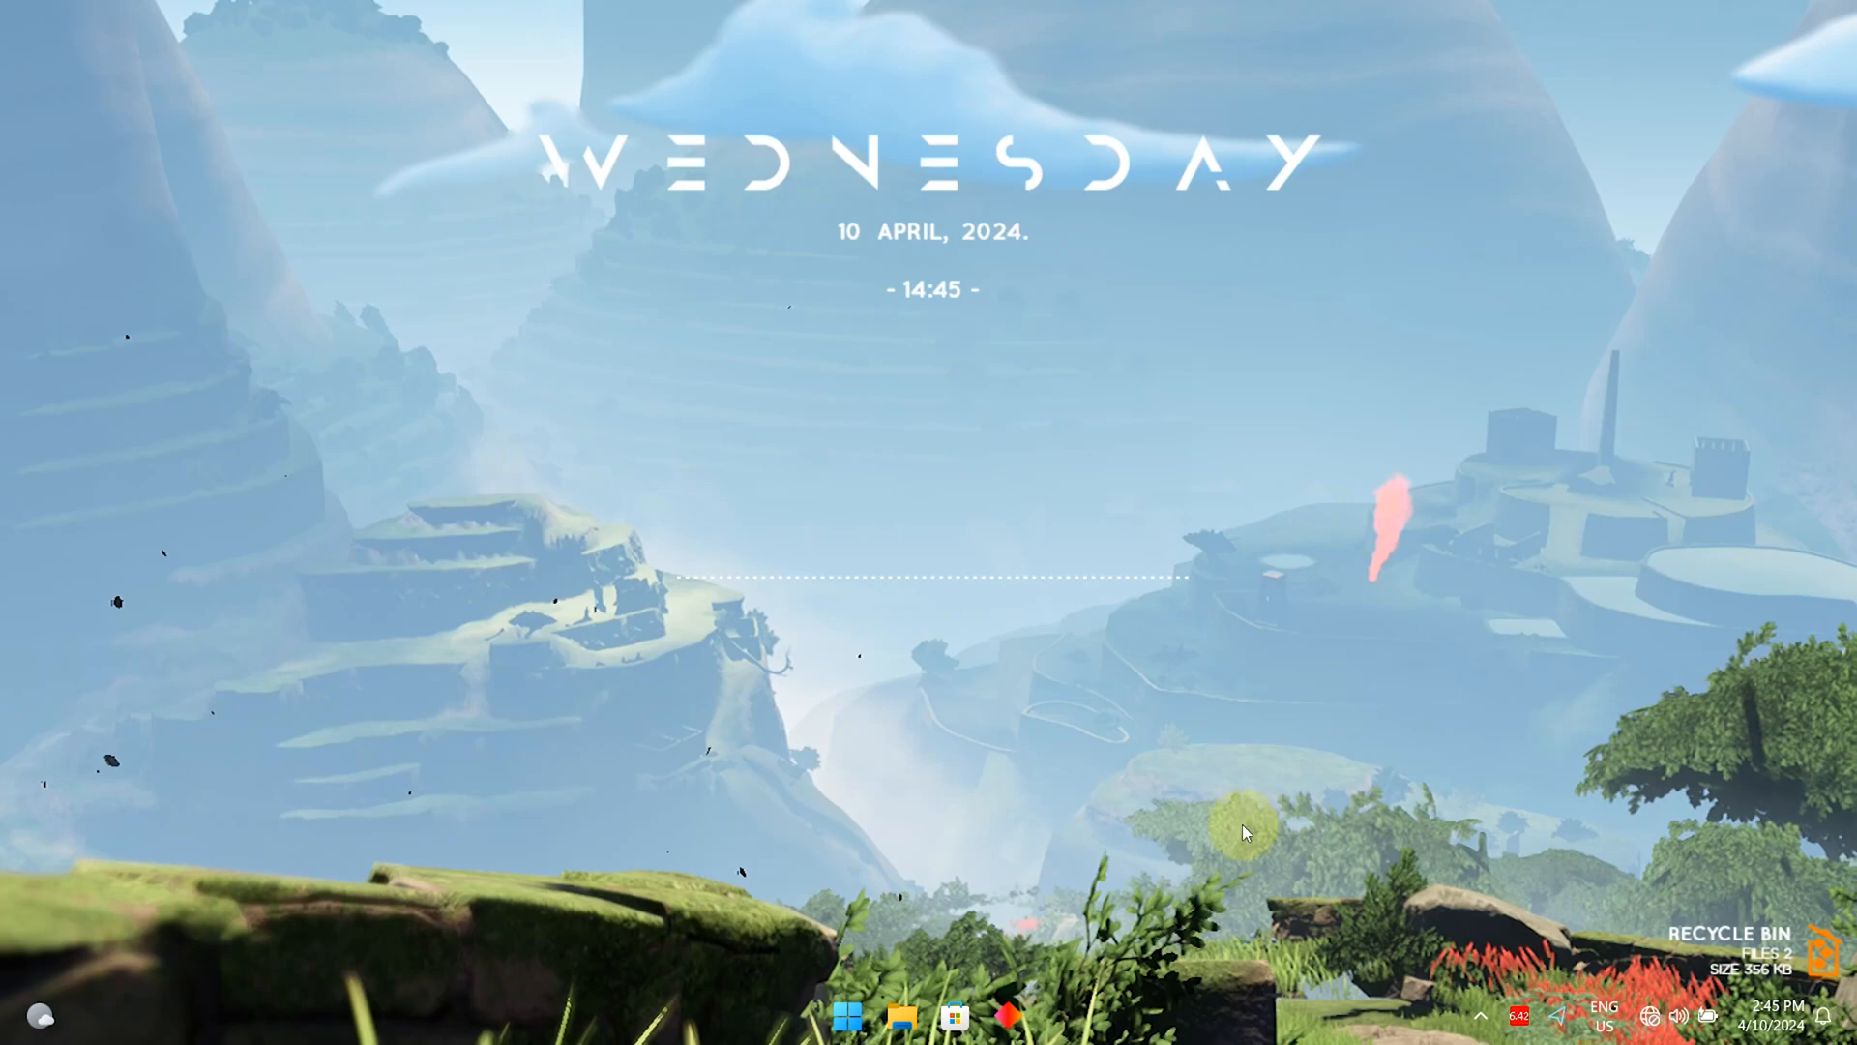
mouse_move(1434, 566)
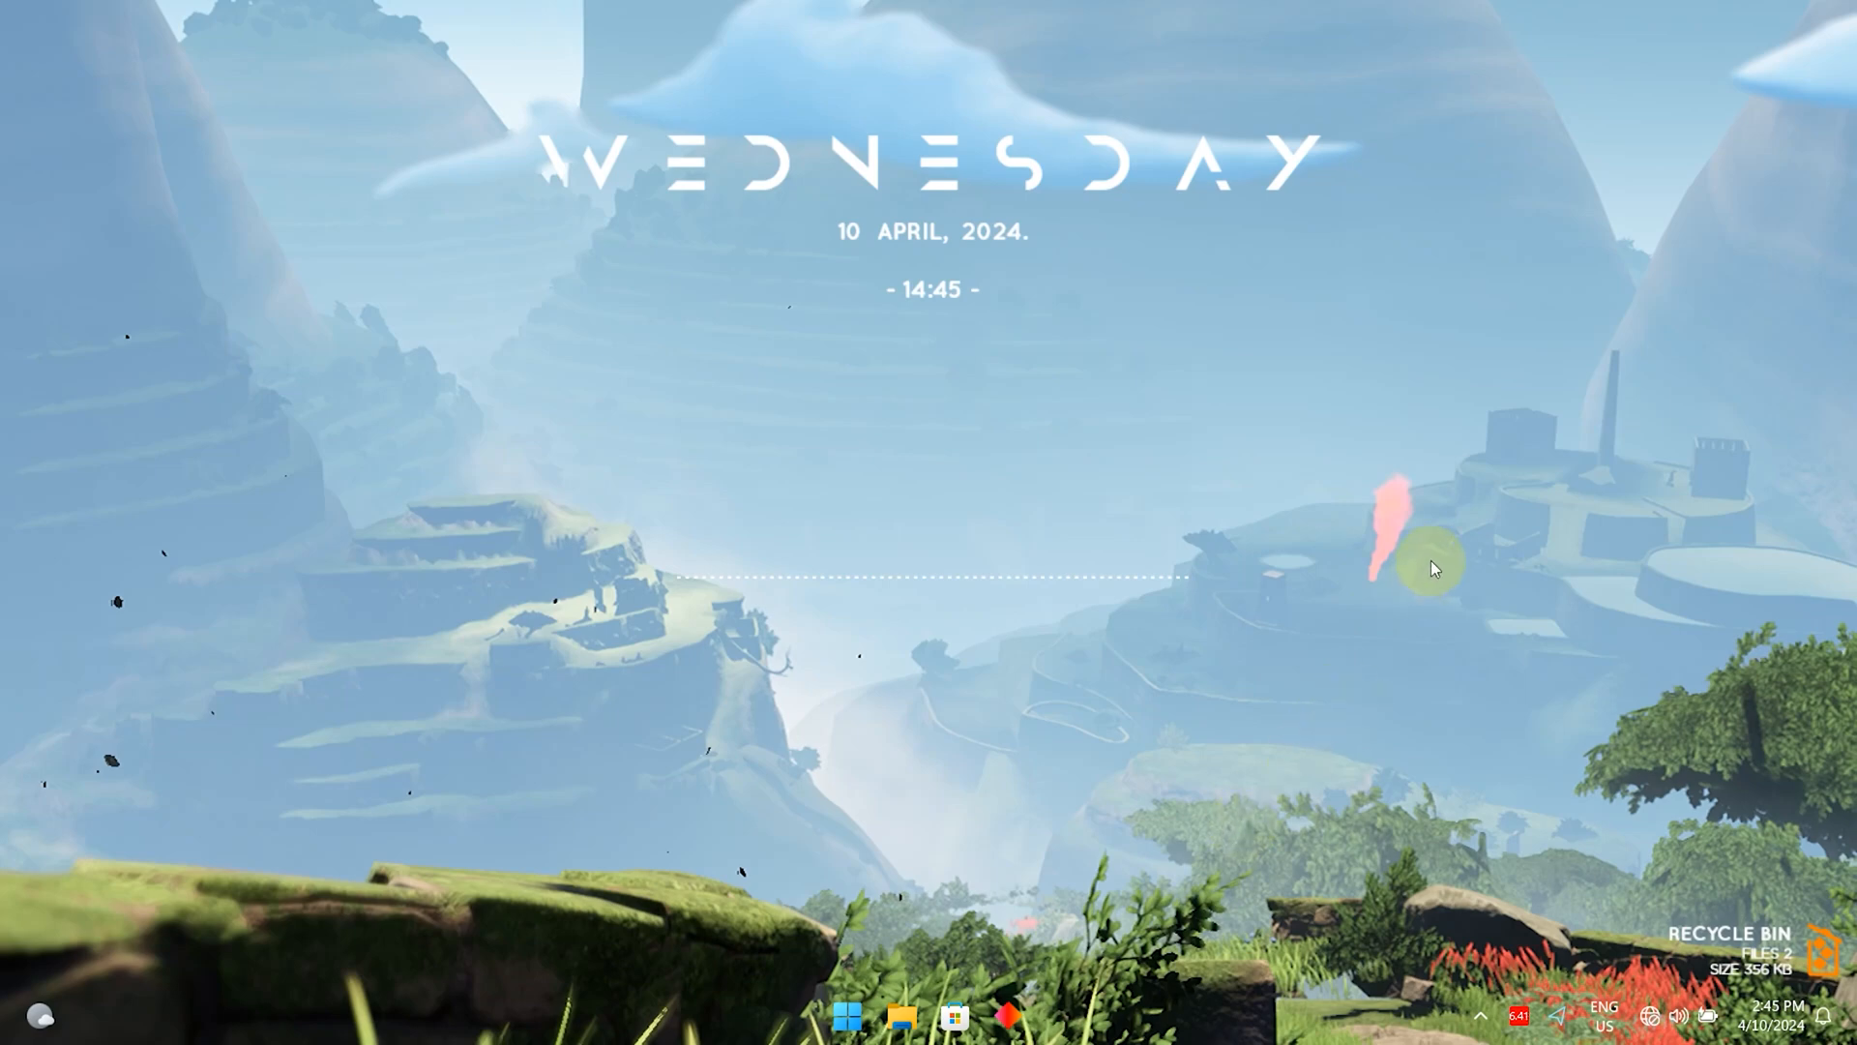
mouse_move(924, 10)
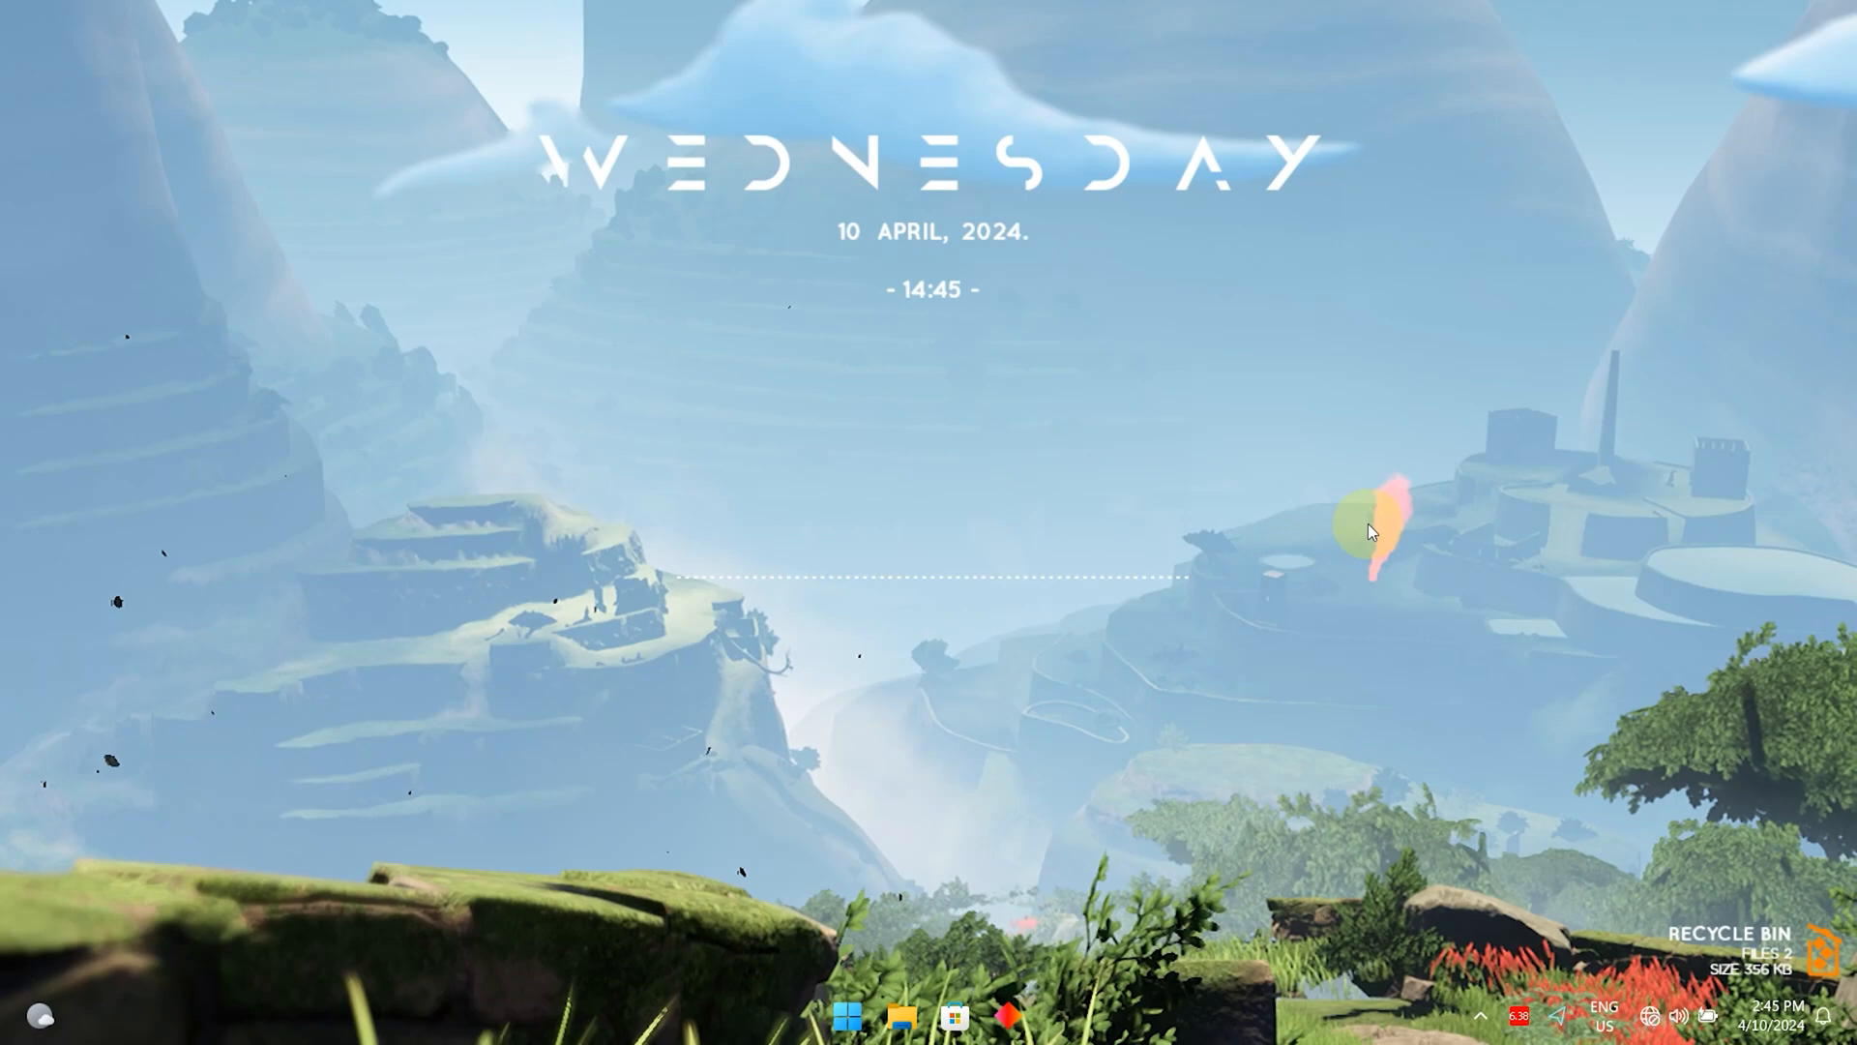
right_click(1368, 531)
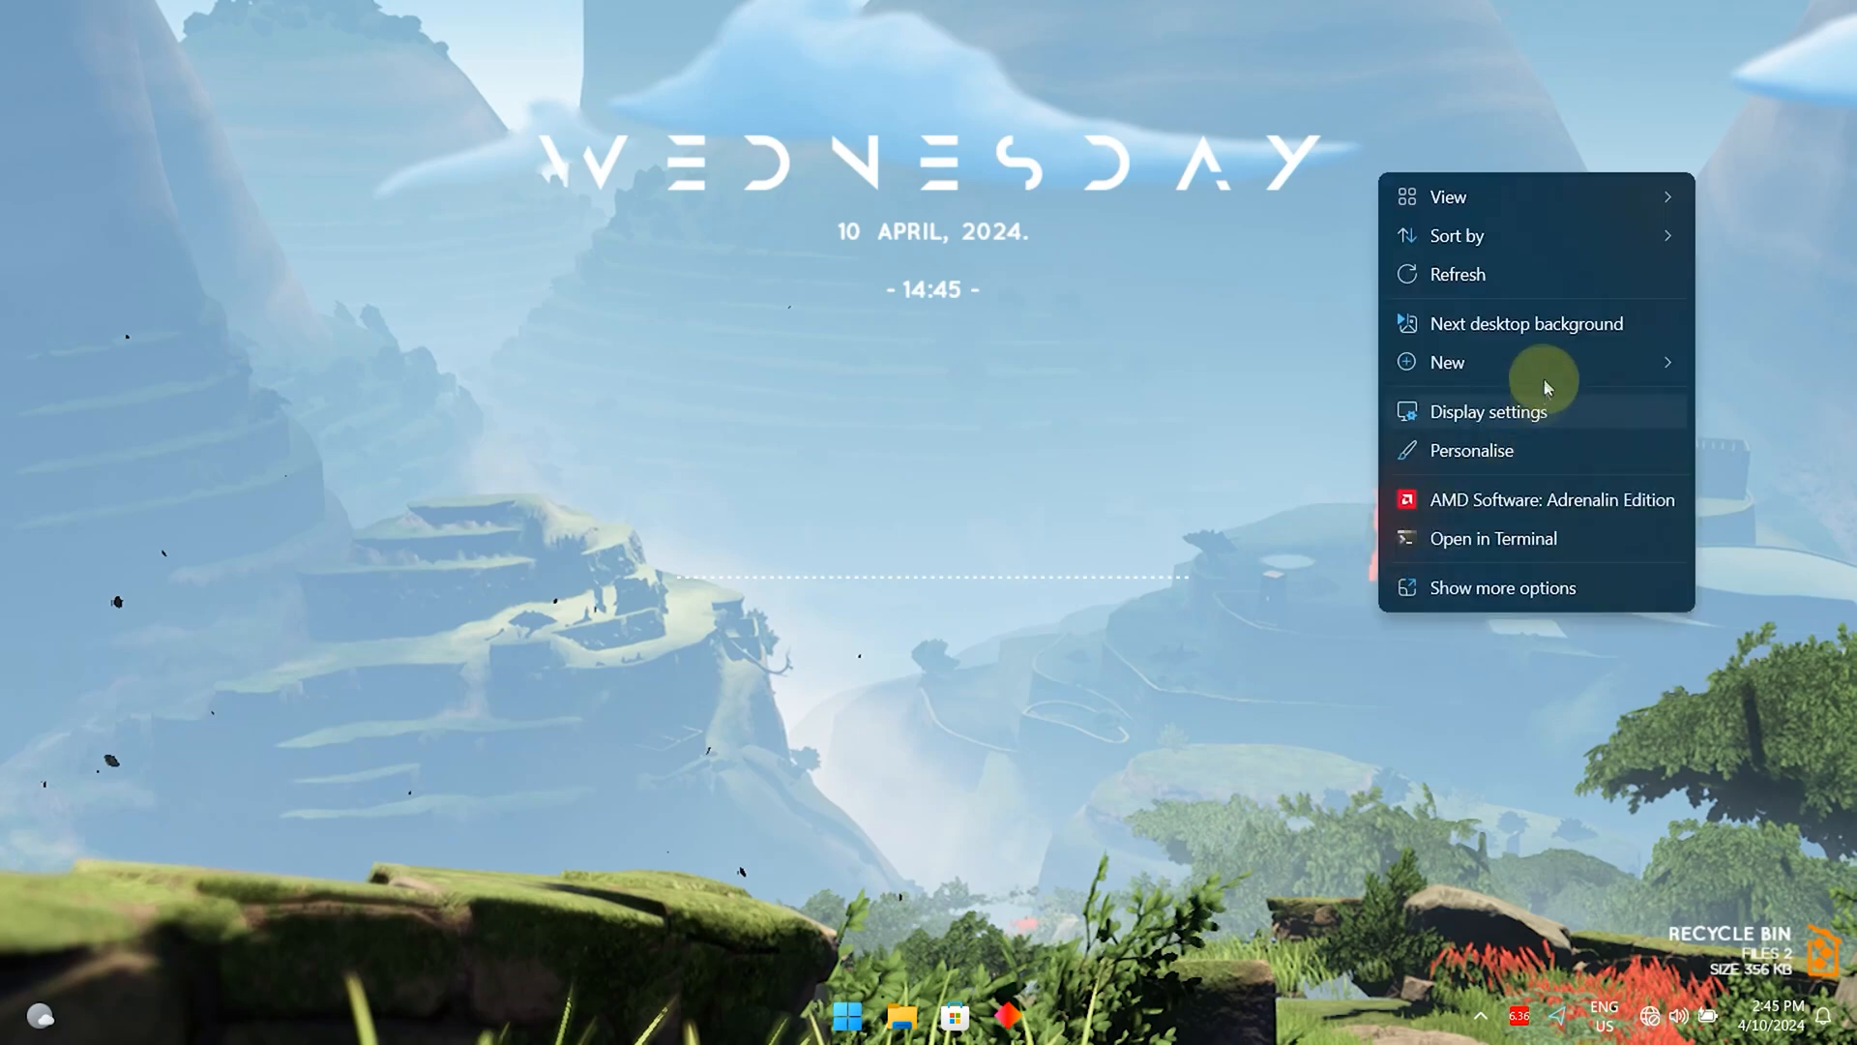
left_click(1525, 323)
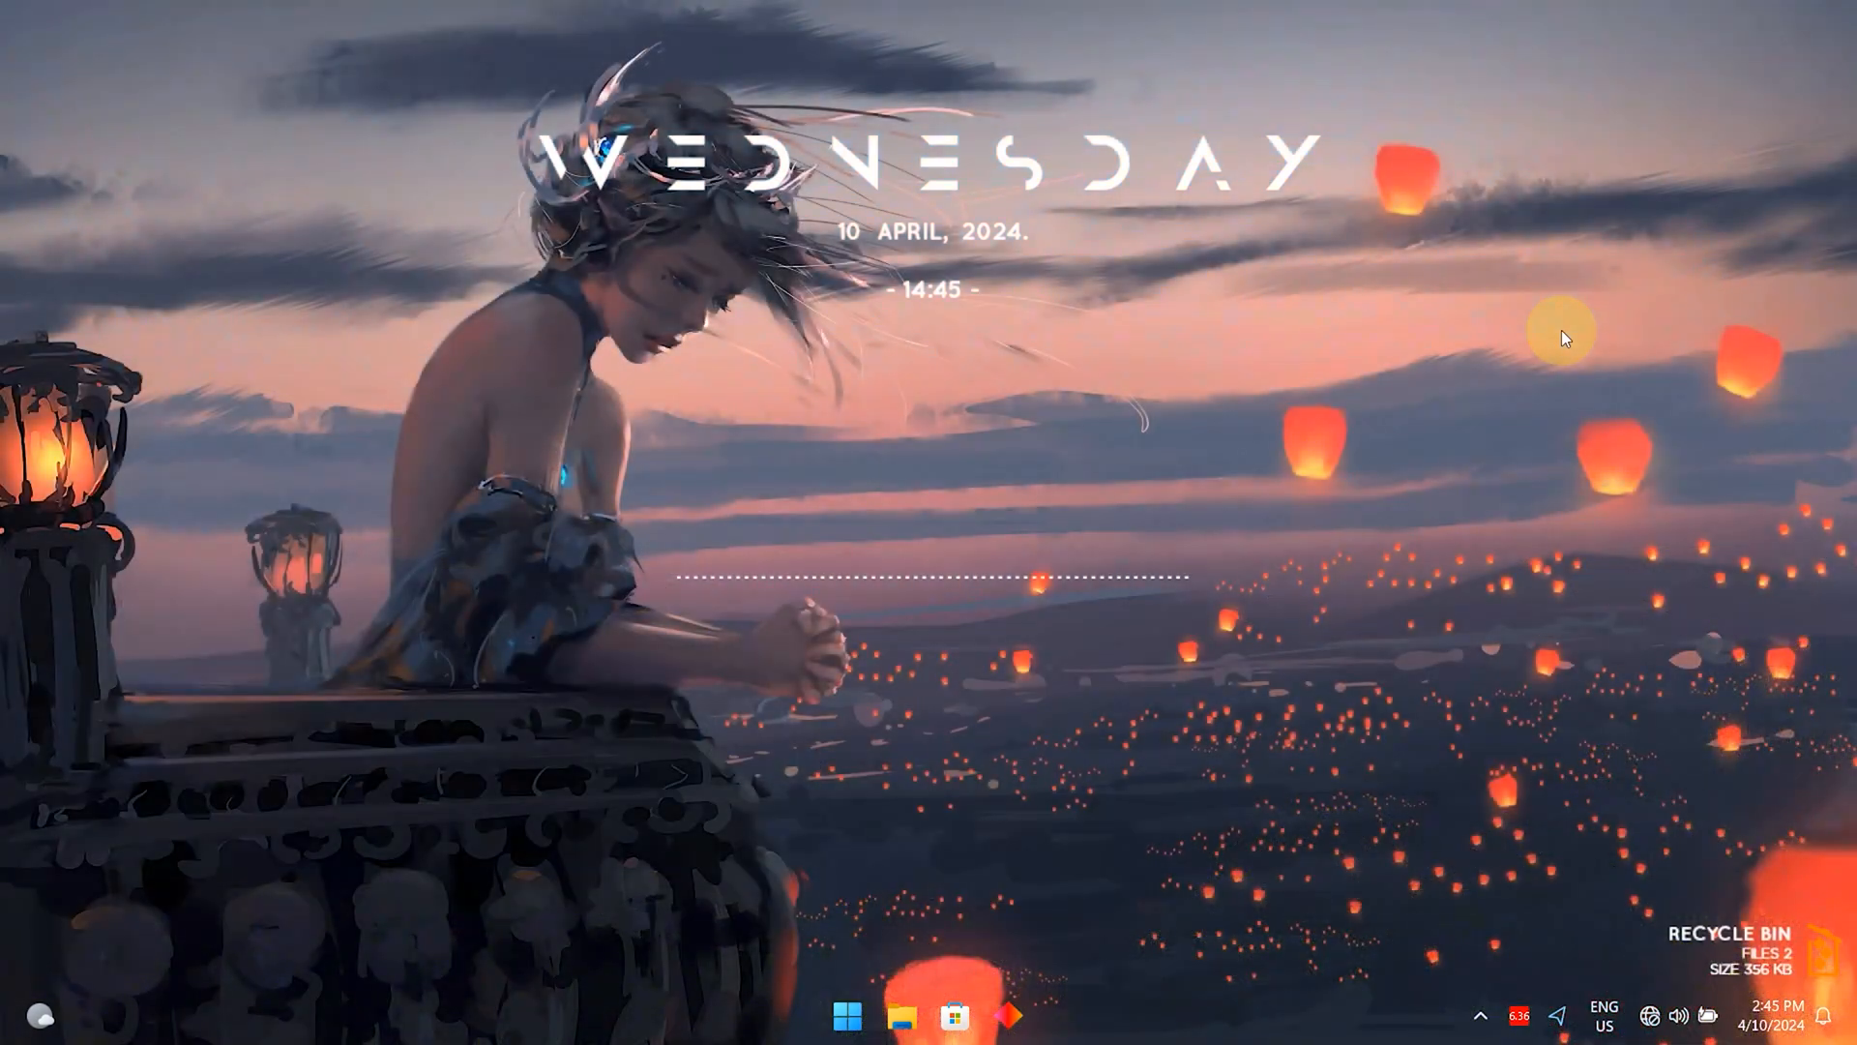
mouse_move(1575, 435)
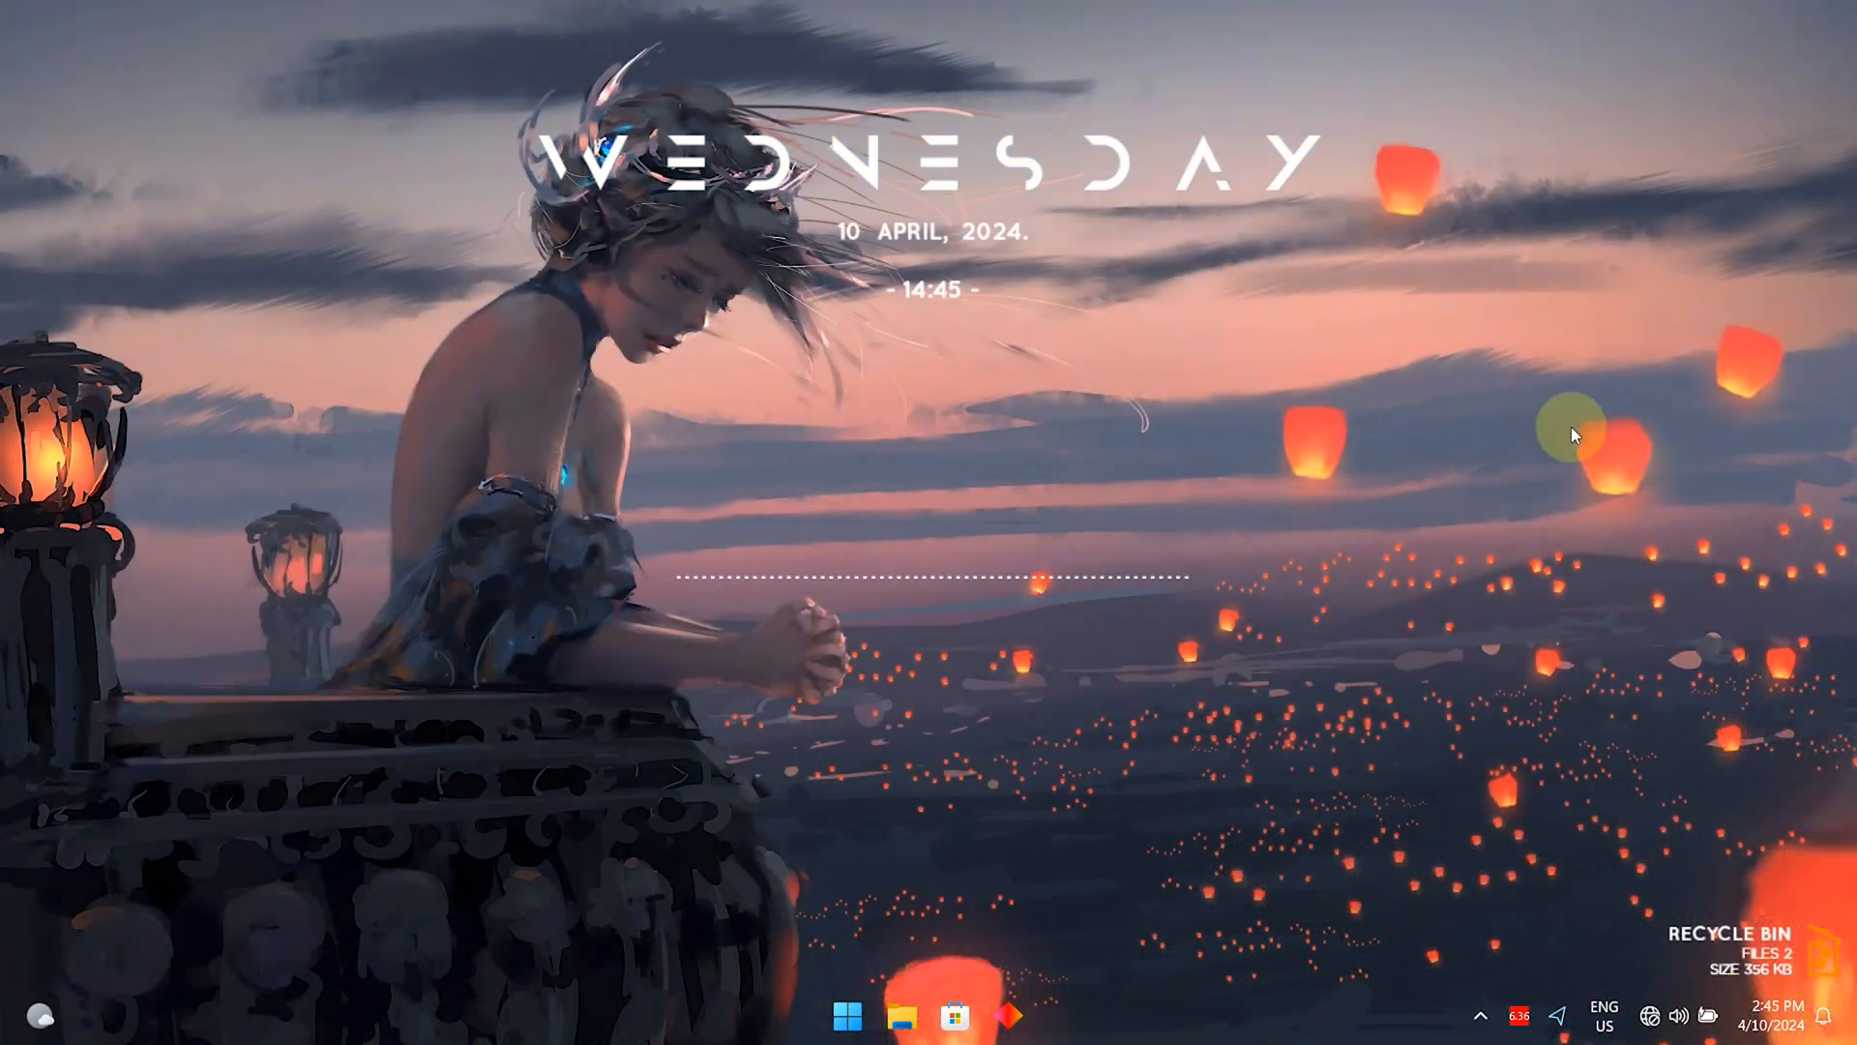
right_click(1569, 433)
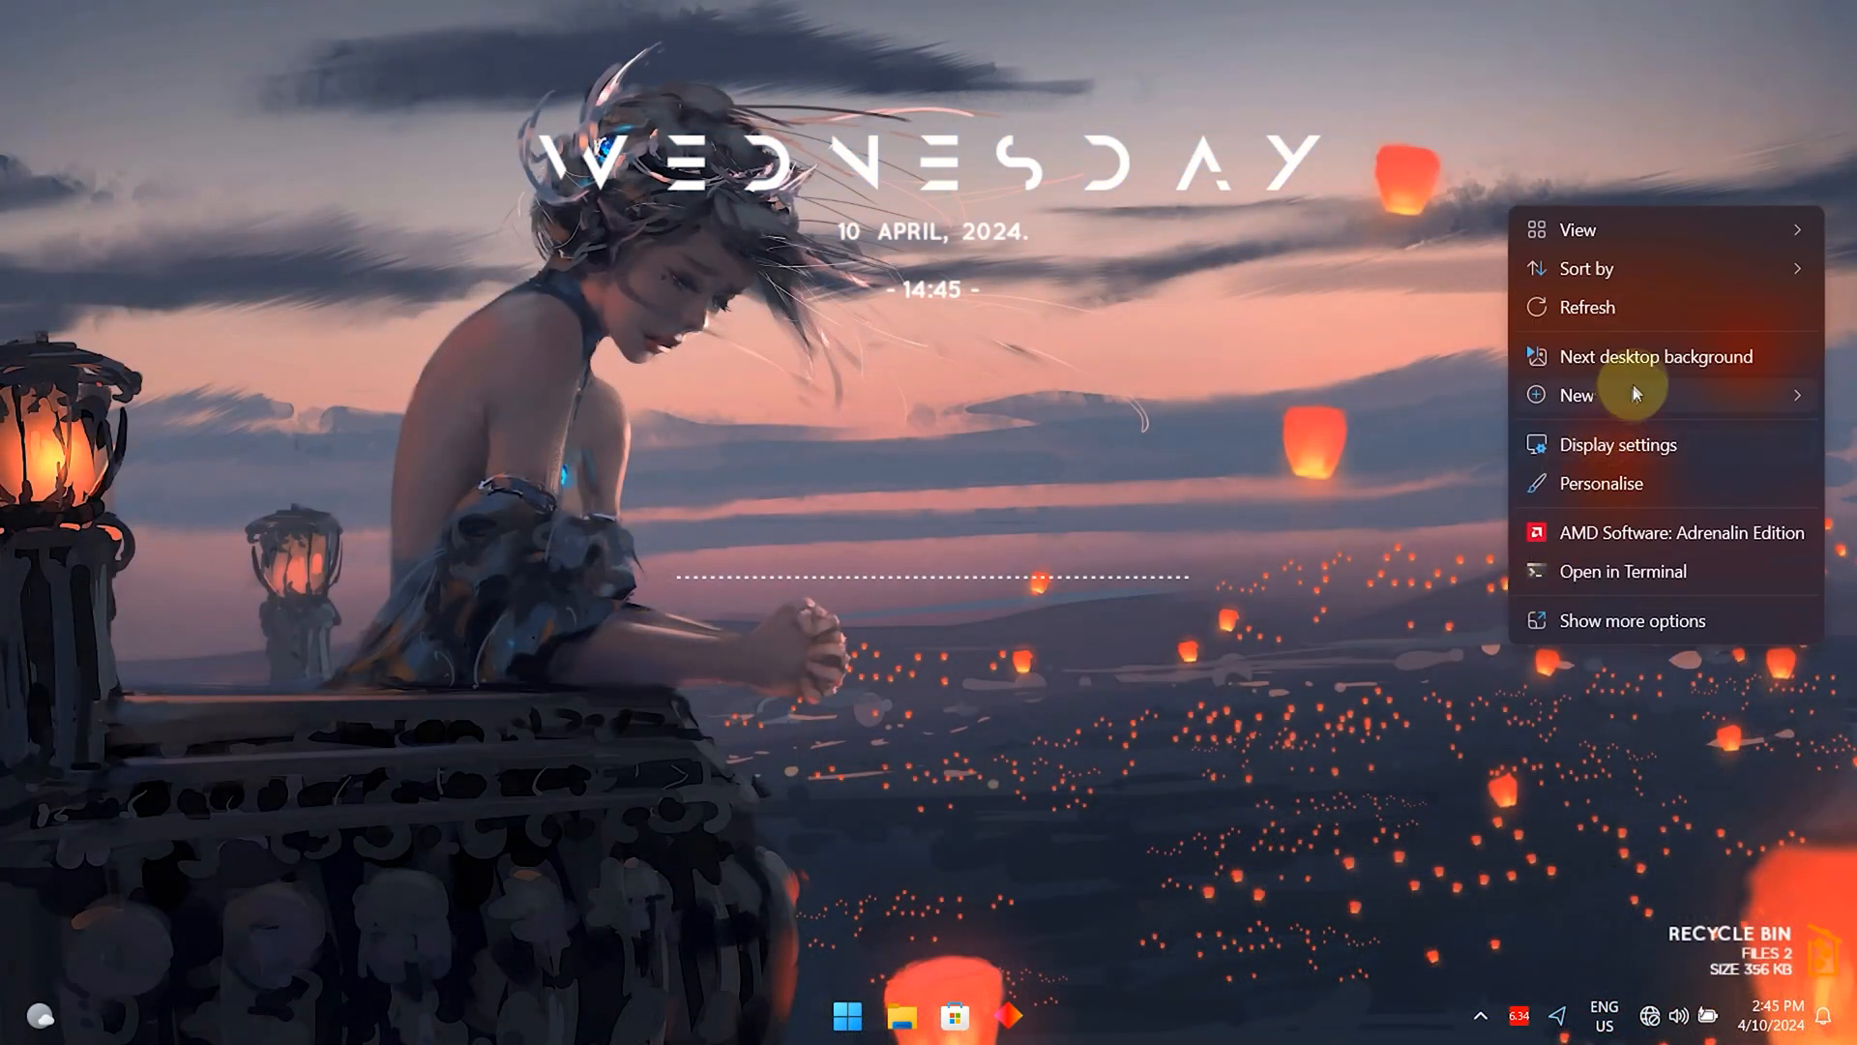
left_click(1655, 355)
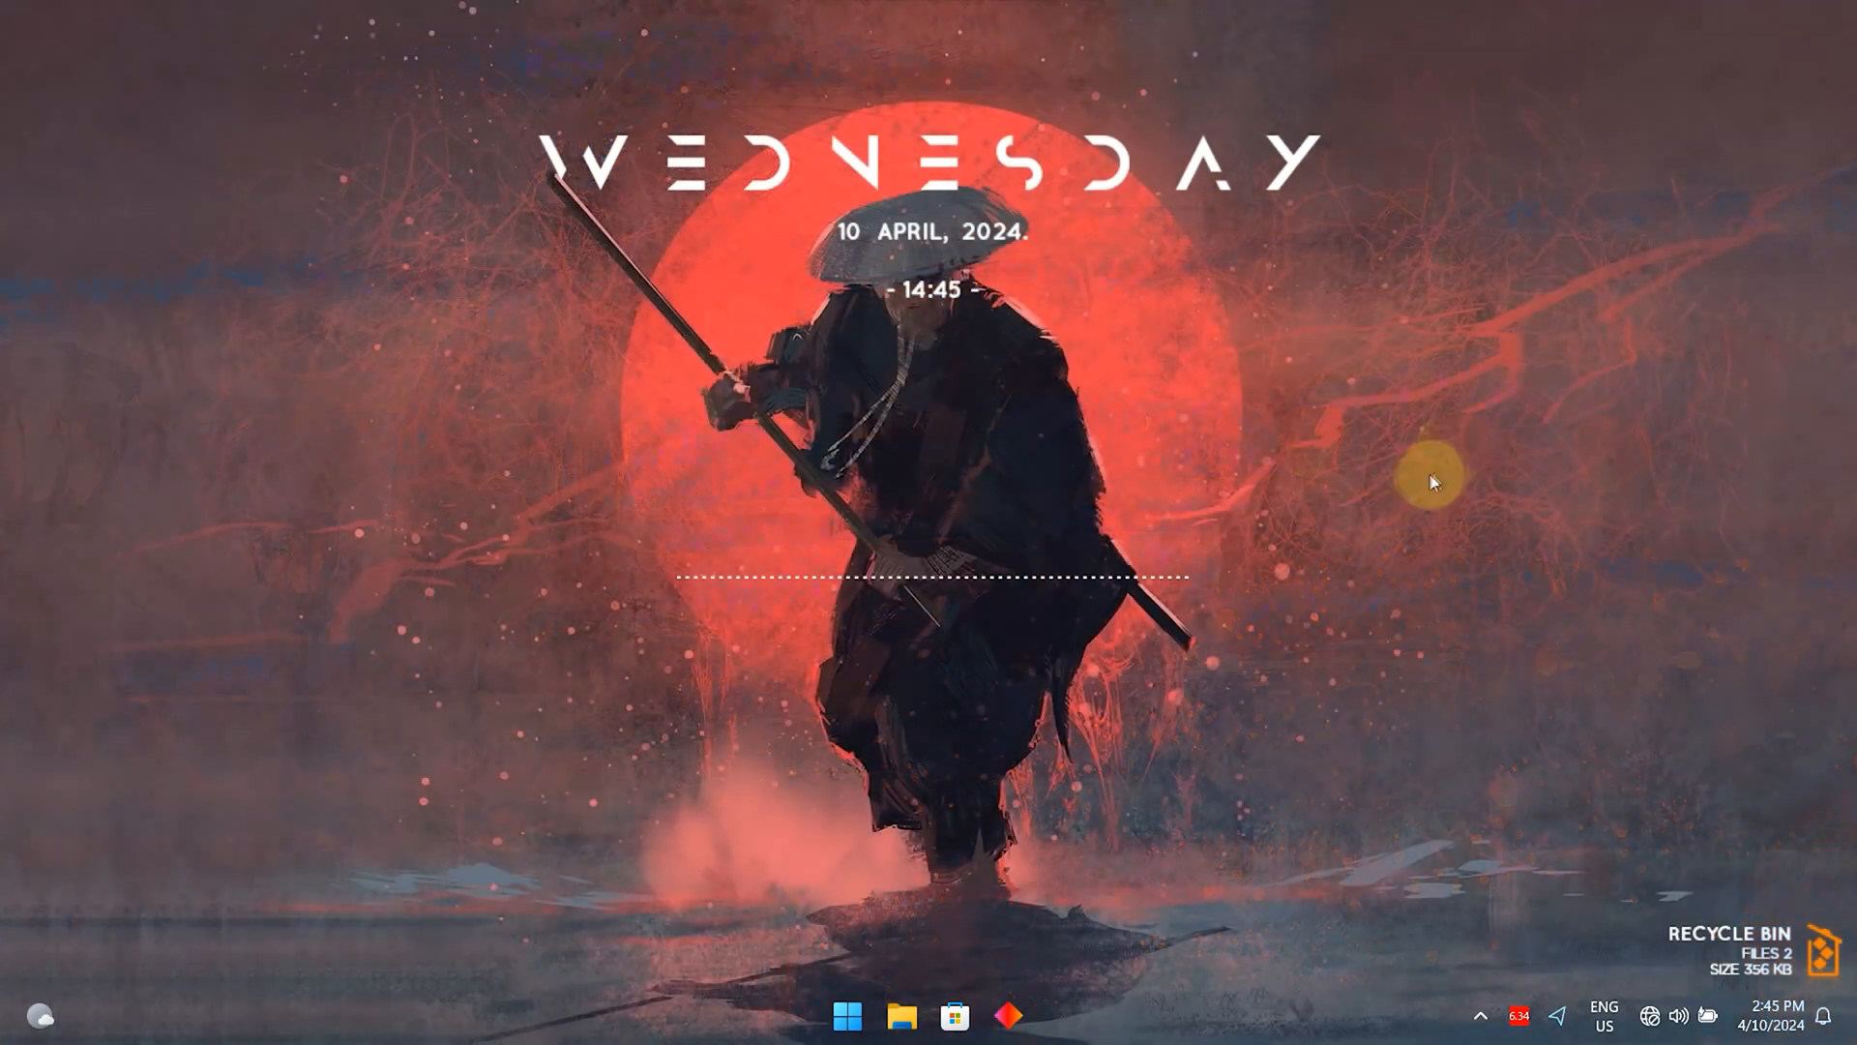
mouse_move(354, 809)
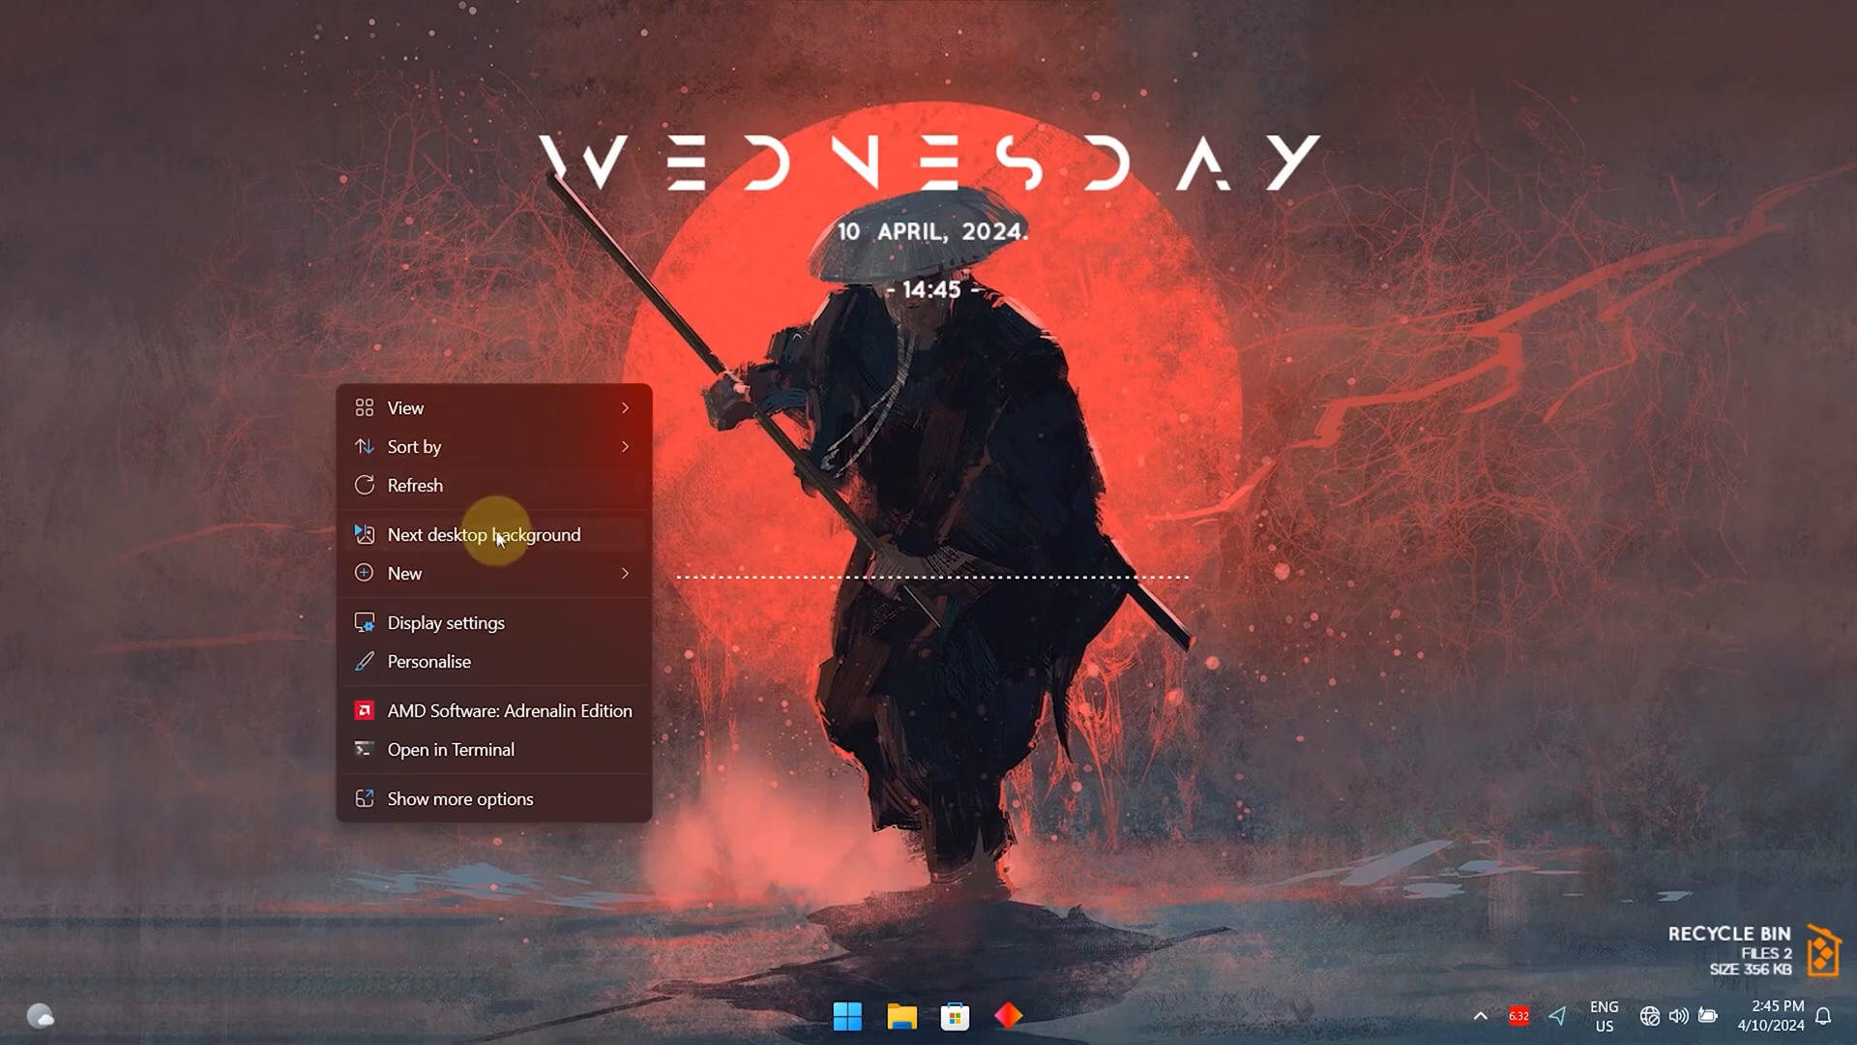
left_click(482, 534)
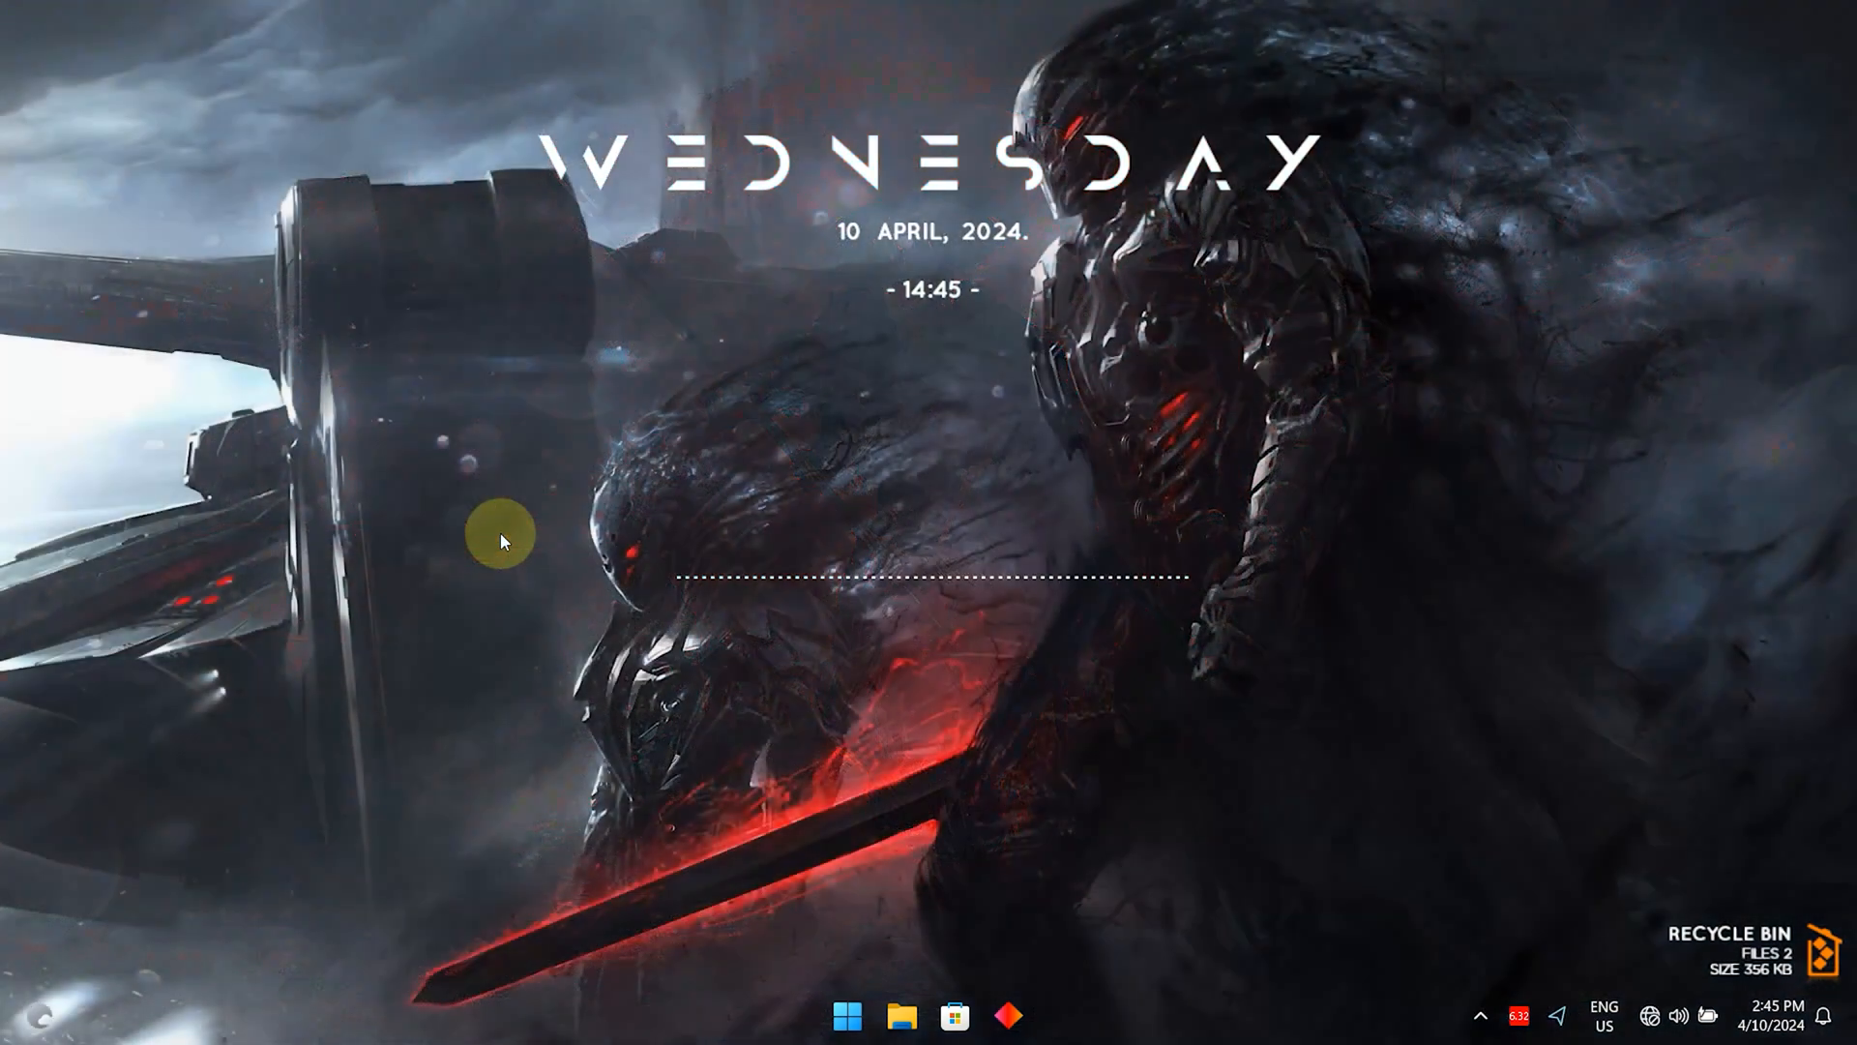
mouse_move(480, 645)
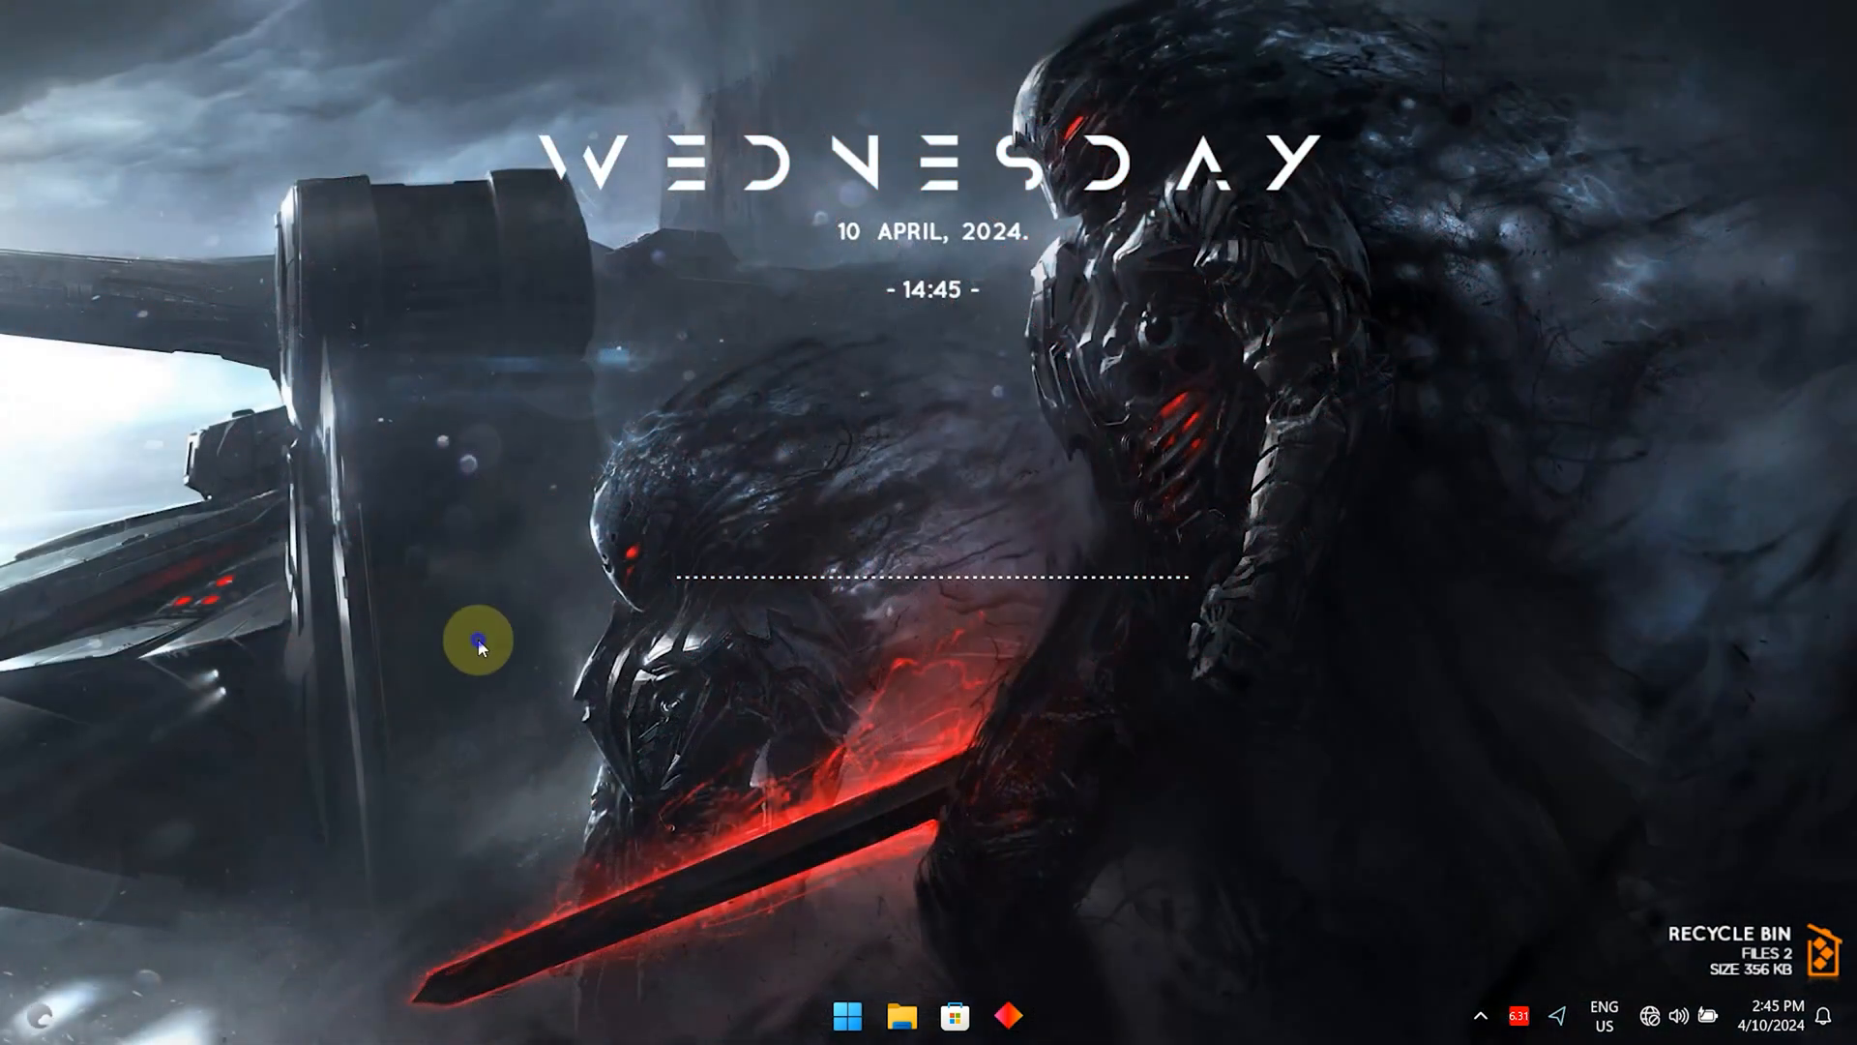
mouse_move(661, 408)
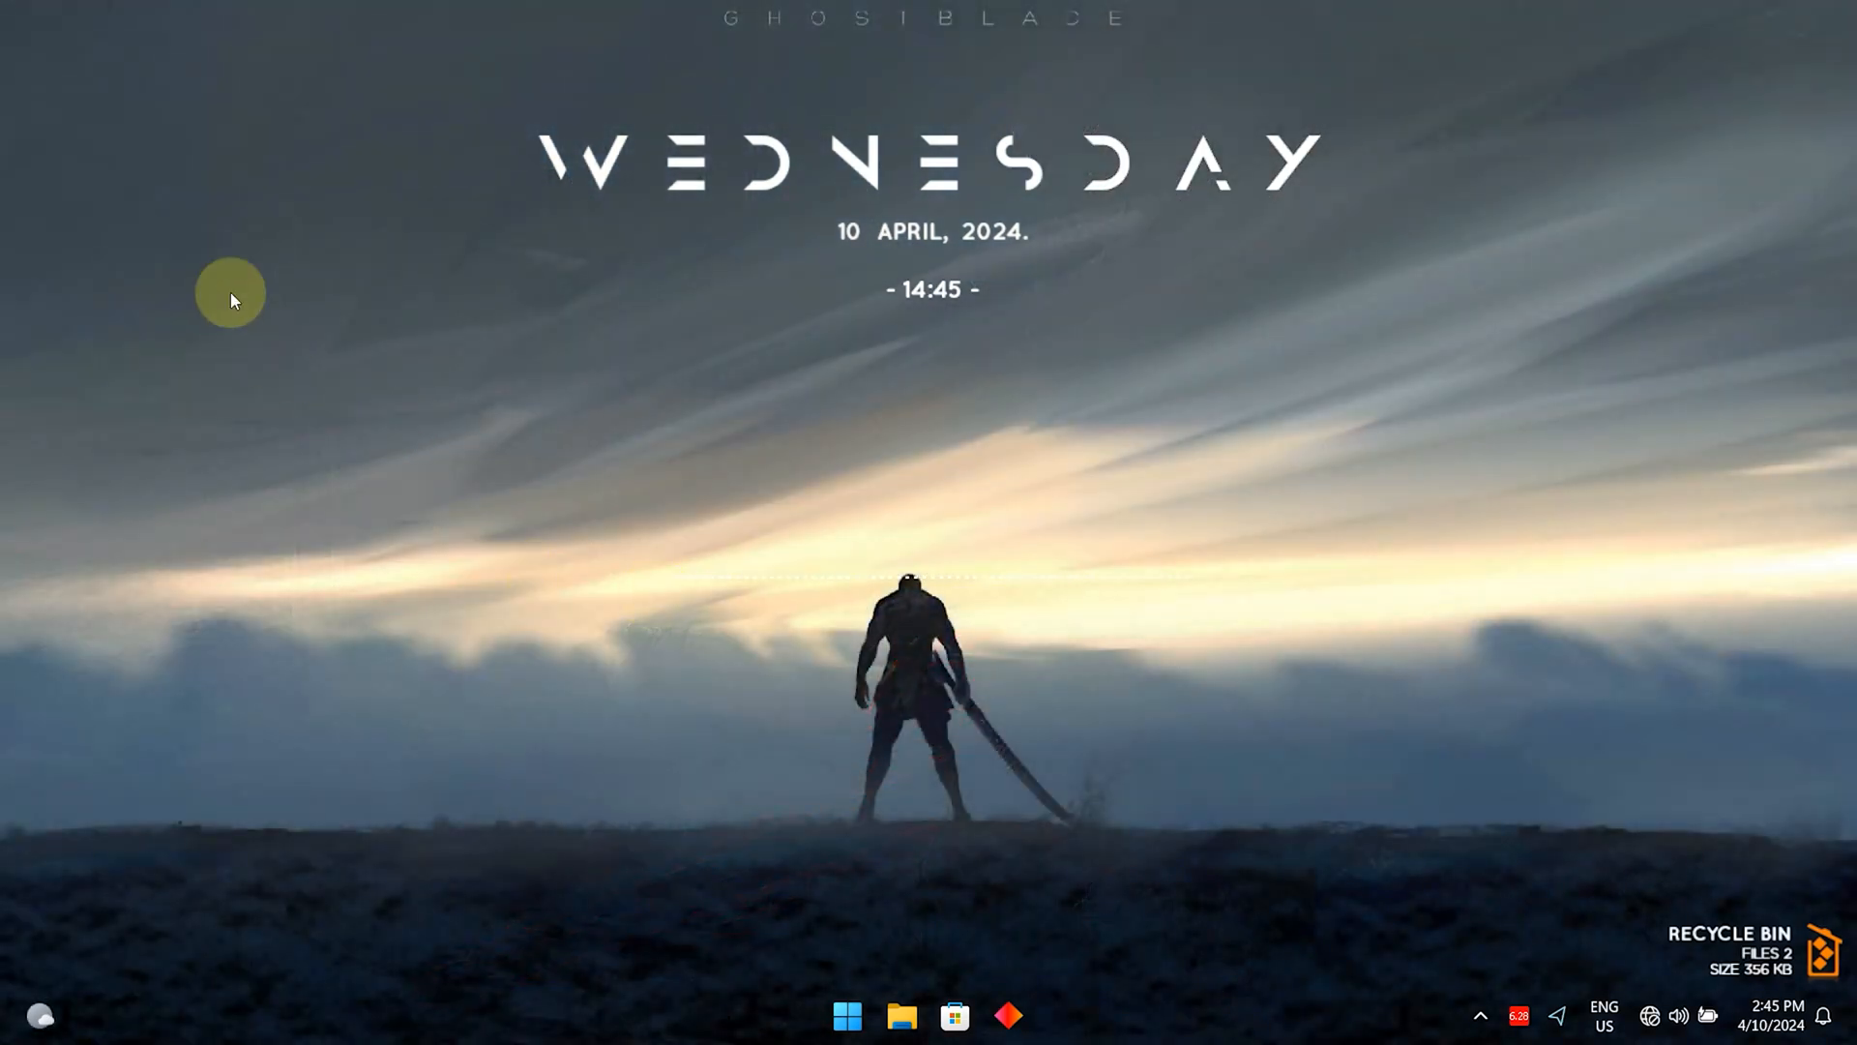
Keep cycling the slideshow until the Spider-Man hammock wallpaper shows.
right_click(232, 295)
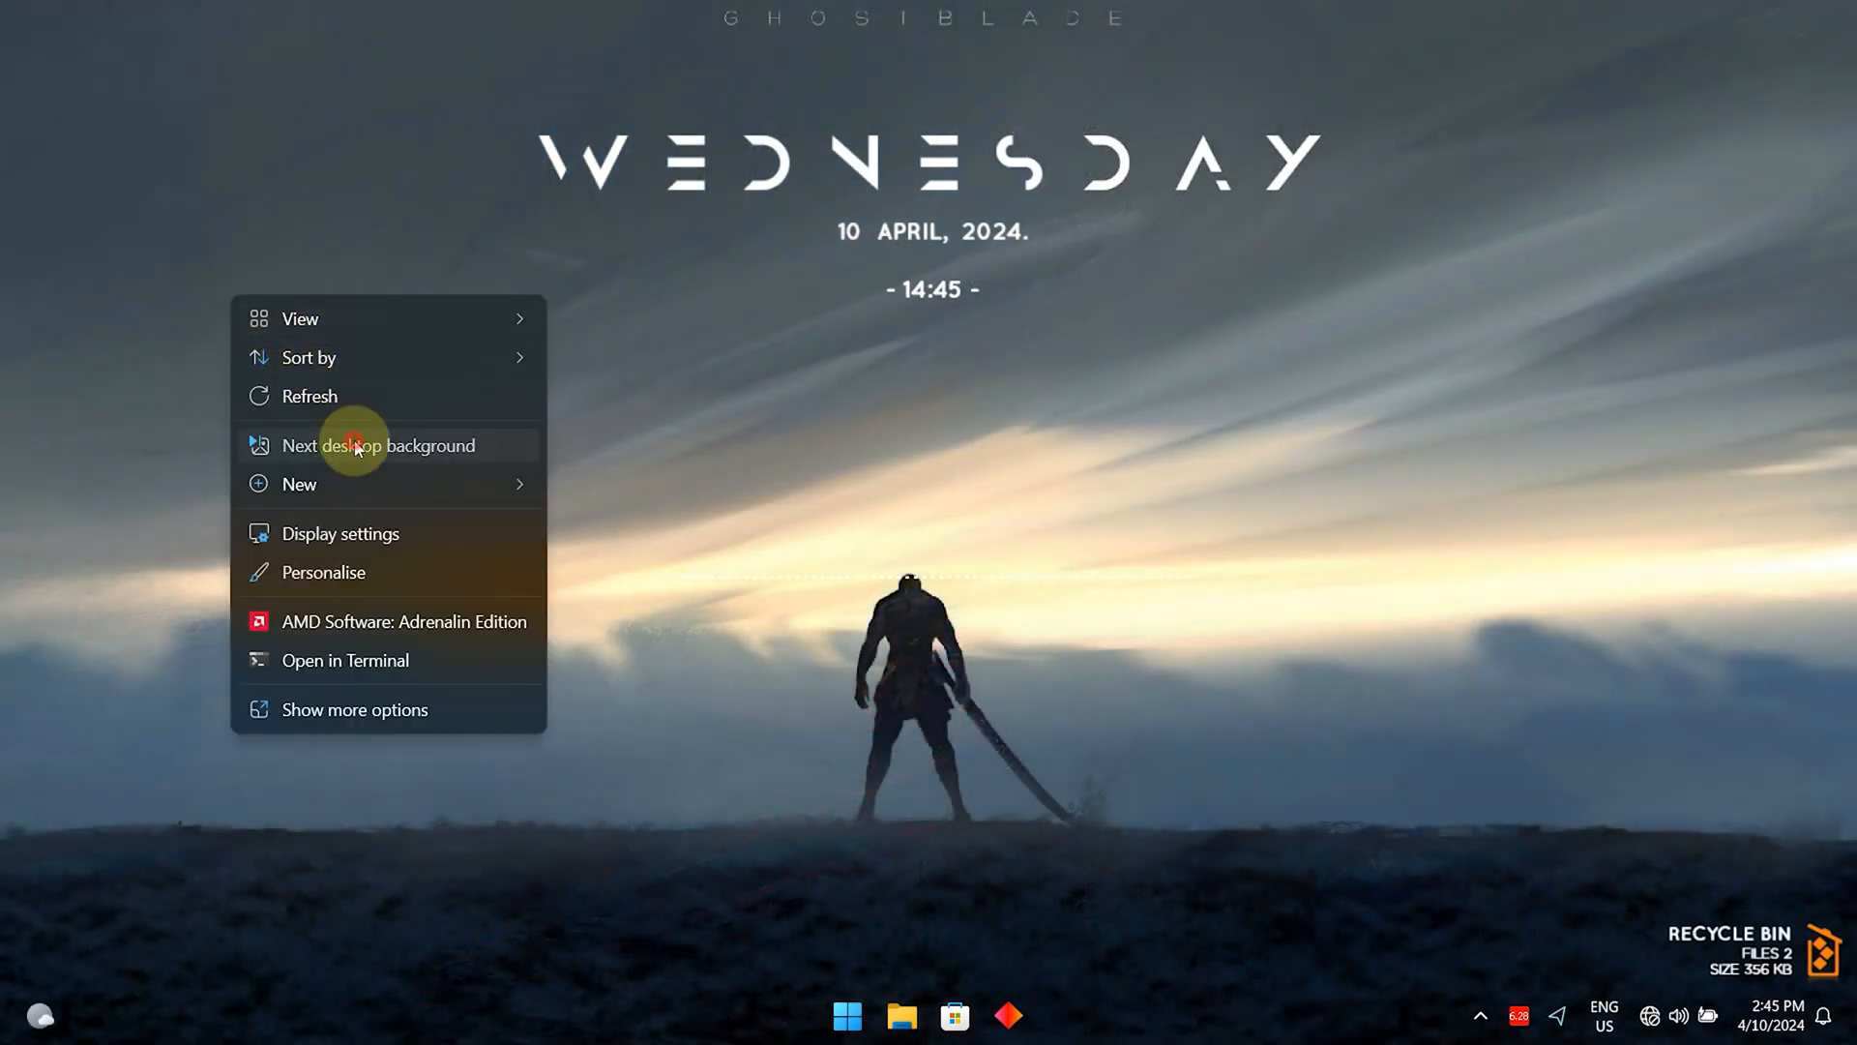
left_click(379, 445)
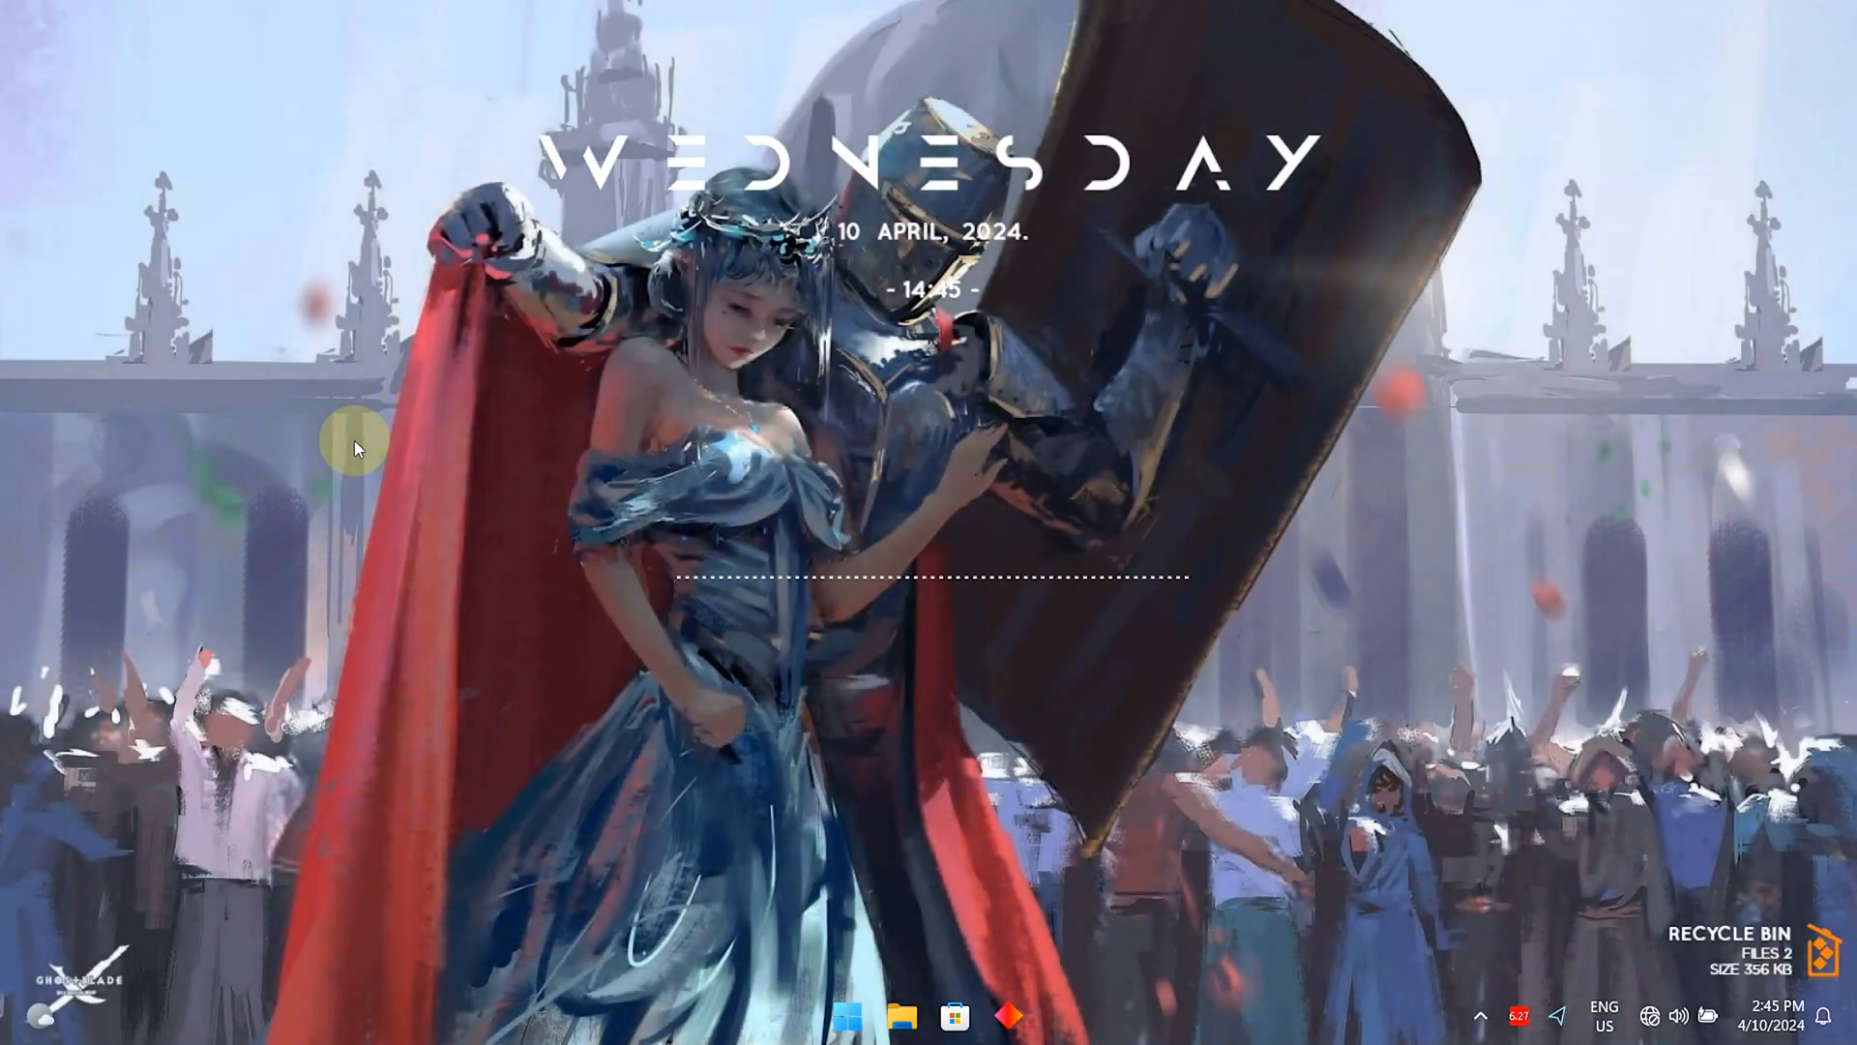
right_click(355, 448)
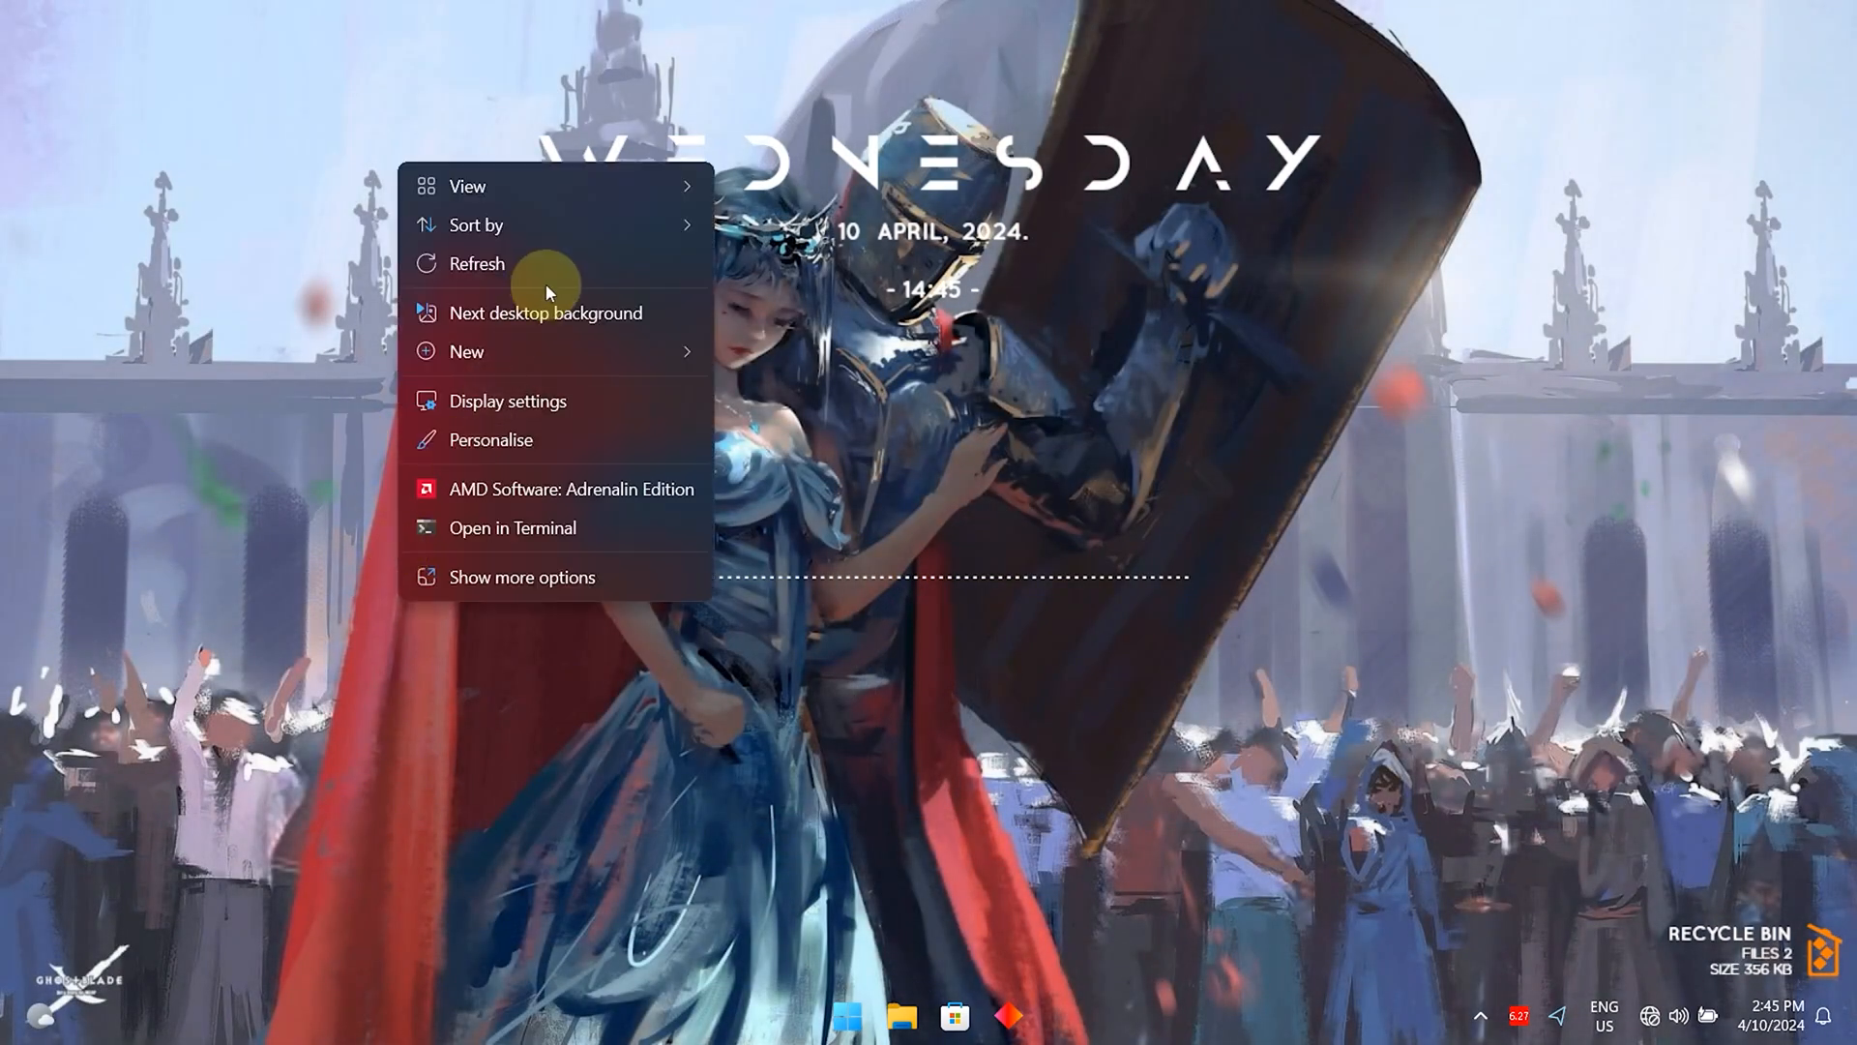
left_click(546, 313)
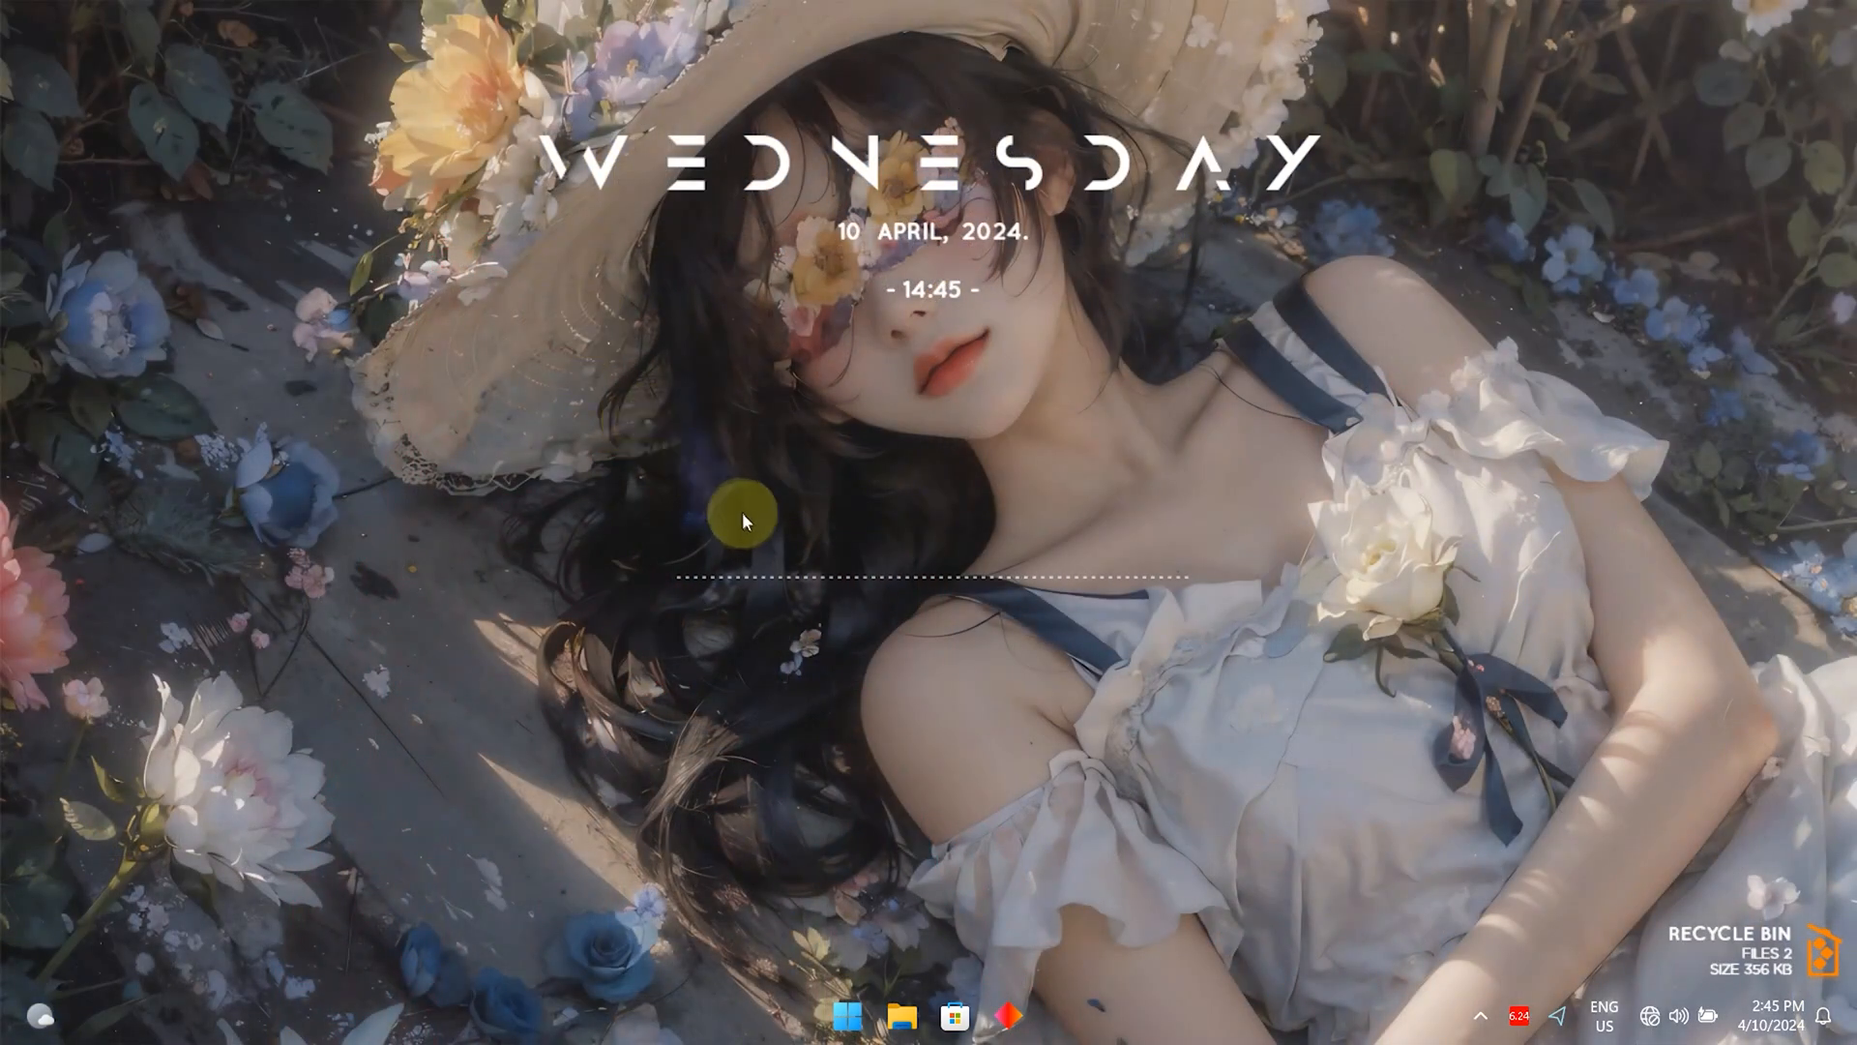
mouse_move(629, 449)
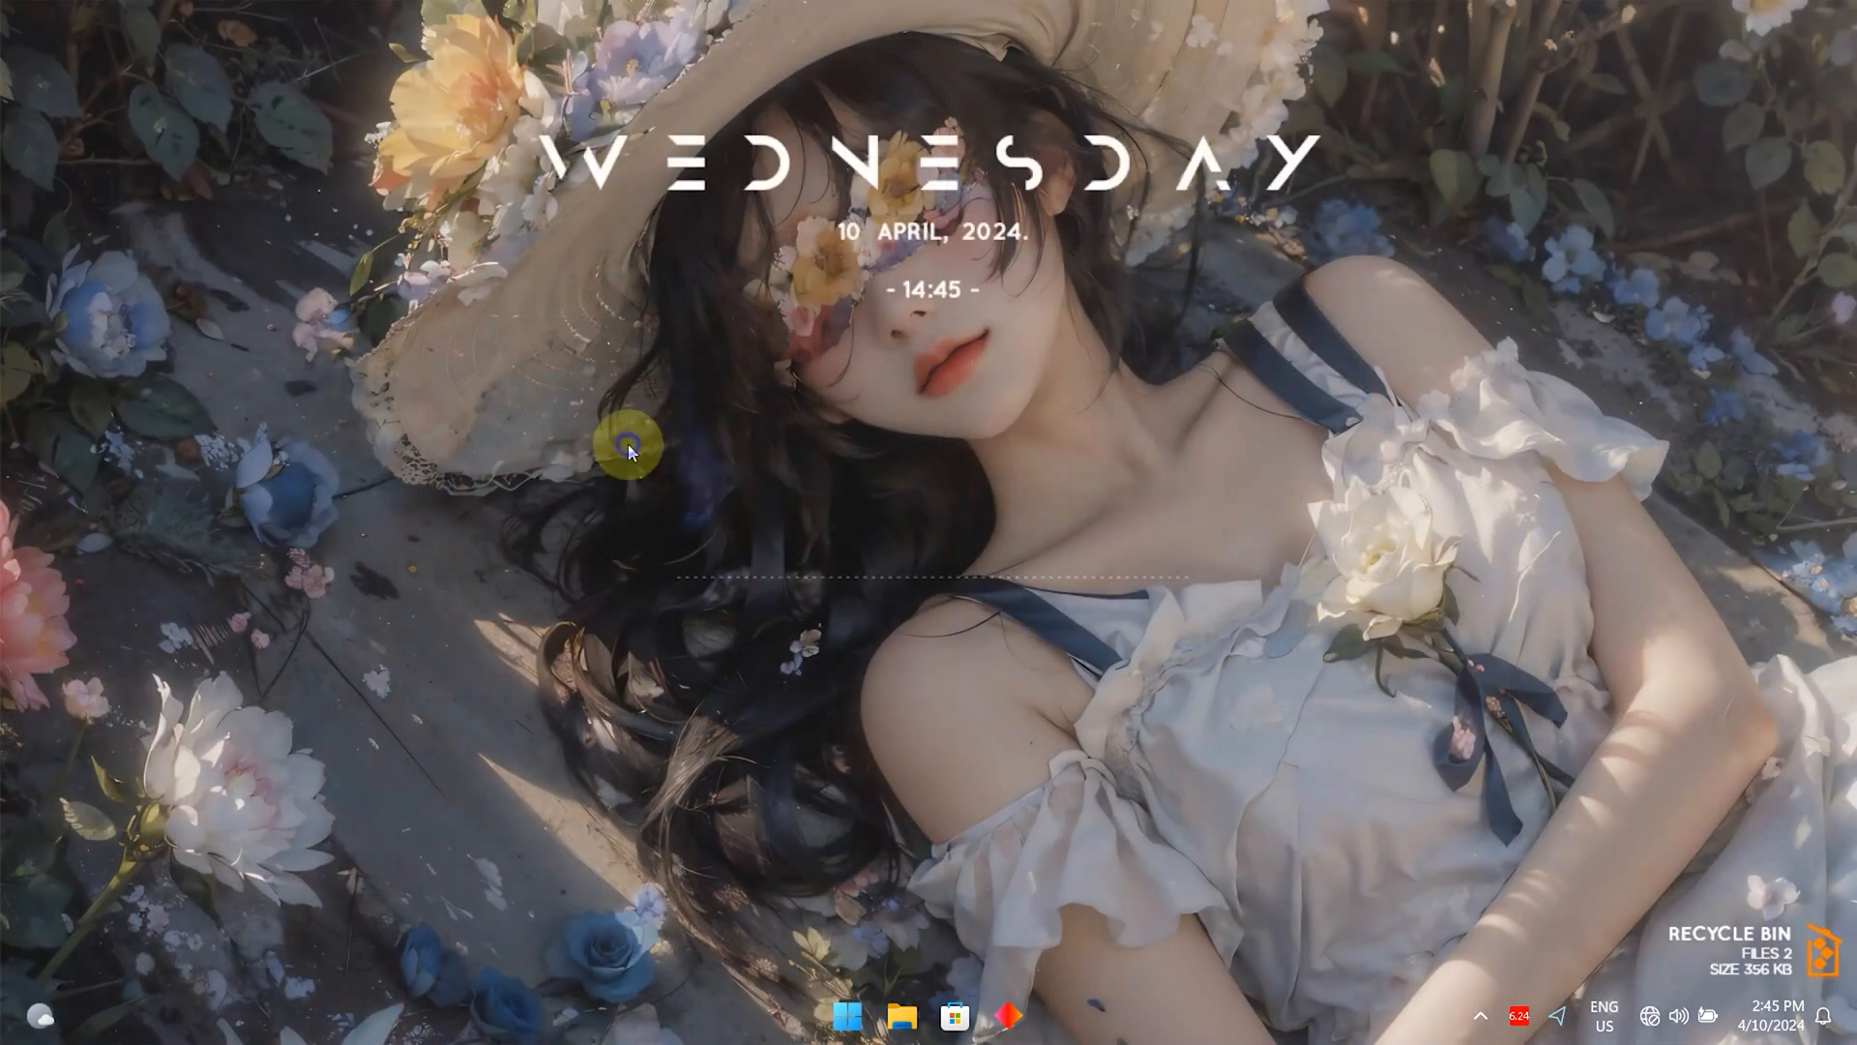
mouse_move(777, 603)
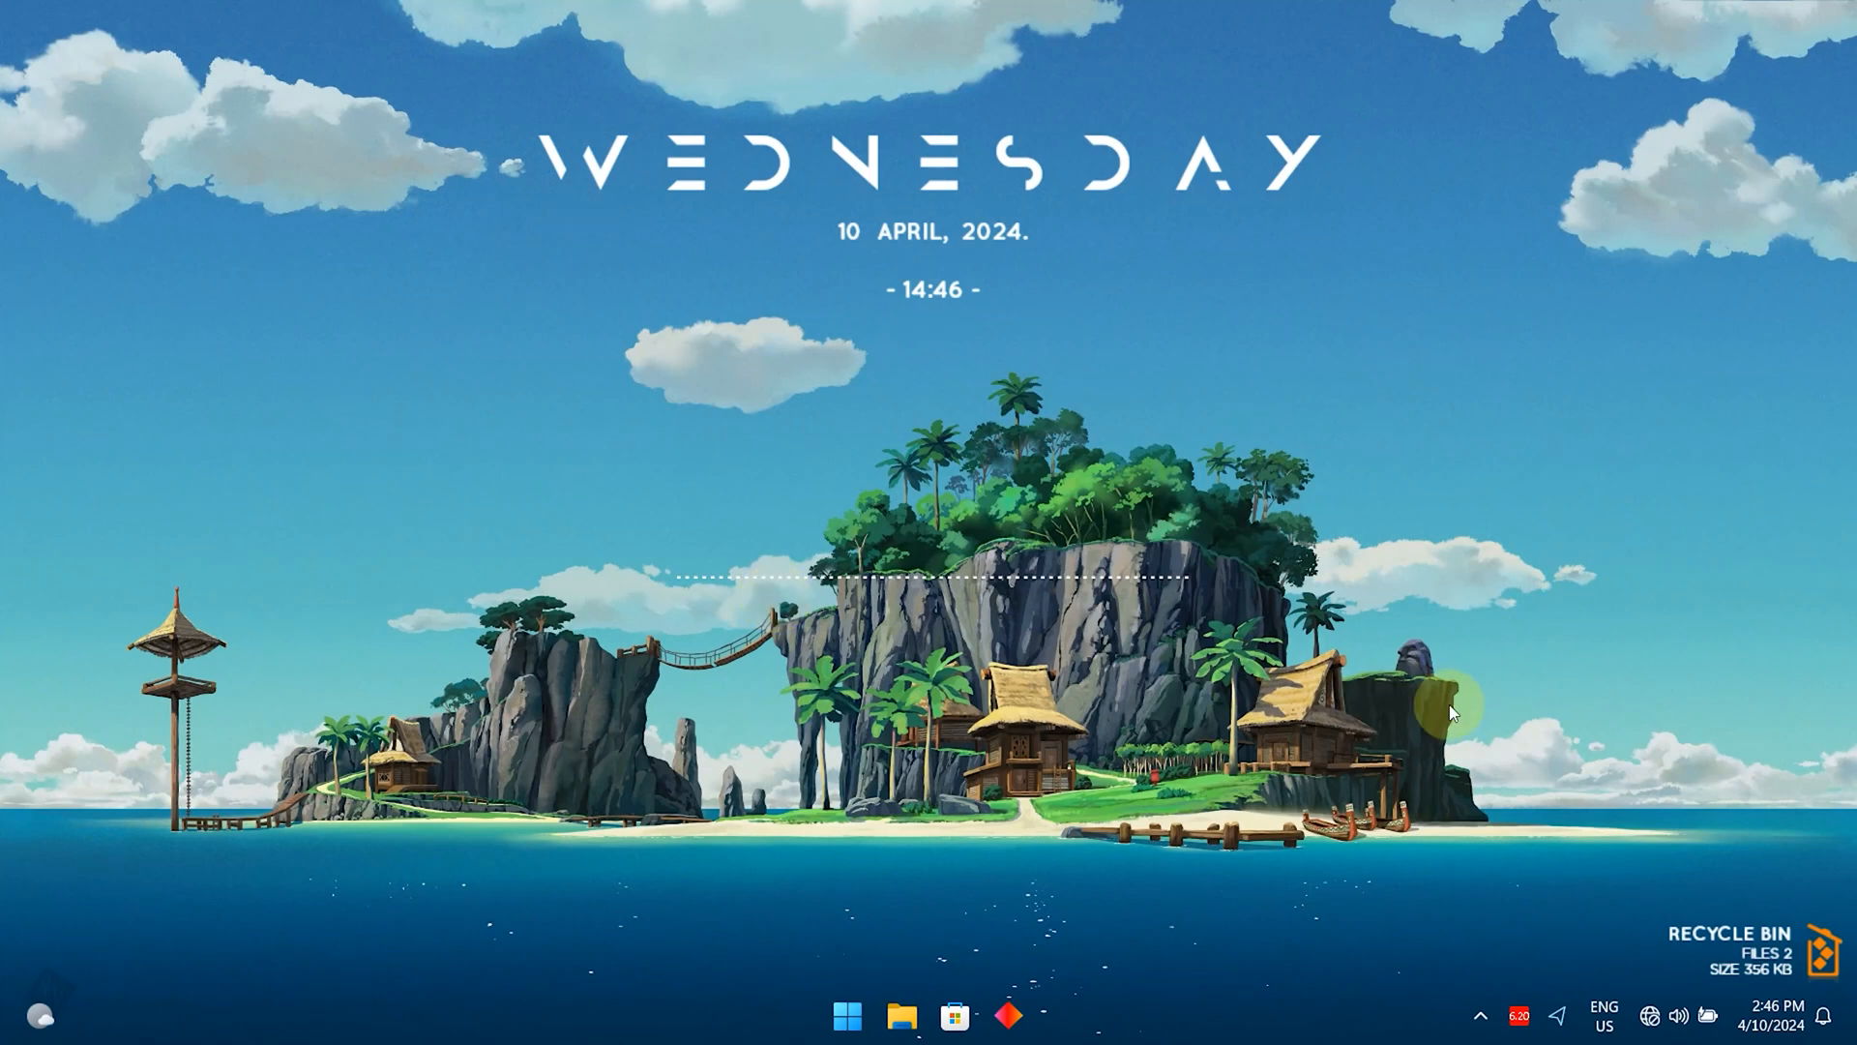
mouse_move(1632, 634)
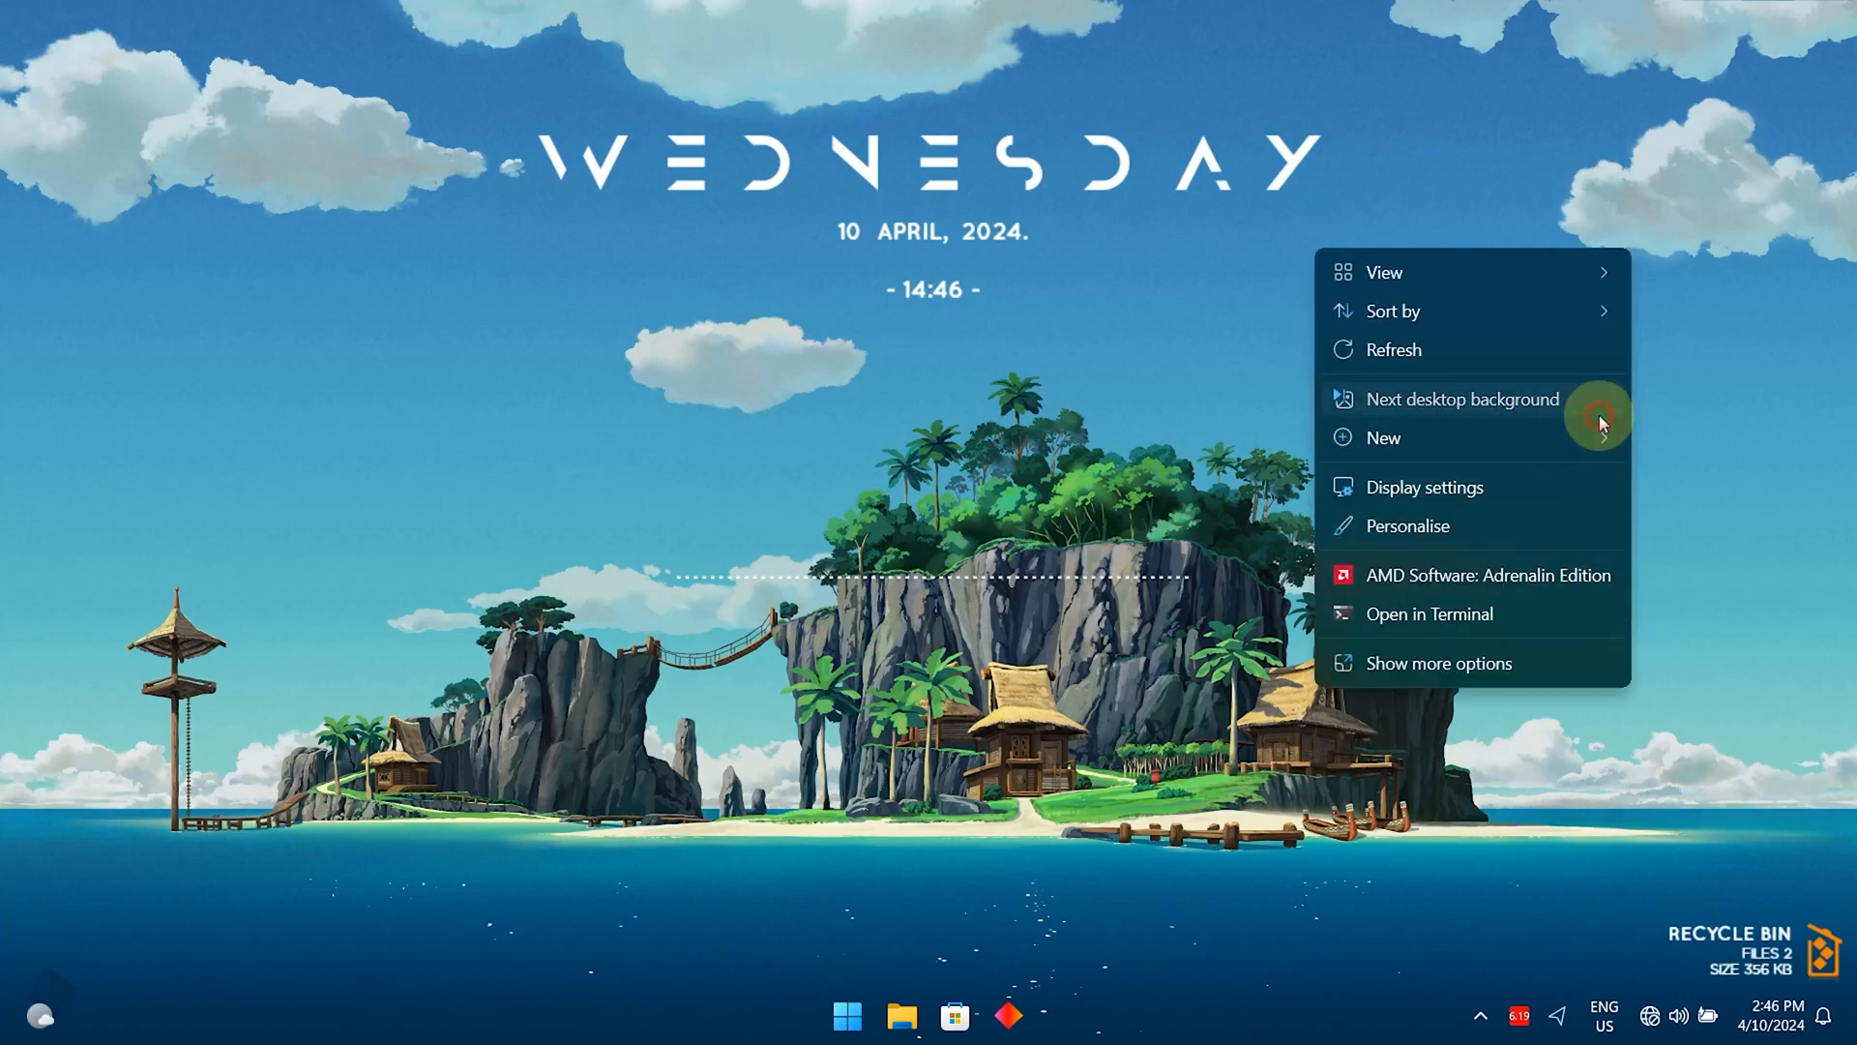
left_click(1462, 398)
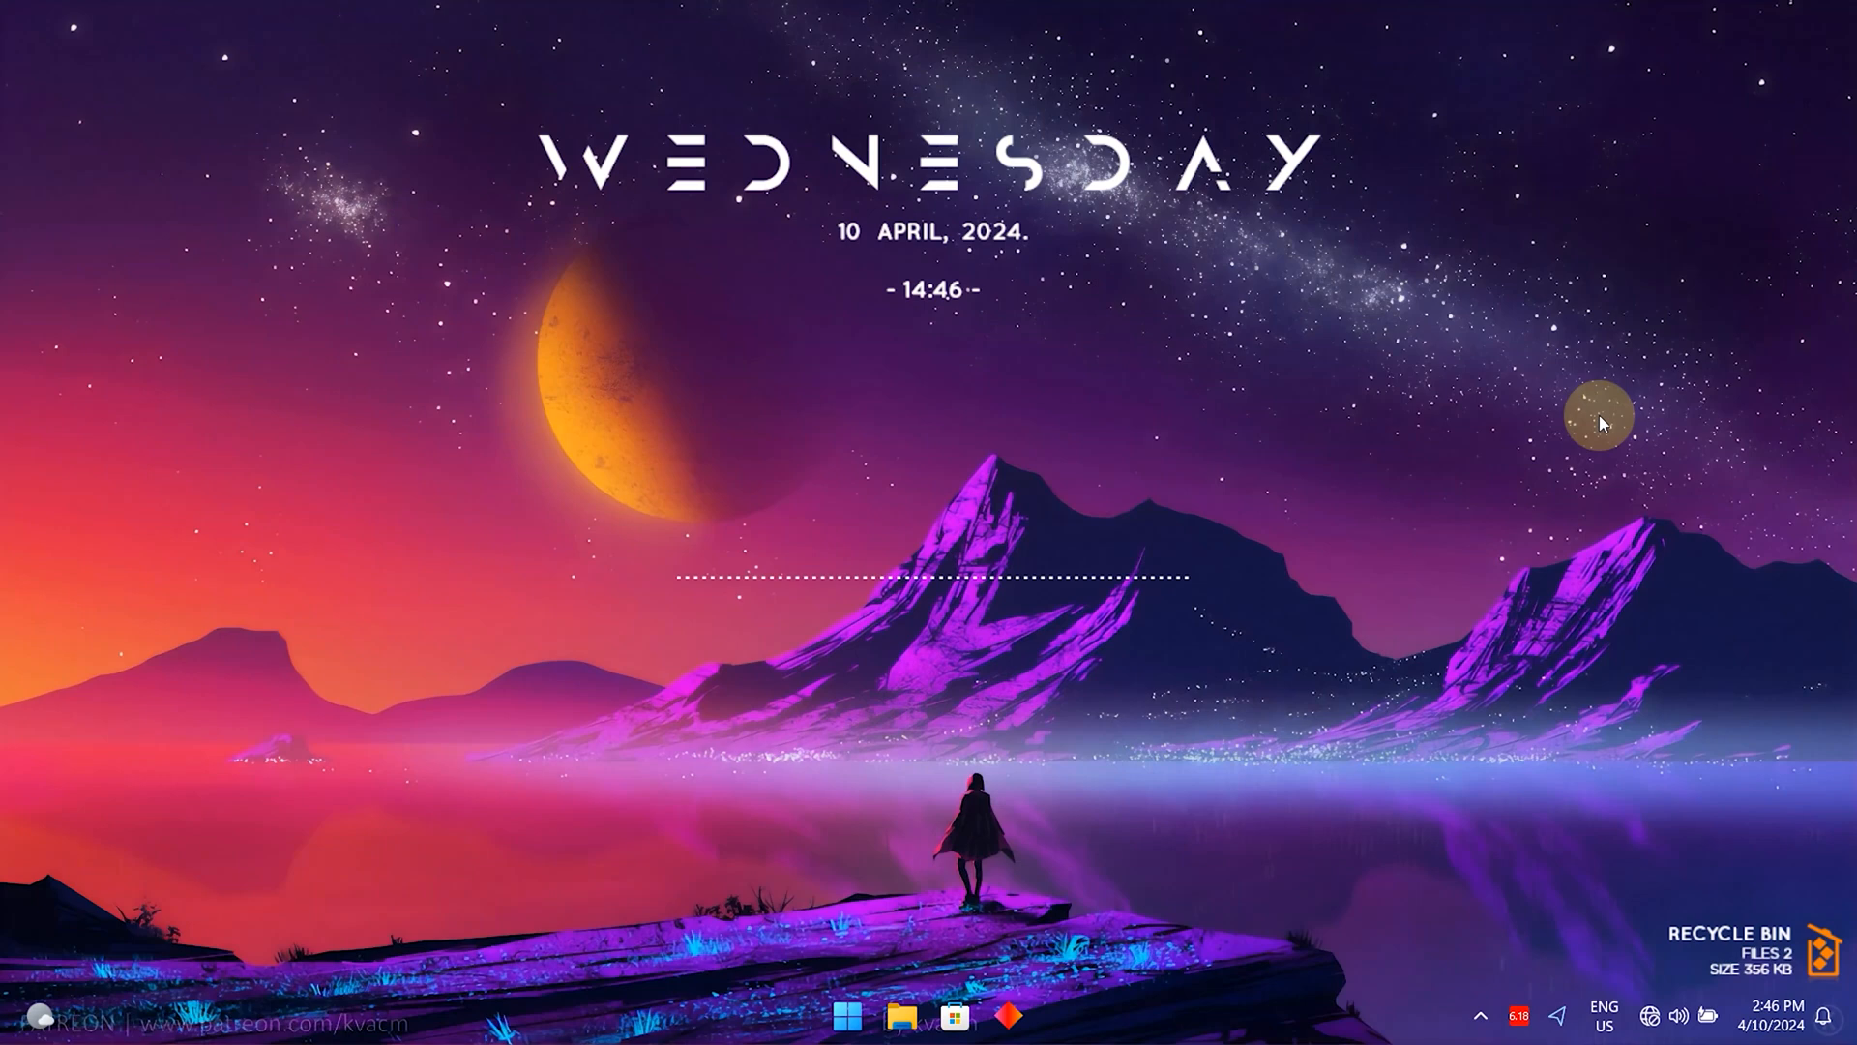
mouse_move(1716, 732)
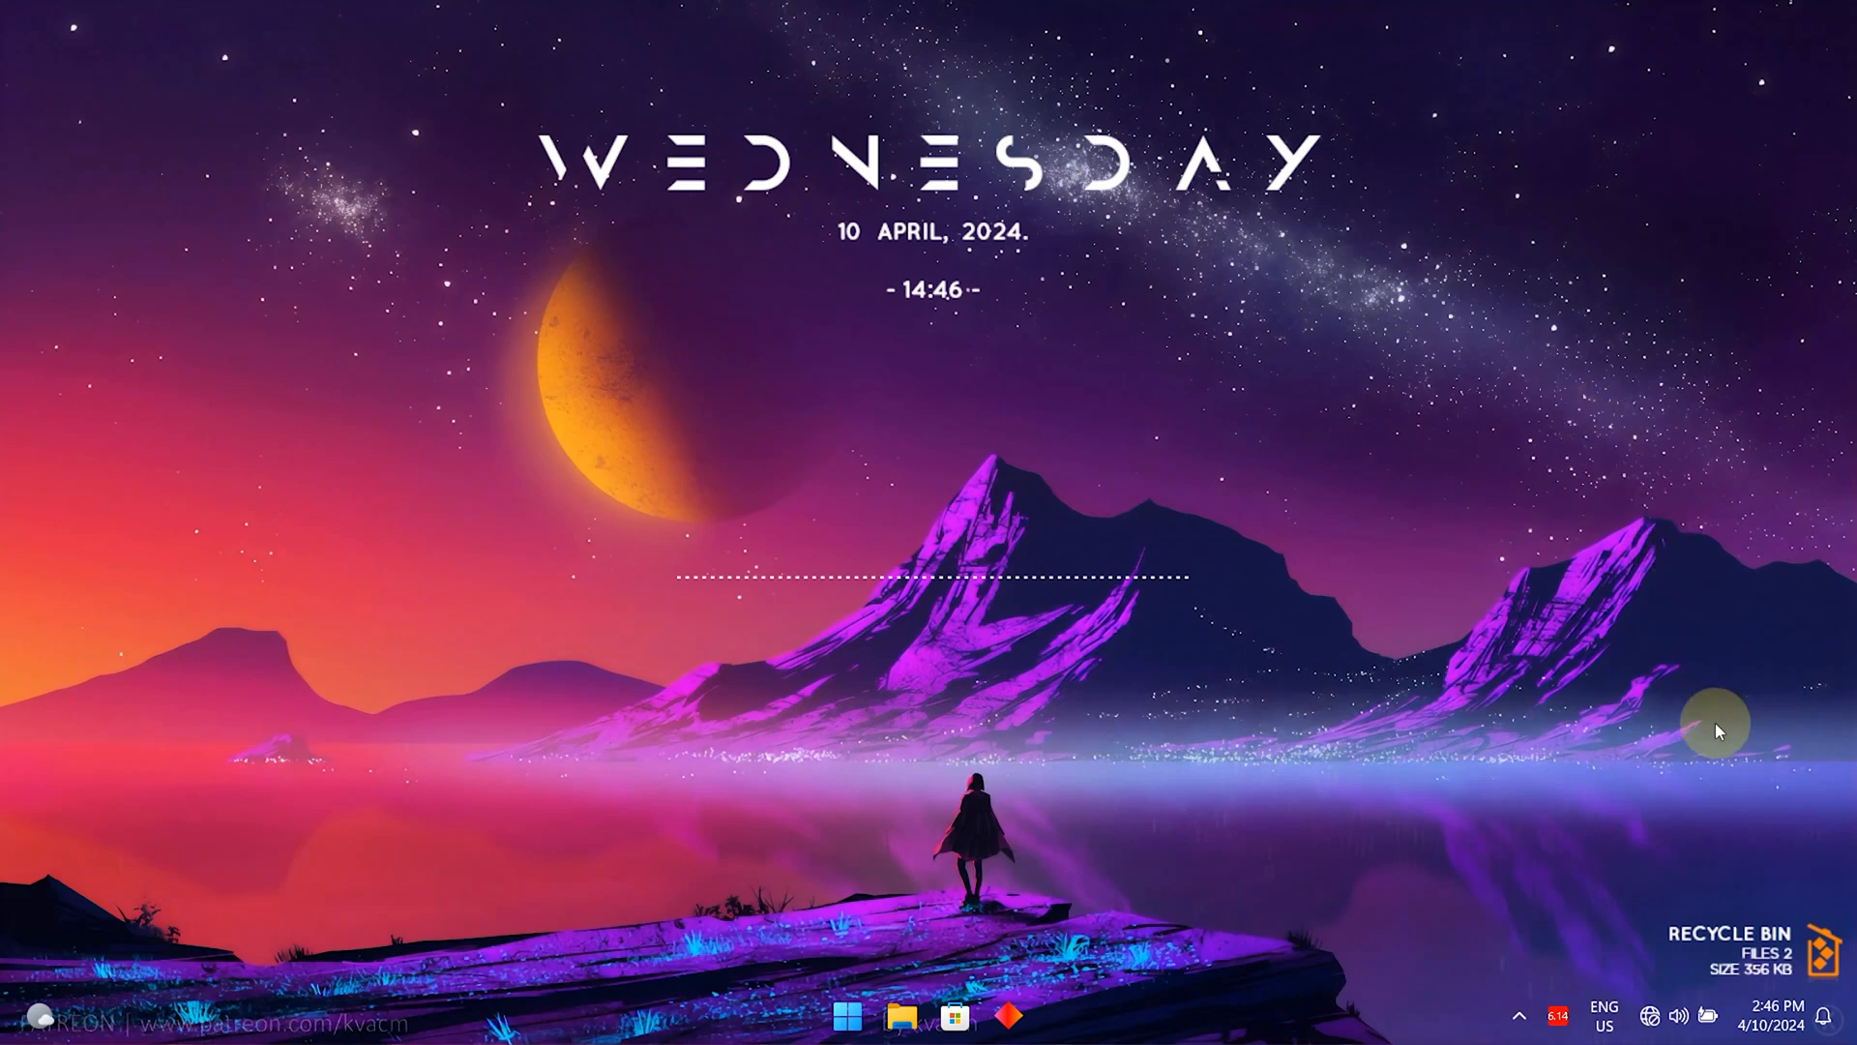
right_click(1714, 731)
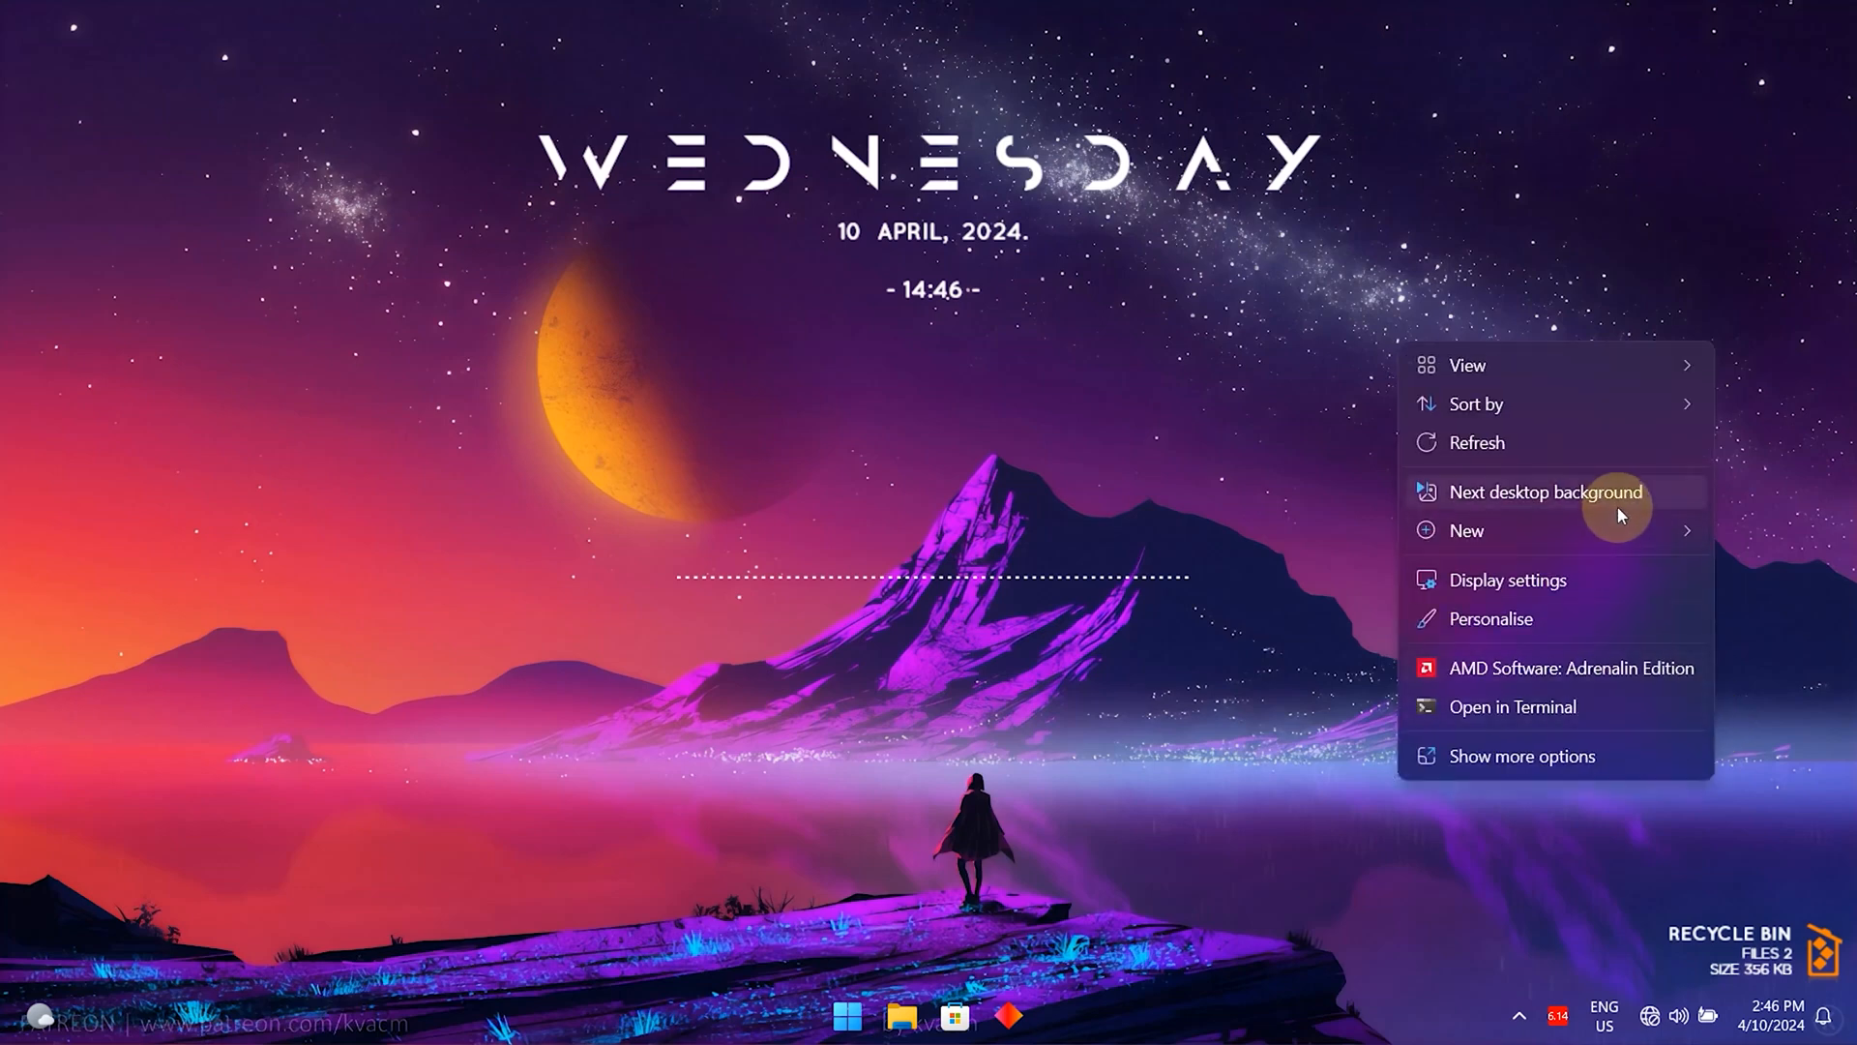
left_click(1544, 491)
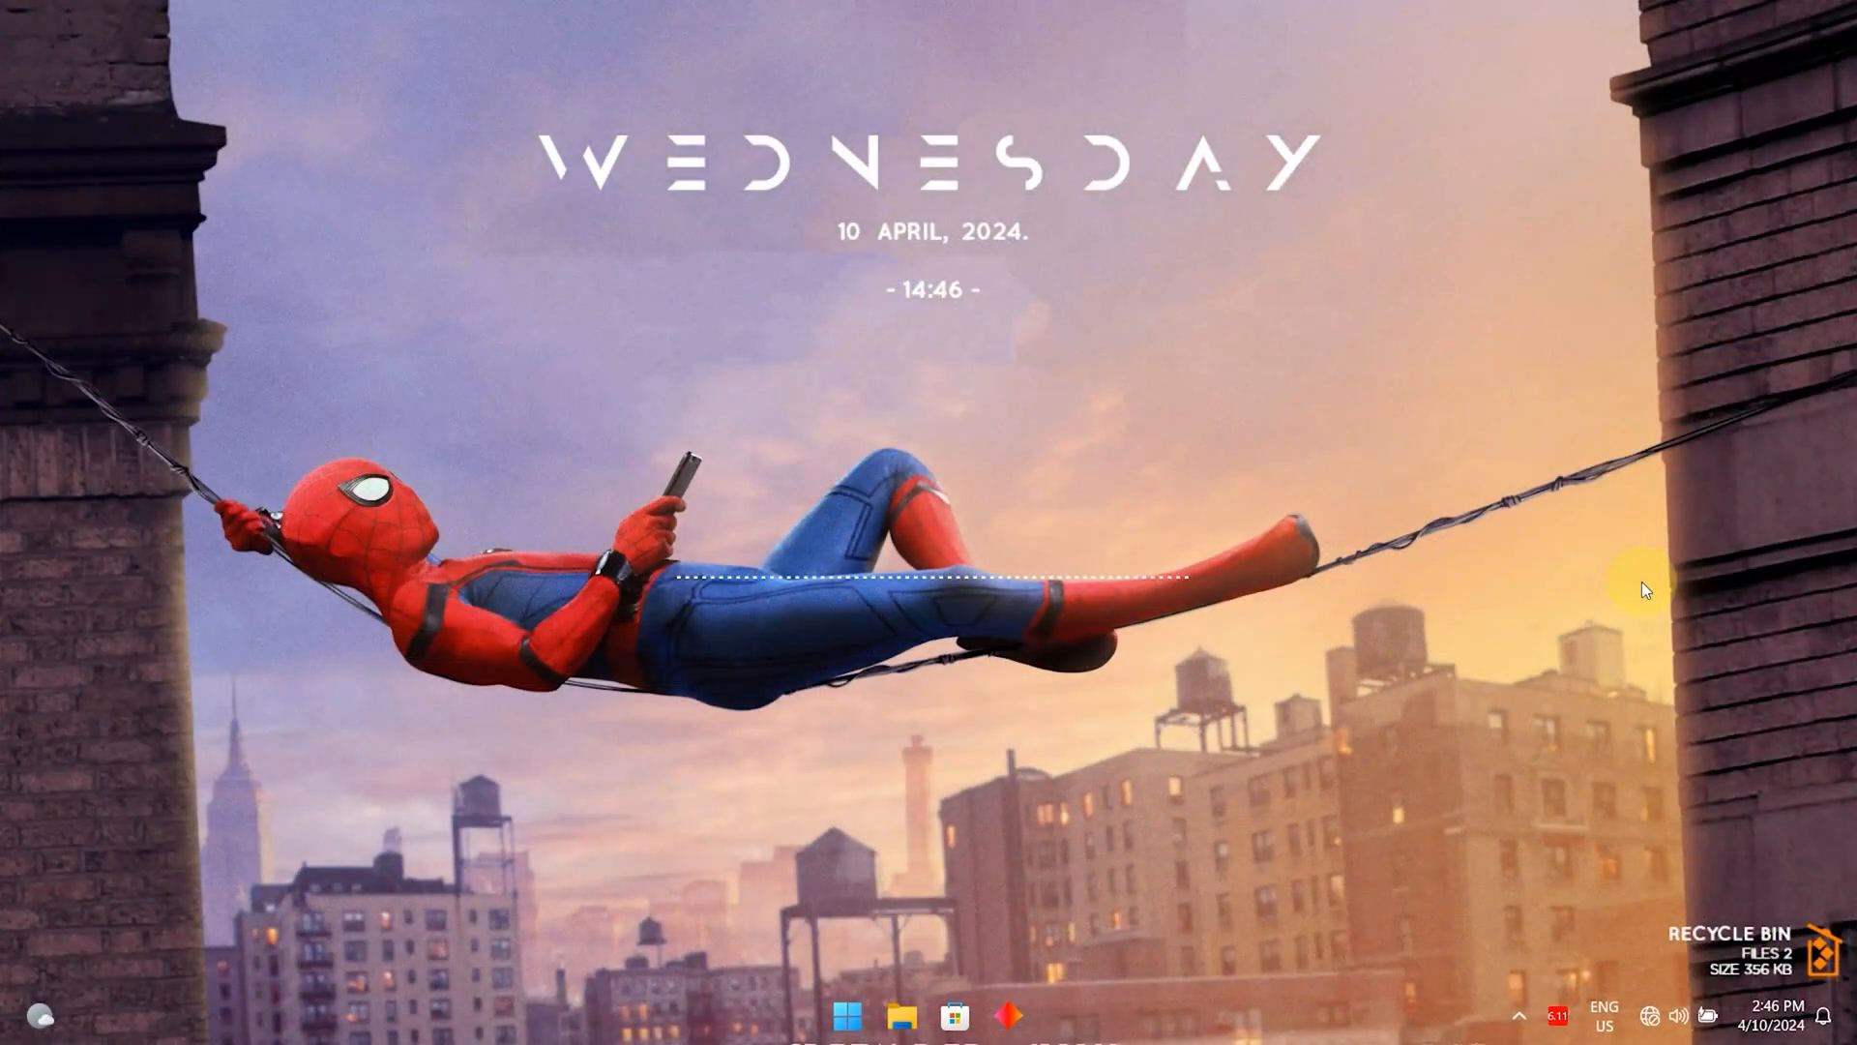
right_click(1645, 590)
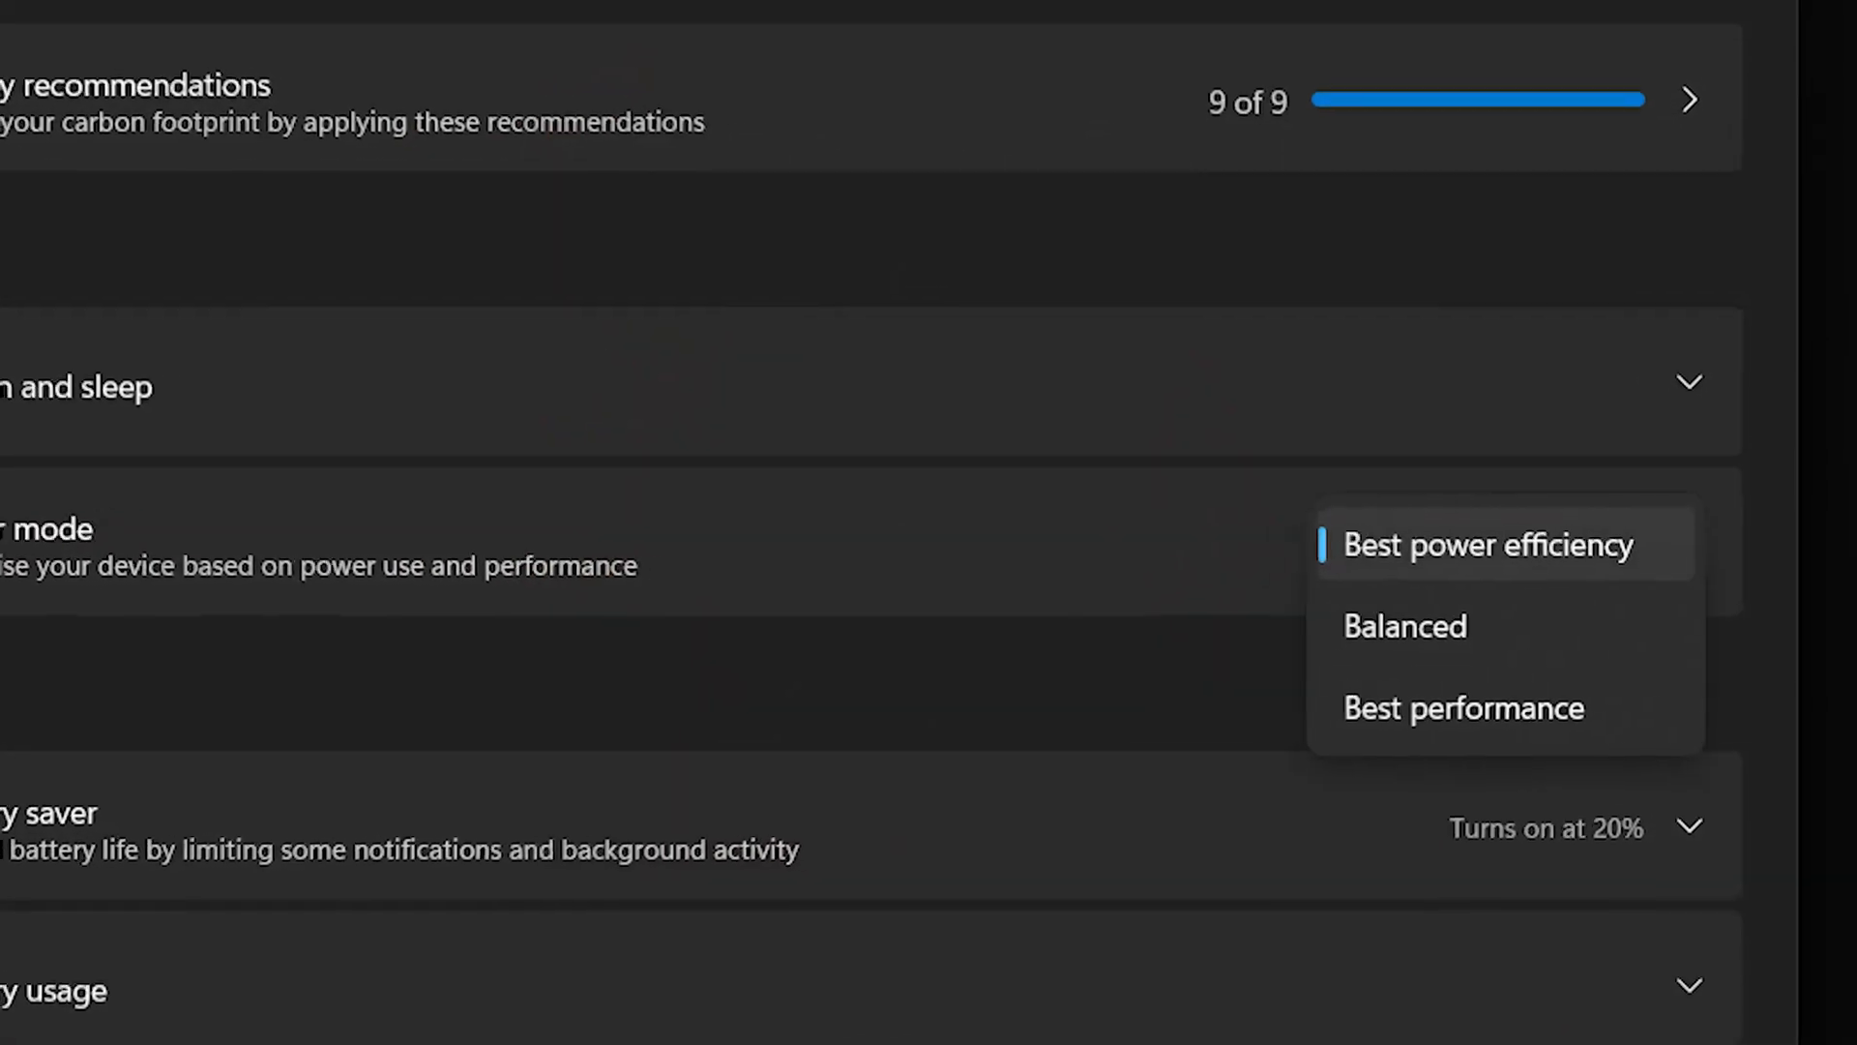
Scroll through the Power & battery settings to review the power mode options.
scroll("down", 3)
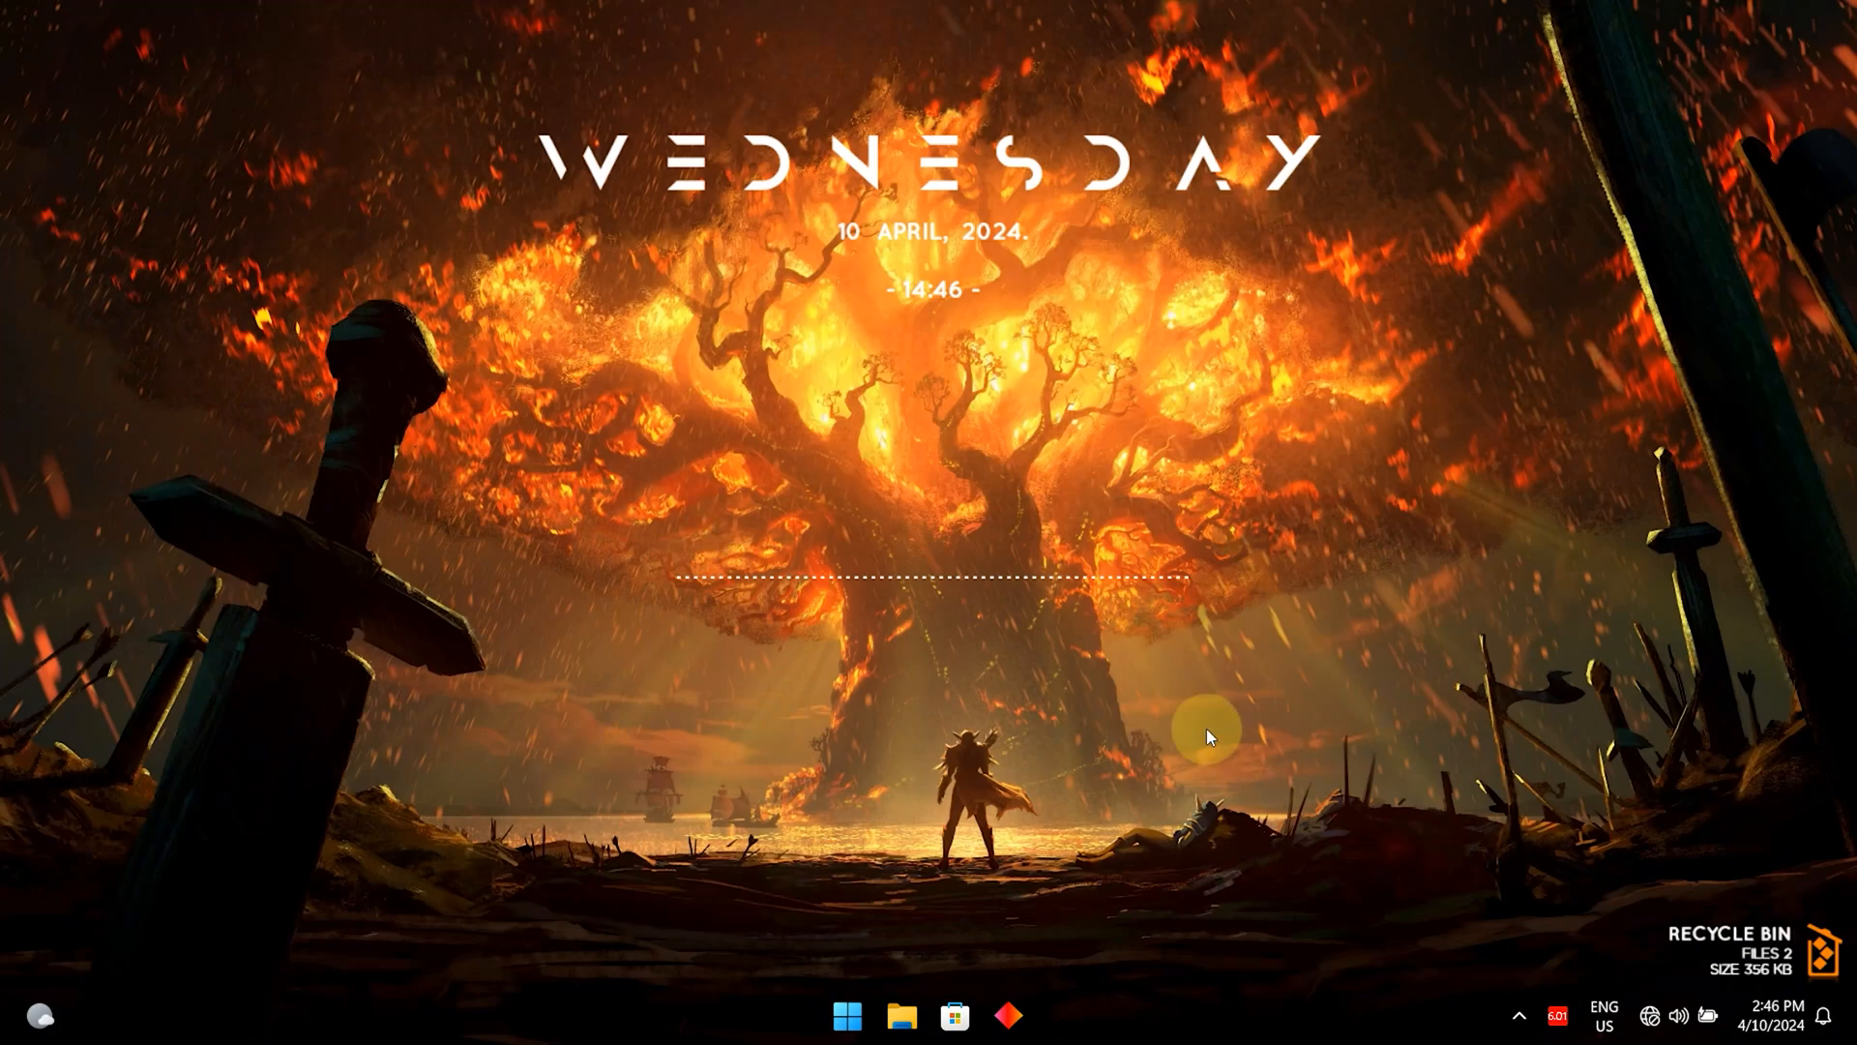
Advance the desktop background four times, starting from the burning-tree wallpaper.
right_click(1207, 731)
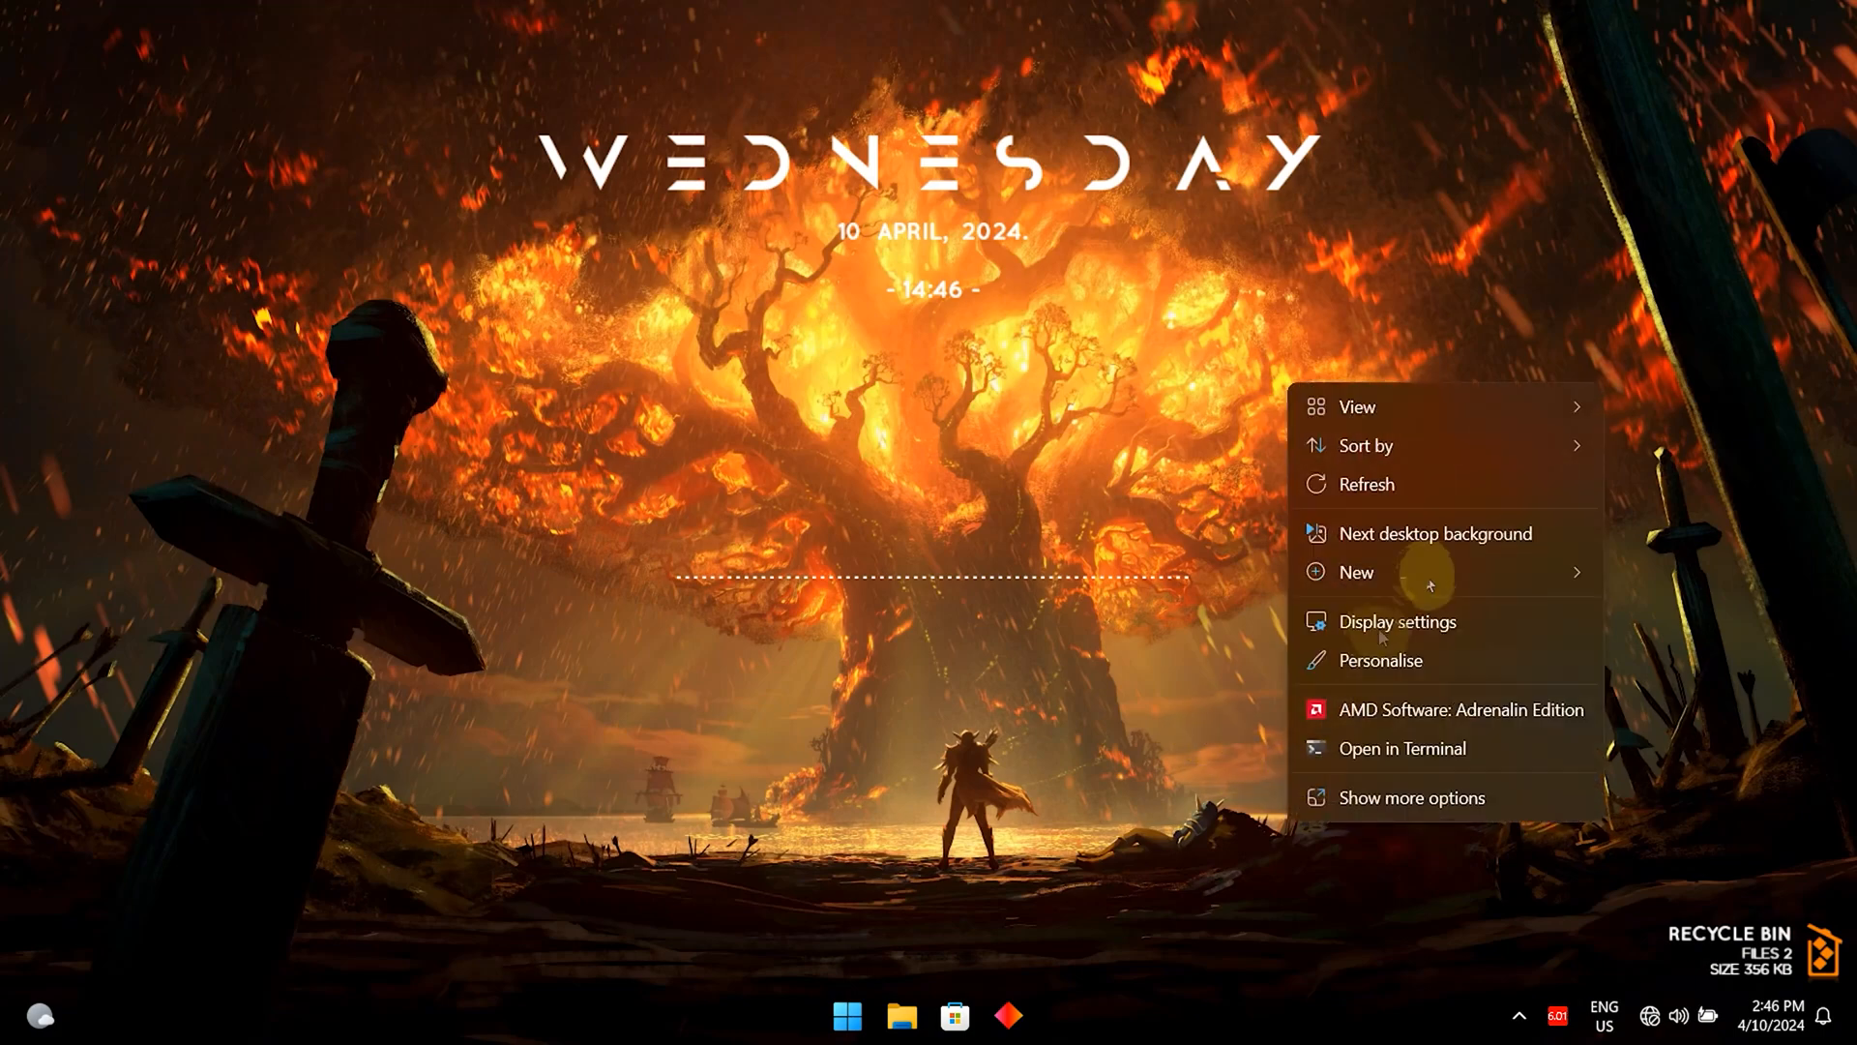
left_click(1434, 533)
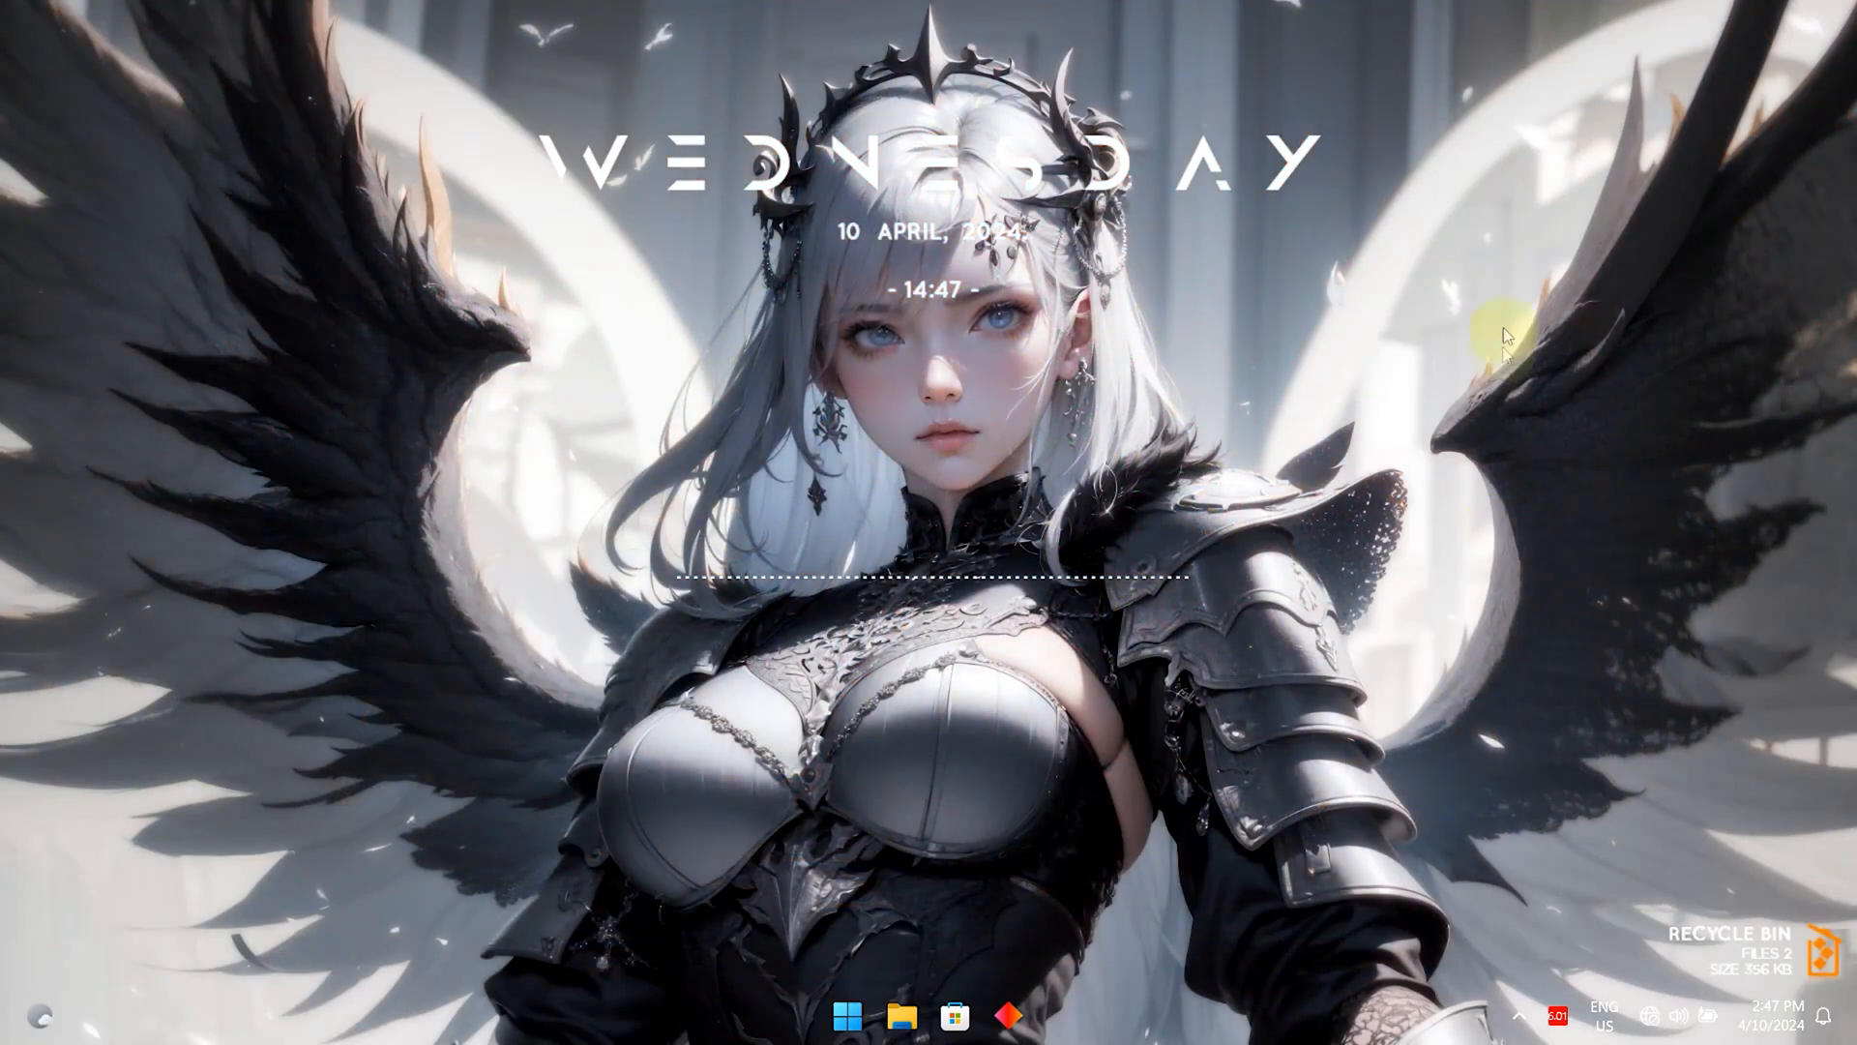
mouse_move(1320, 800)
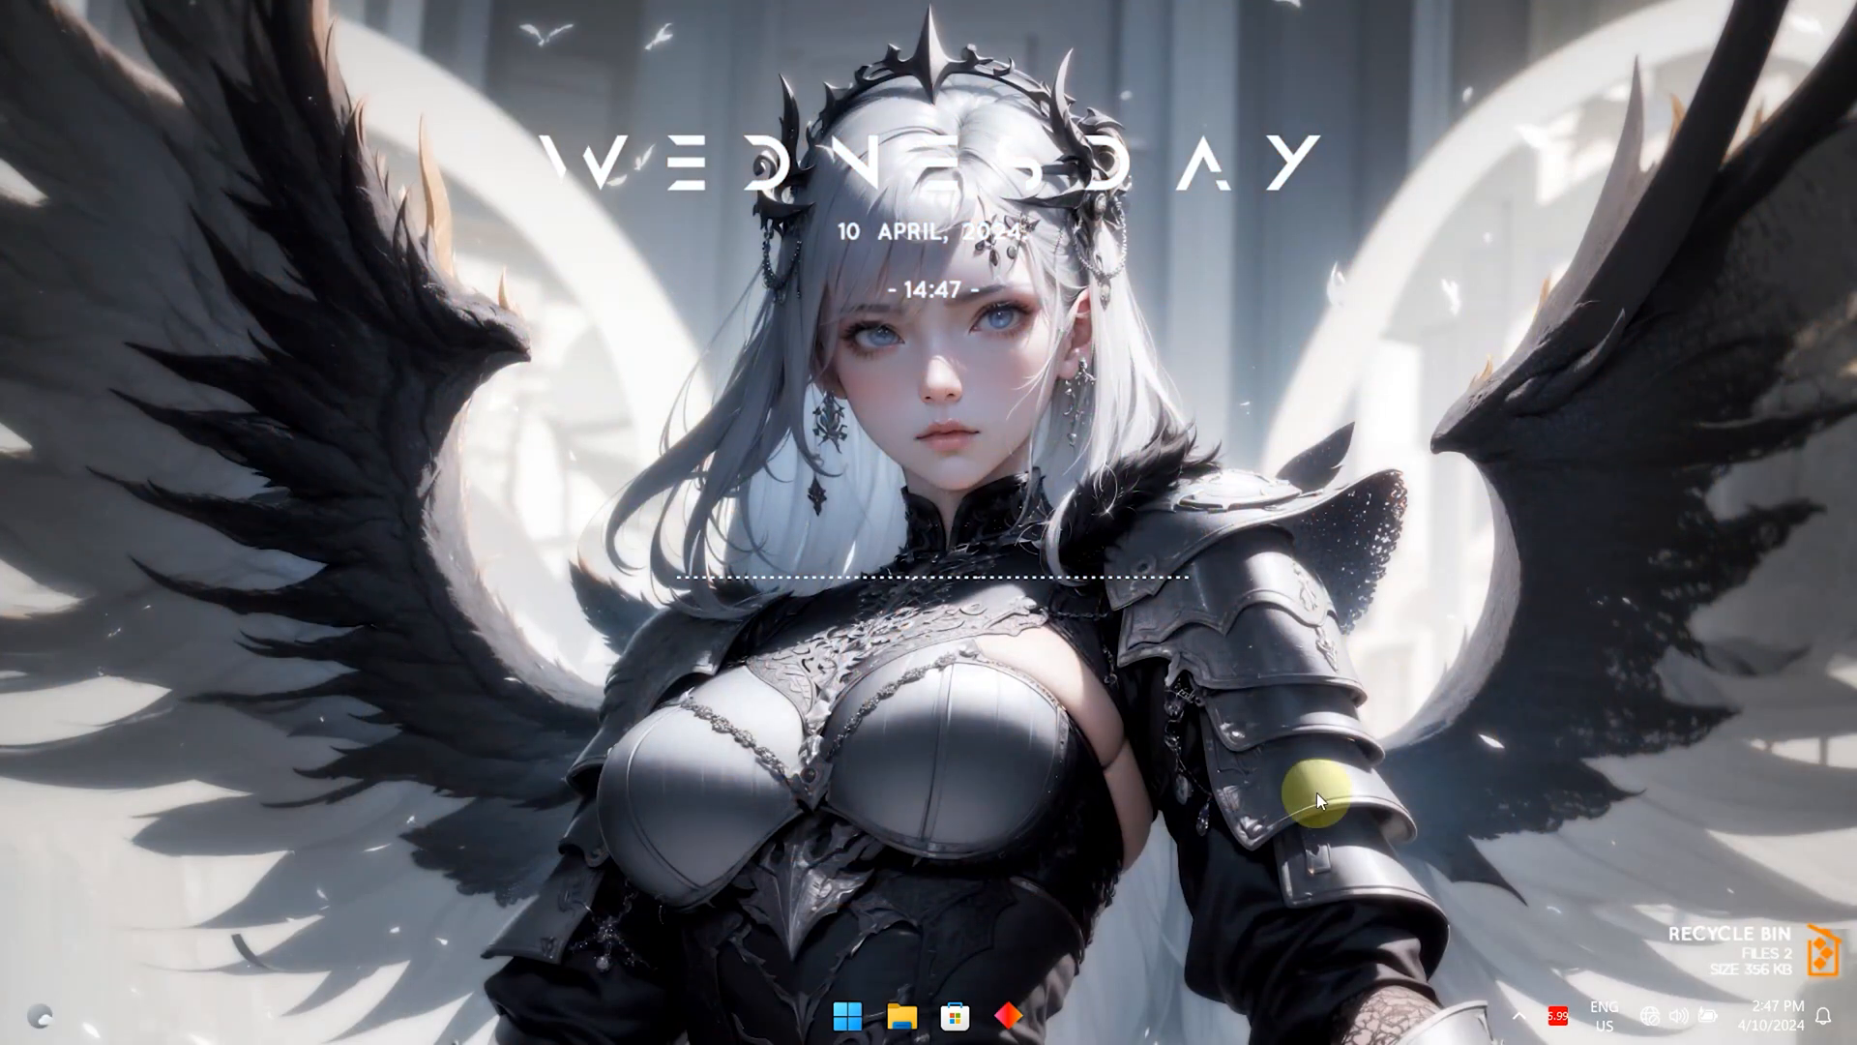
mouse_move(1137, 106)
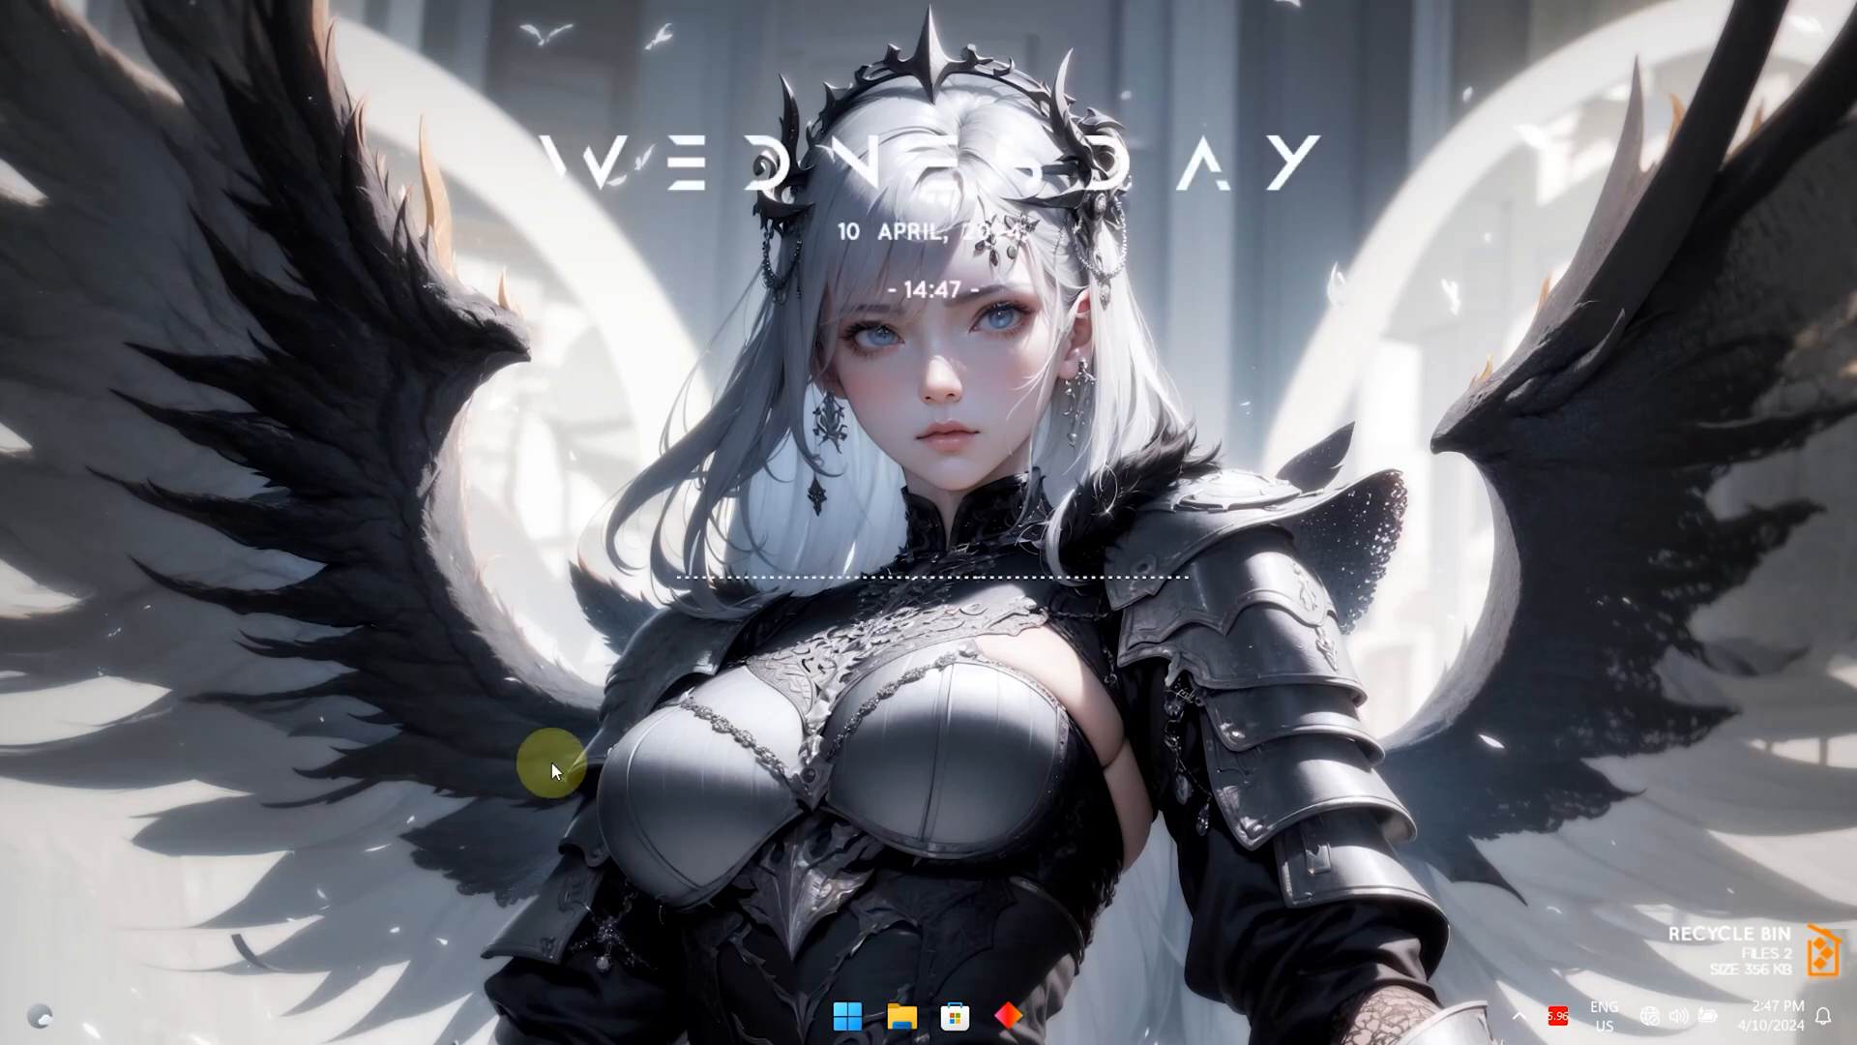
mouse_move(326, 580)
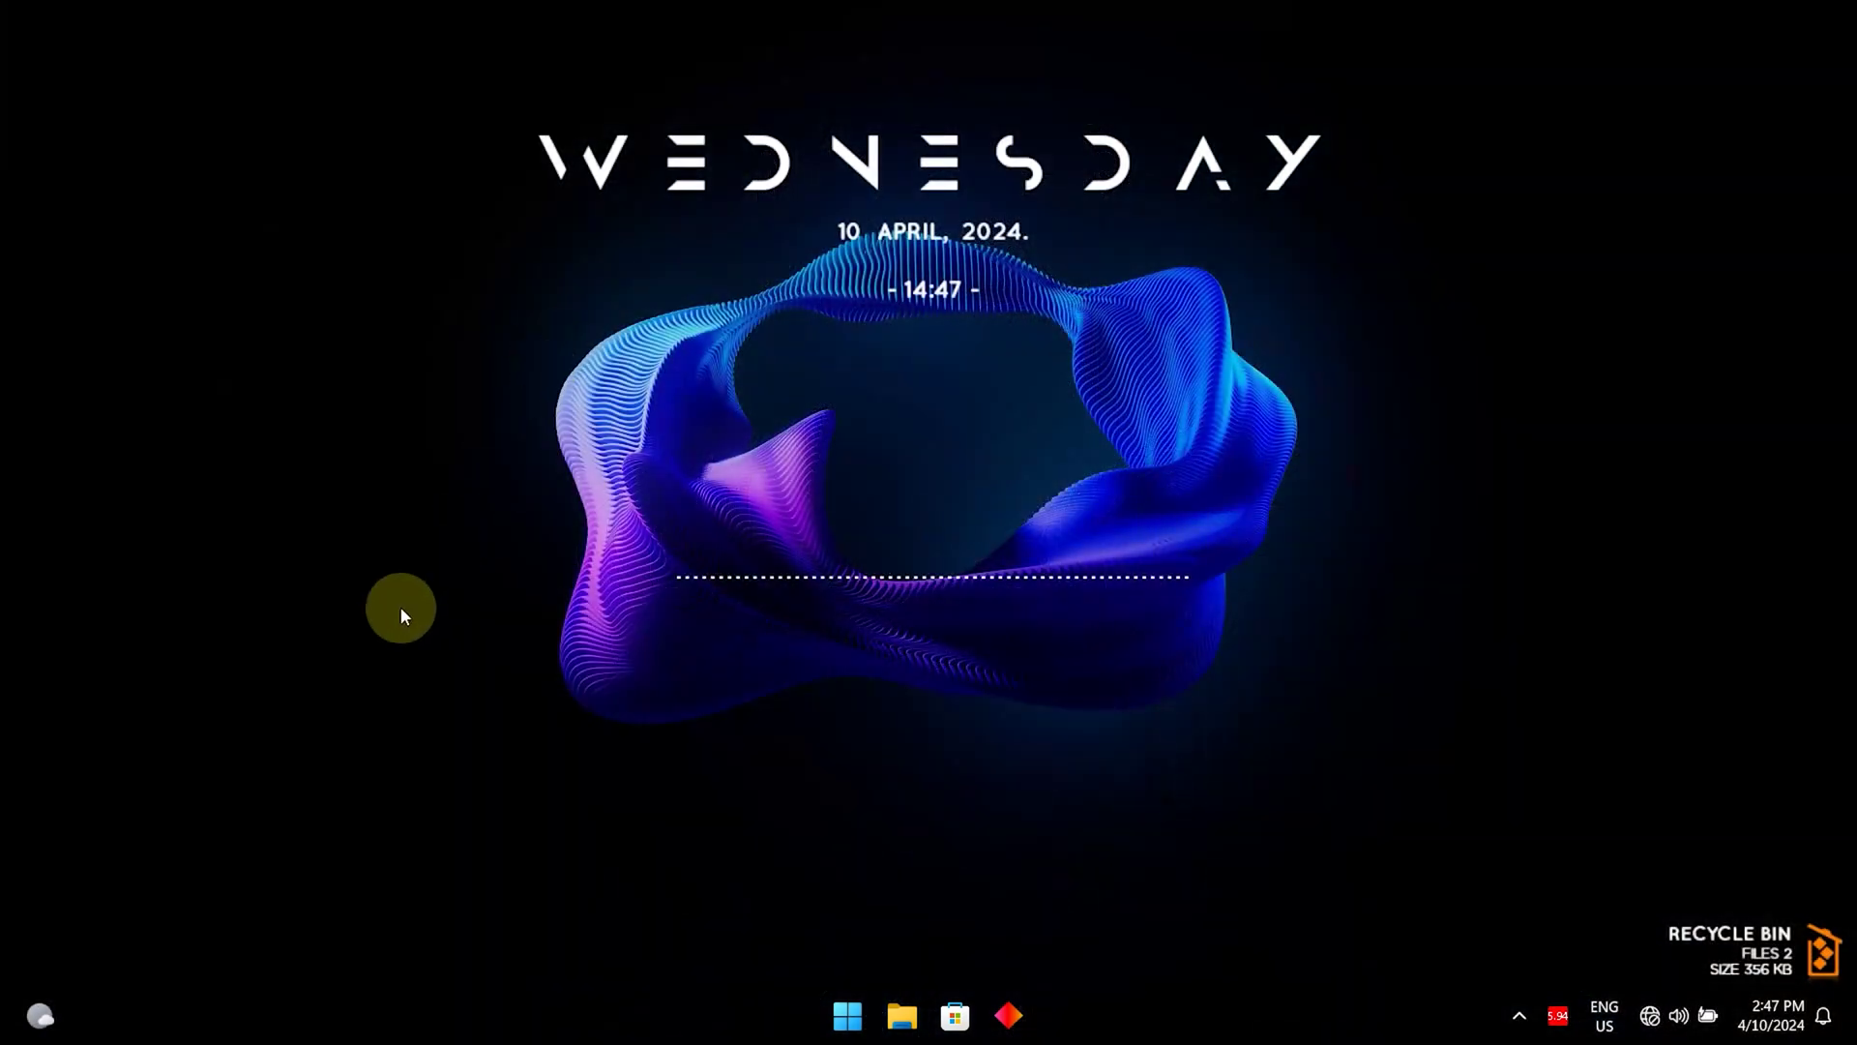
right_click(402, 615)
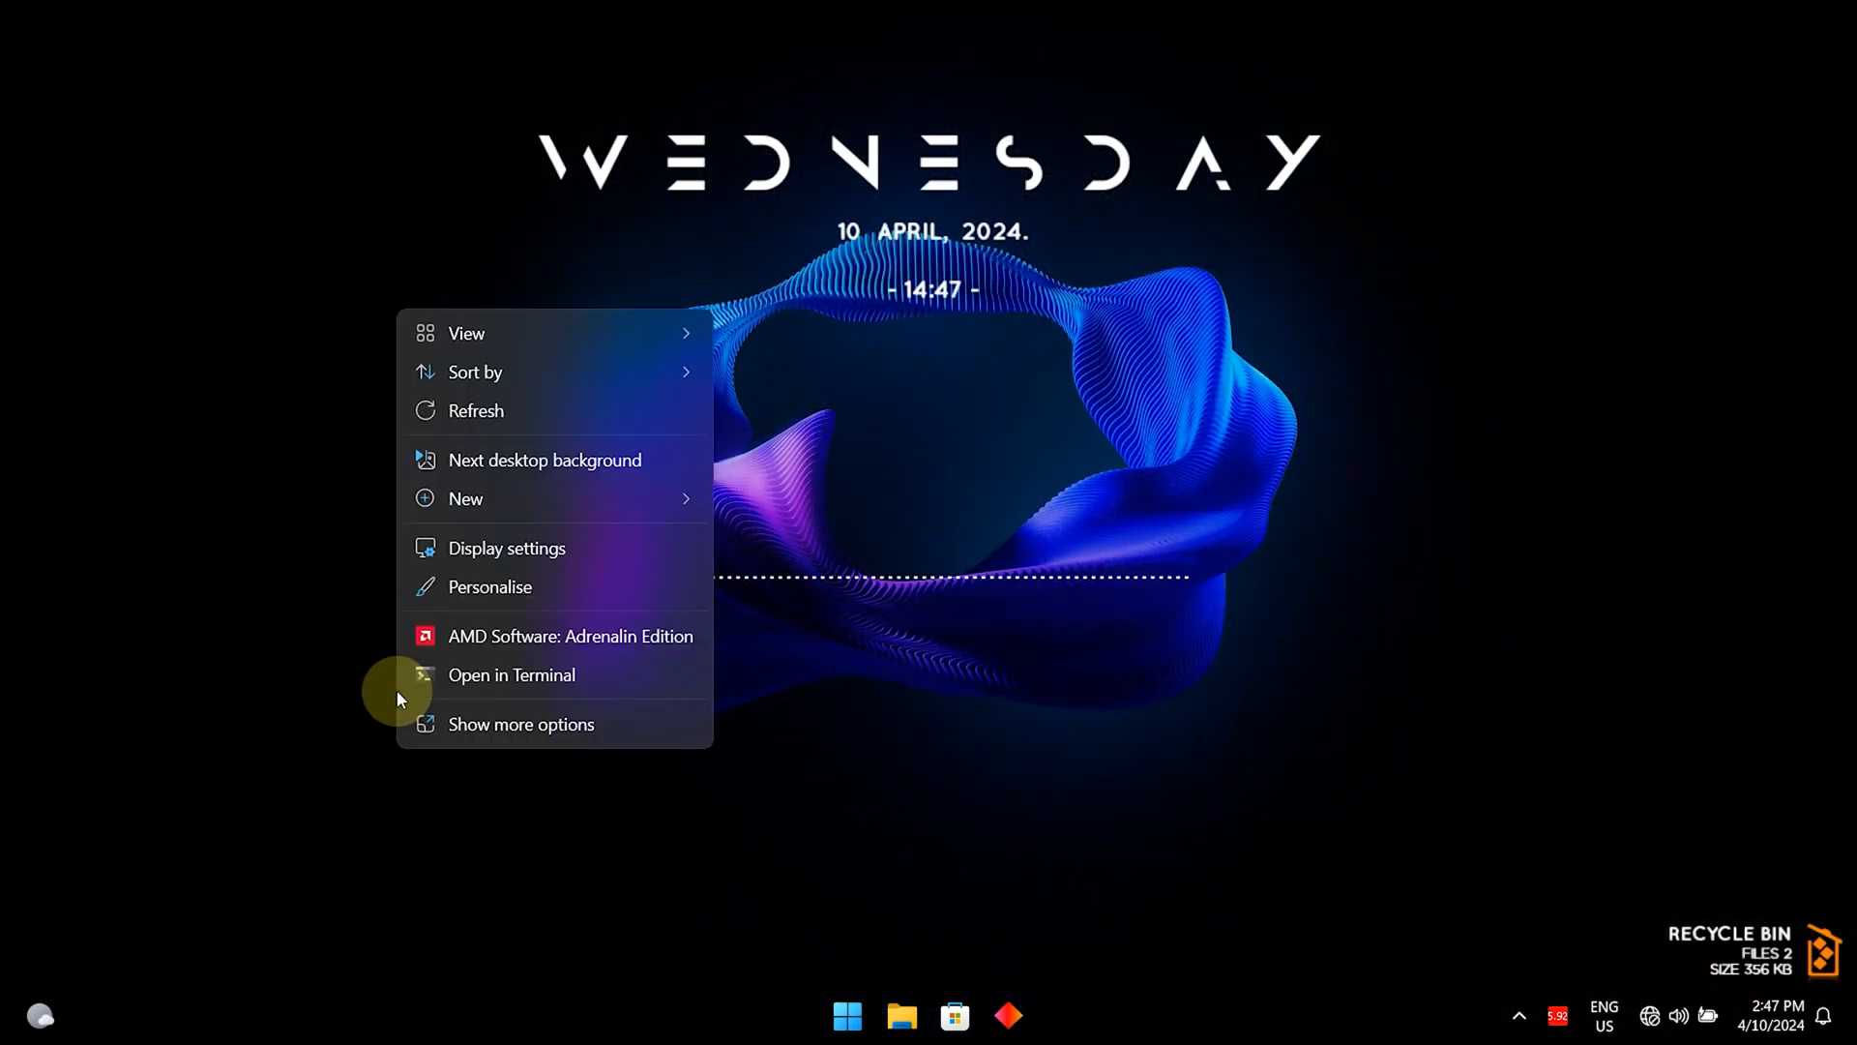
left_click(545, 459)
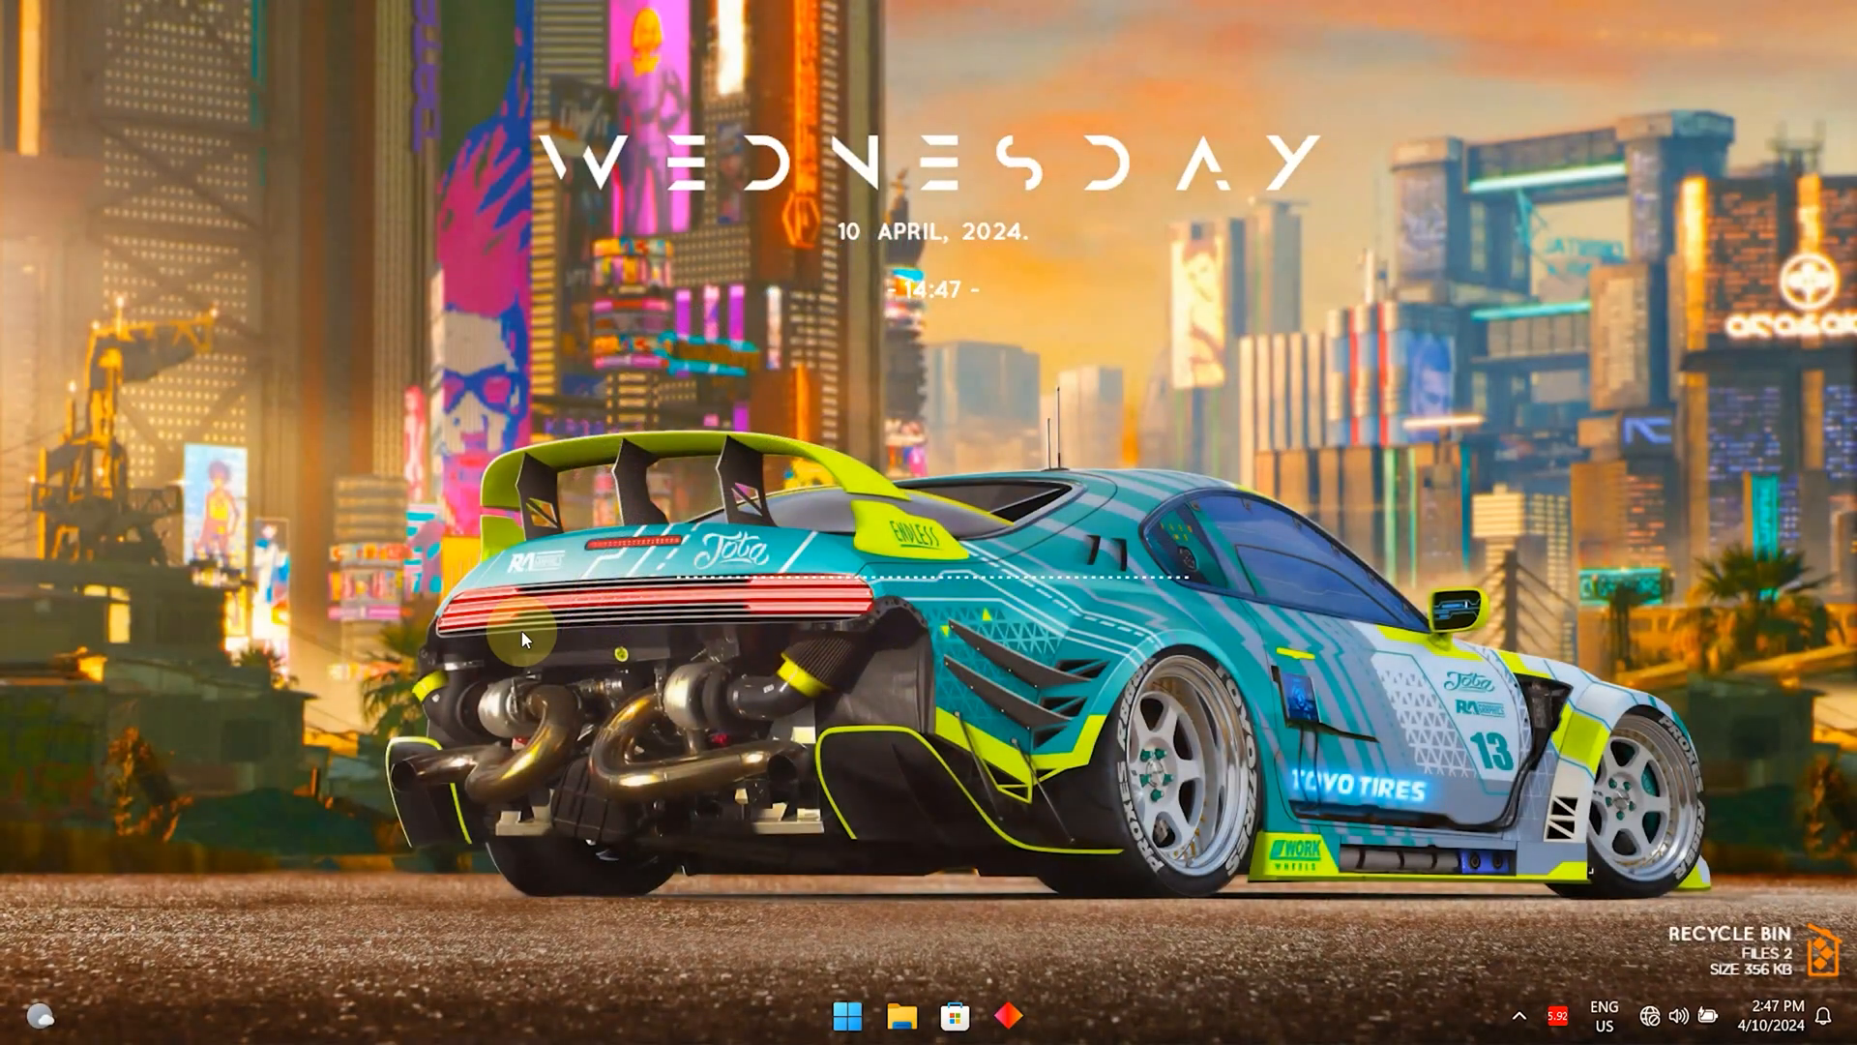
mouse_move(552, 728)
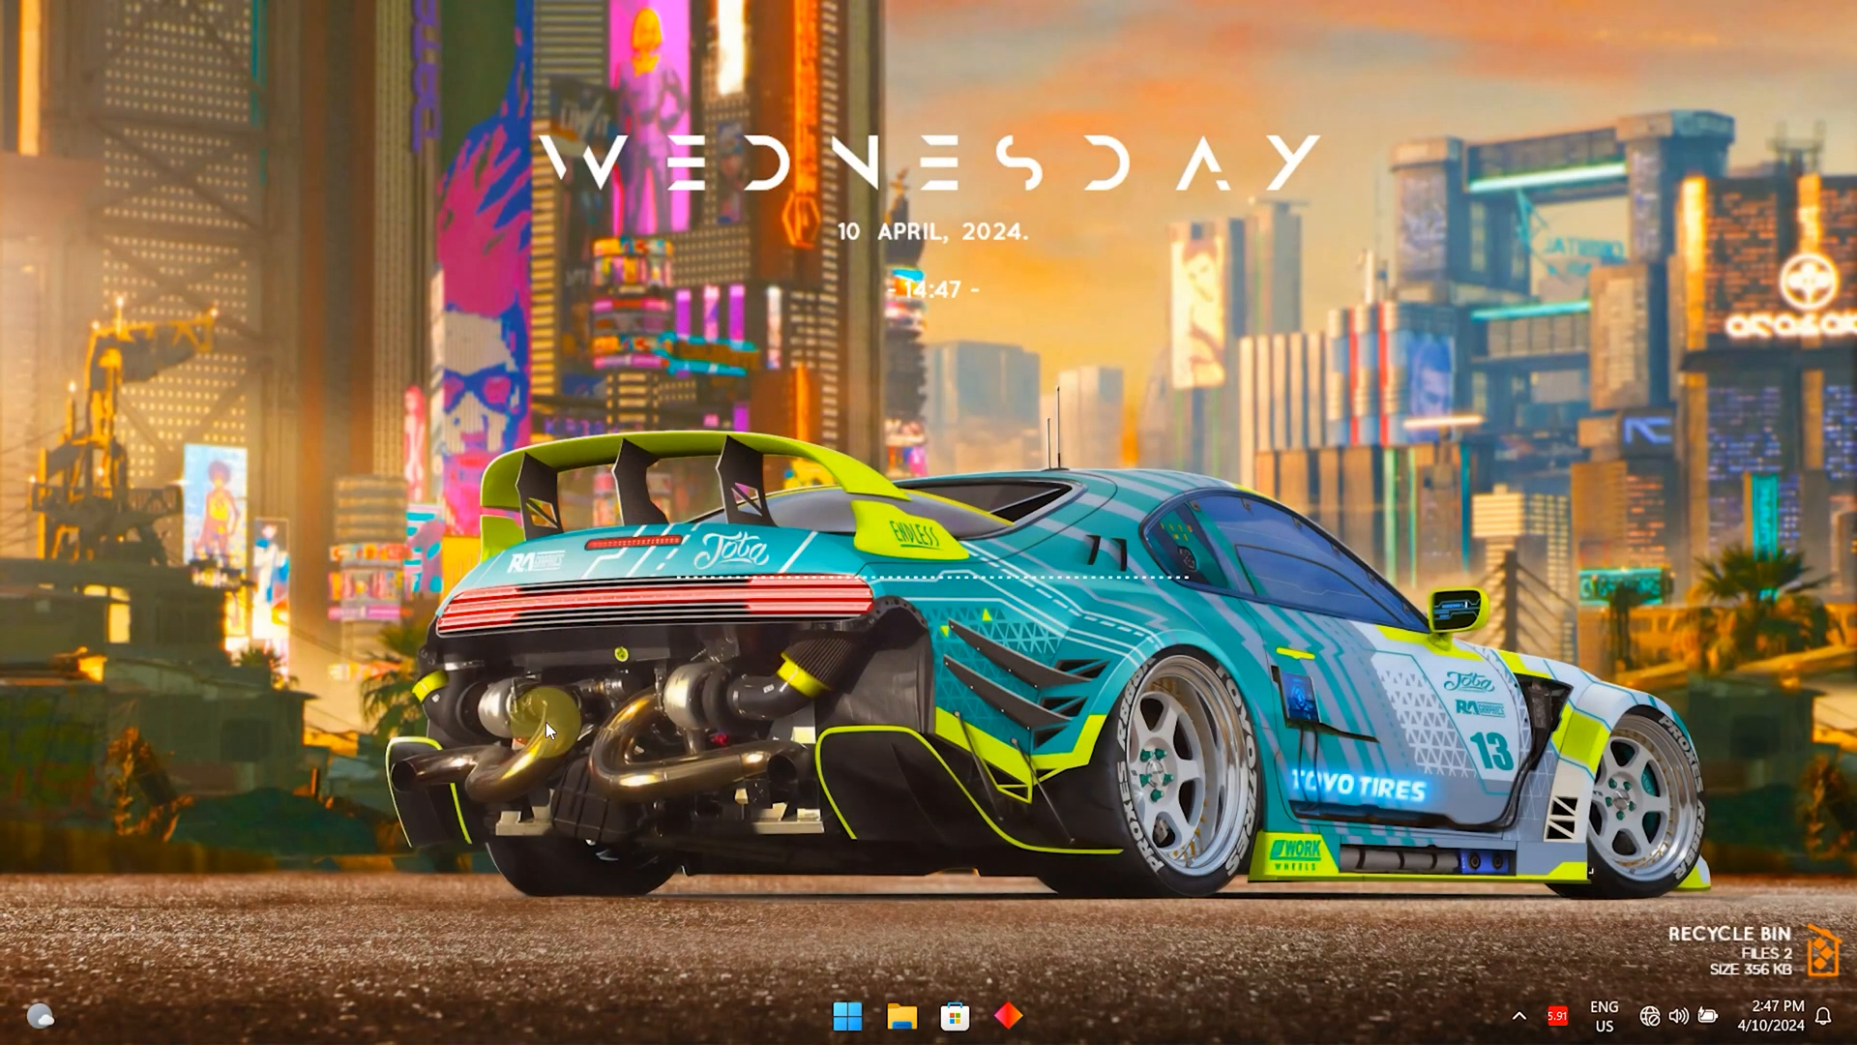
mouse_move(337, 684)
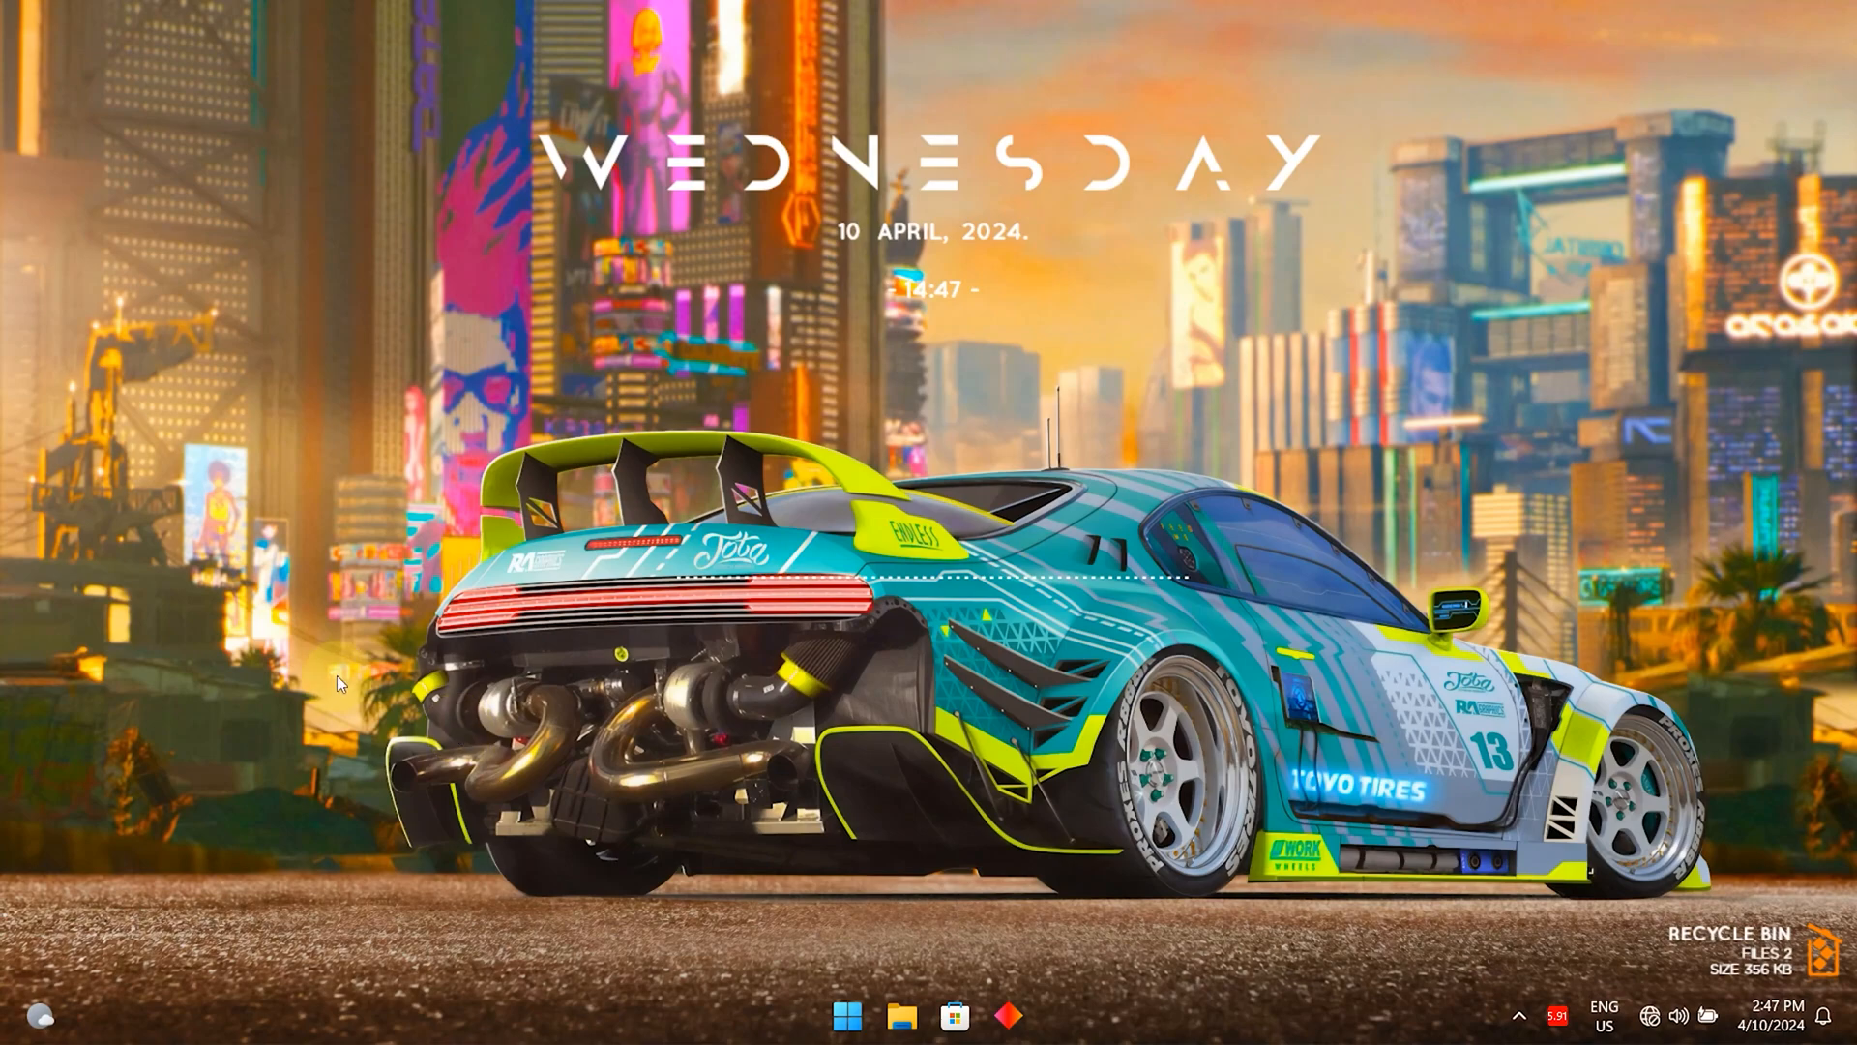
right_click(339, 682)
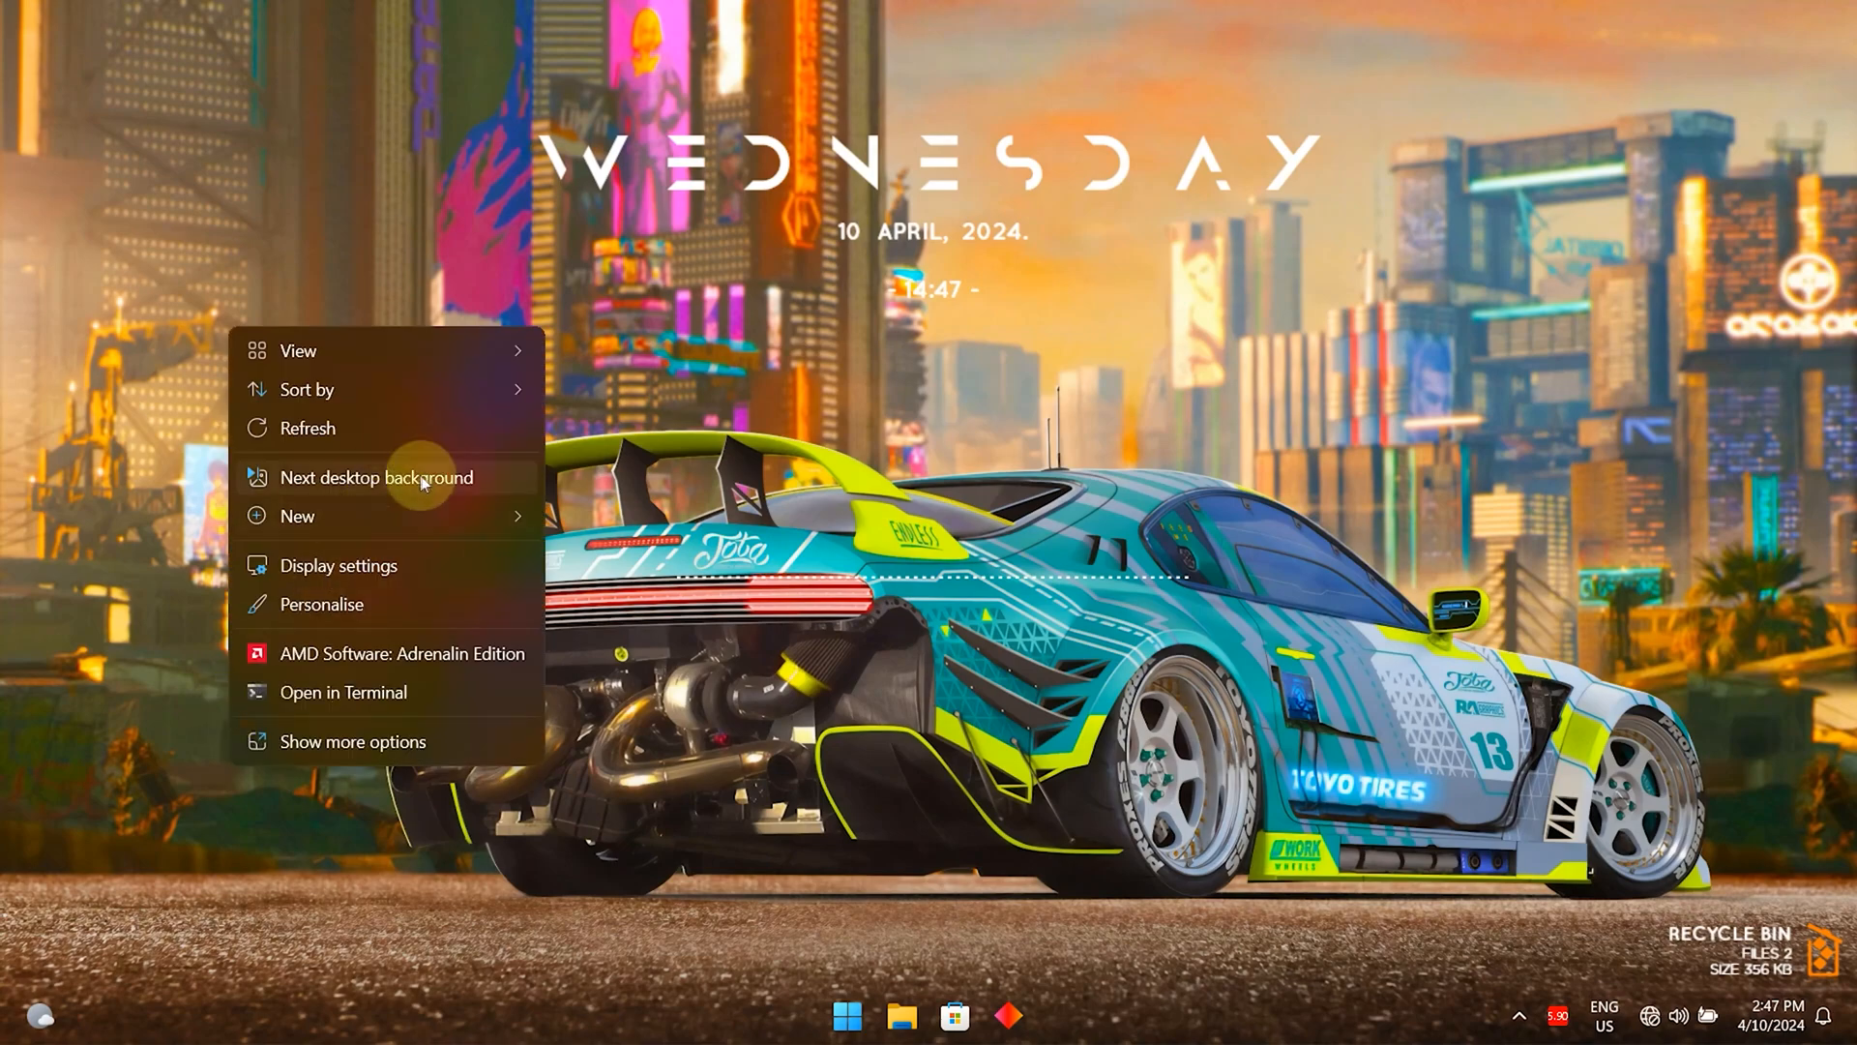
left_click(379, 477)
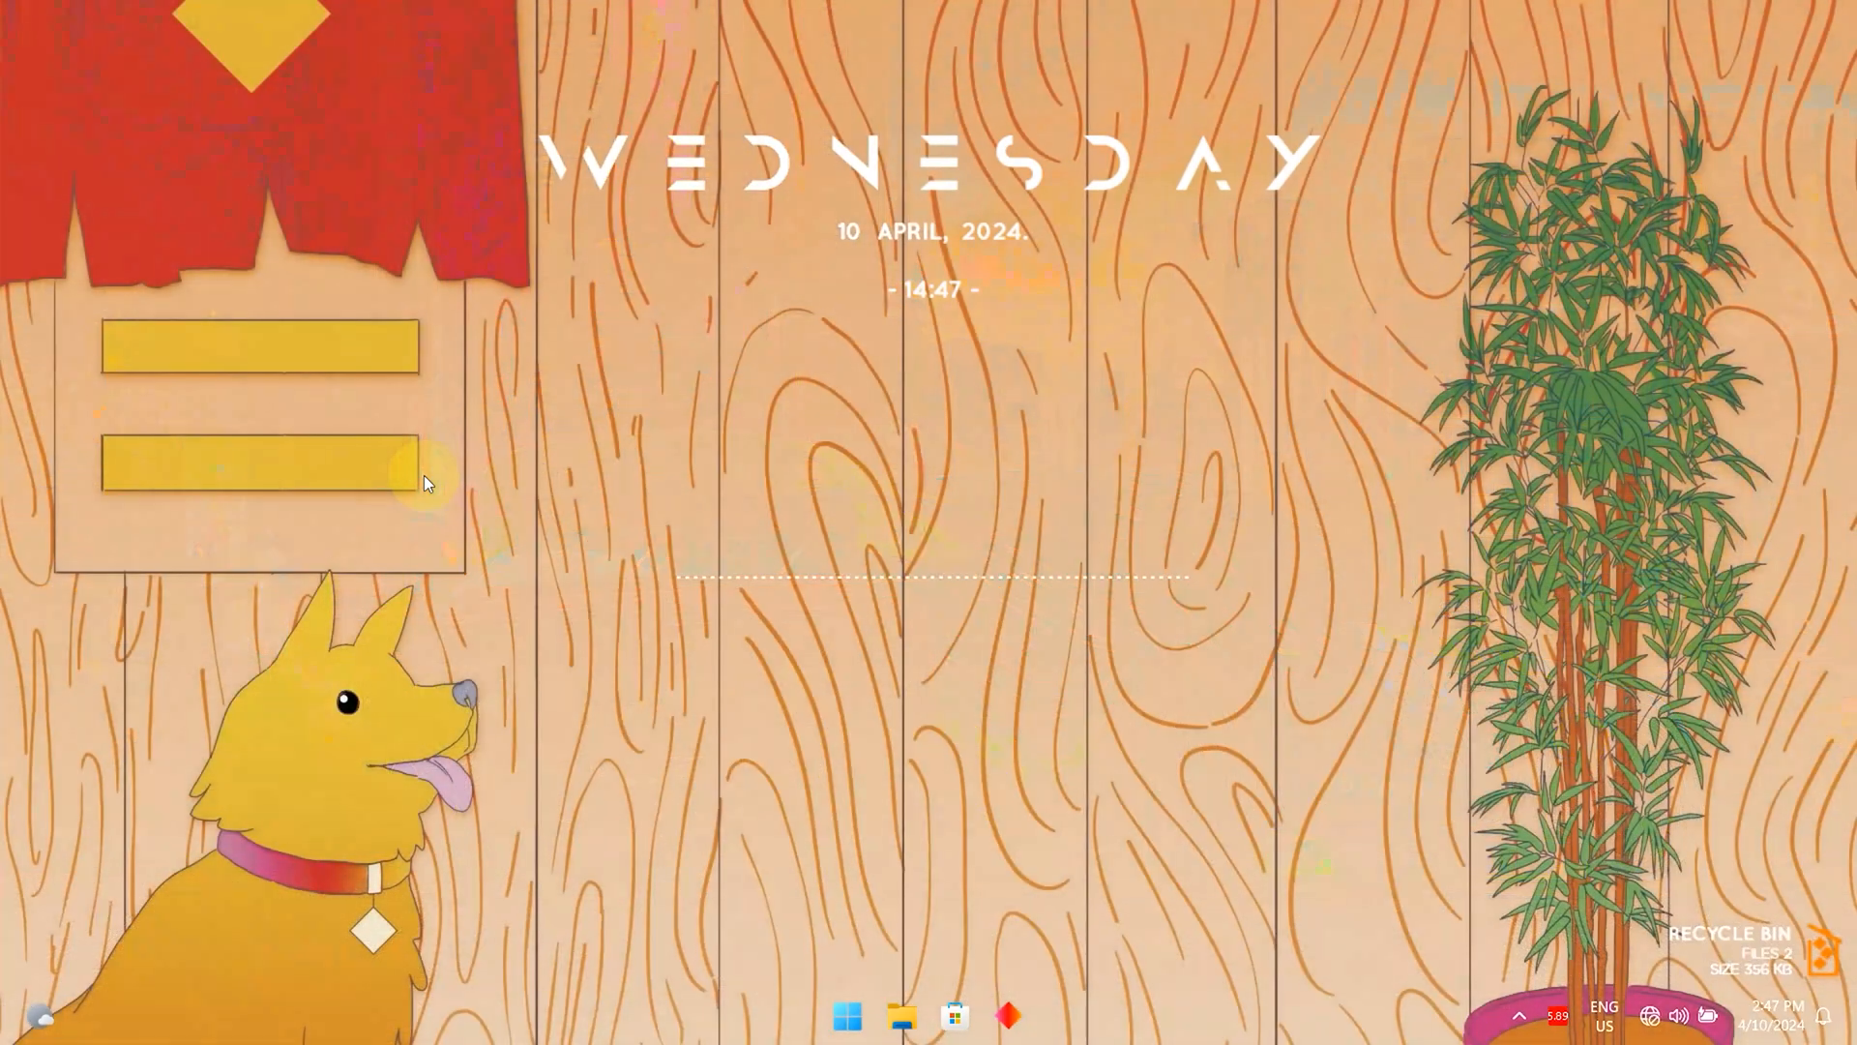
right_click(426, 484)
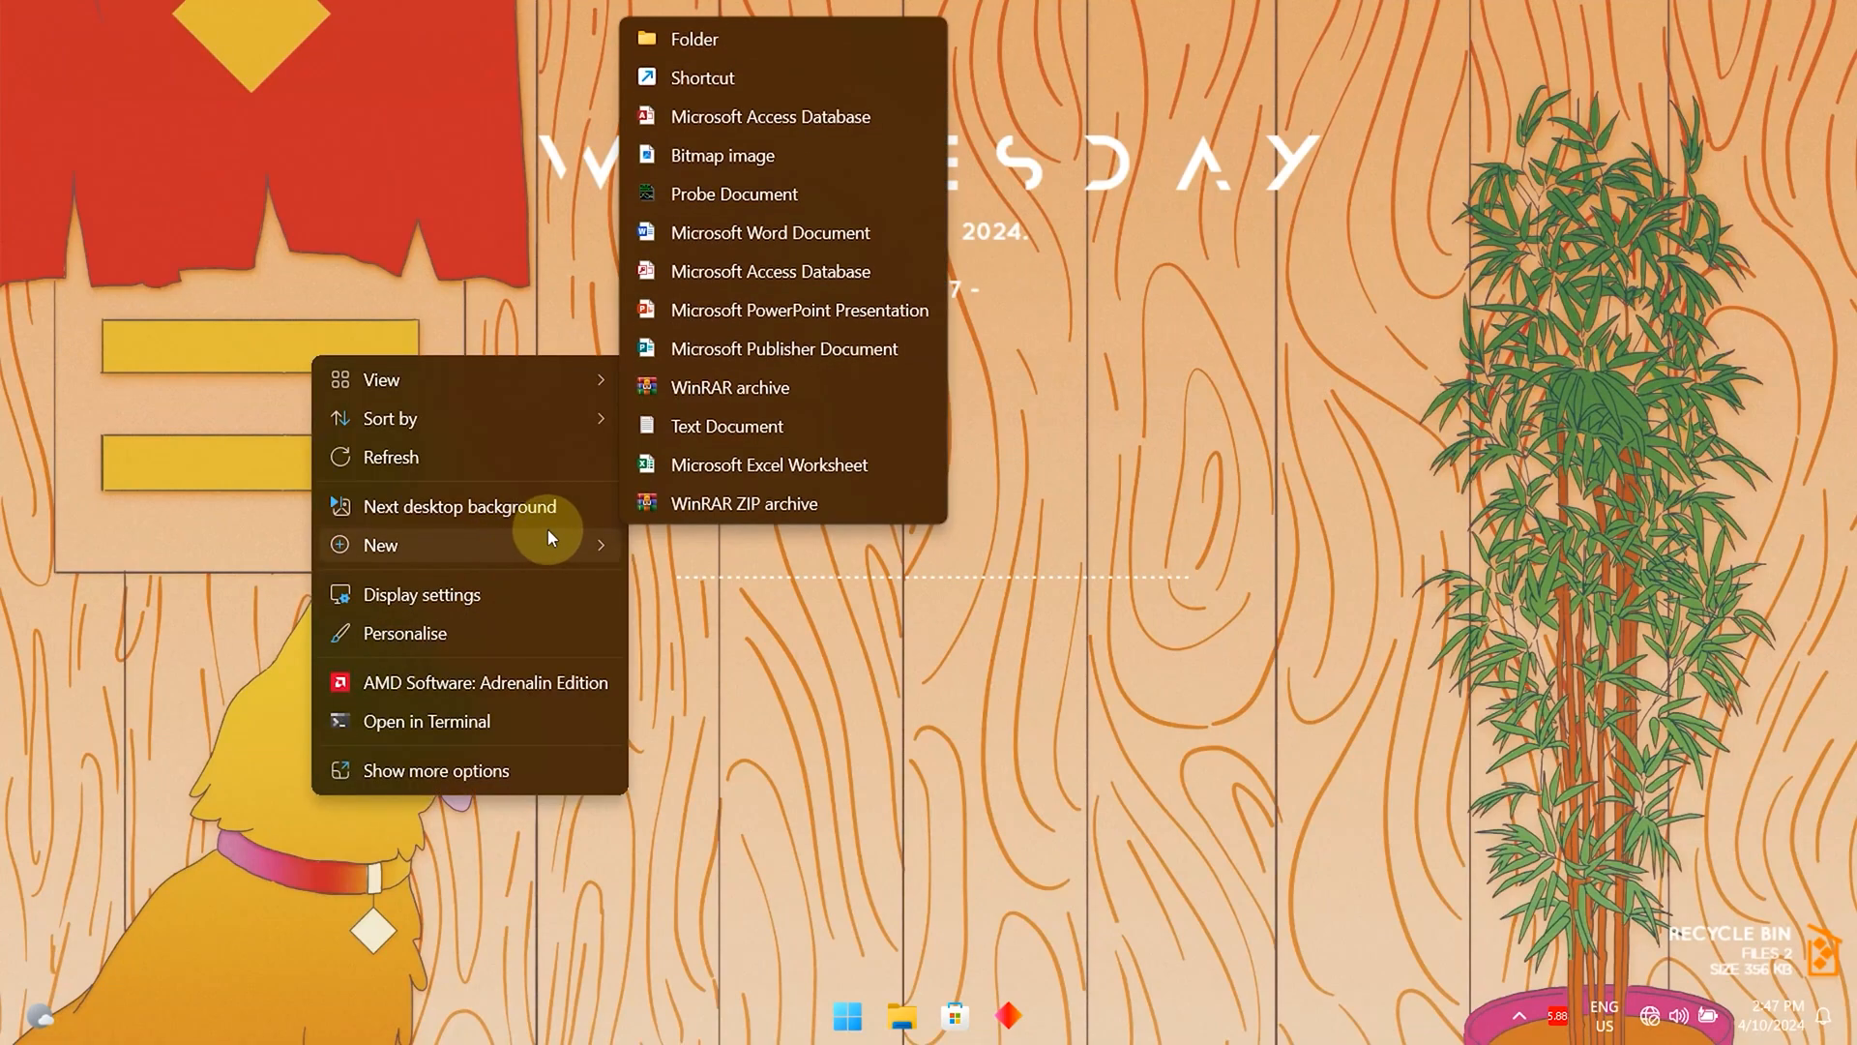
left_click(460, 506)
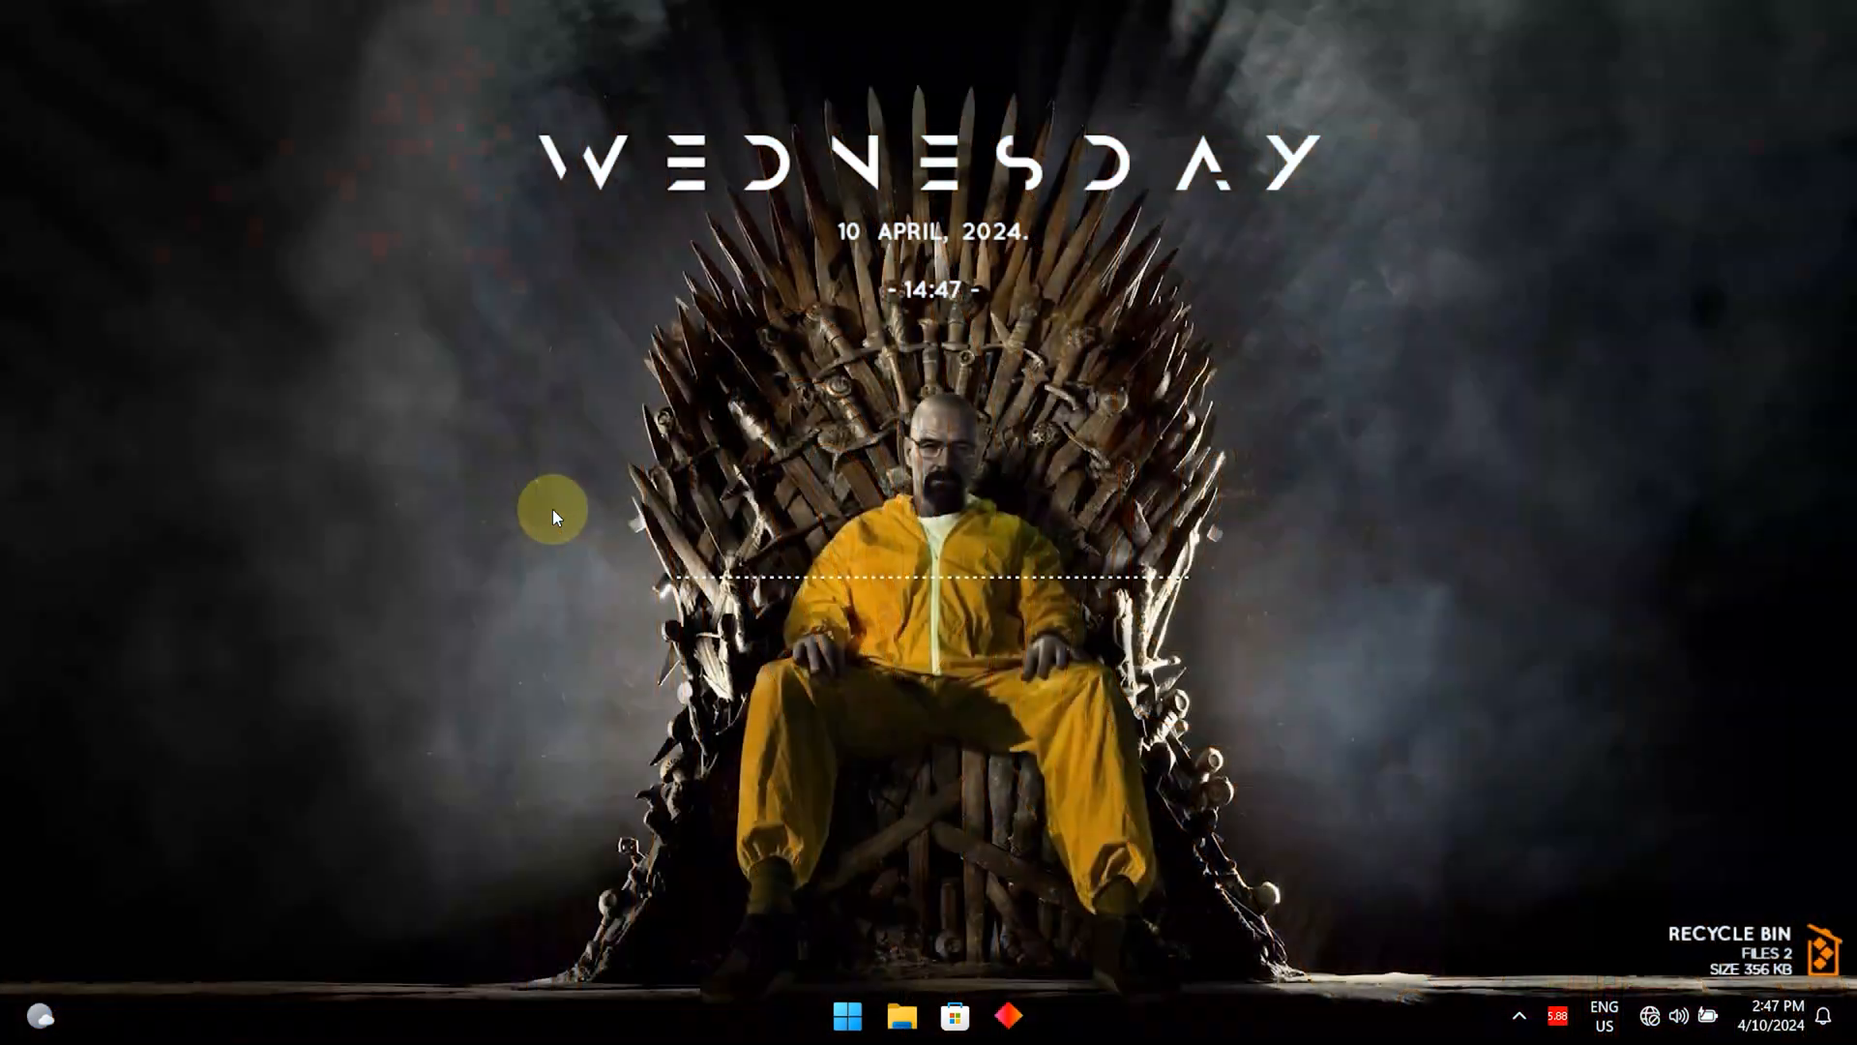
mouse_move(455, 615)
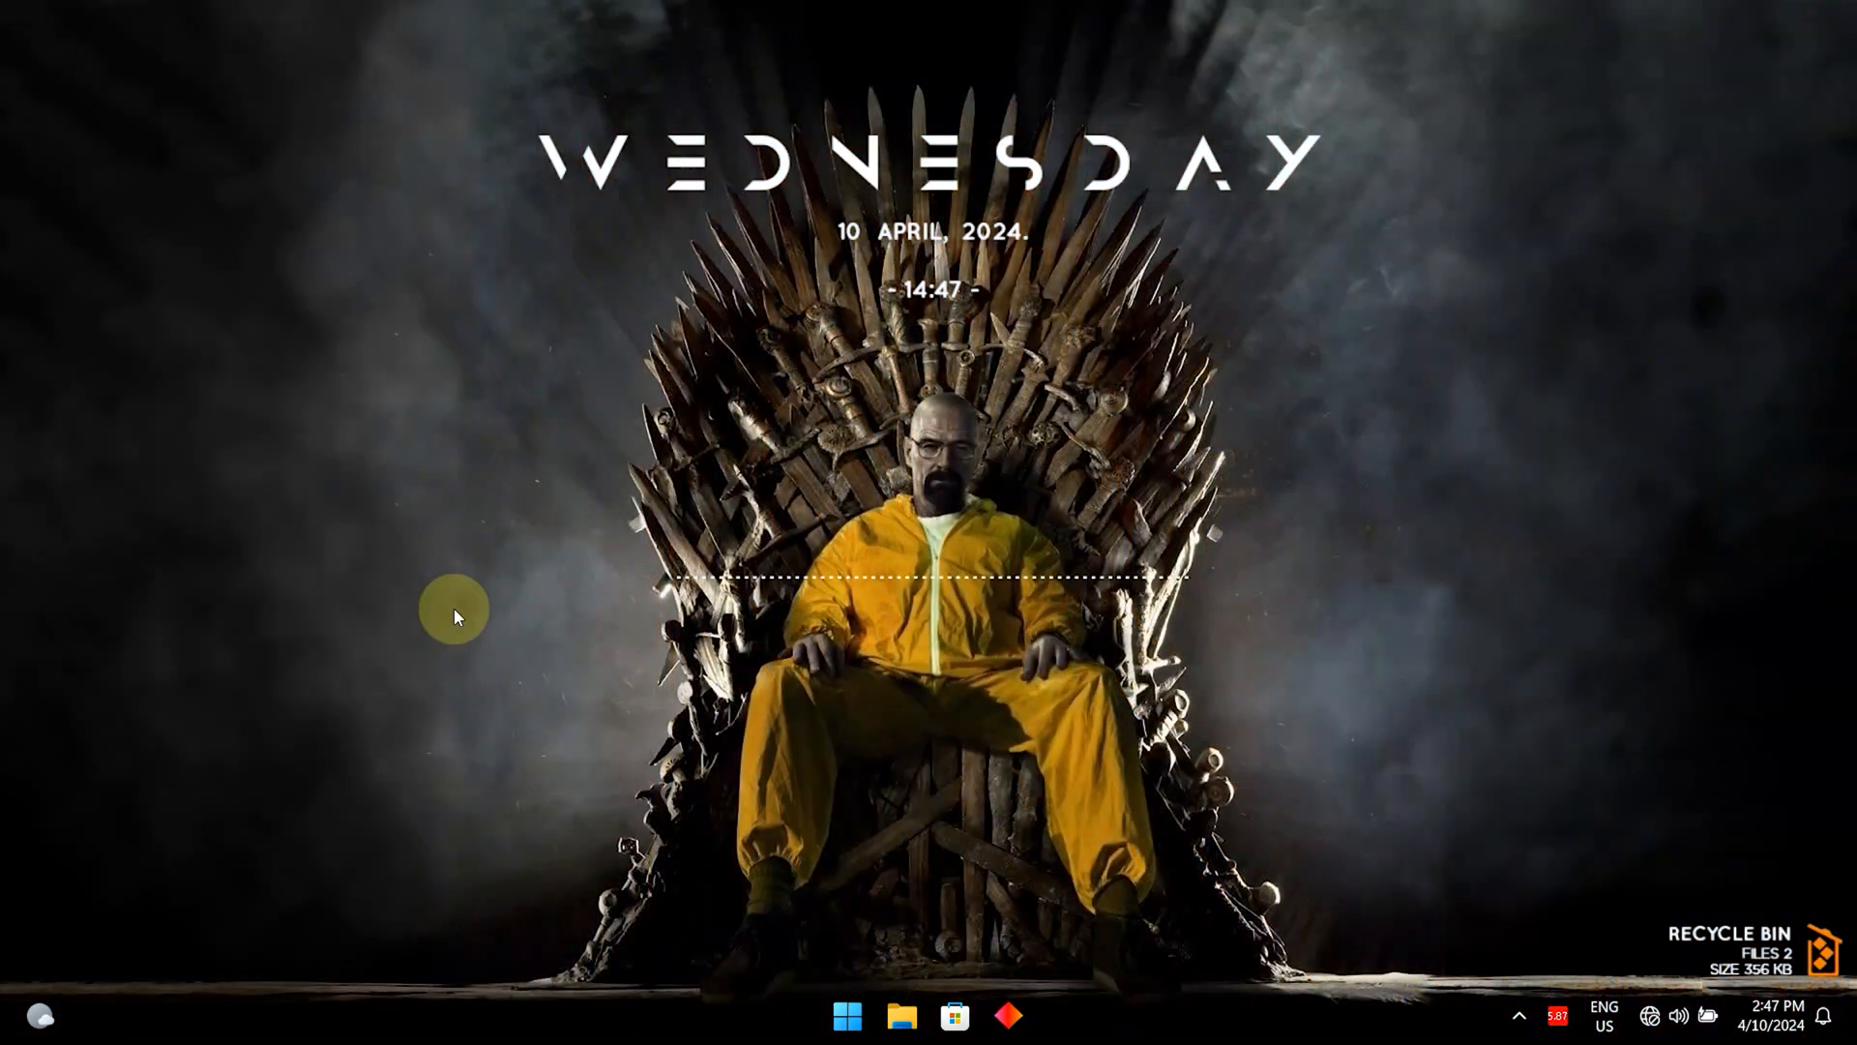
mouse_move(352, 825)
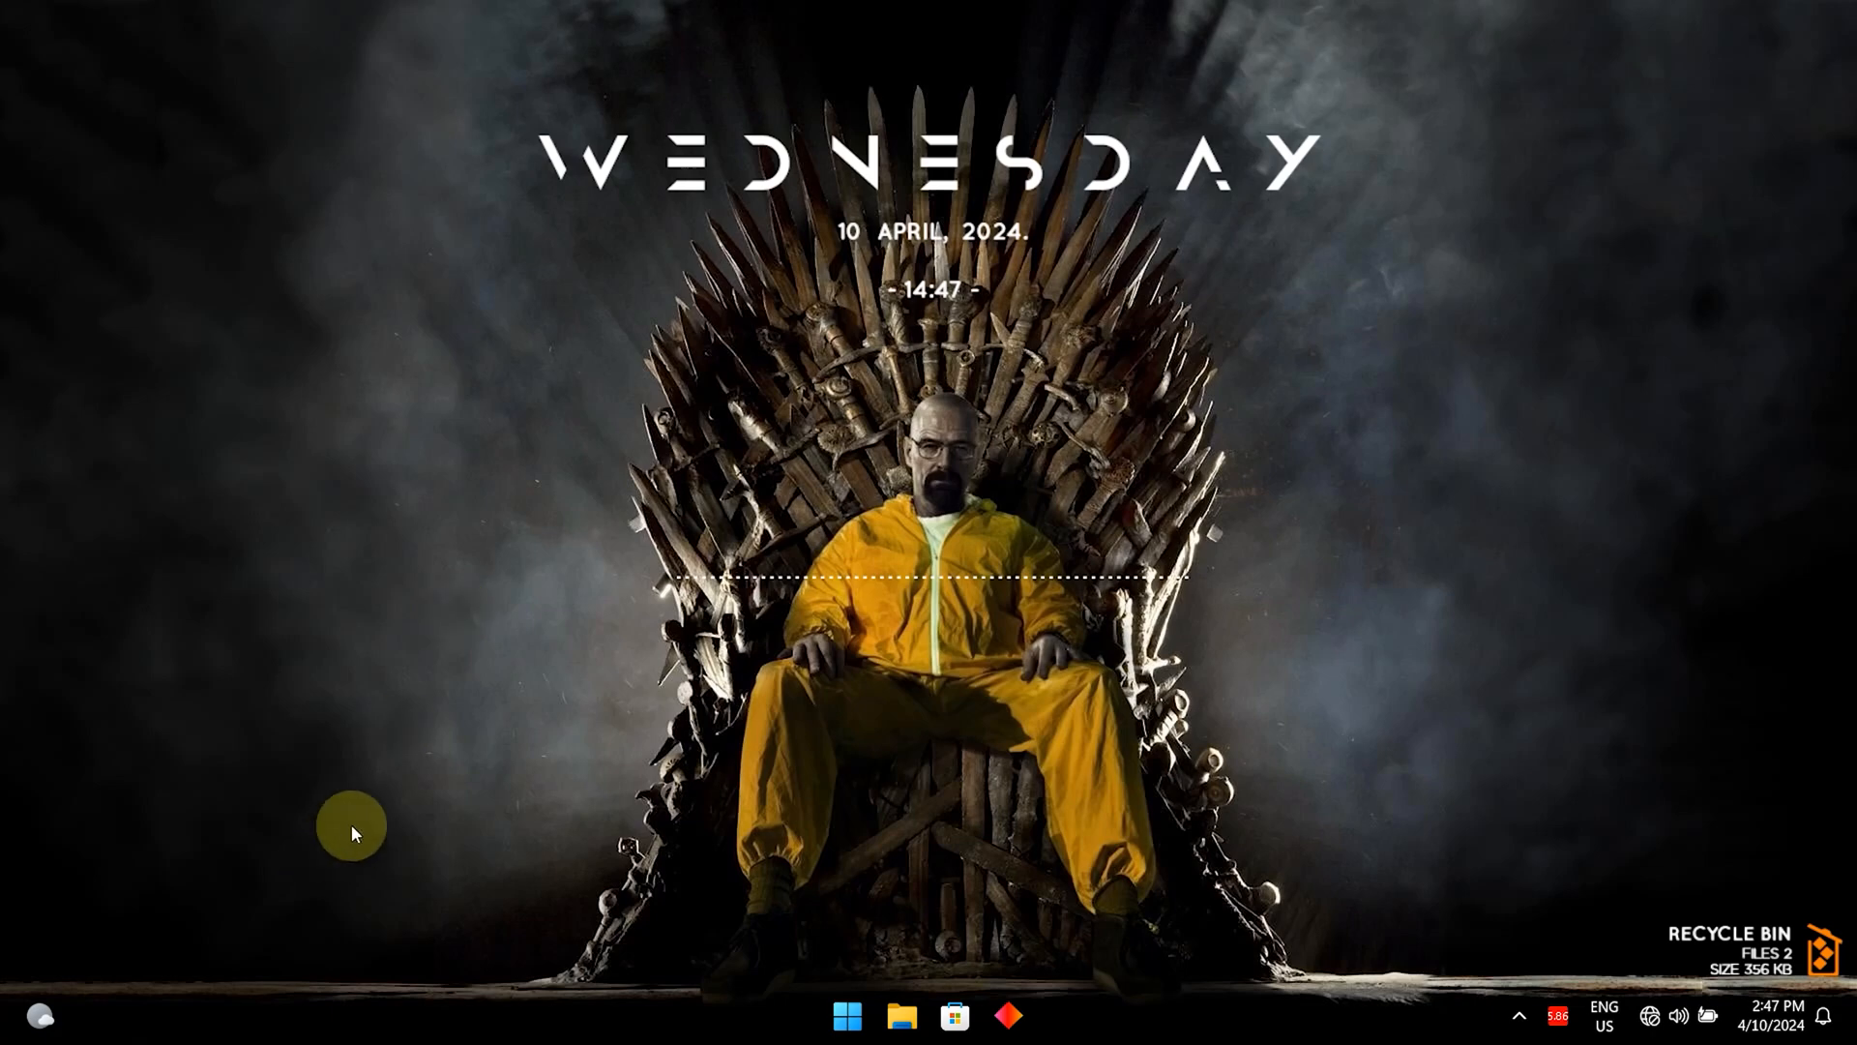
Continue cycling wallpapers through the butterfly portrait to the GTA VI wallpaper.
right_click(352, 825)
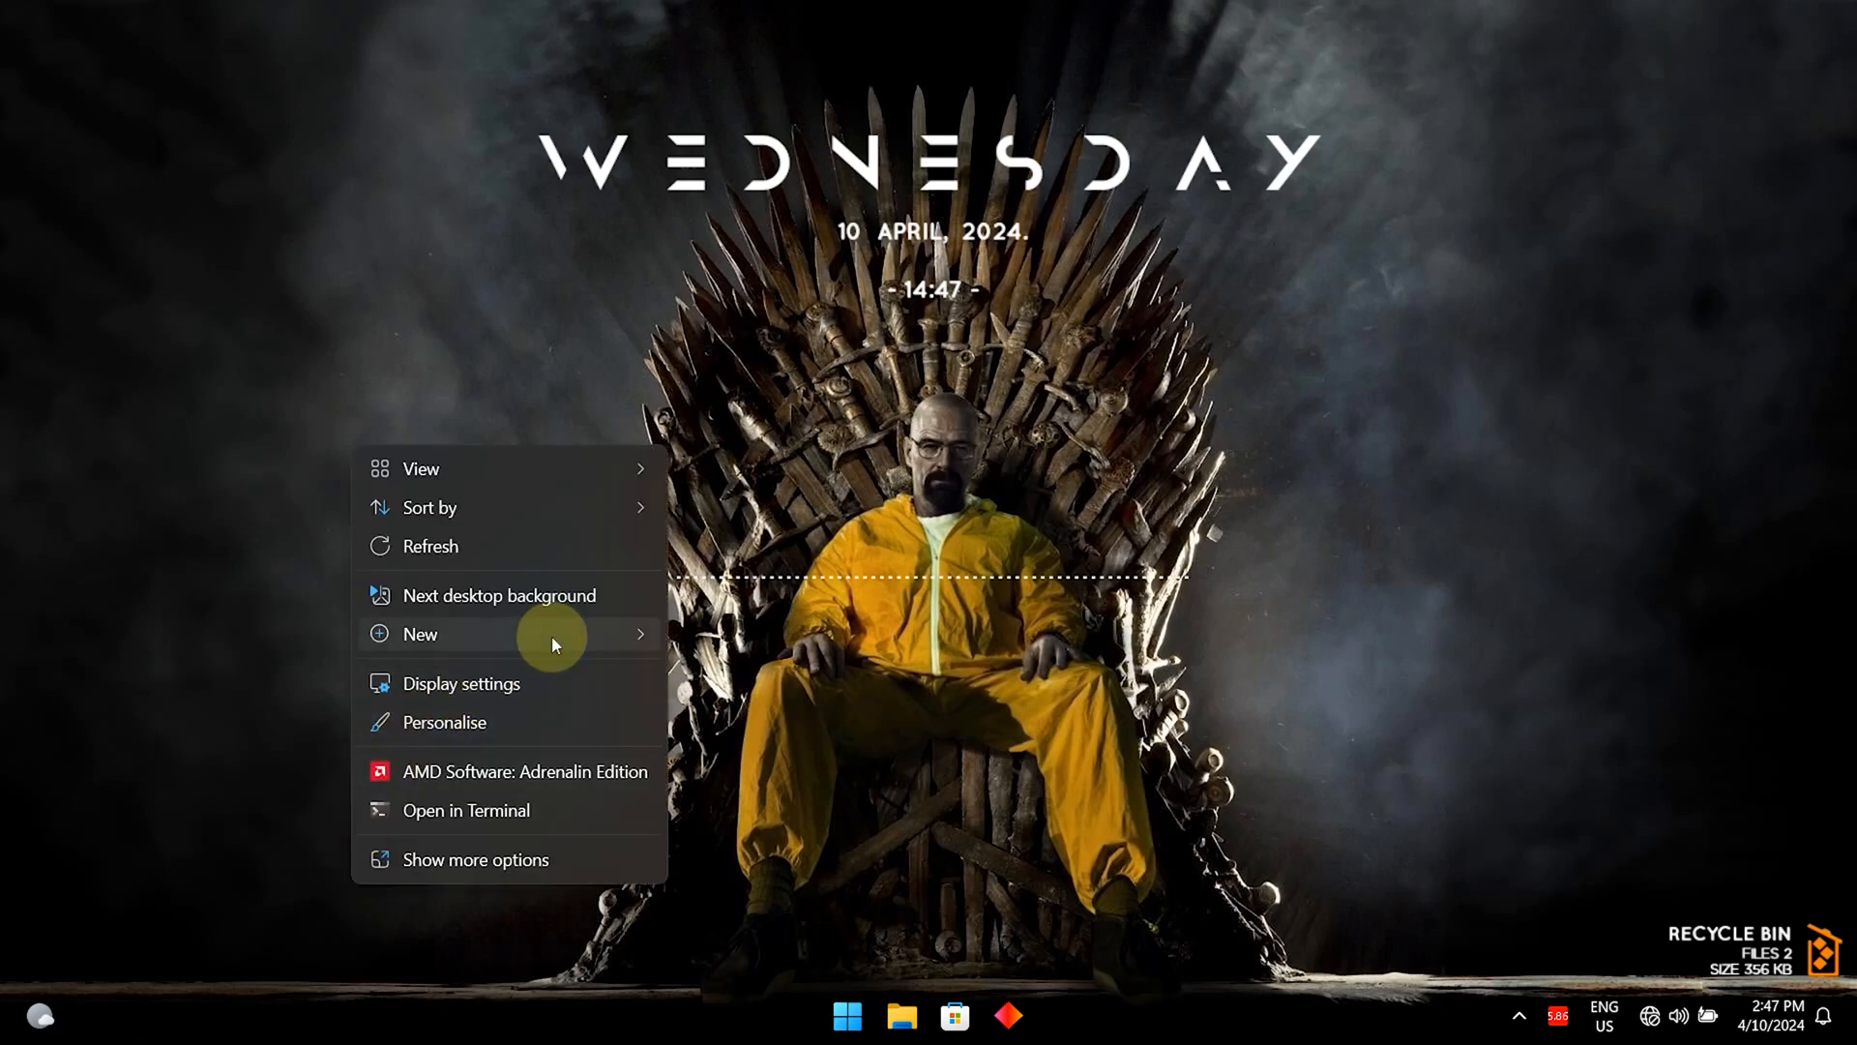
left_click(499, 595)
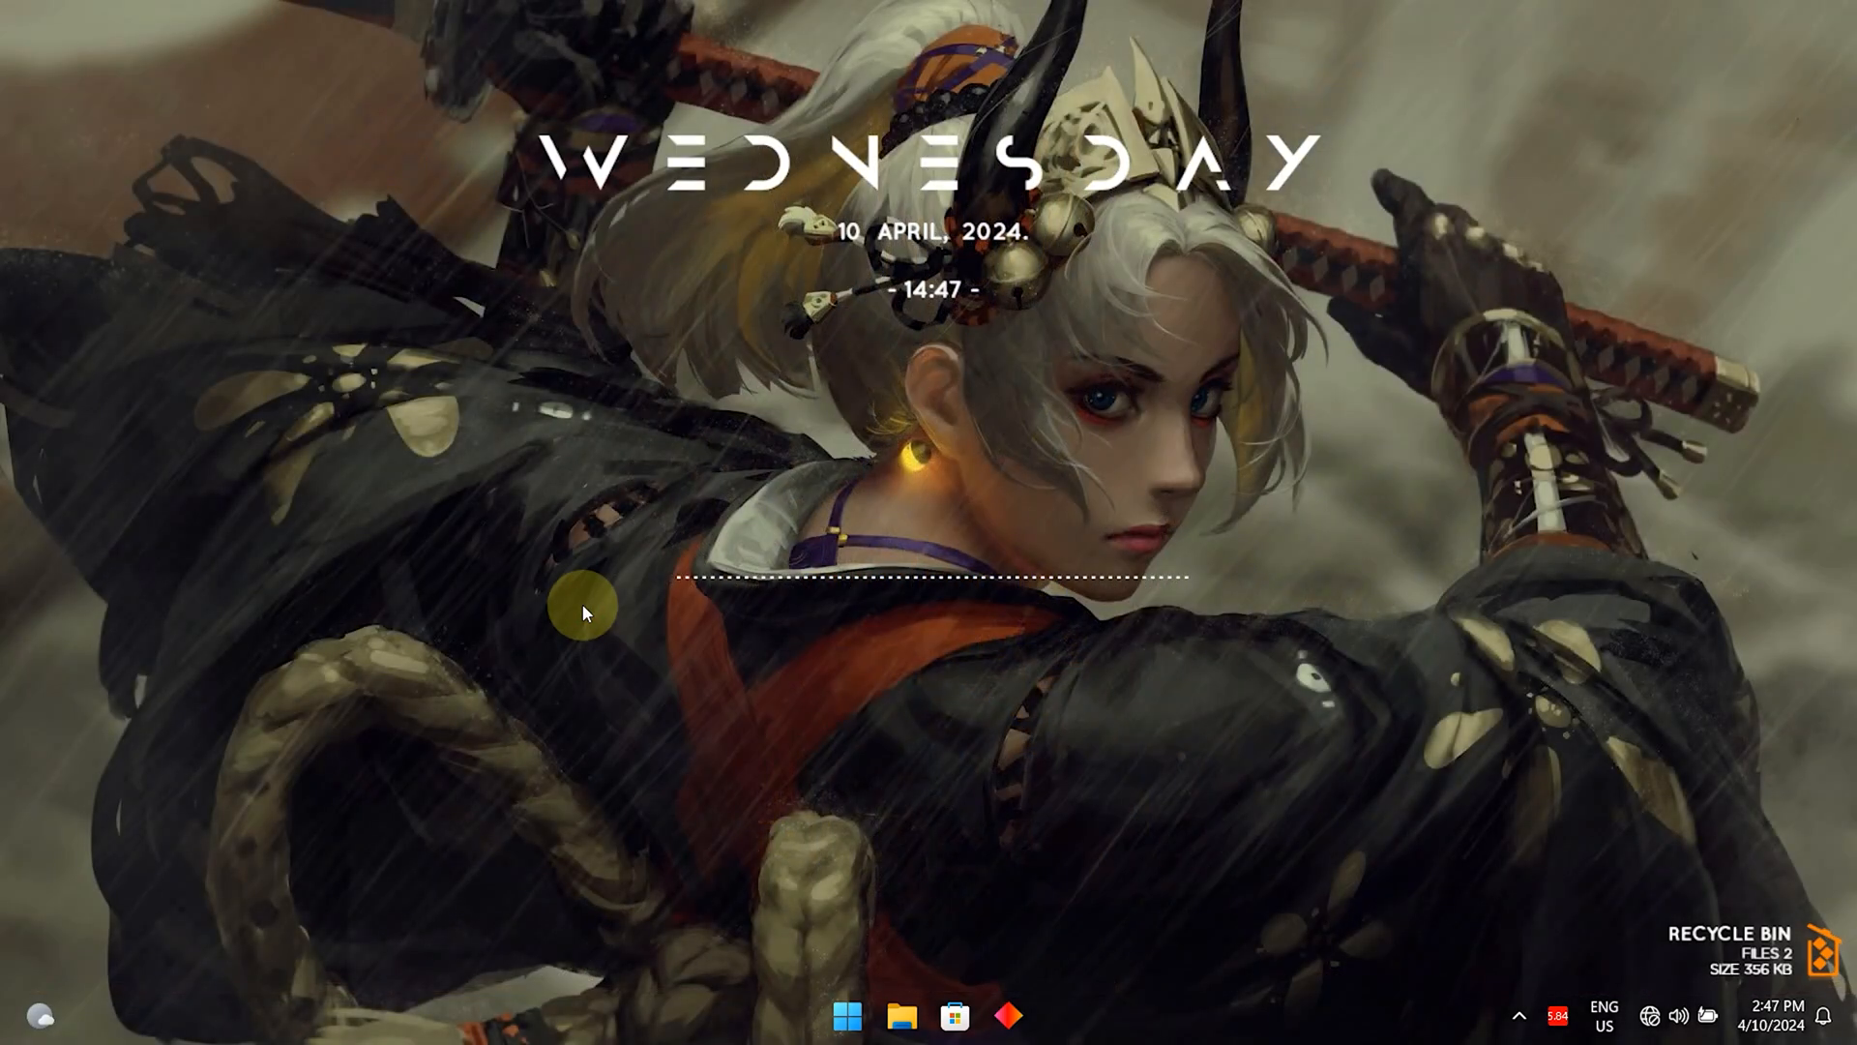
right_click(582, 611)
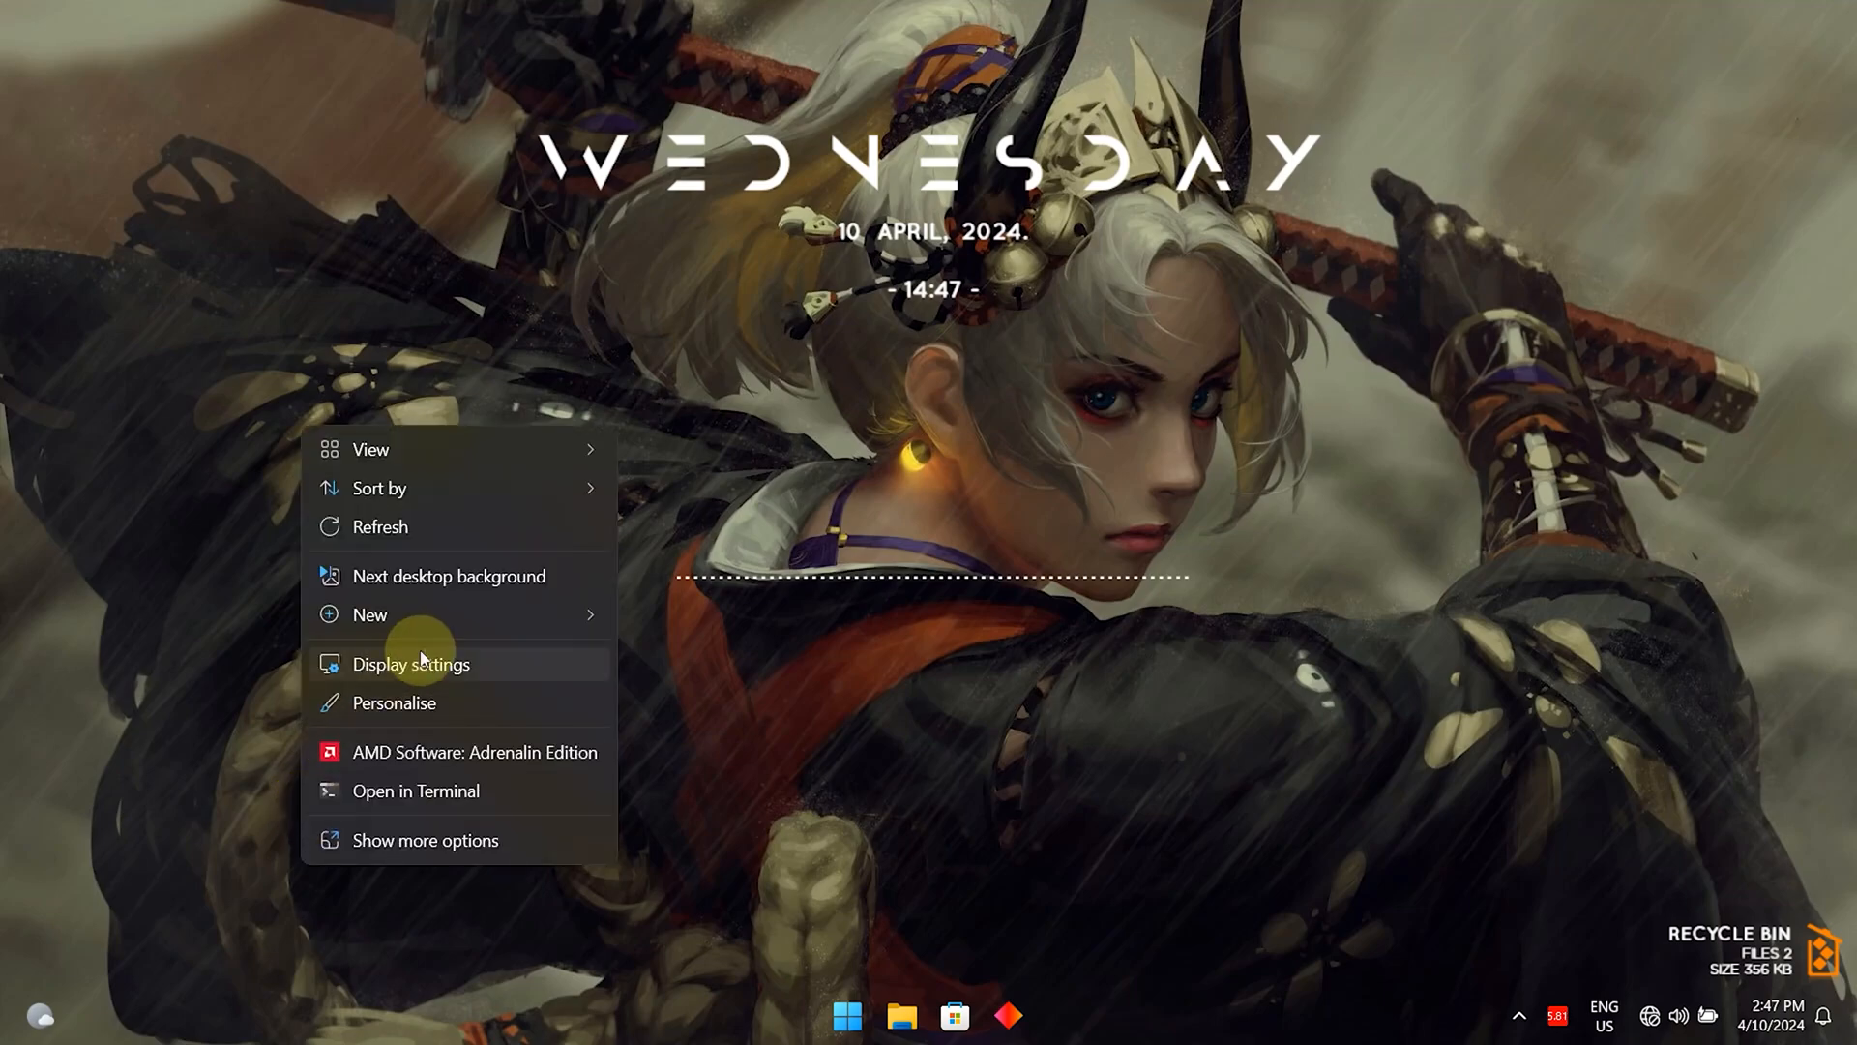
left_click(449, 576)
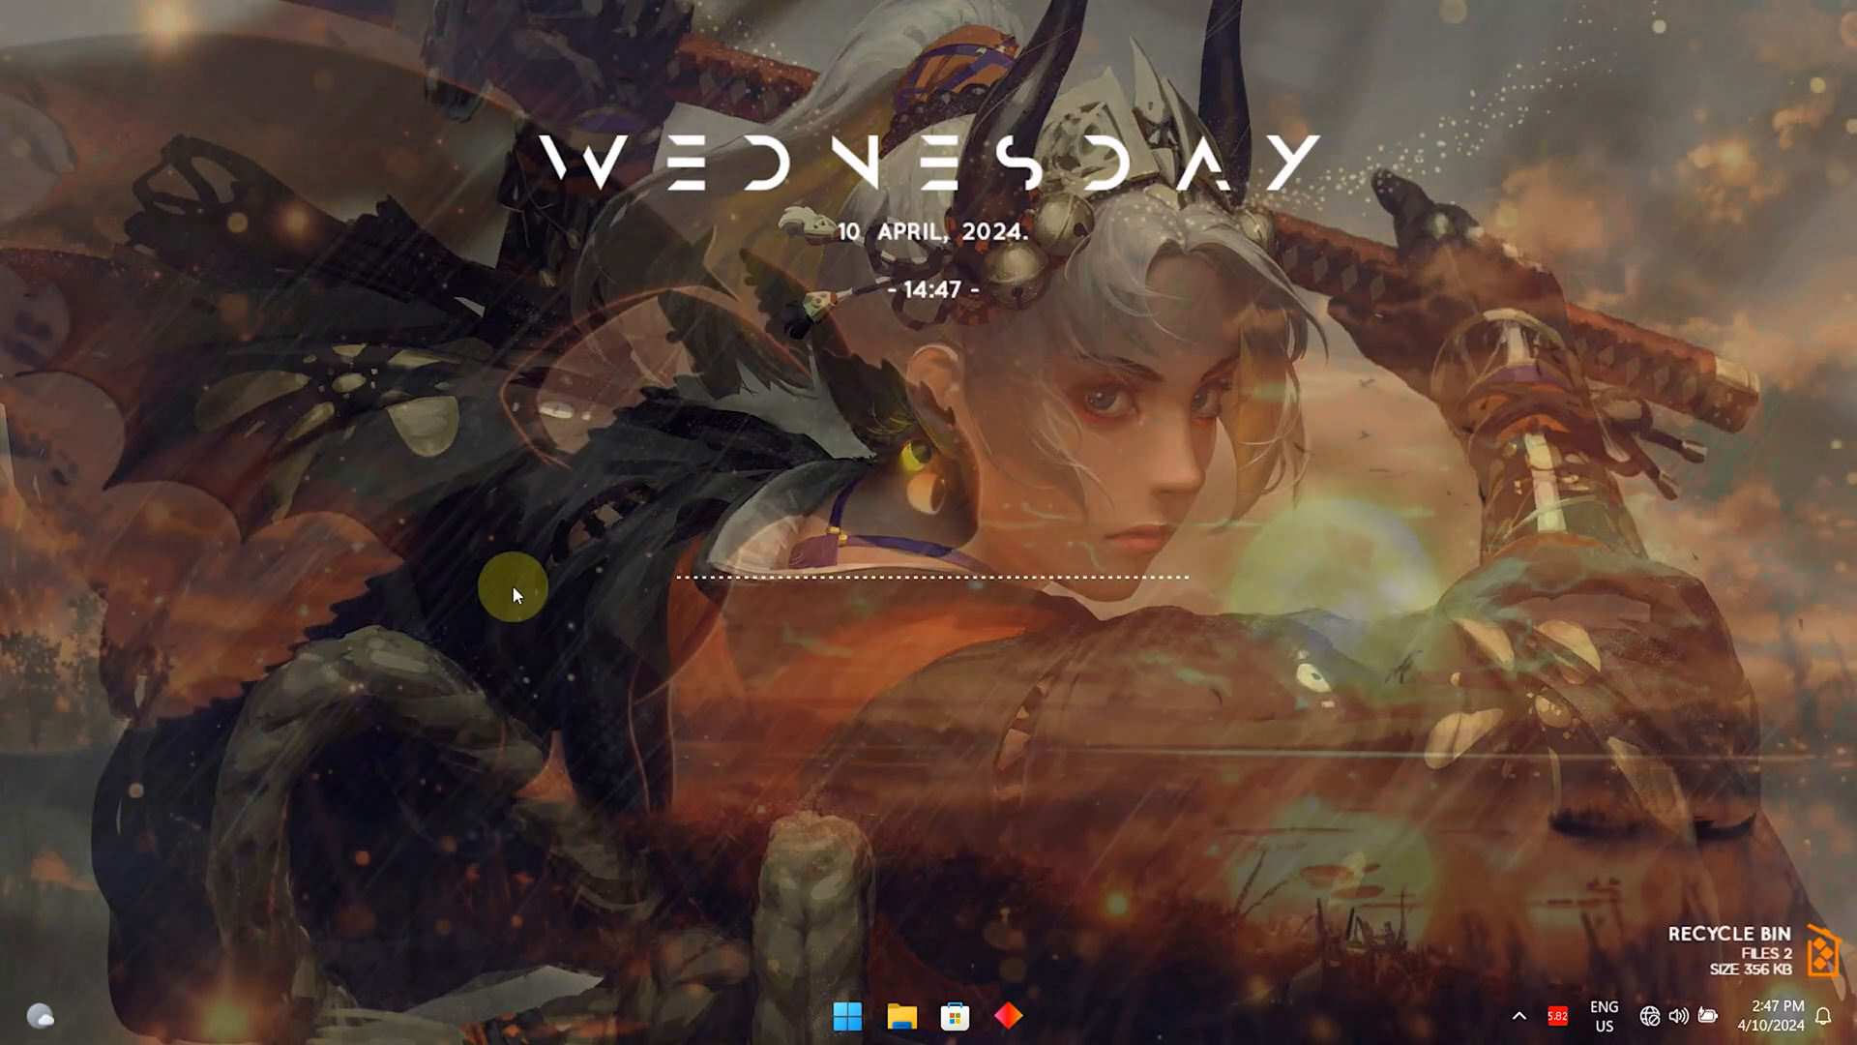
right_click(516, 593)
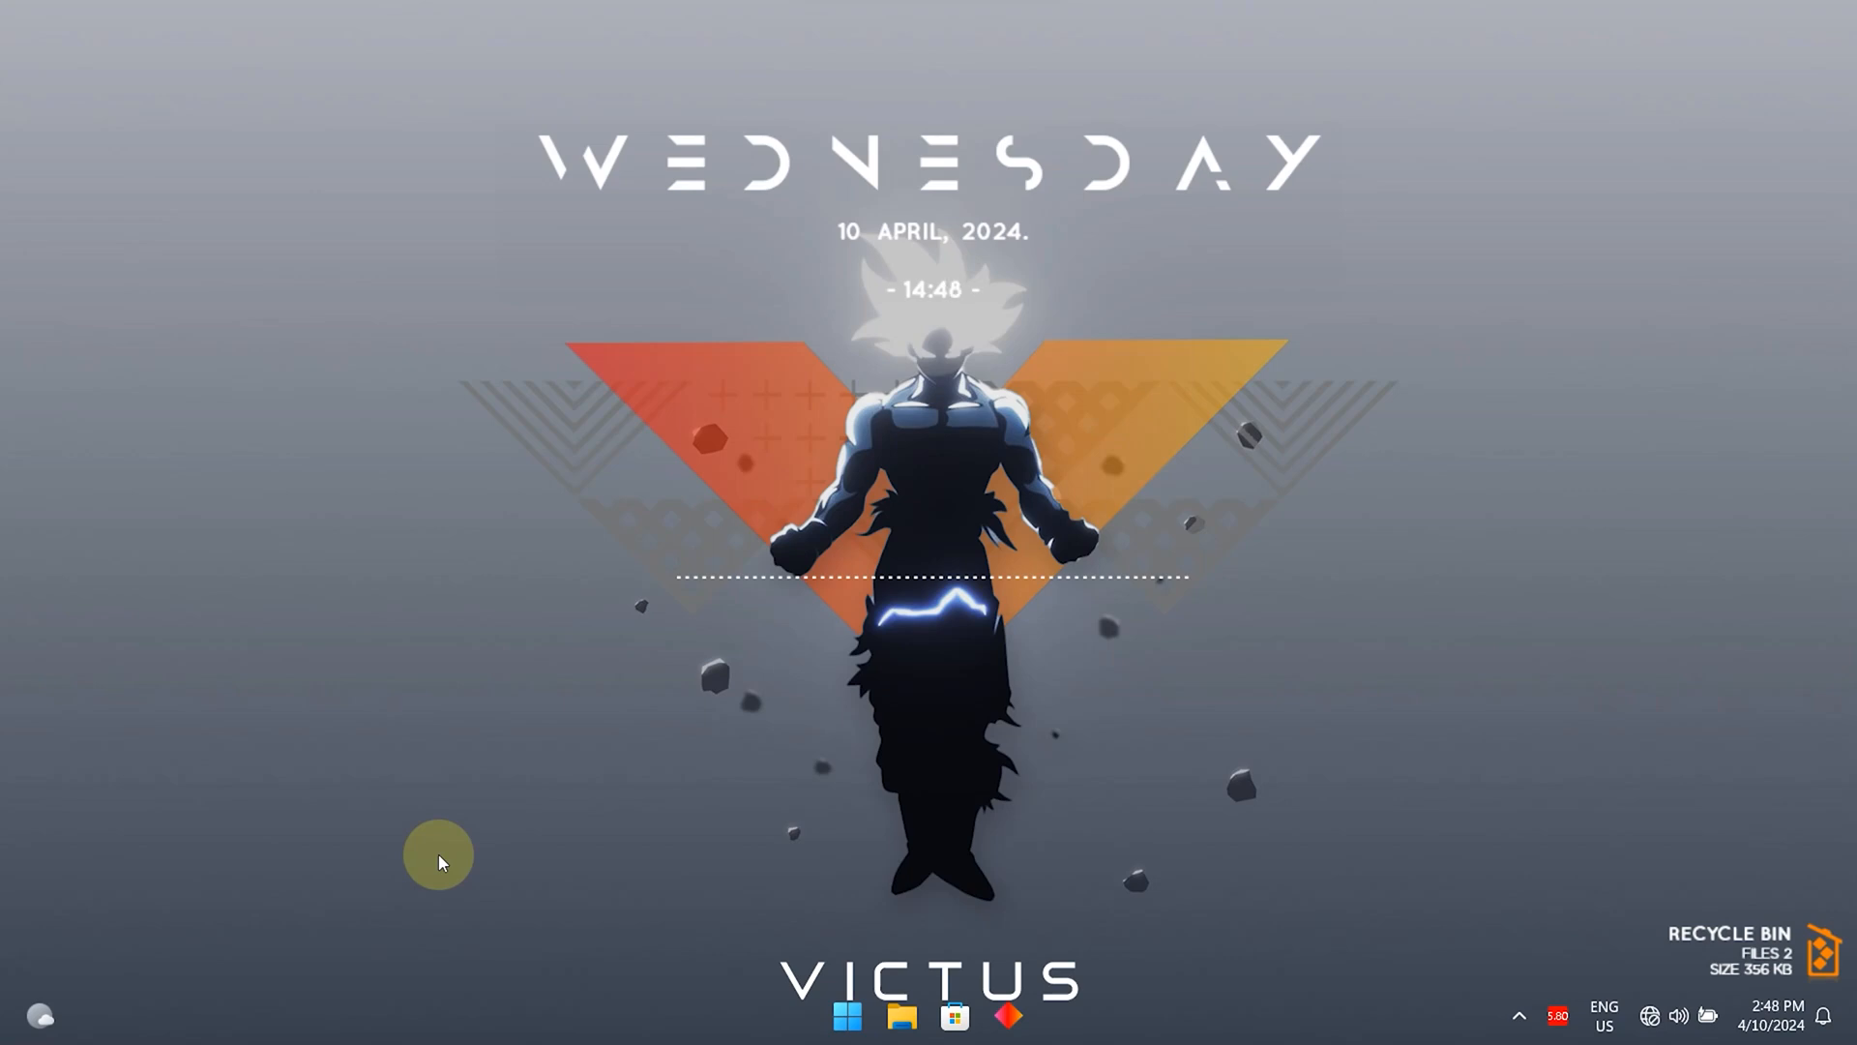
right_click(438, 855)
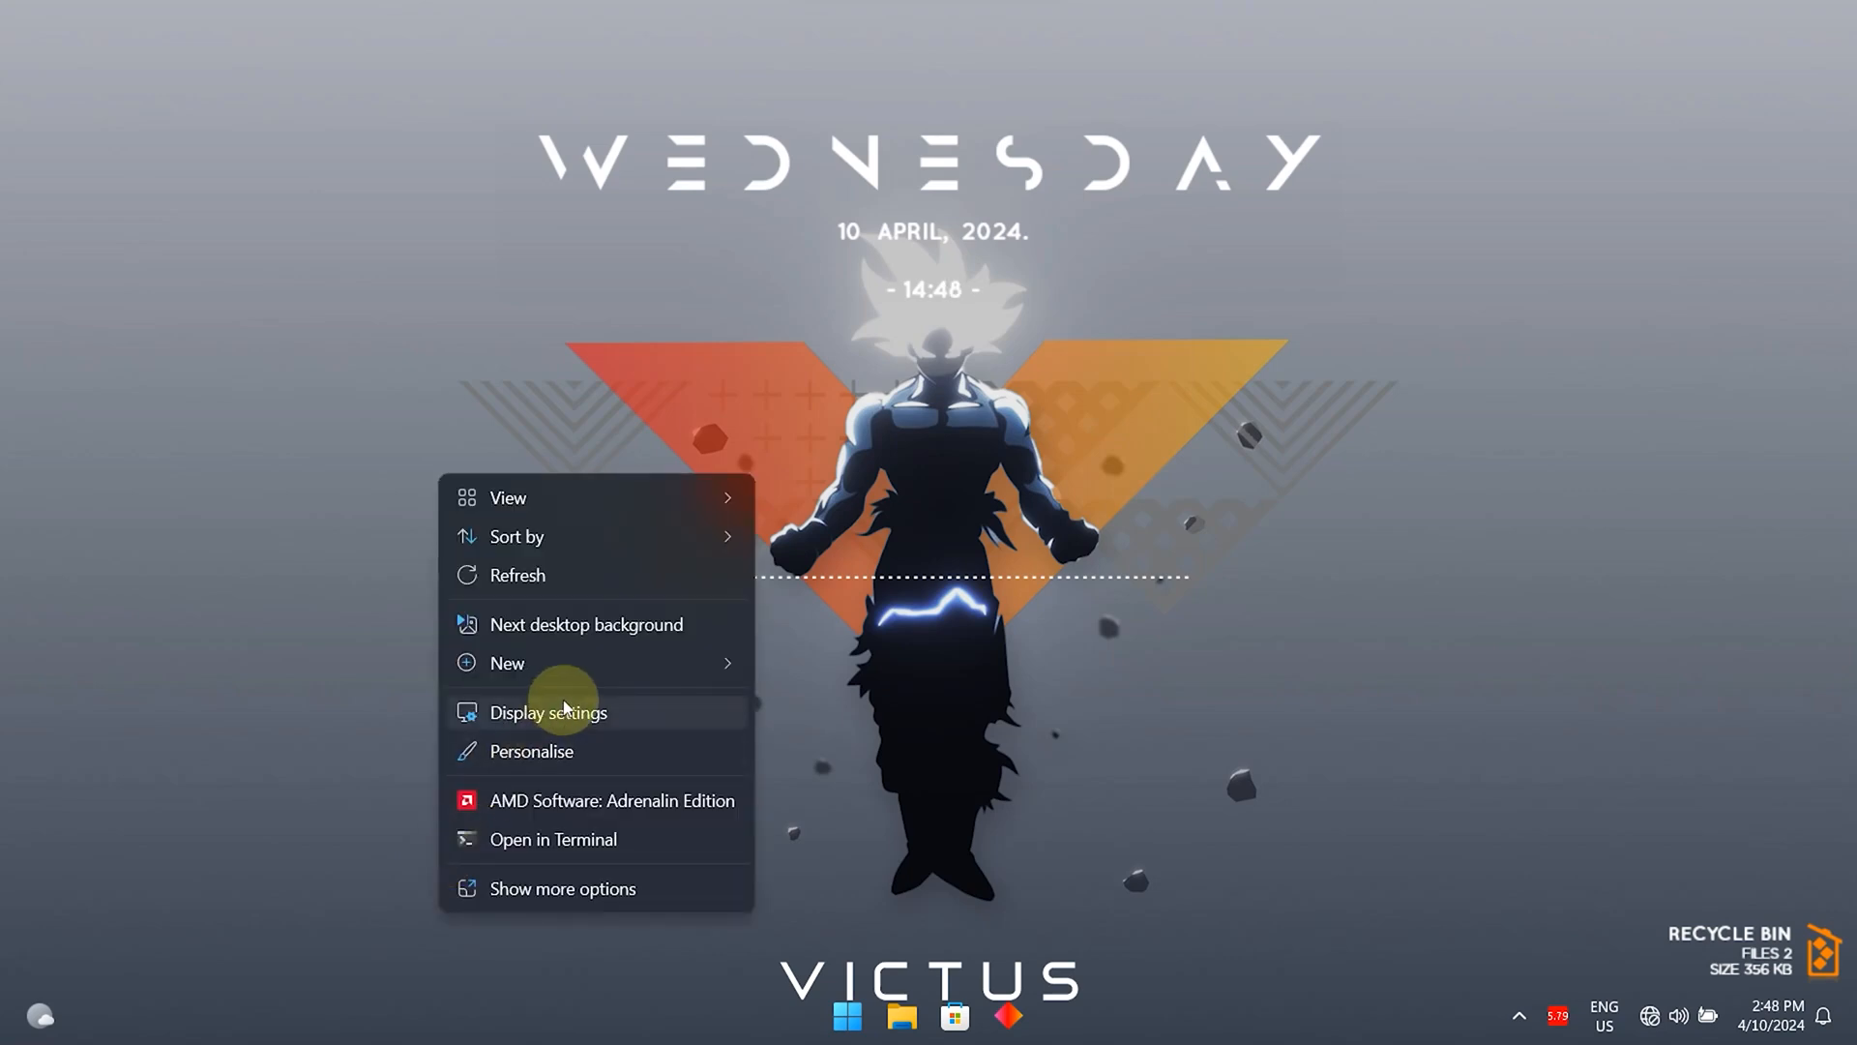
left_click(585, 624)
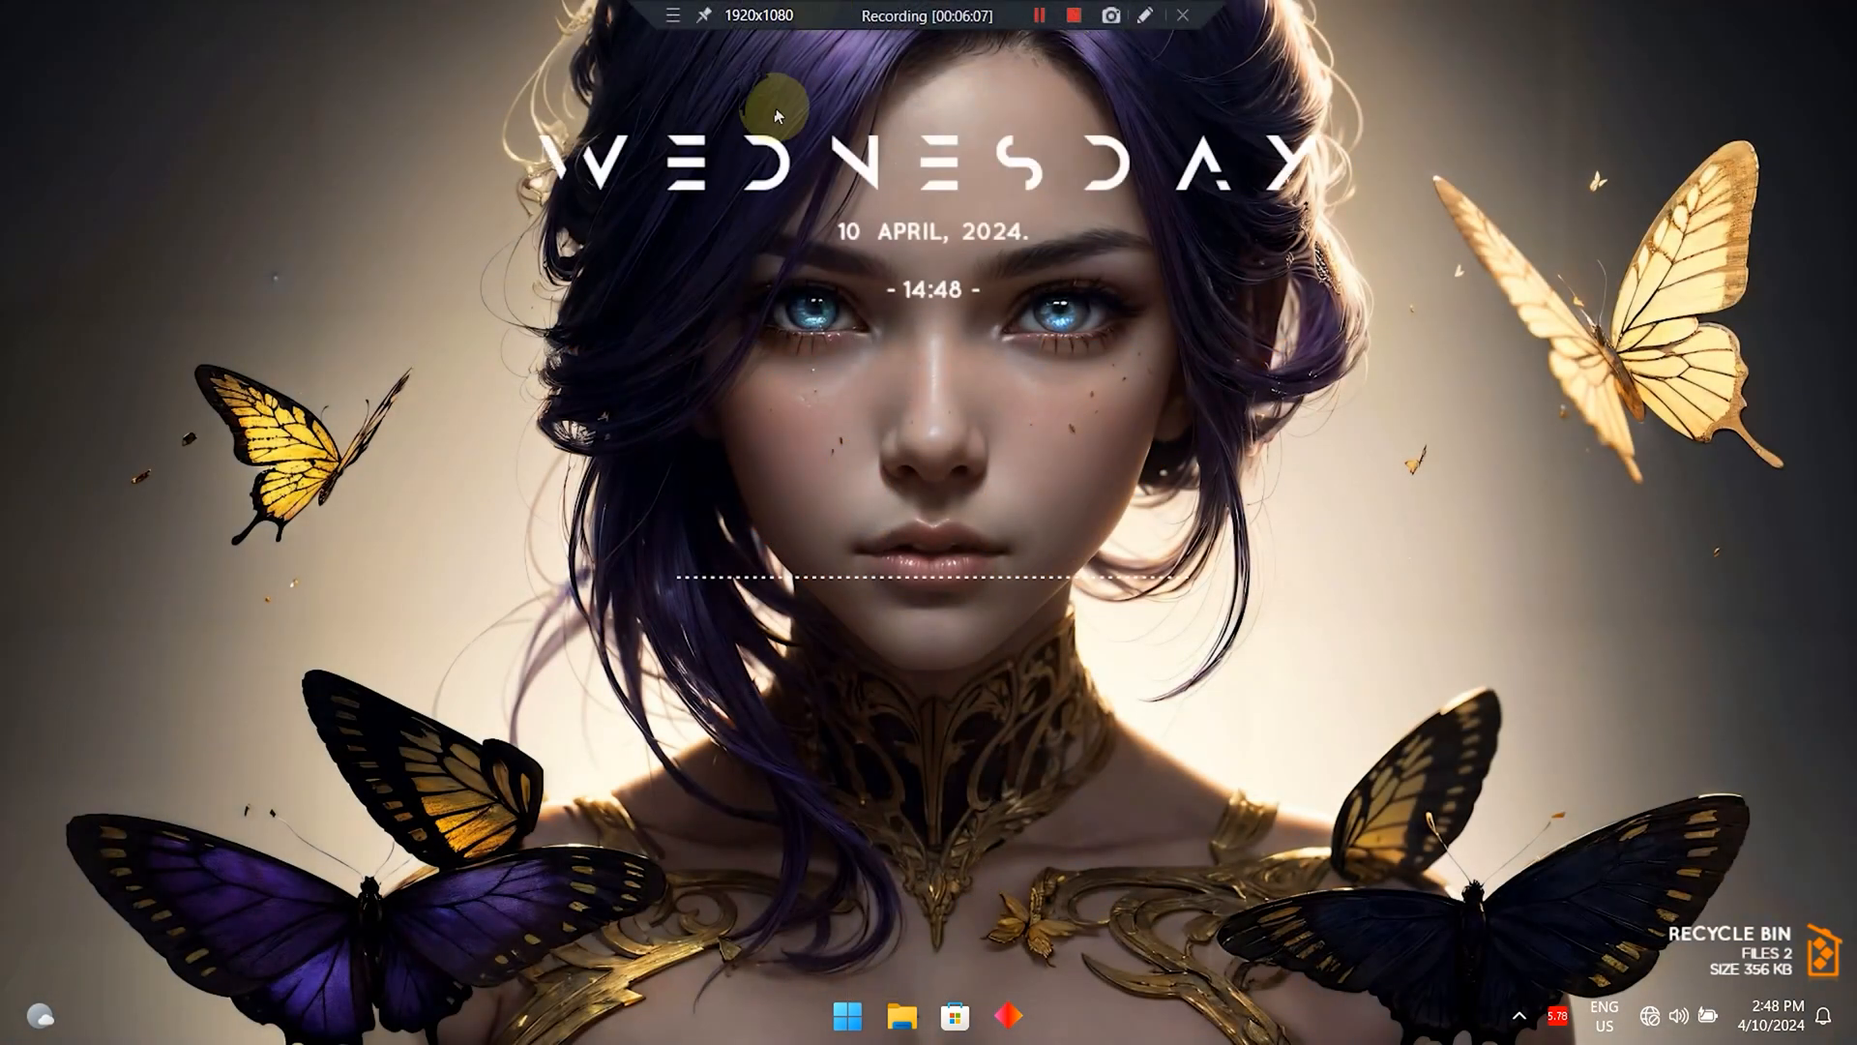
right_click(368, 695)
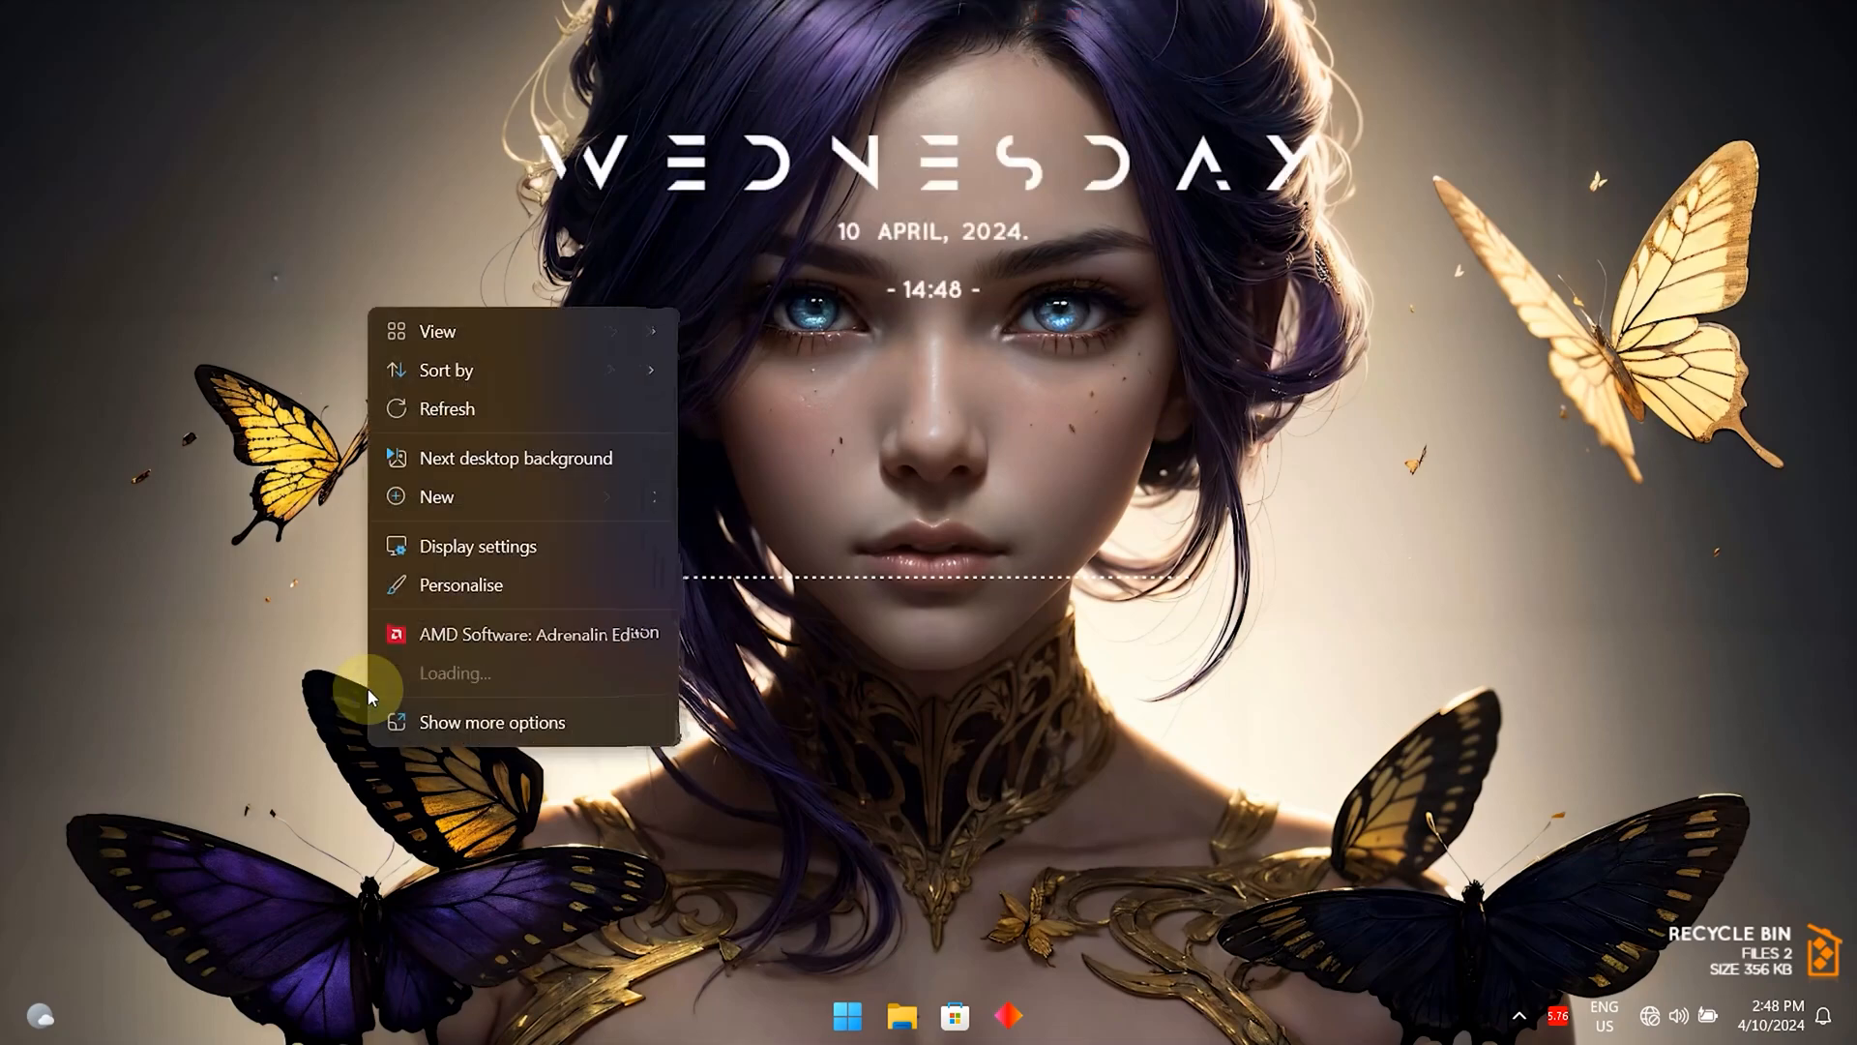
left_click(565, 462)
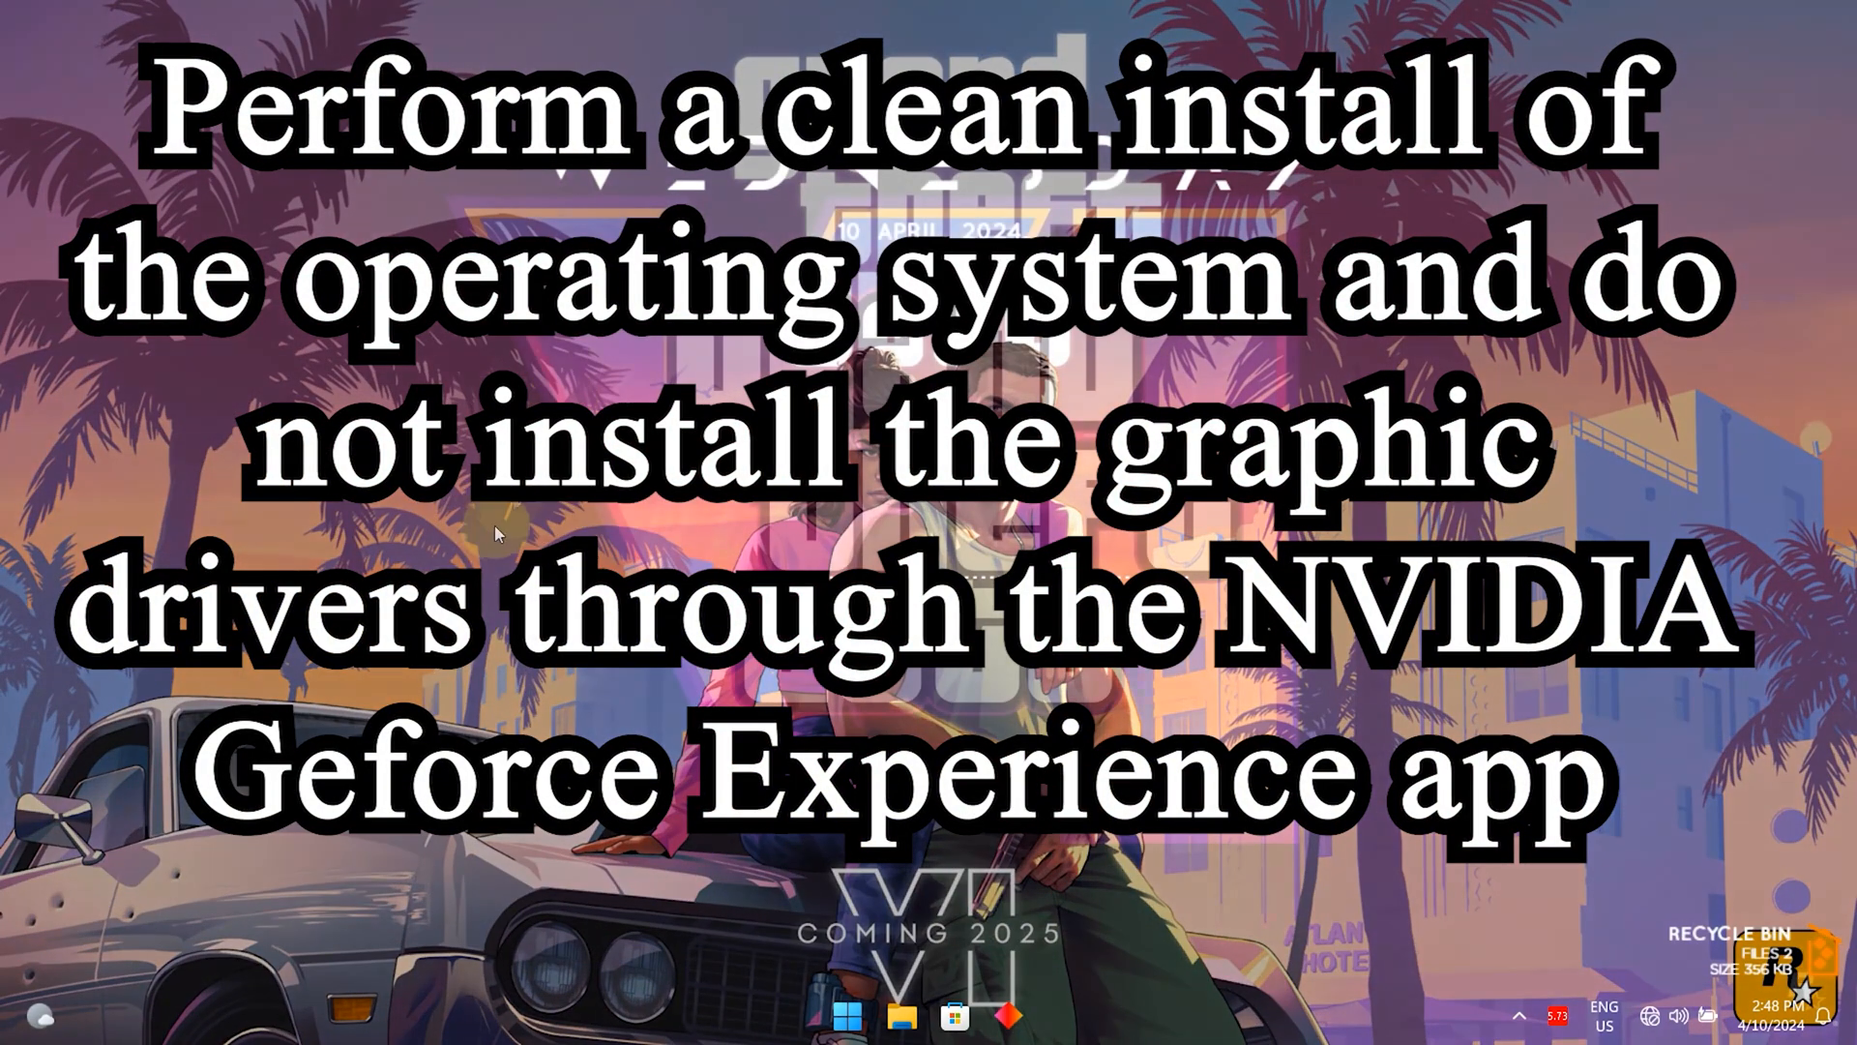
Open the desktop context menu to move past the GTA VI wallpaper.
right_click(497, 533)
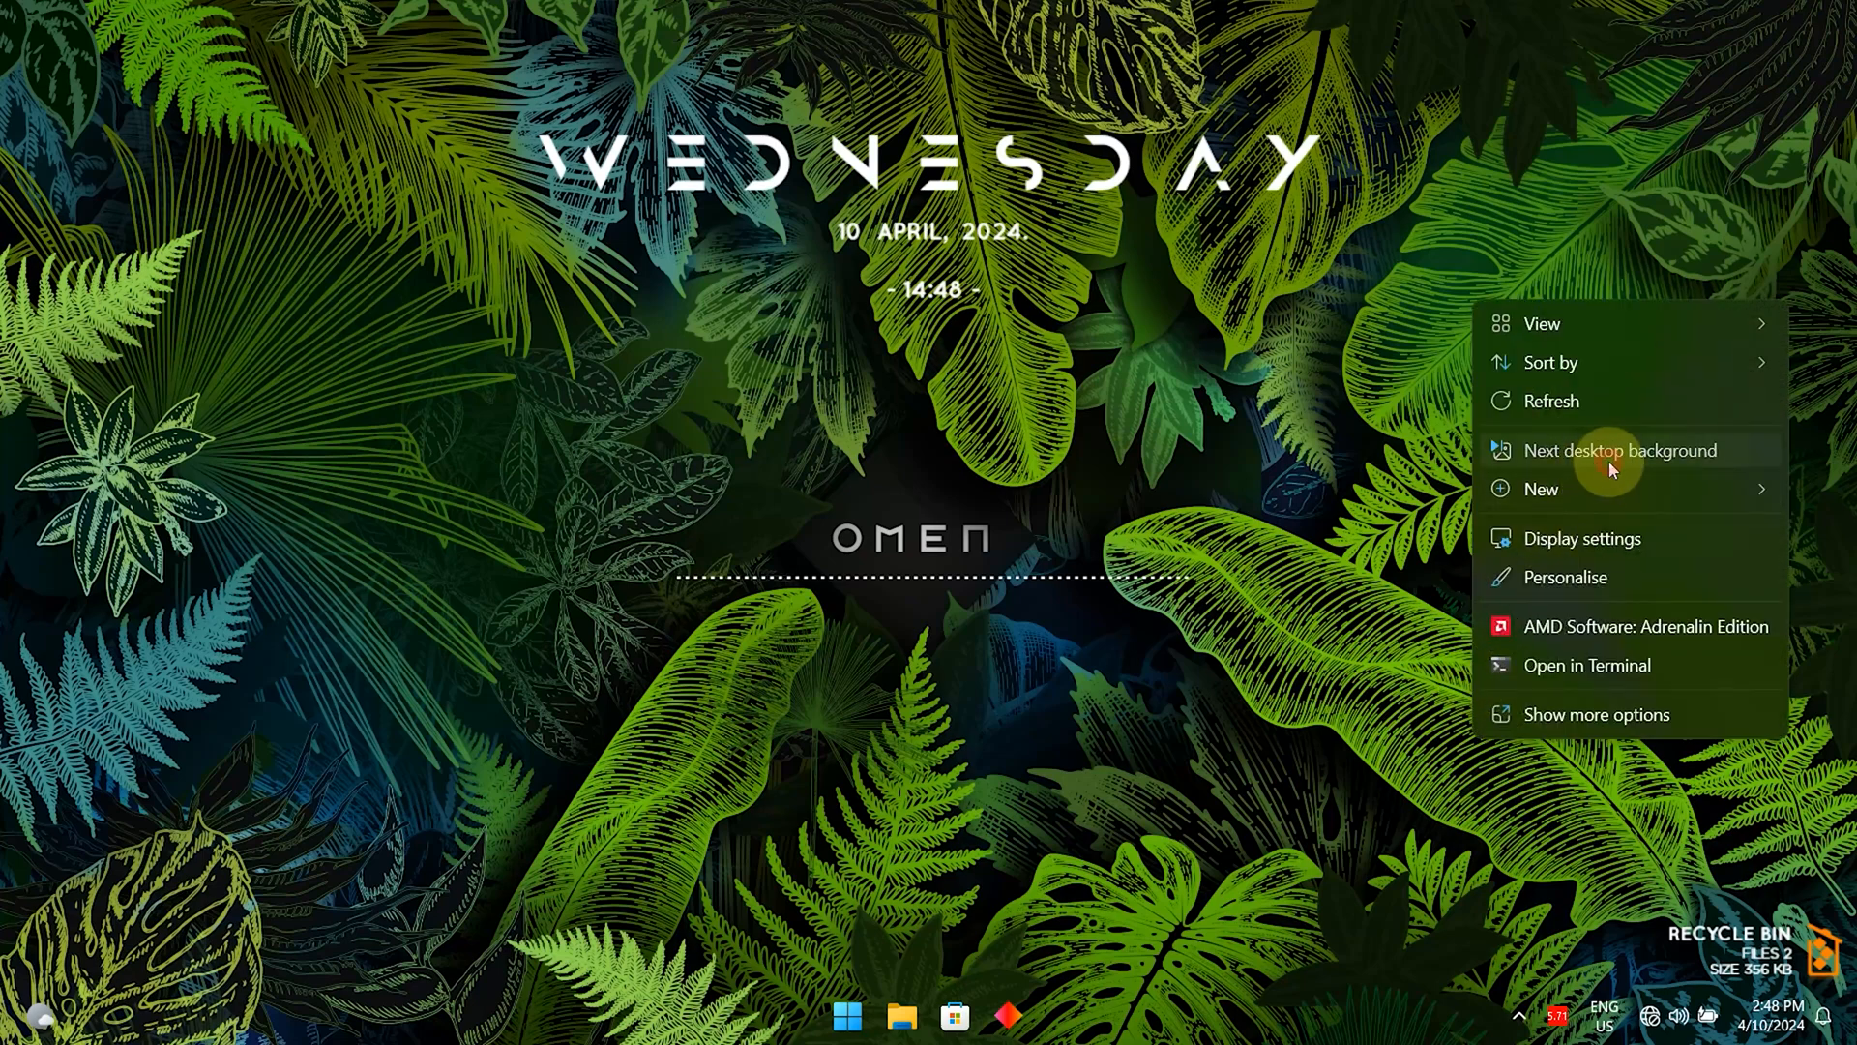
Cycle wallpapers past the jungle scene to the lantern-sky scene and open Start.
left_click(1621, 450)
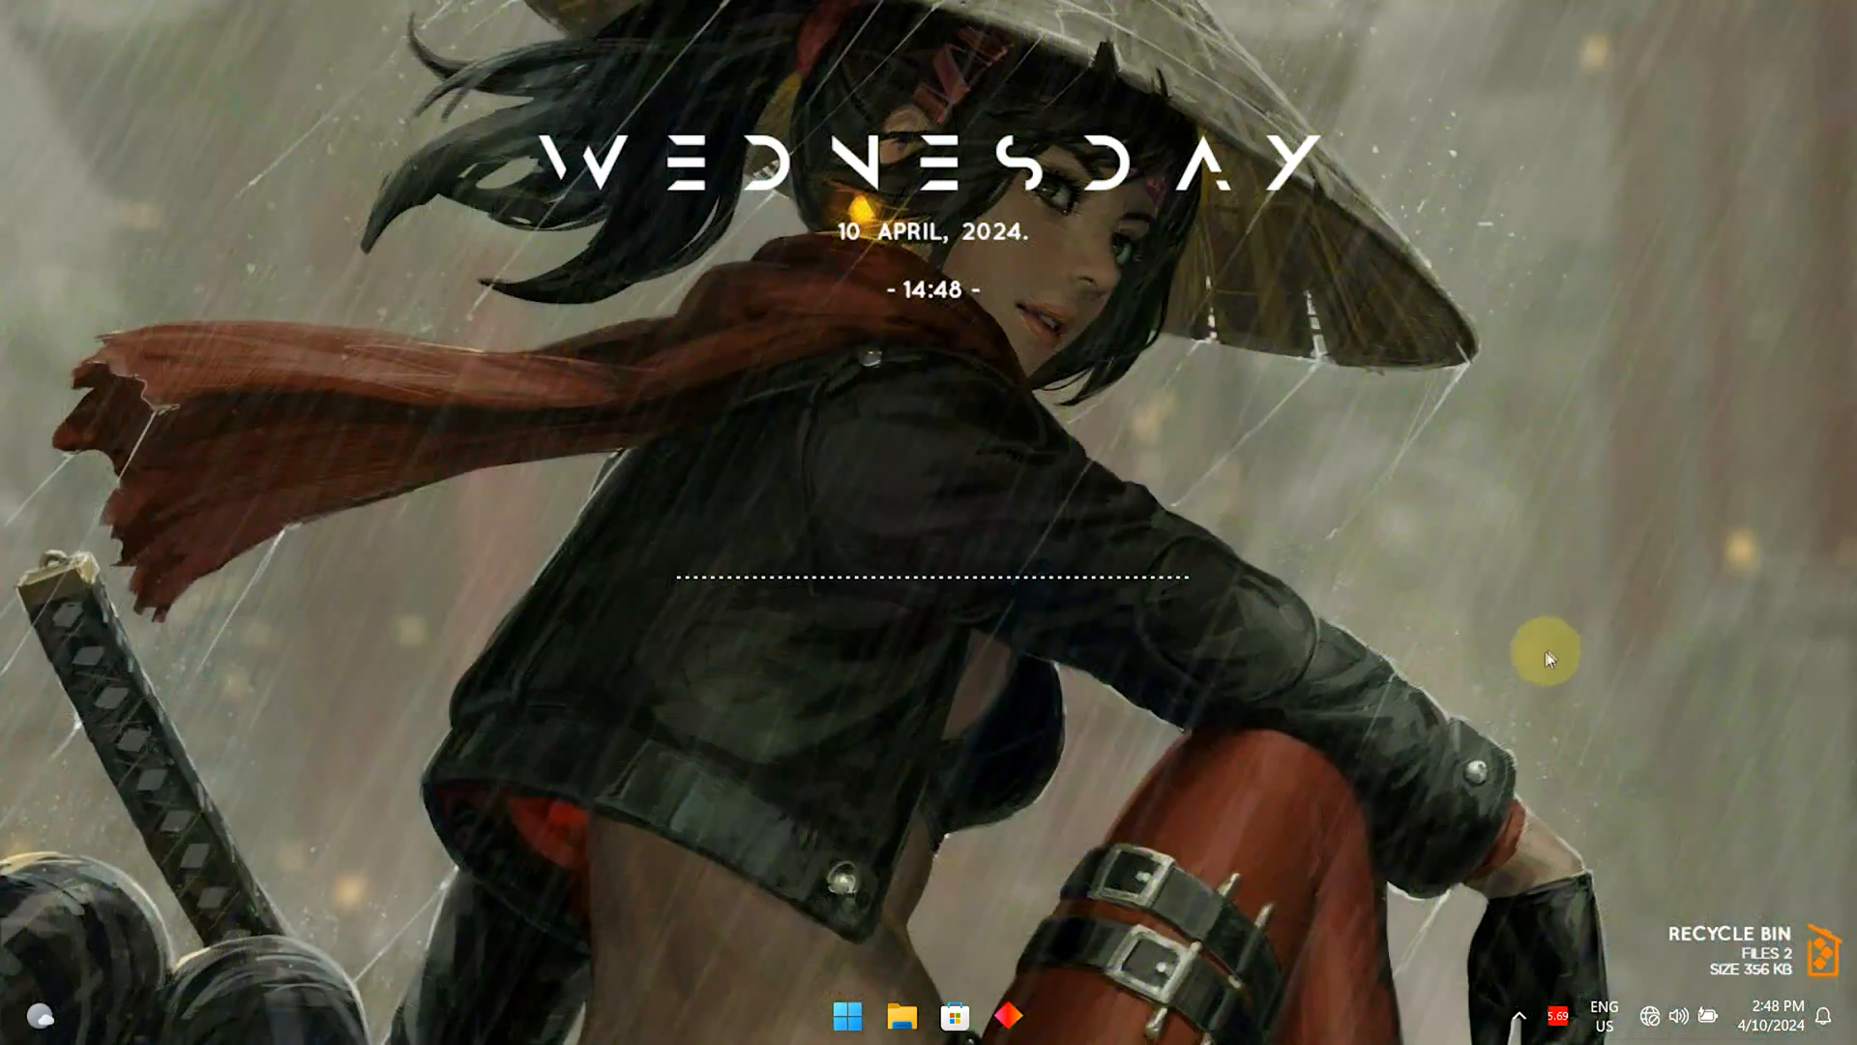
right_click(1547, 655)
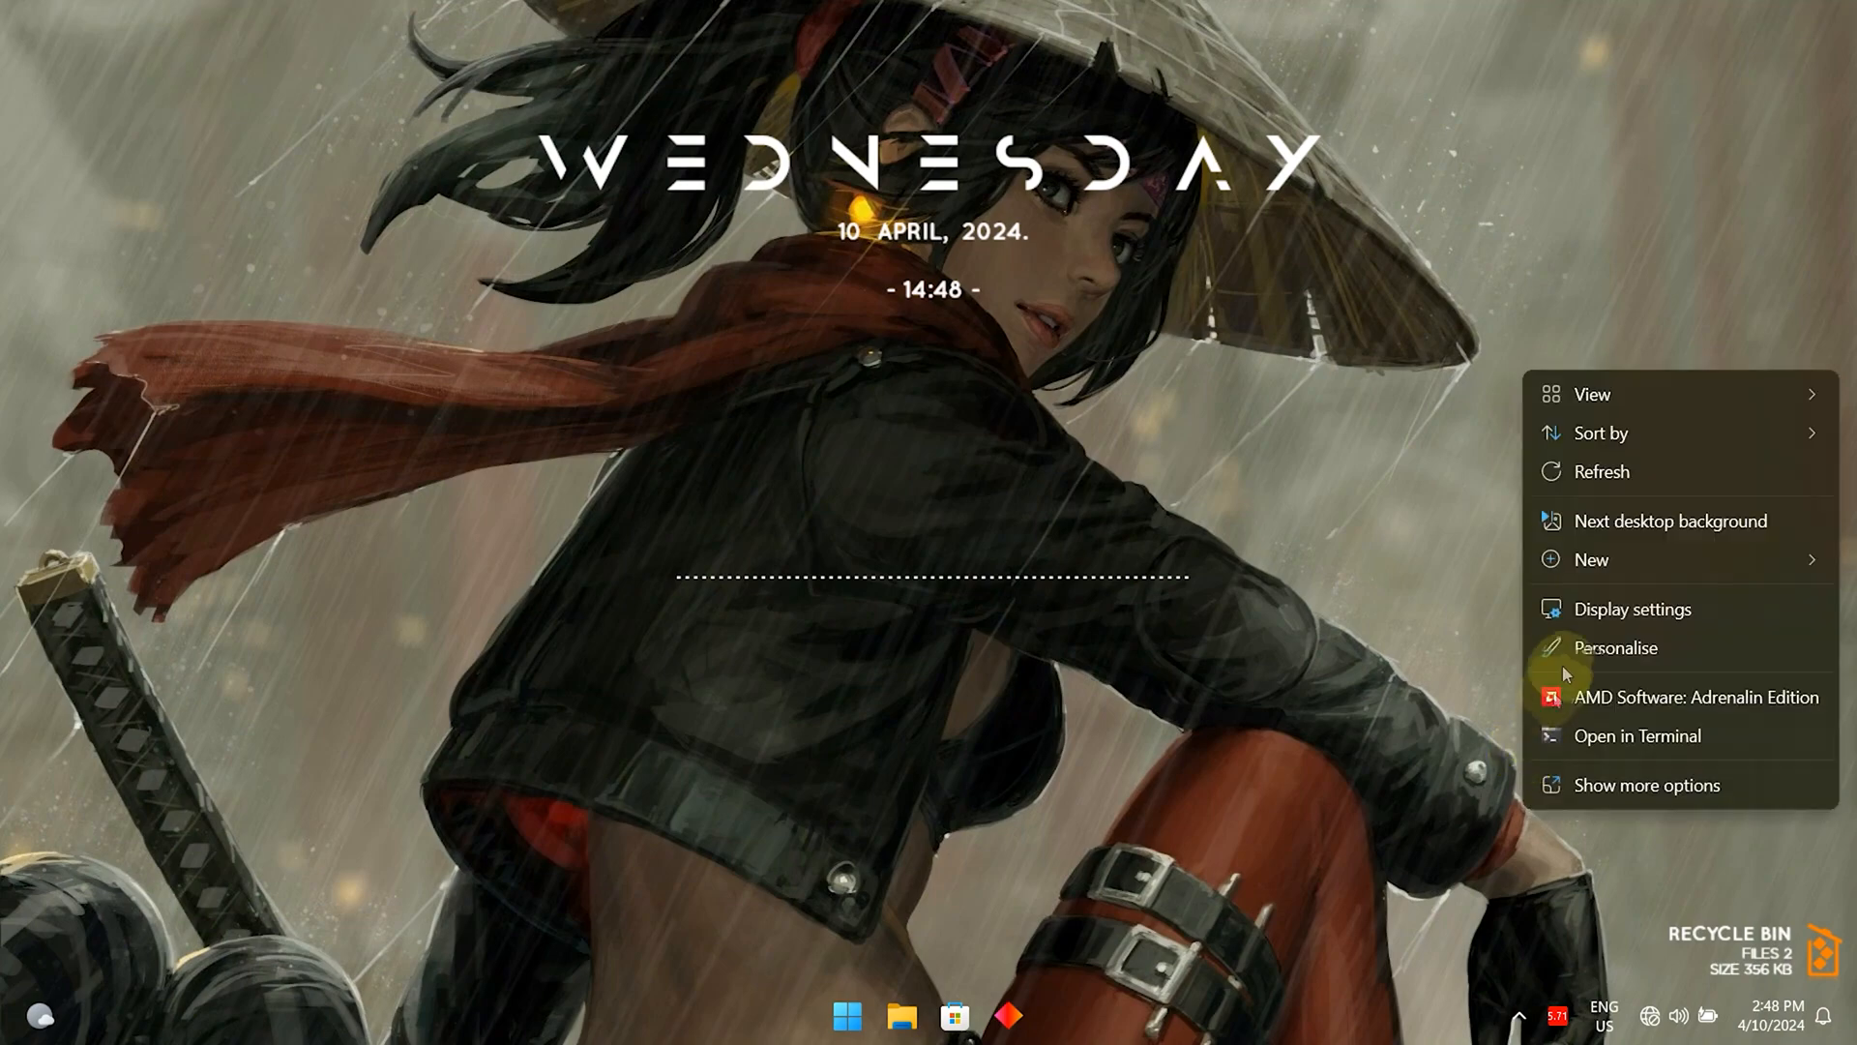
left_click(1671, 521)
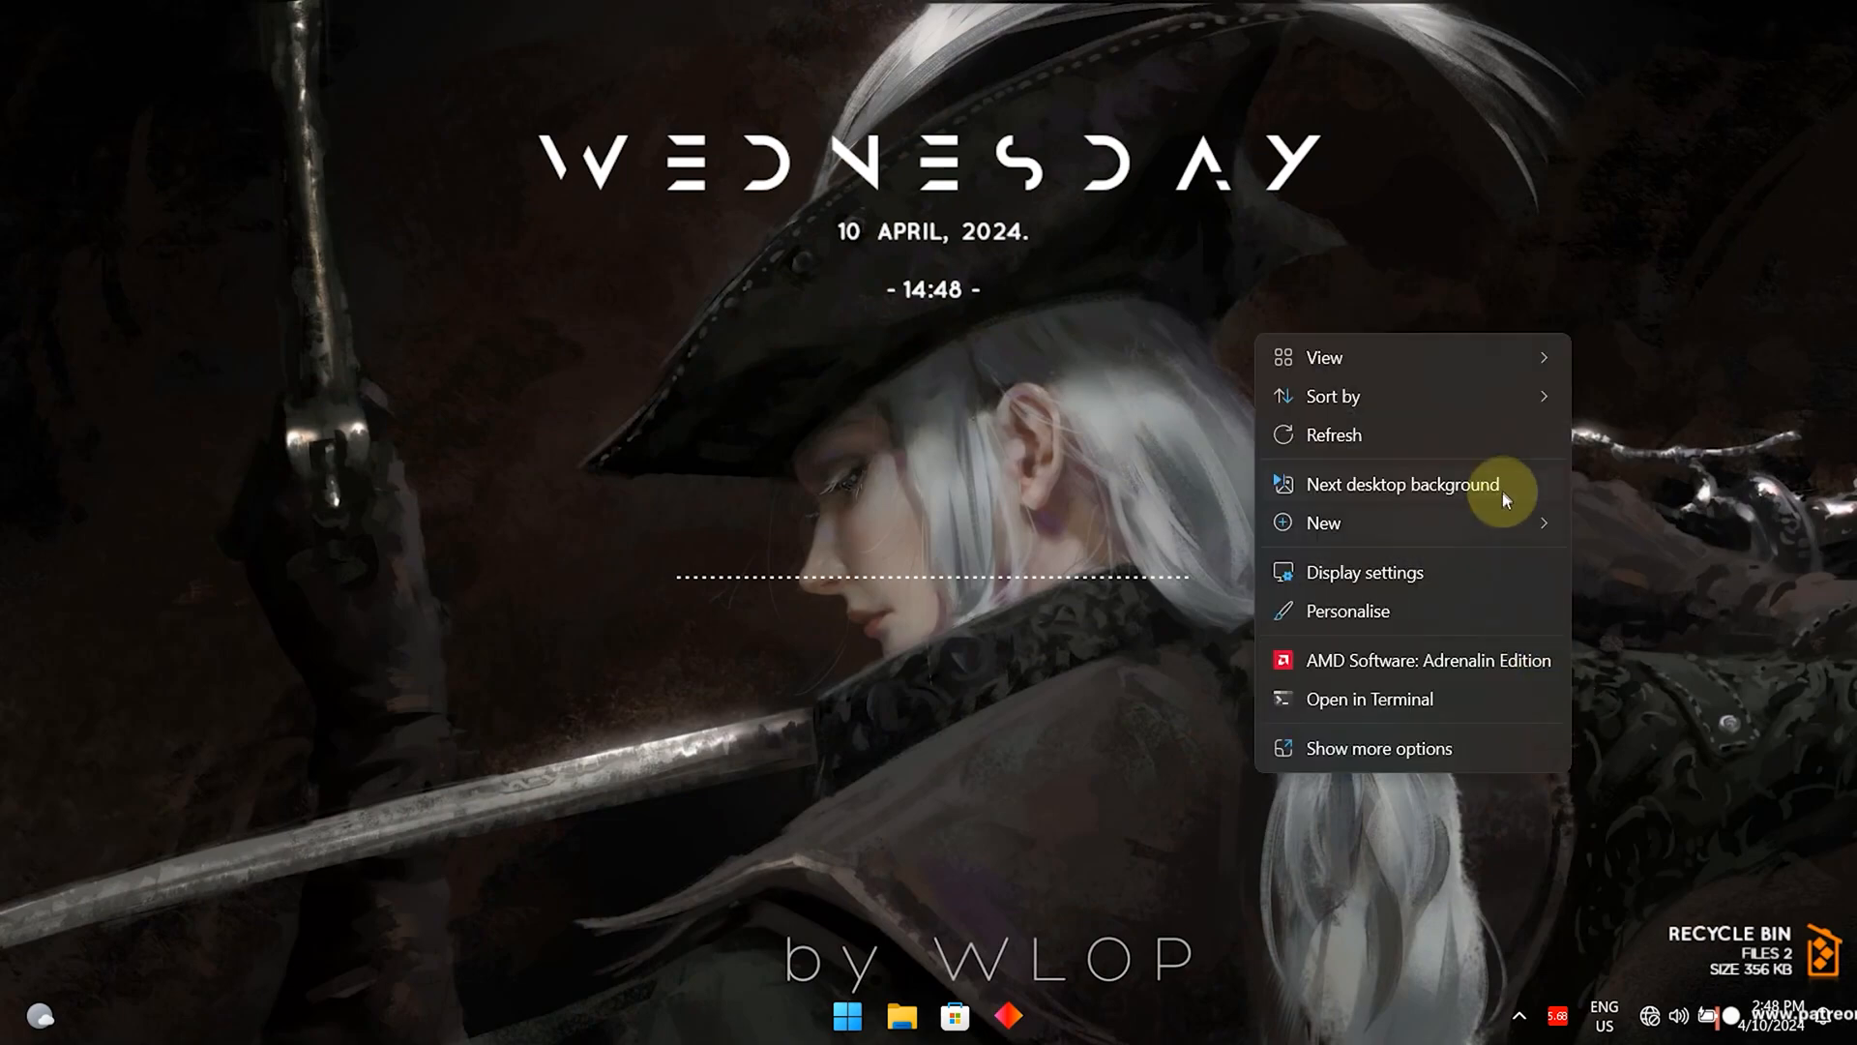
left_click(1403, 483)
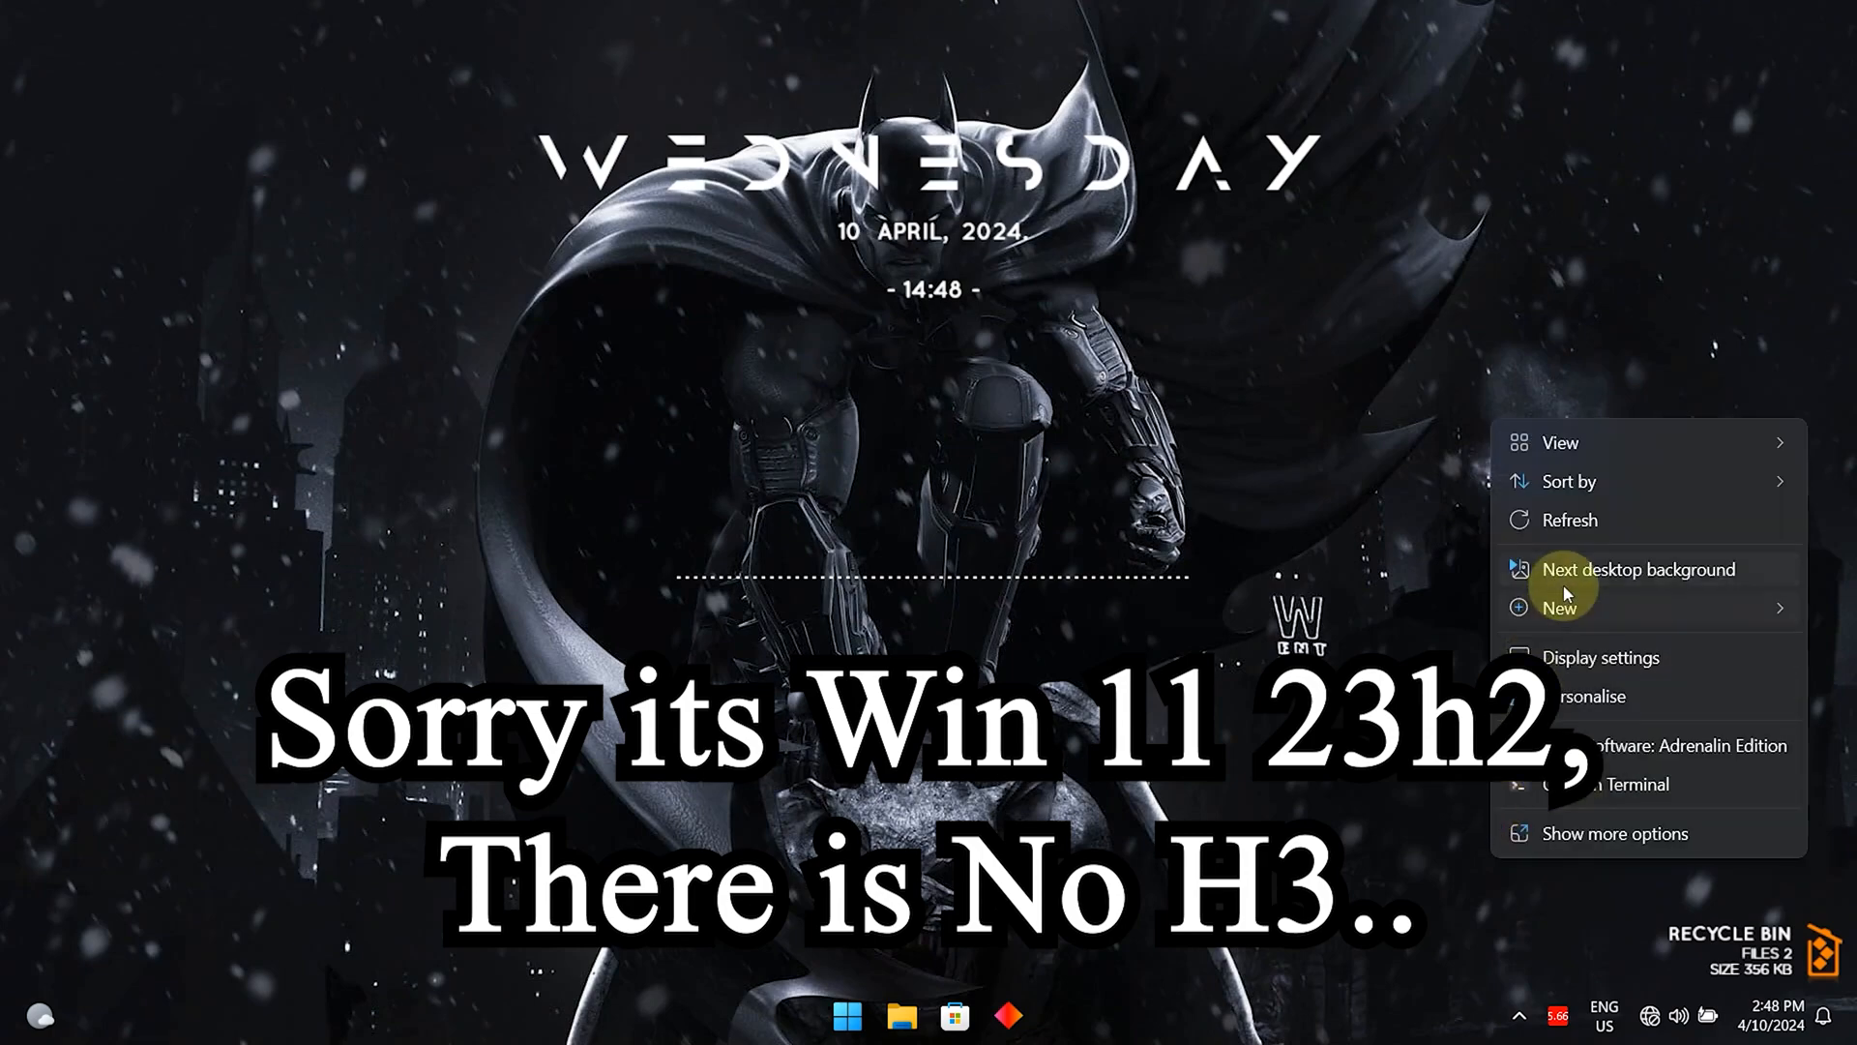
left_click(1639, 569)
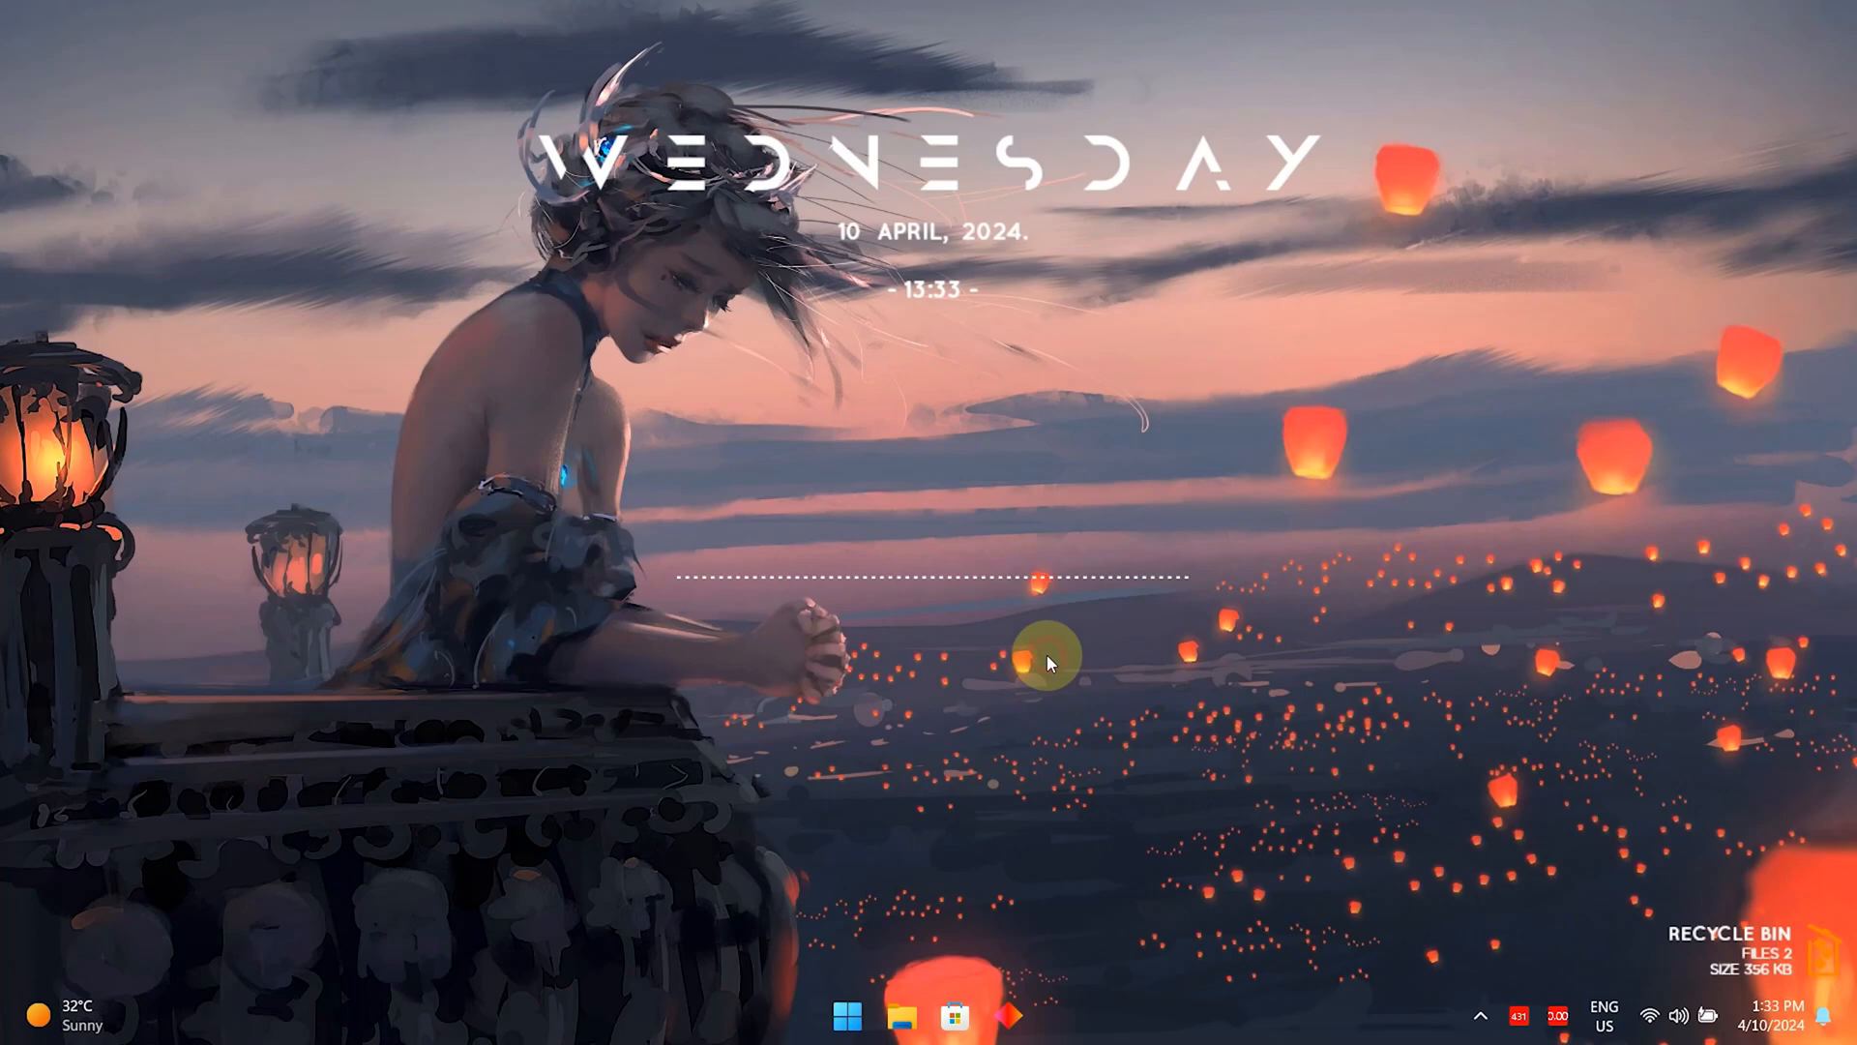
mouse_move(848, 1014)
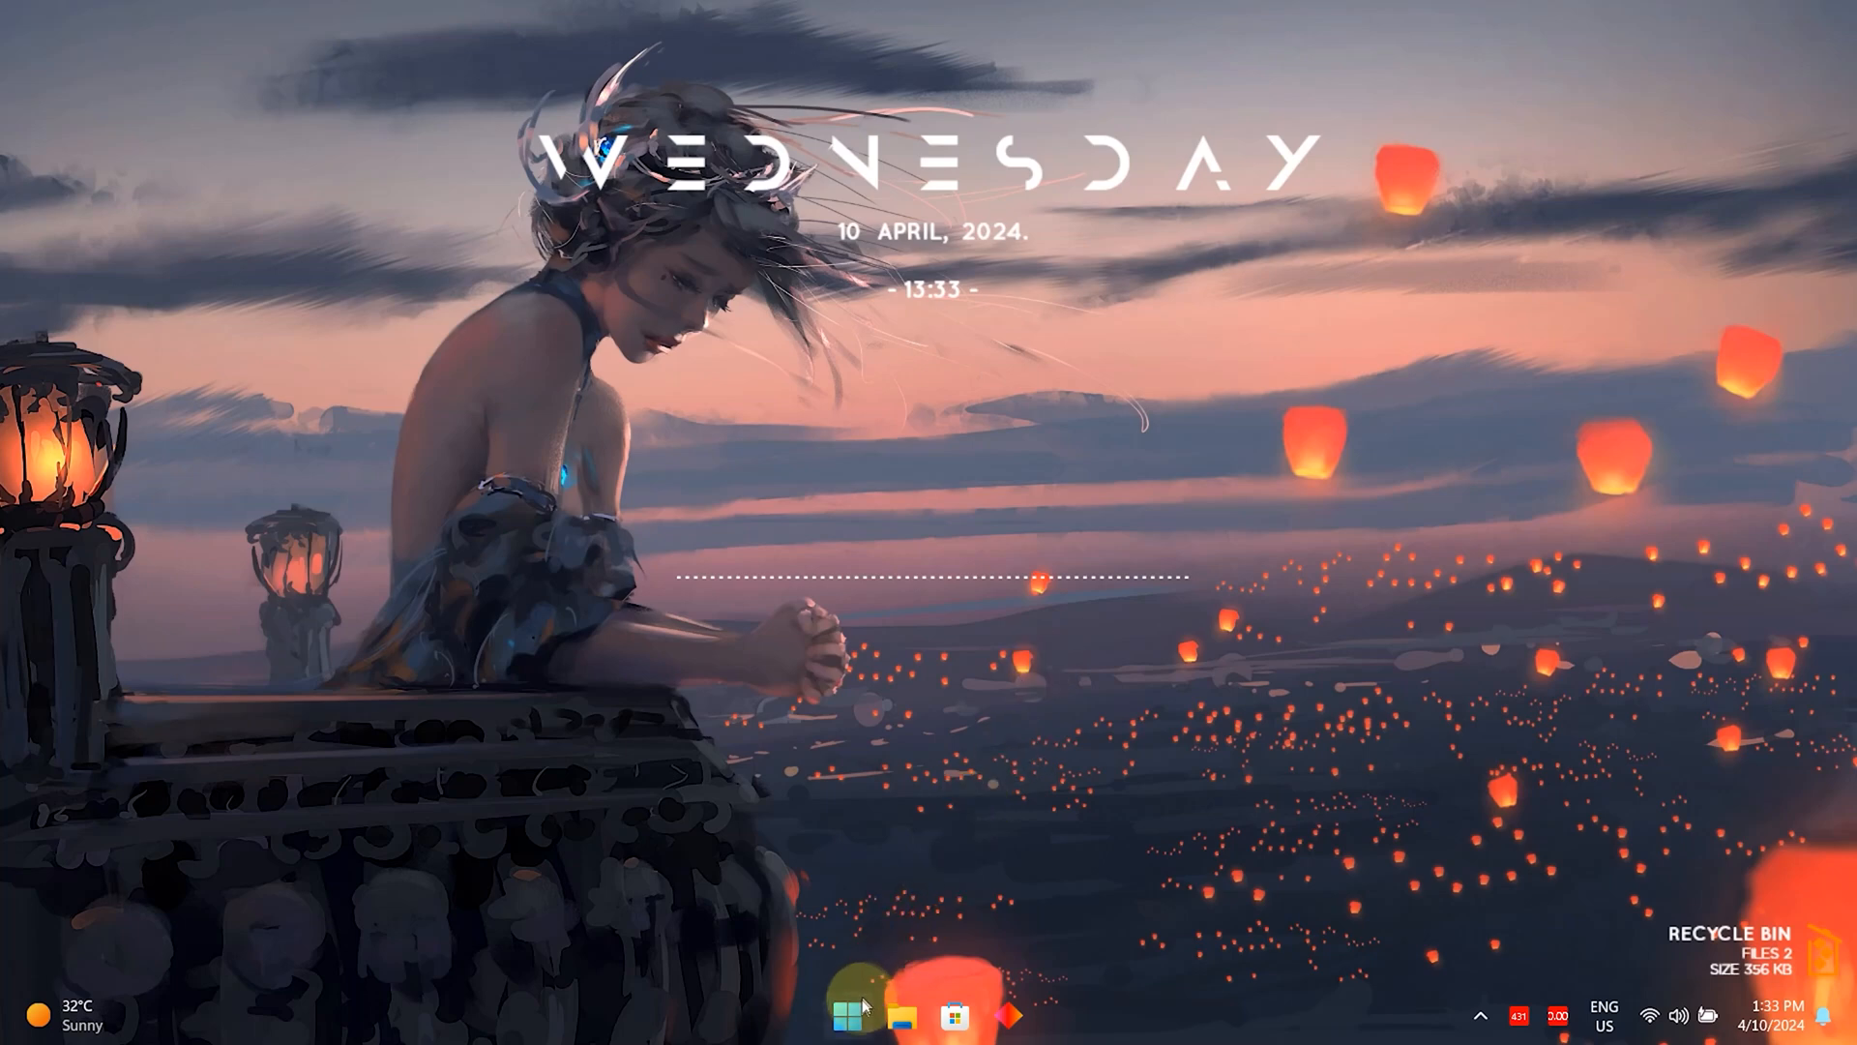
left_click(846, 1015)
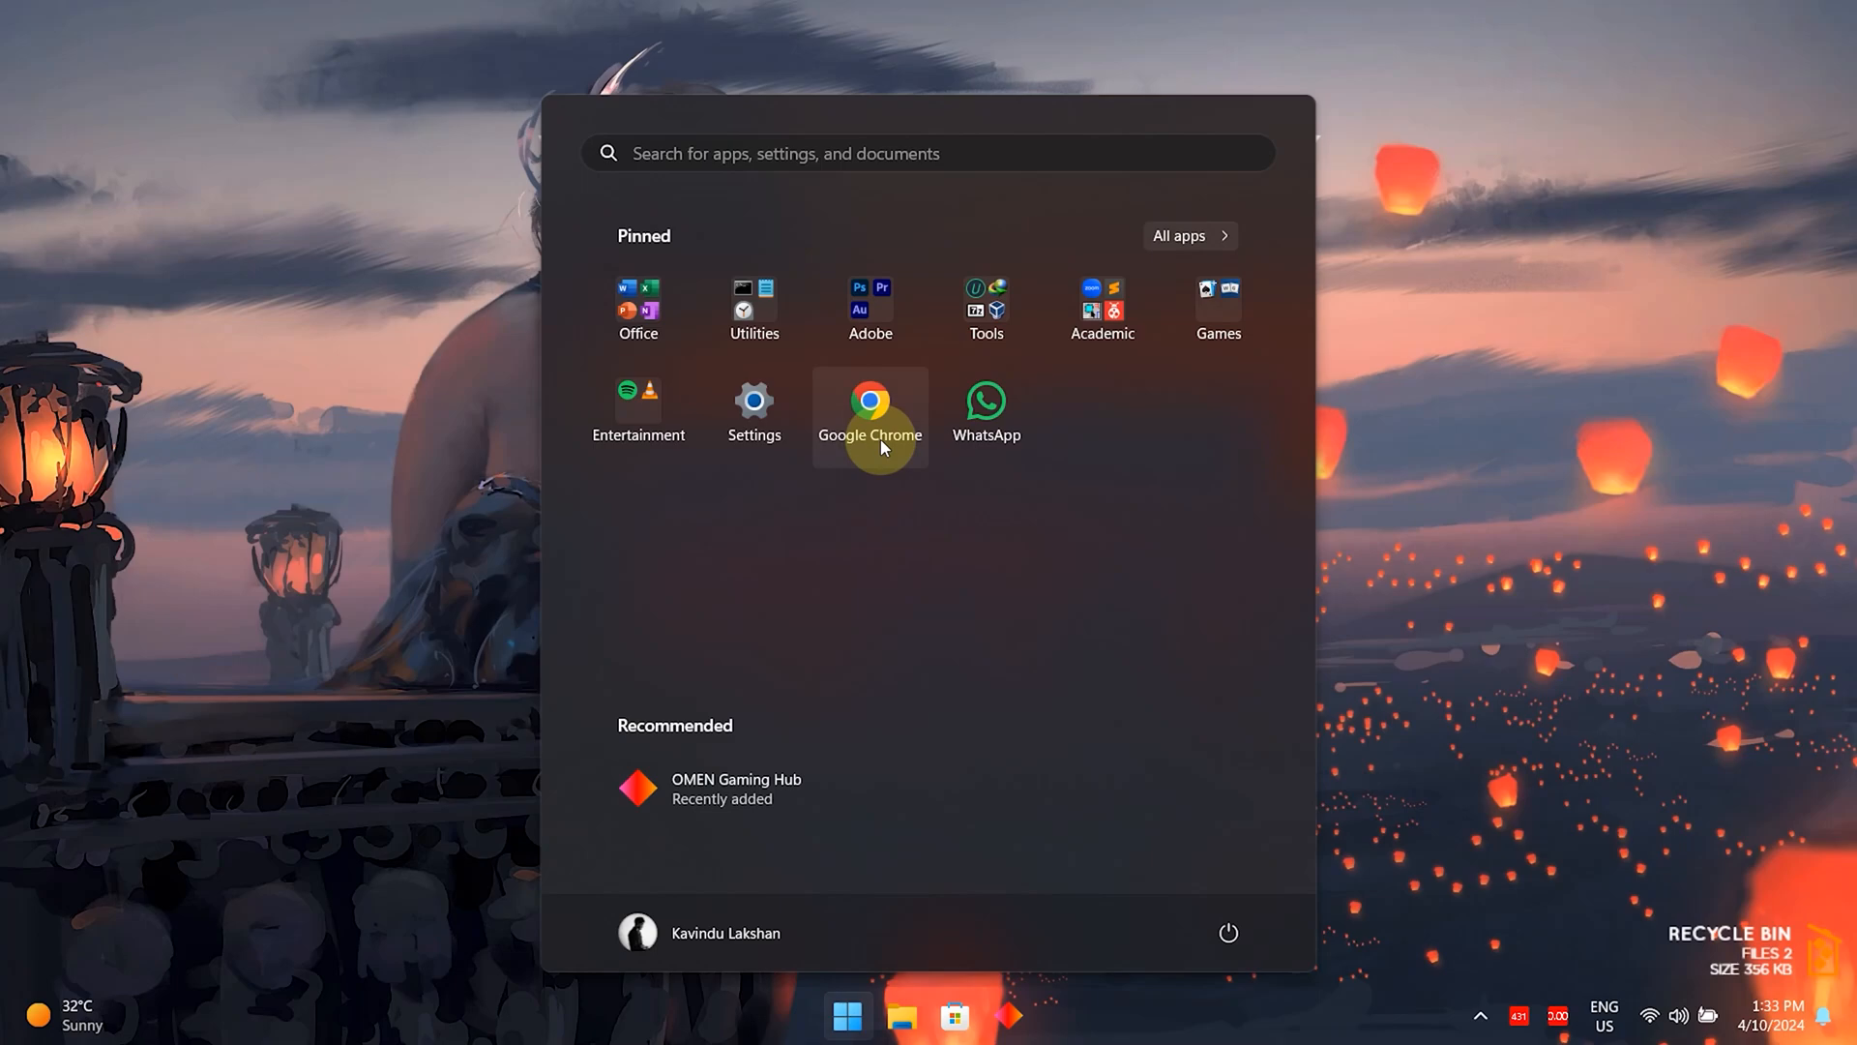
Show image results for the Windows install search and preview the Help Forums and Seagate screenshots.
left_click(870, 402)
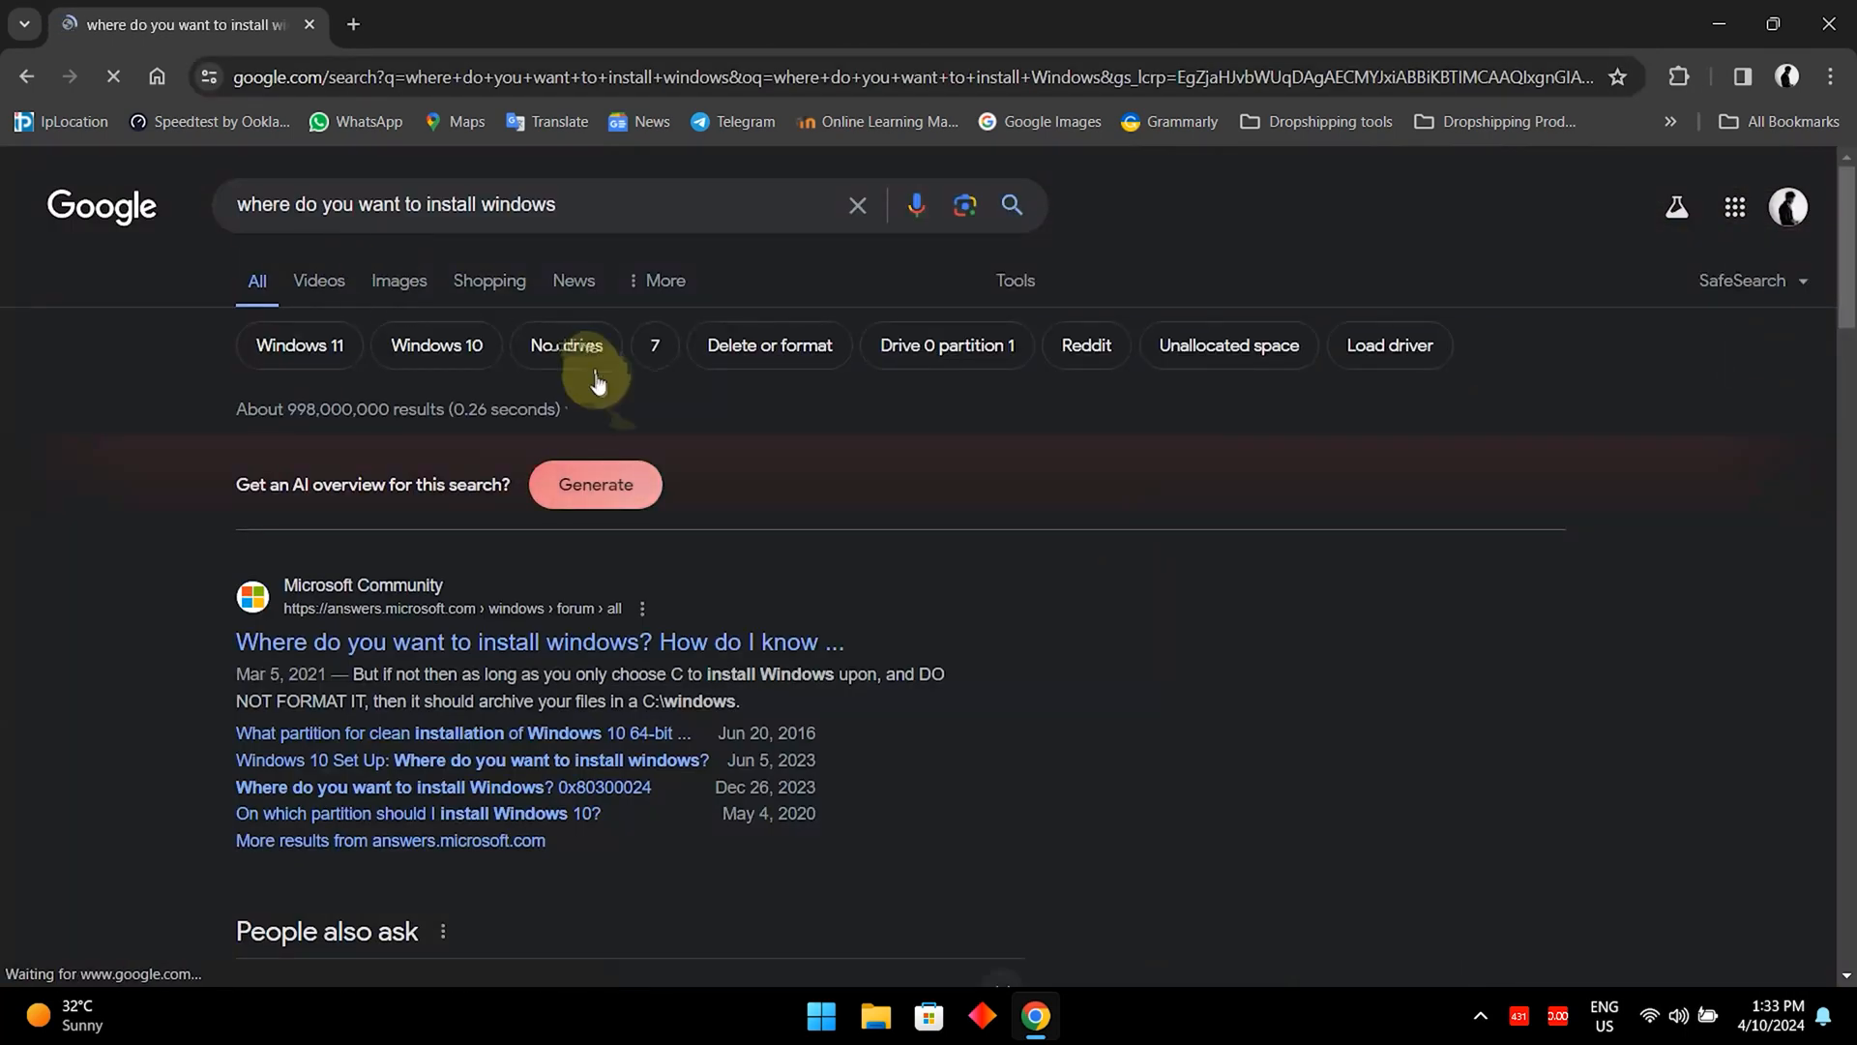
left_click(400, 280)
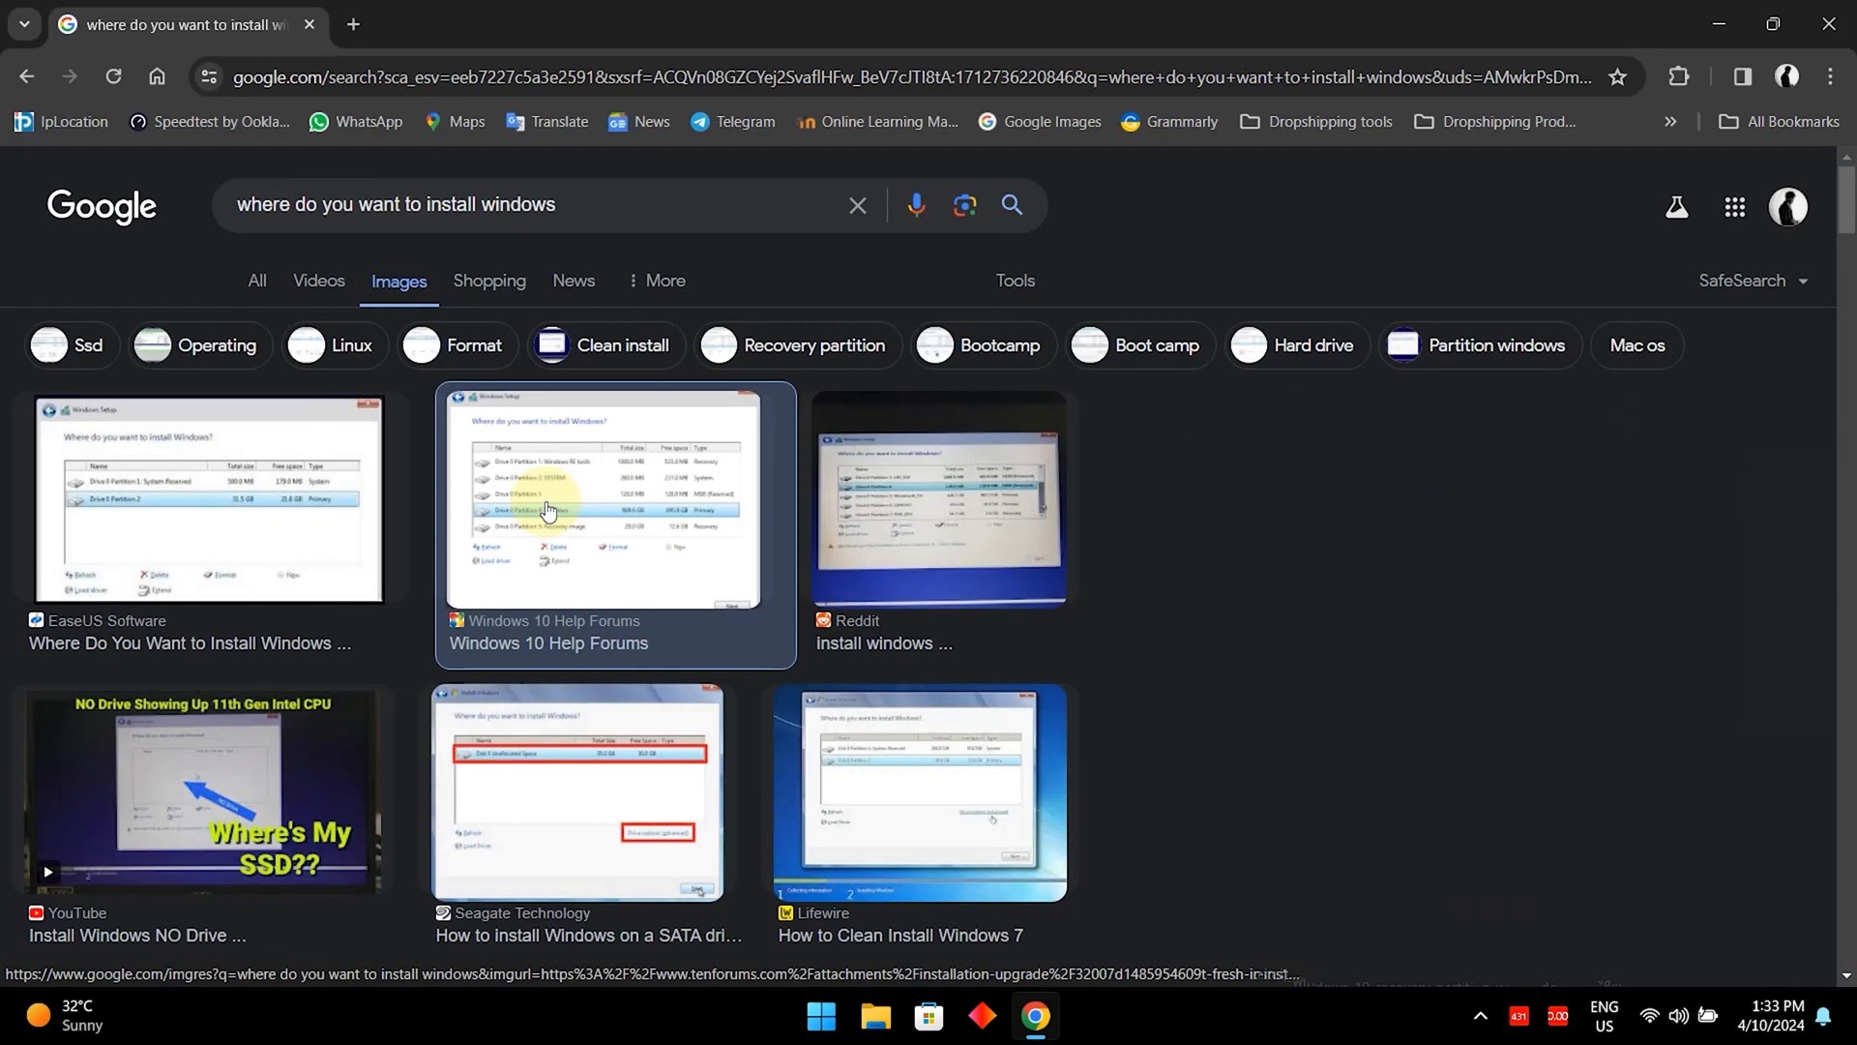
left_click(605, 497)
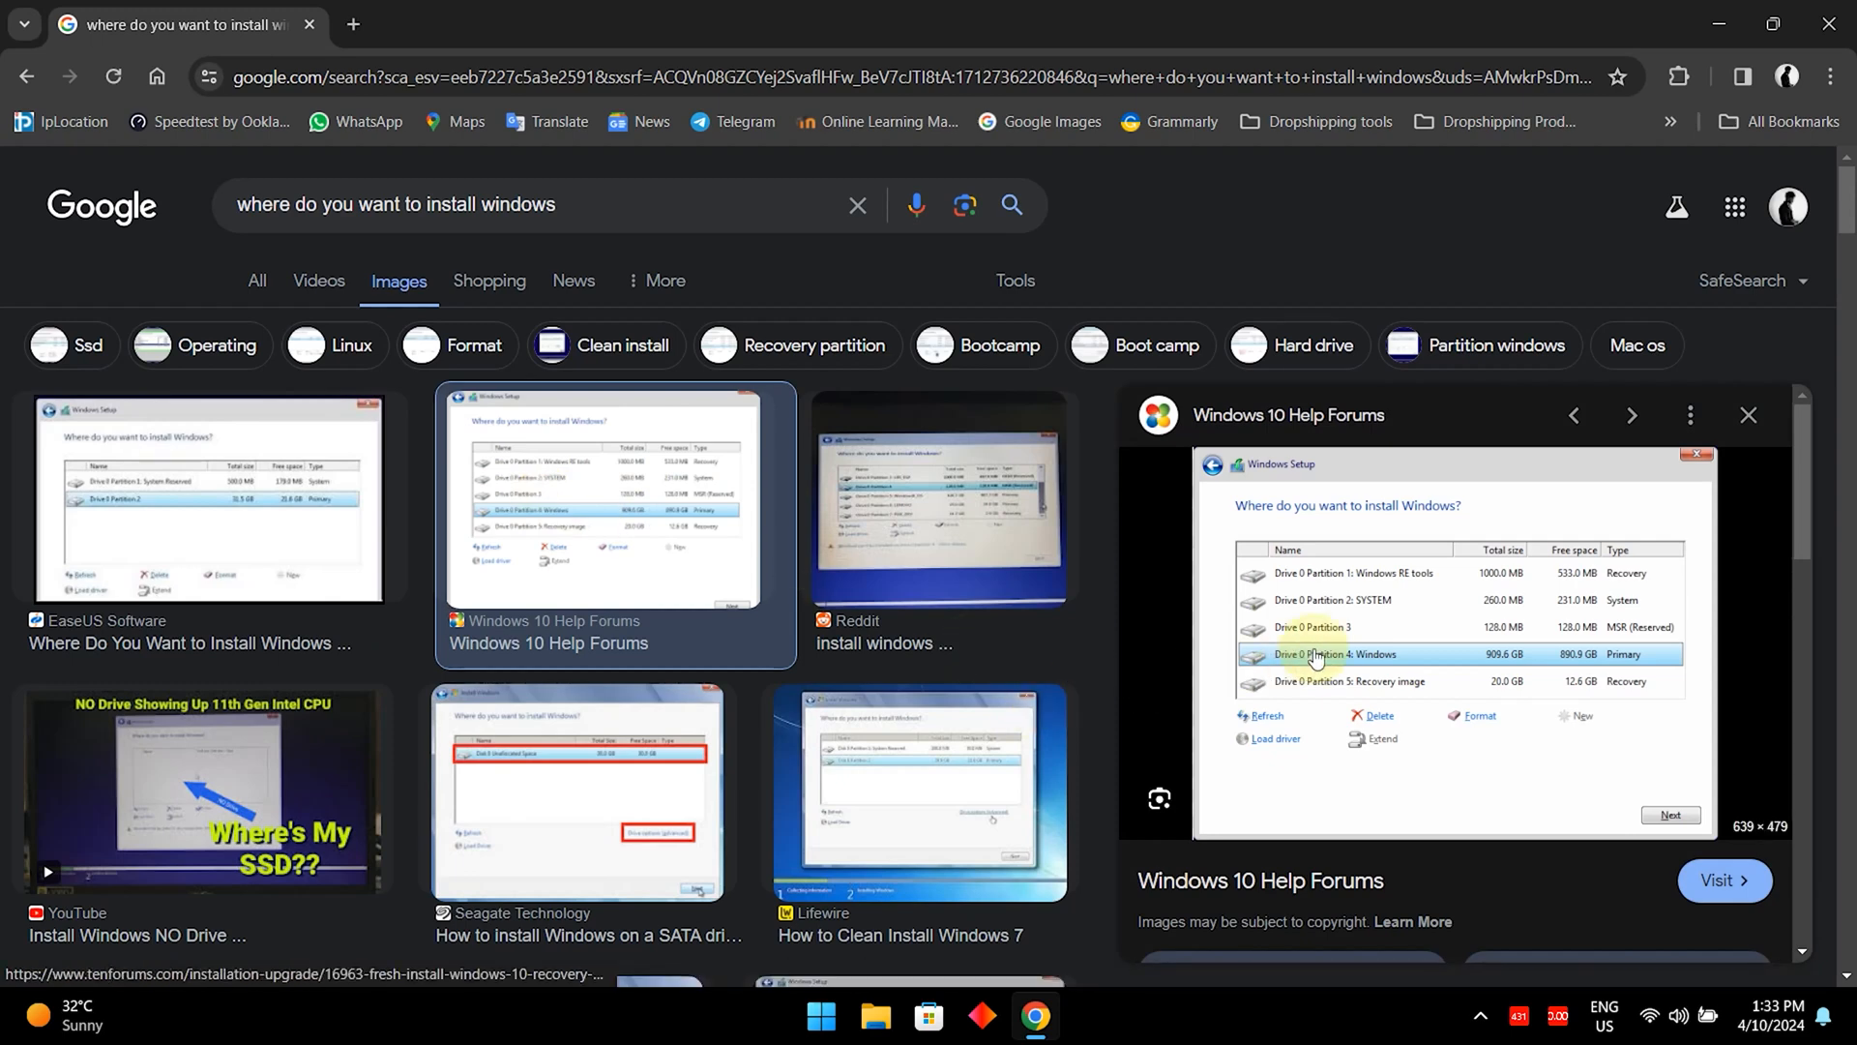
mouse_move(1387, 626)
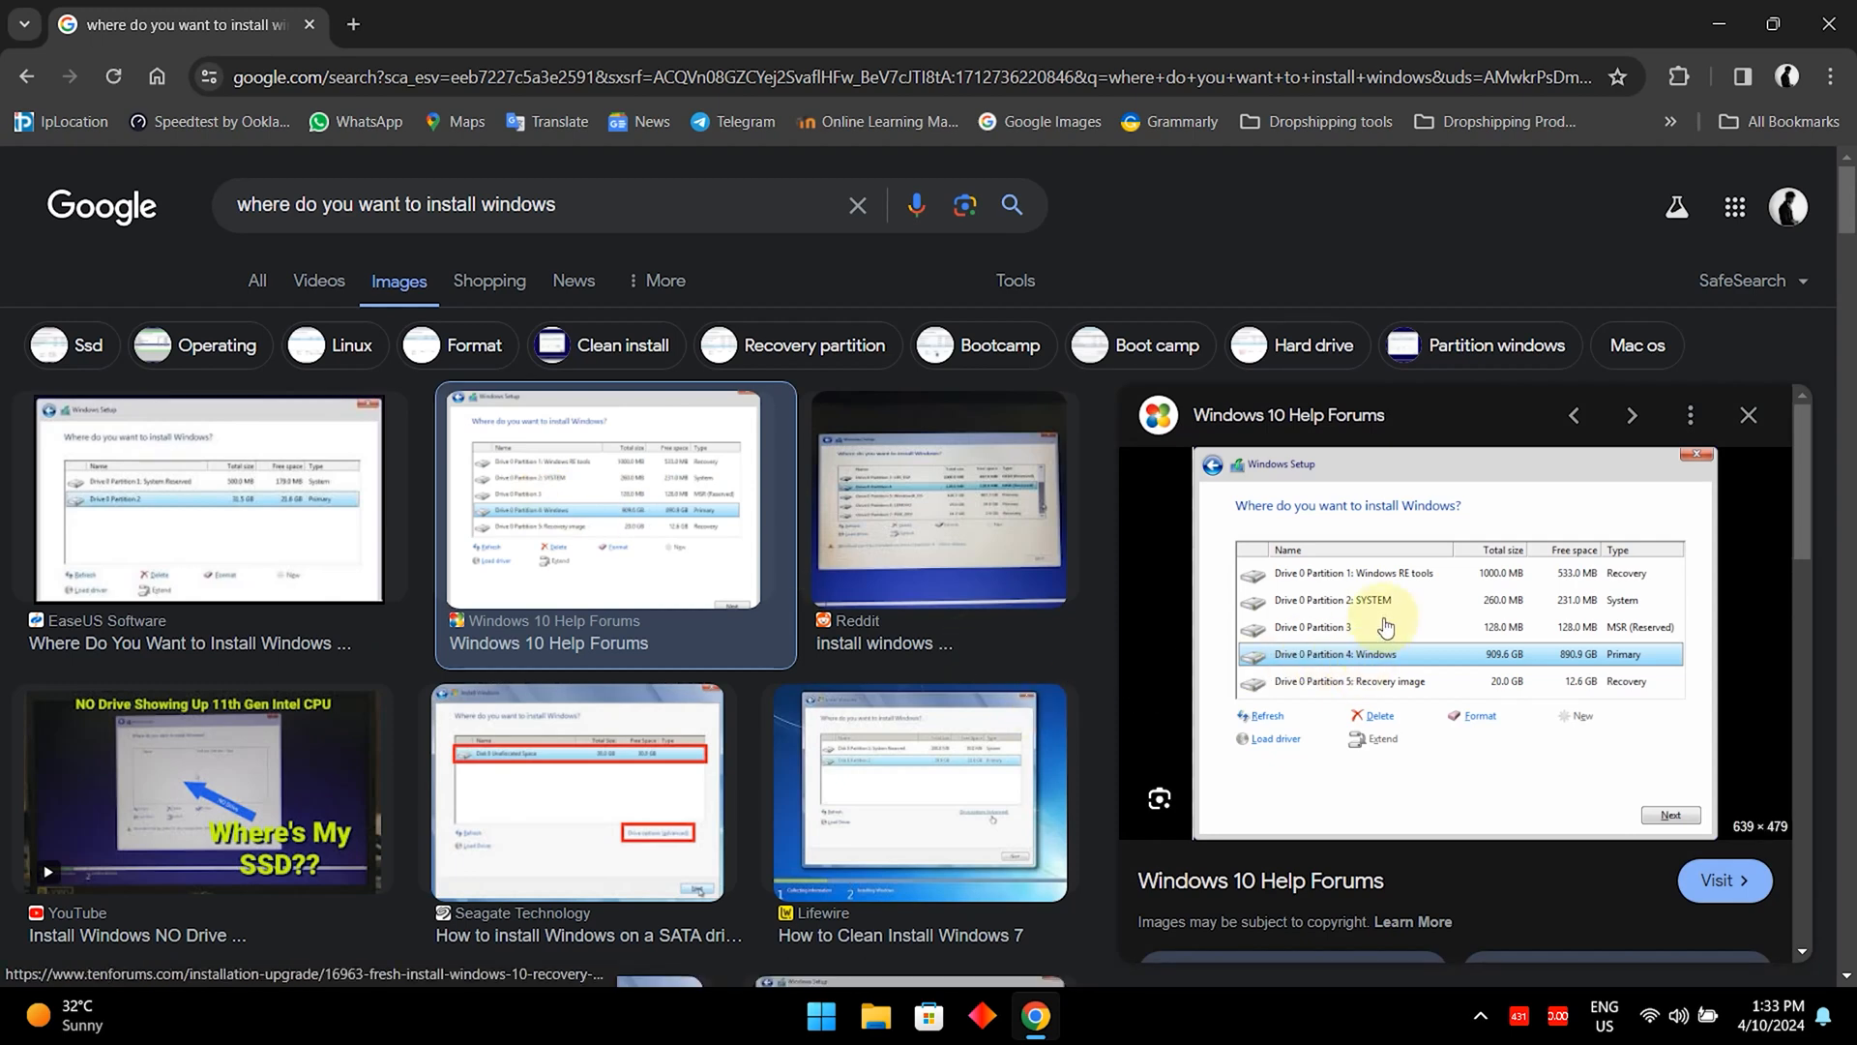
mouse_move(1409, 675)
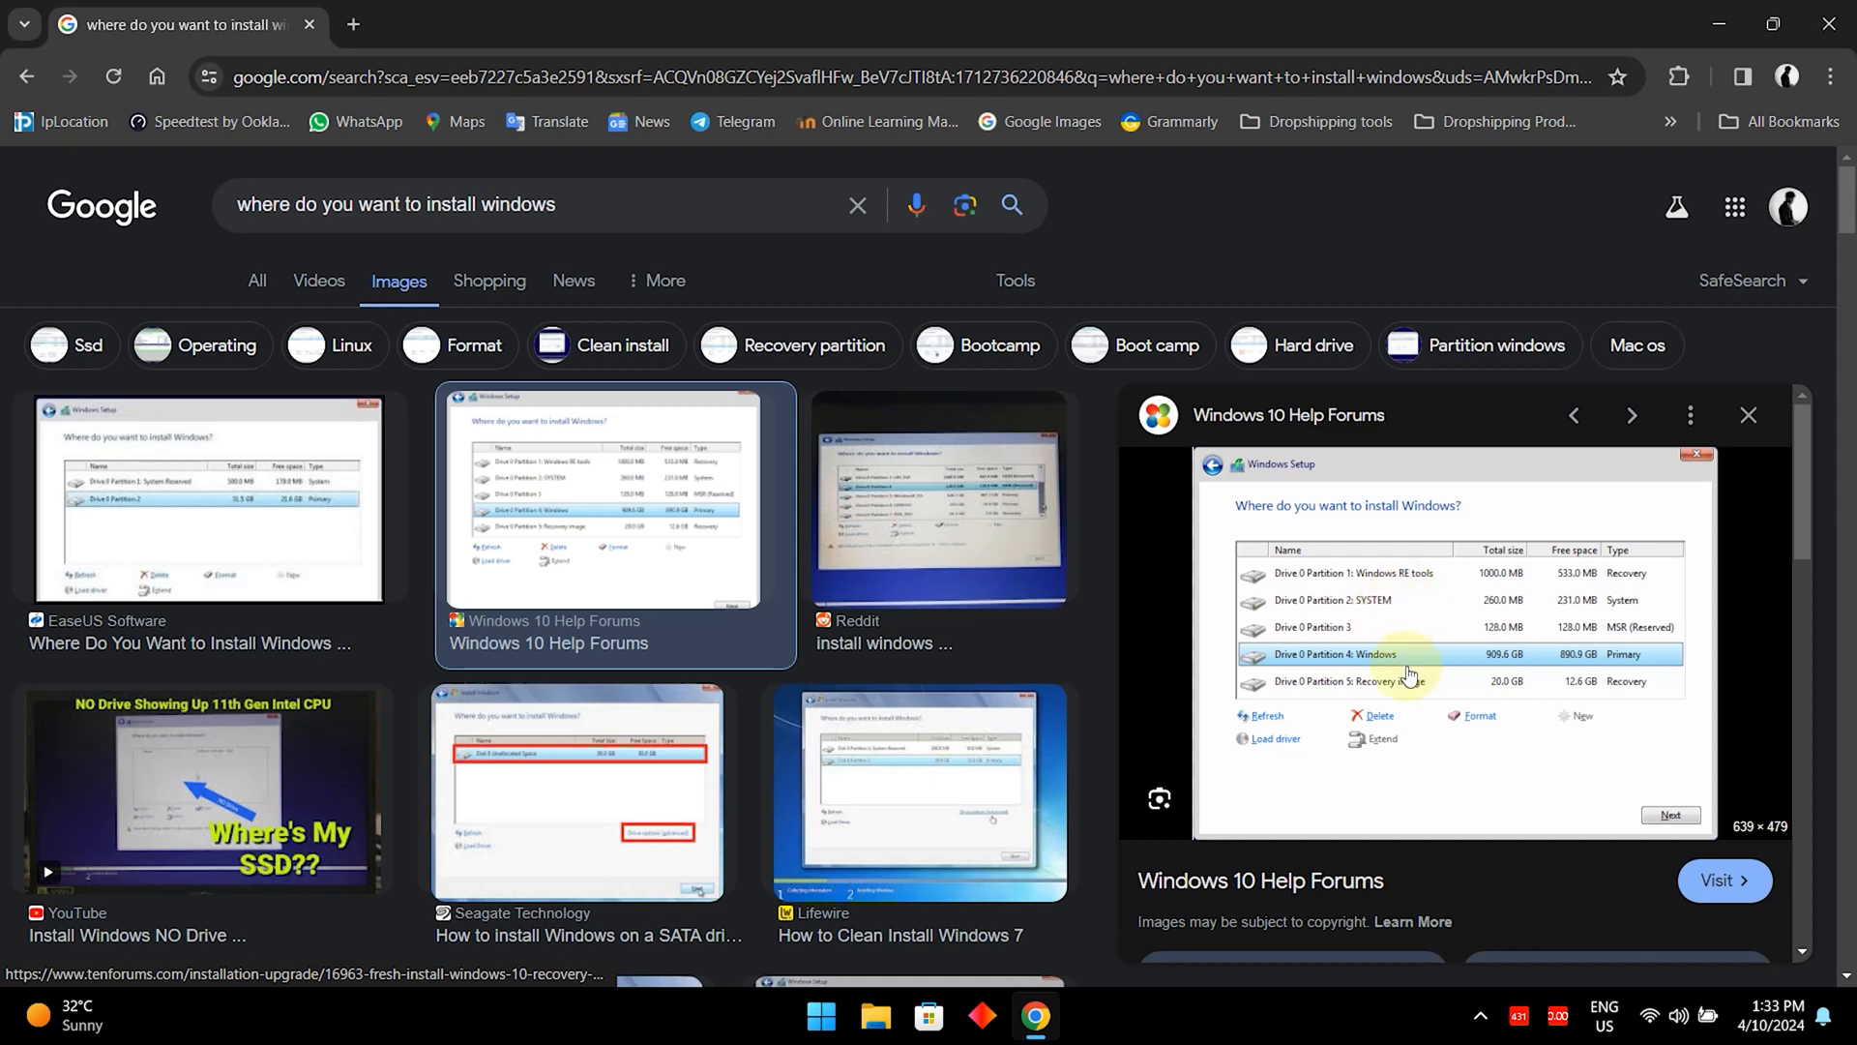
mouse_move(1426, 613)
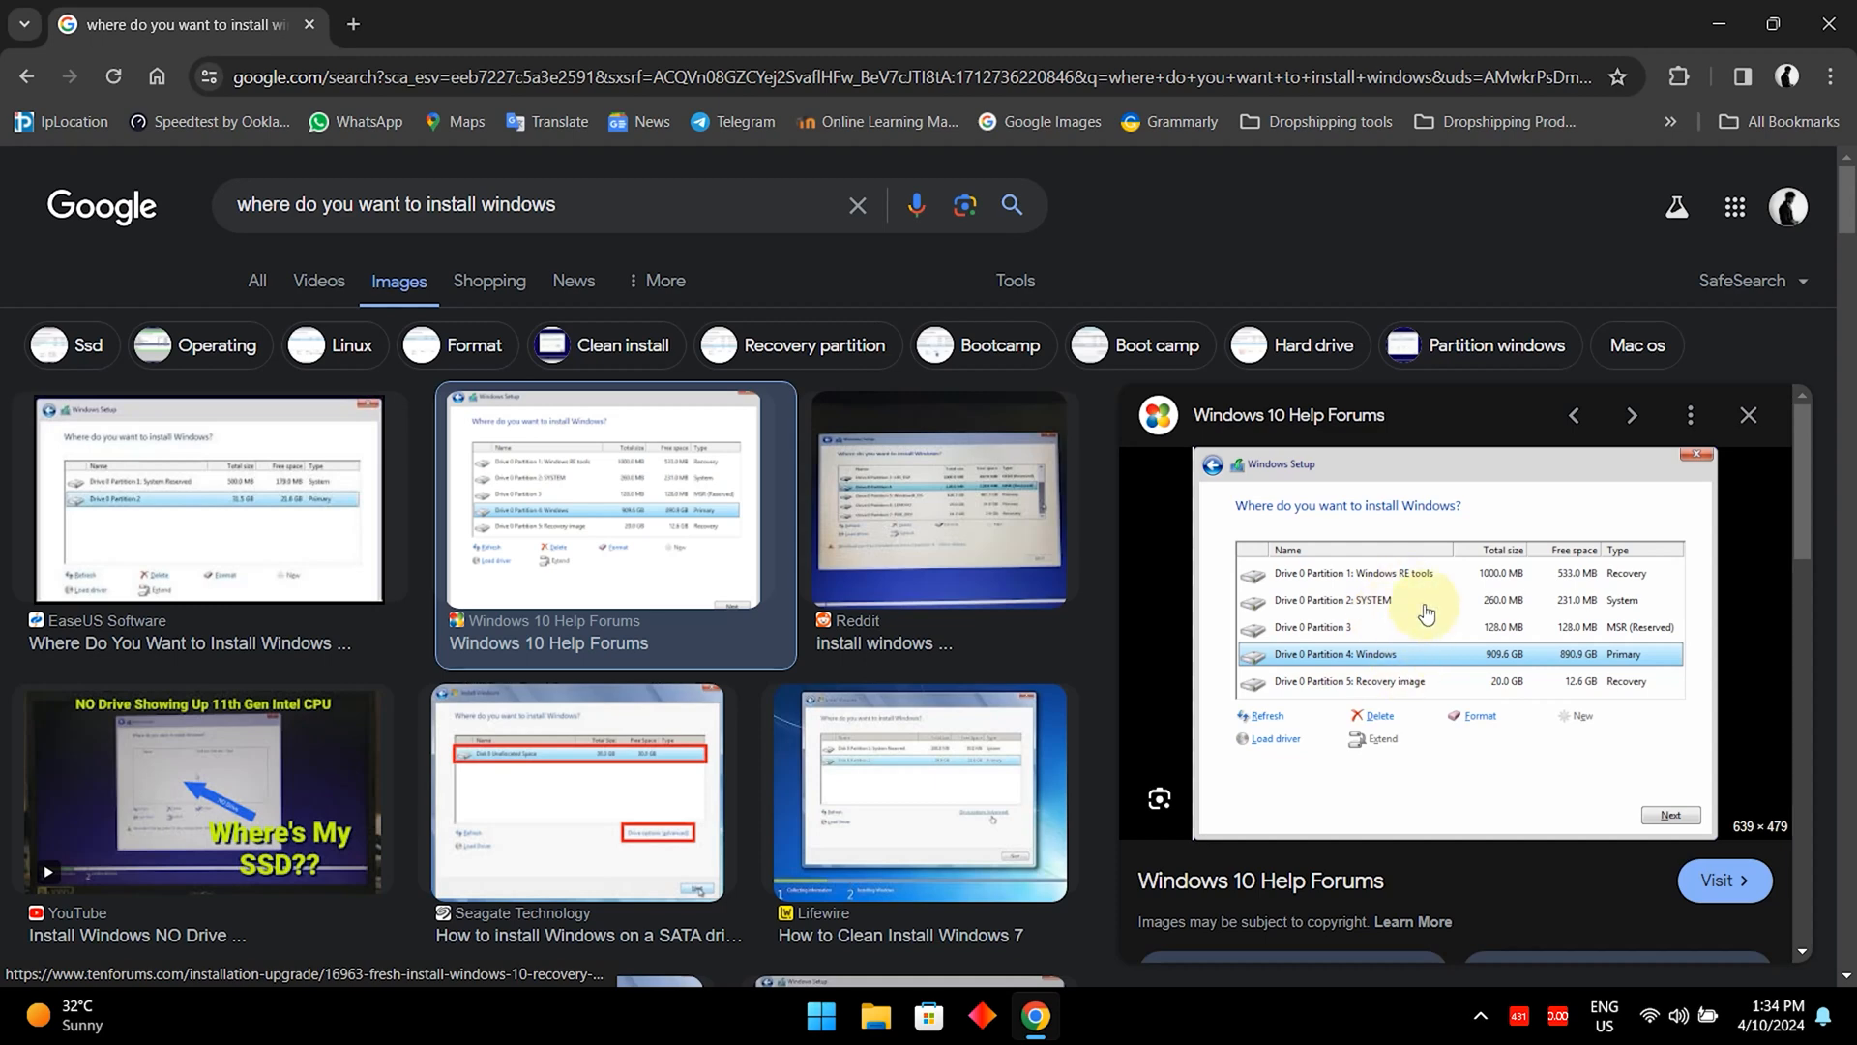
mouse_move(1076, 592)
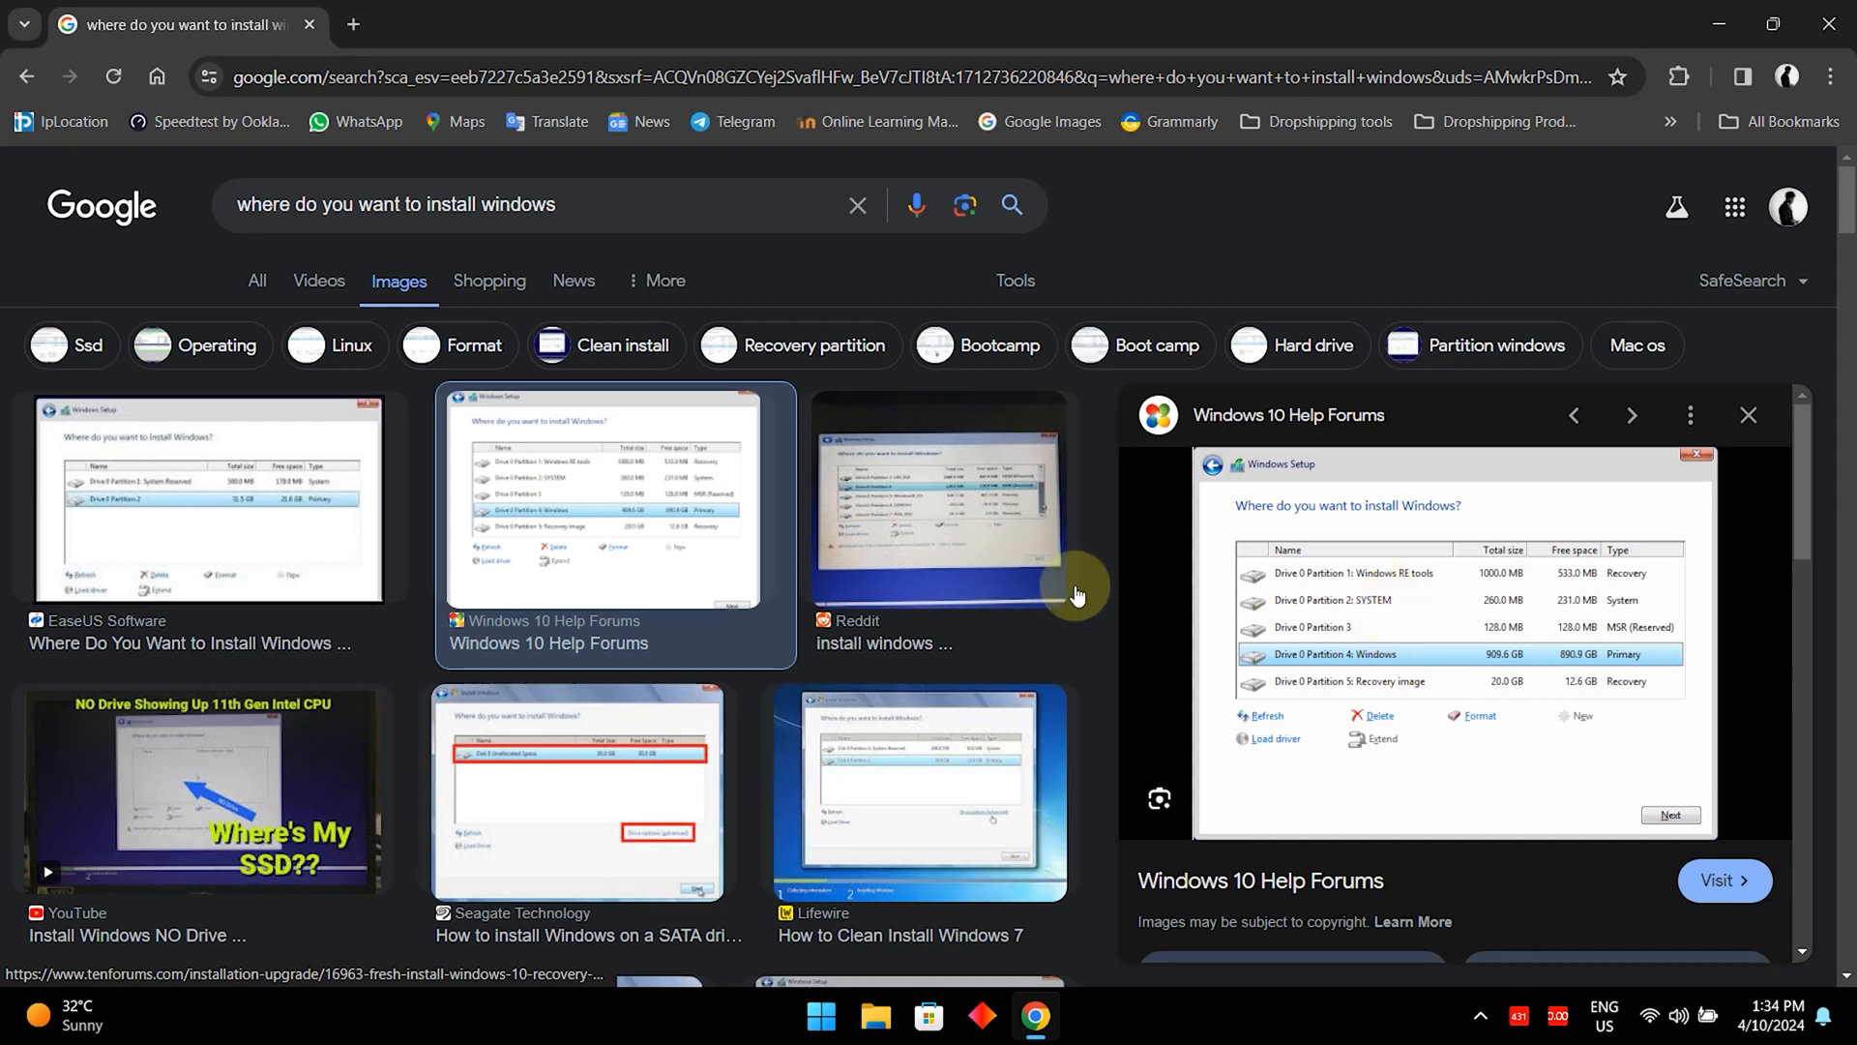
left_click(589, 793)
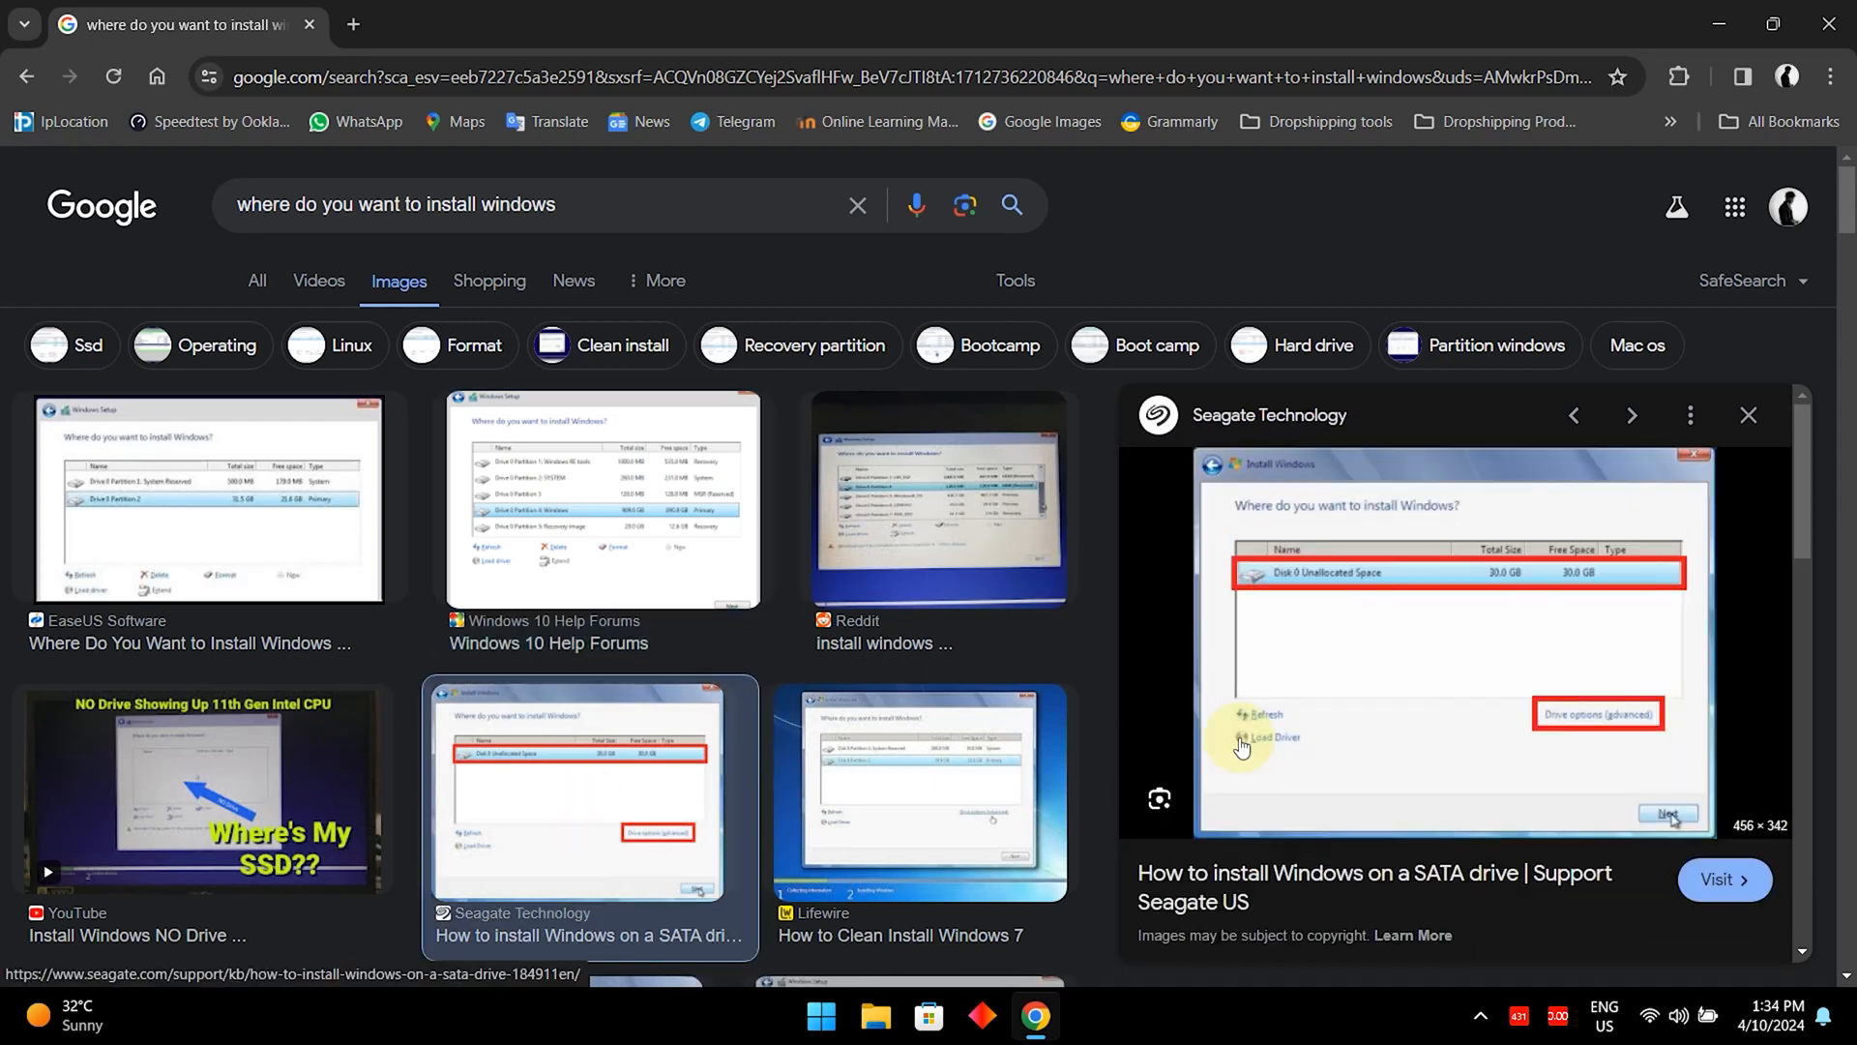
mouse_move(1366, 601)
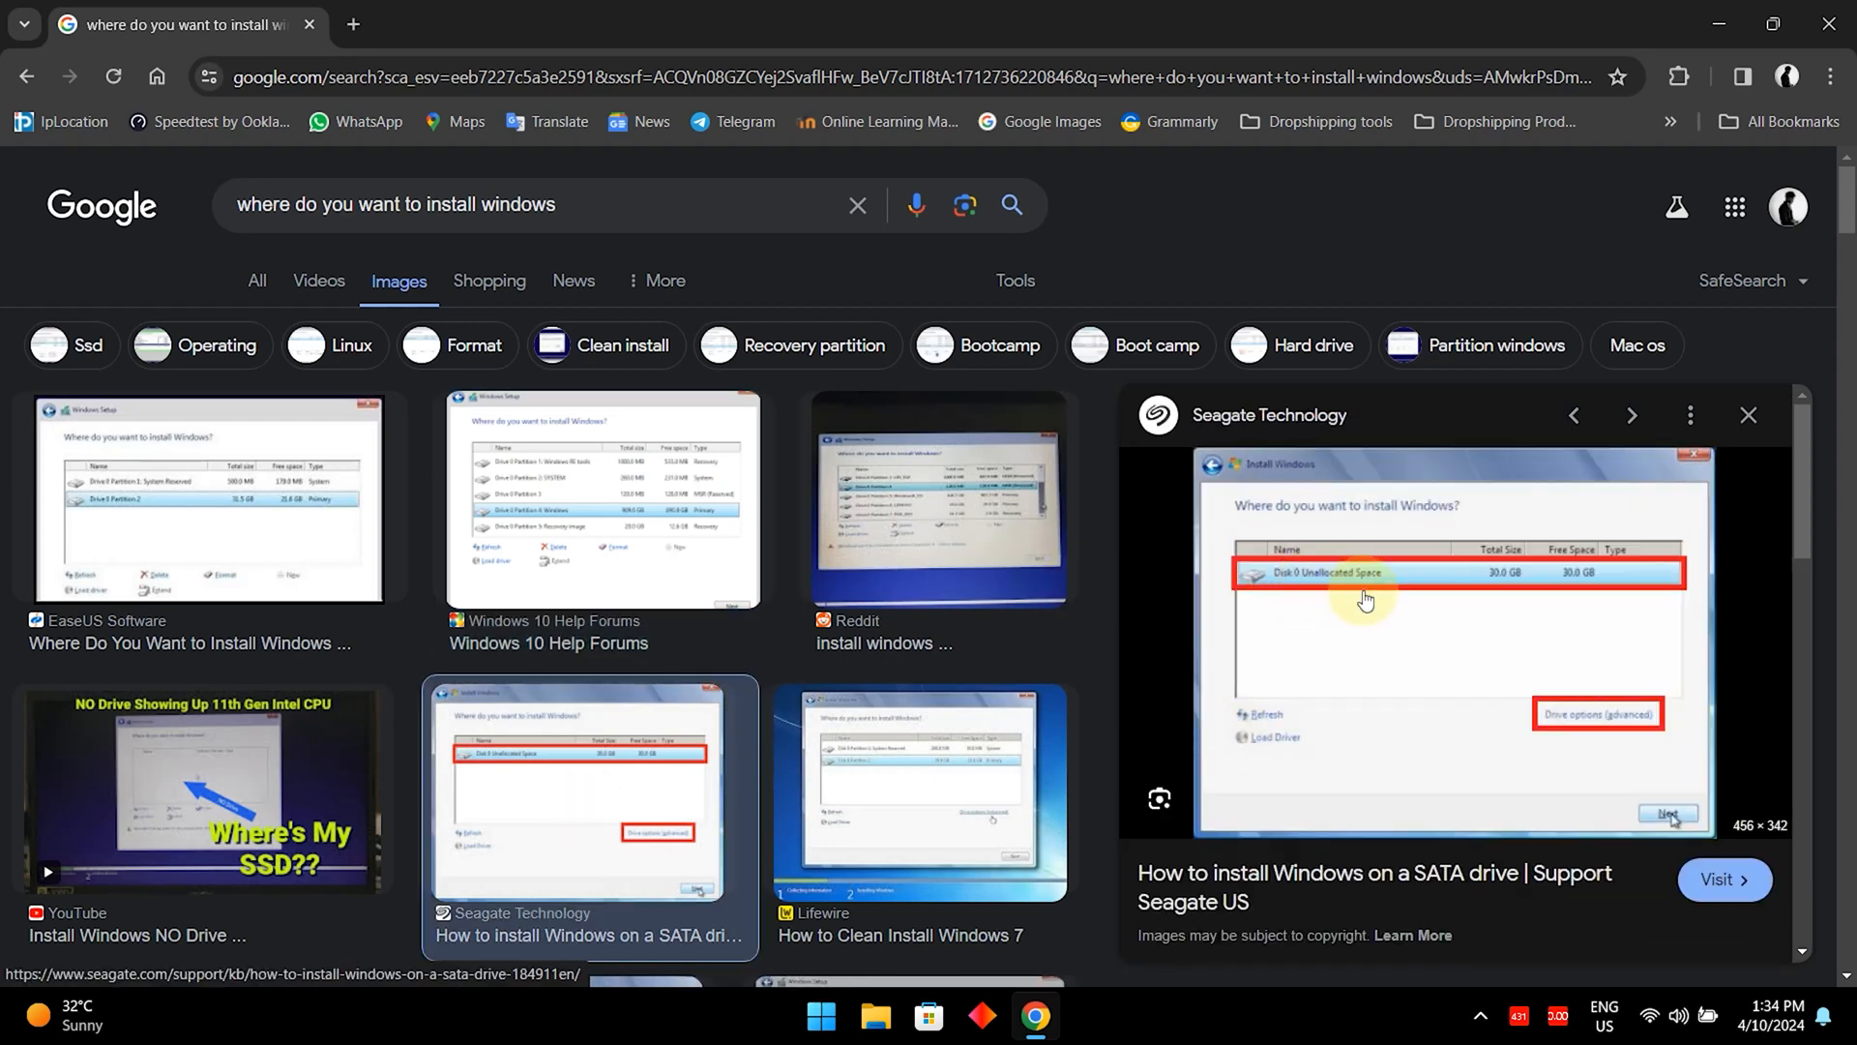
mouse_move(1494, 582)
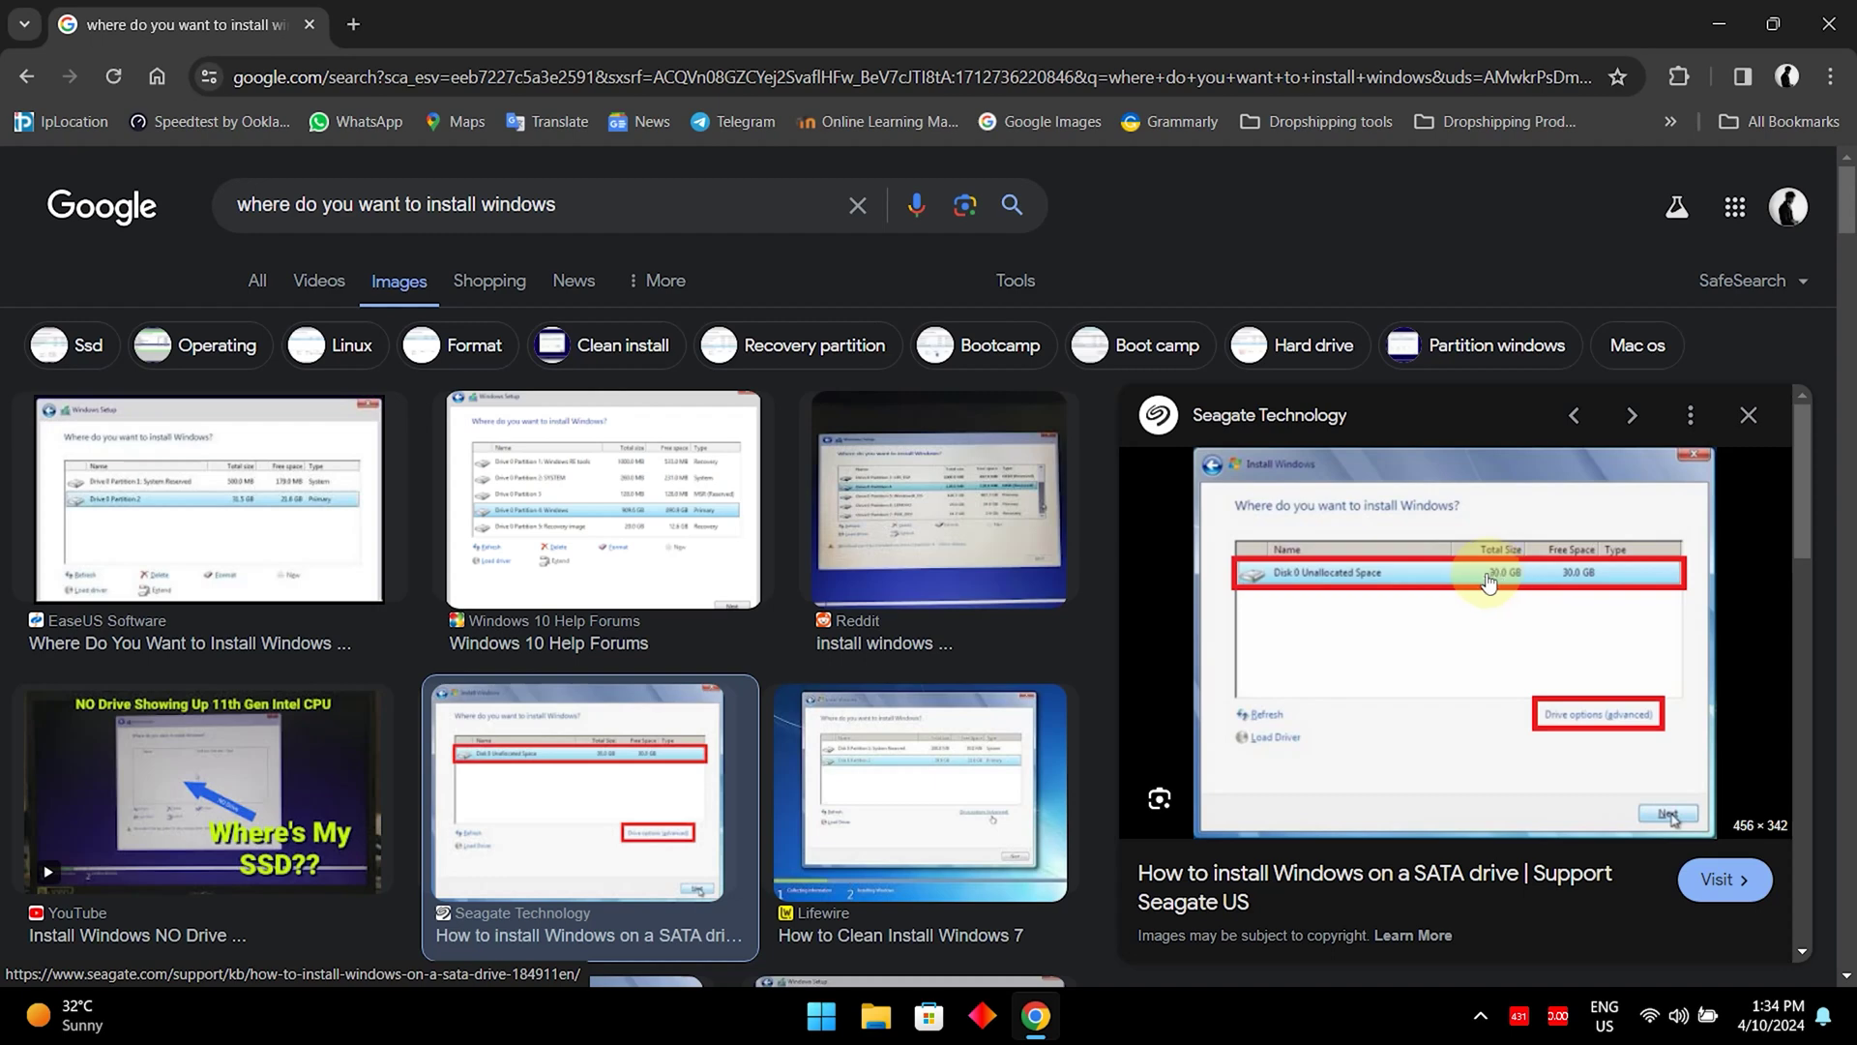
mouse_move(1460, 589)
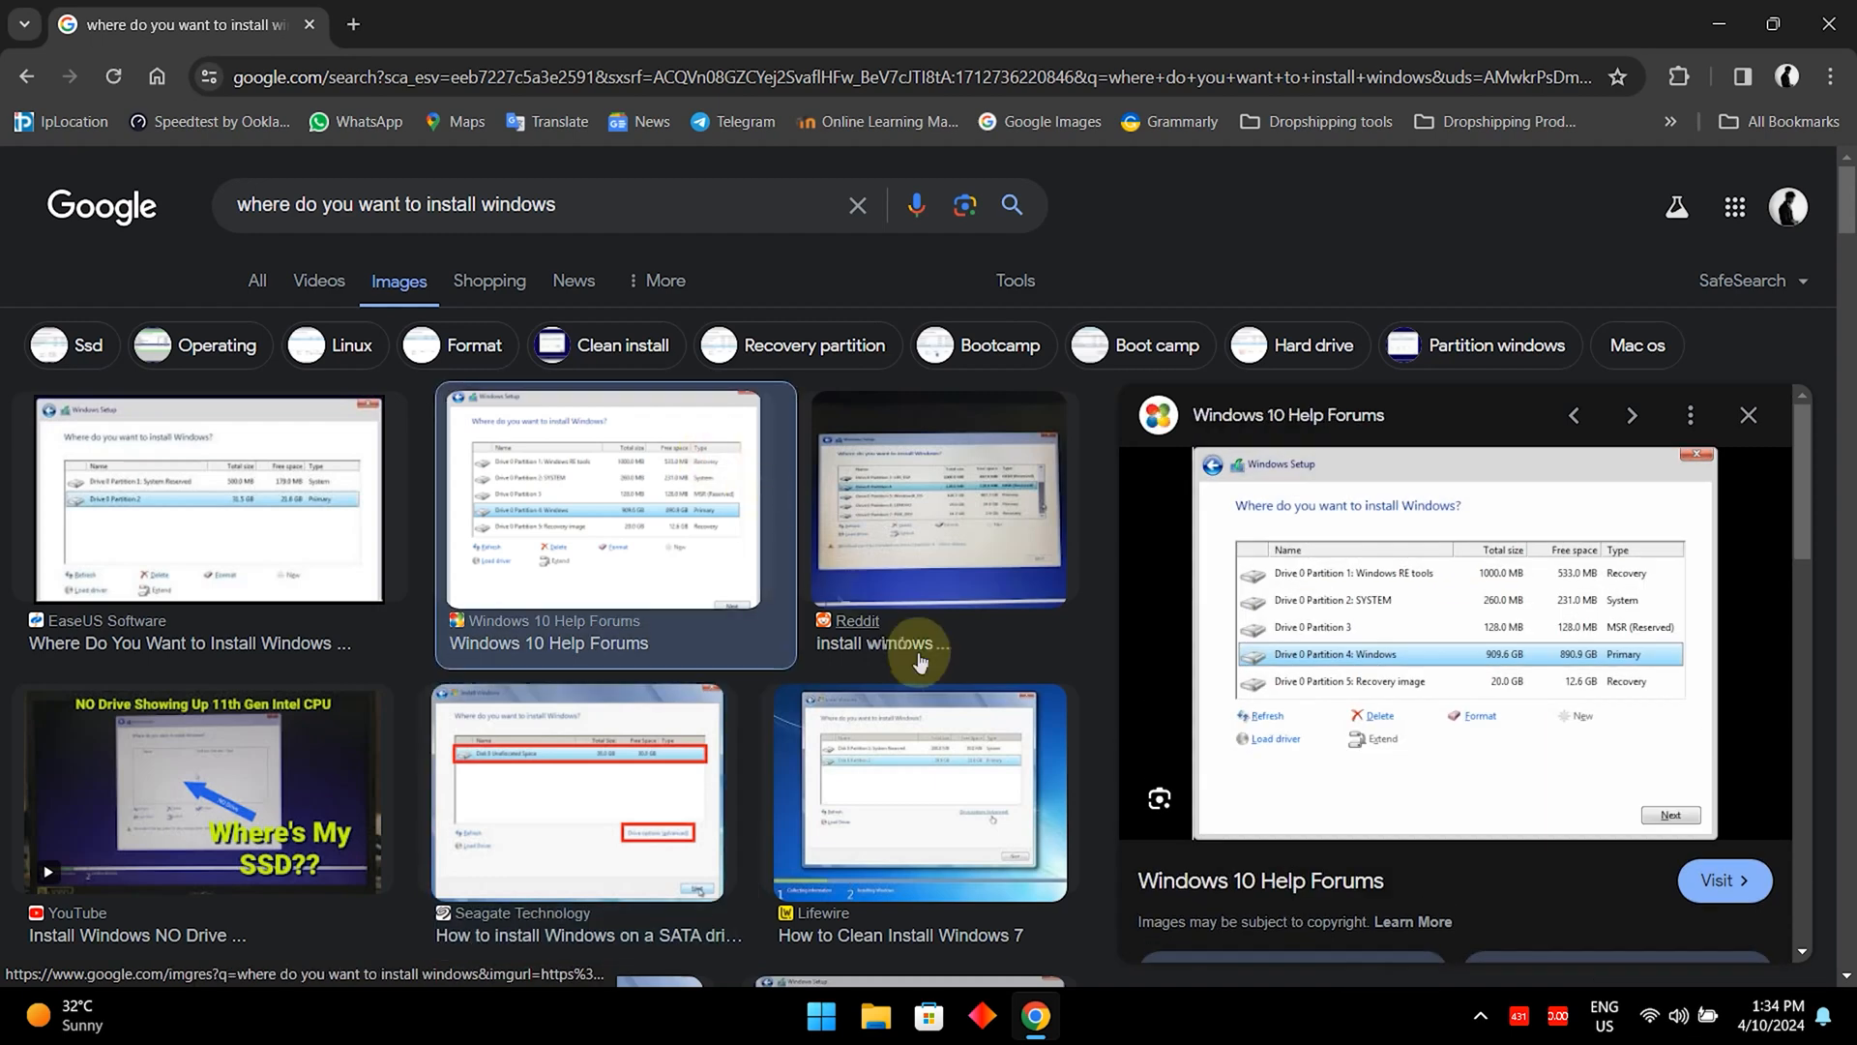
mouse_move(1579, 724)
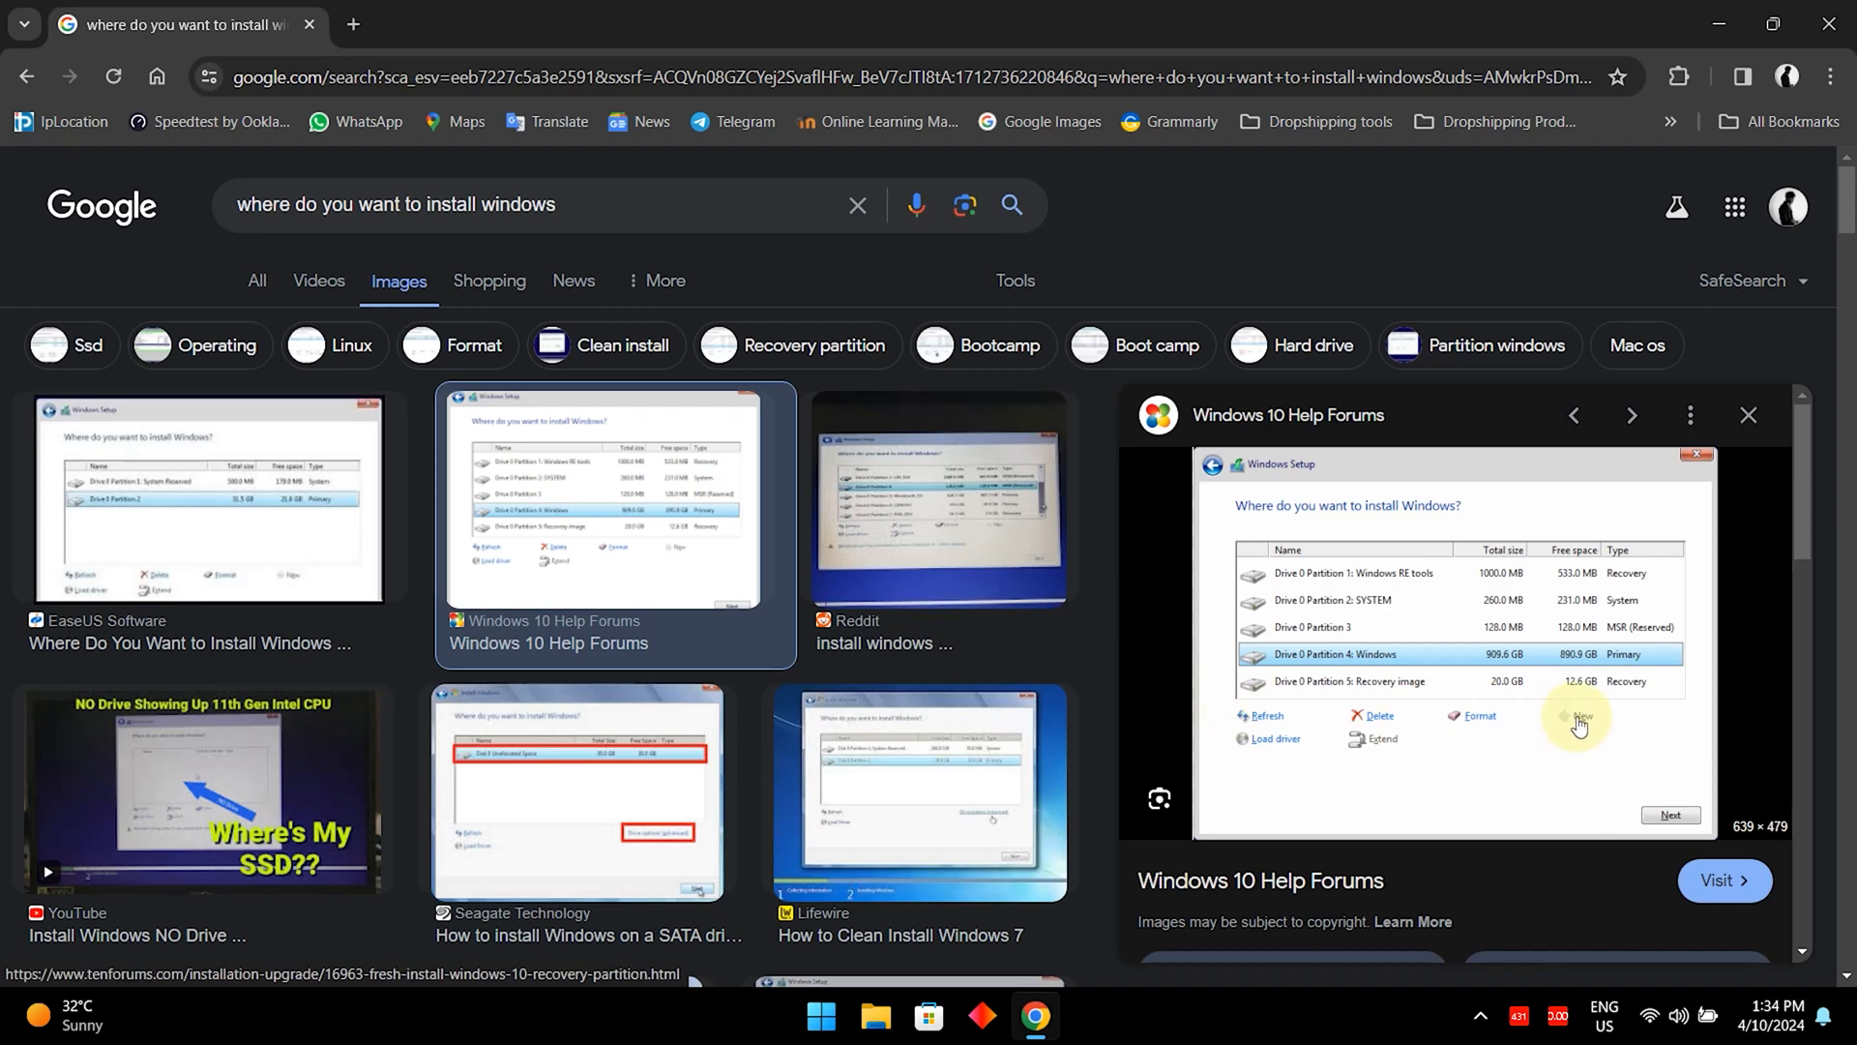
mouse_move(1463, 650)
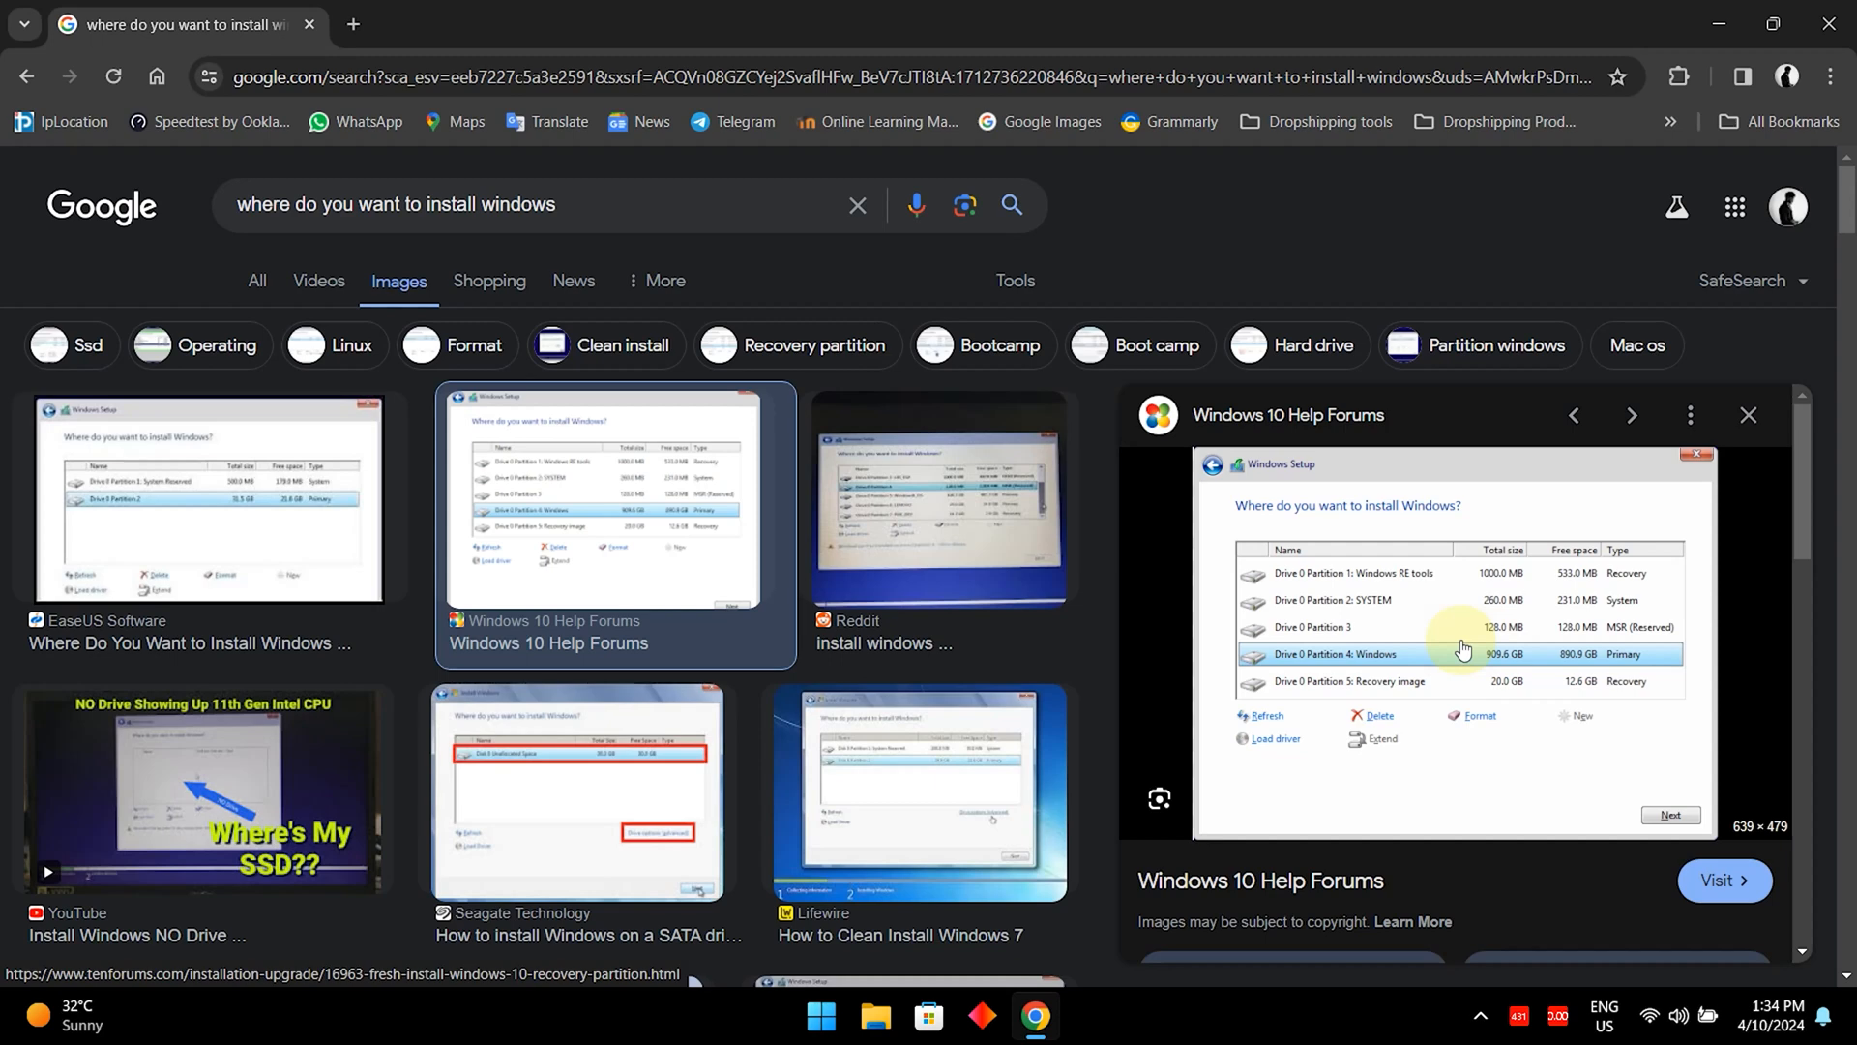
mouse_move(1373, 637)
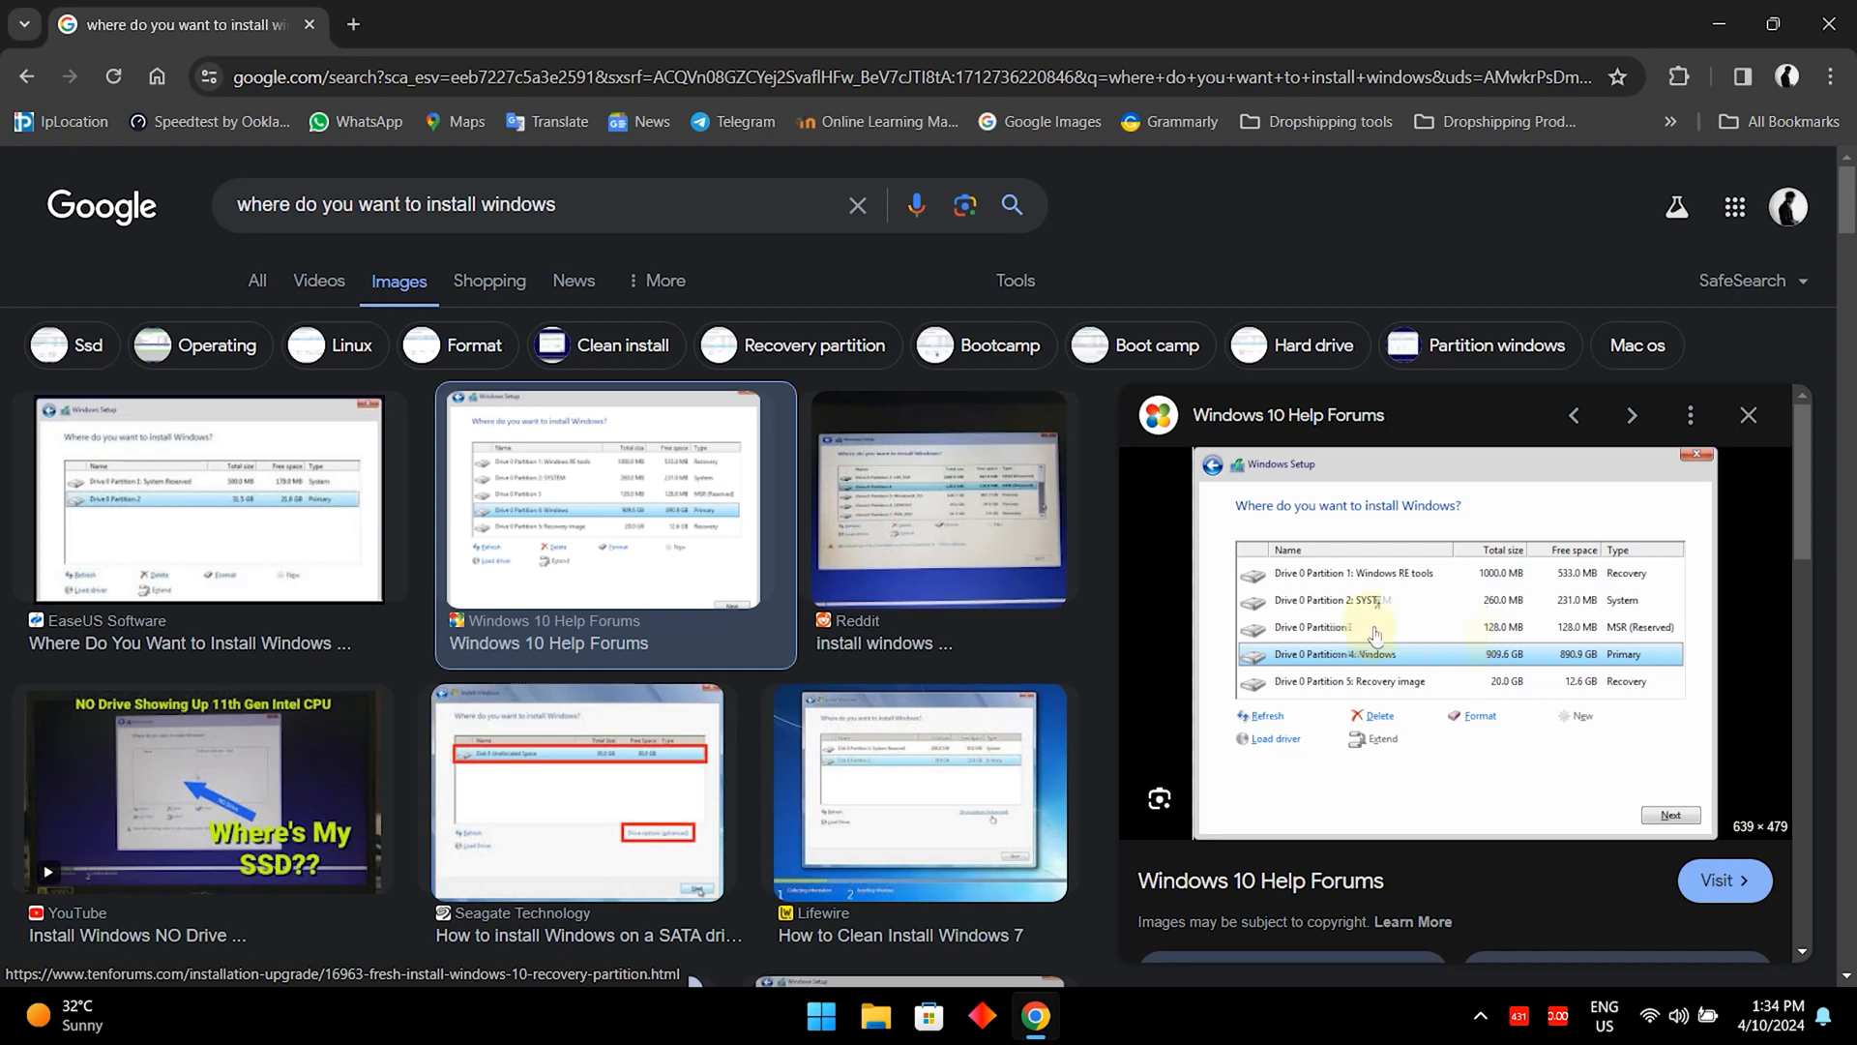
mouse_move(1333, 663)
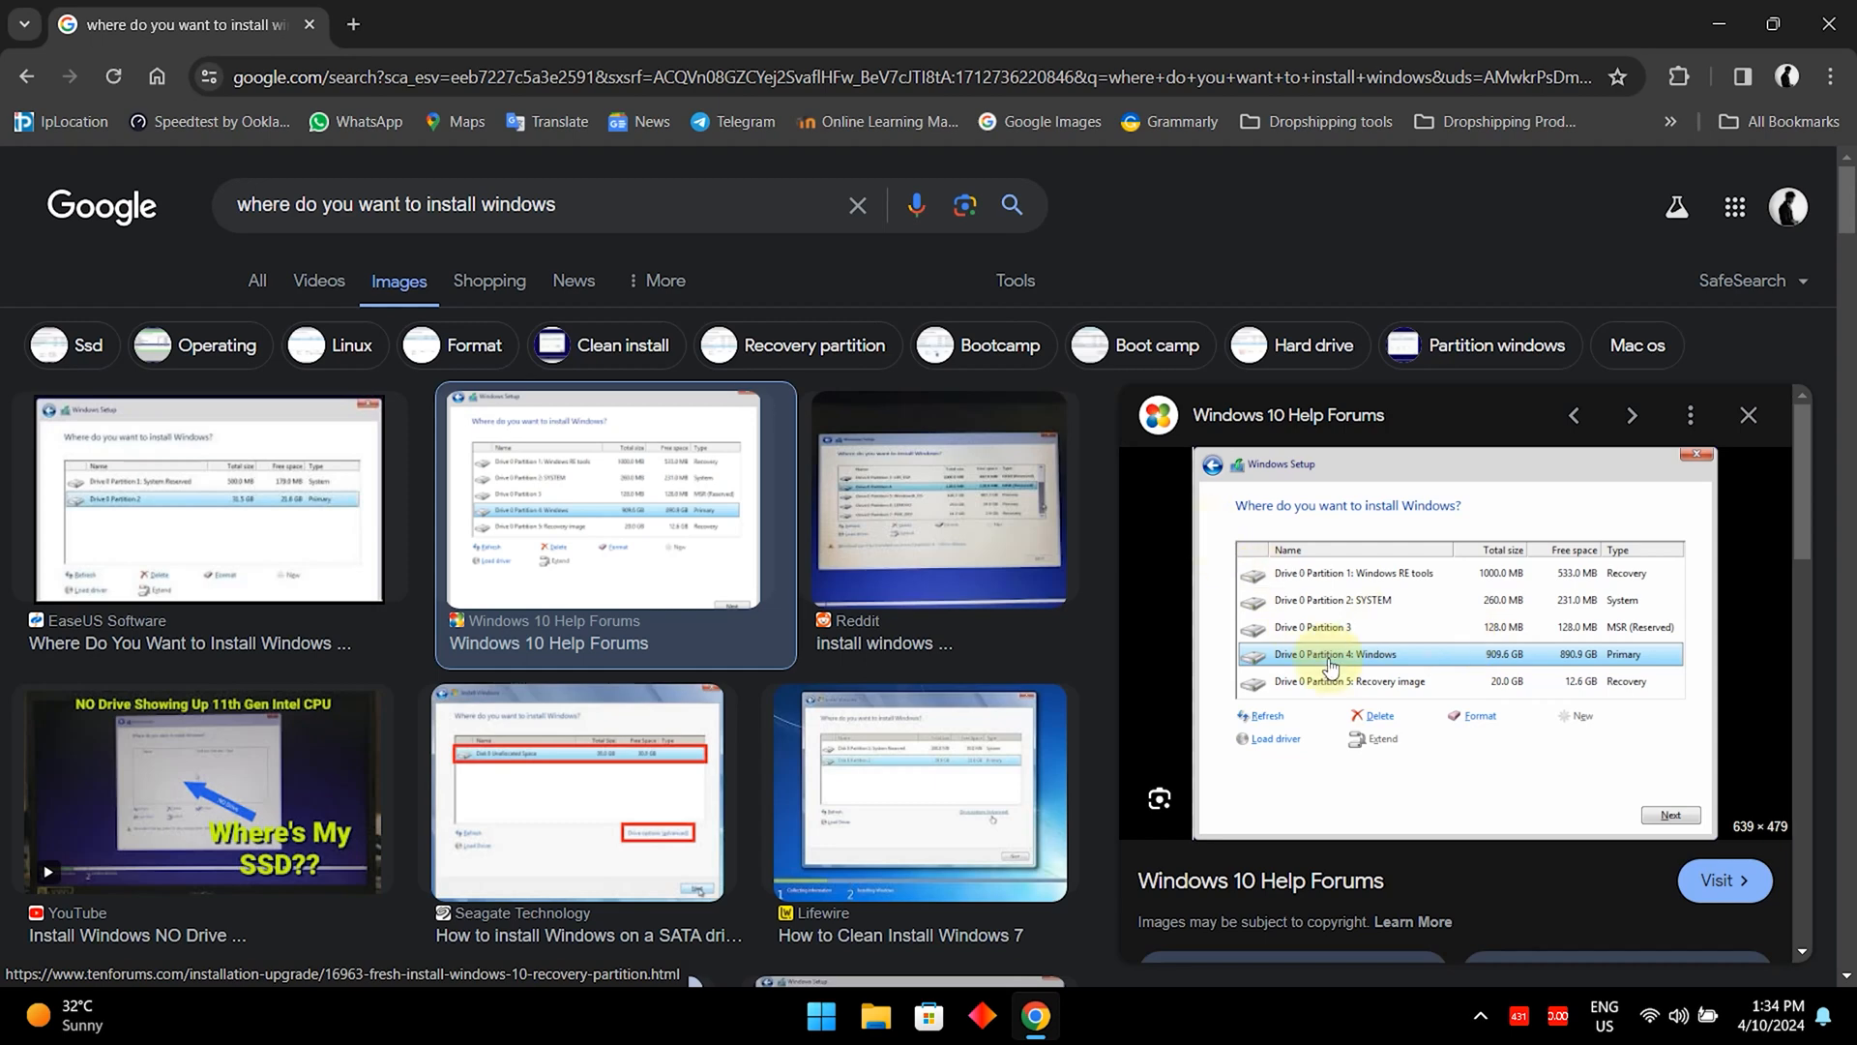
mouse_move(744, 511)
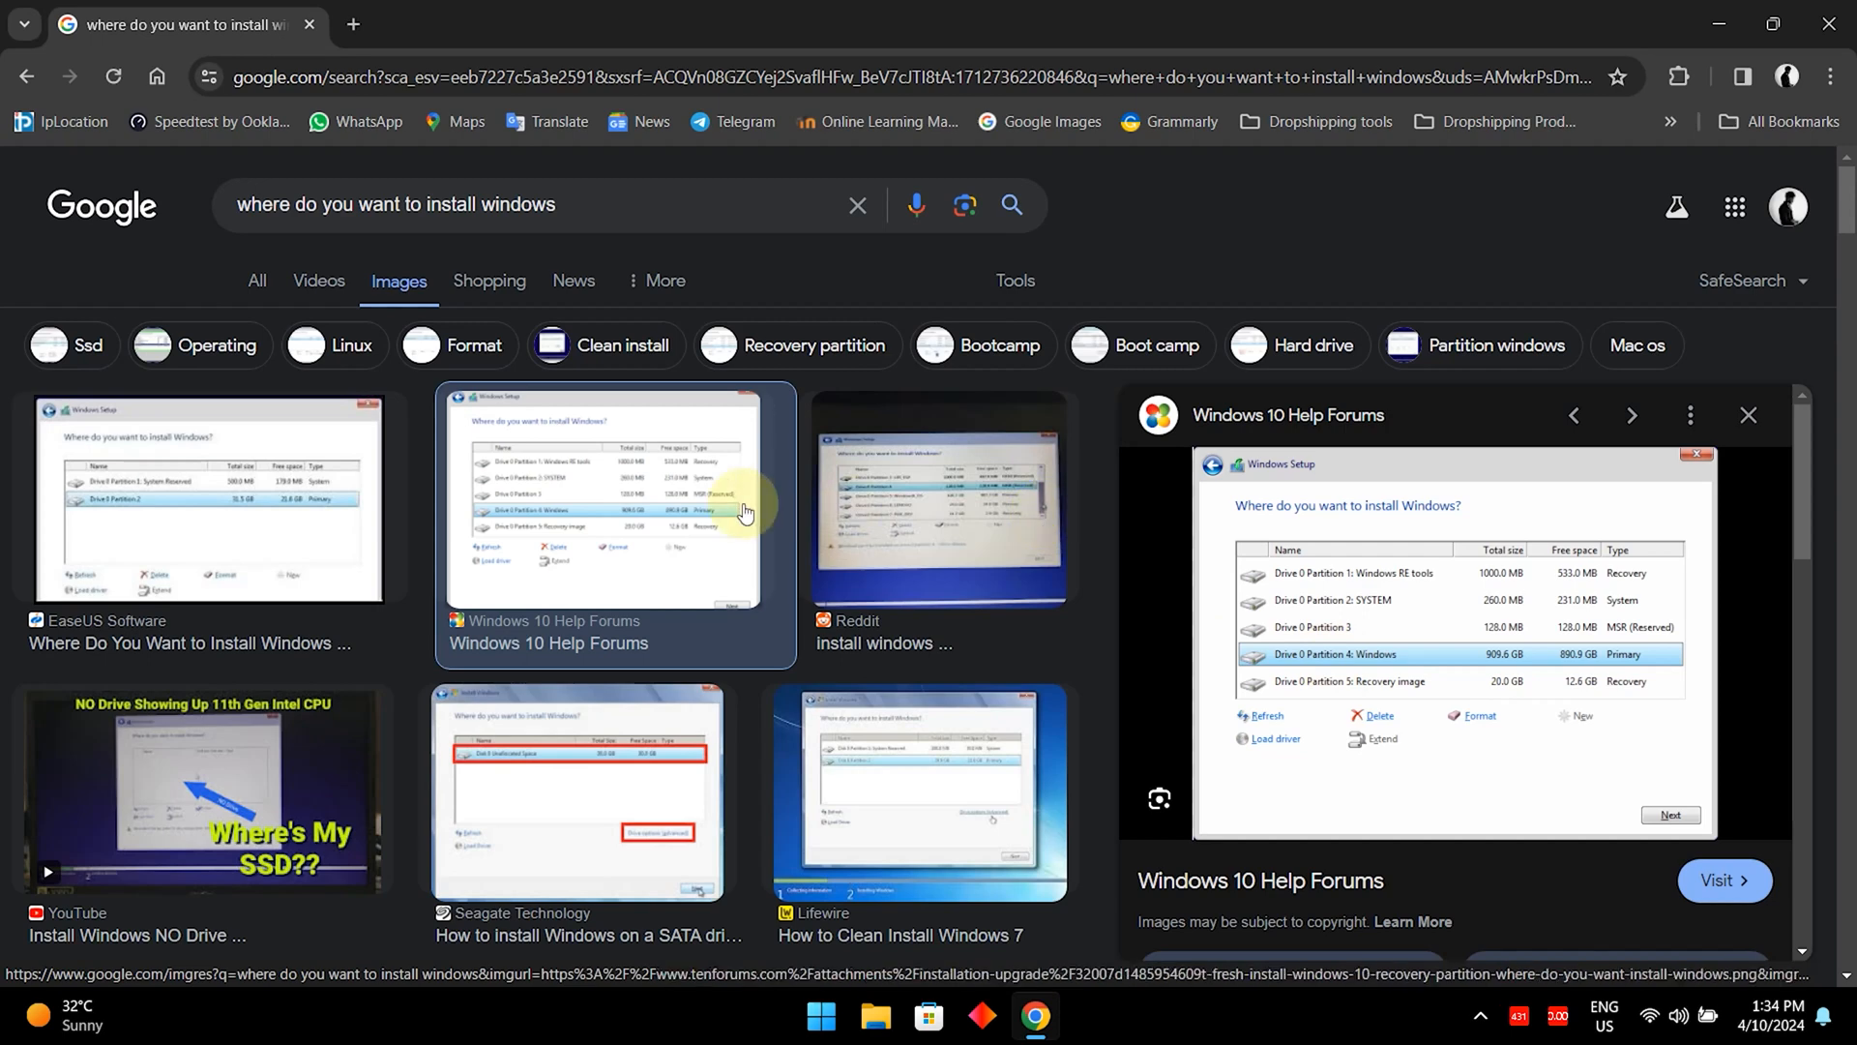
mouse_move(1272, 686)
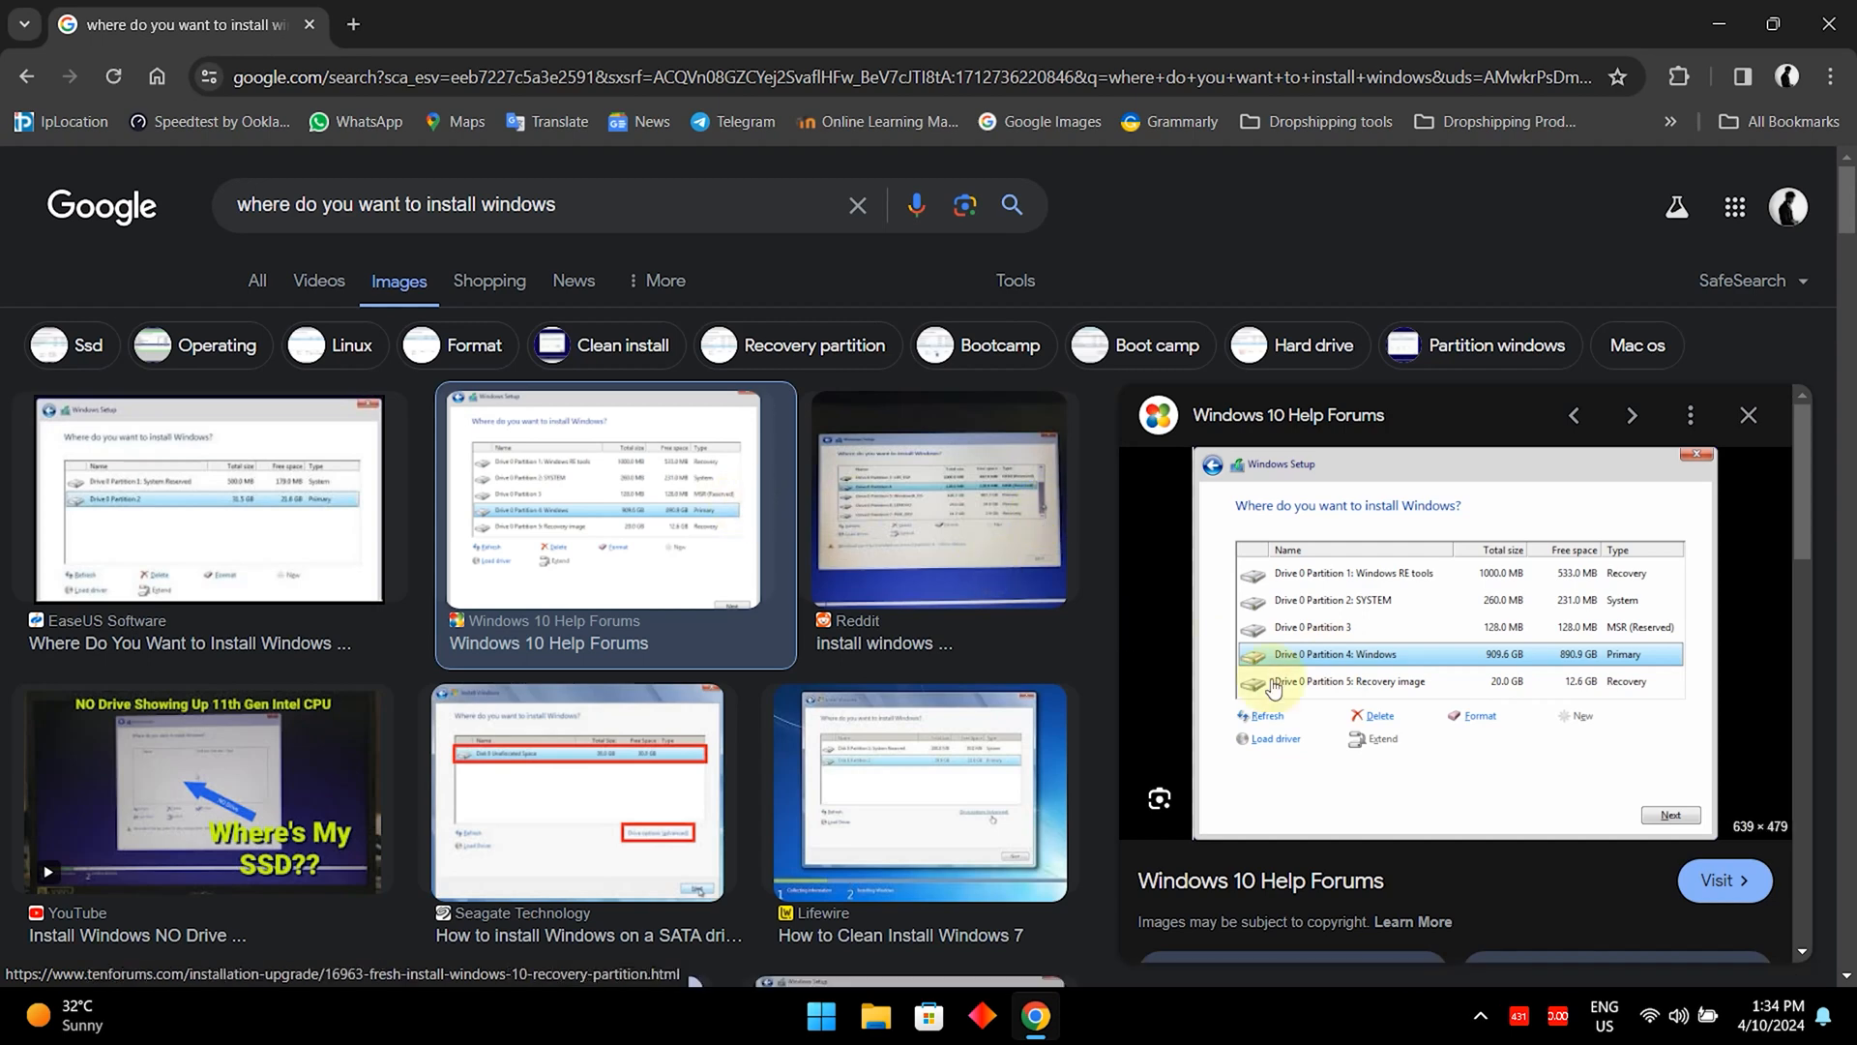
mouse_move(722, 685)
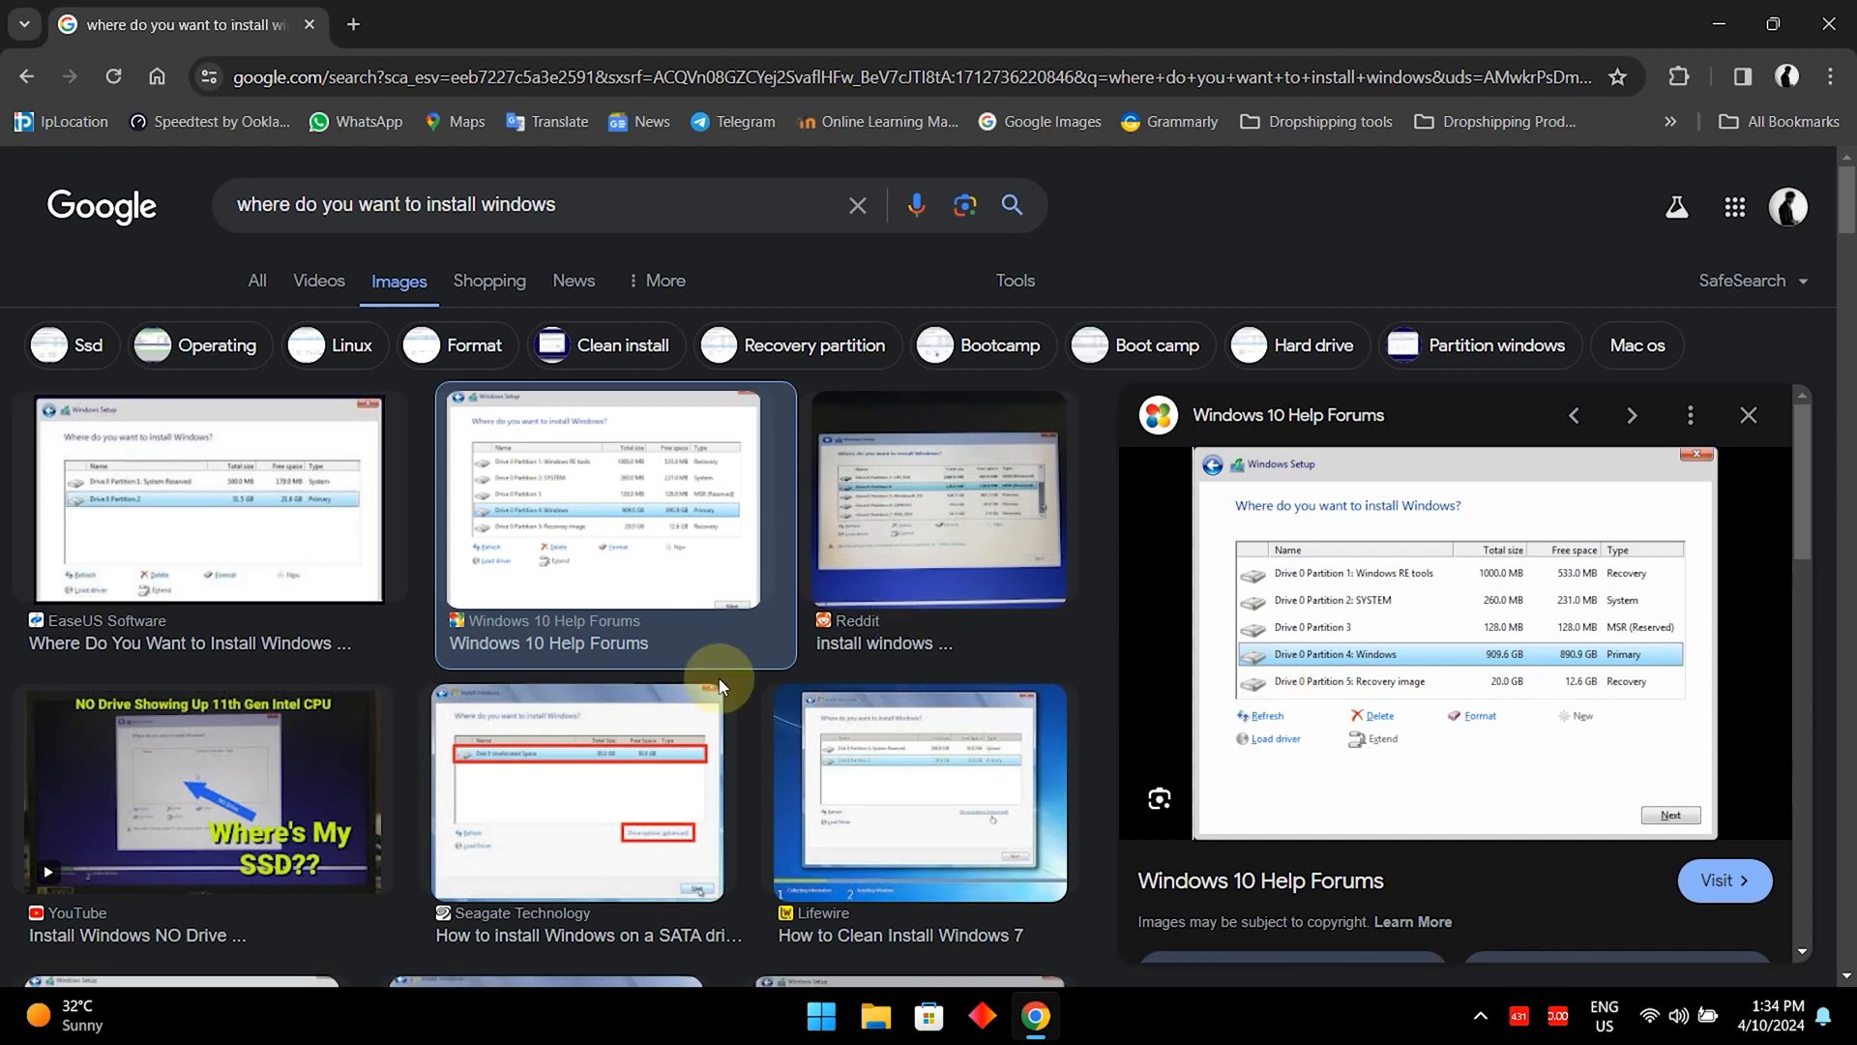
Scroll the image results slightly, then bring up the Start menu's pinned apps.
scroll("down", 3)
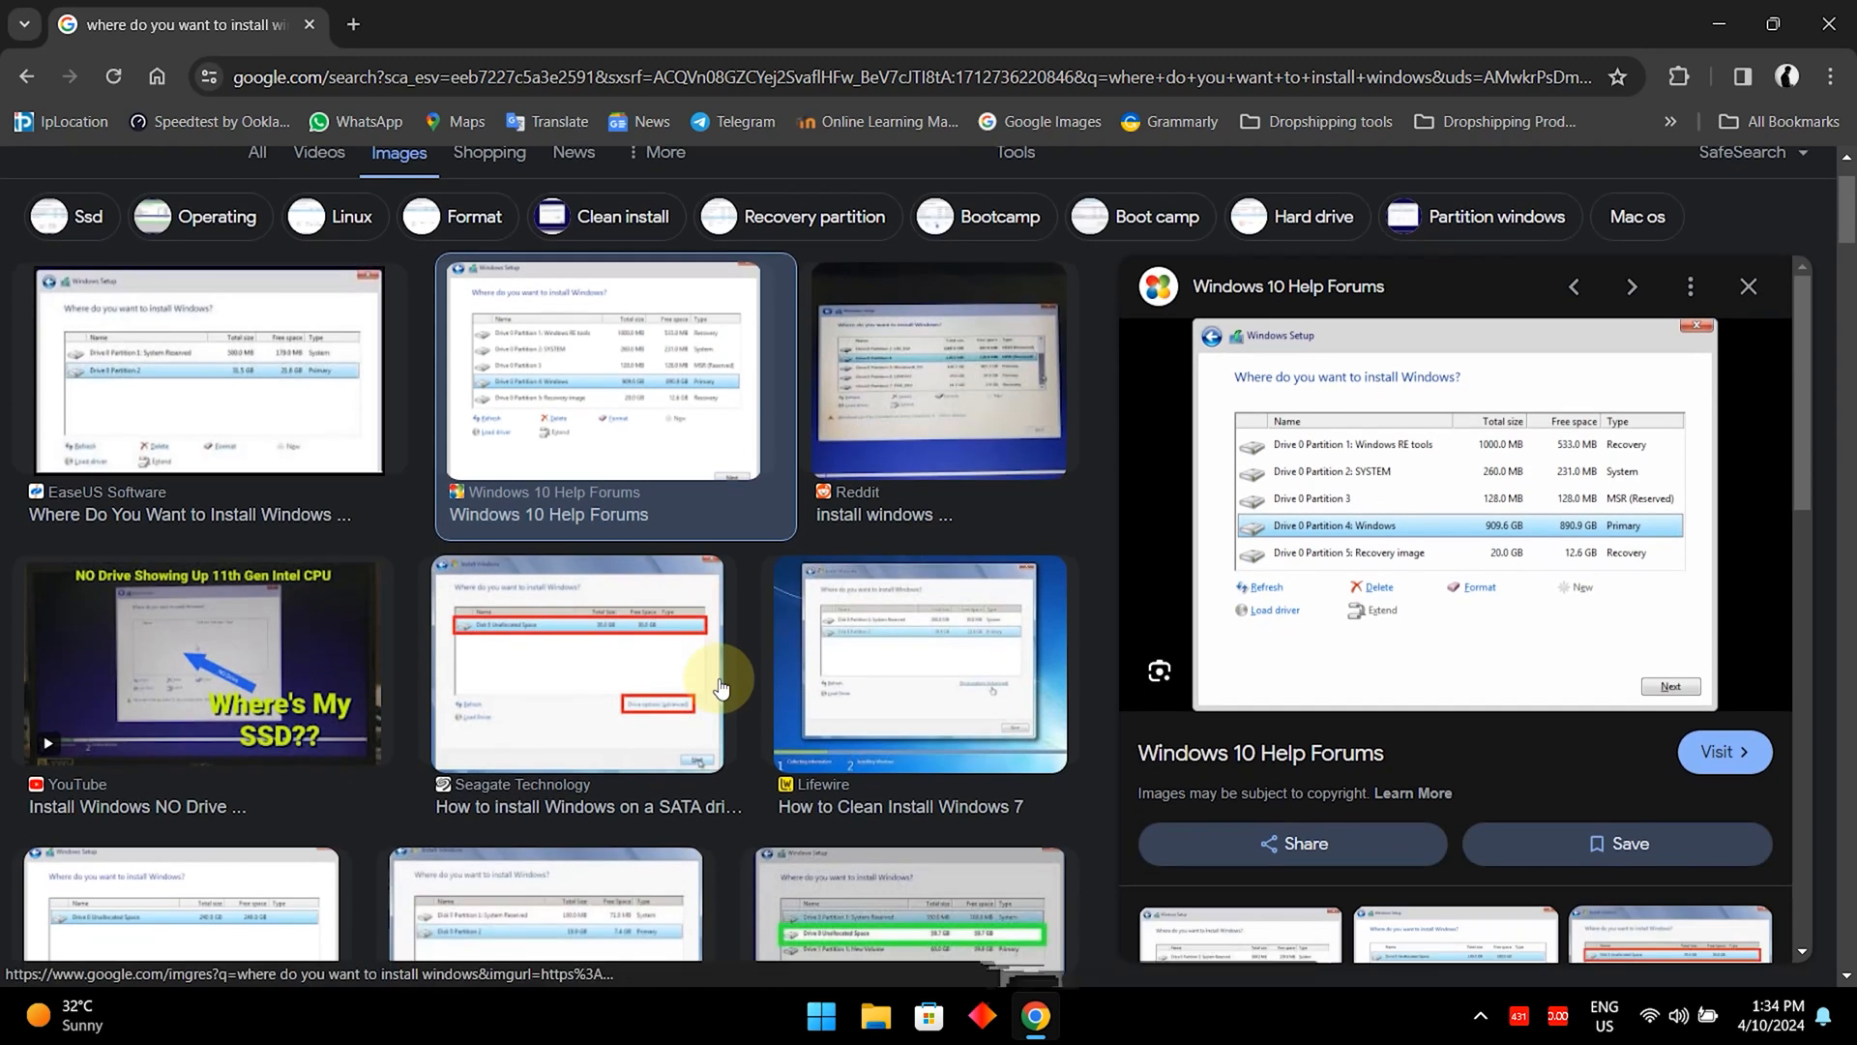
mouse_move(721, 687)
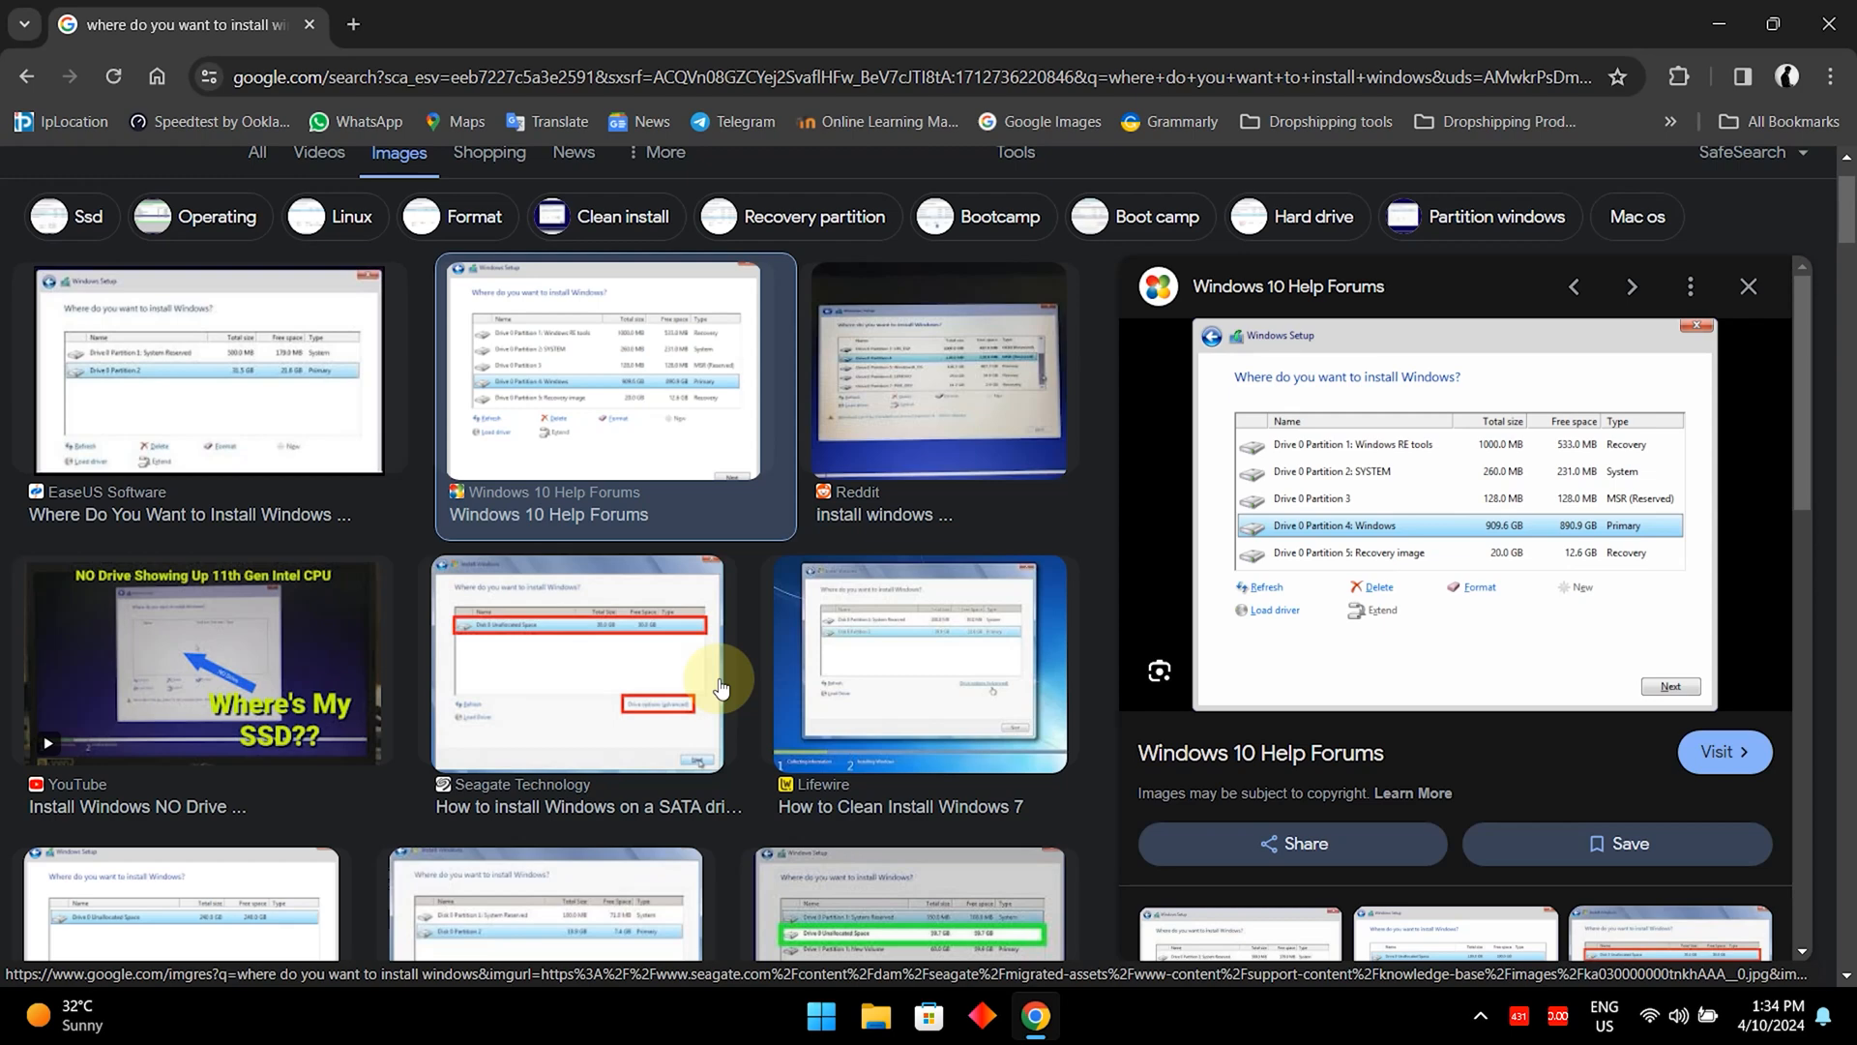
mouse_move(943, 656)
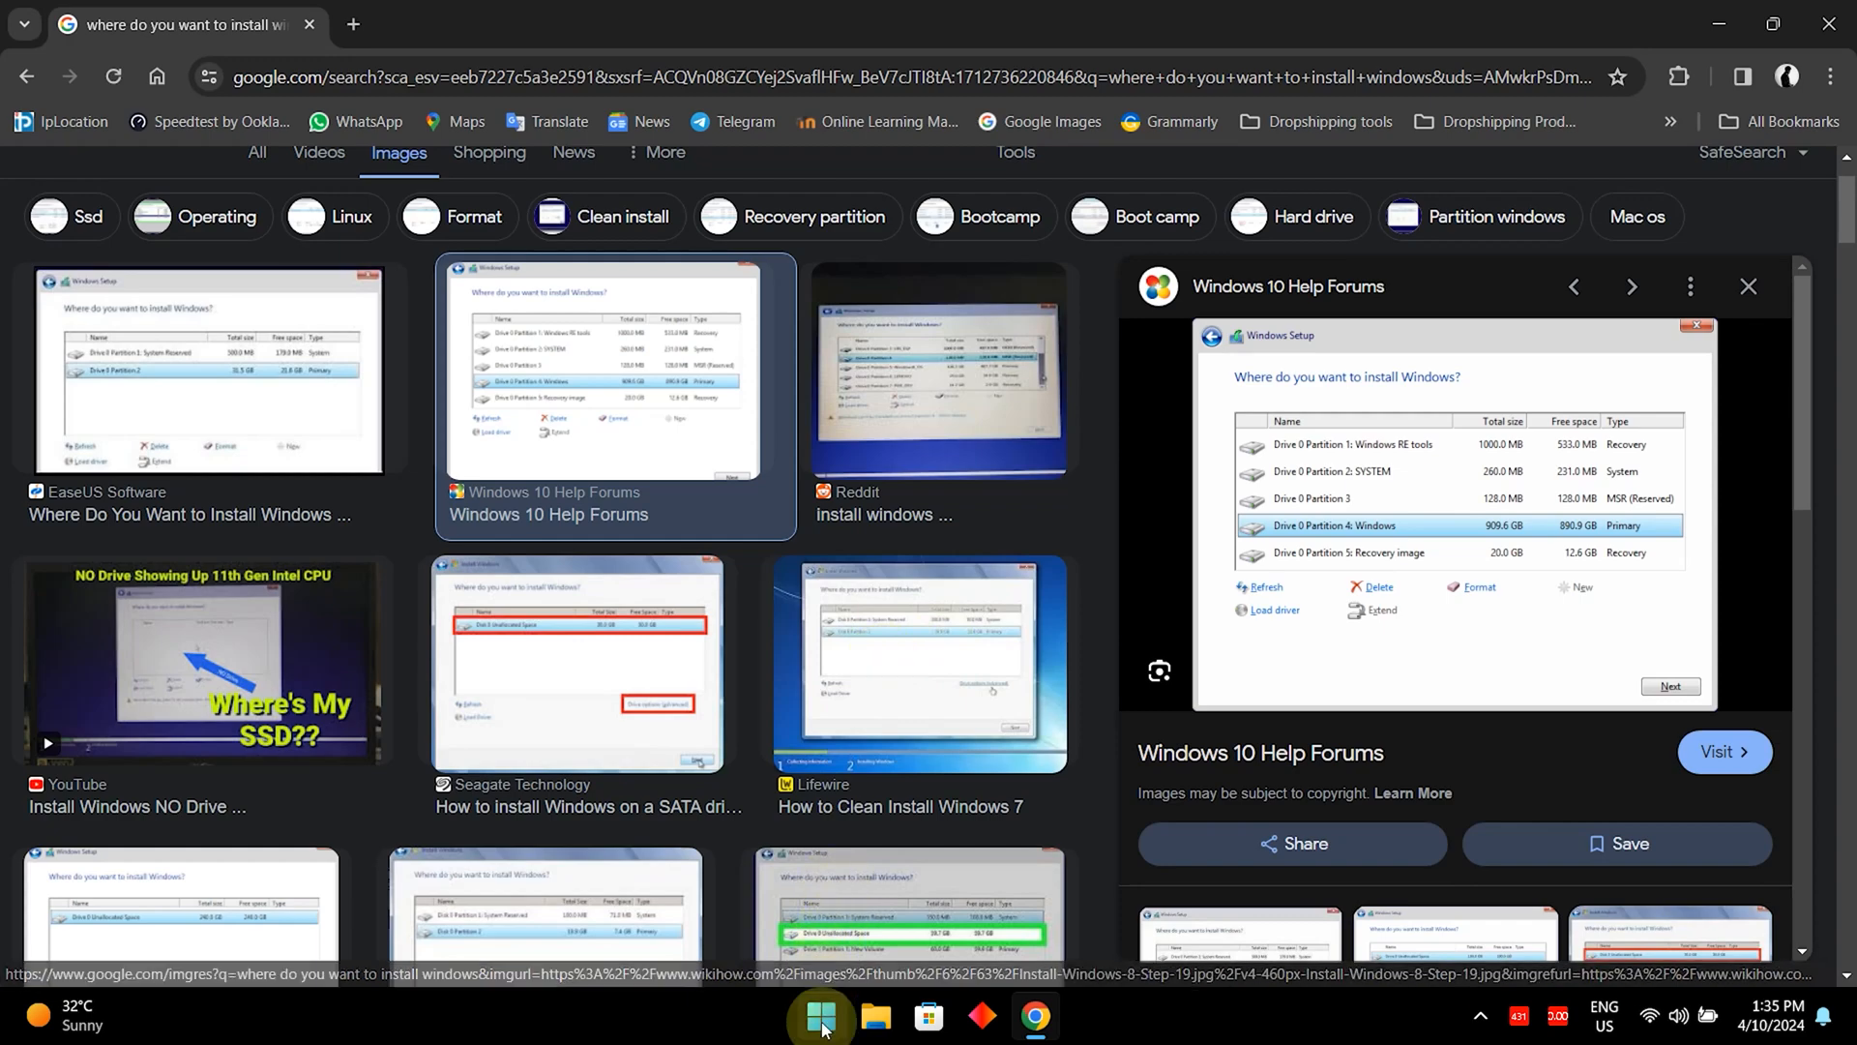
left_click(820, 1015)
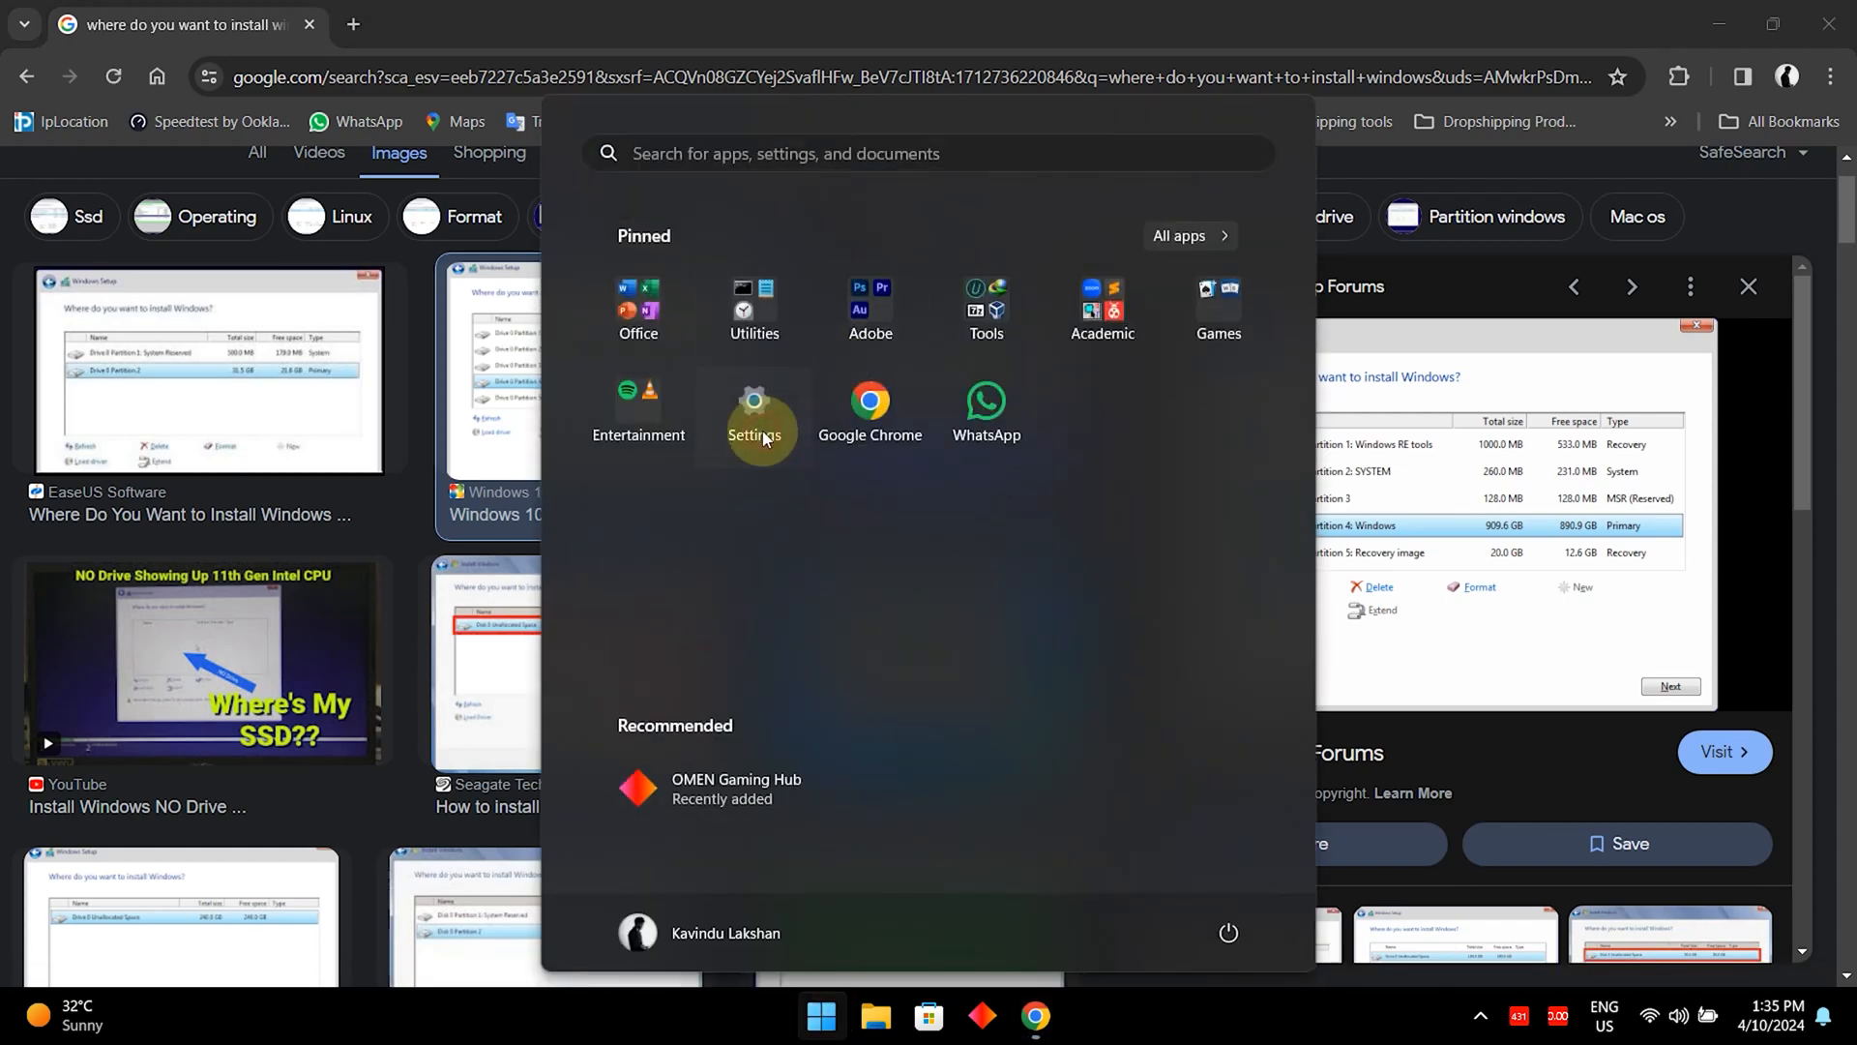
Open Settings' Windows Update page and scroll past the five available updates to More options.
left_click(754, 402)
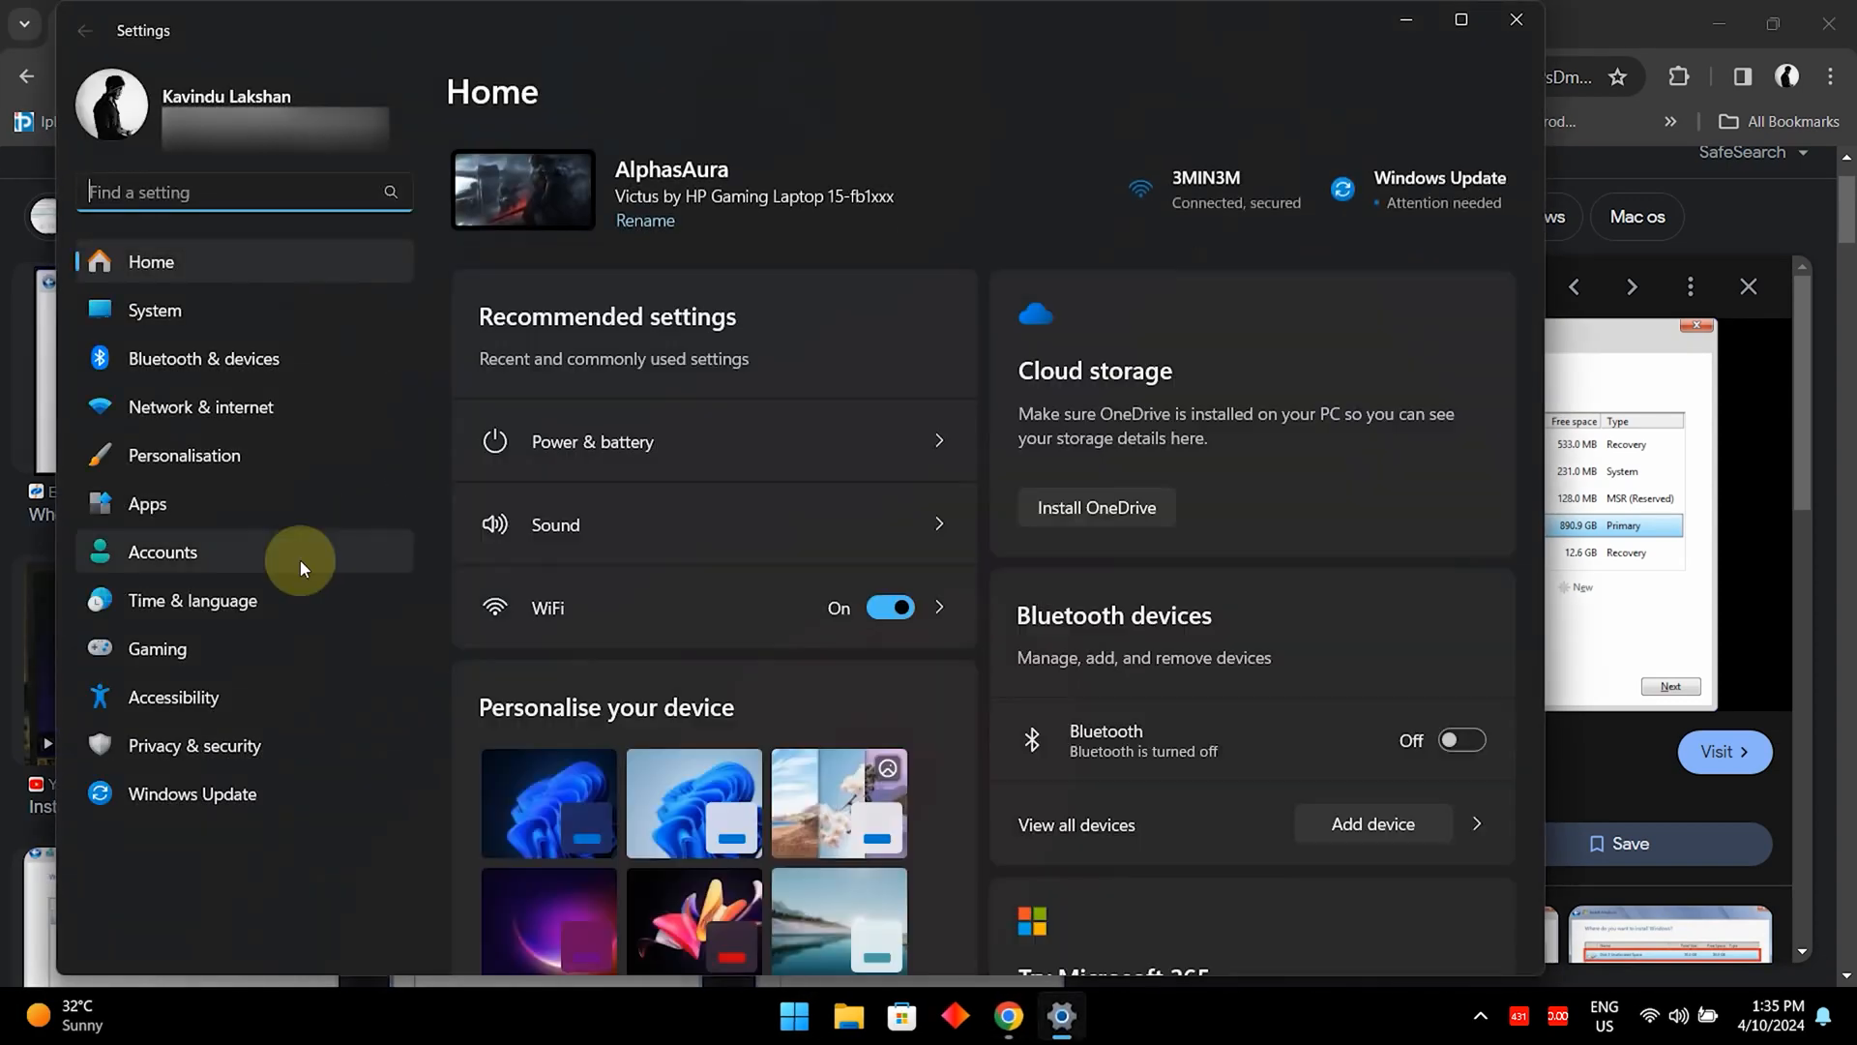
left_click(192, 794)
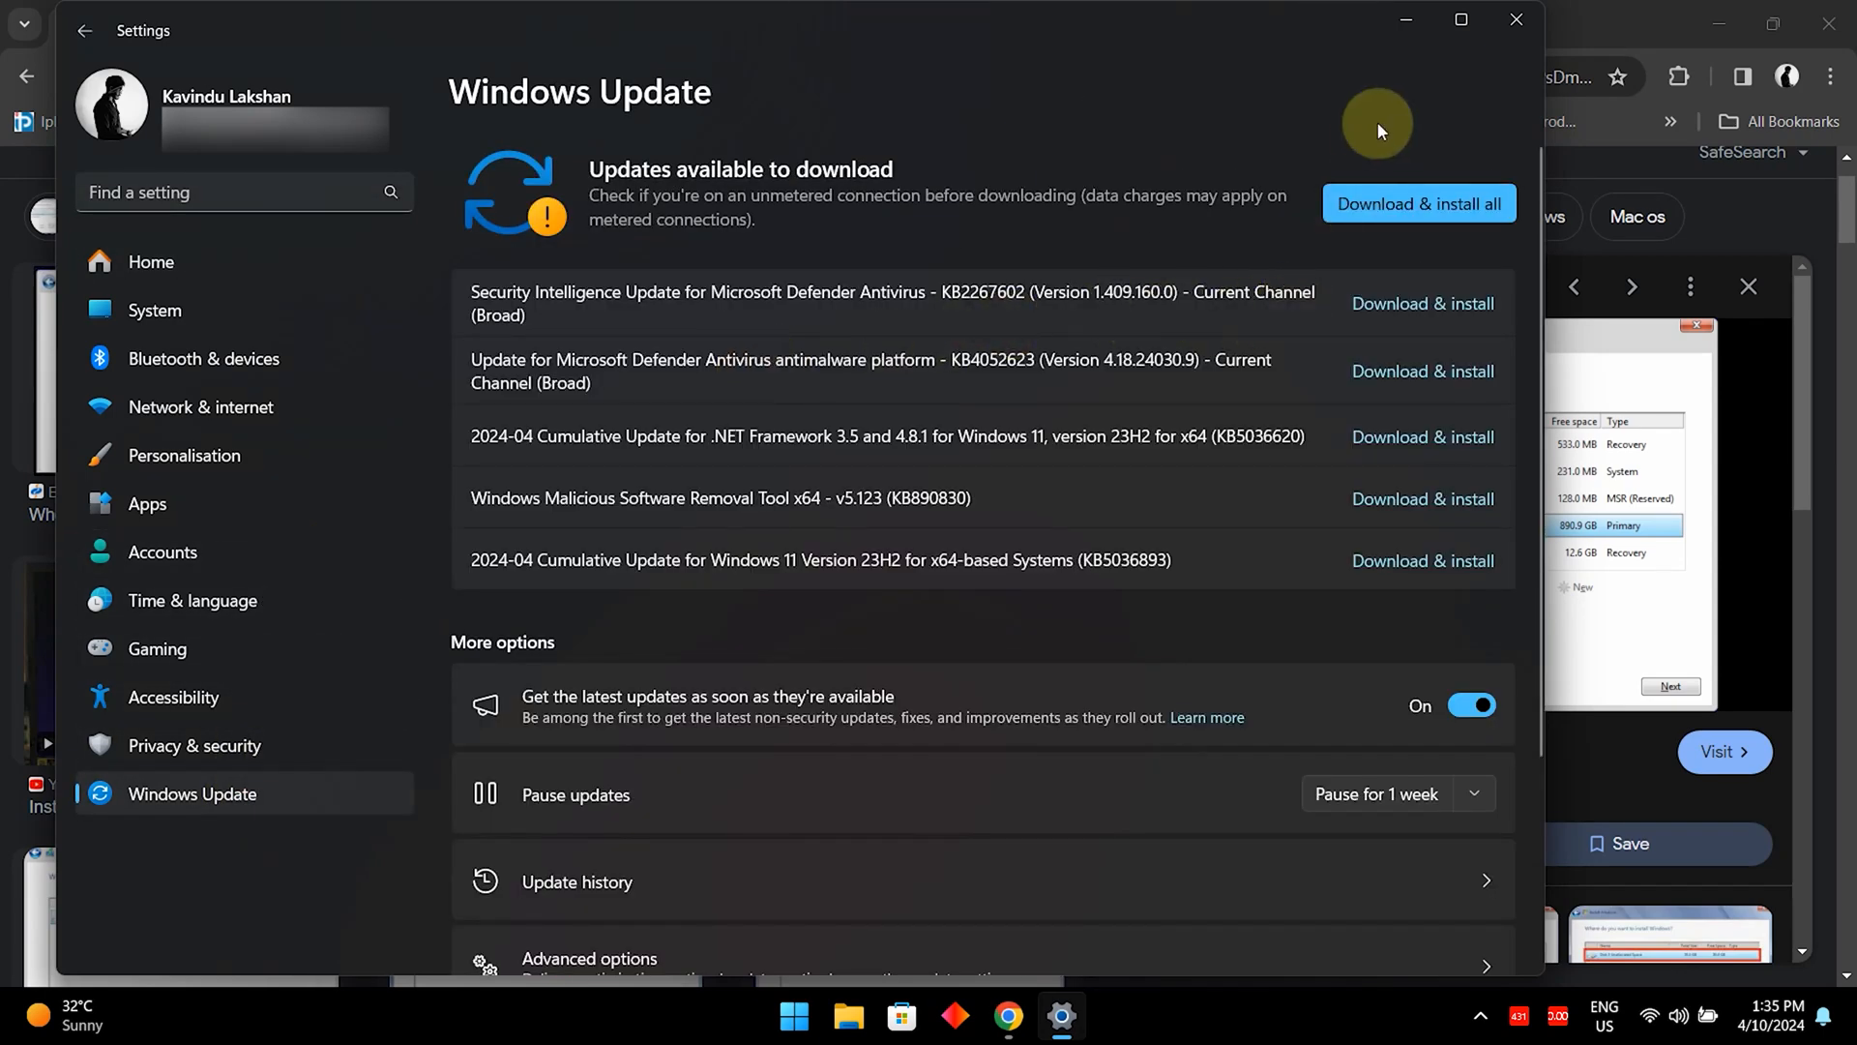
mouse_move(1345, 137)
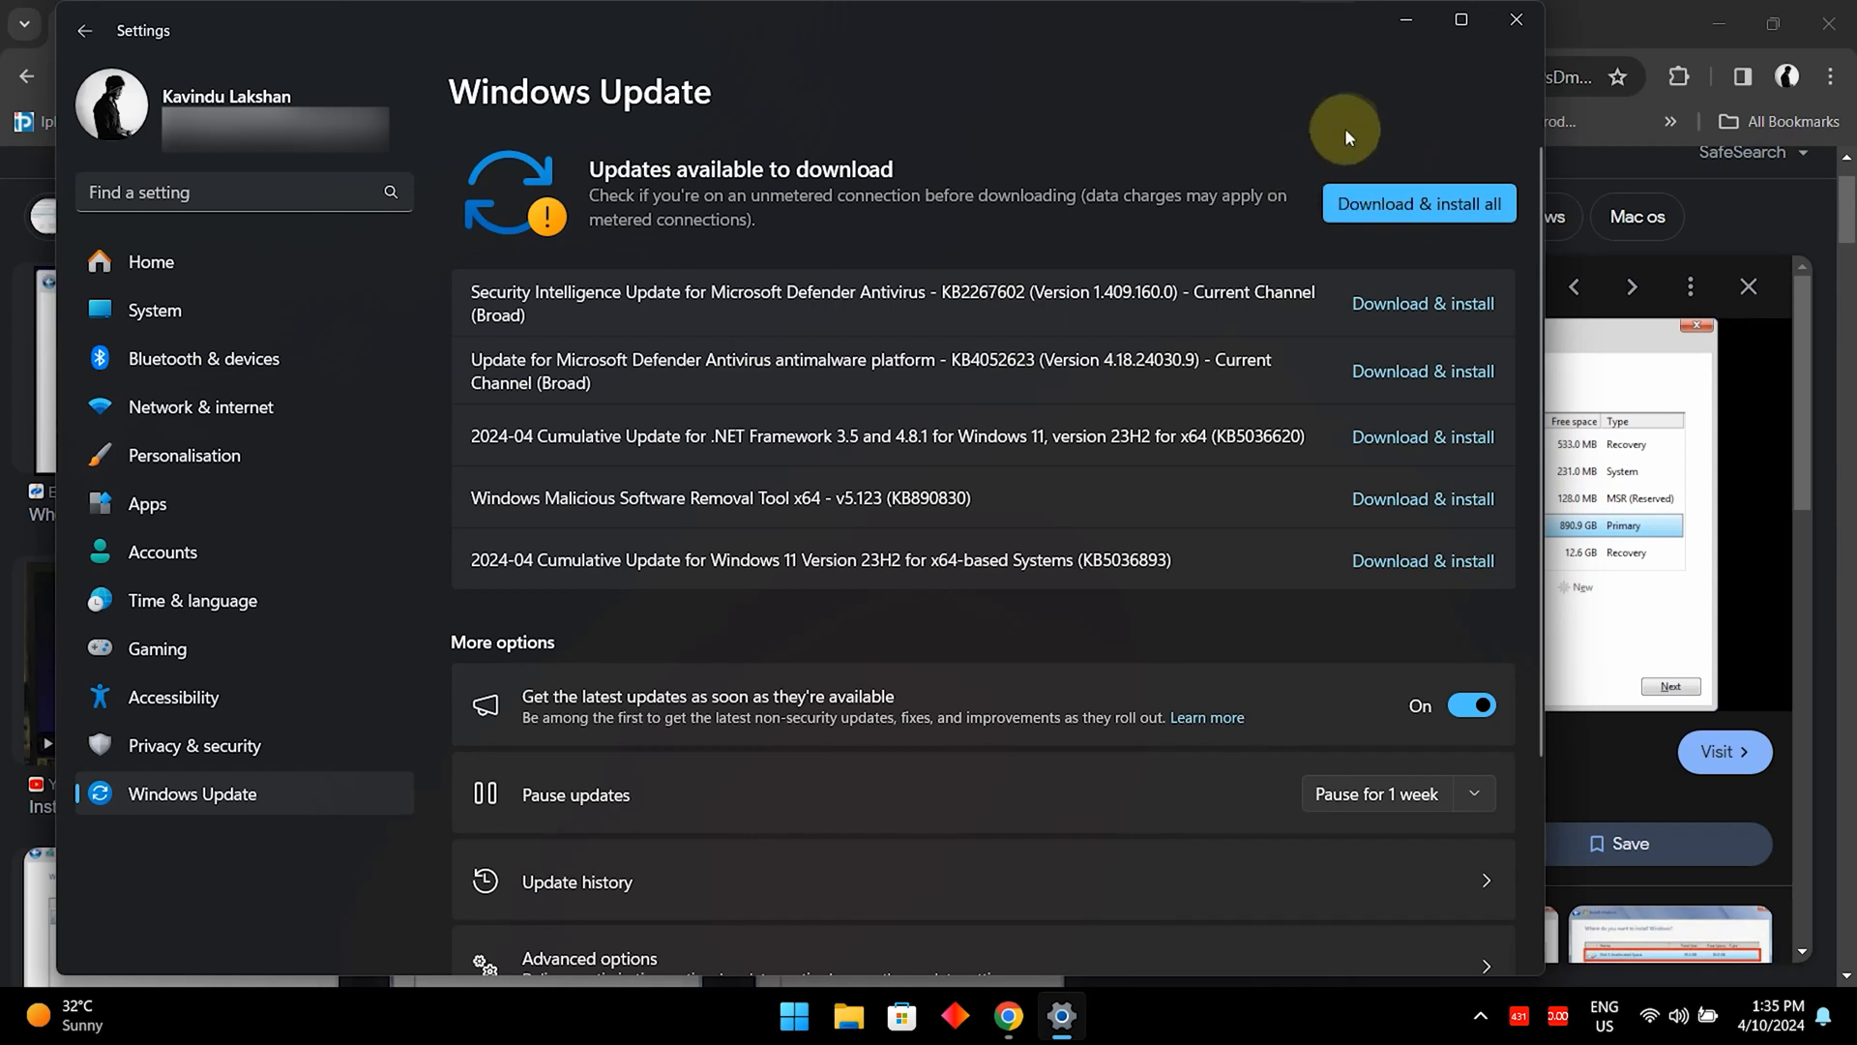
mouse_move(922, 320)
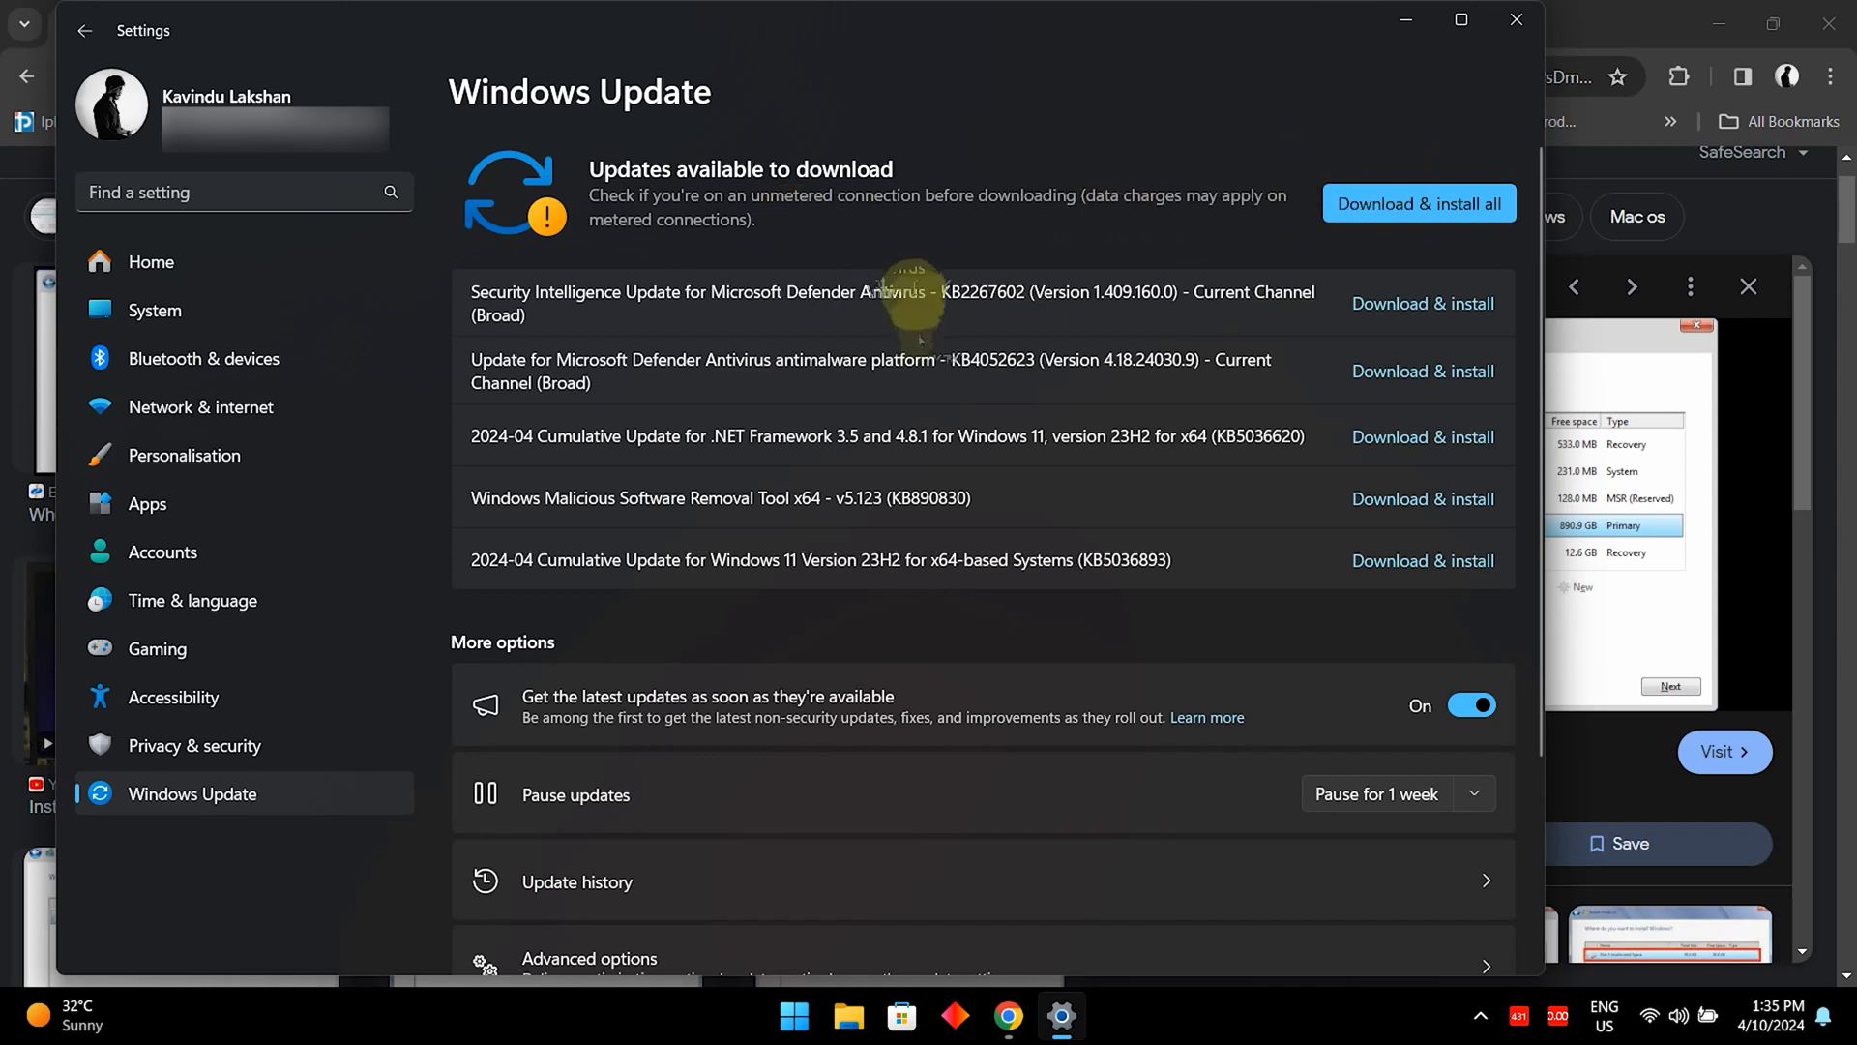
mouse_move(1419, 202)
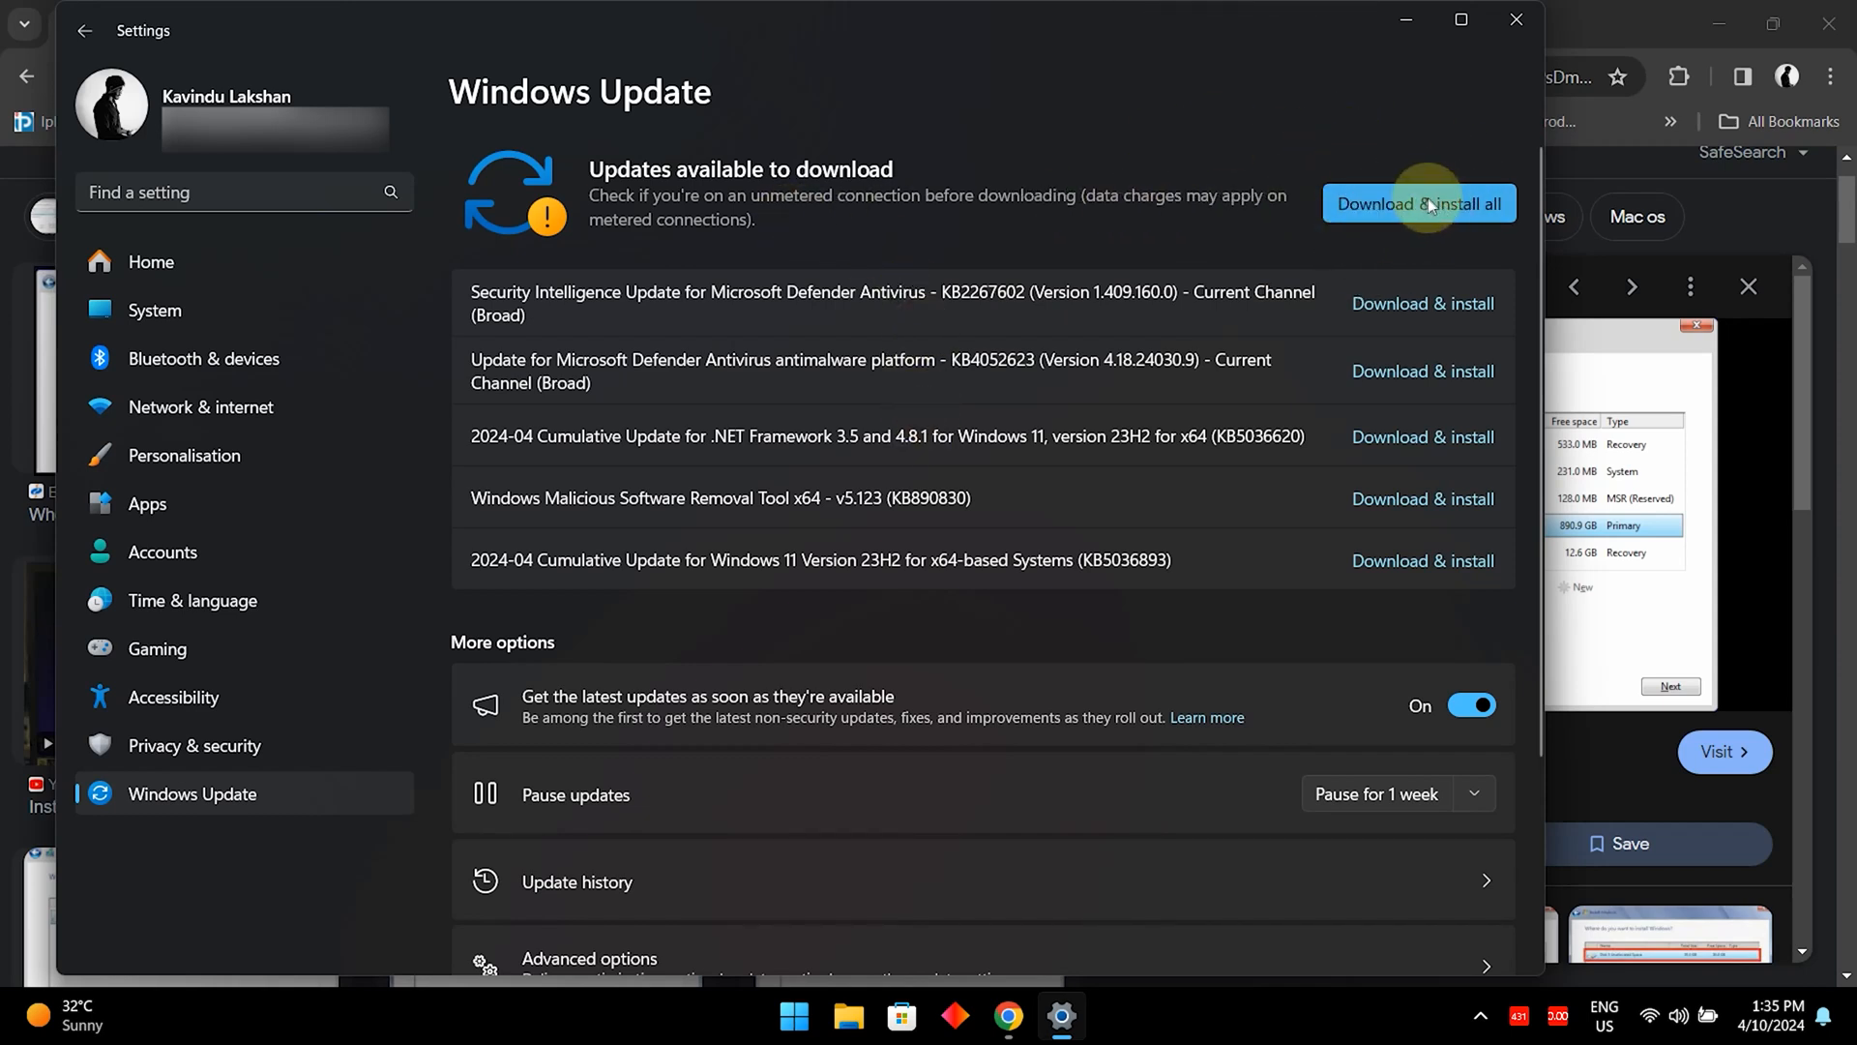
mouse_move(882, 340)
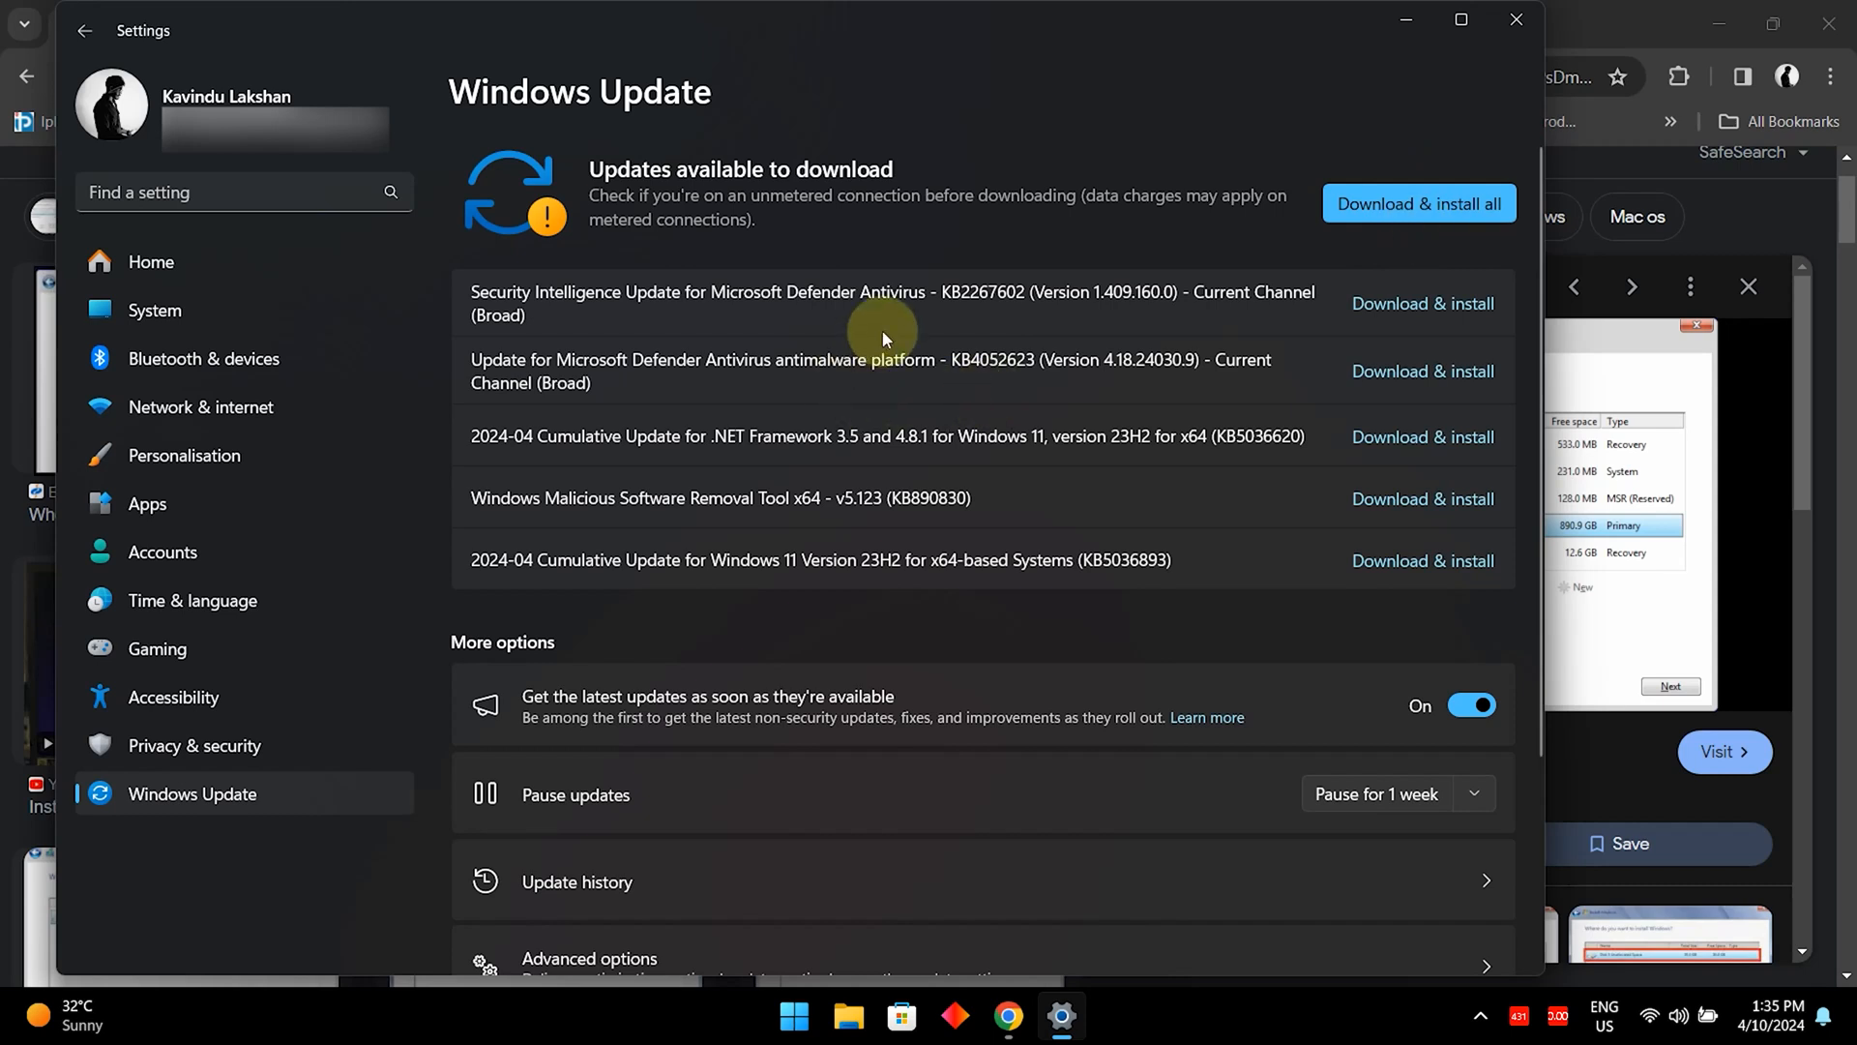
mouse_move(948, 543)
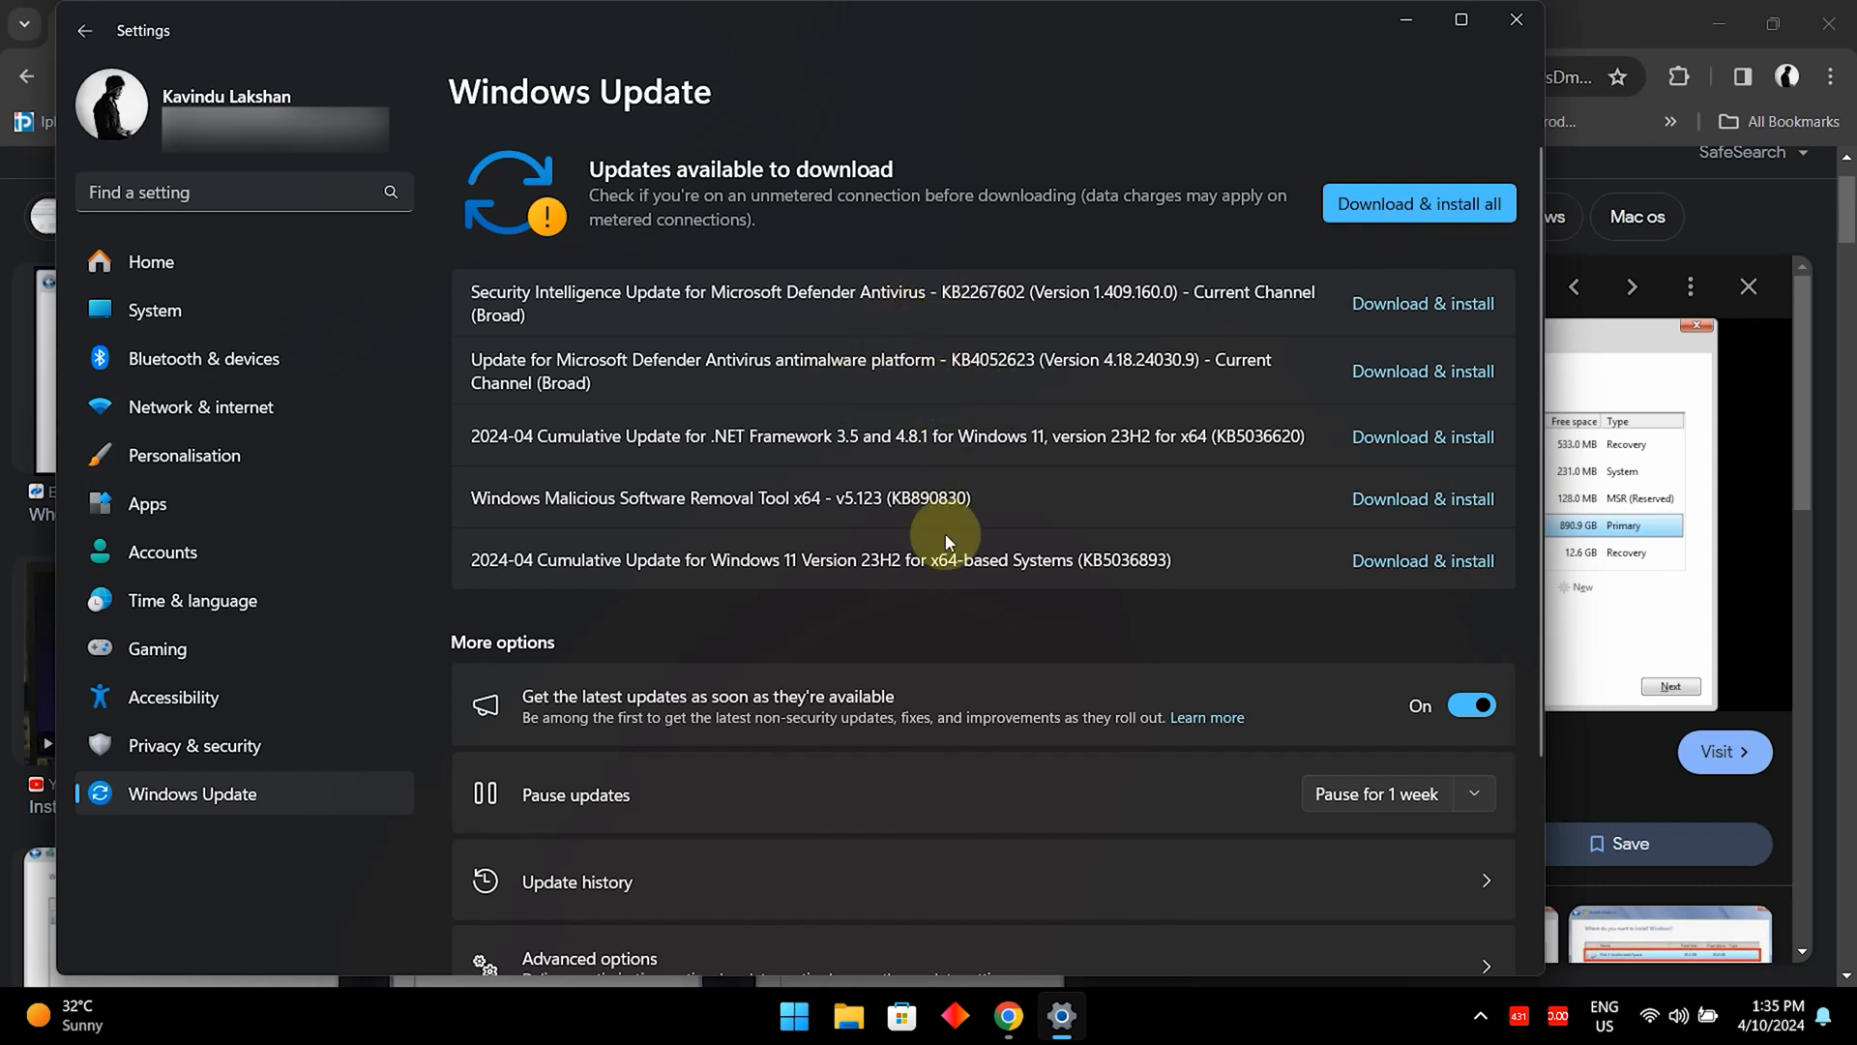
mouse_move(1016, 580)
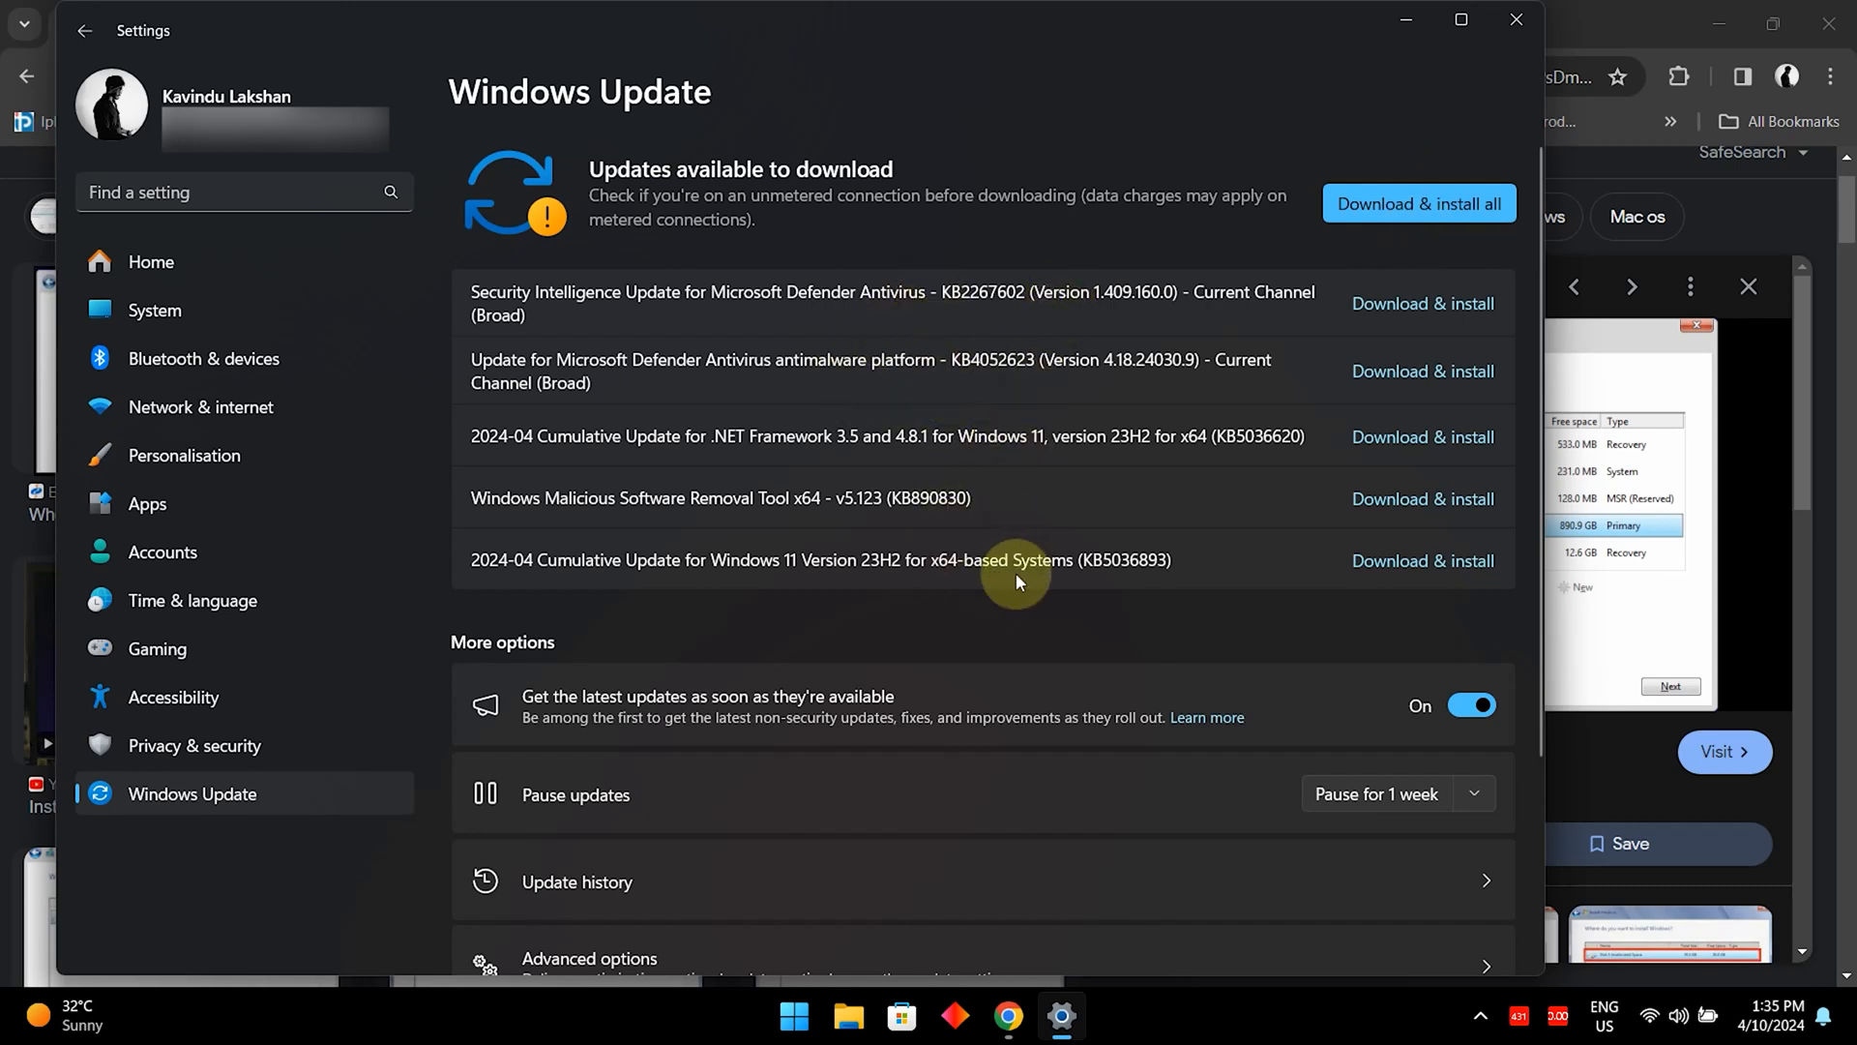
scroll("down", 3)
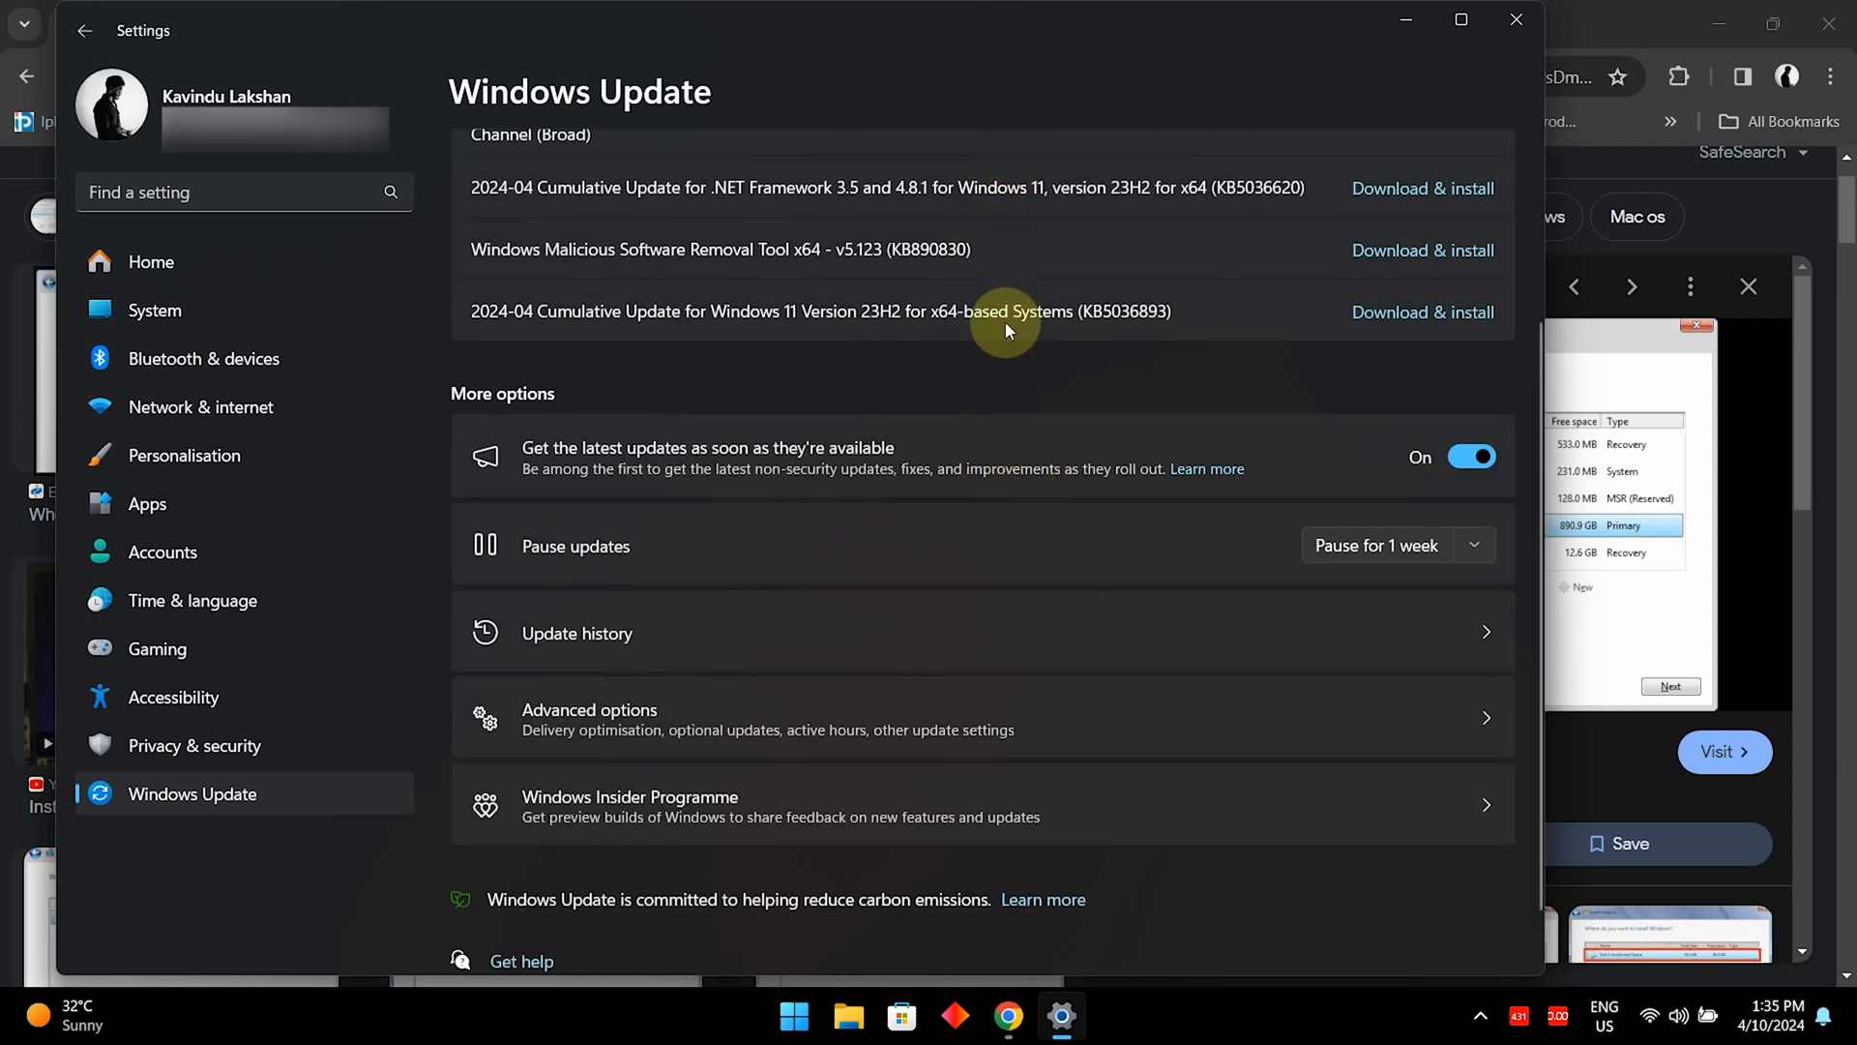
mouse_move(861, 584)
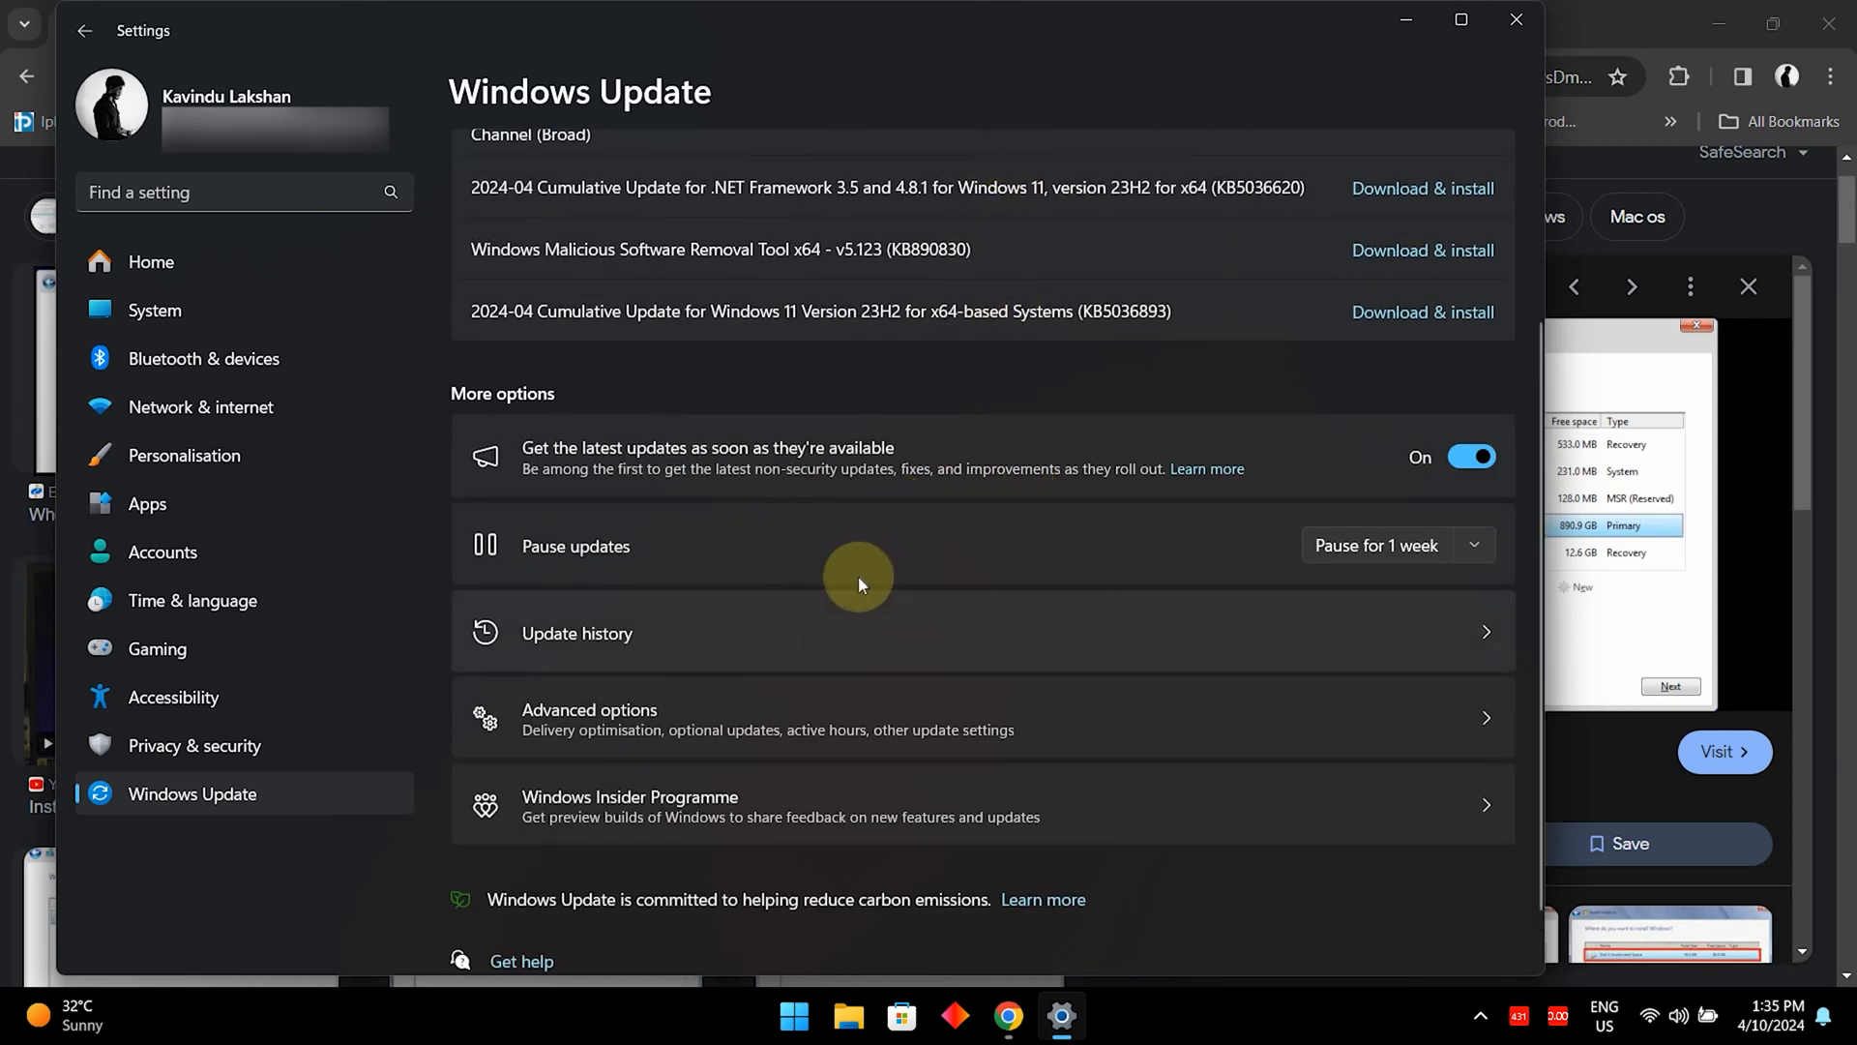
mouse_move(898, 723)
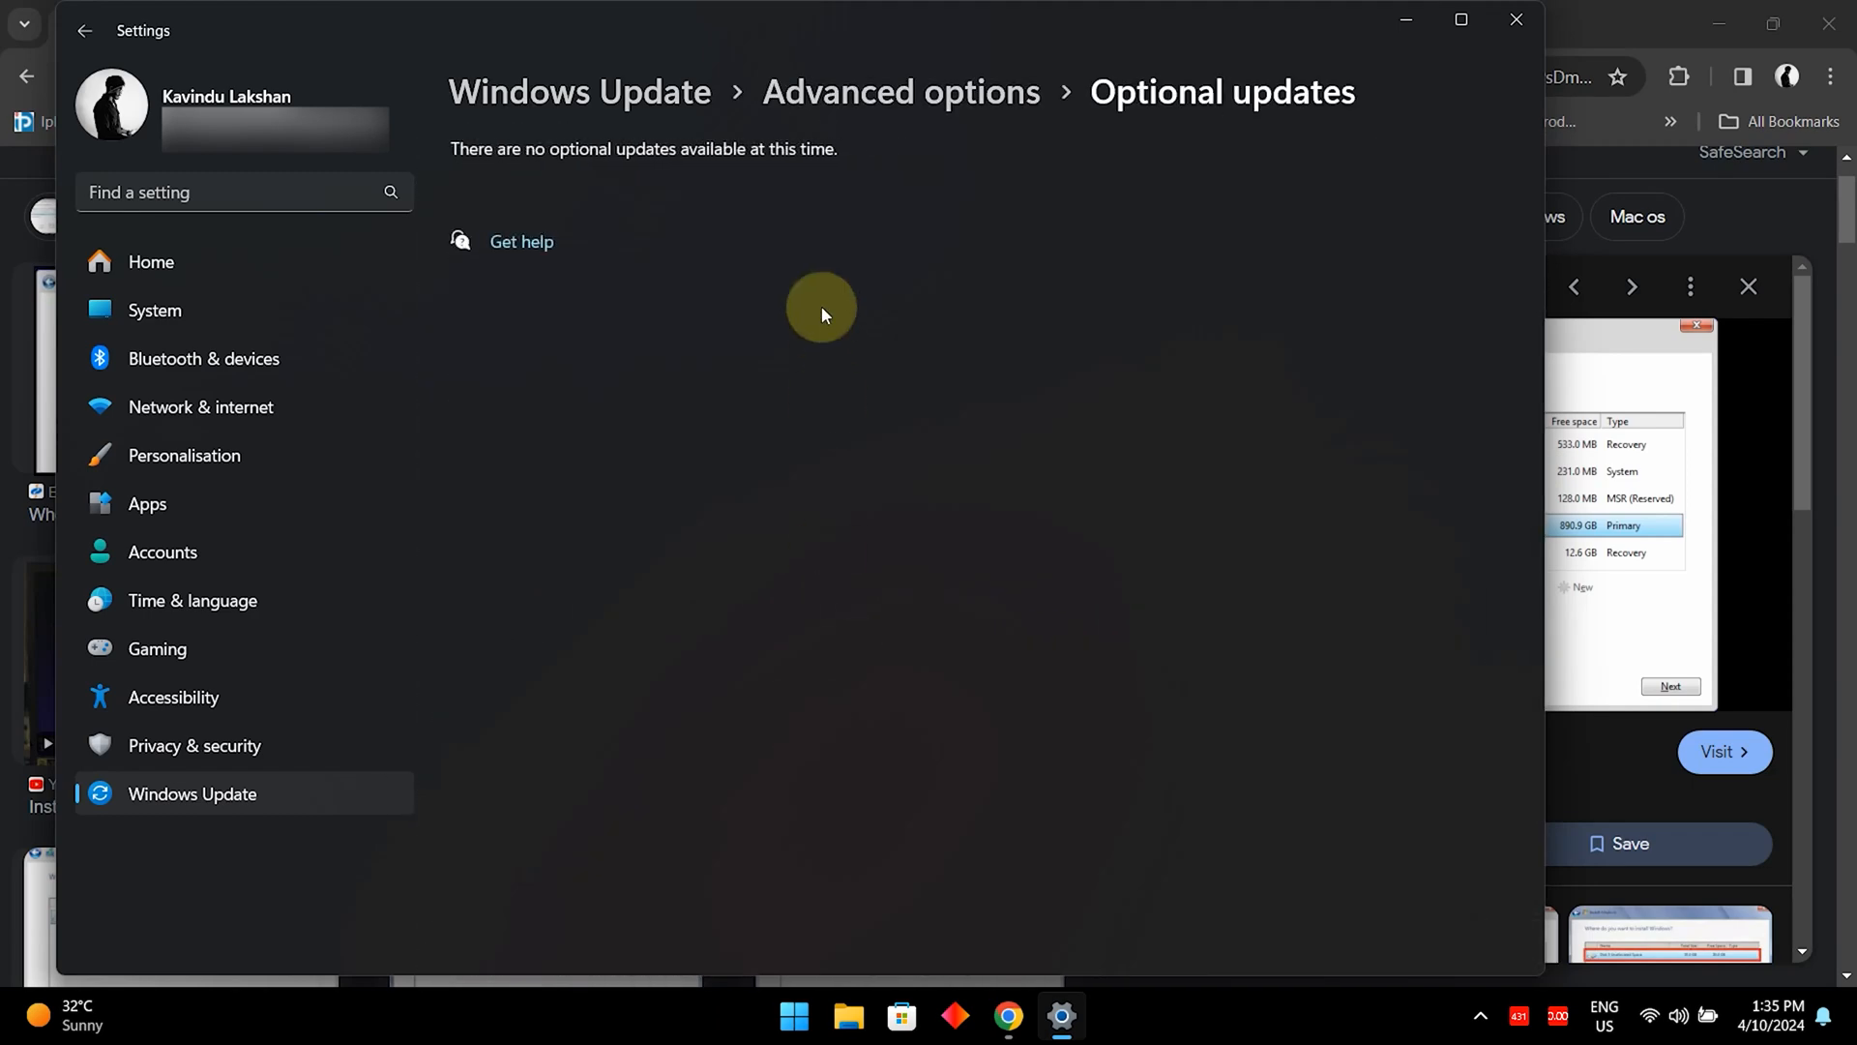
mouse_move(564, 262)
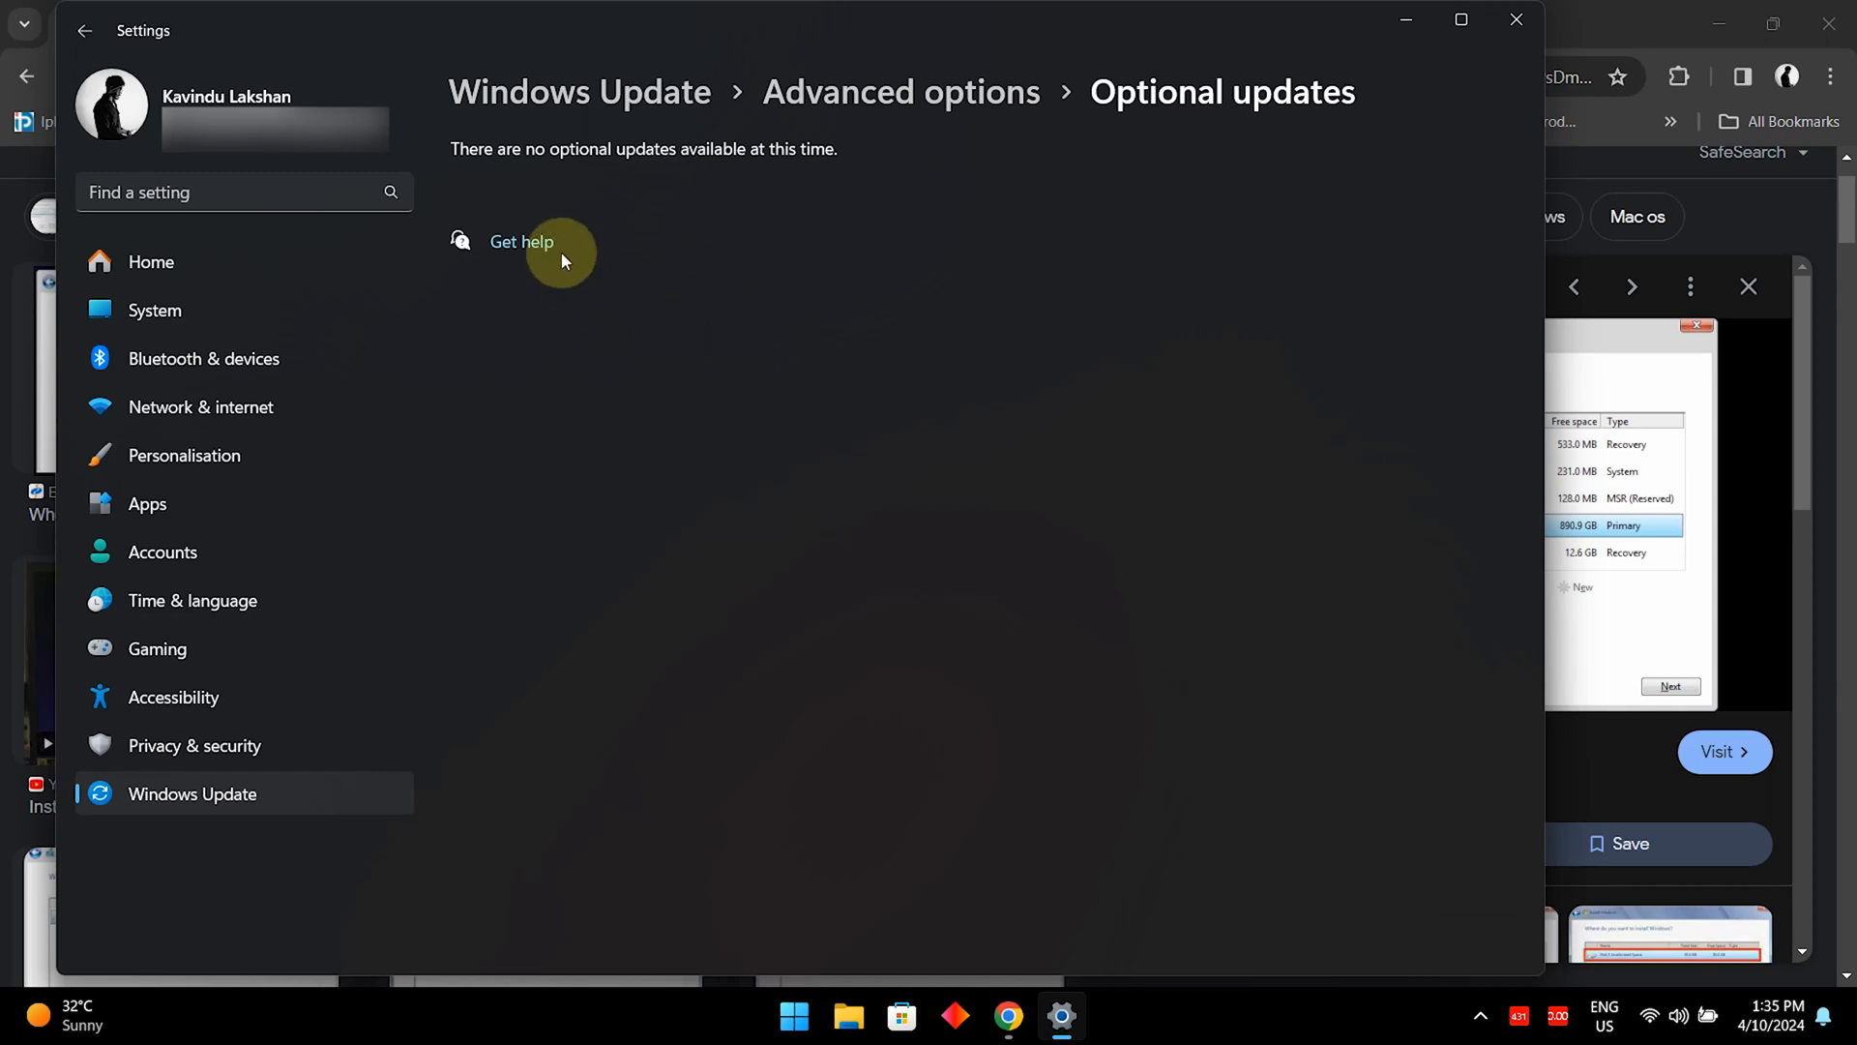
mouse_move(231, 73)
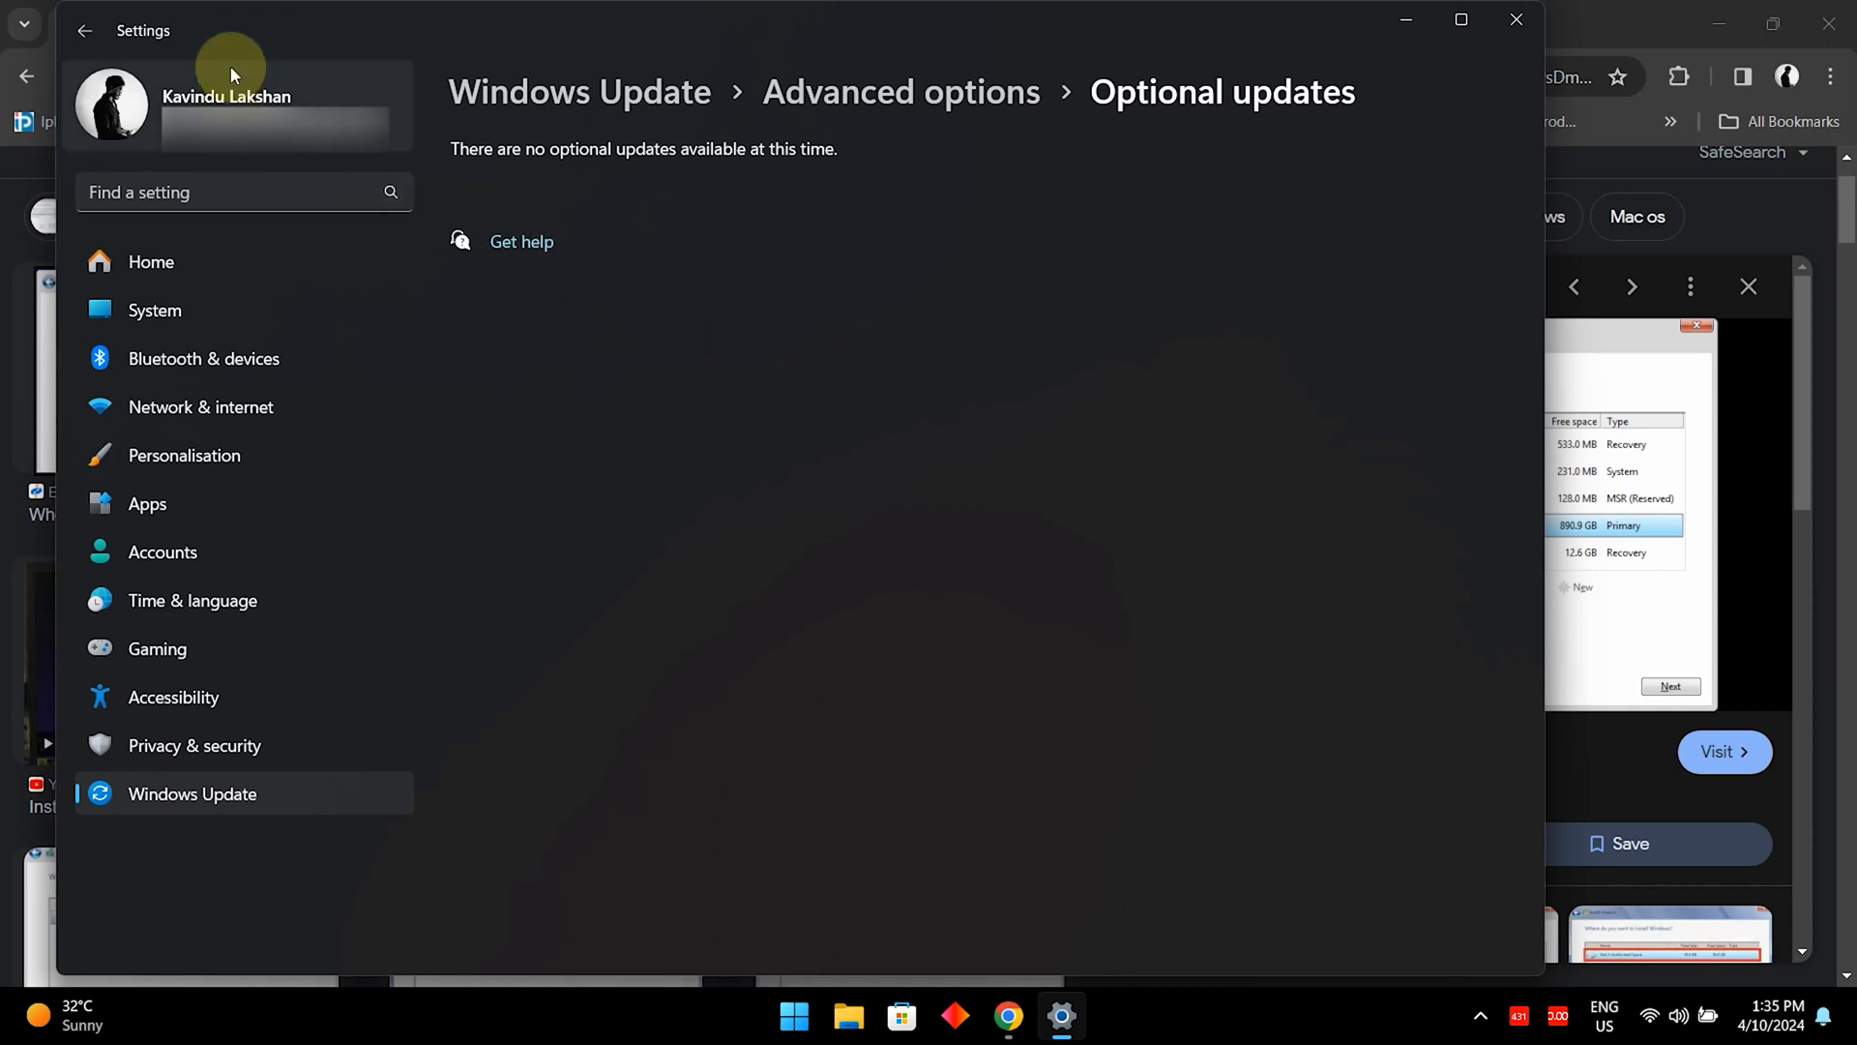
left_click(84, 31)
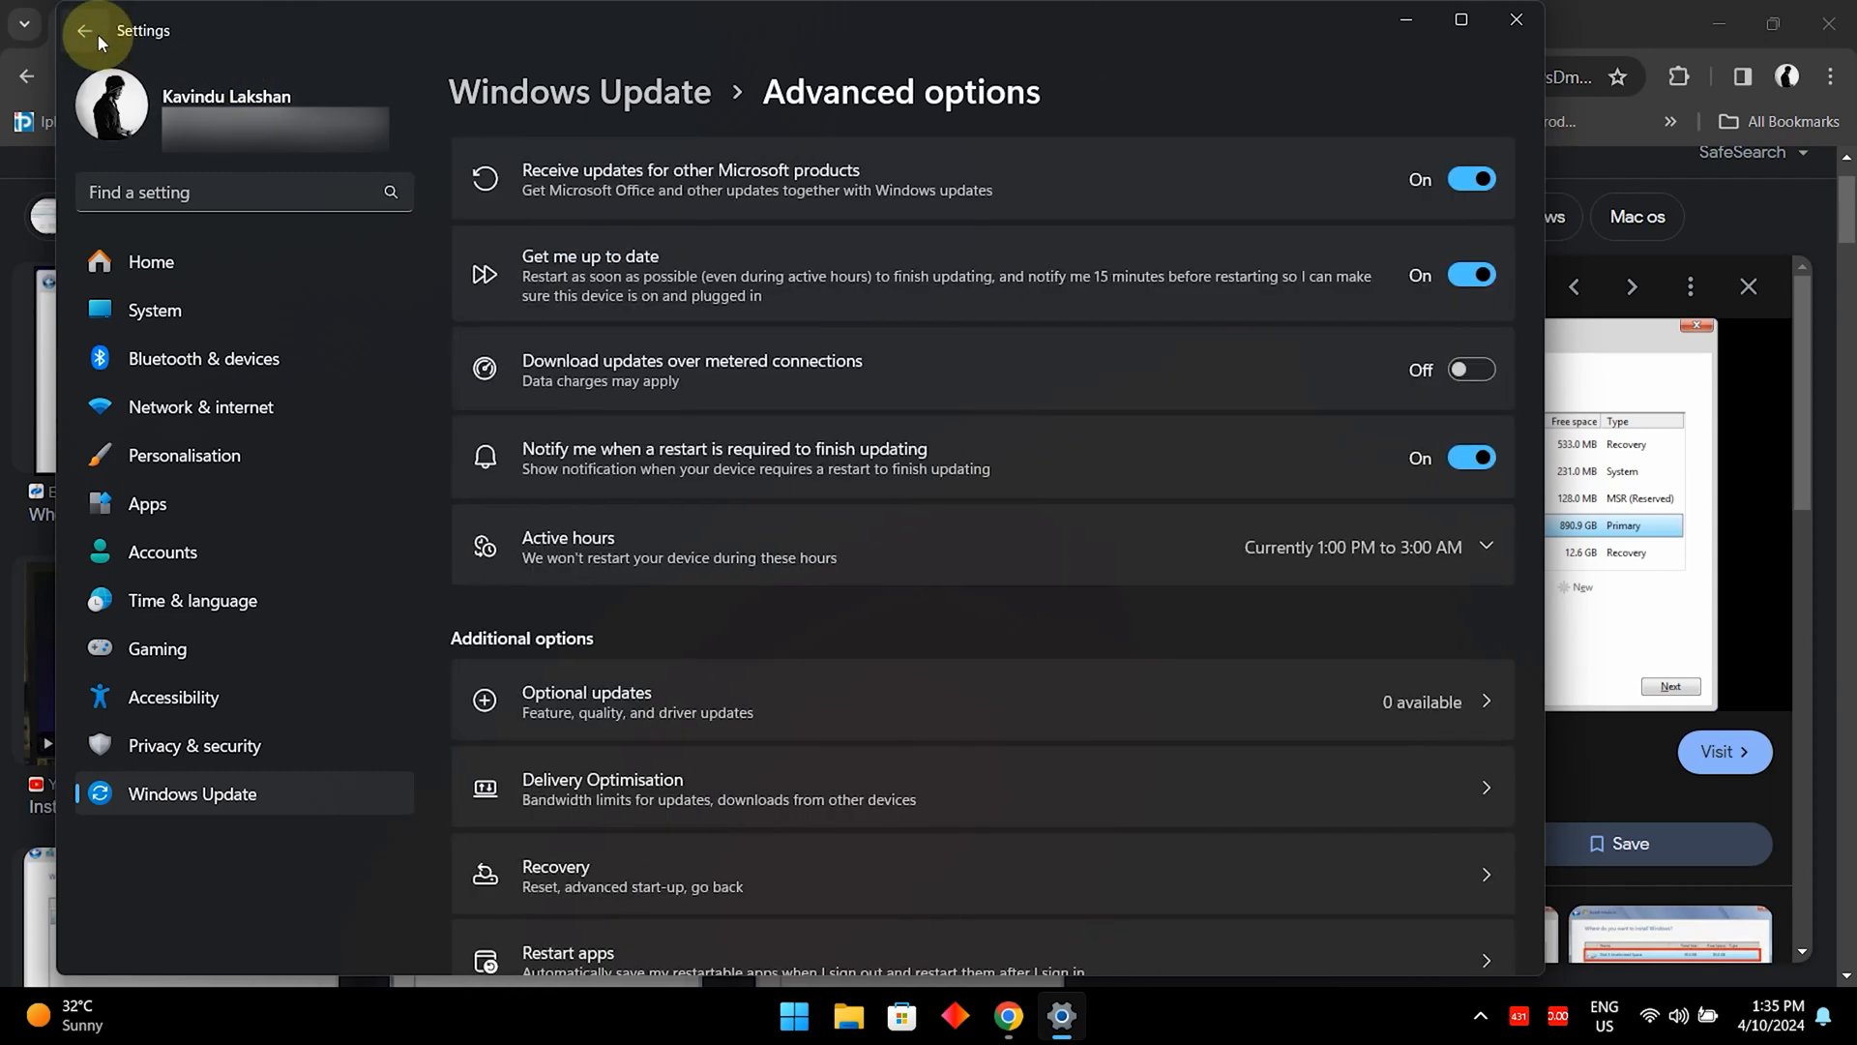
left_click(83, 31)
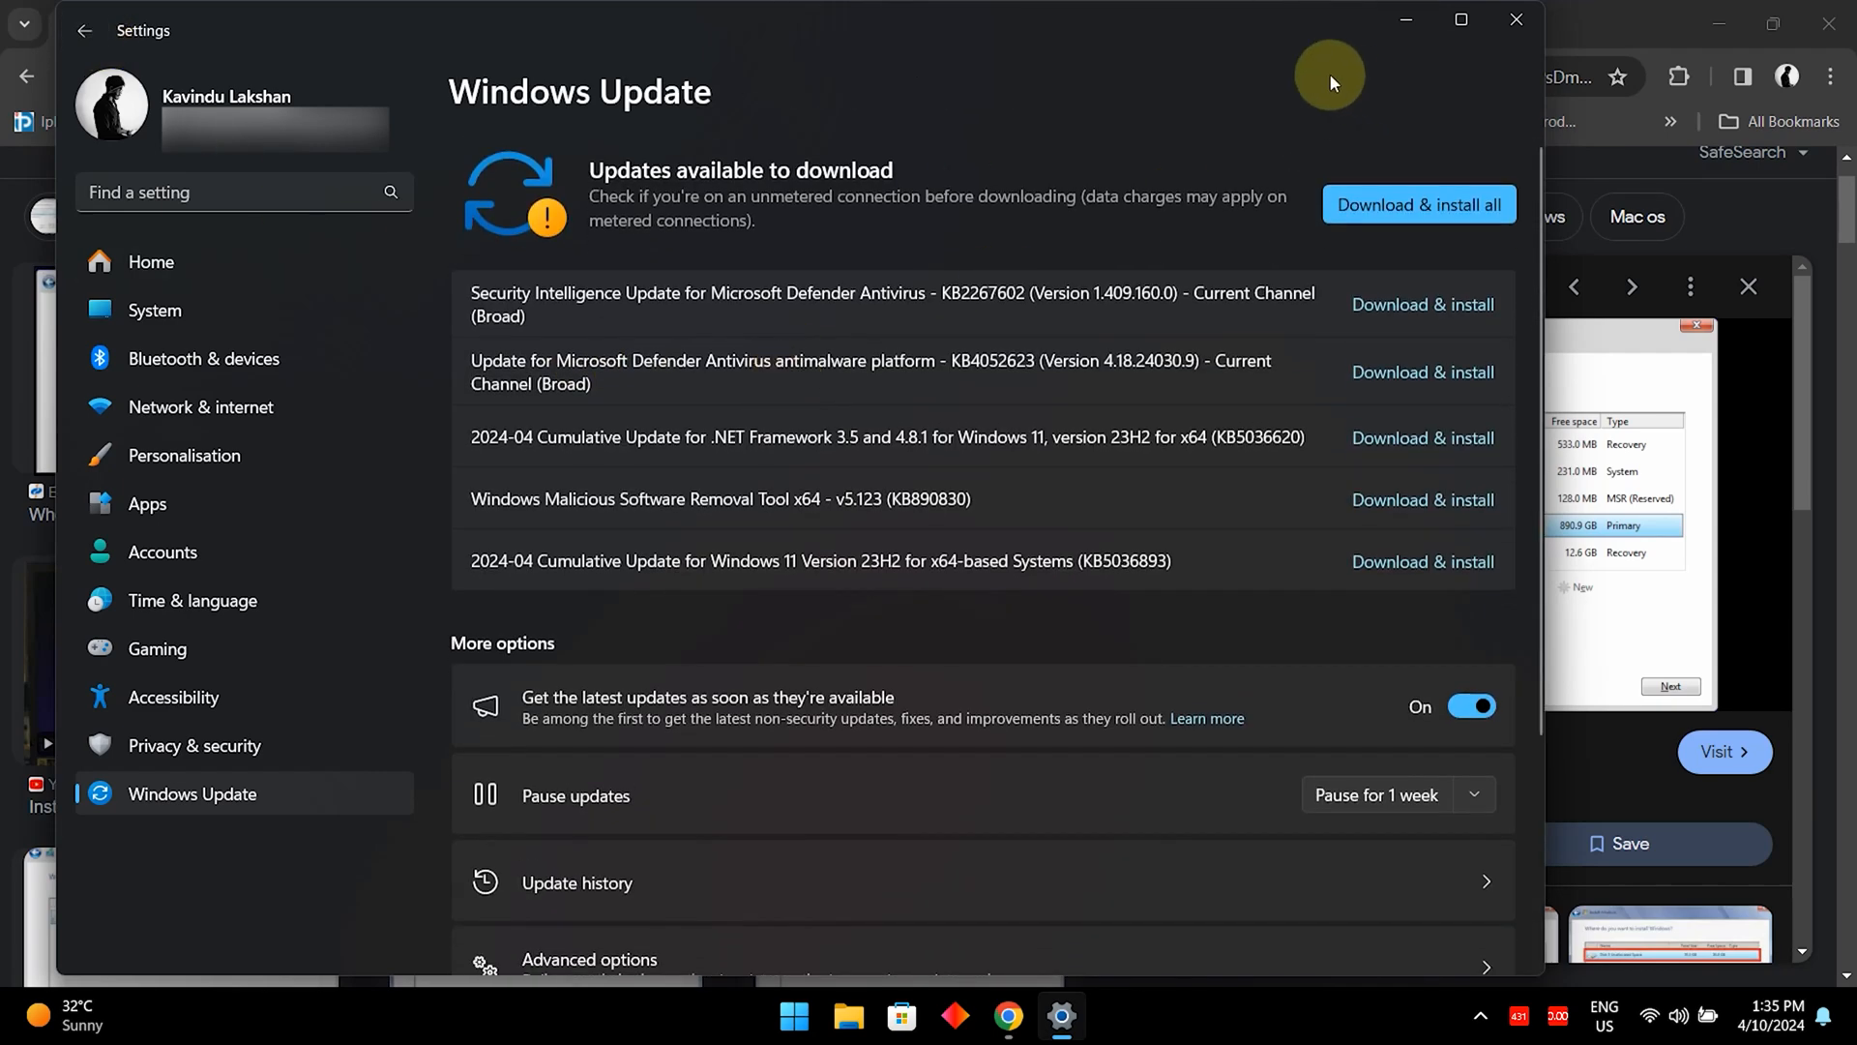
mouse_move(1186, 236)
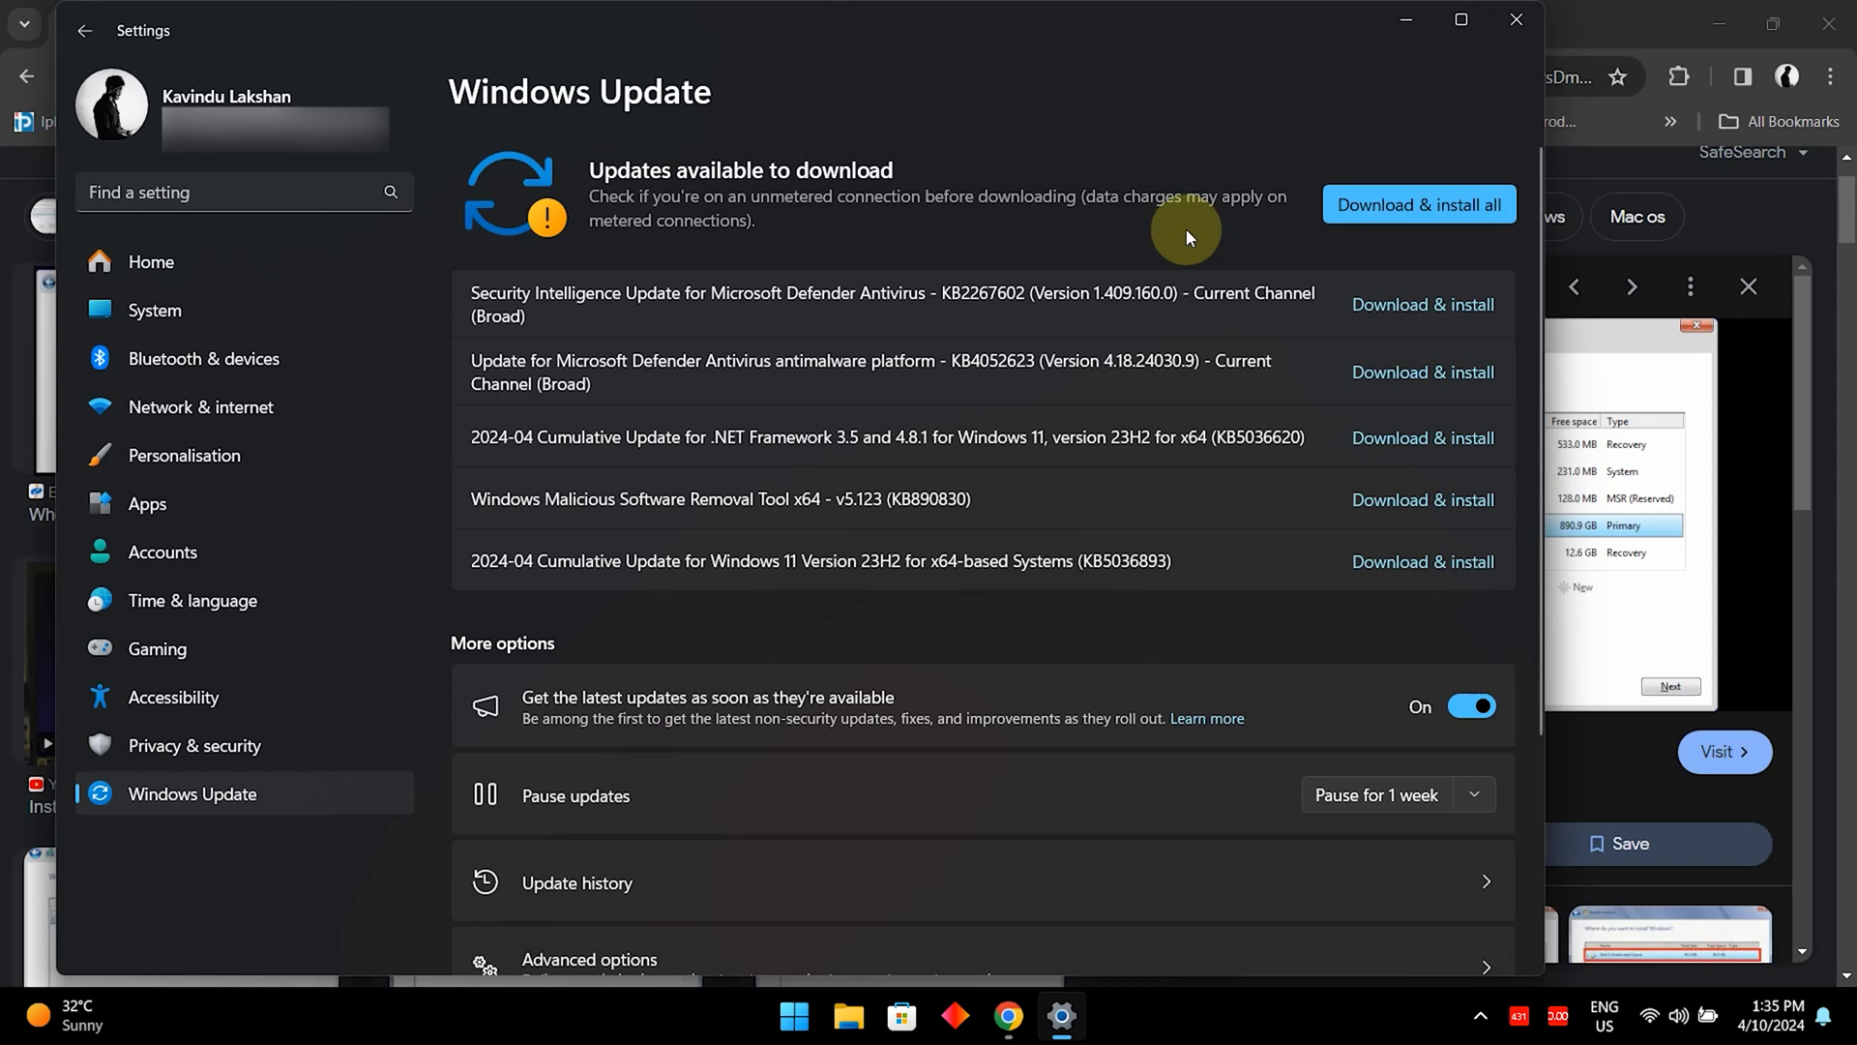
mouse_move(1077, 552)
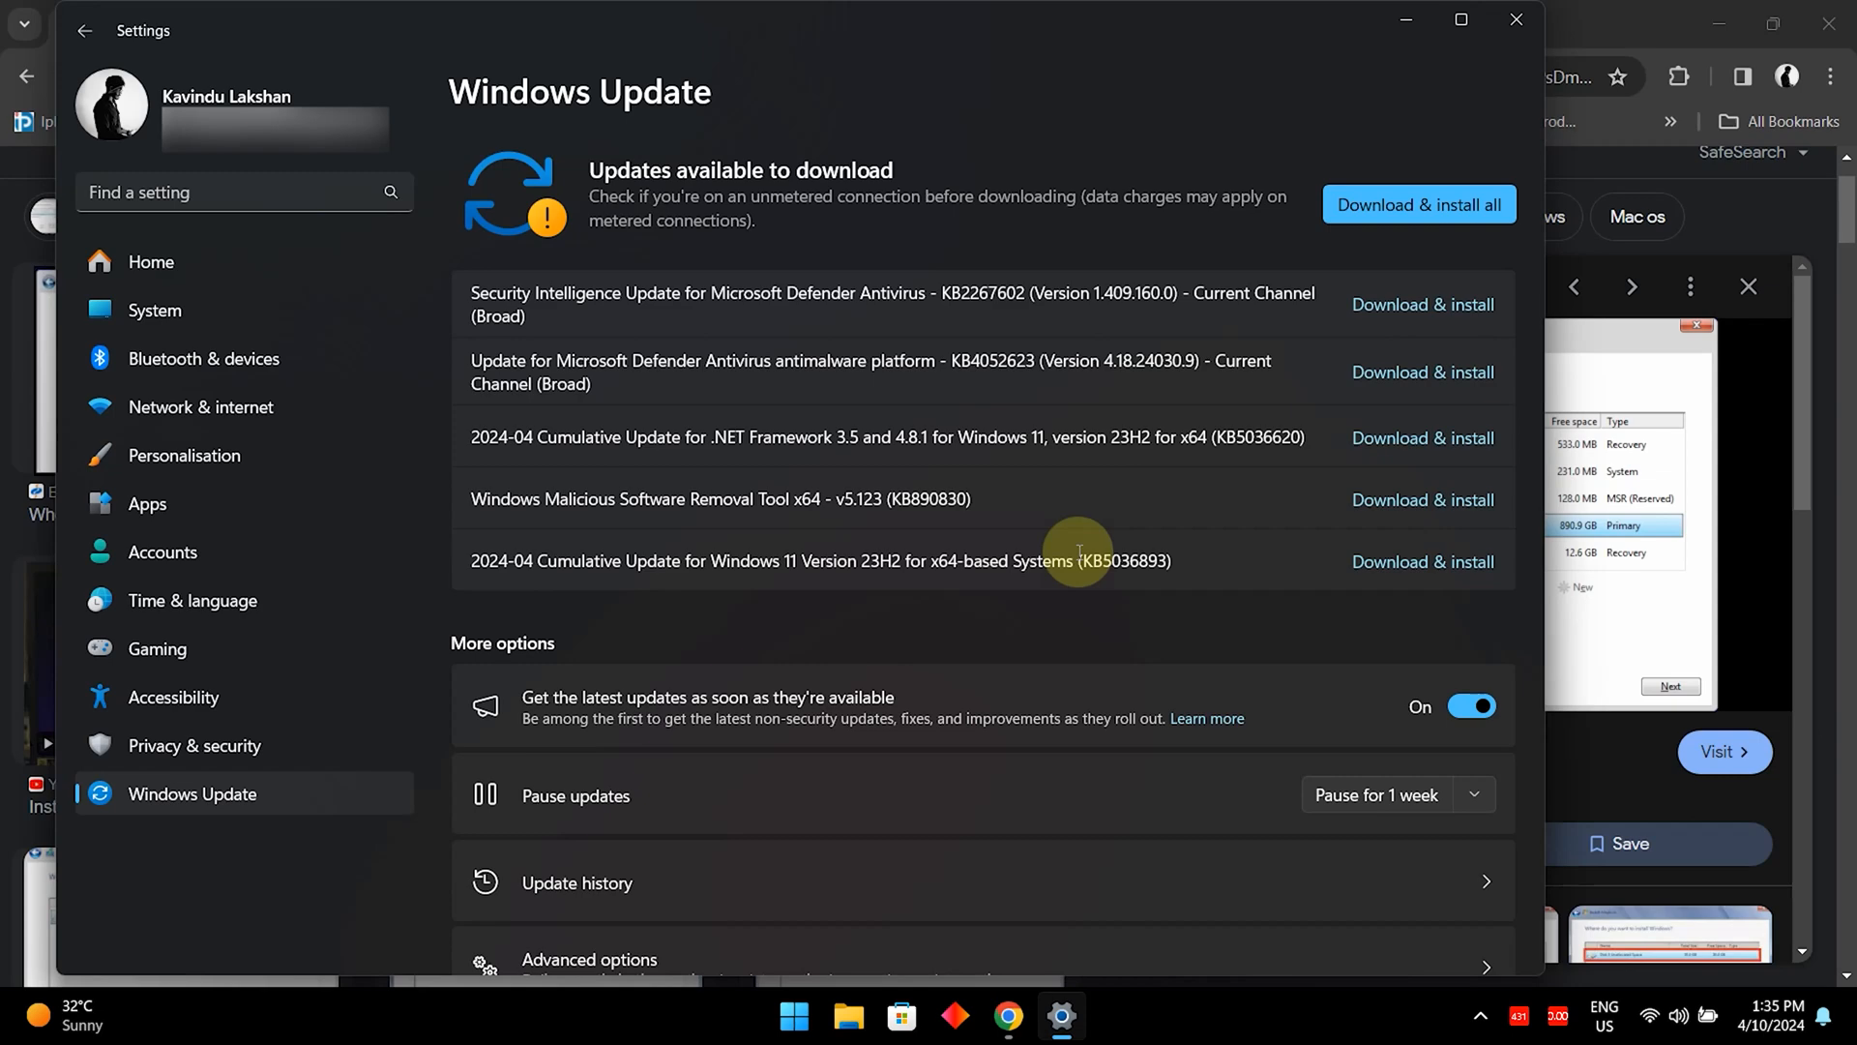
mouse_move(1123, 436)
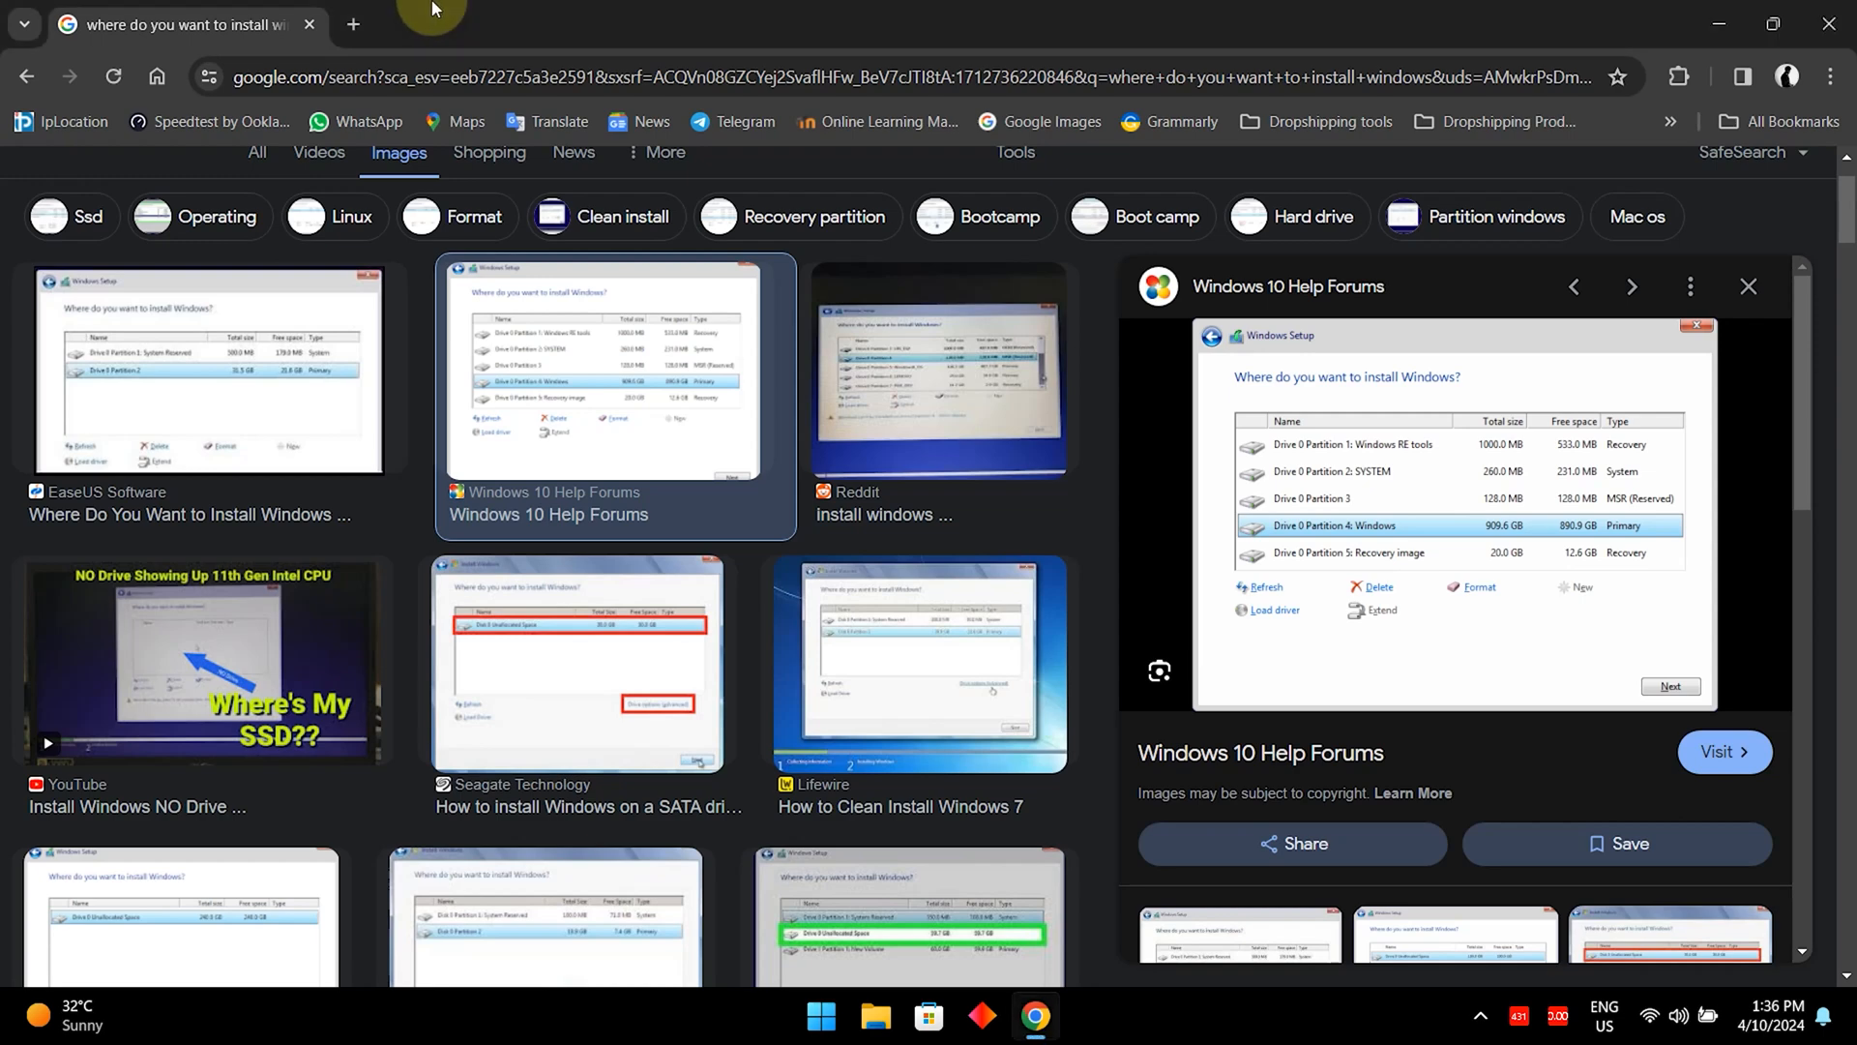
mouse_move(400, 21)
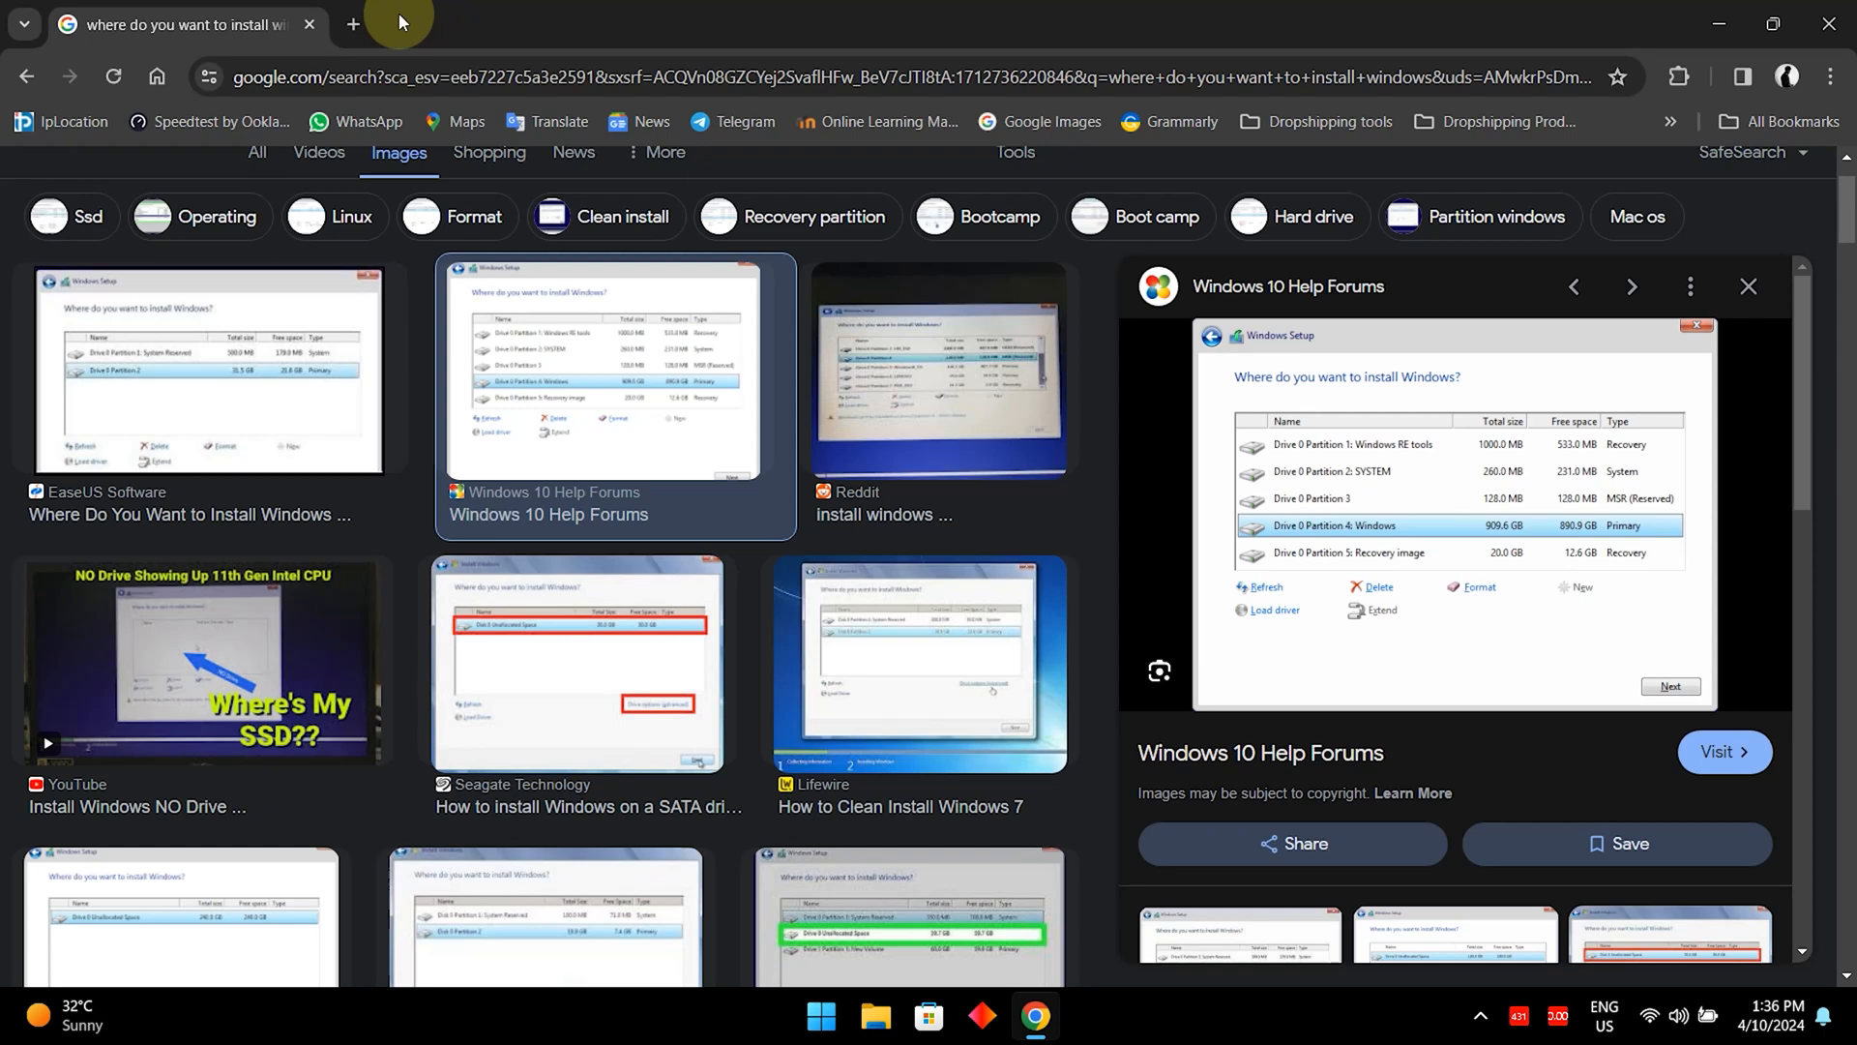
mouse_move(268, 365)
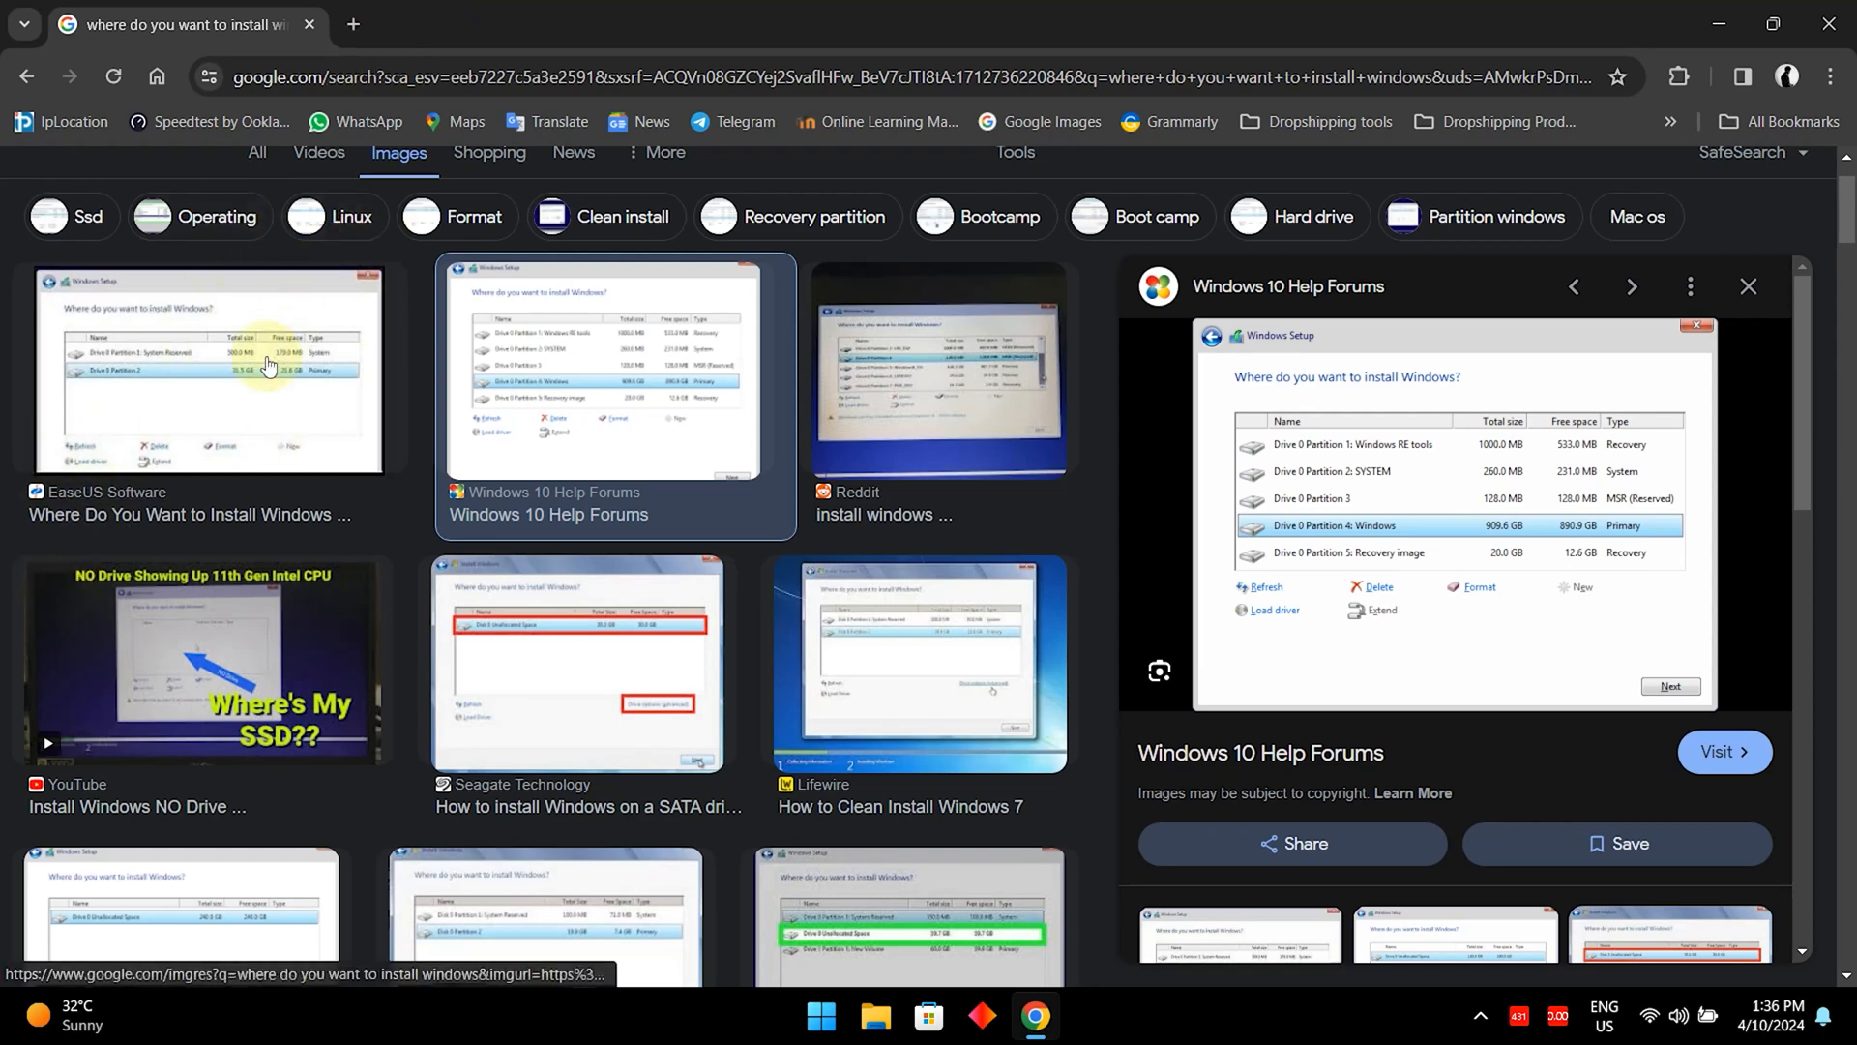
mouse_move(352, 23)
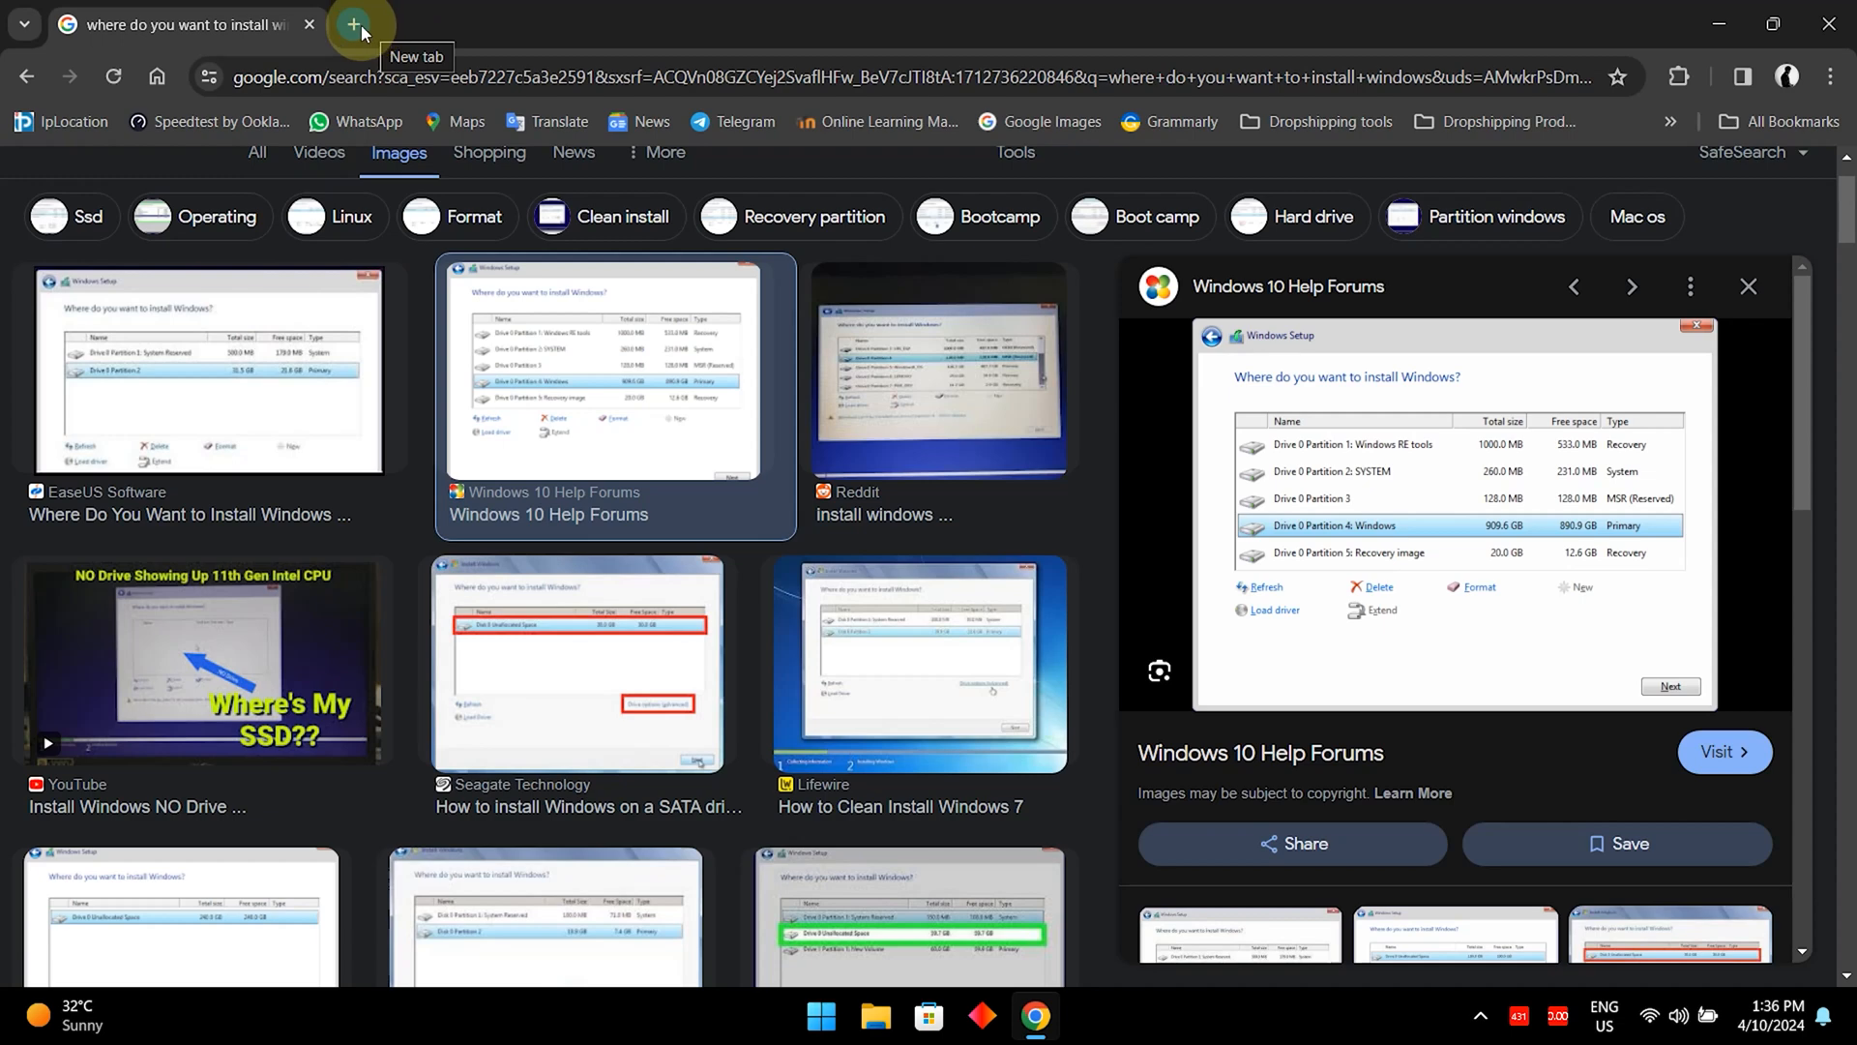
In a new tab, search 'hp driver update' and open HP's official Software and Drivers page.
left_click(353, 24)
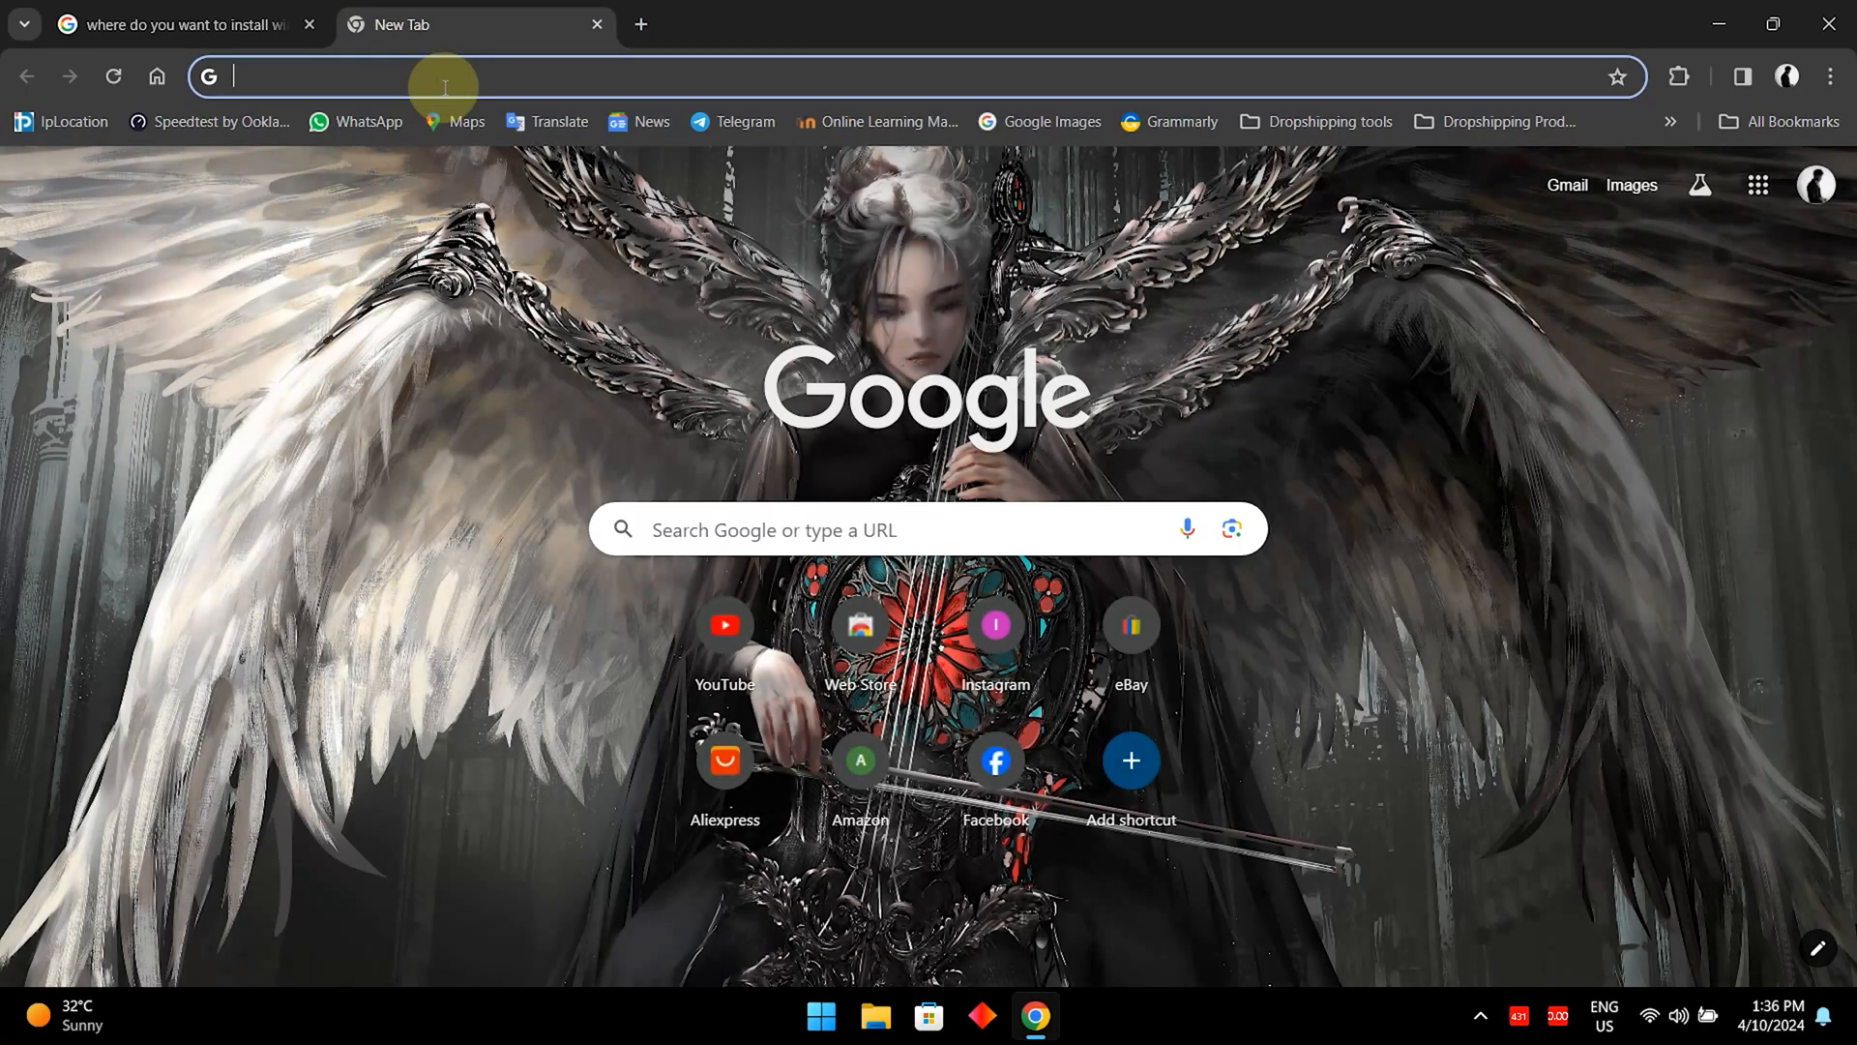
type("hp")
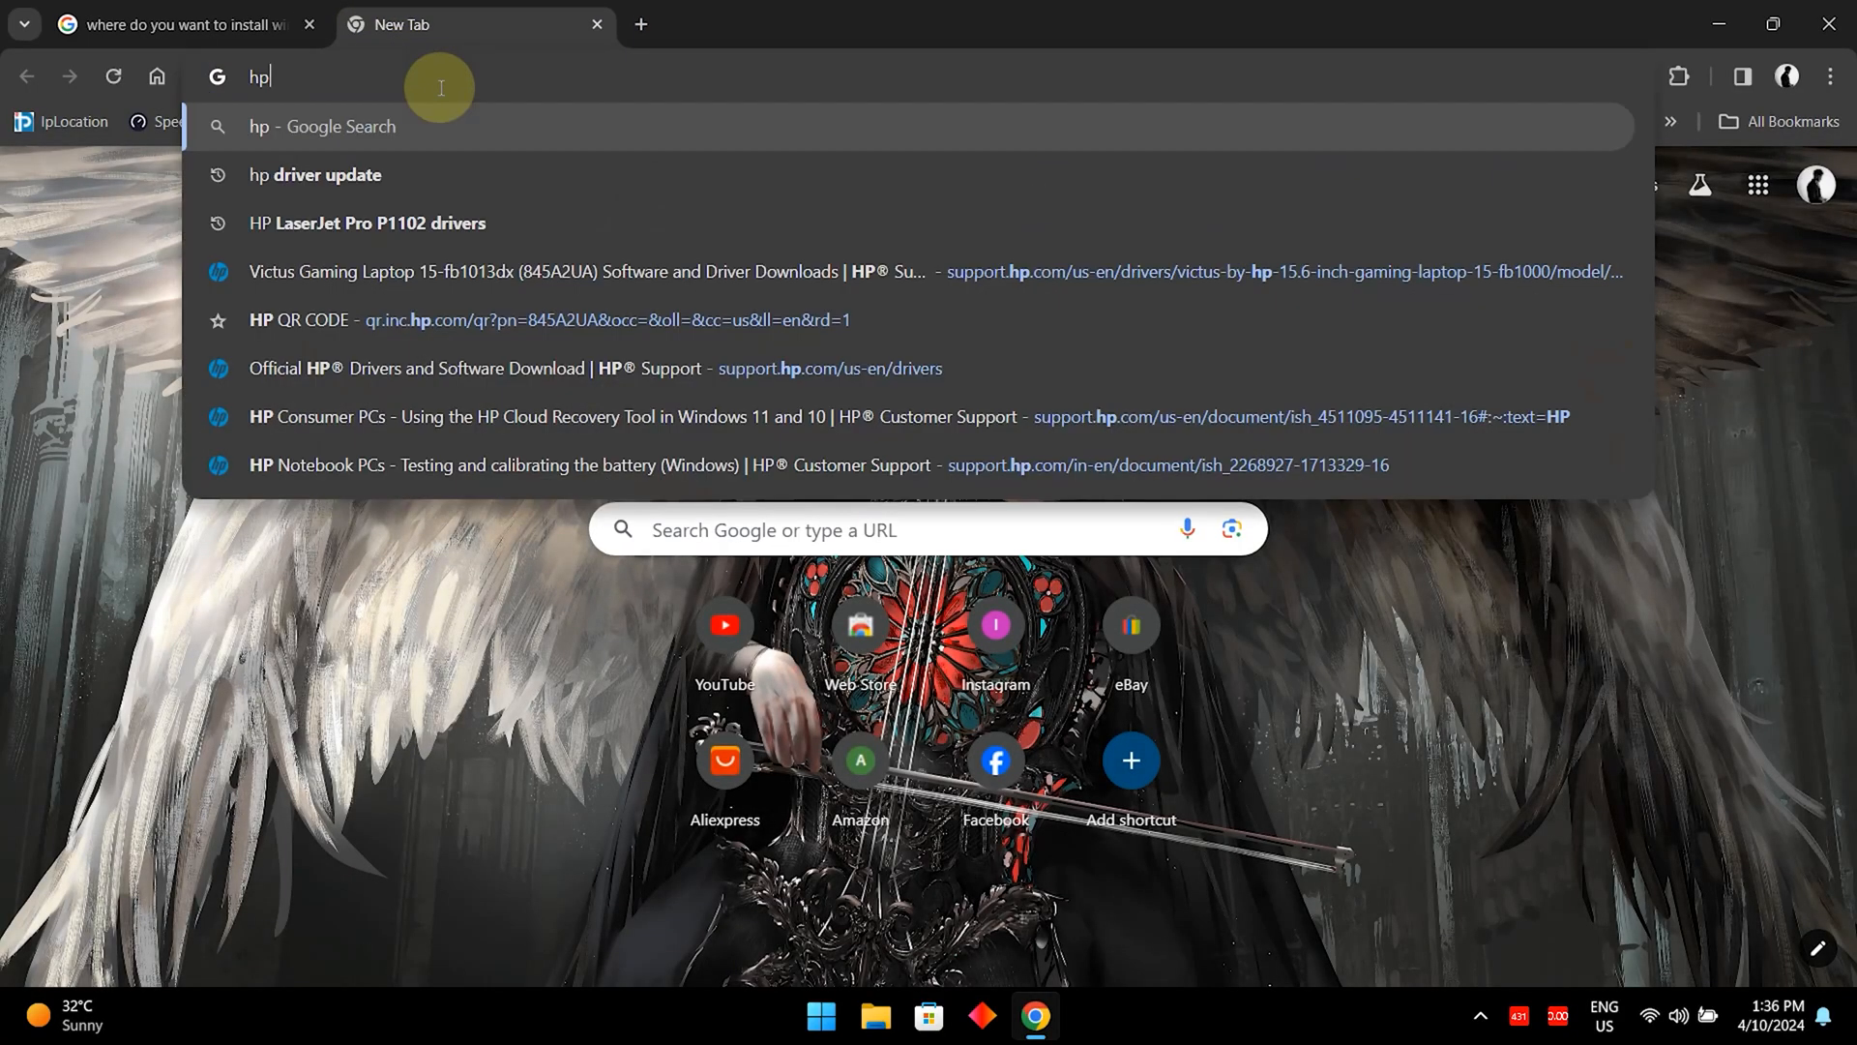
left_click(315, 174)
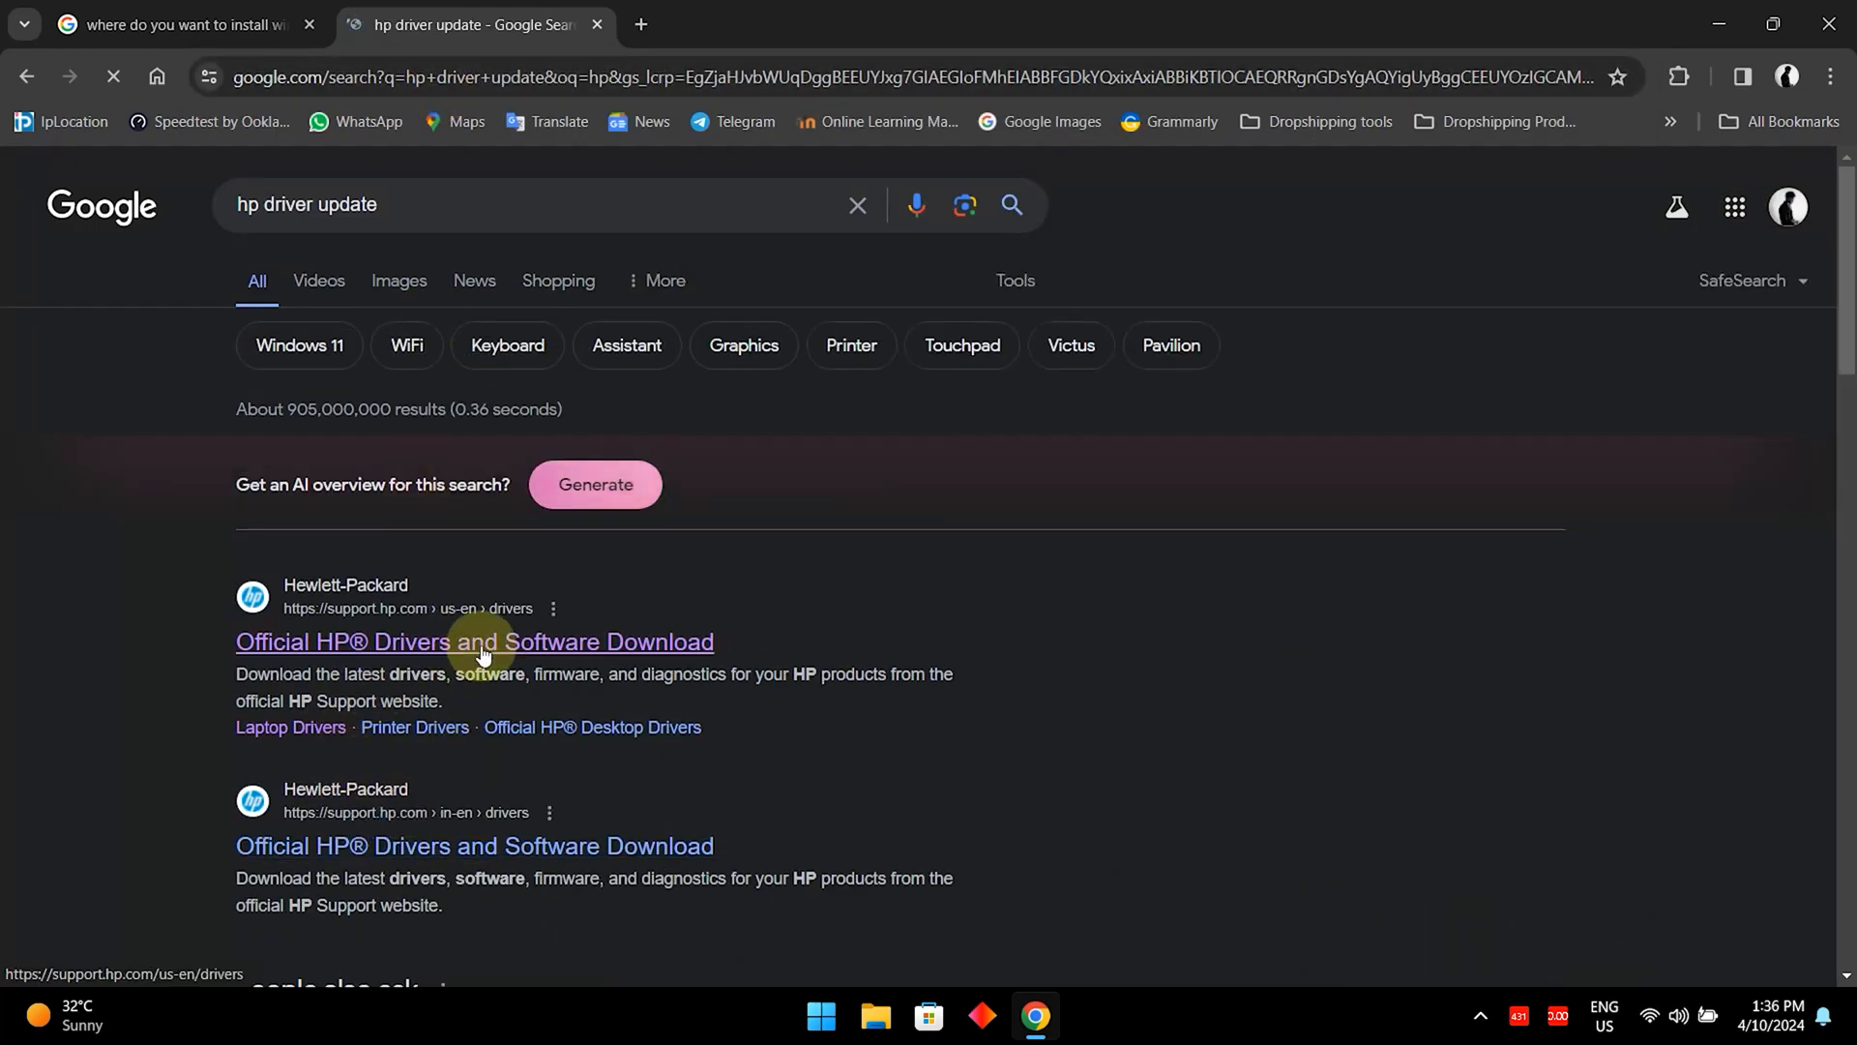
left_click(474, 641)
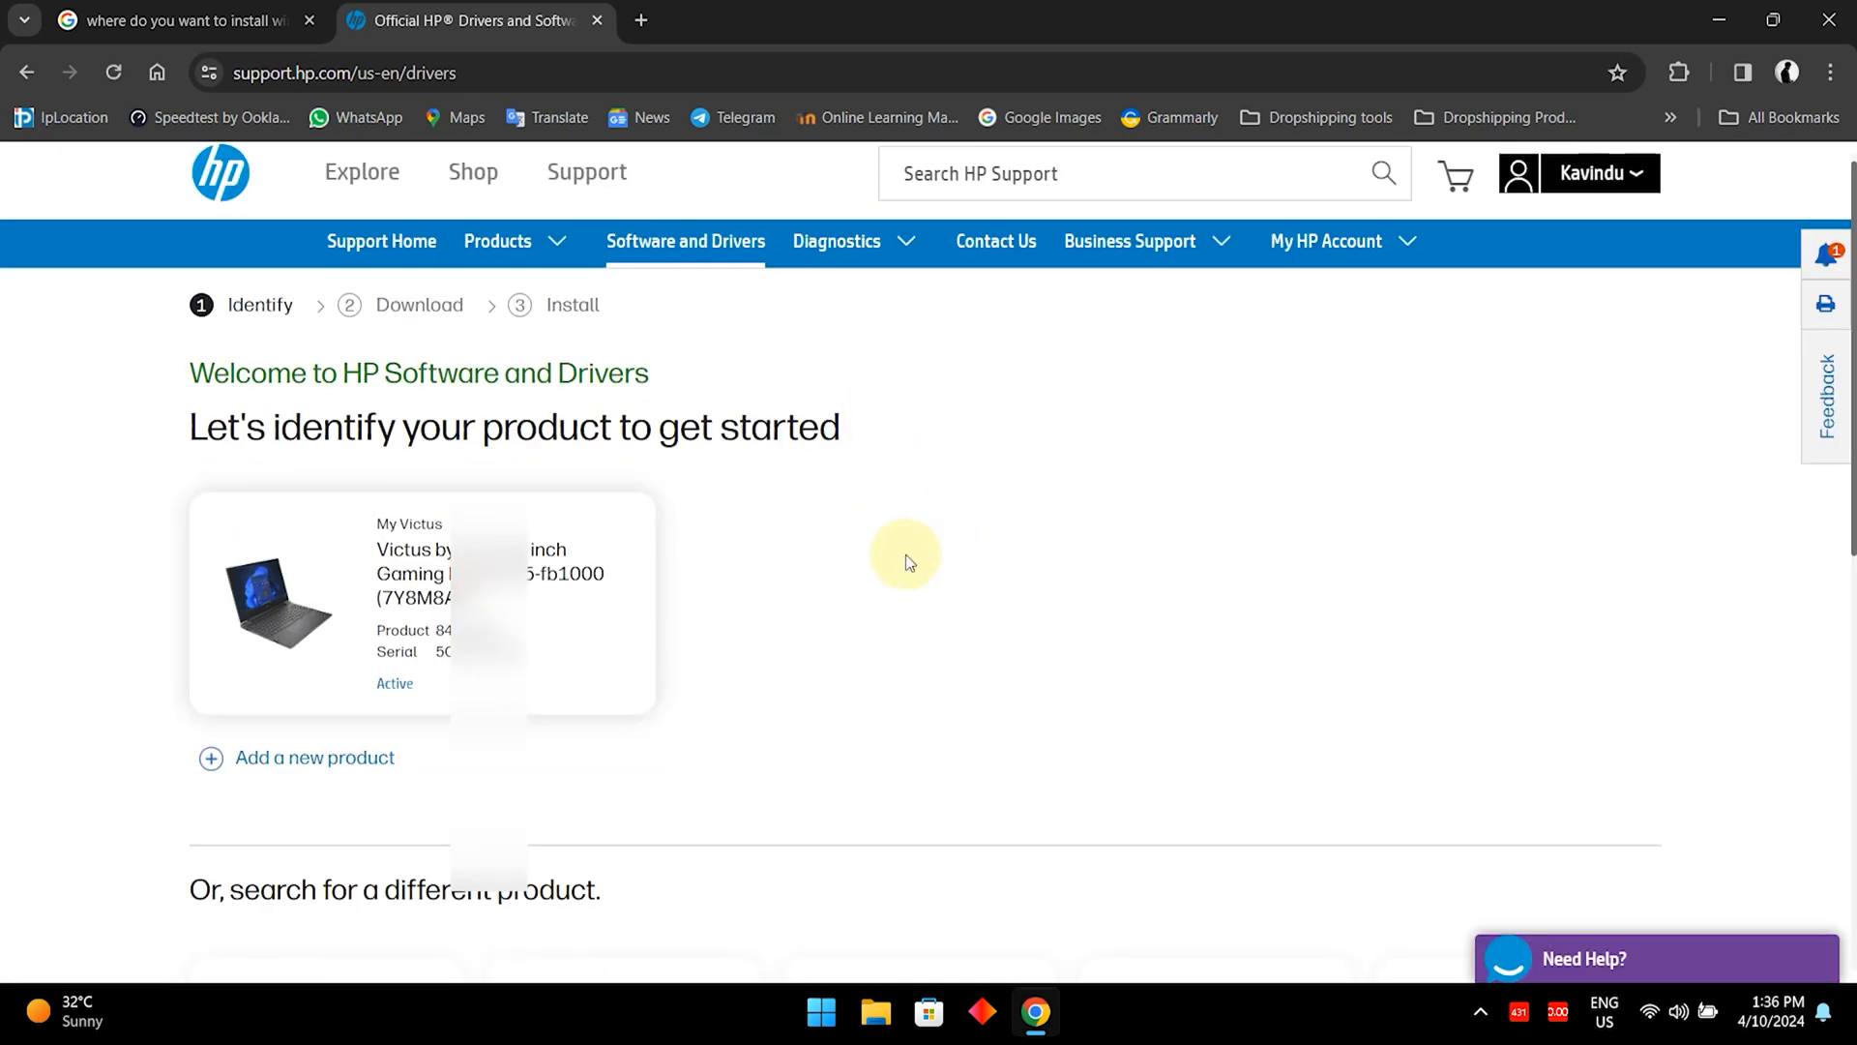
scroll("down", 3)
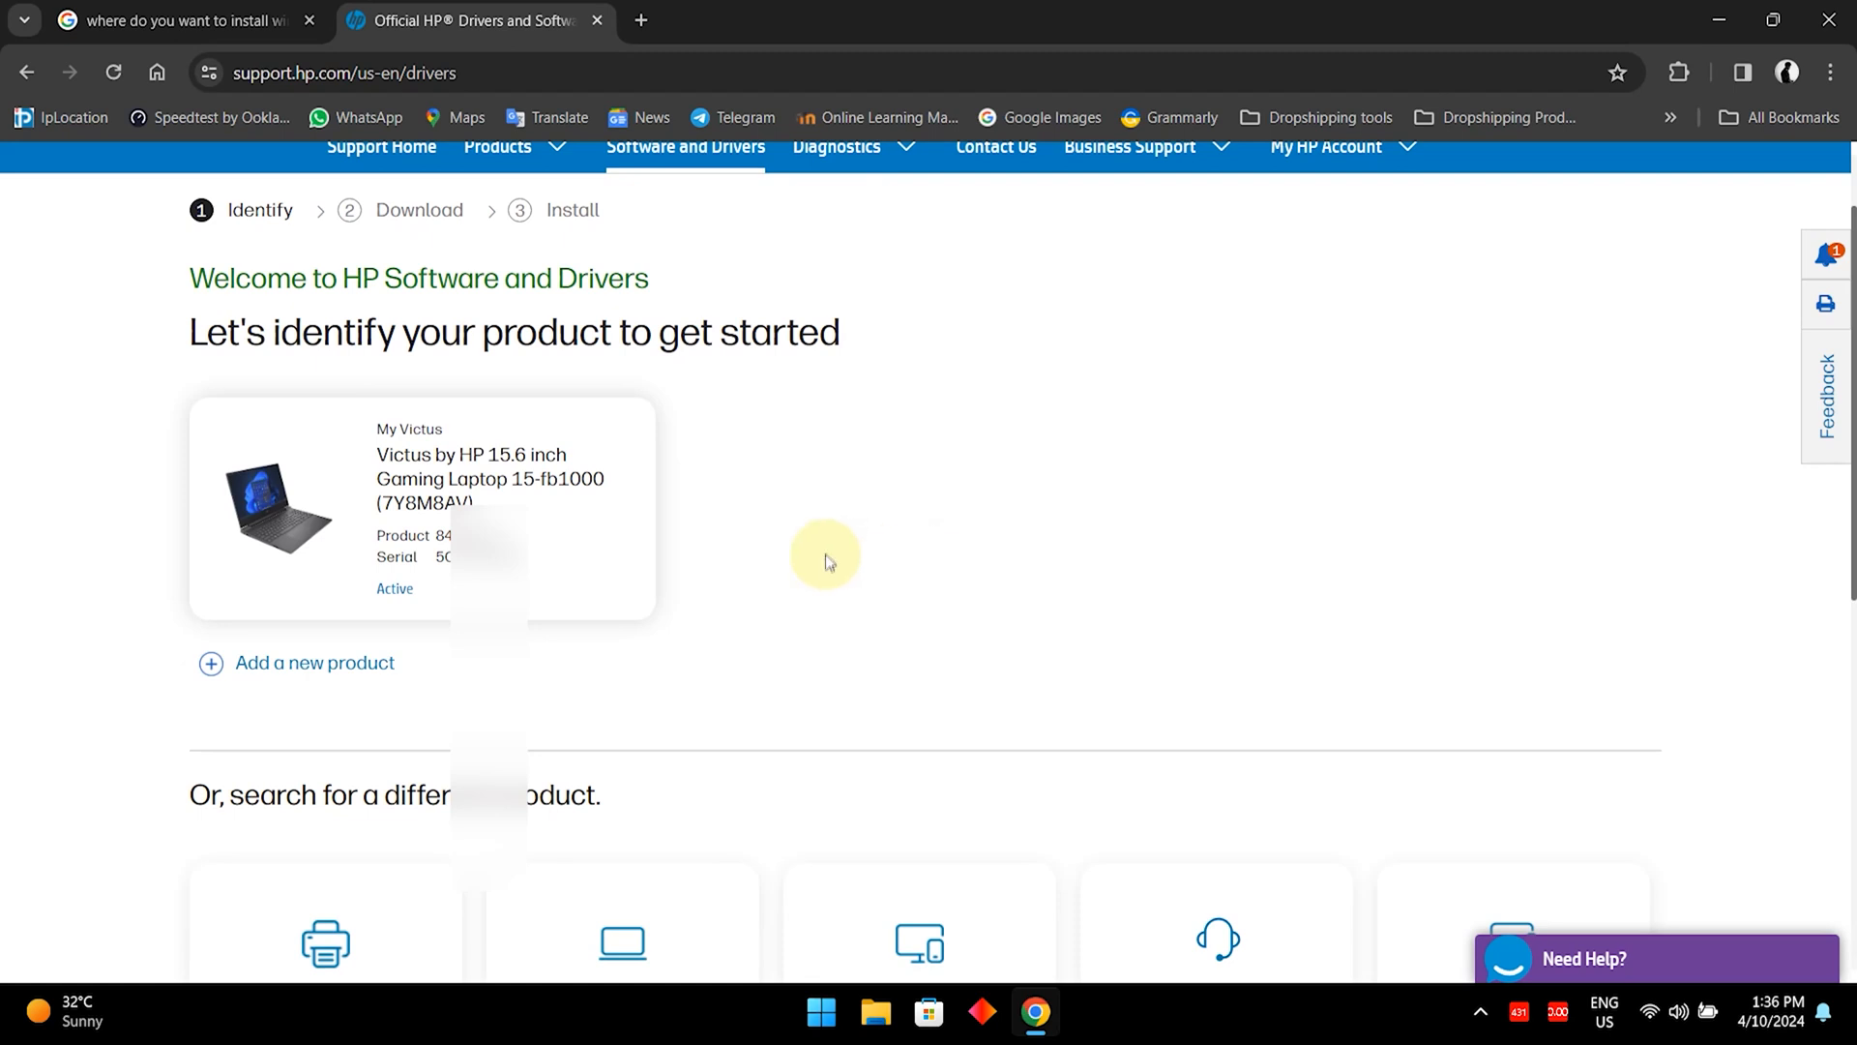
mouse_move(436, 512)
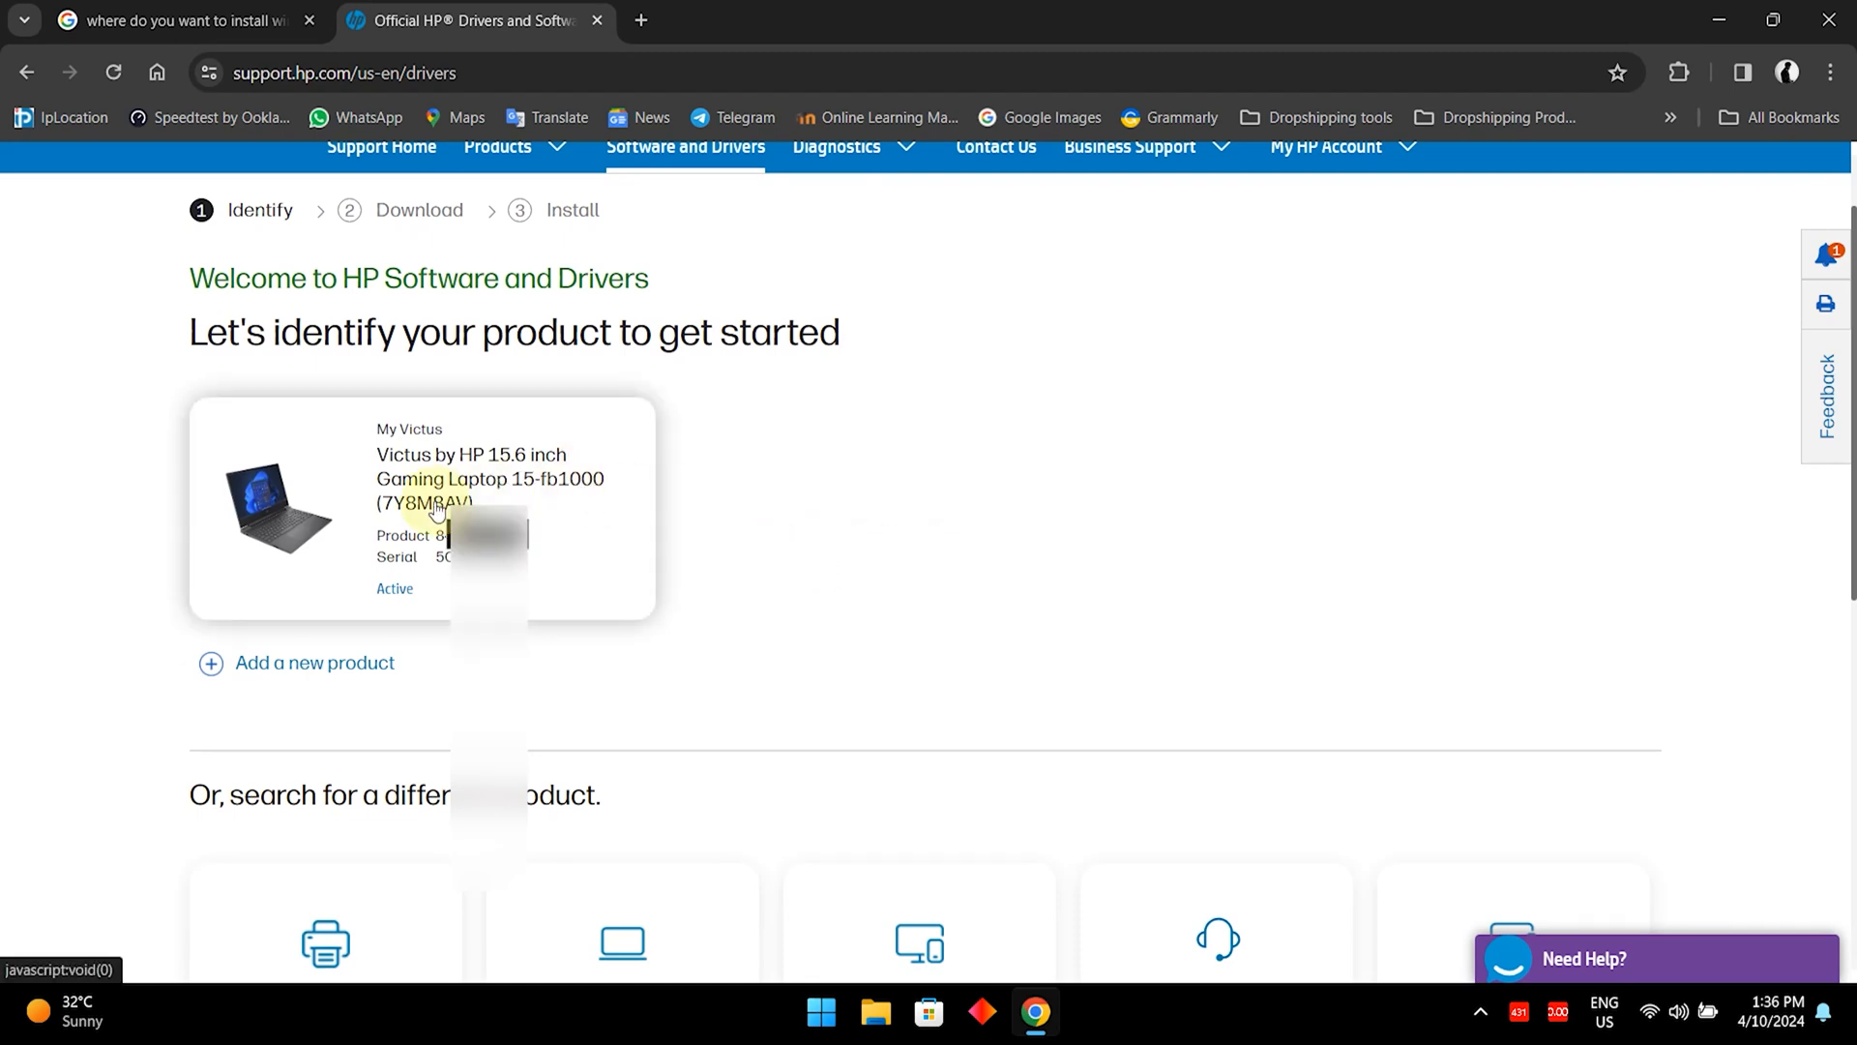
Select the saved Victus laptop, submit Windows 11, and browse the driver categories.
left_click(421, 507)
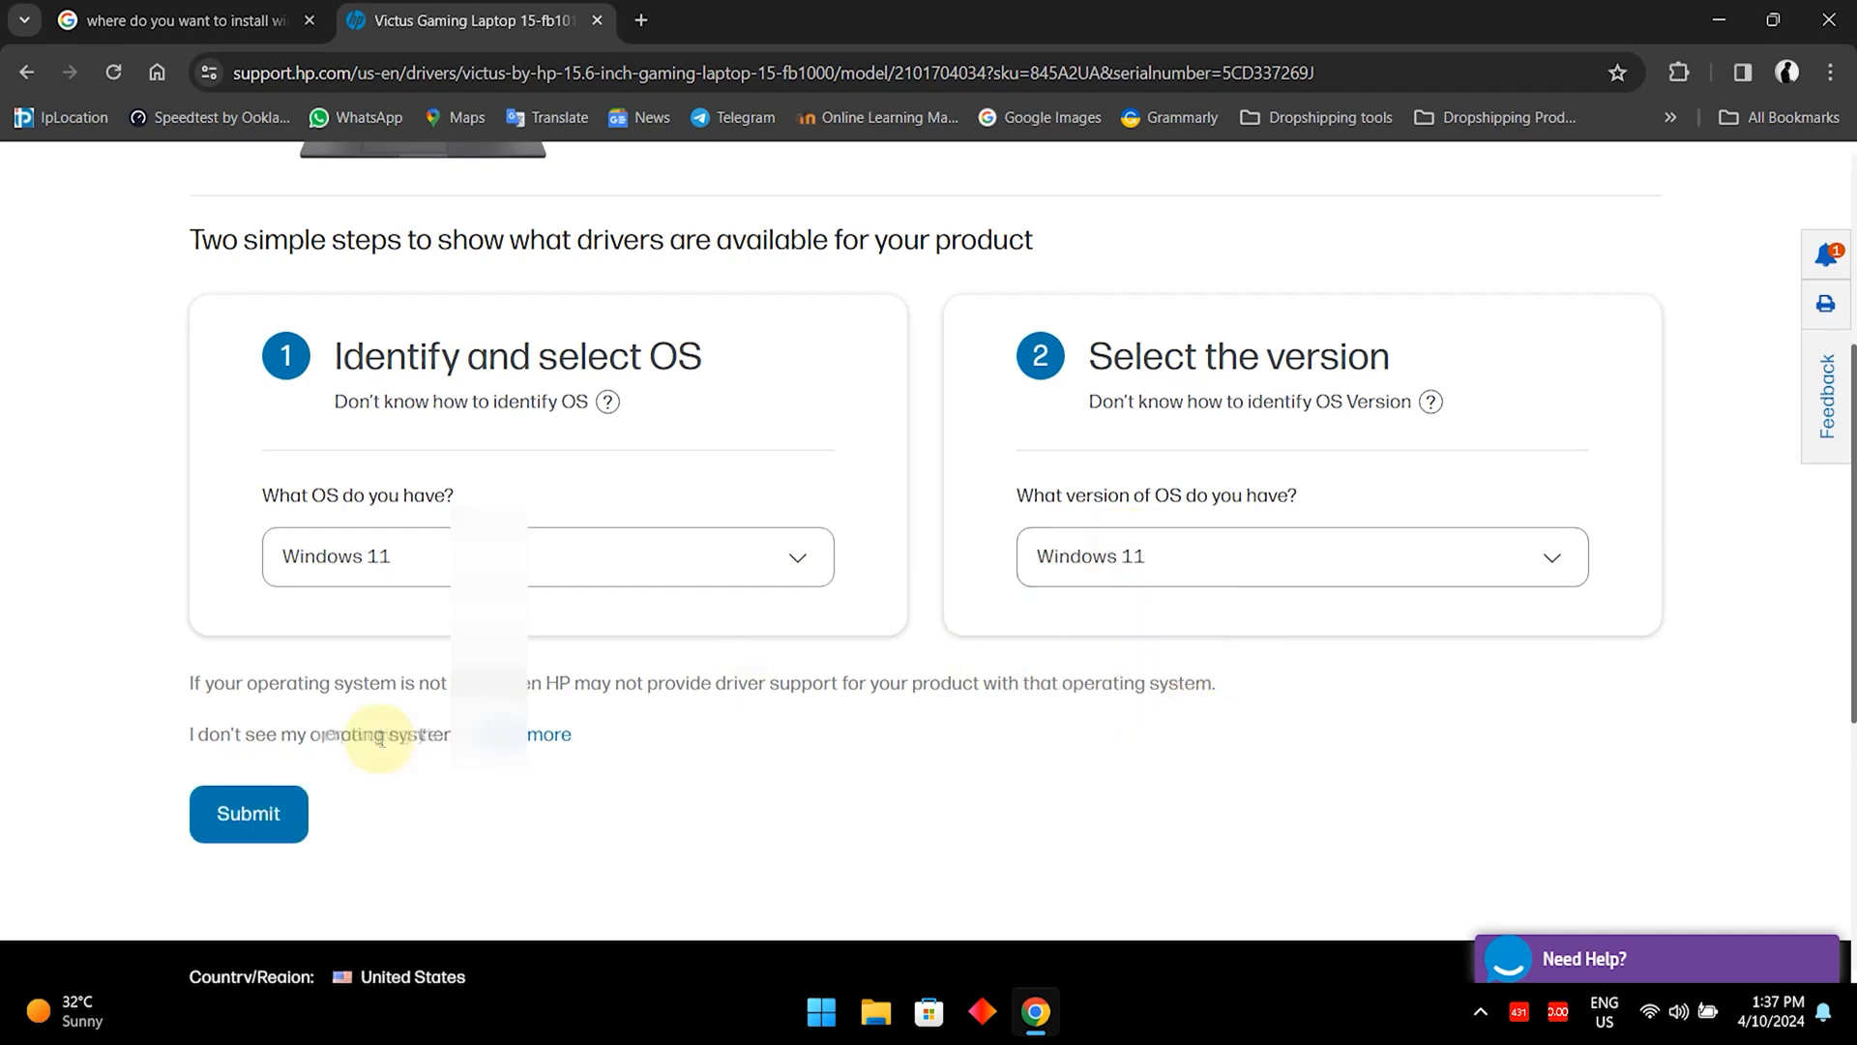
left_click(248, 813)
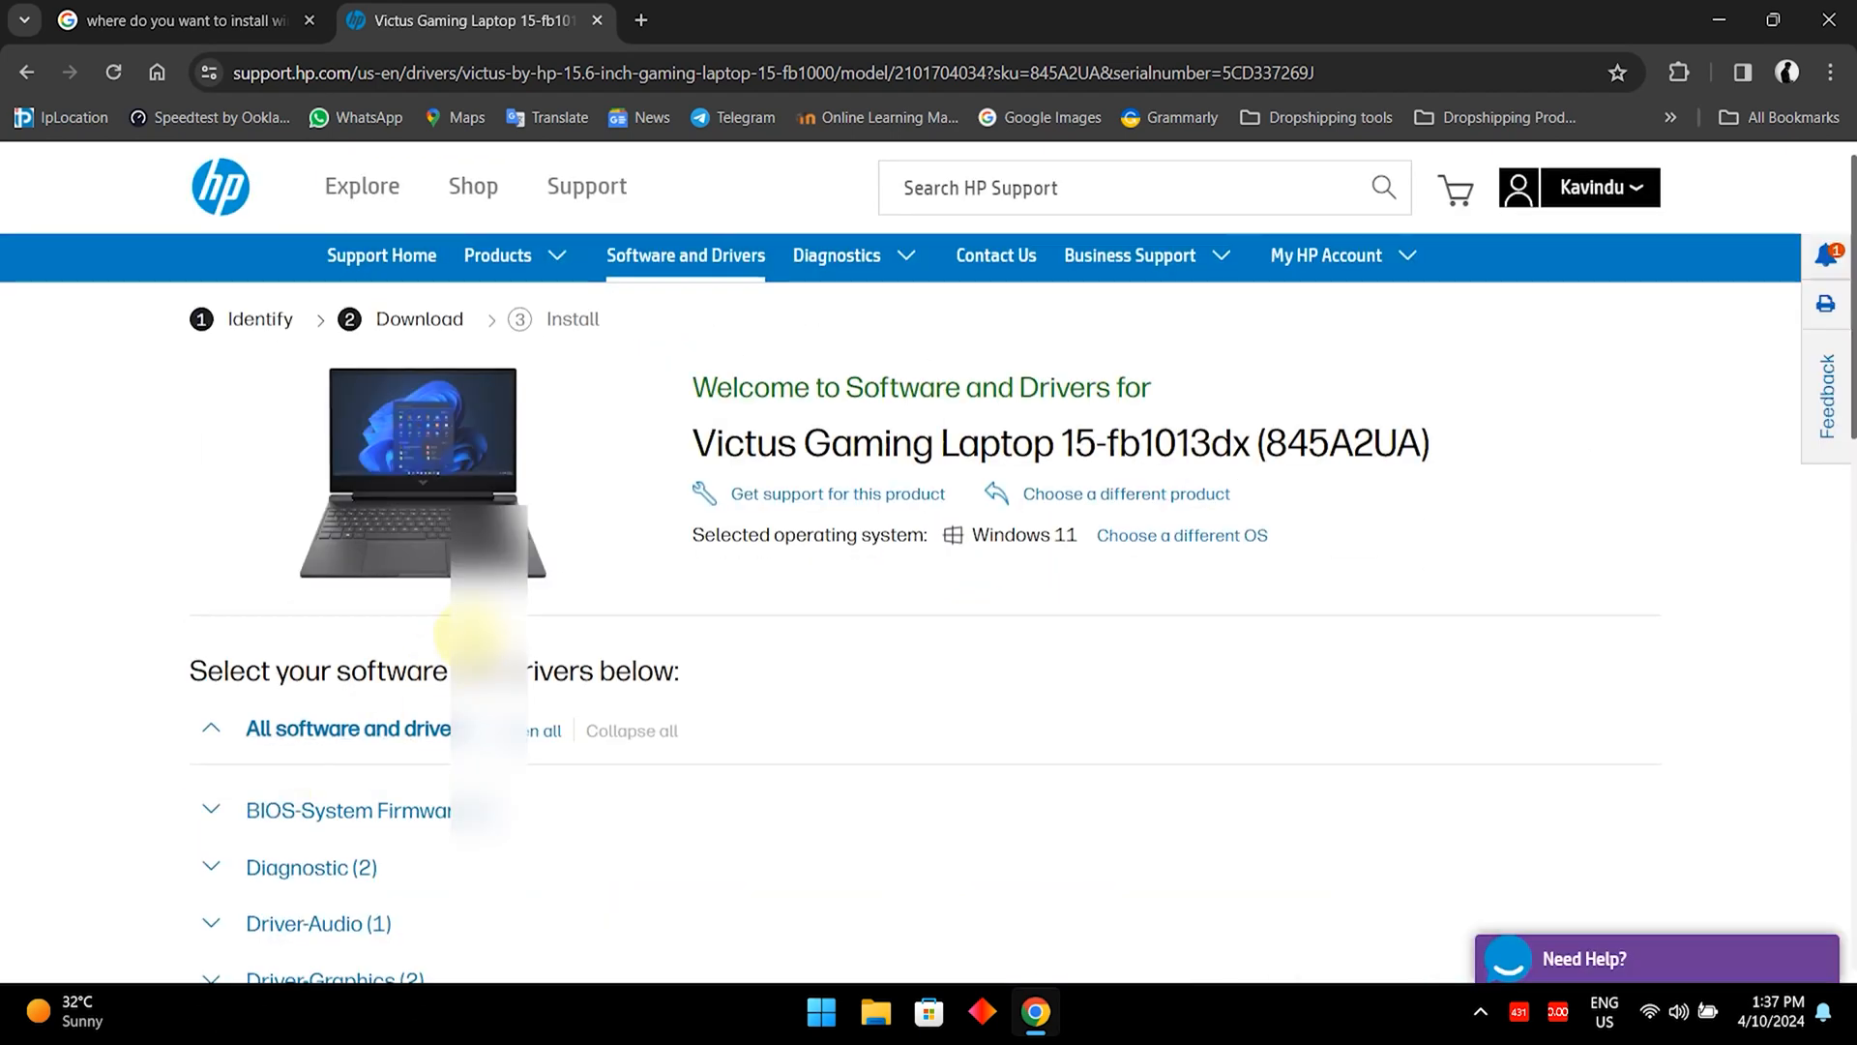
scroll("down", 3)
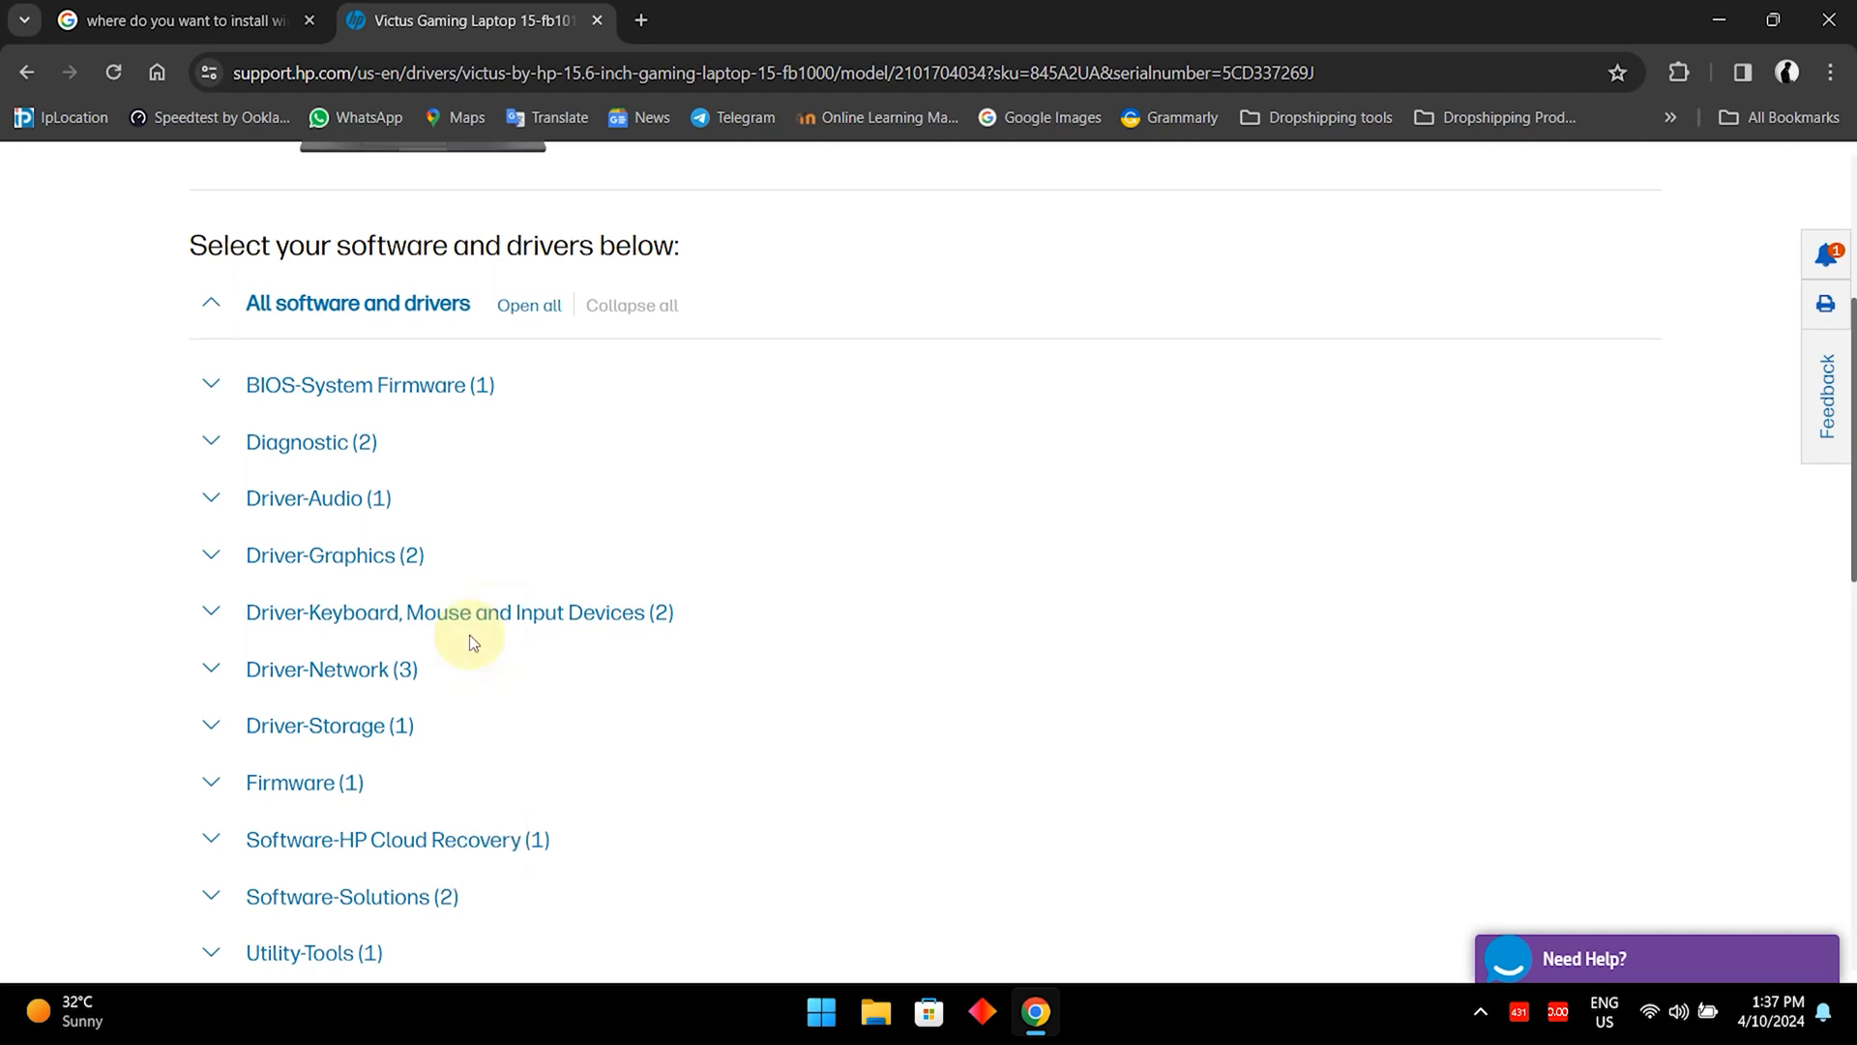
scroll("down", 3)
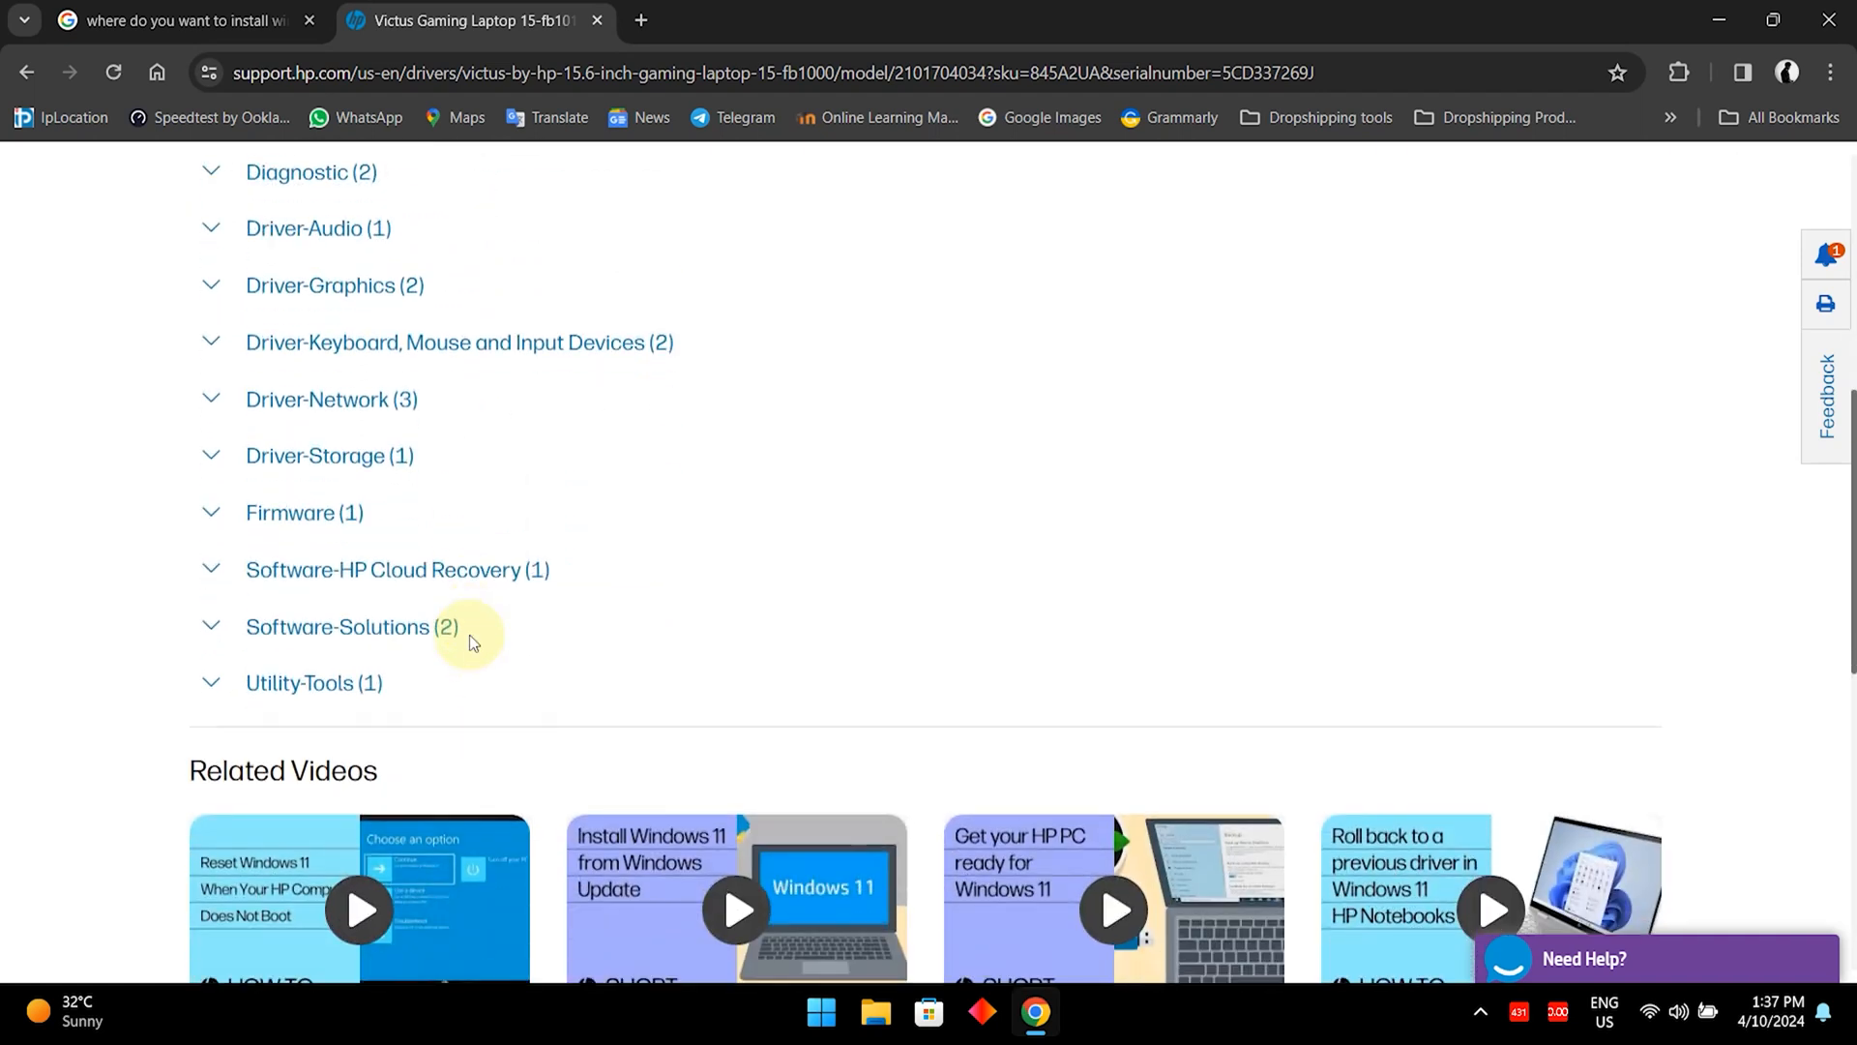
scroll("up", 3)
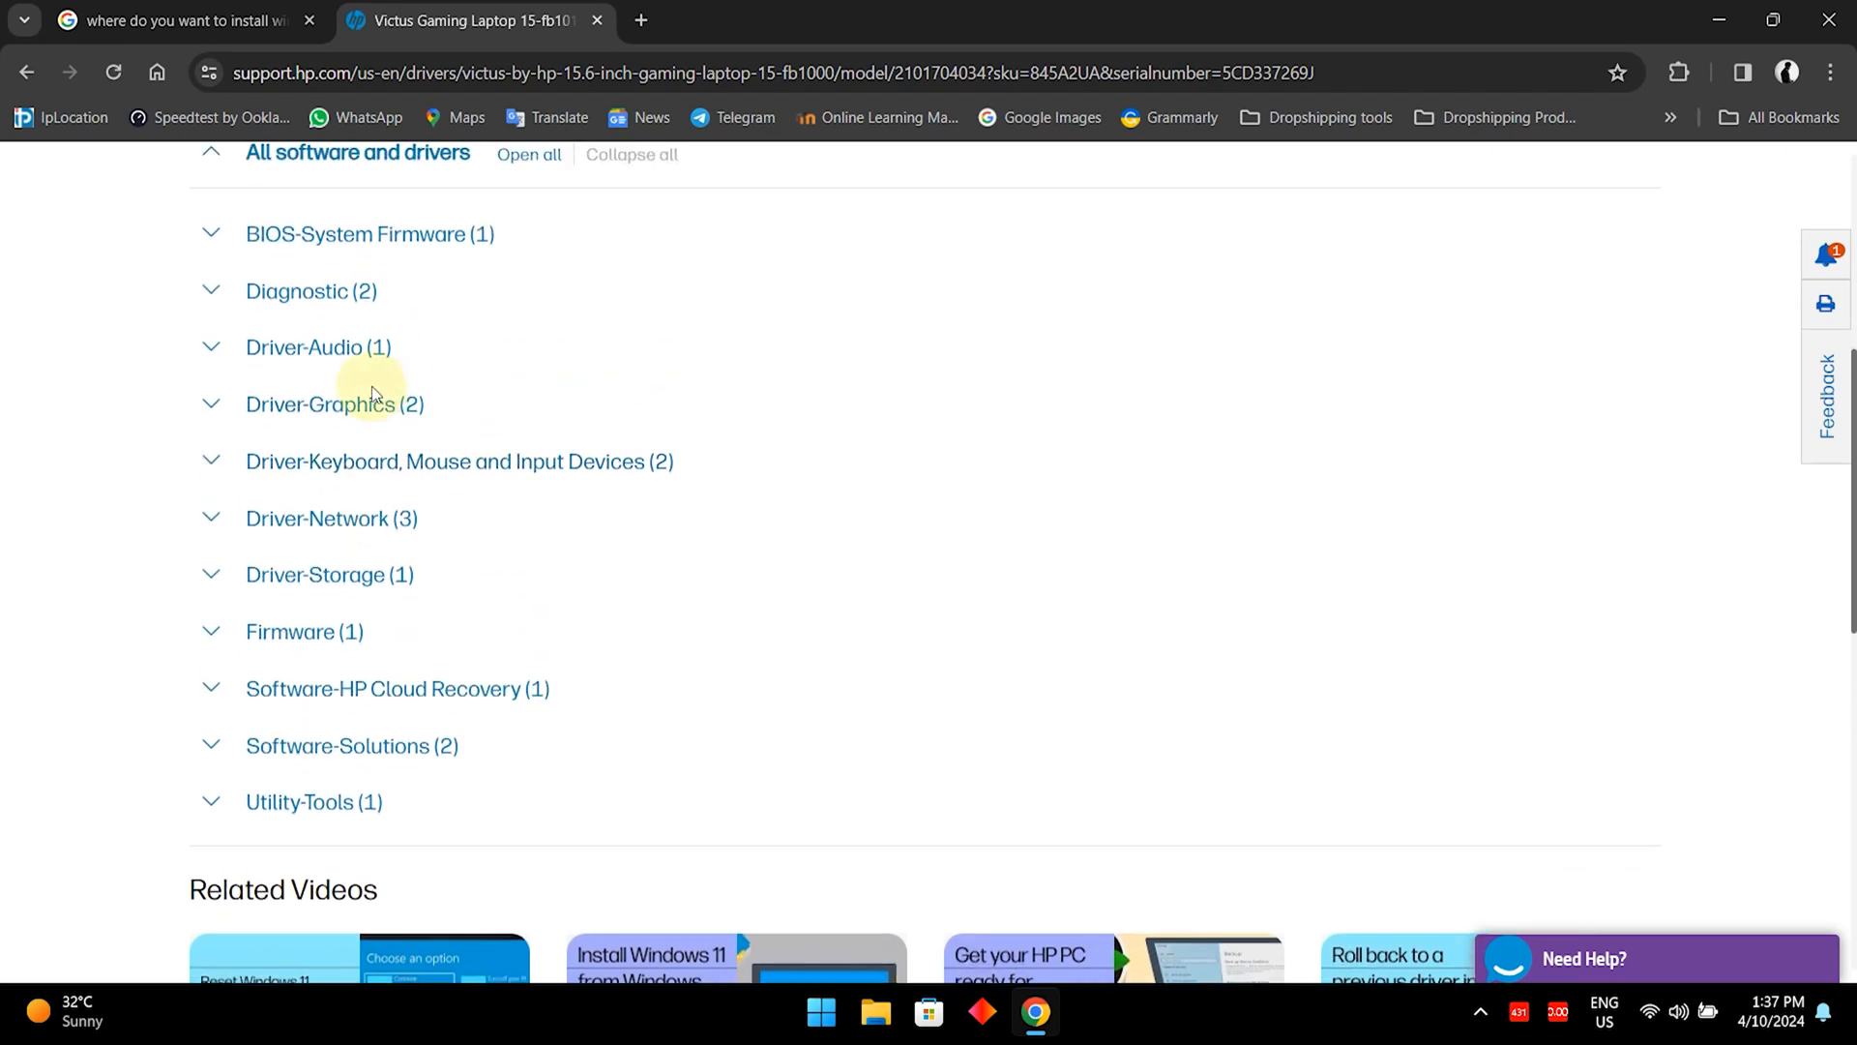
scroll("up", 3)
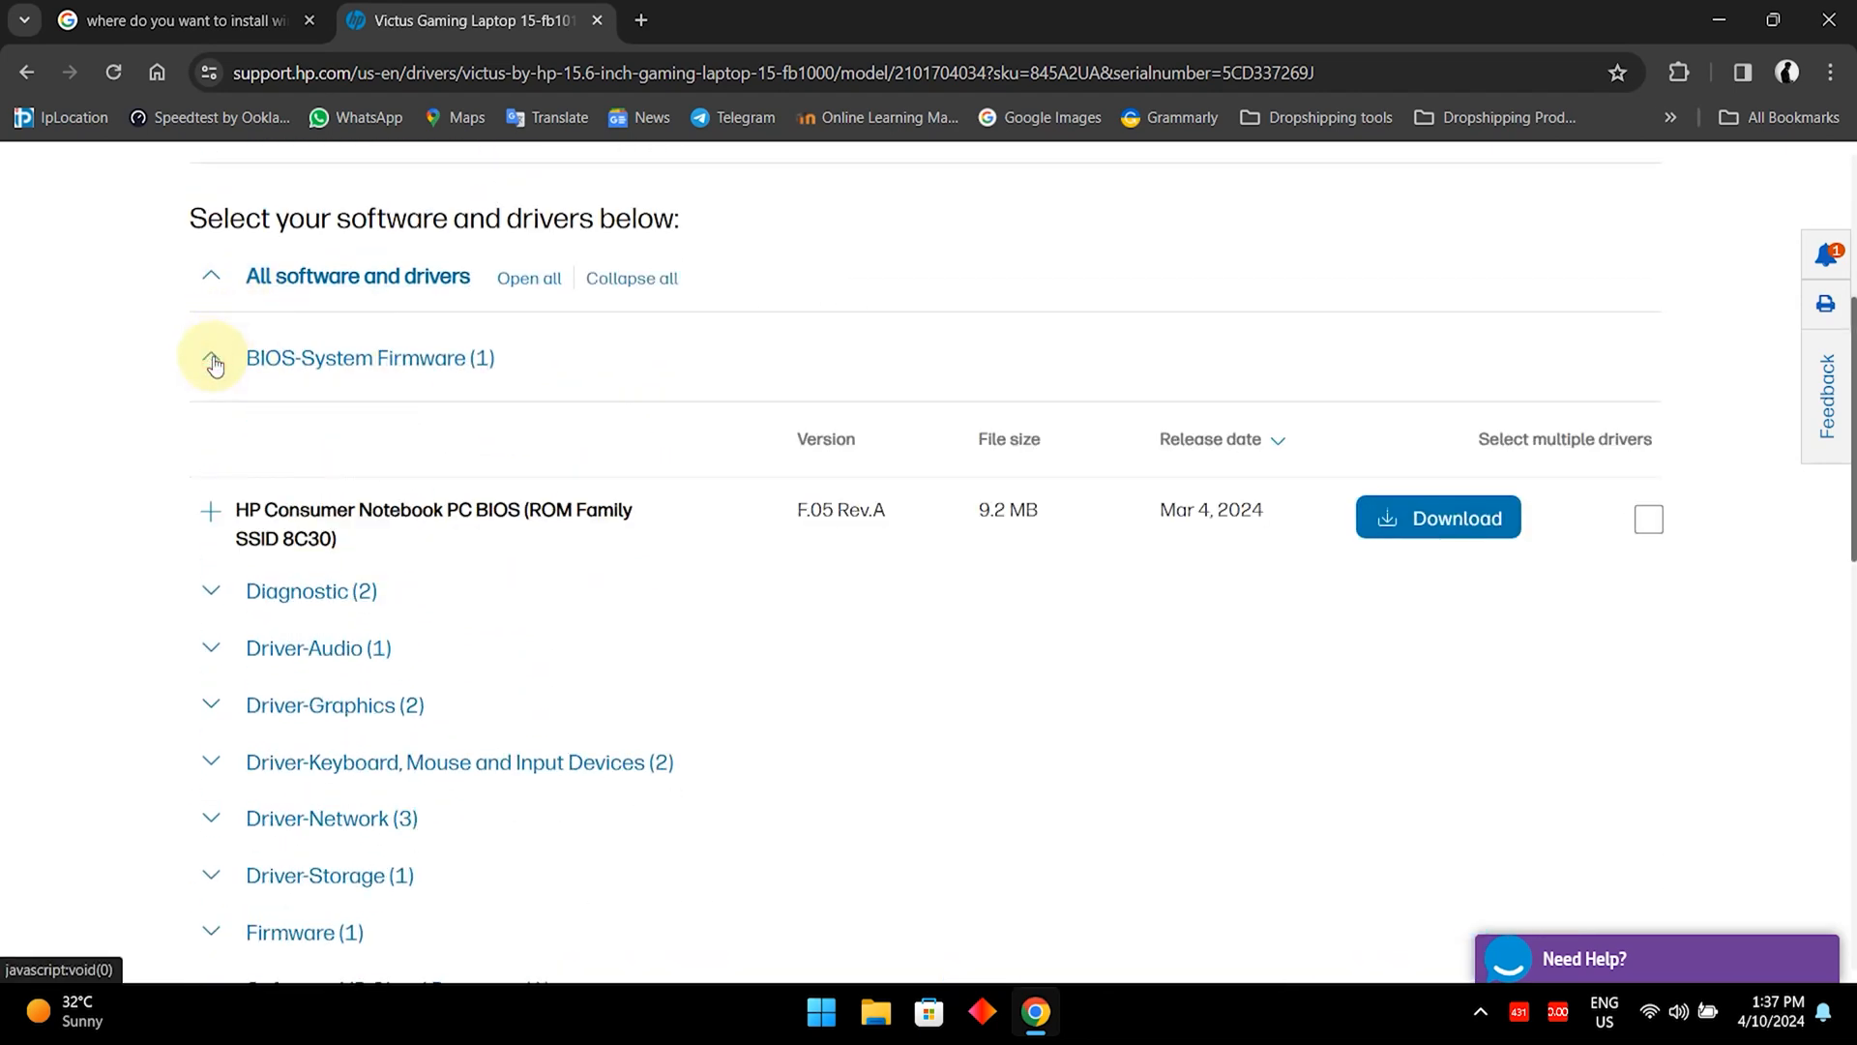
left_click(211, 358)
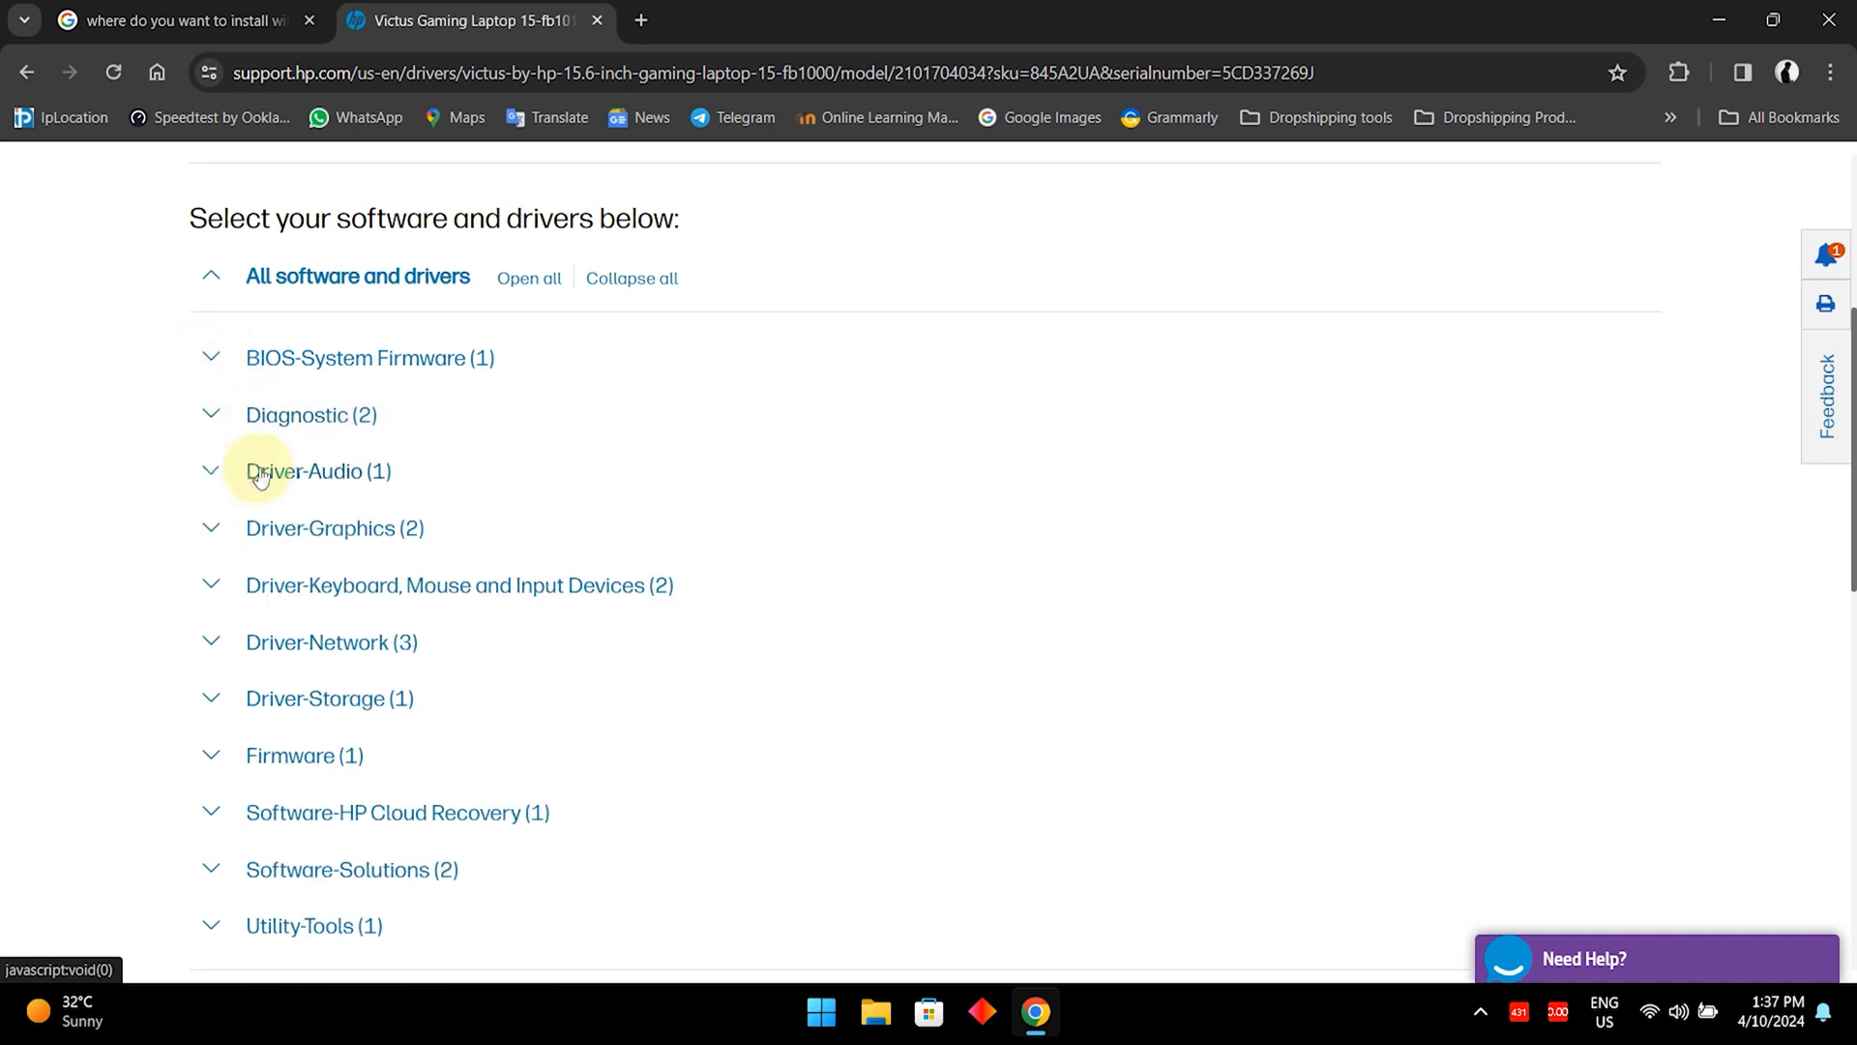
scroll("down", 3)
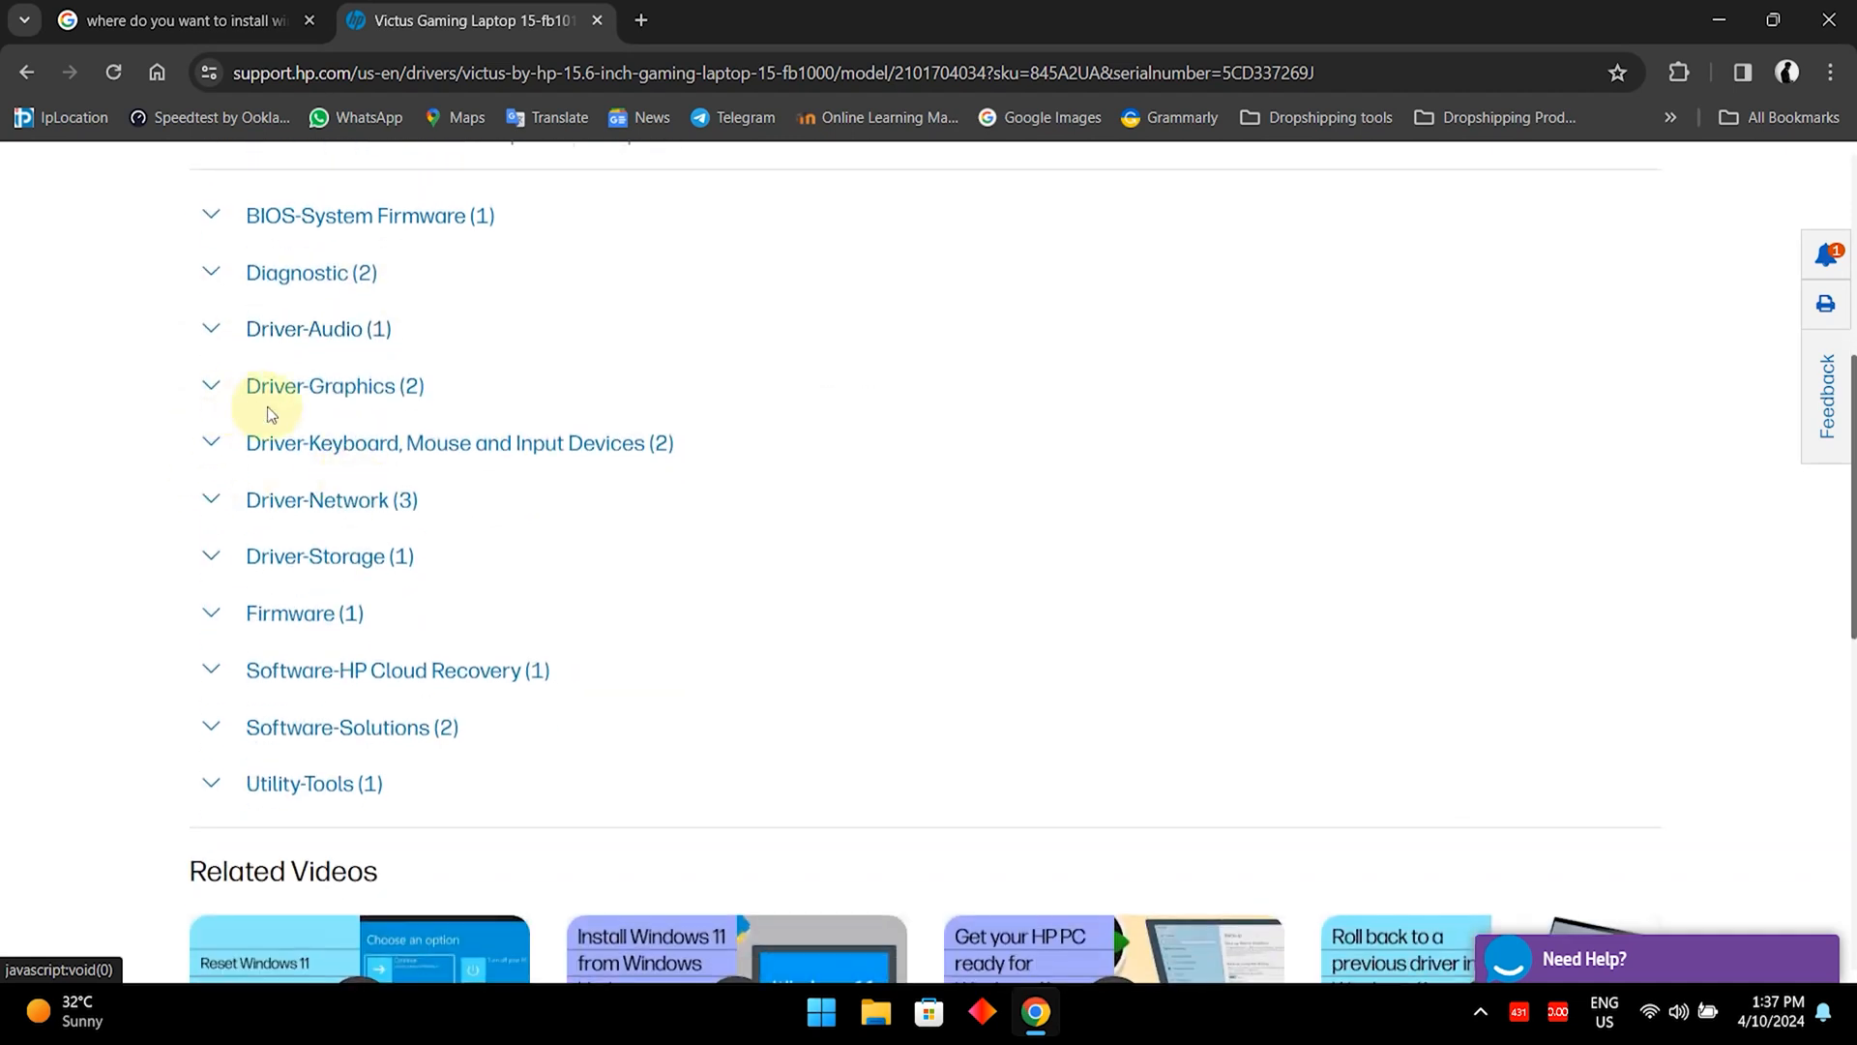
mouse_move(210, 385)
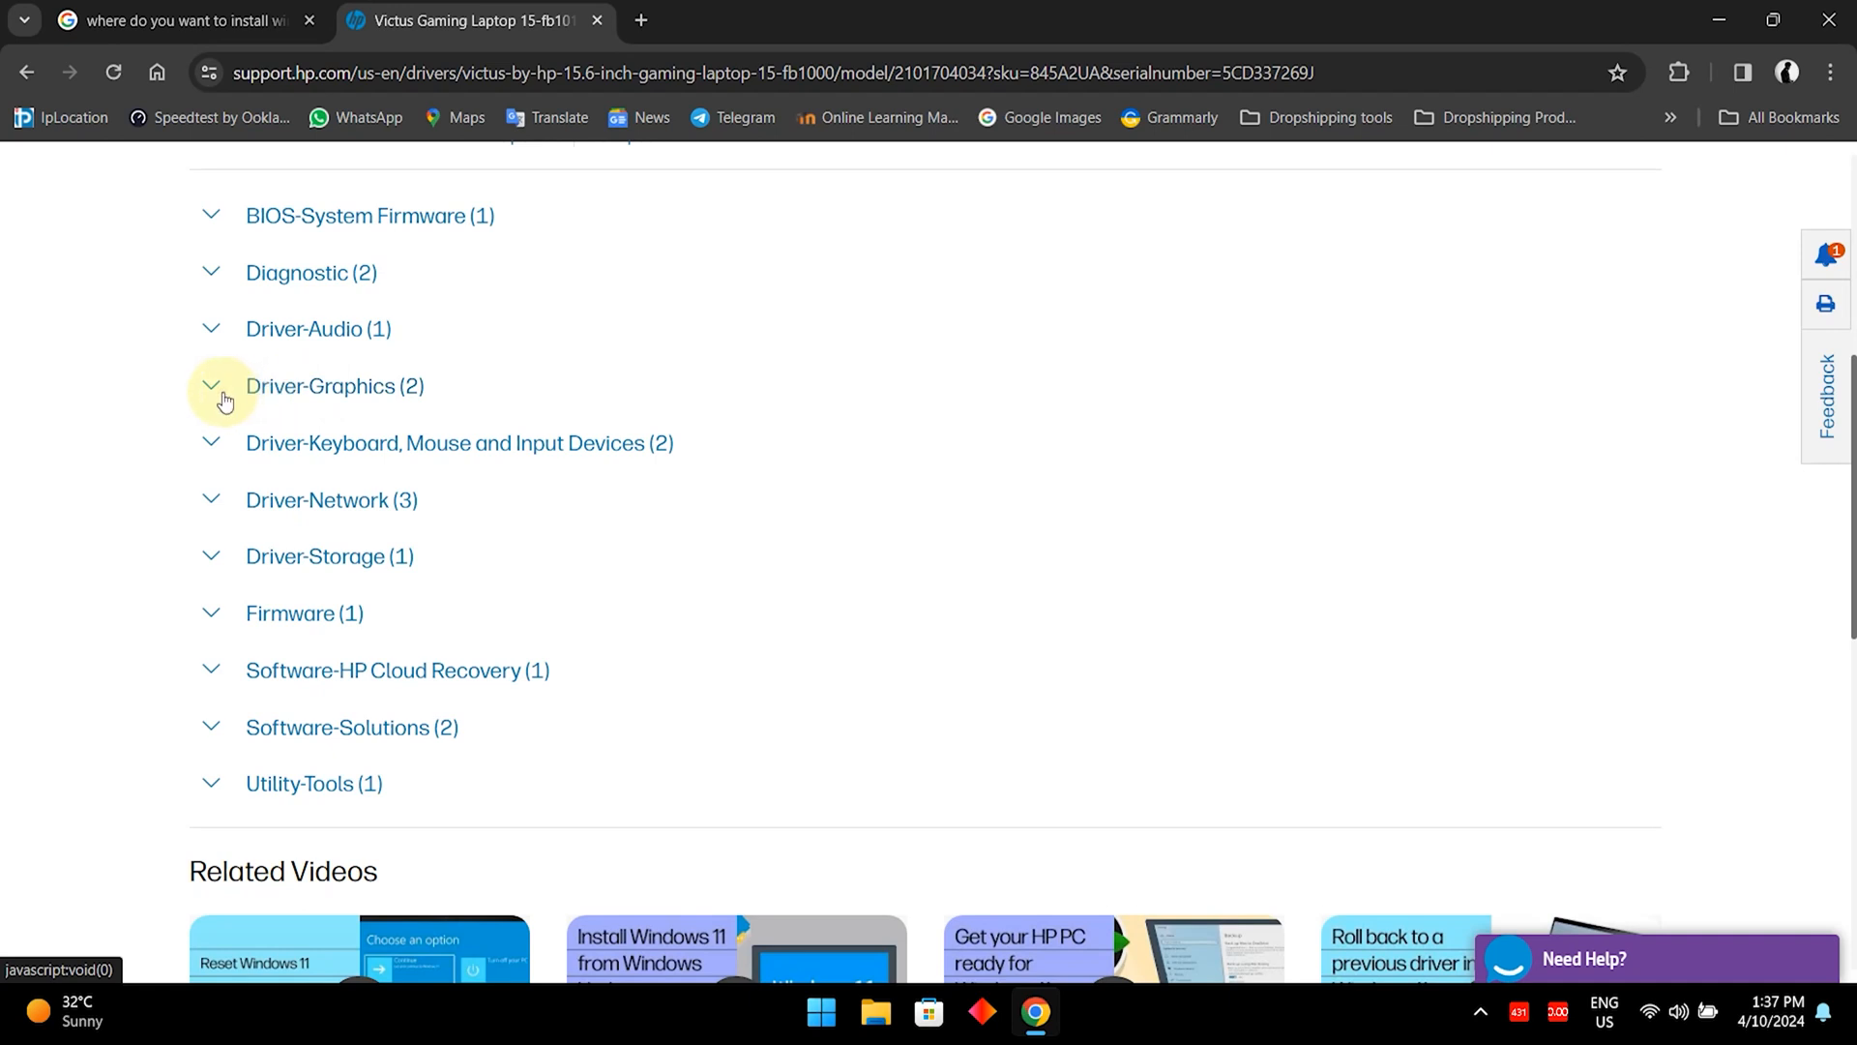
left_click(210, 385)
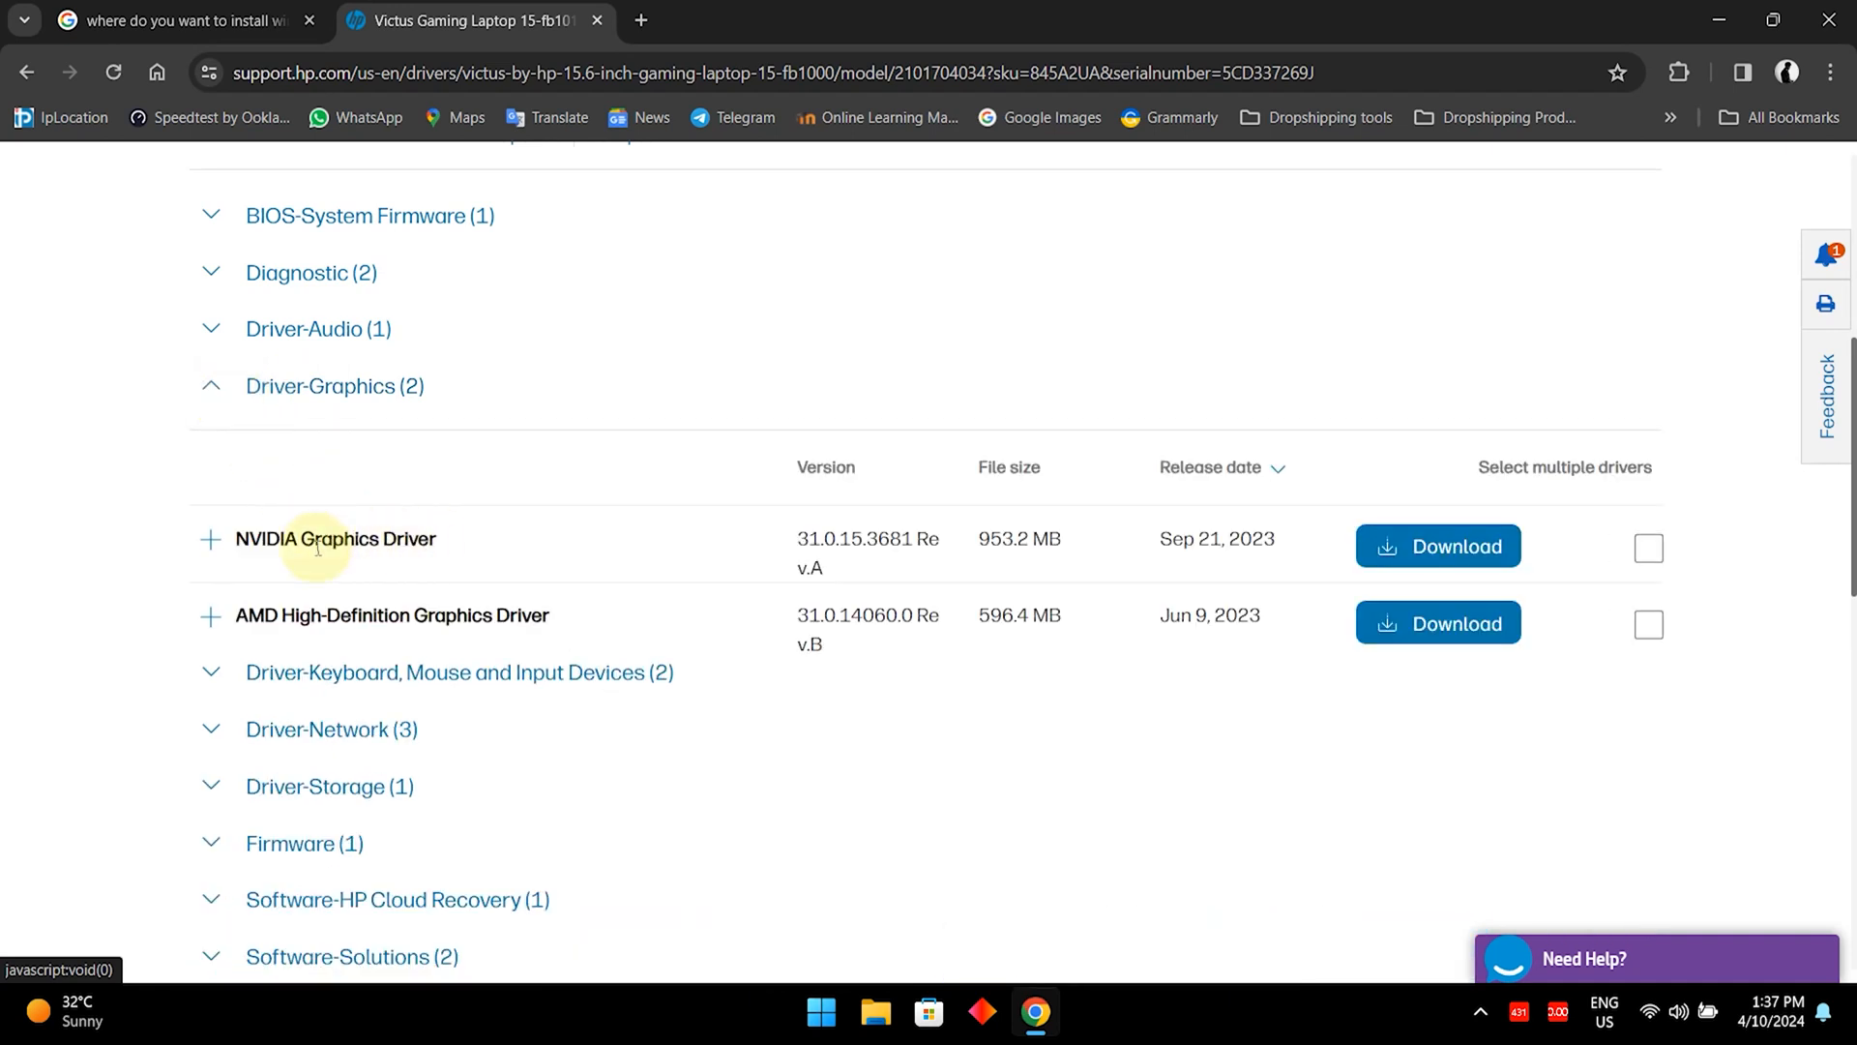
mouse_move(946, 496)
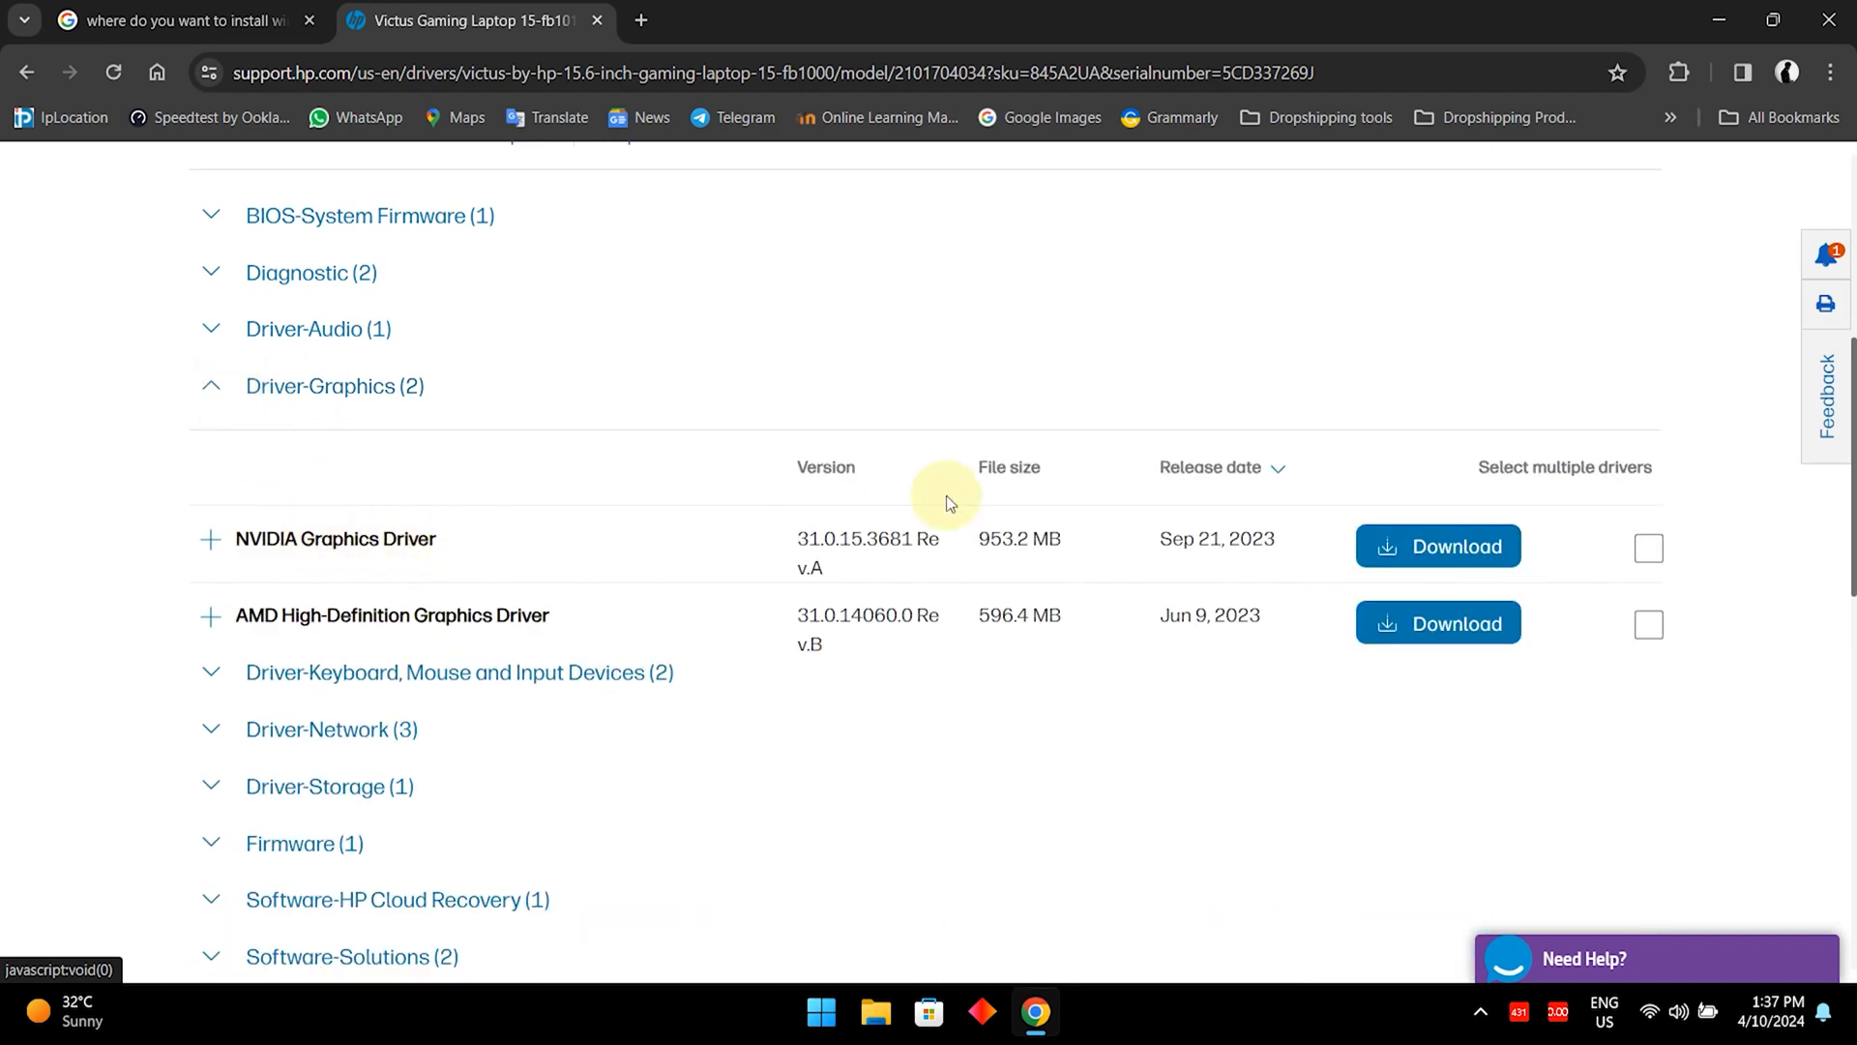
mouse_move(503, 554)
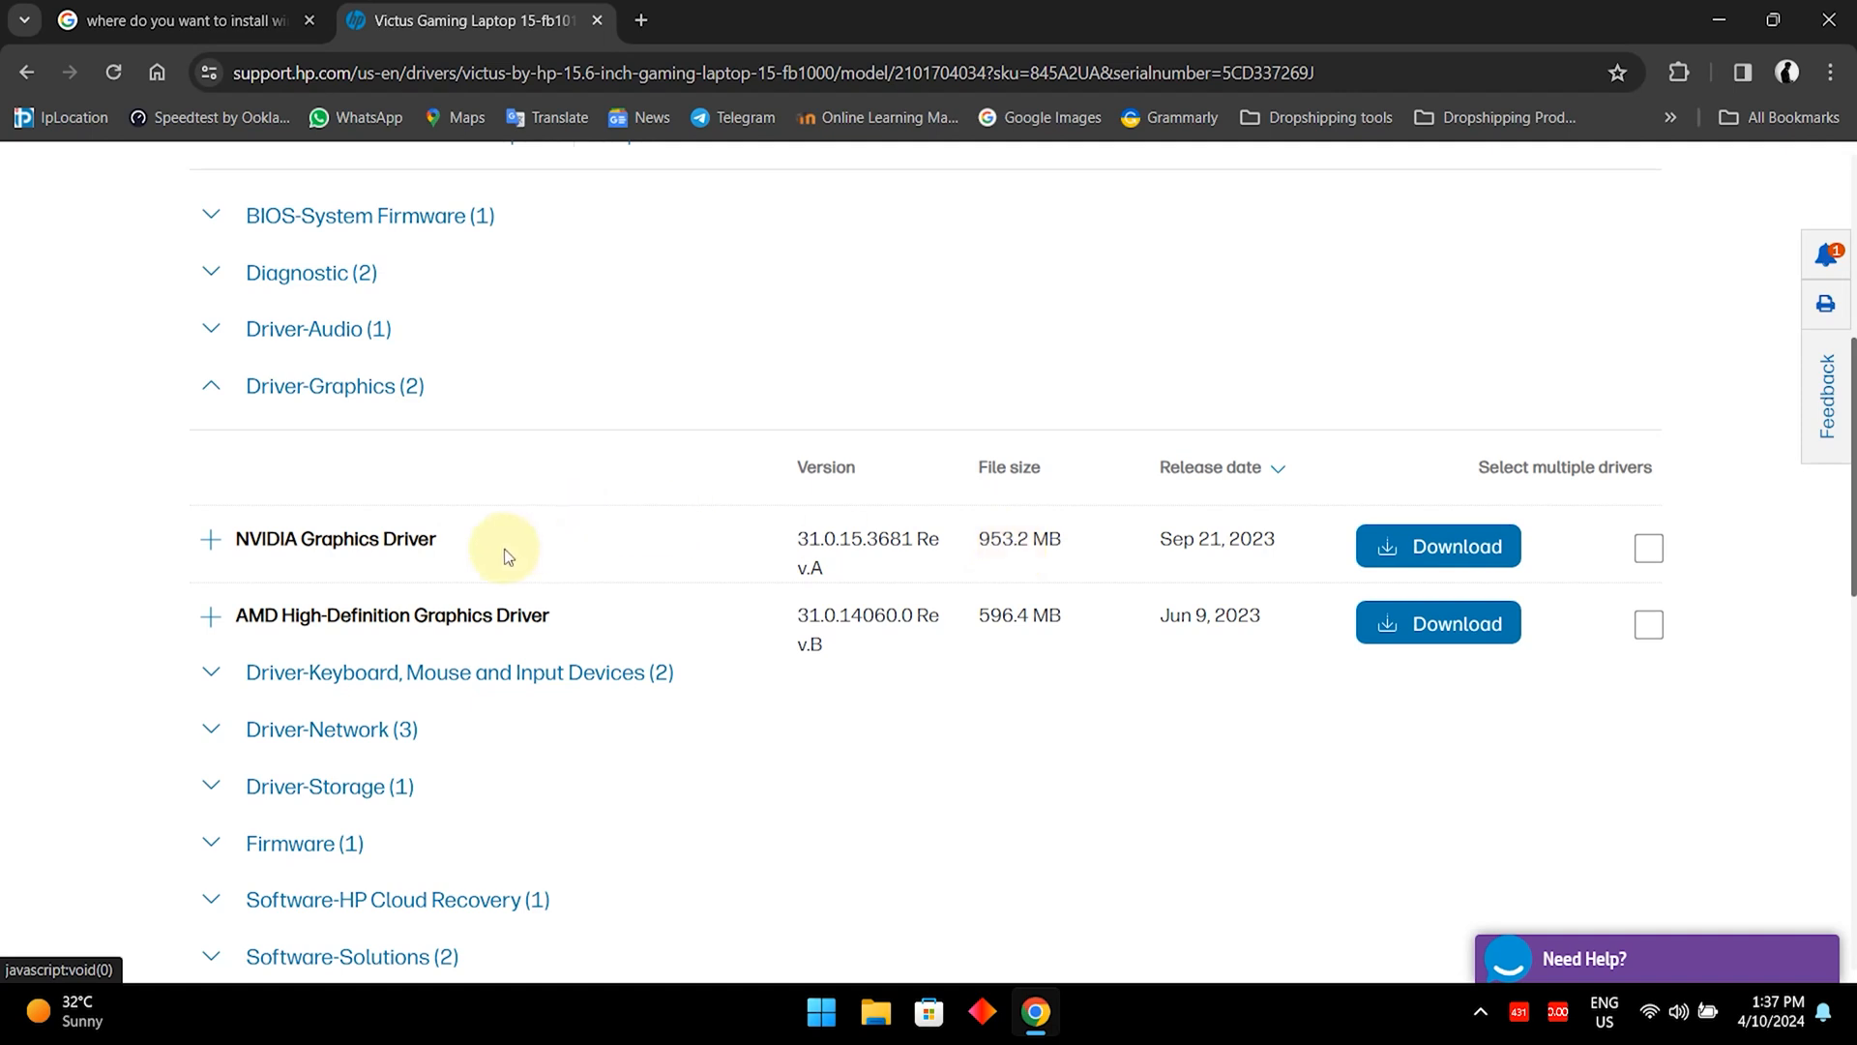
mouse_move(702, 564)
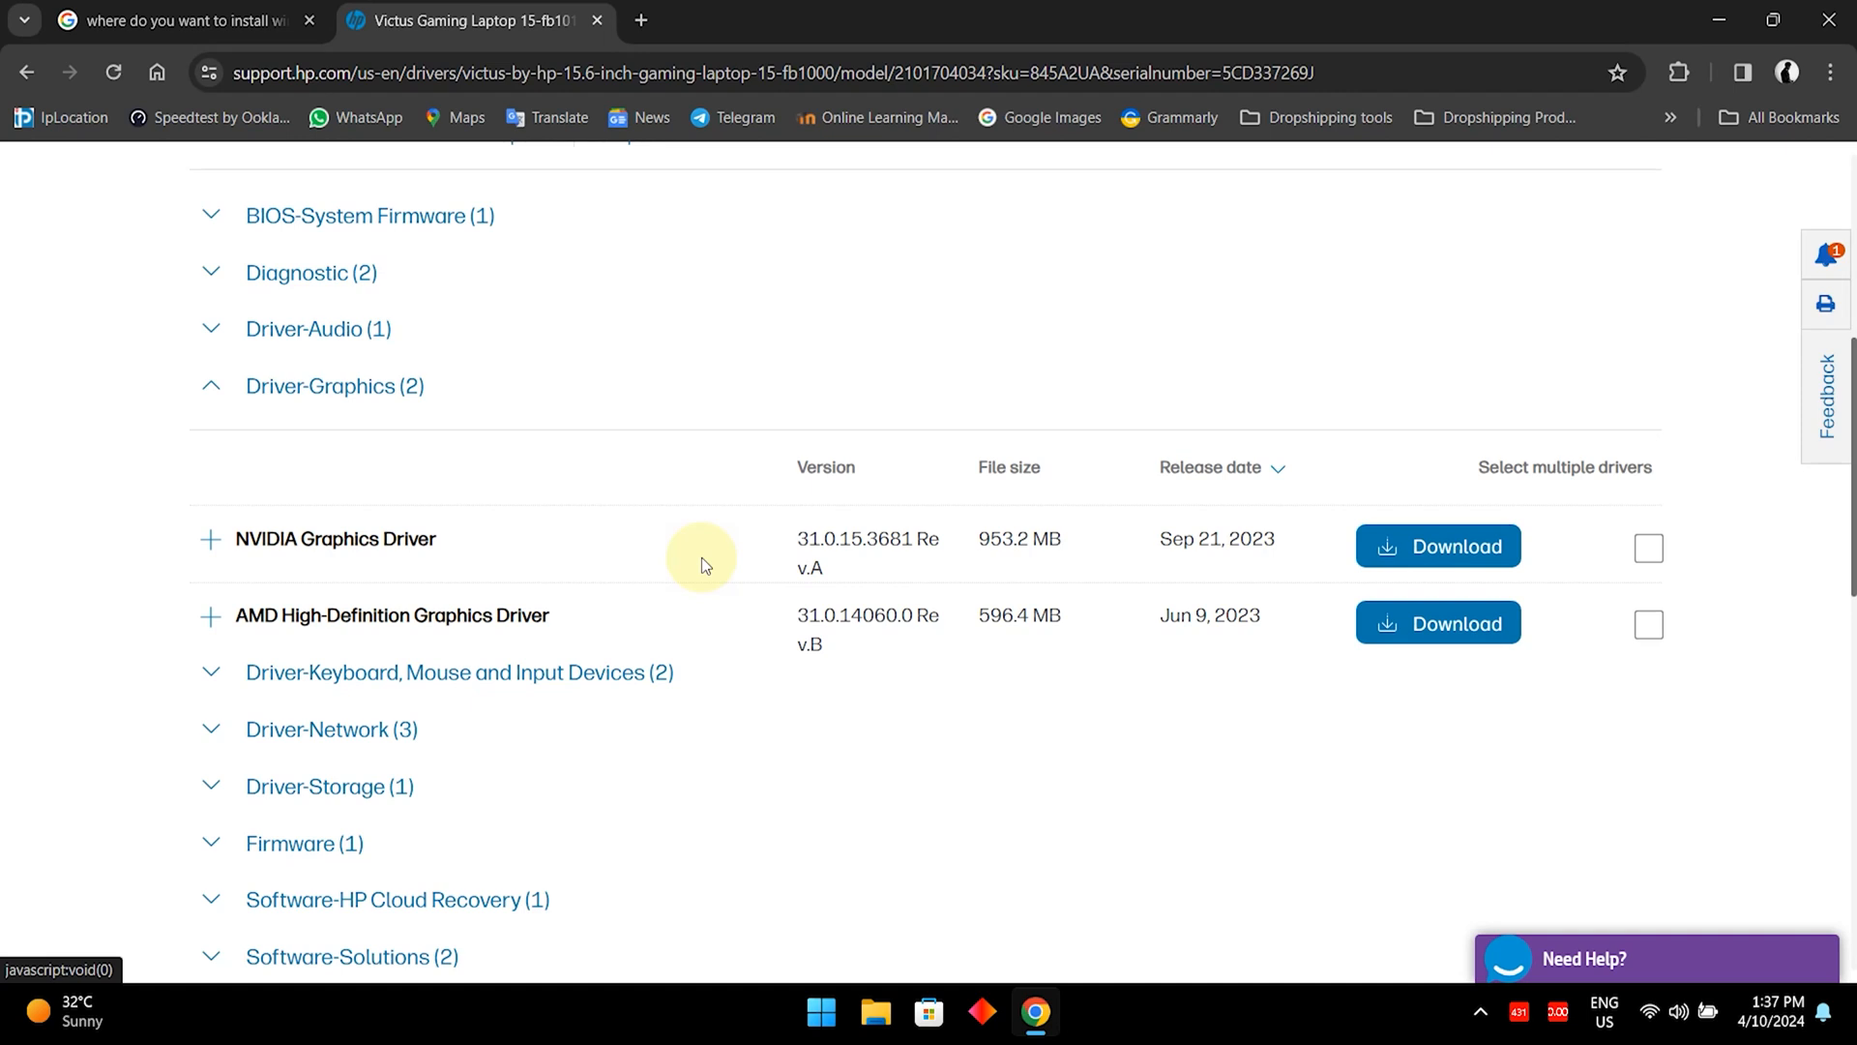
mouse_move(415, 539)
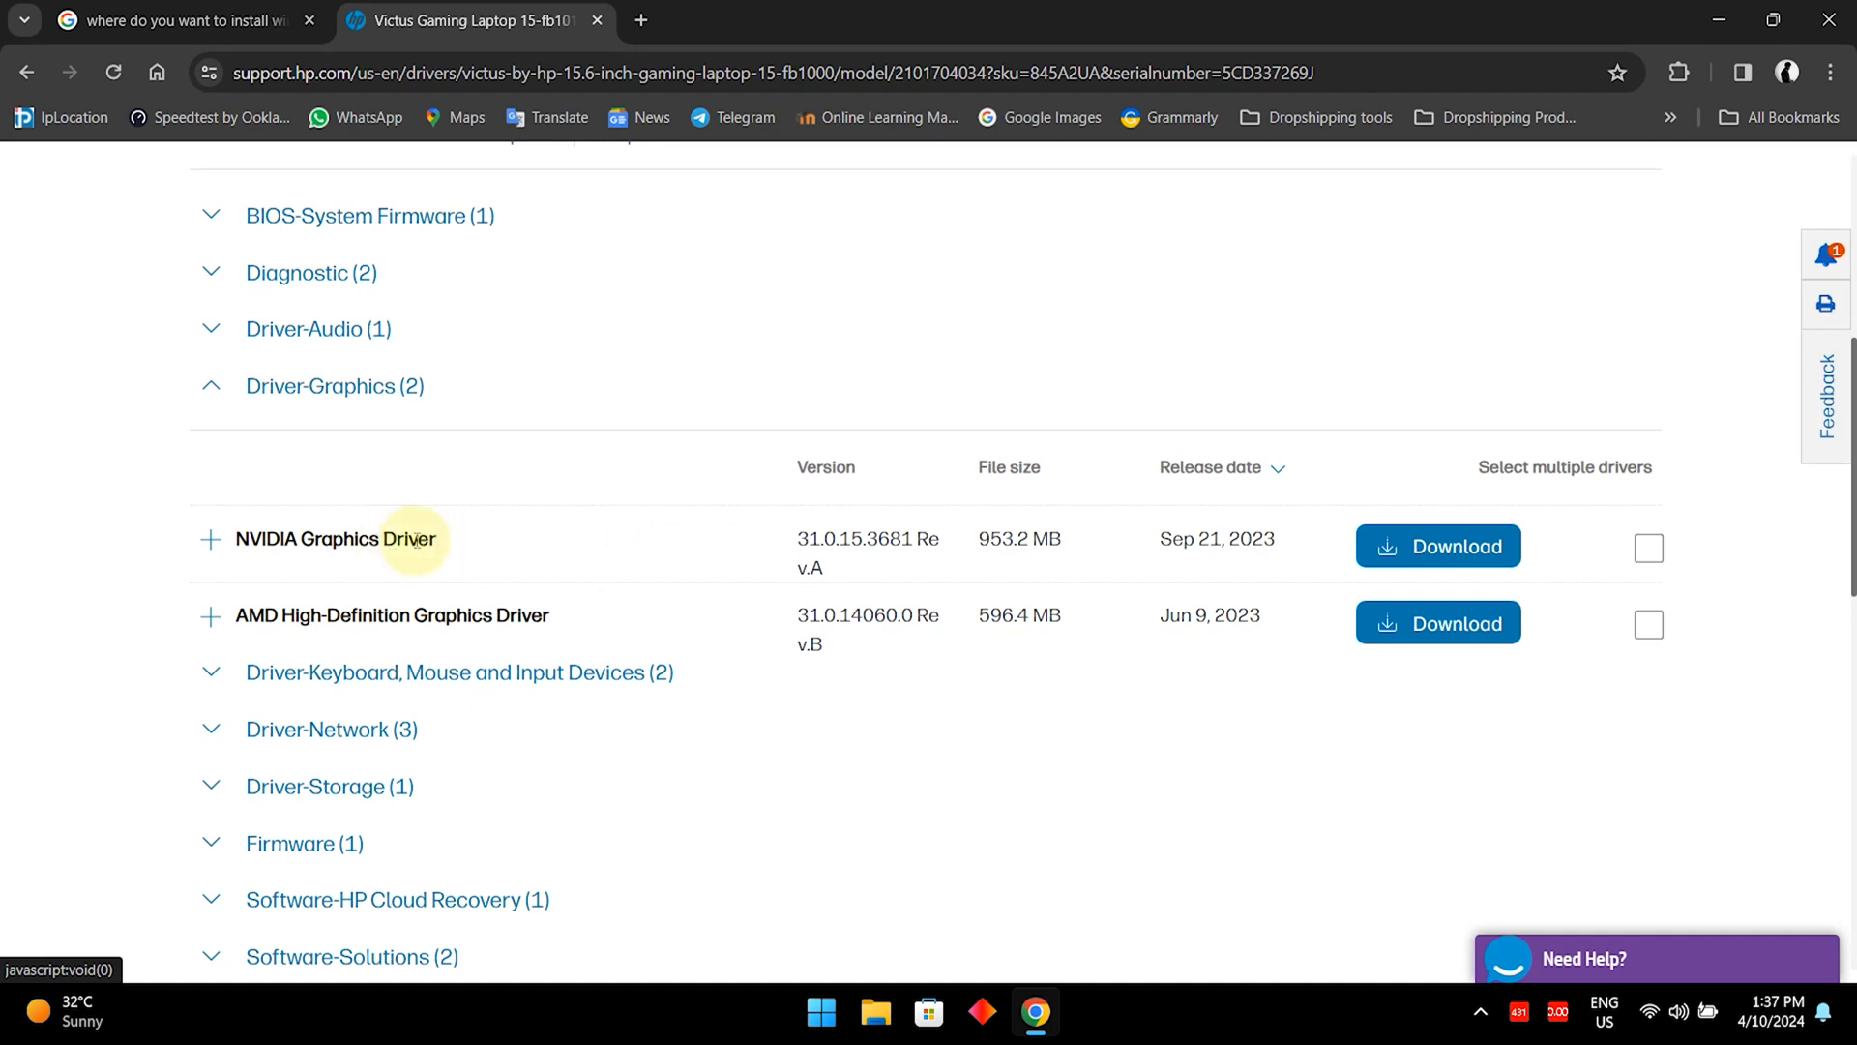
mouse_move(624, 409)
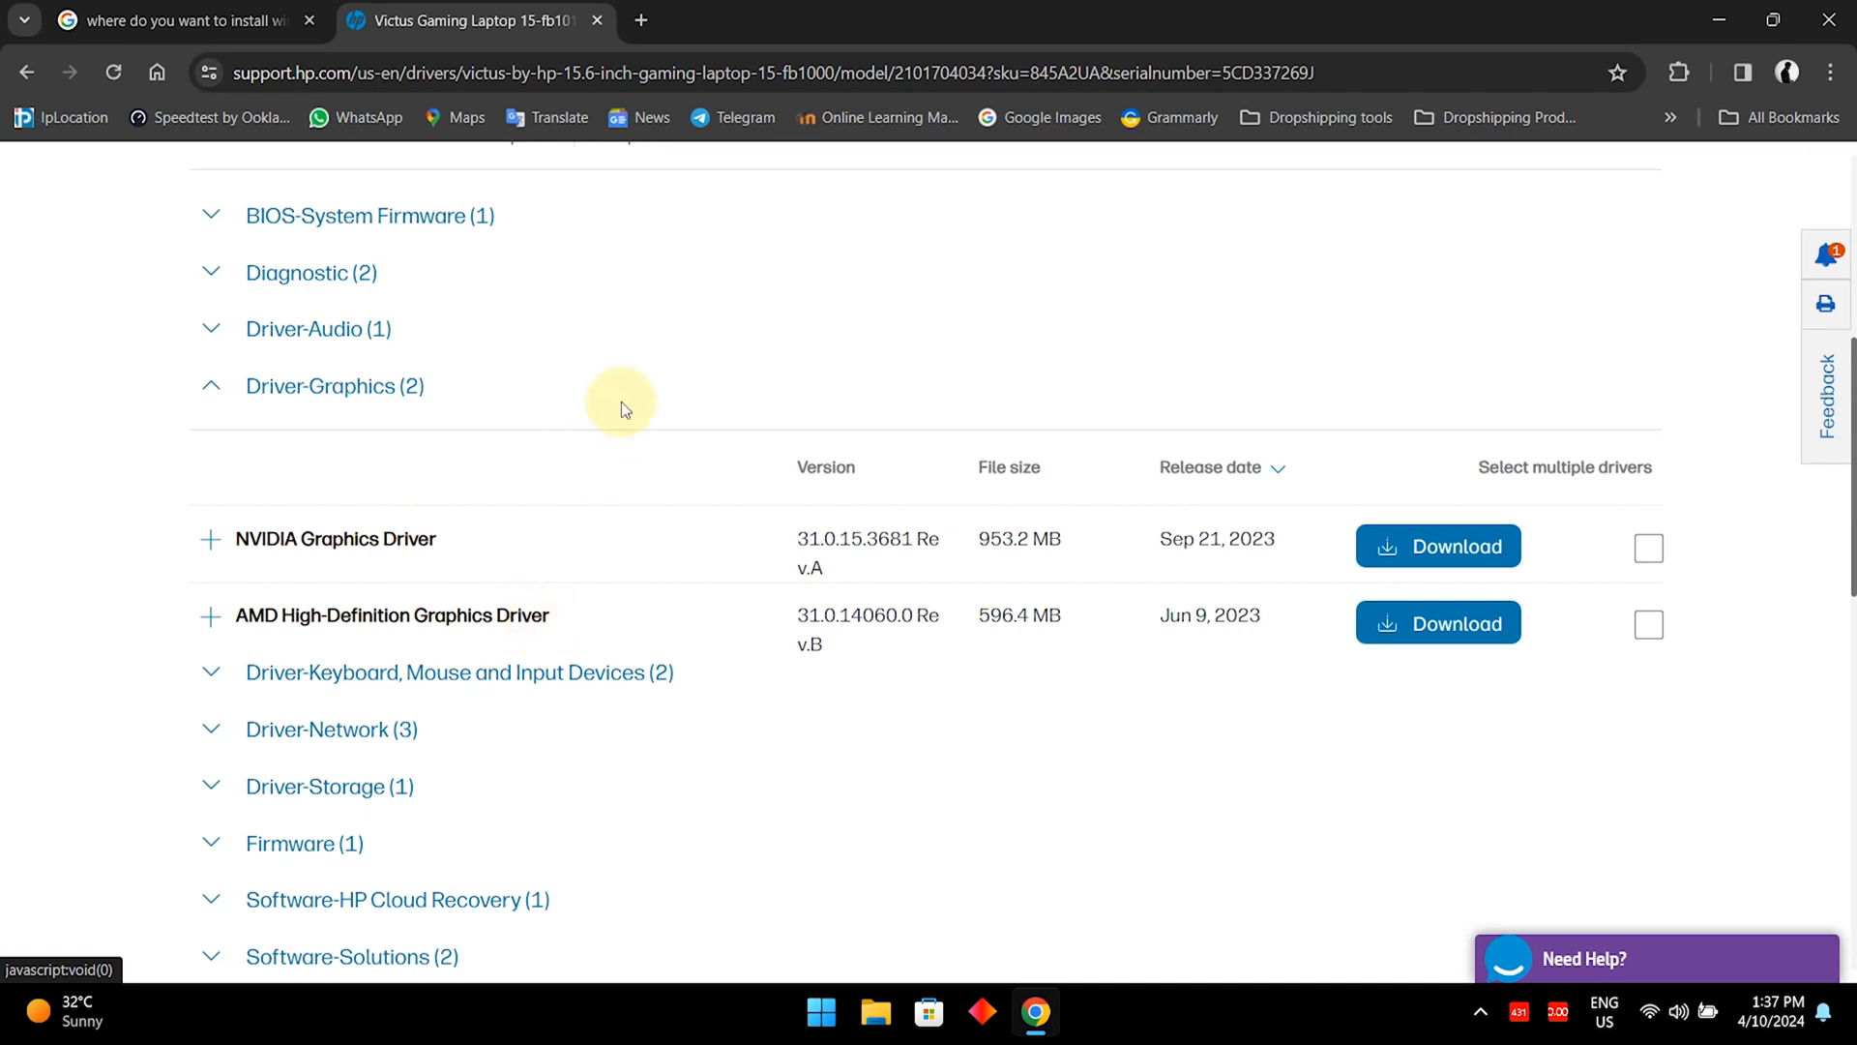
scroll("up", 3)
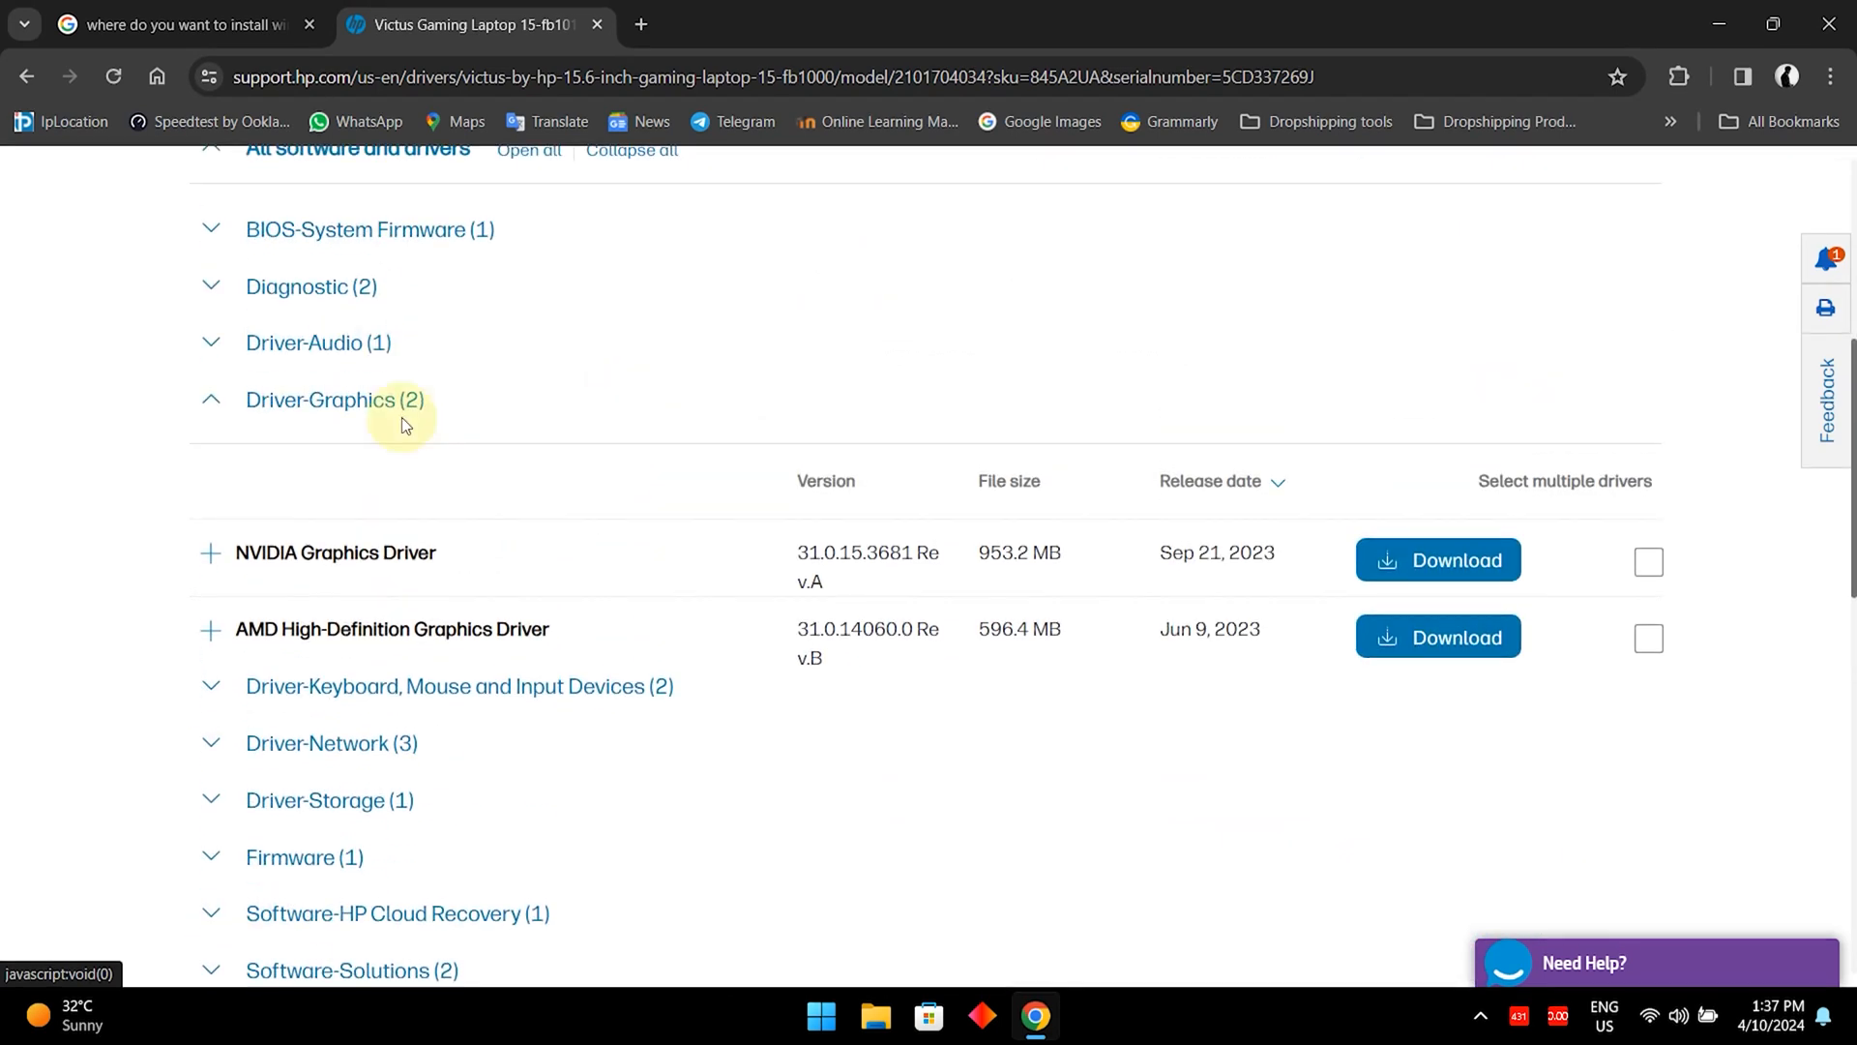
mouse_move(507, 393)
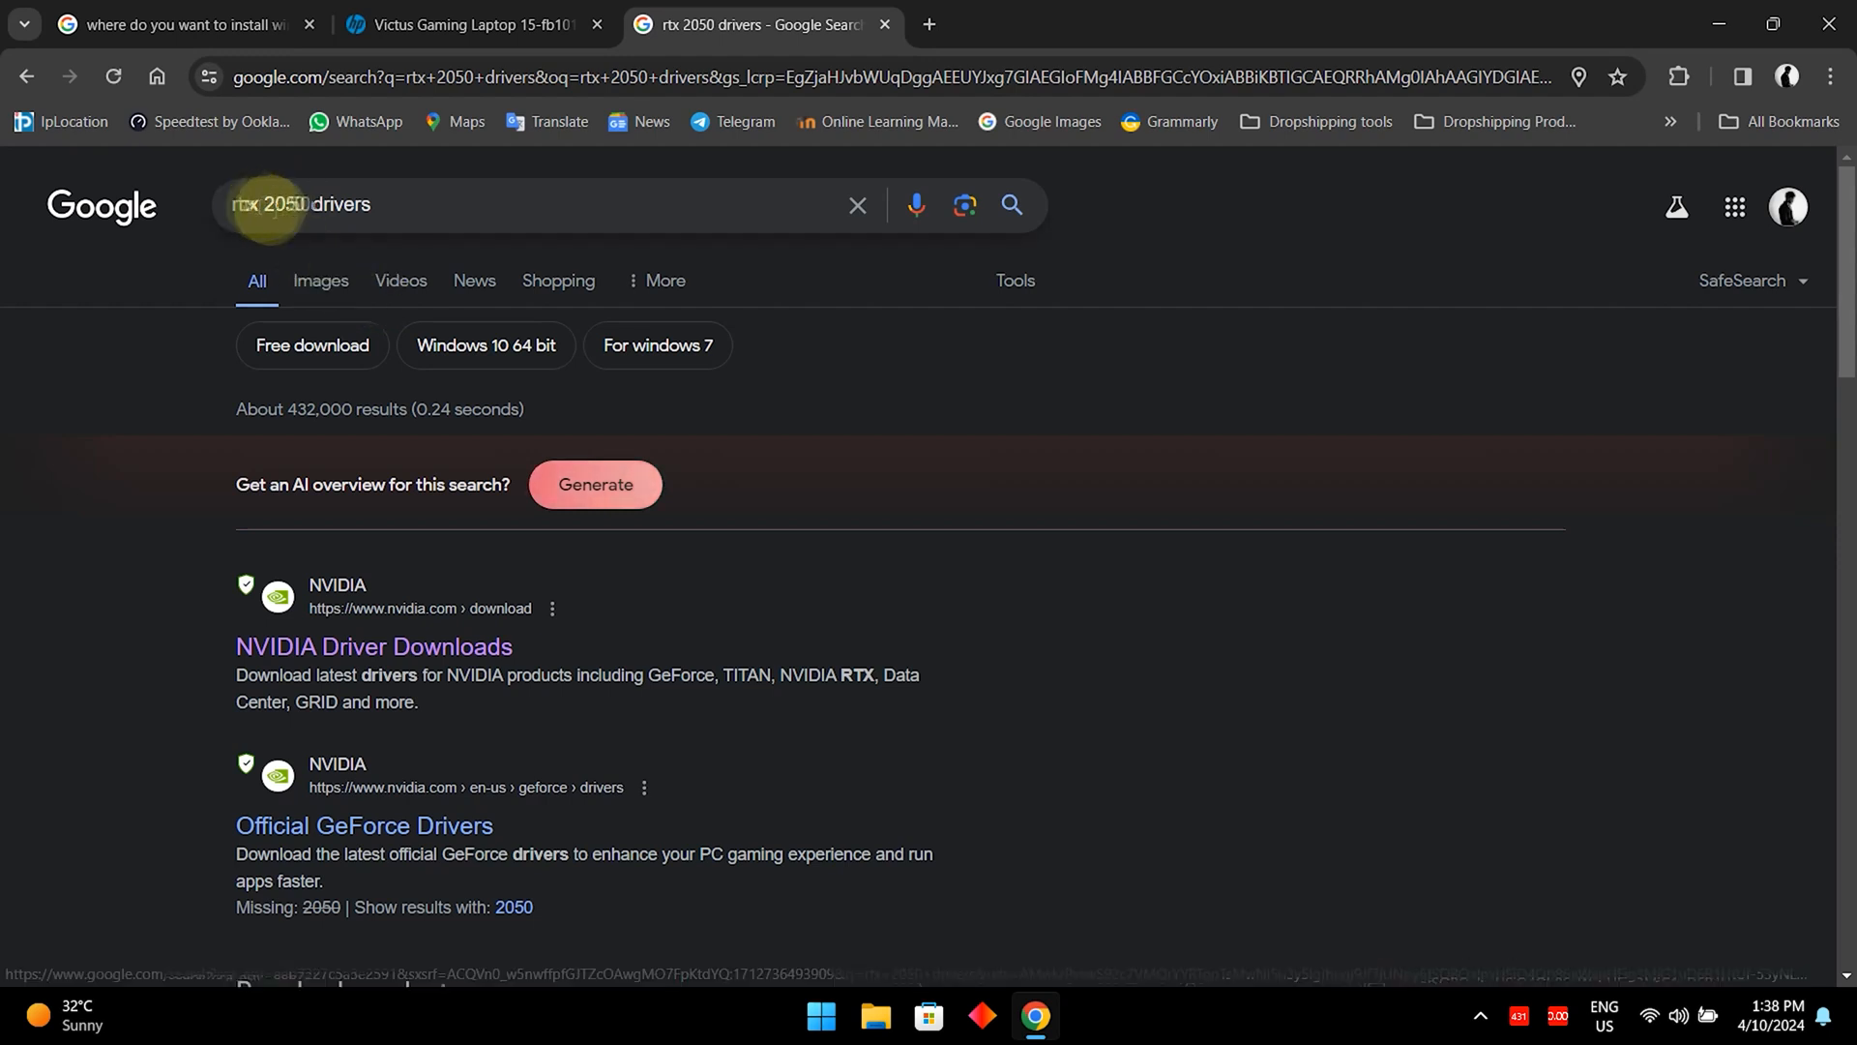
mouse_move(348, 213)
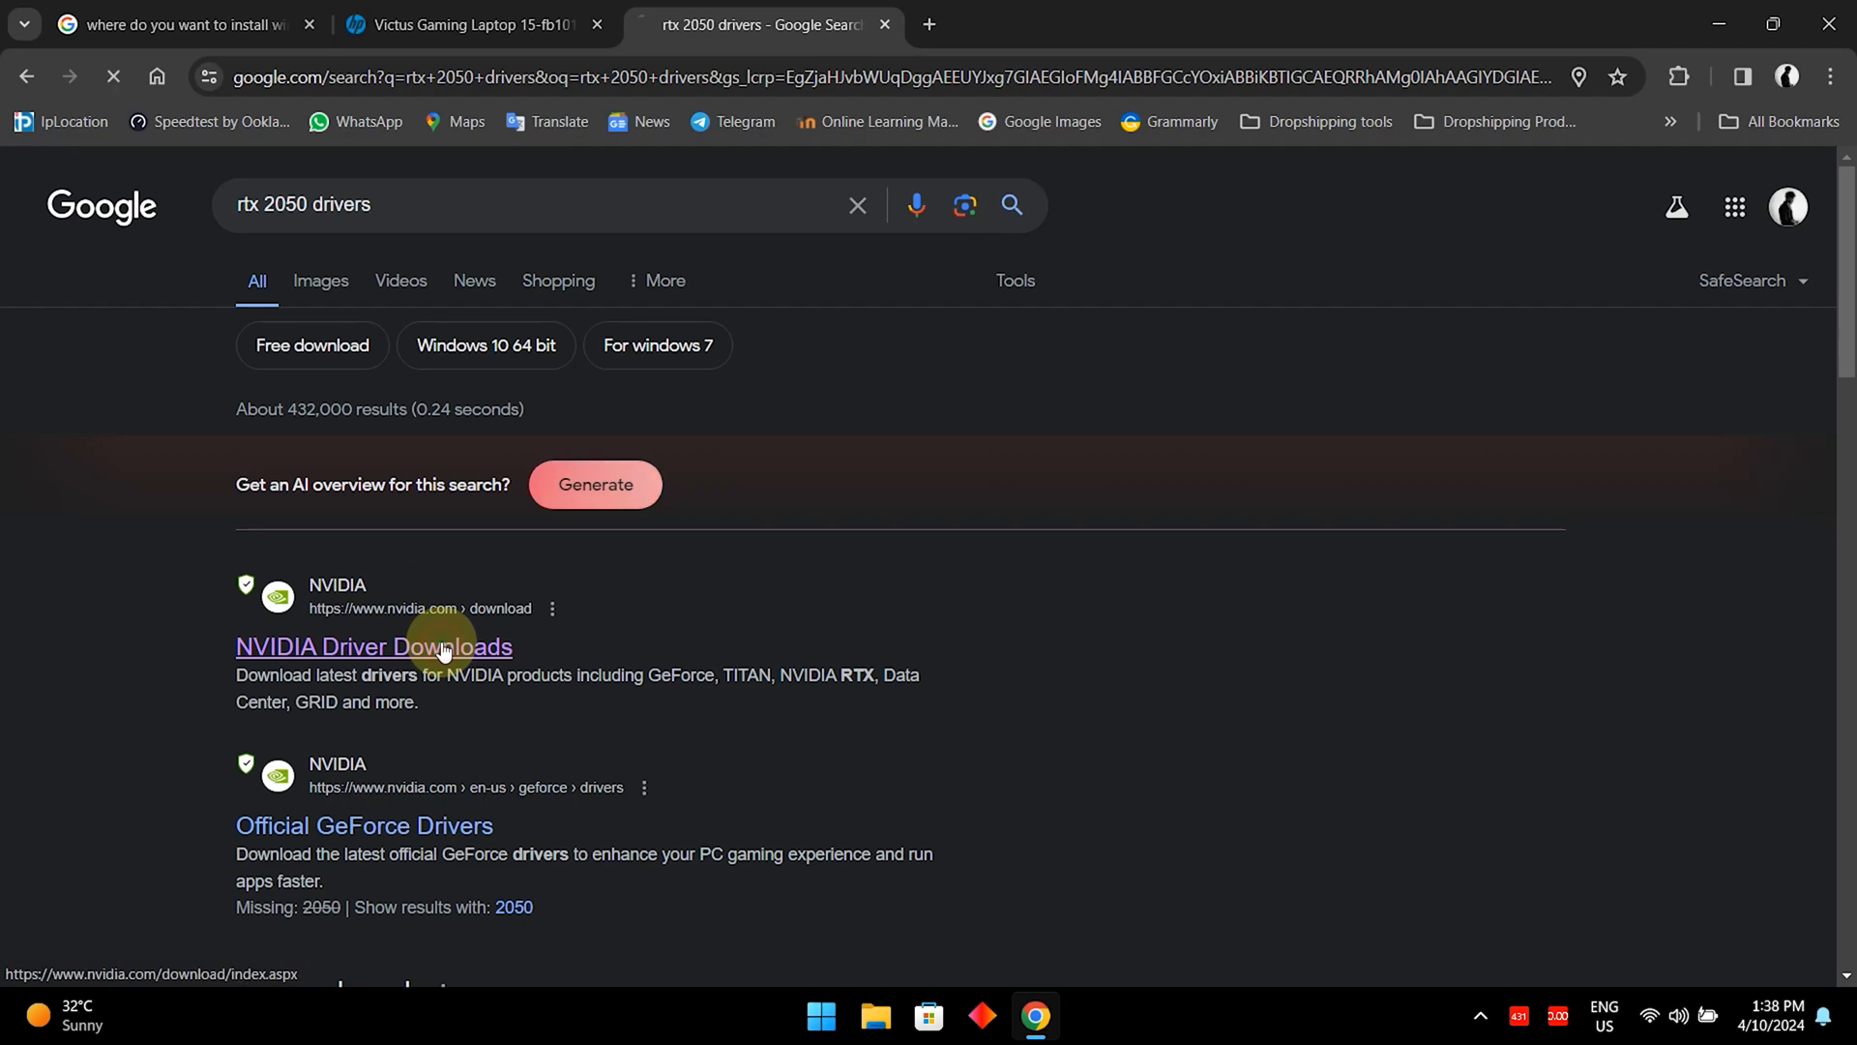
Open the NVIDIA Driver Downloads result from the 'rtx 2050 drivers' search.
left_click(374, 645)
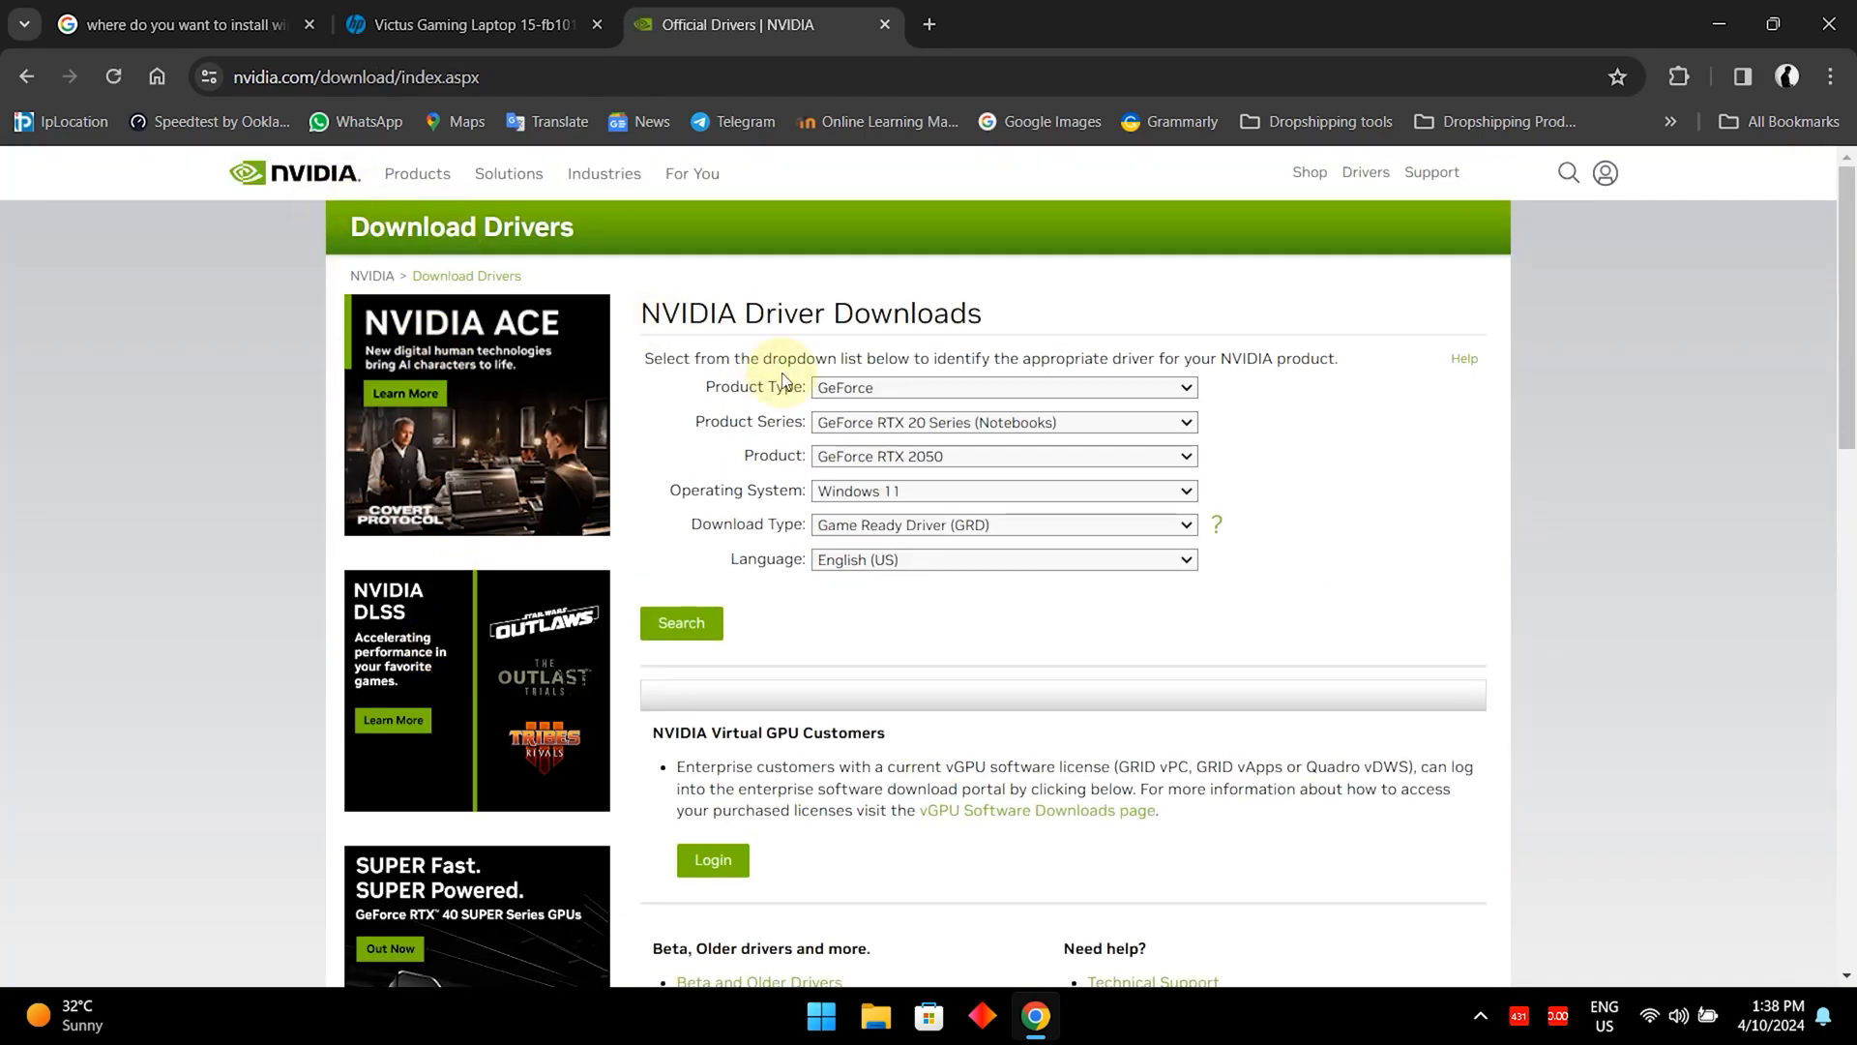
left_click(1186, 387)
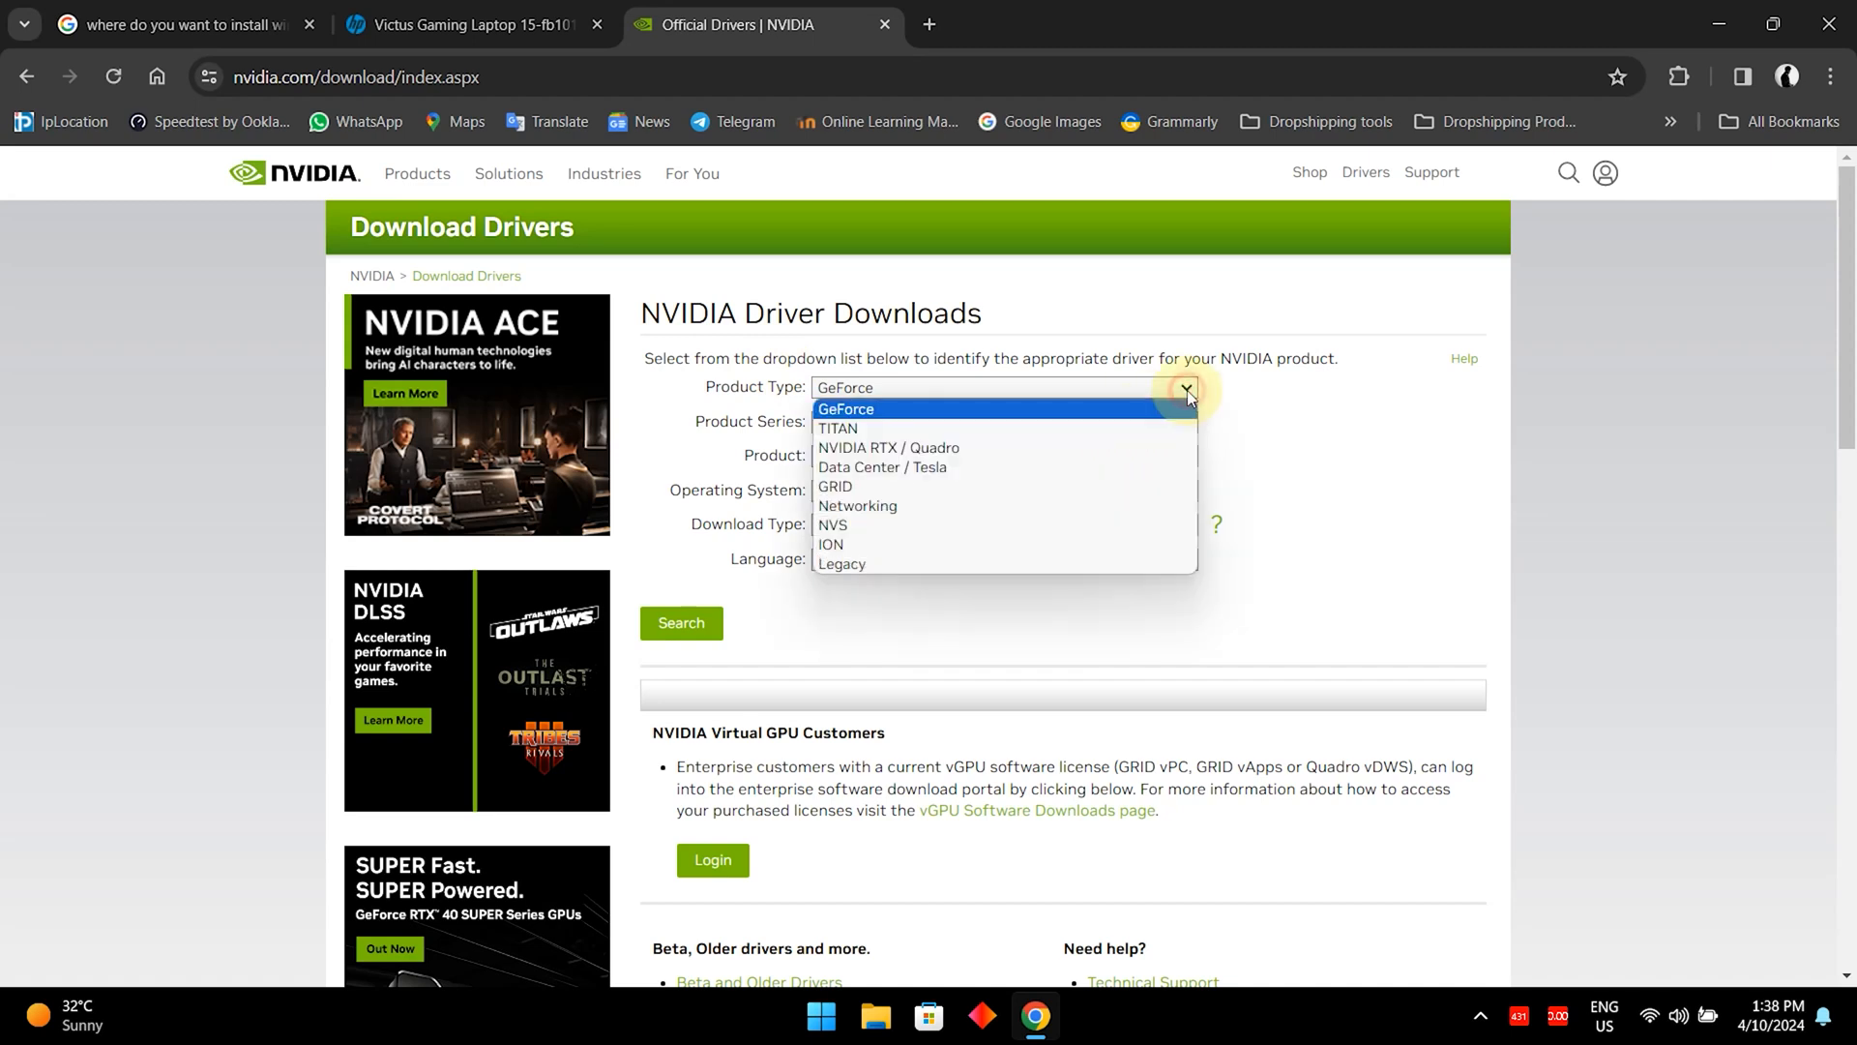
mouse_move(1145, 398)
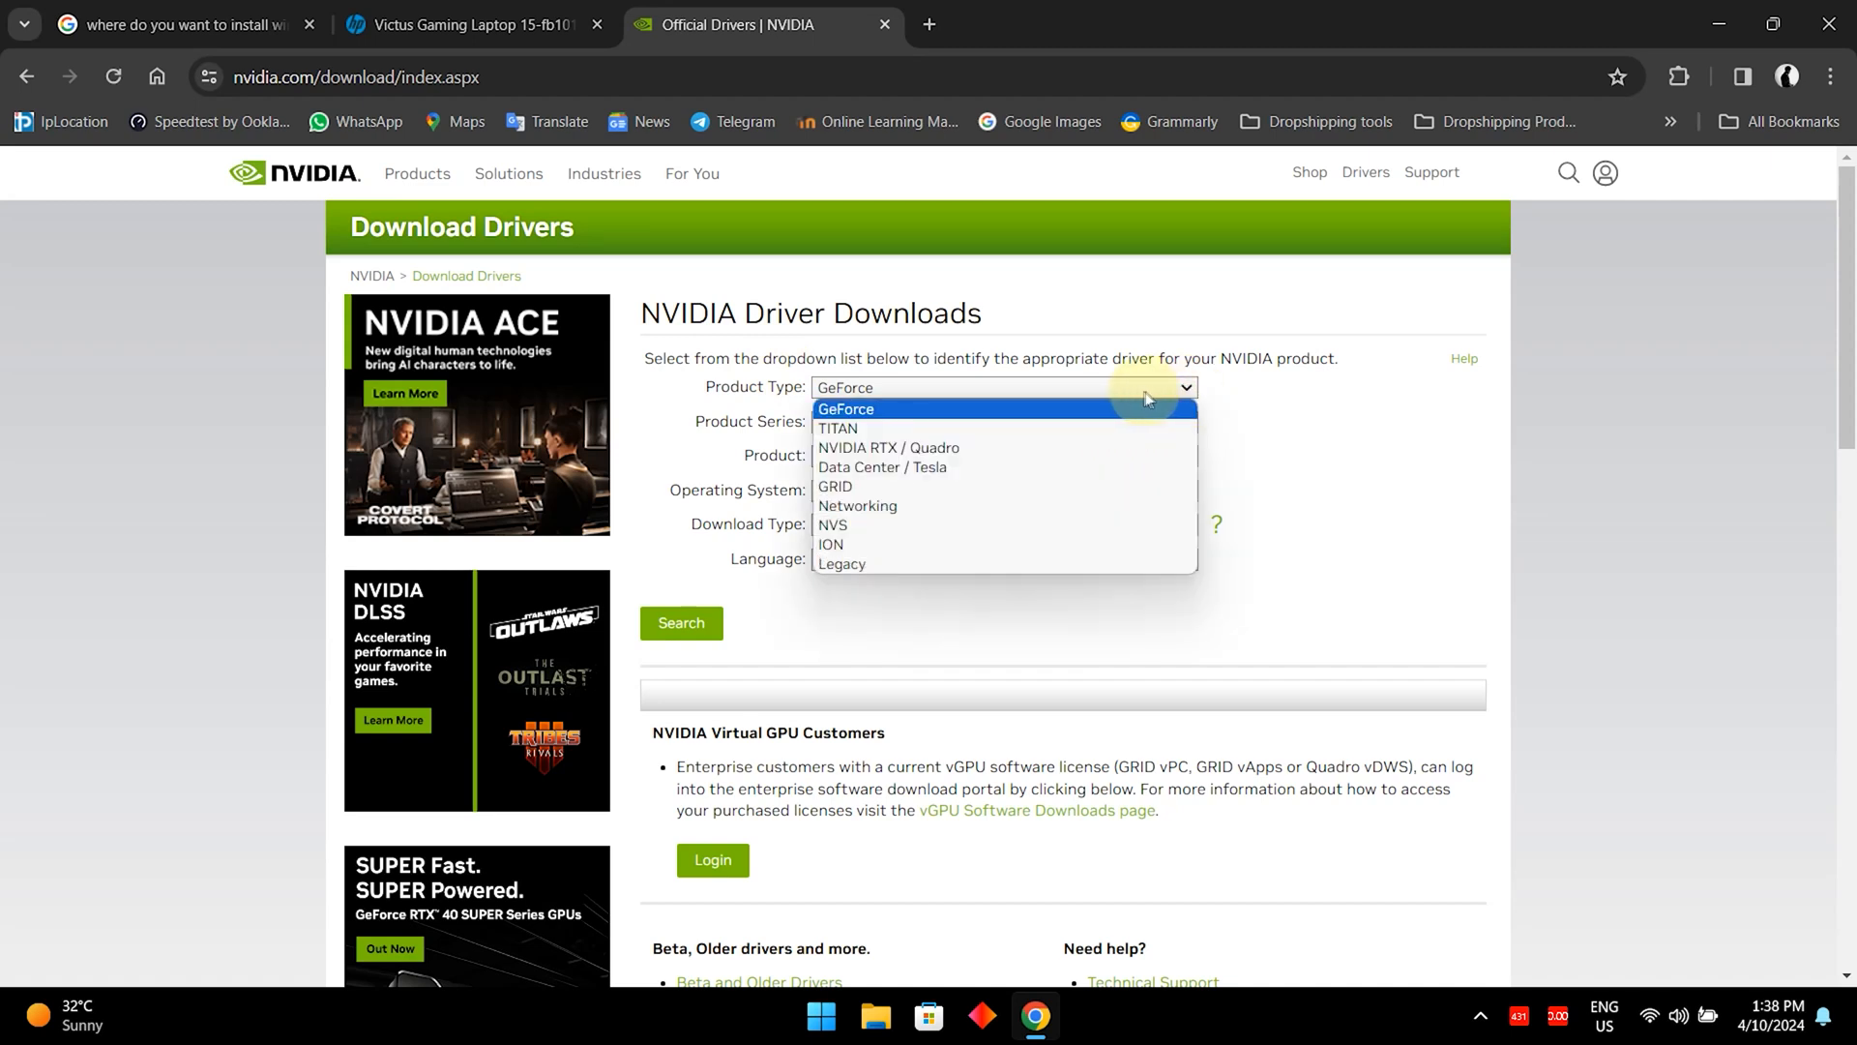
left_click(845, 409)
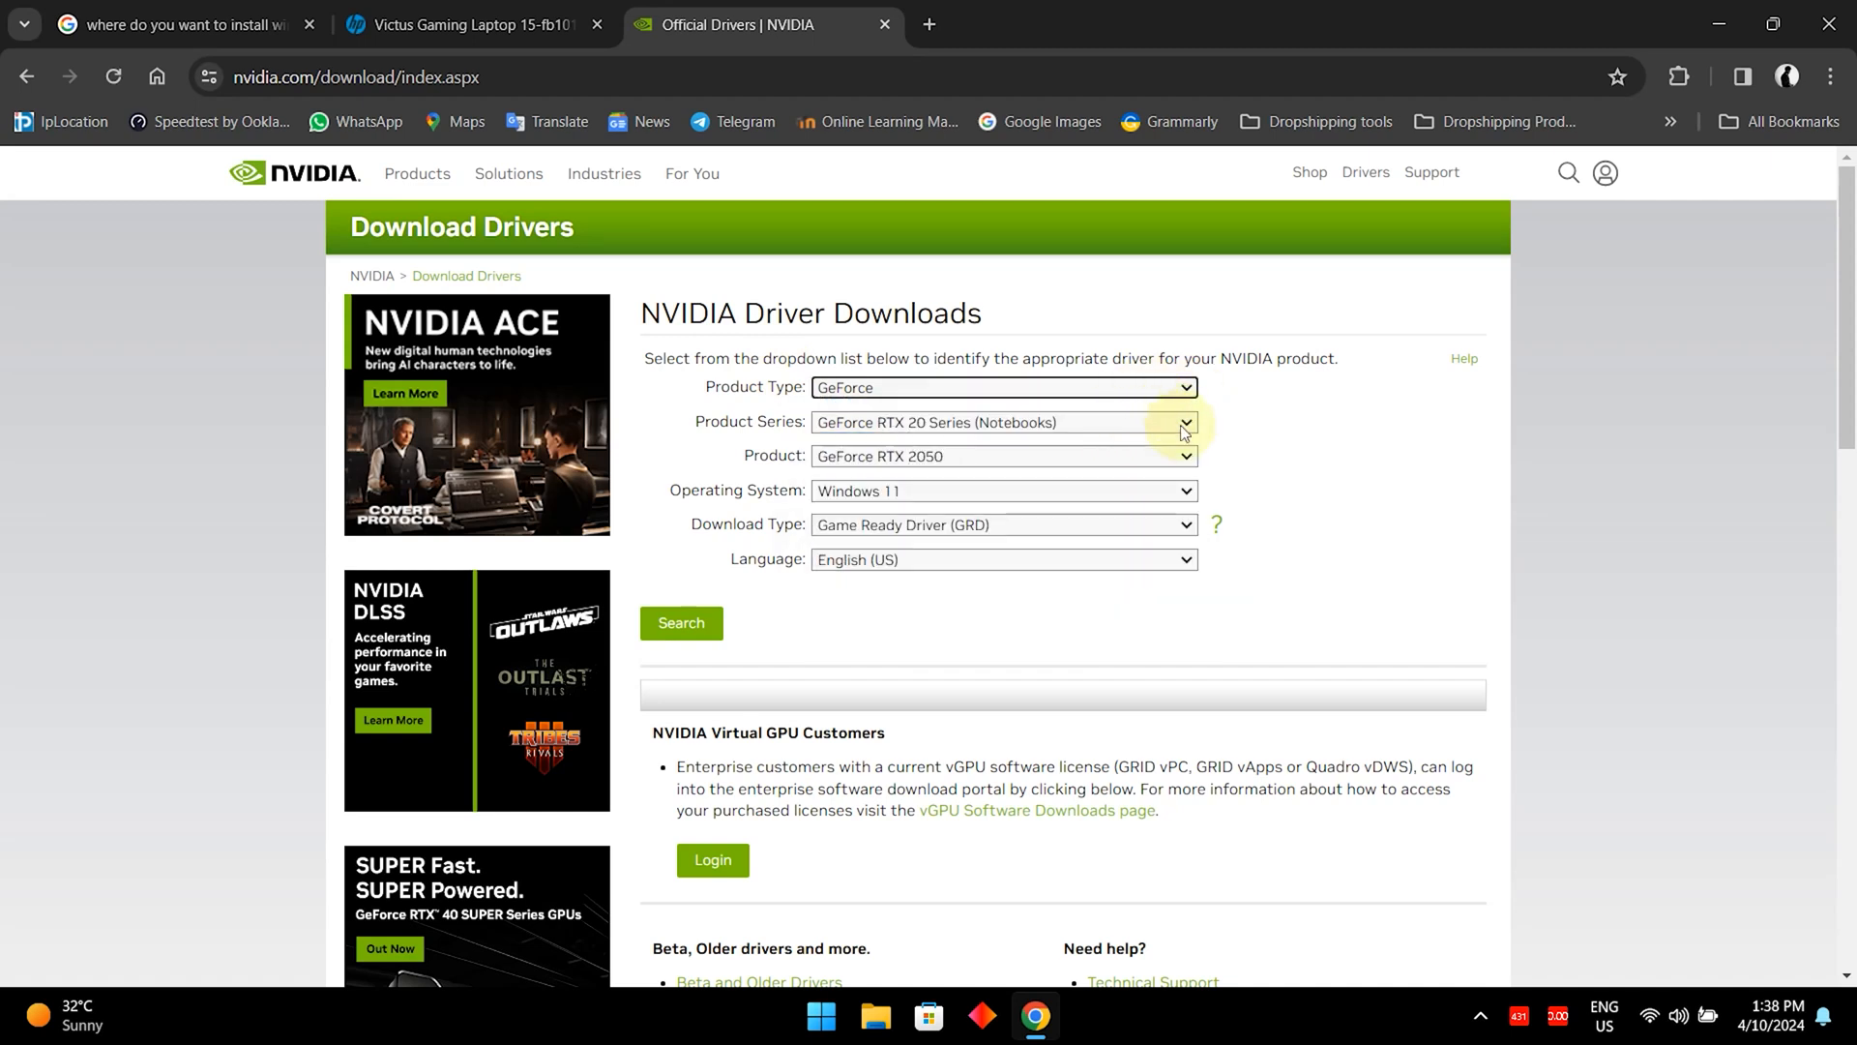
left_click(1181, 421)
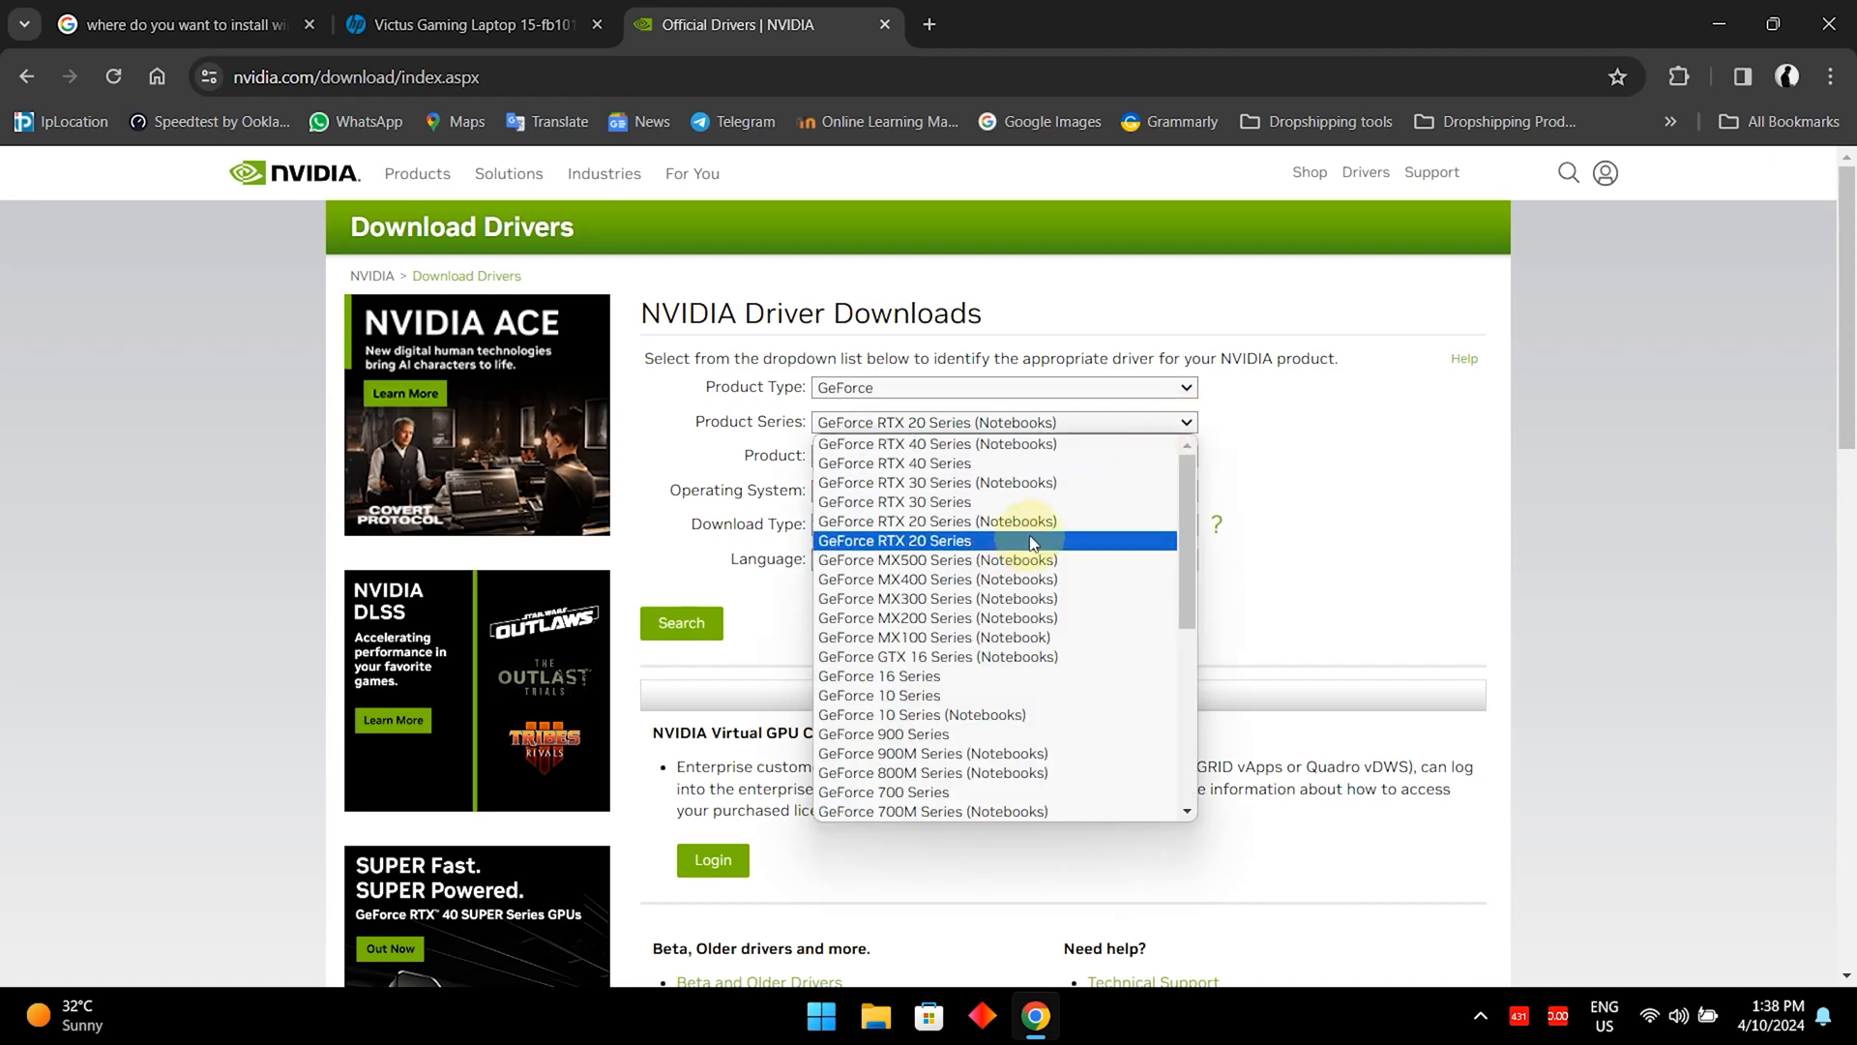
left_click(935, 521)
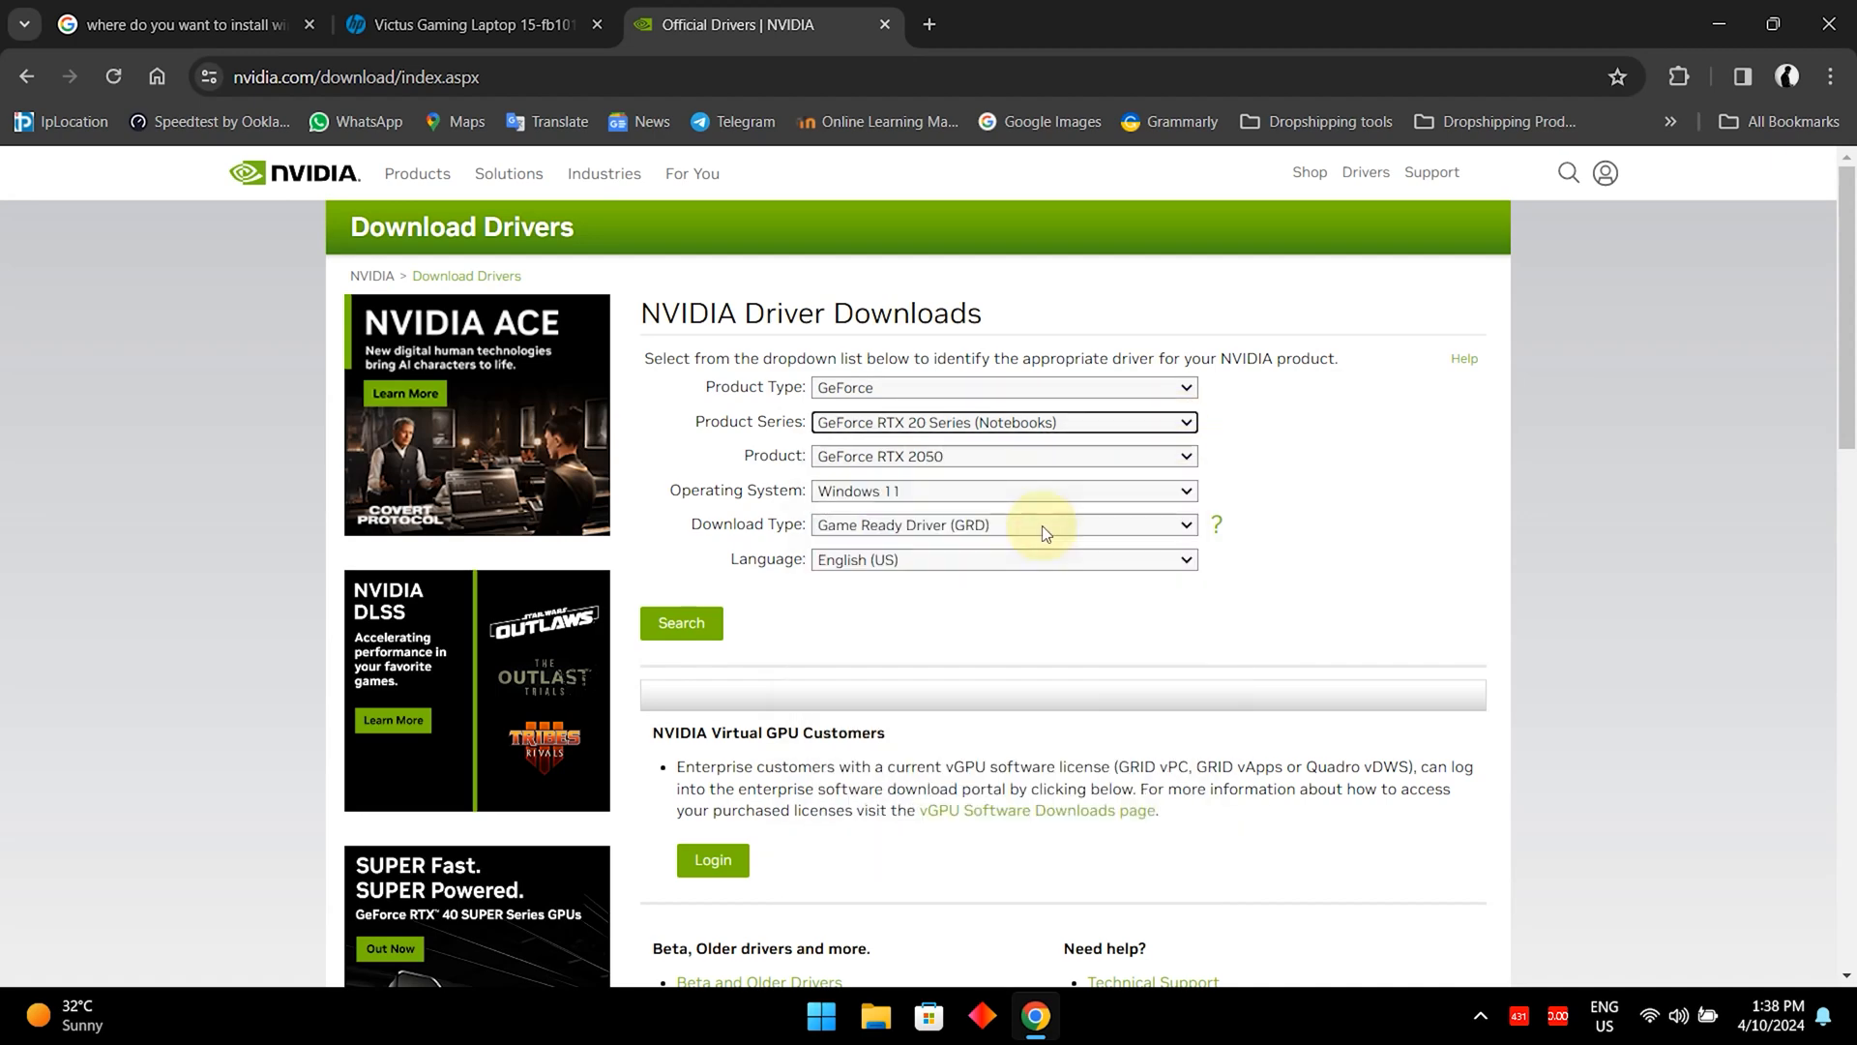
mouse_move(1075, 485)
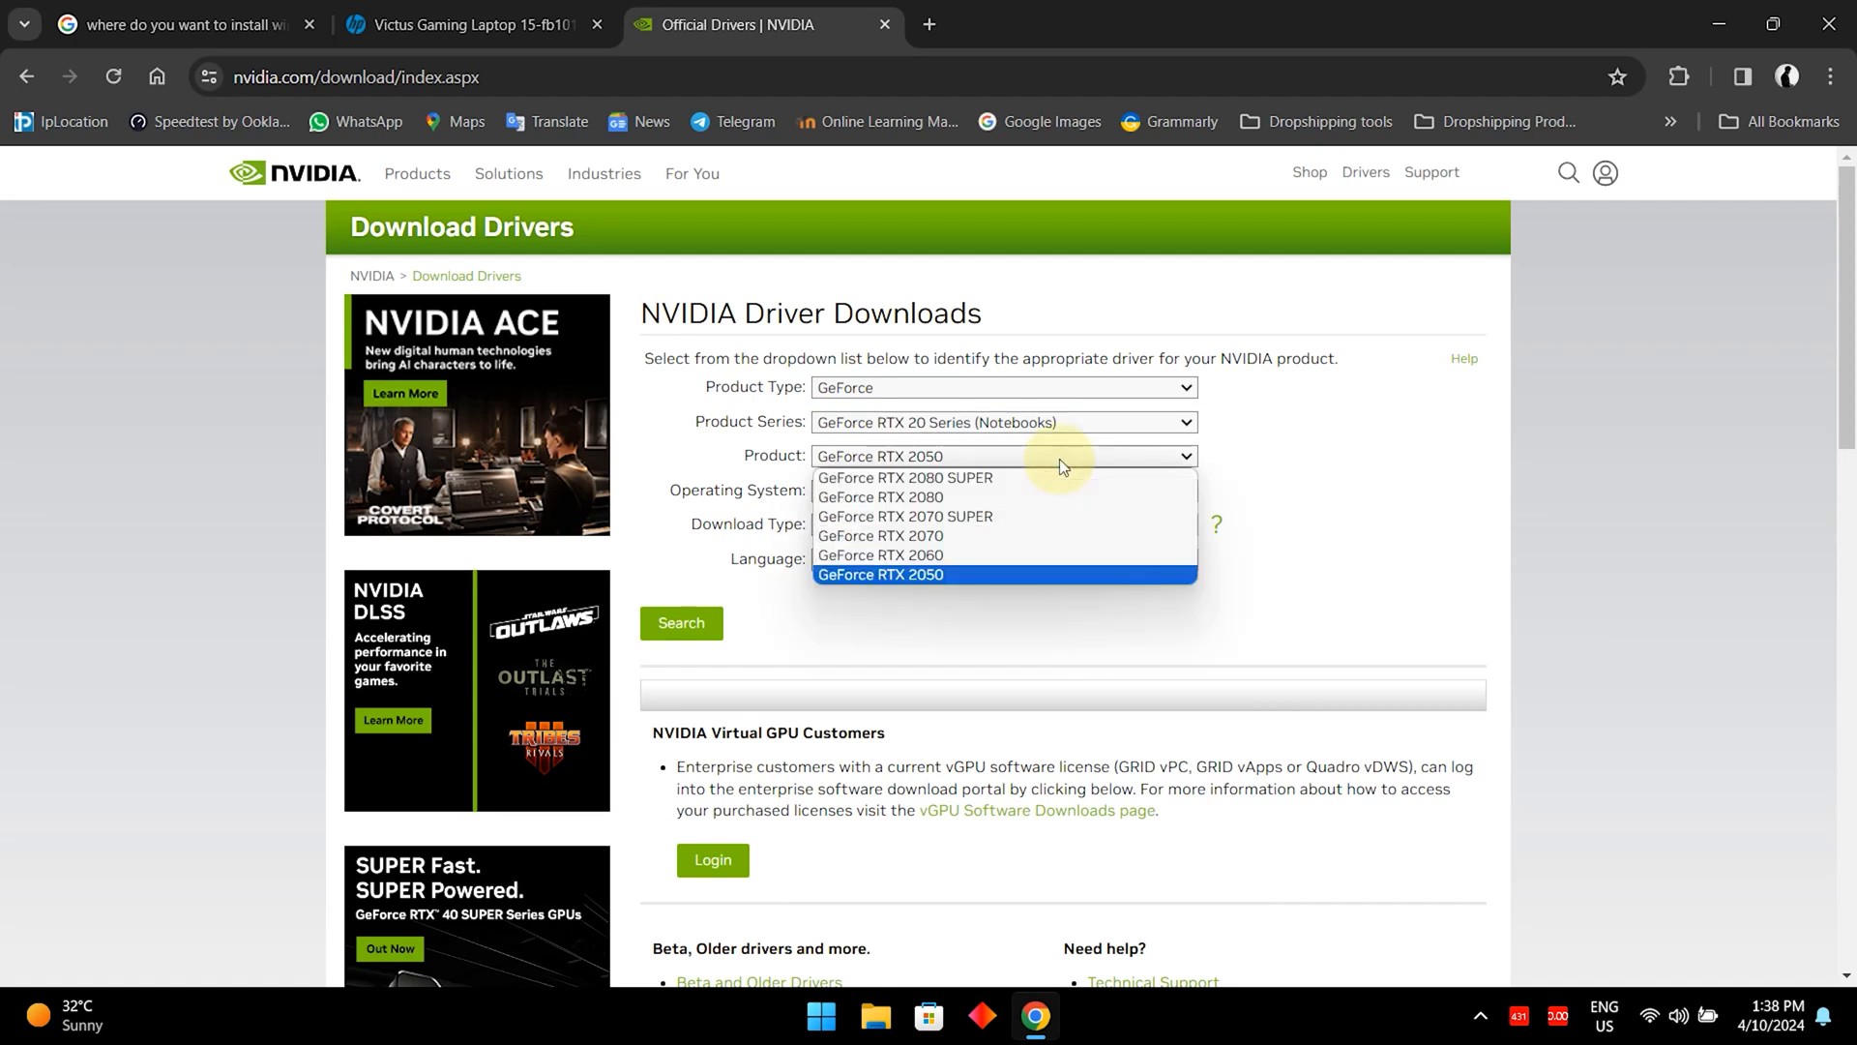
left_click(881, 574)
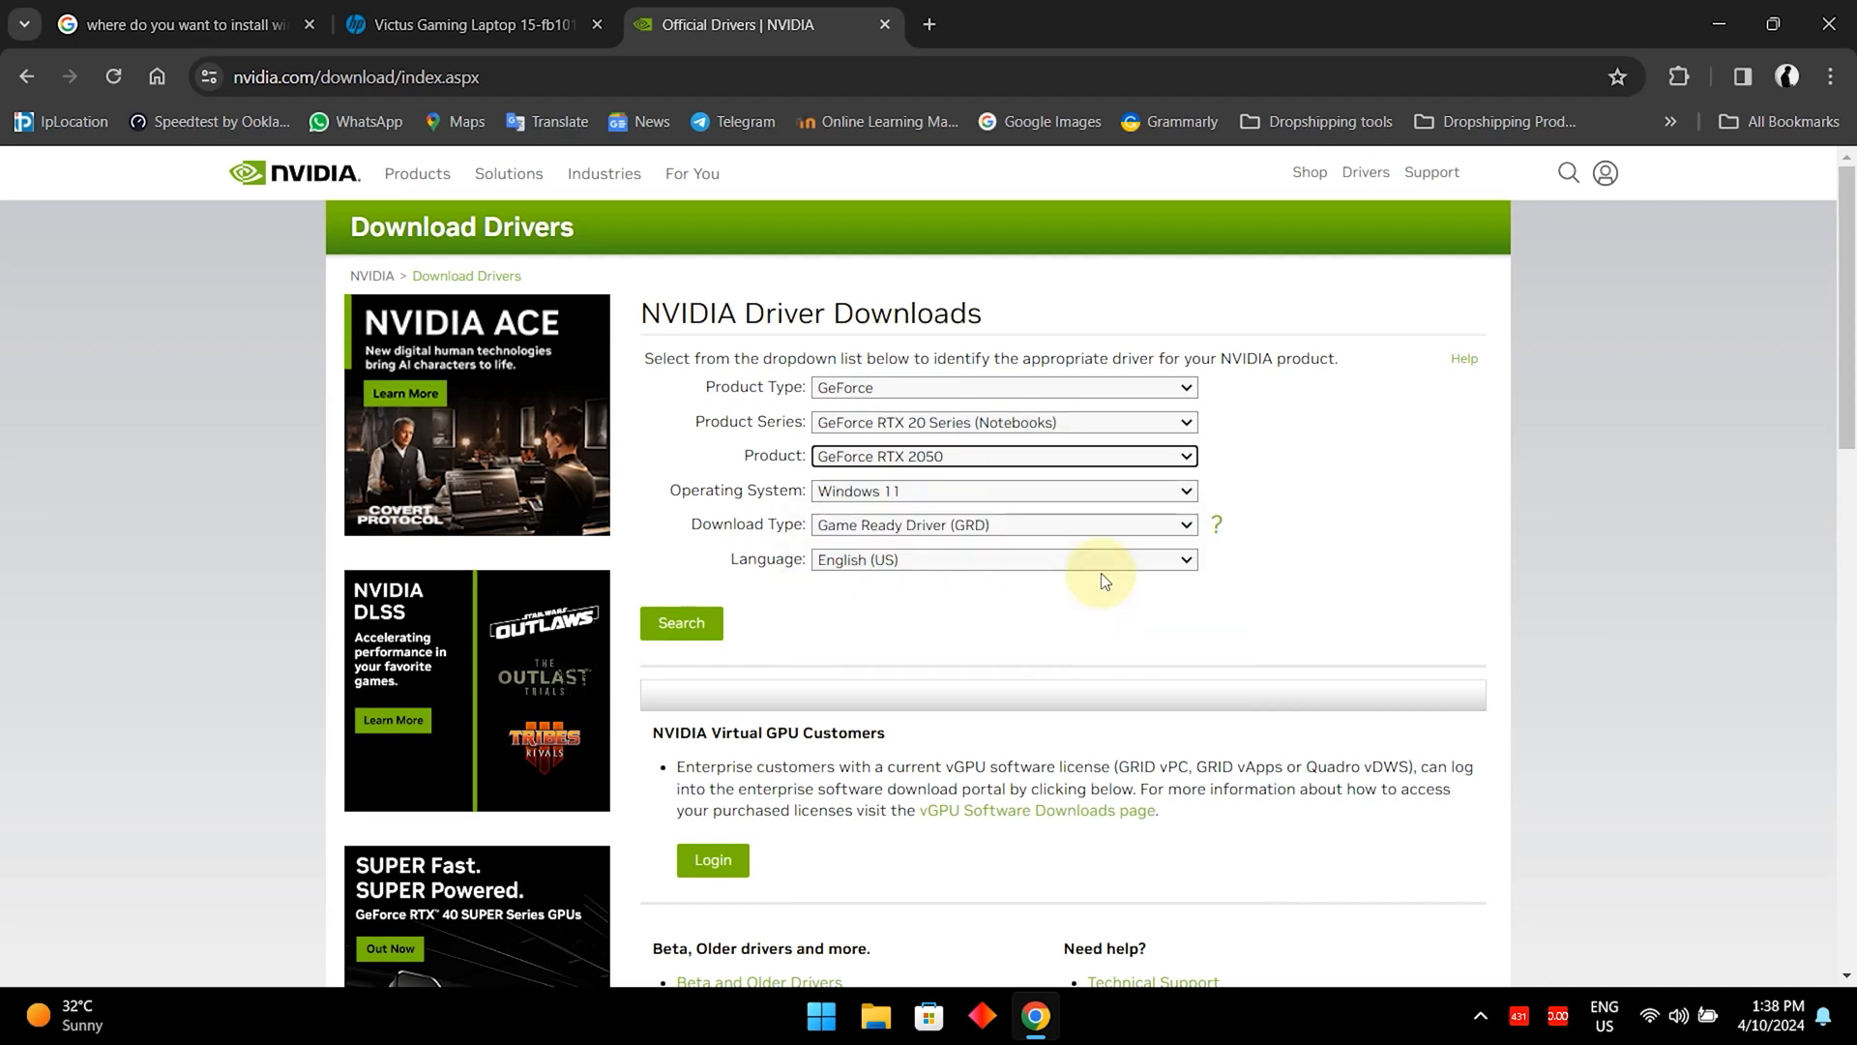
left_click(1002, 490)
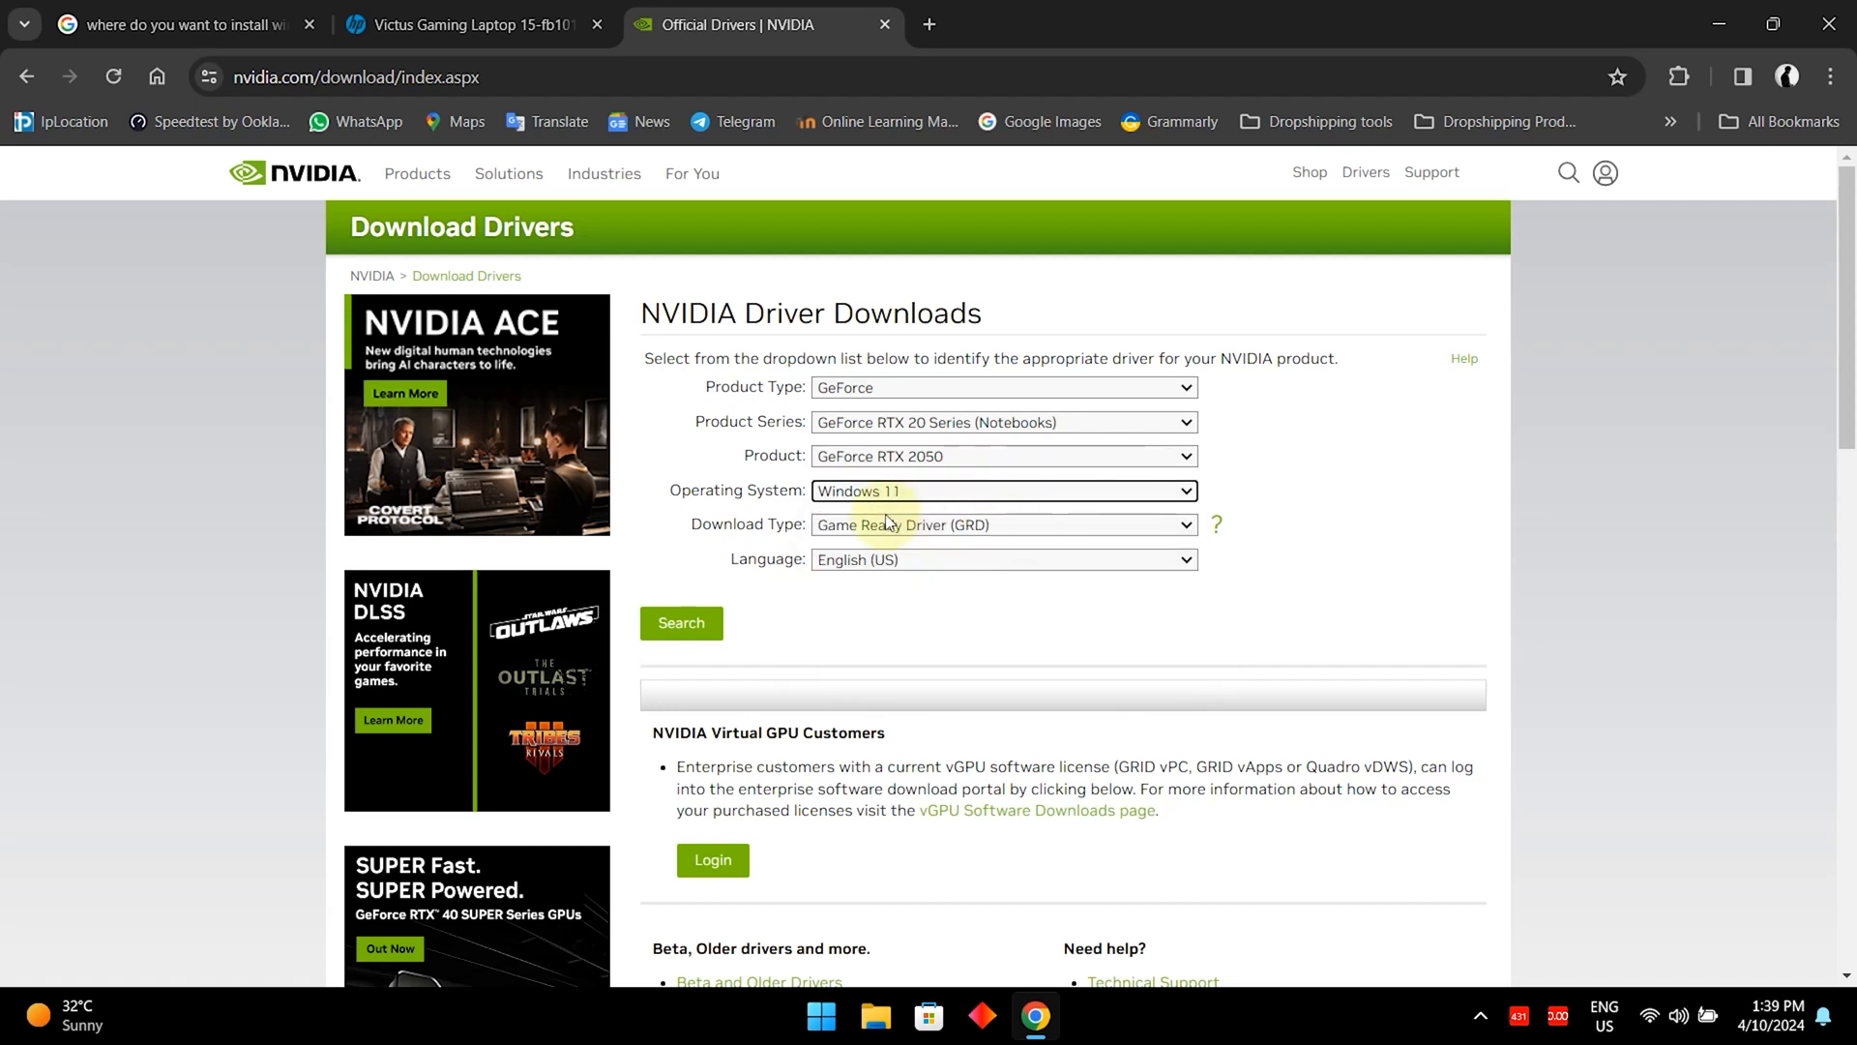
mouse_move(903, 536)
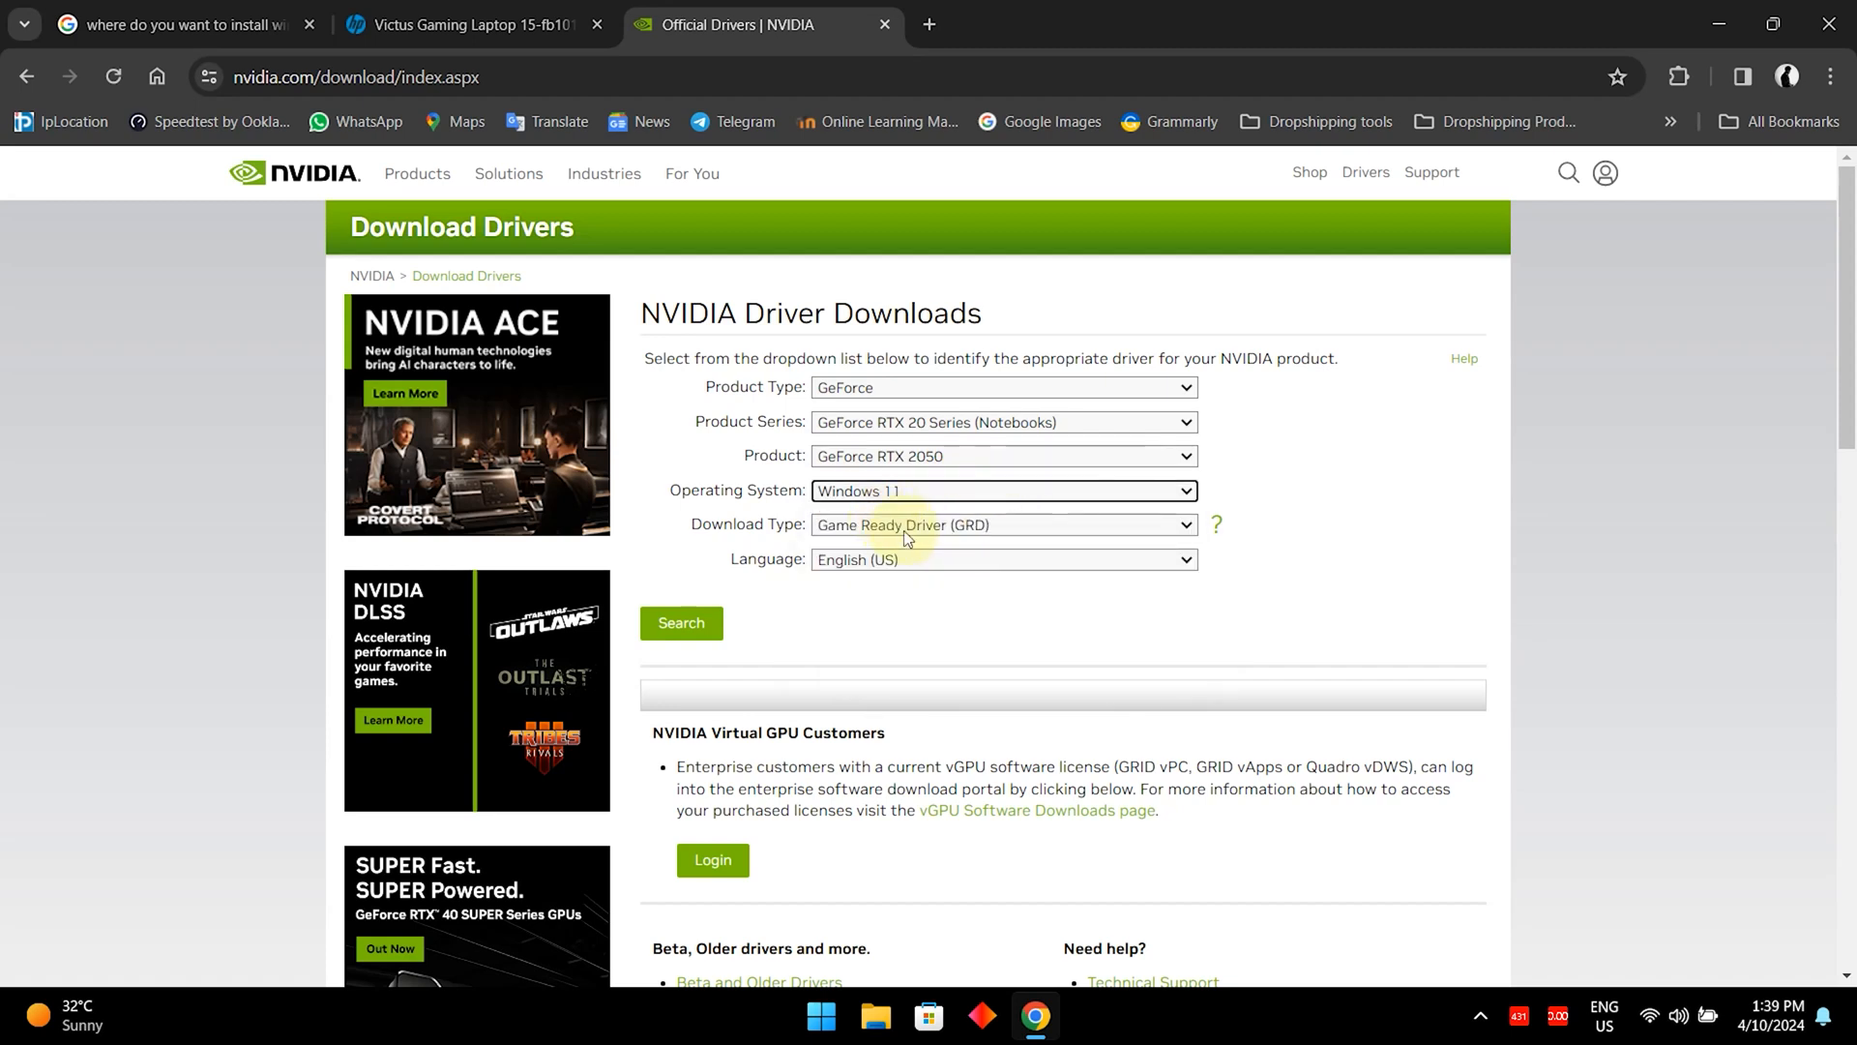
left_click(1001, 524)
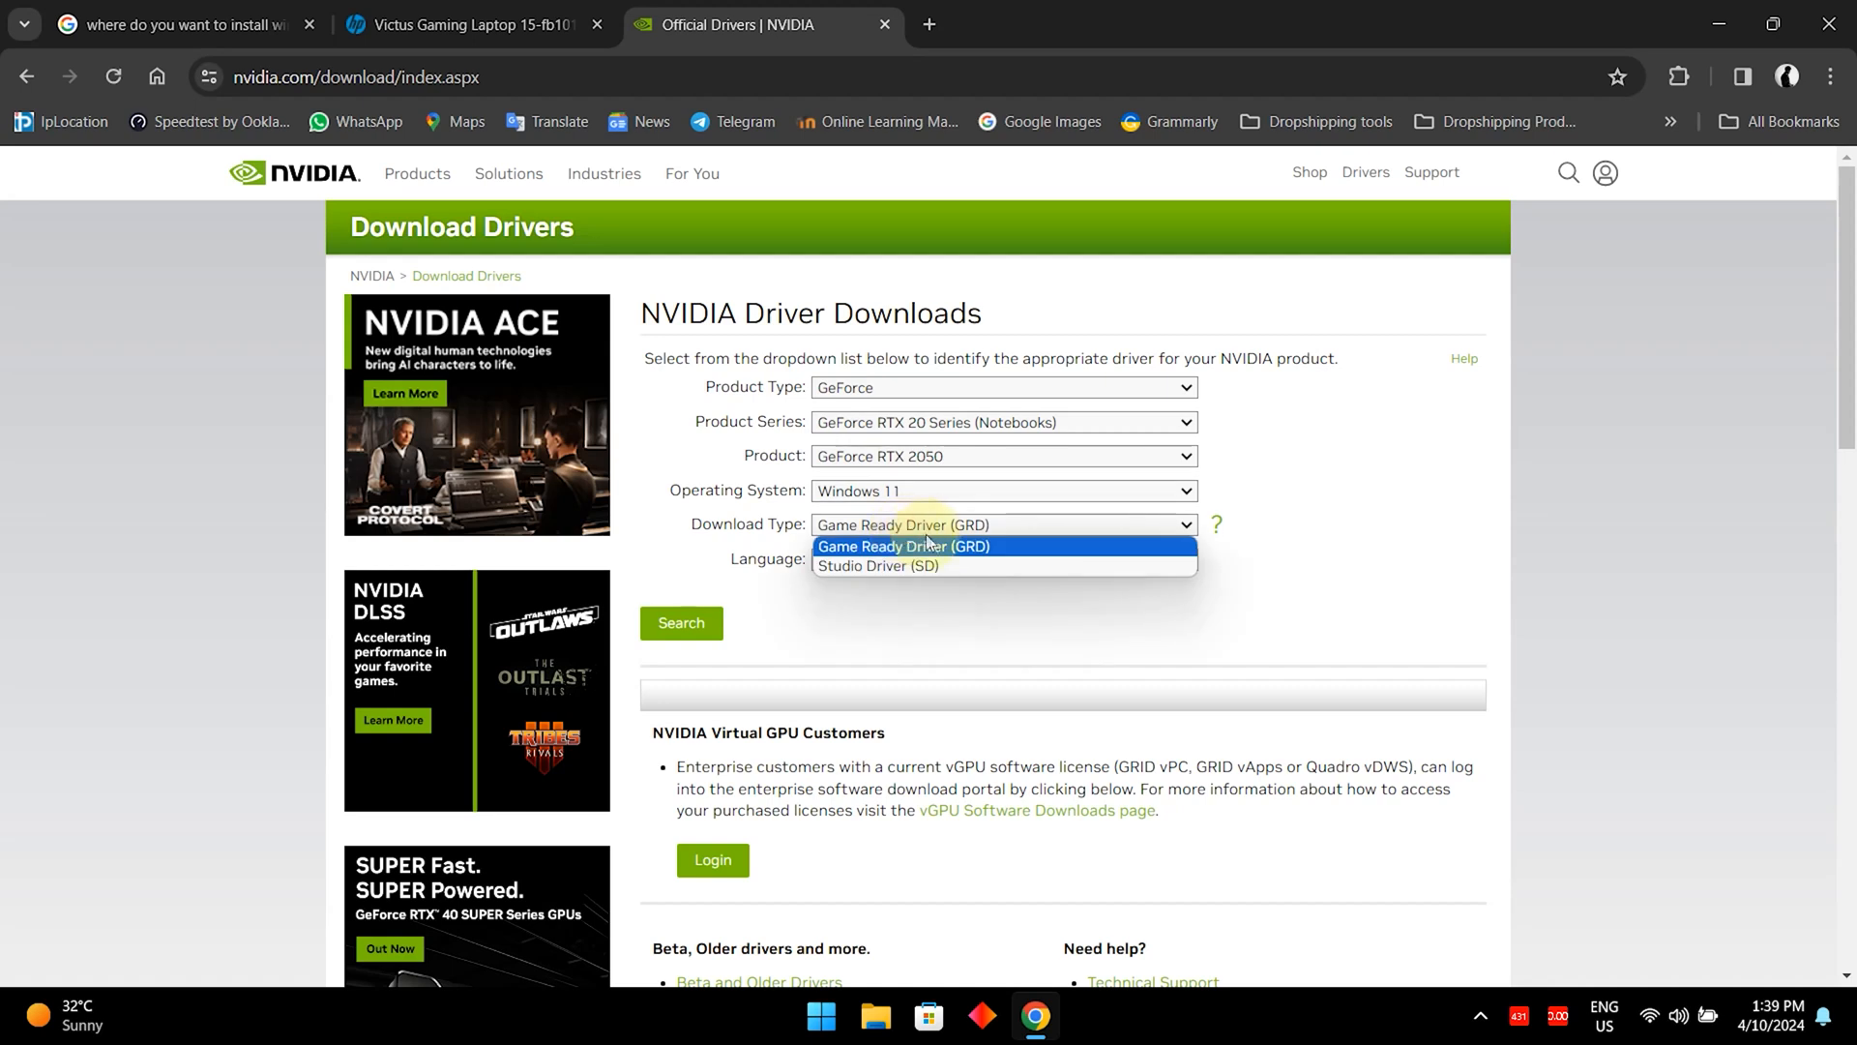
mouse_move(935, 566)
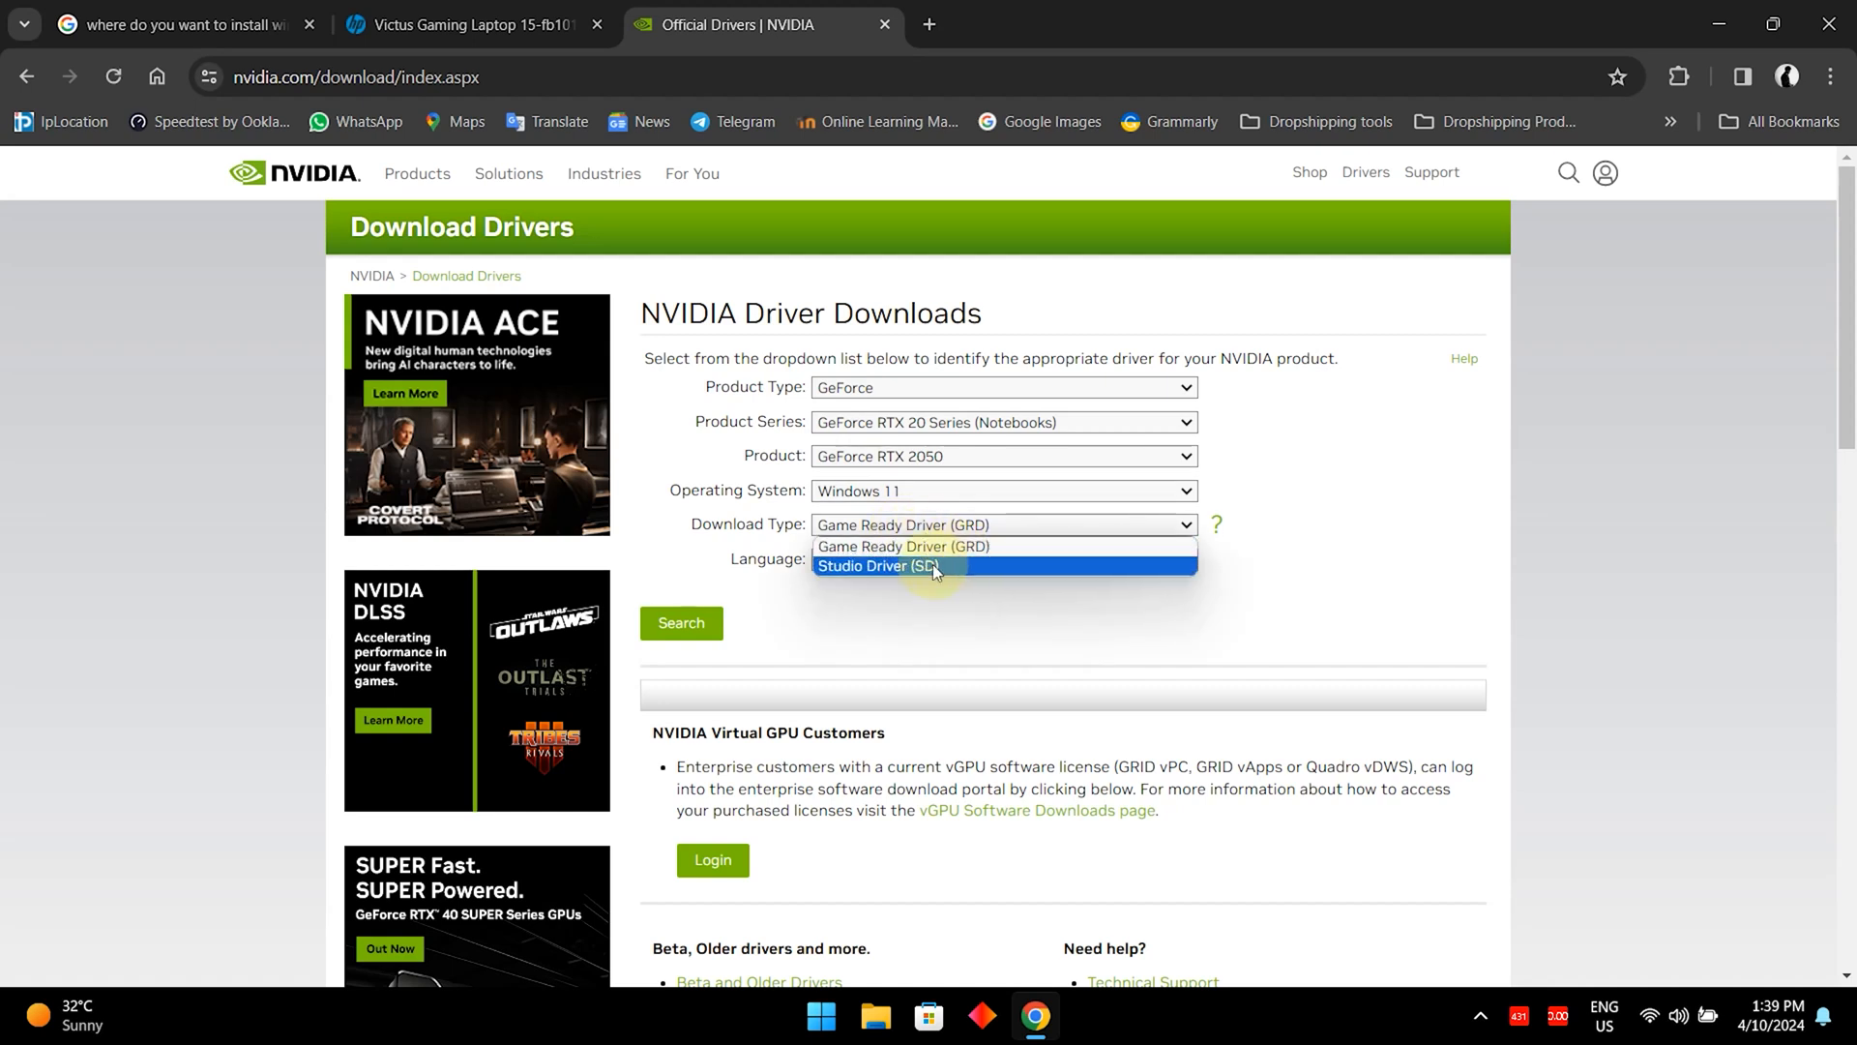
mouse_move(960, 566)
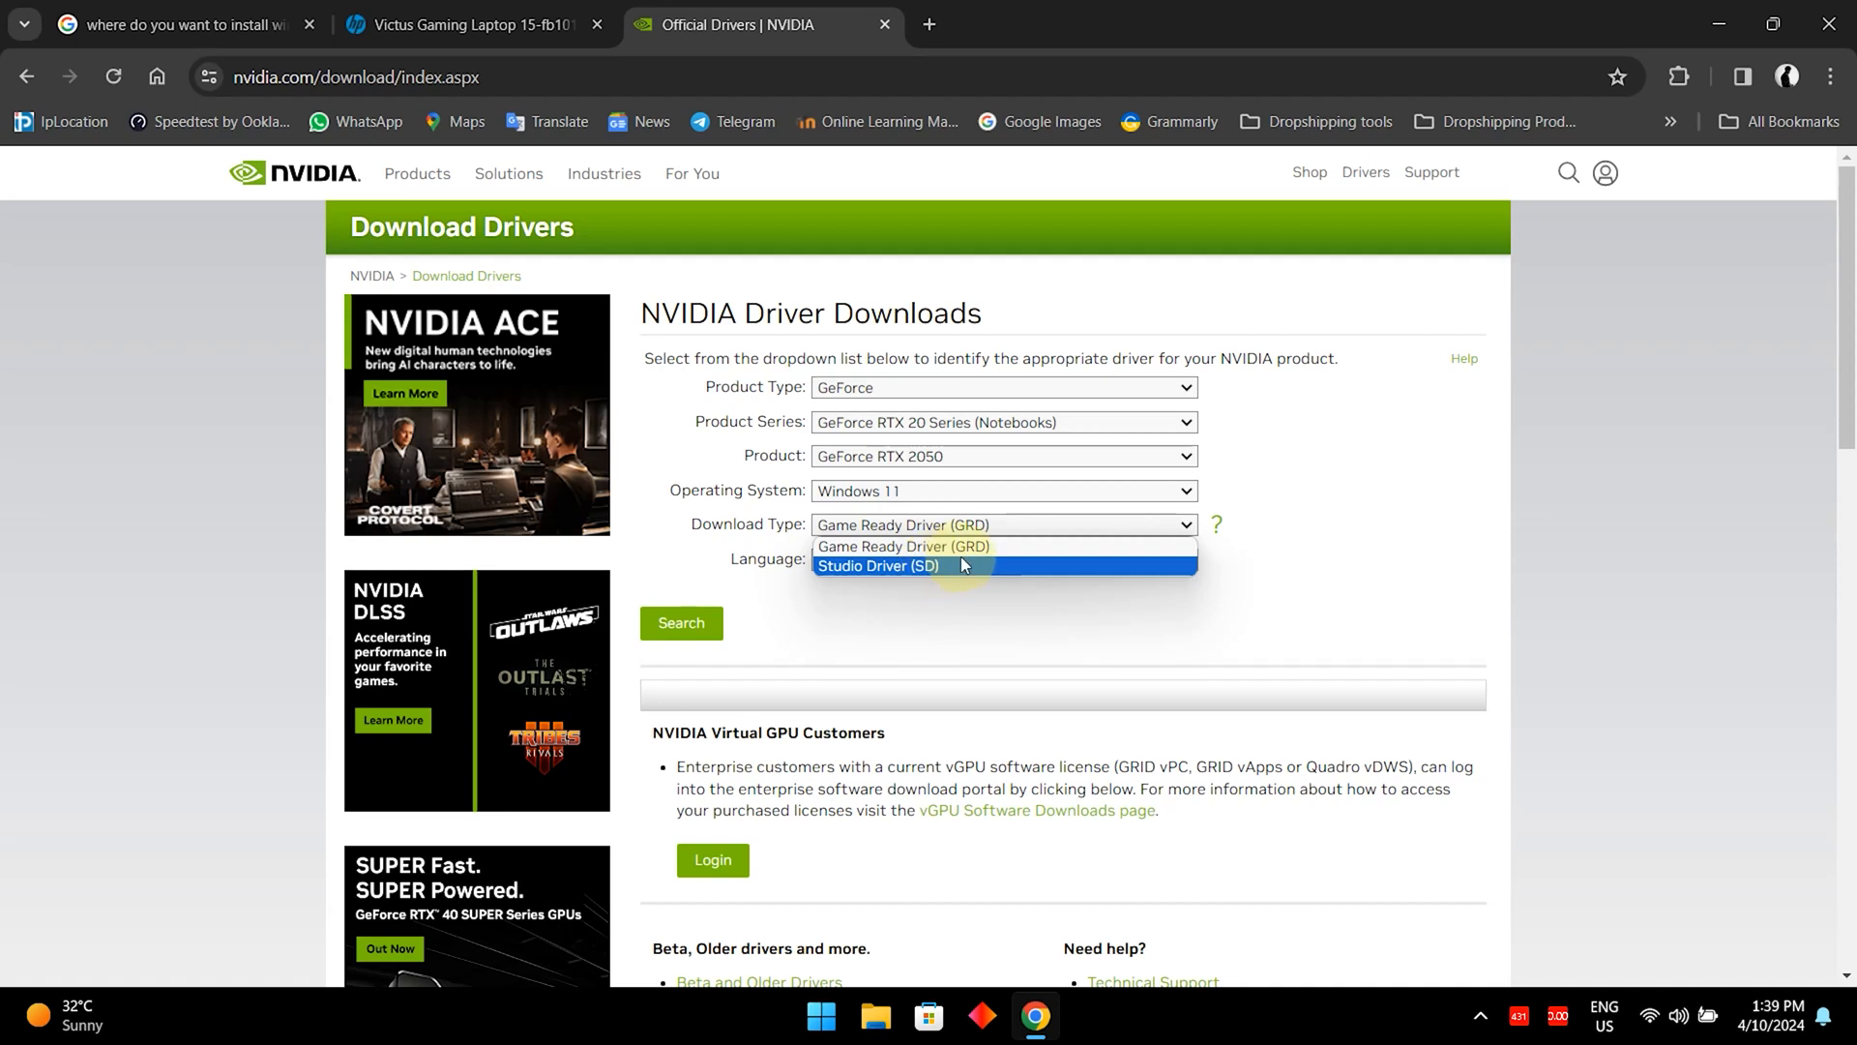
left_click(902, 524)
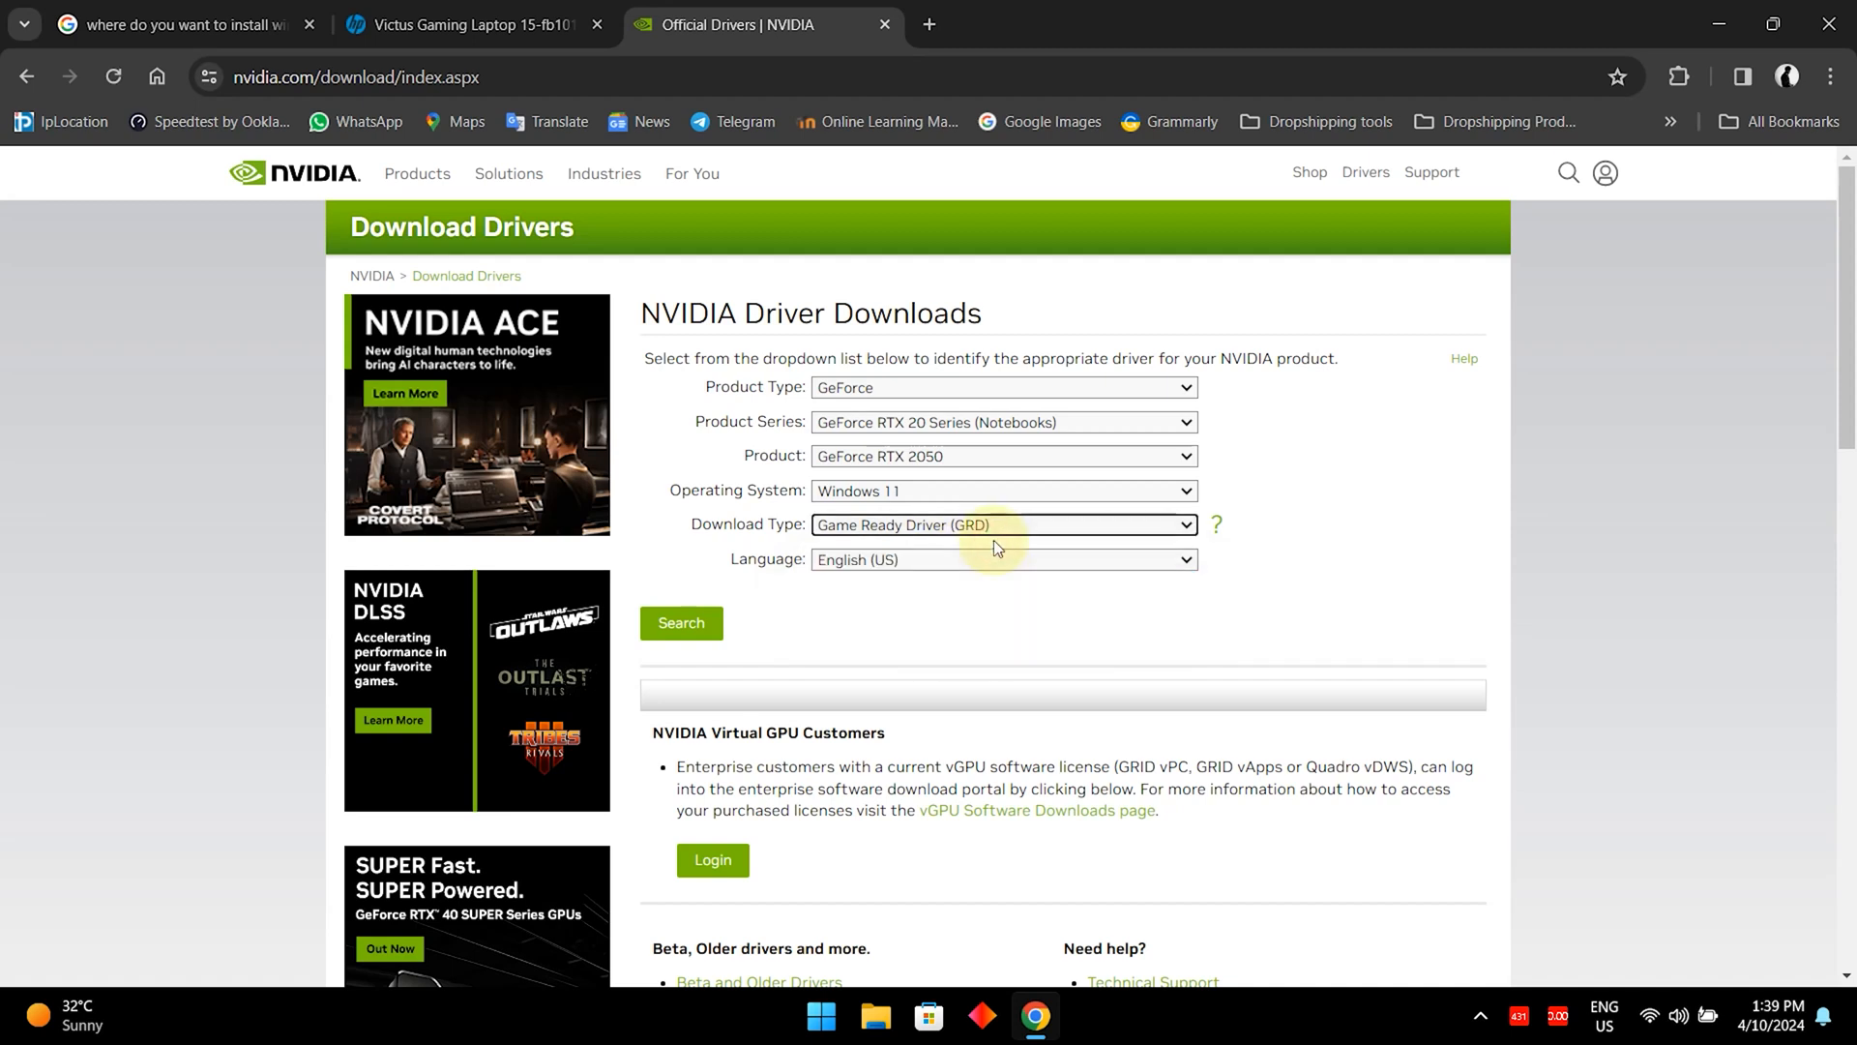
mouse_move(1060, 607)
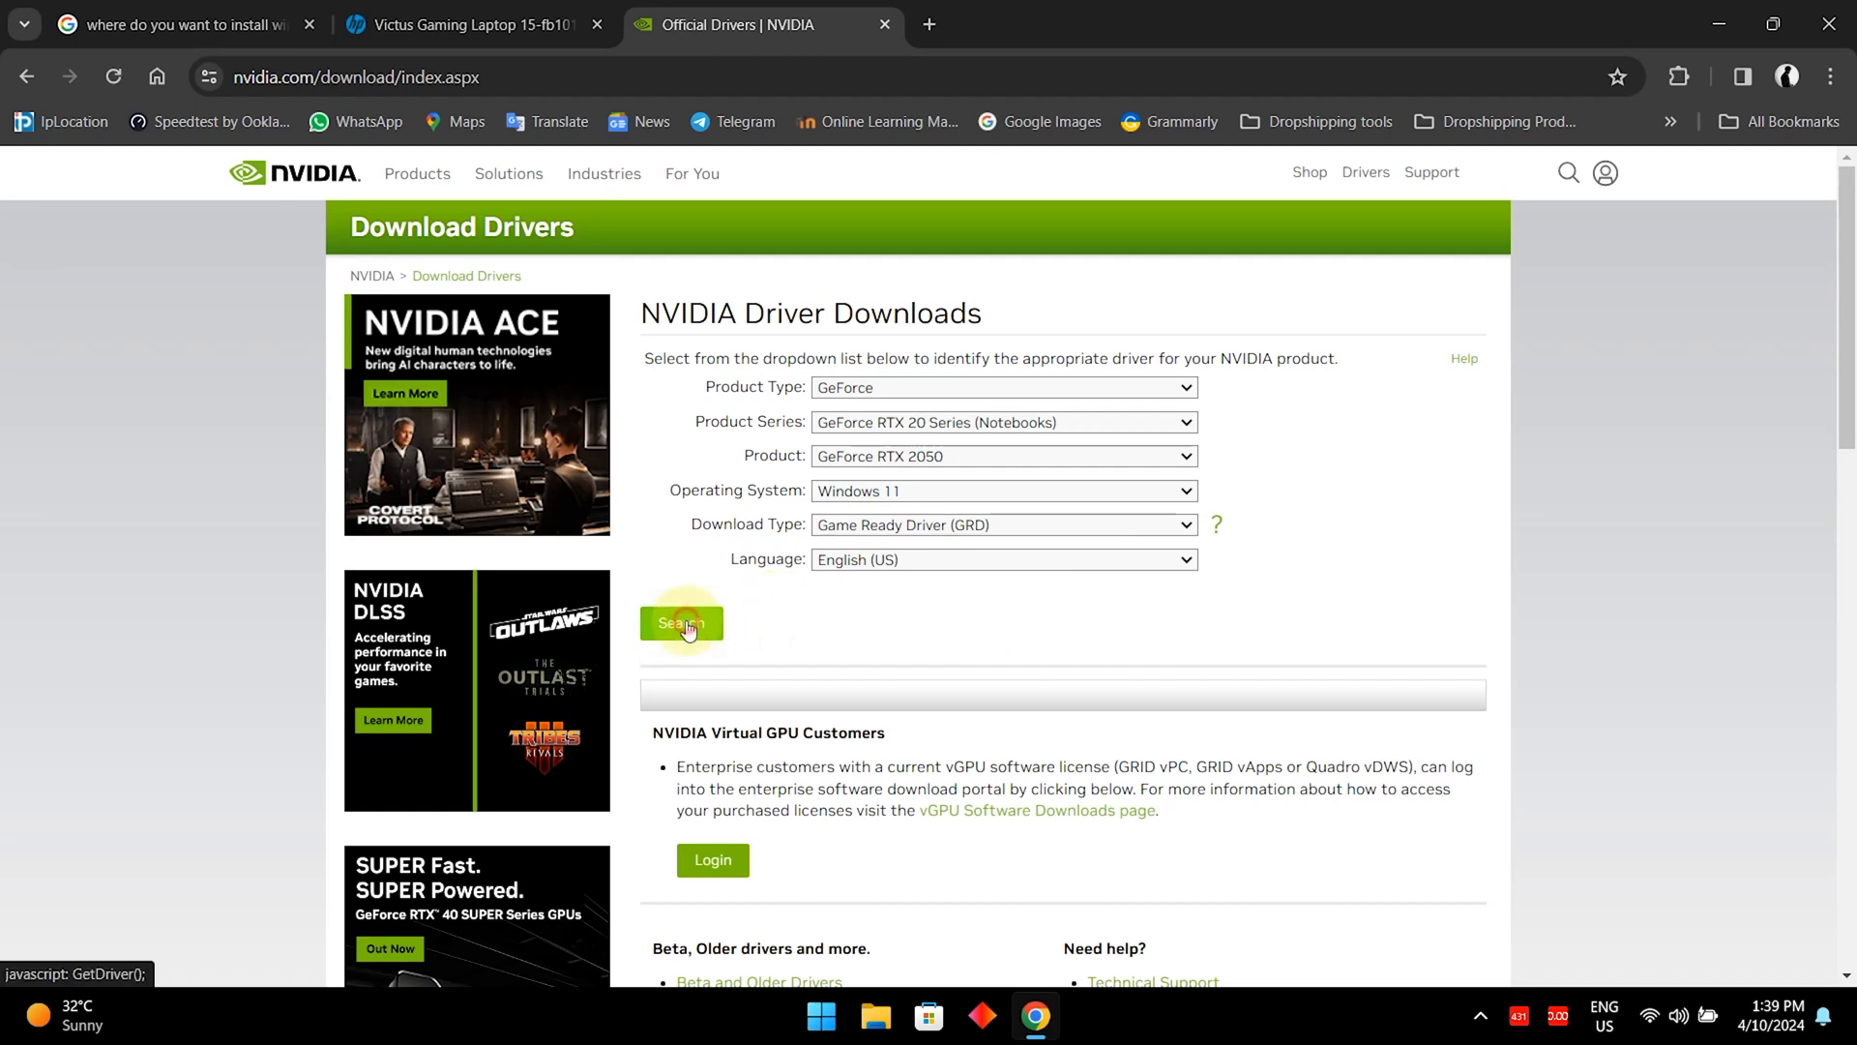
Run the driver search and review the GeForce Game Ready Driver 552.12 details (634.58 MB).
left_click(680, 623)
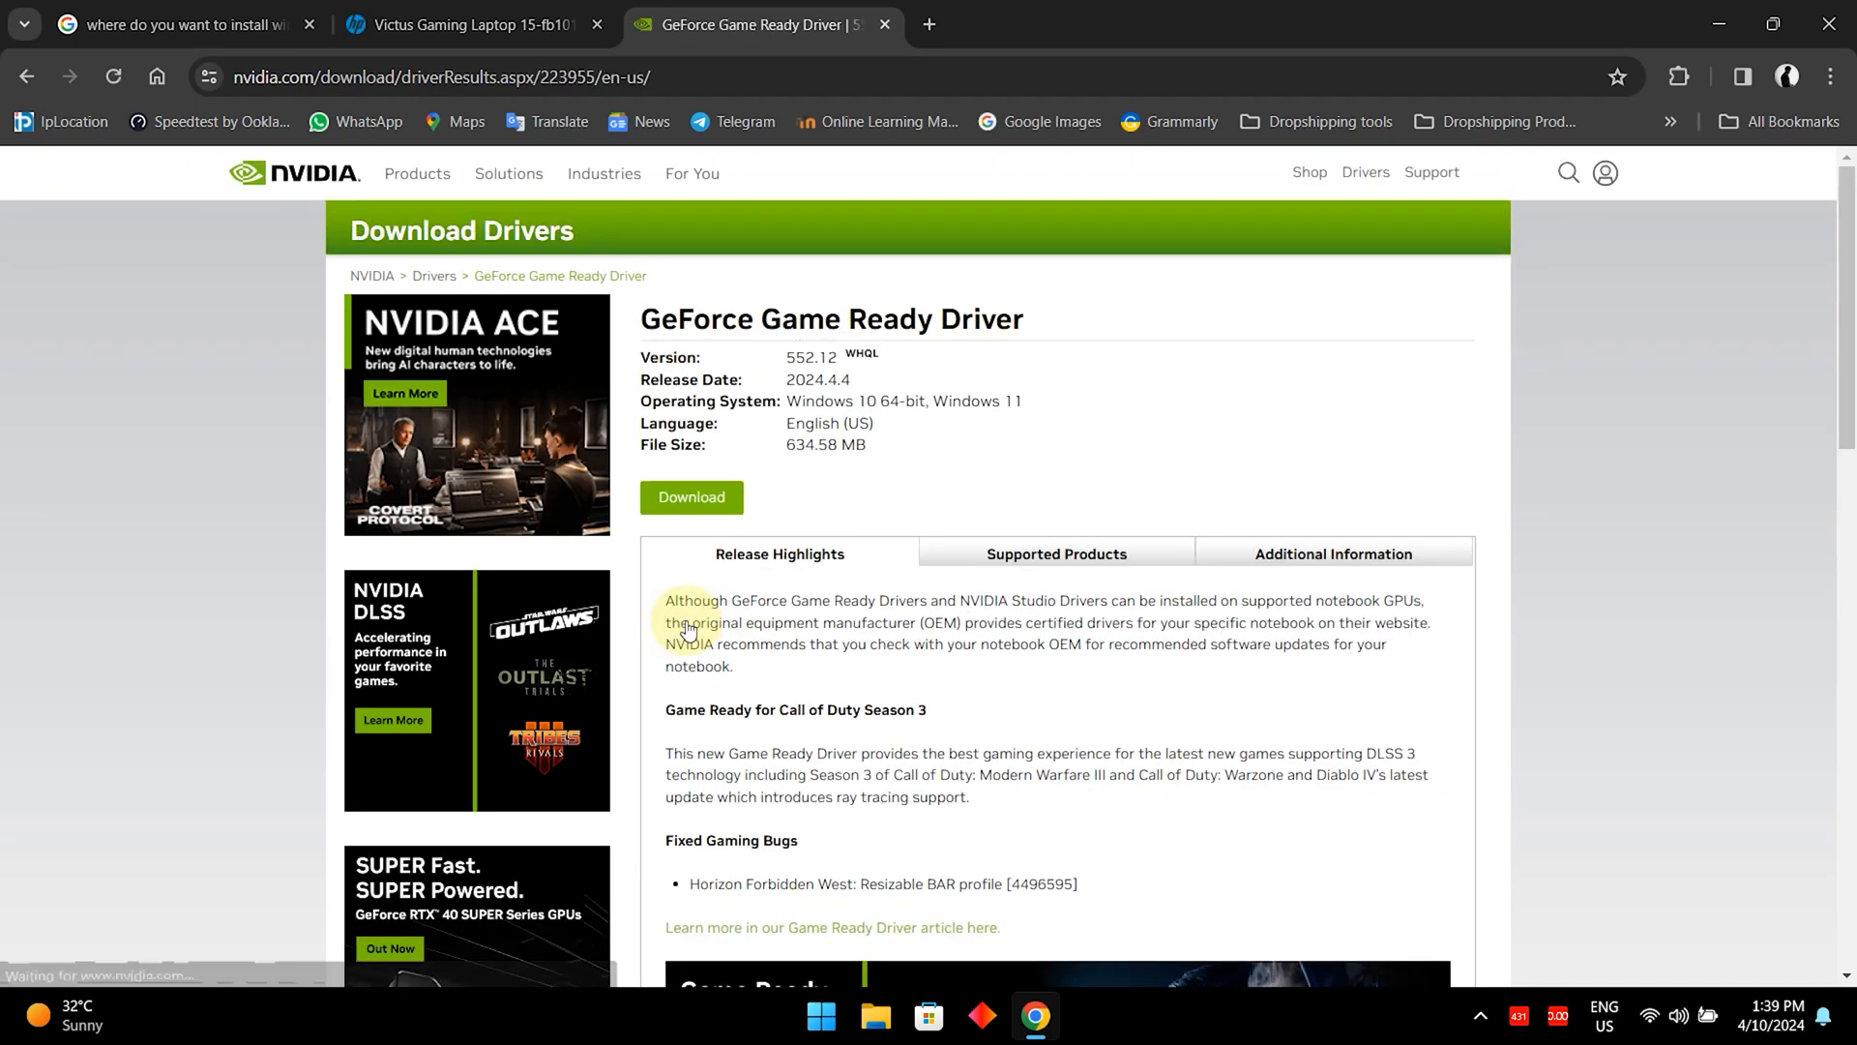
mouse_move(861, 446)
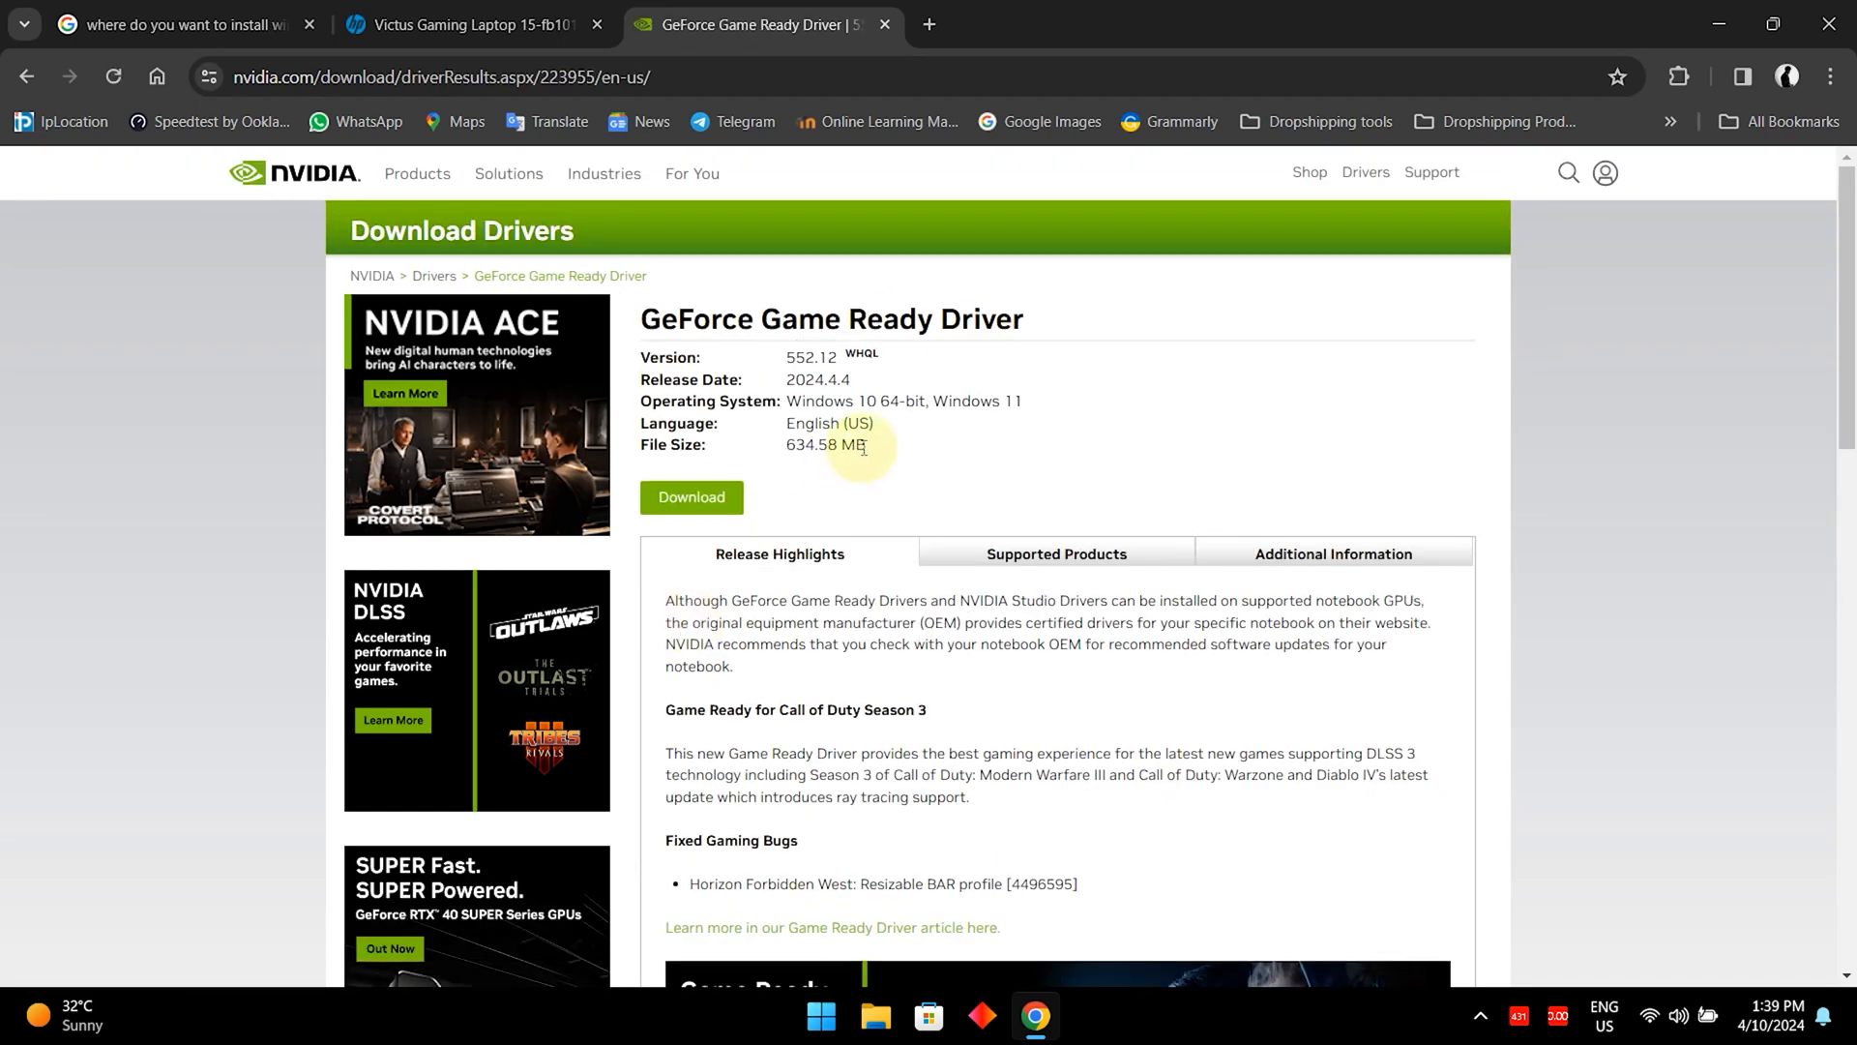
scroll("down", 3)
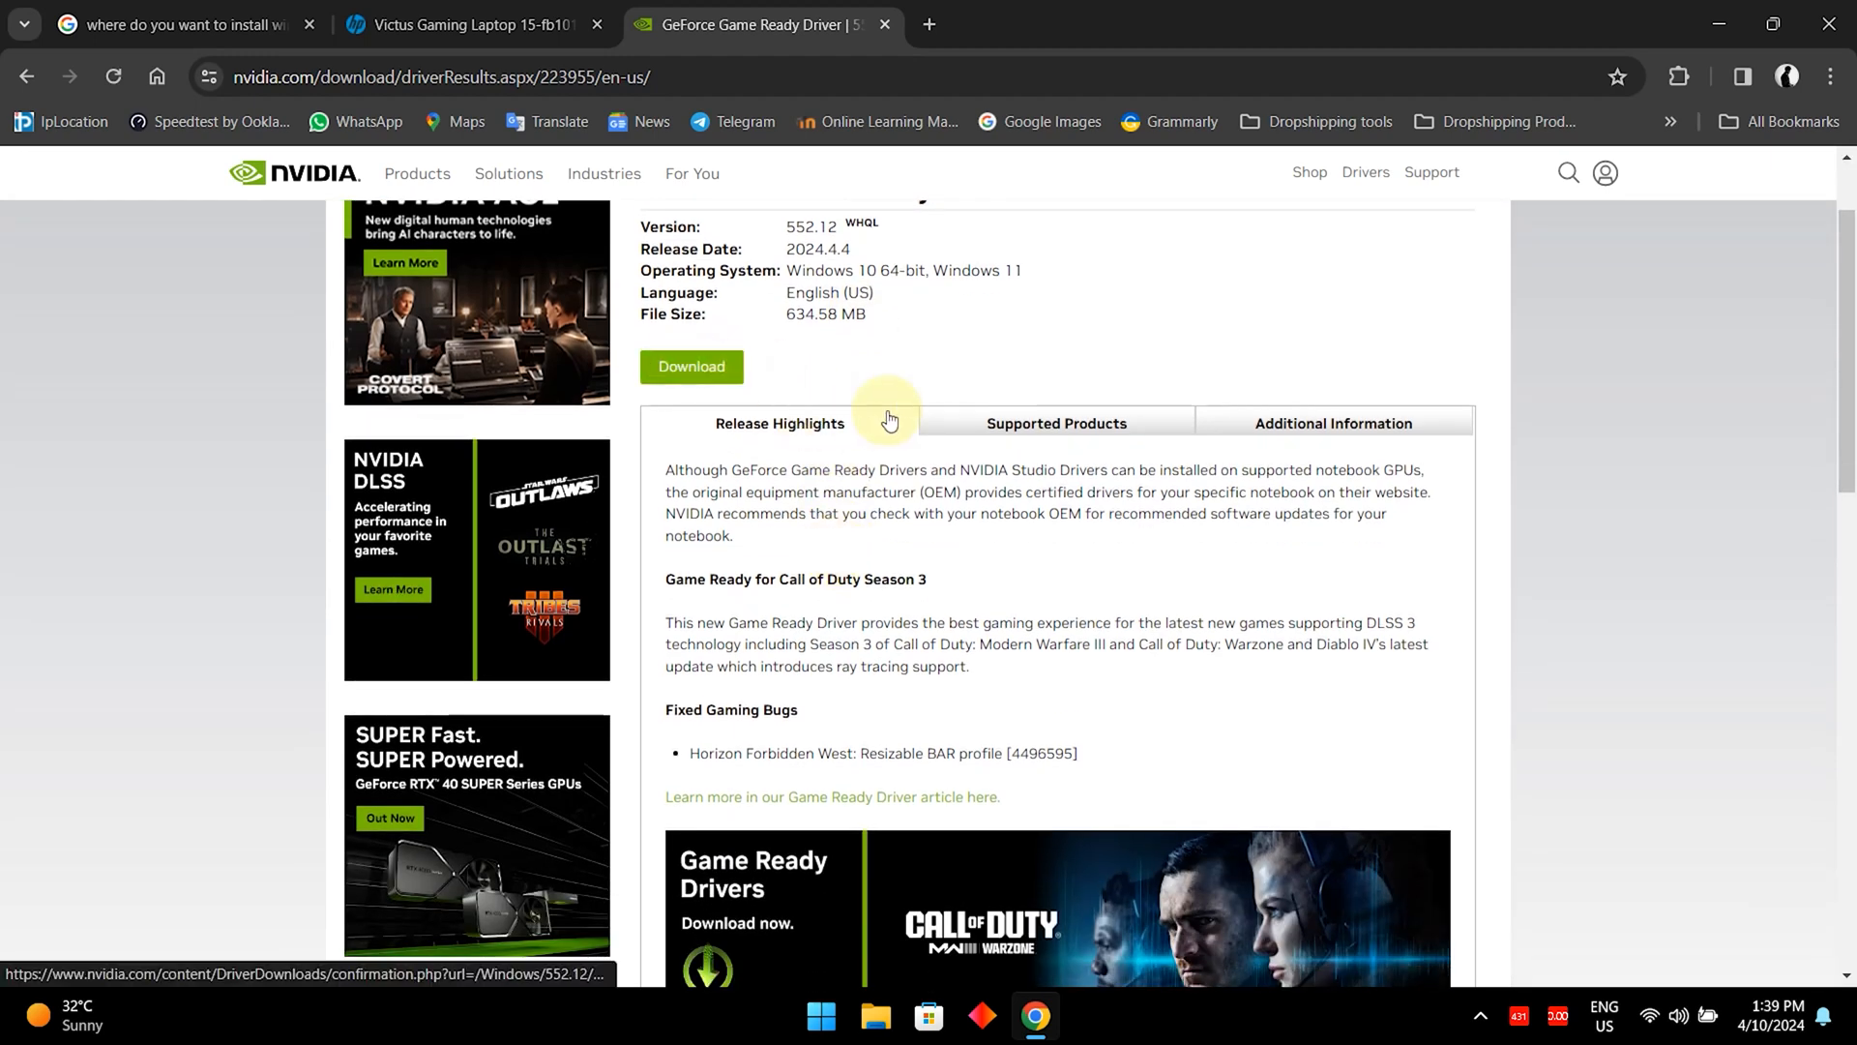
scroll("up", 3)
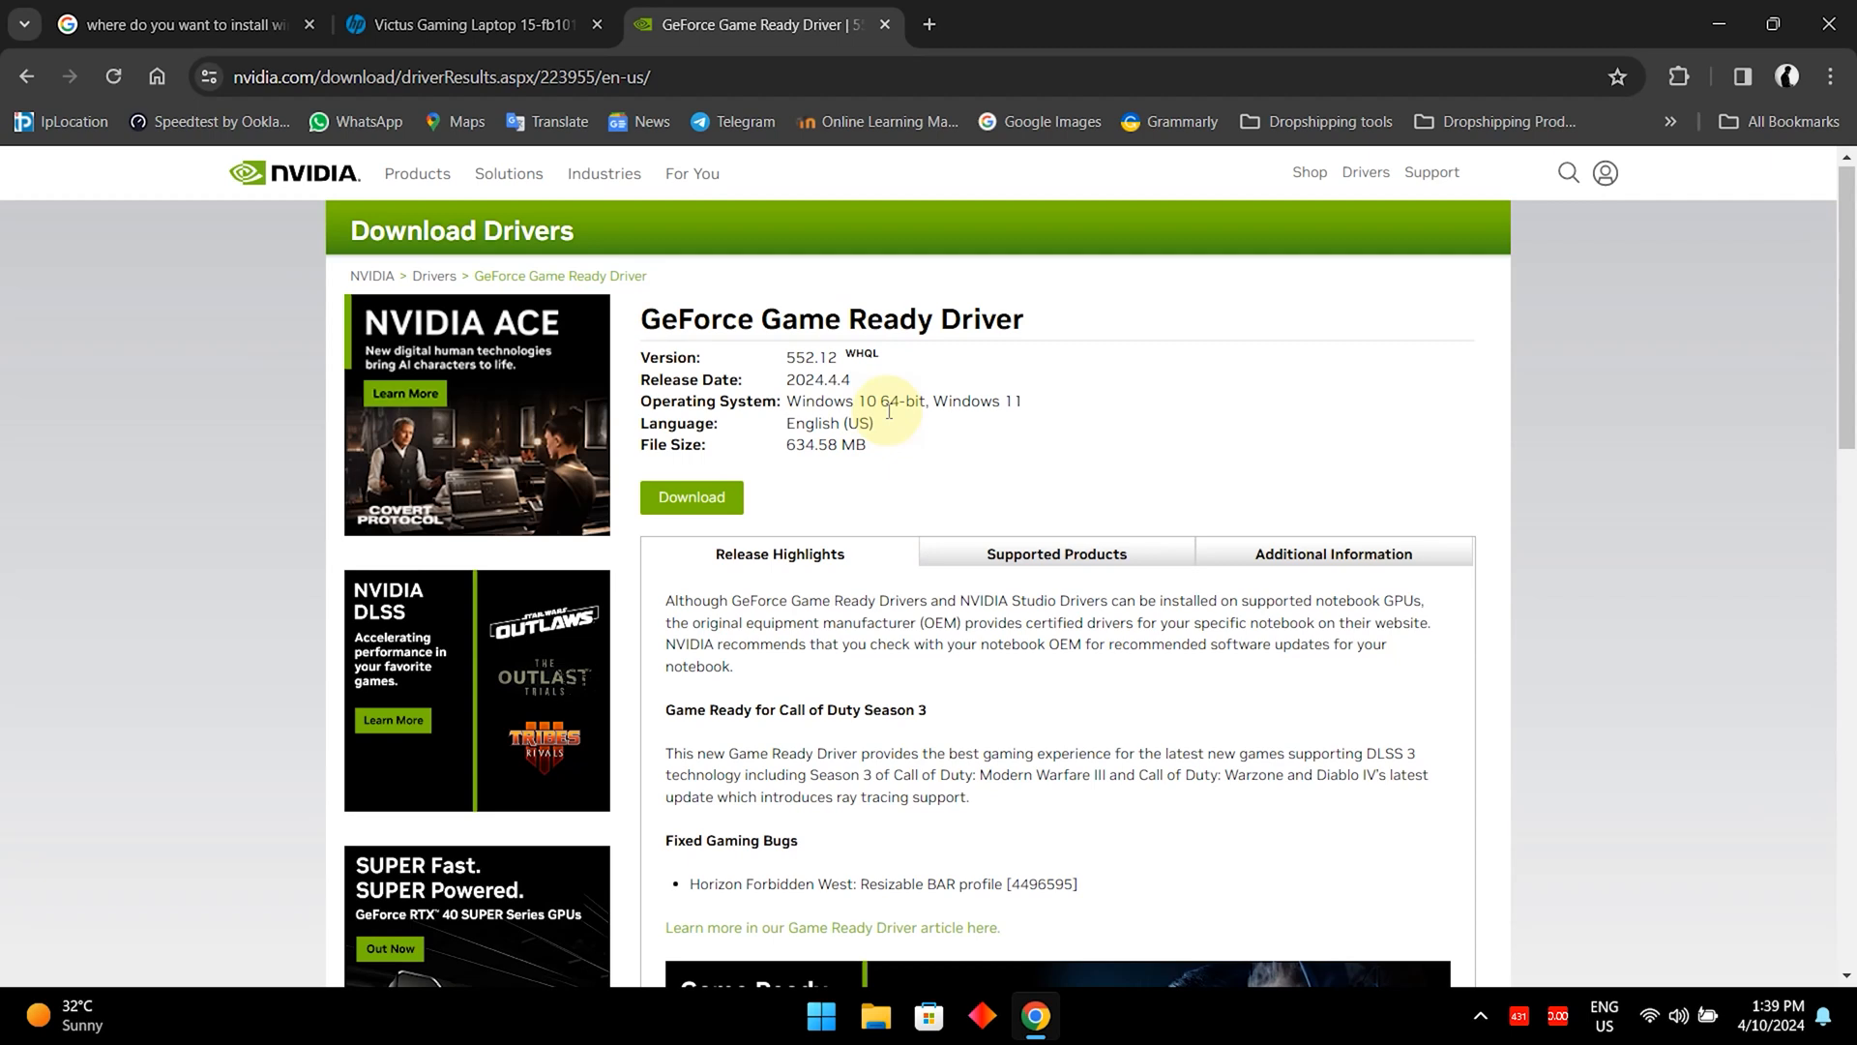
mouse_move(898, 527)
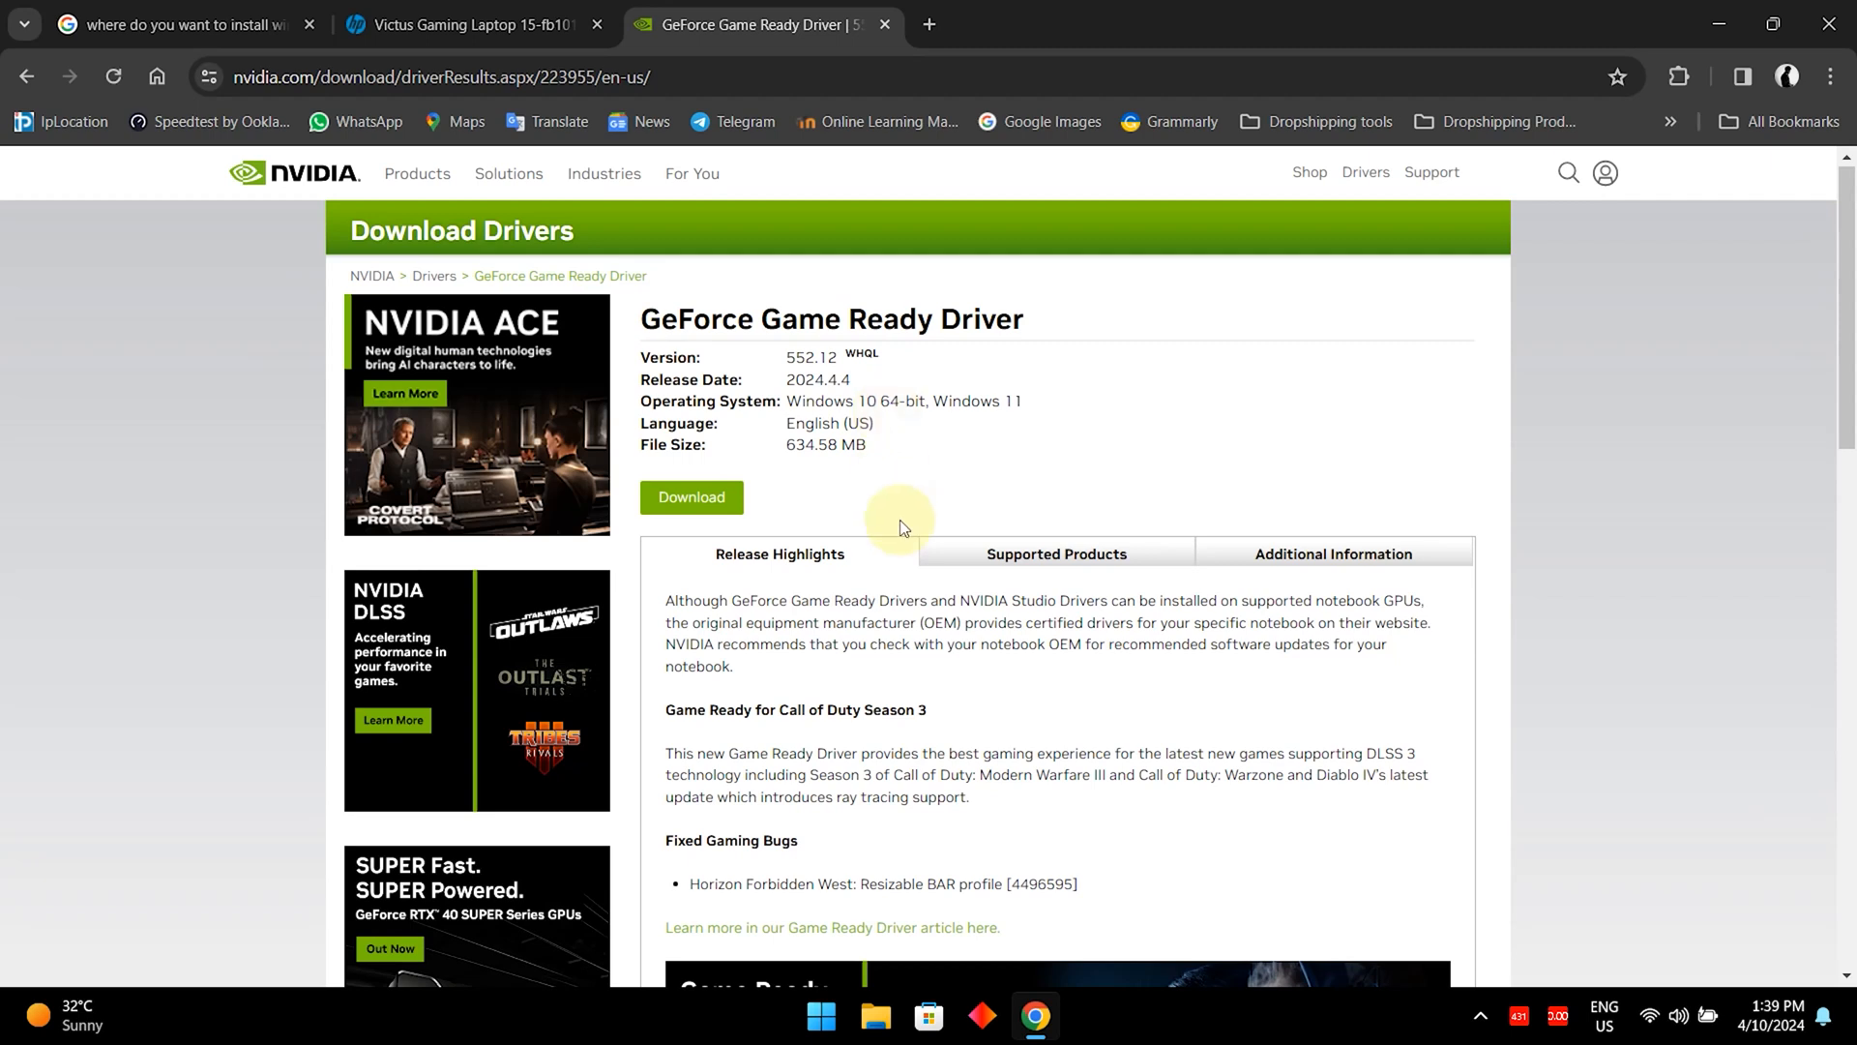
mouse_move(1119, 371)
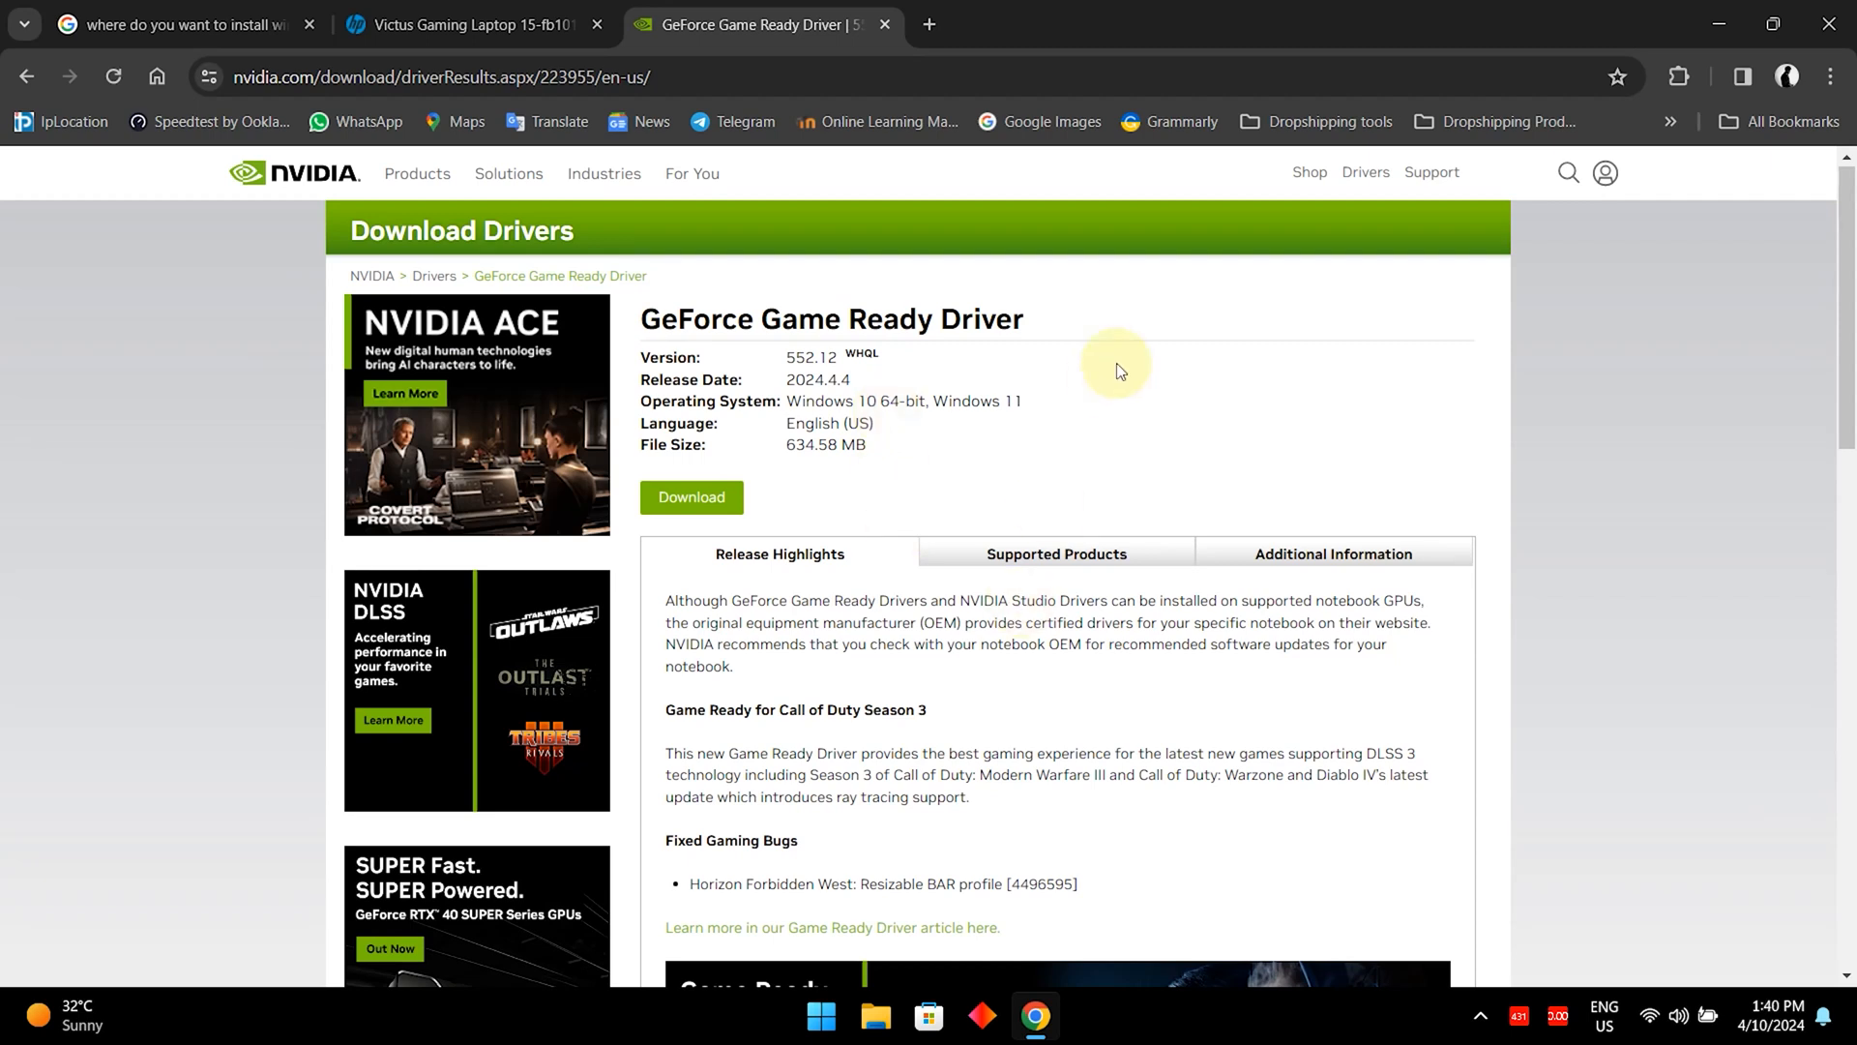
mouse_move(1055, 460)
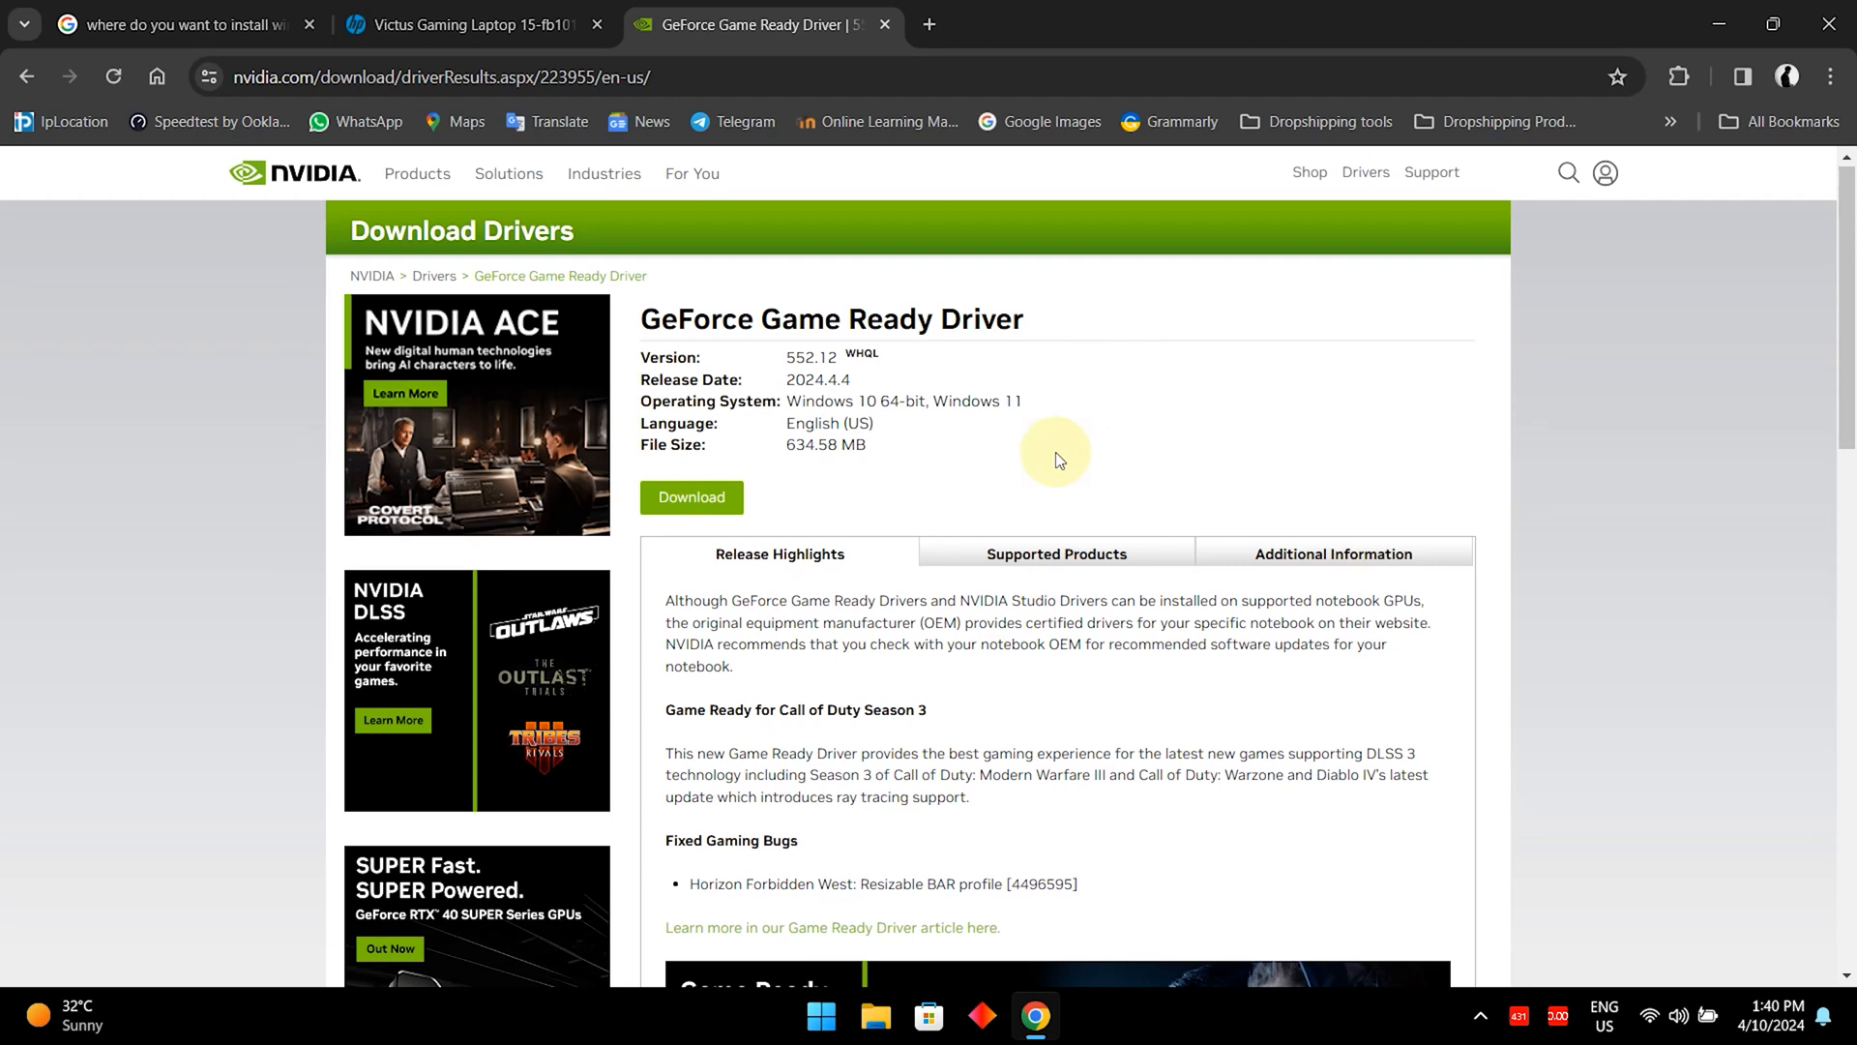
mouse_move(987, 534)
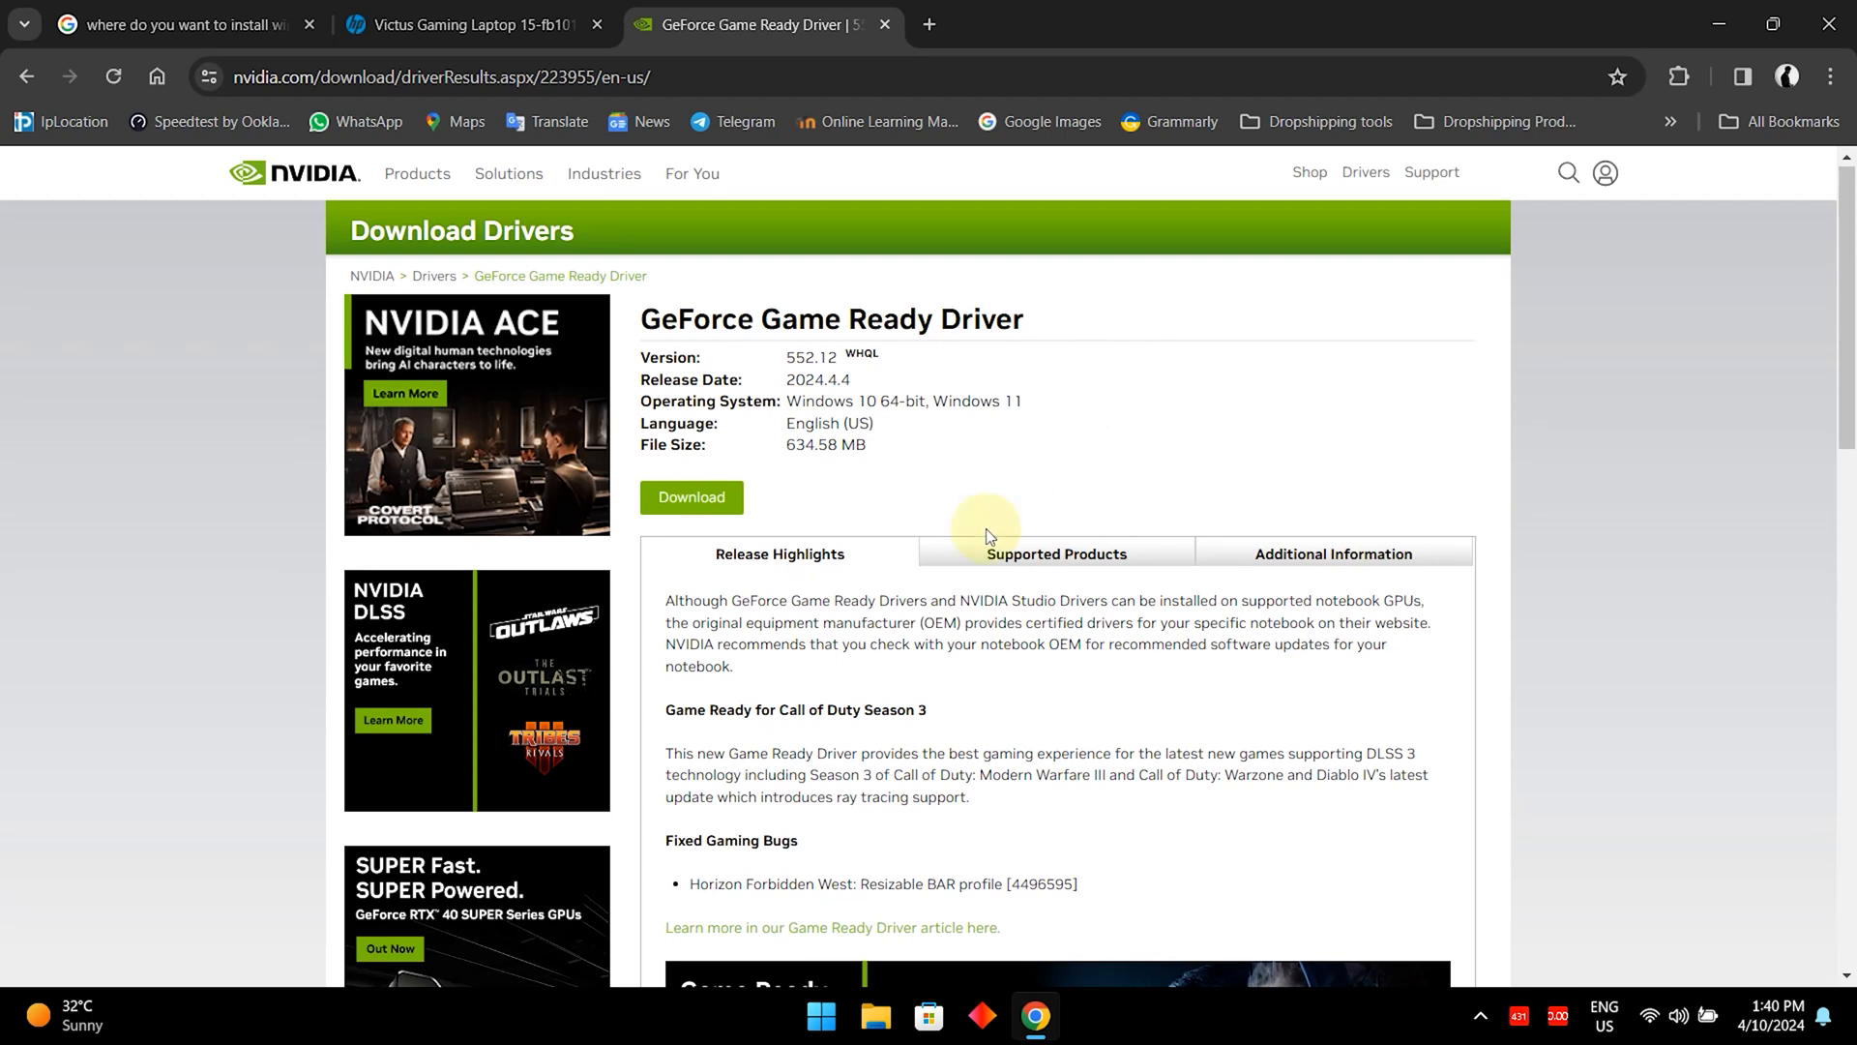
mouse_move(1122, 591)
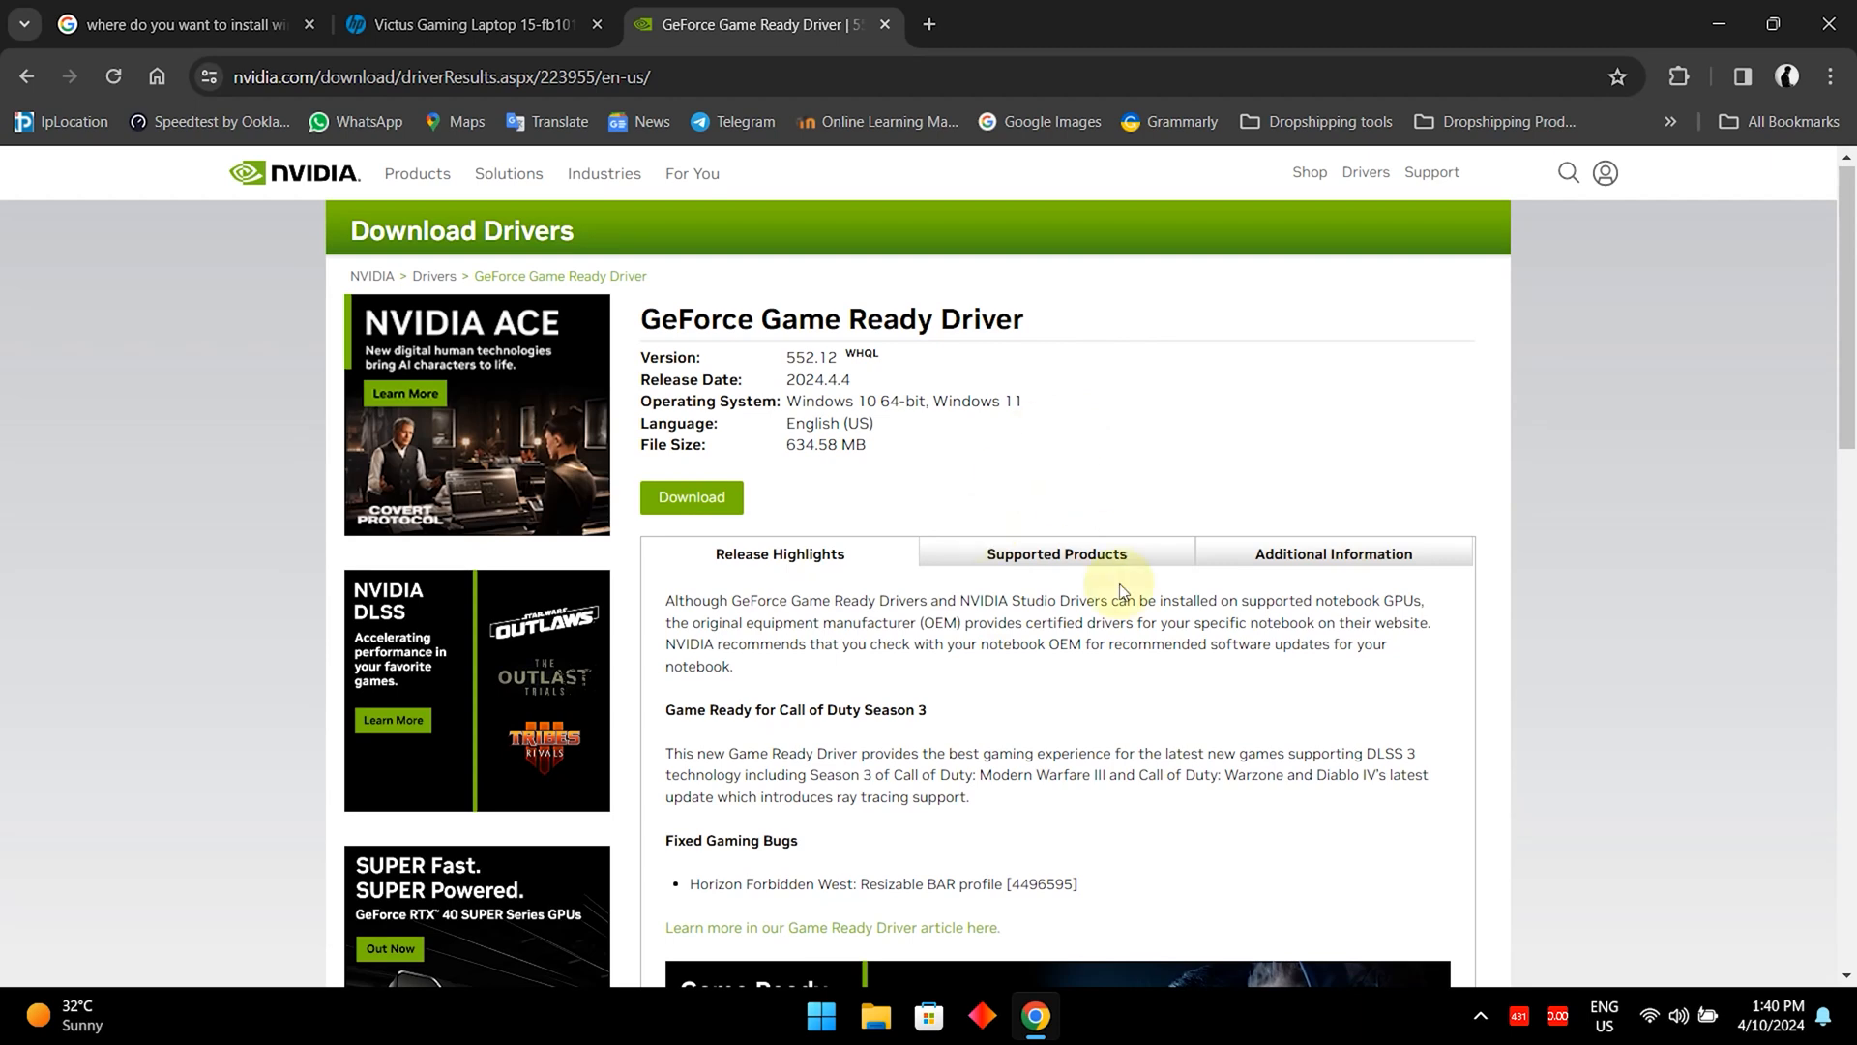